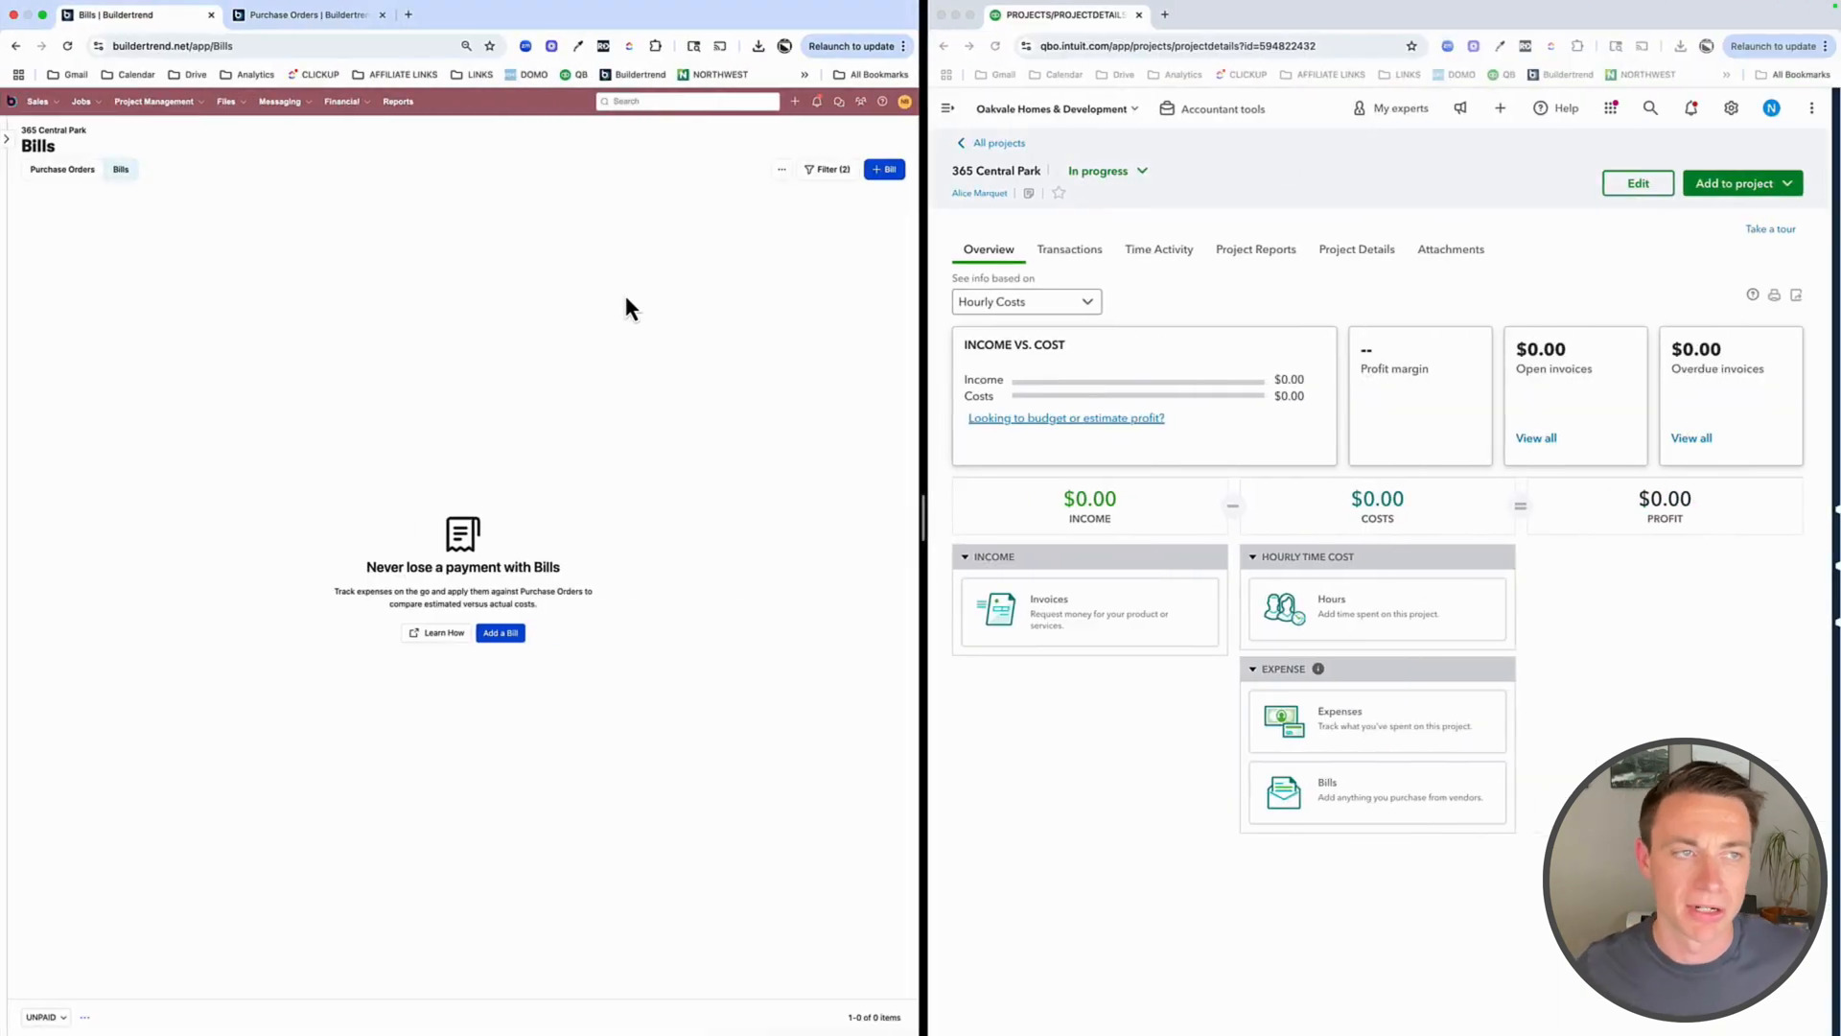
mouse_move(390, 379)
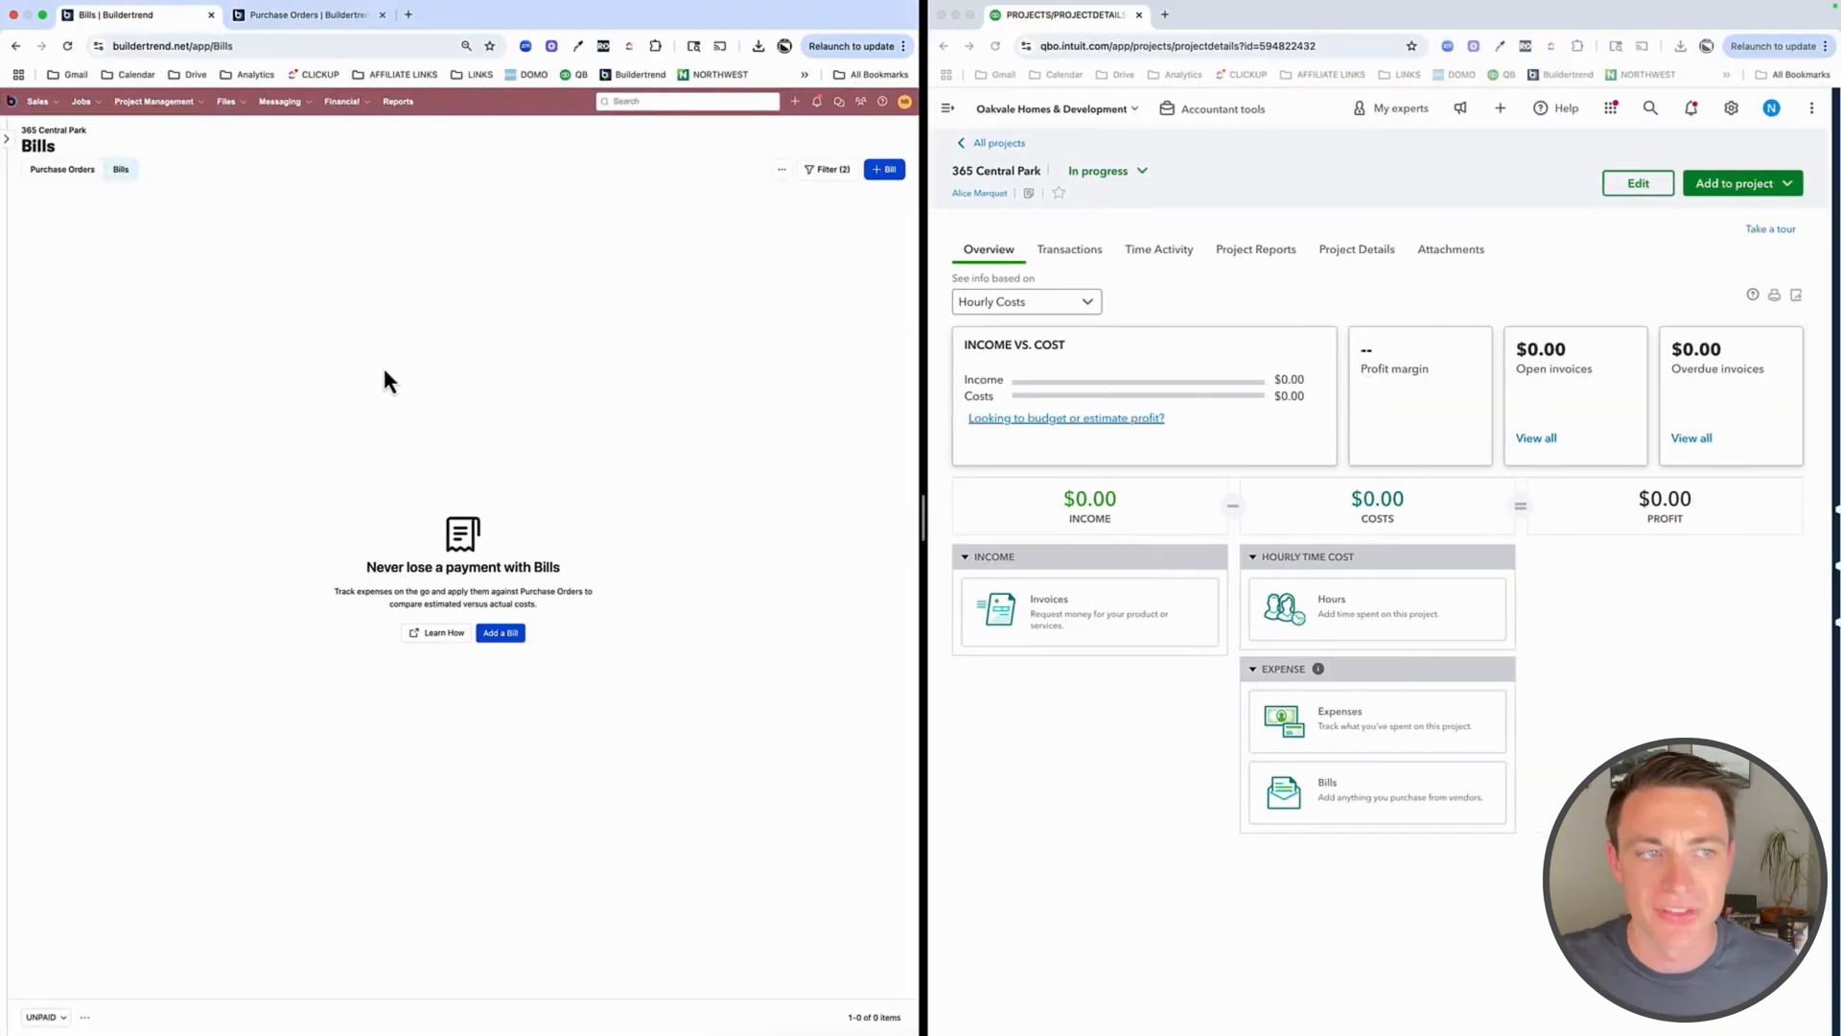
mouse_move(1024, 188)
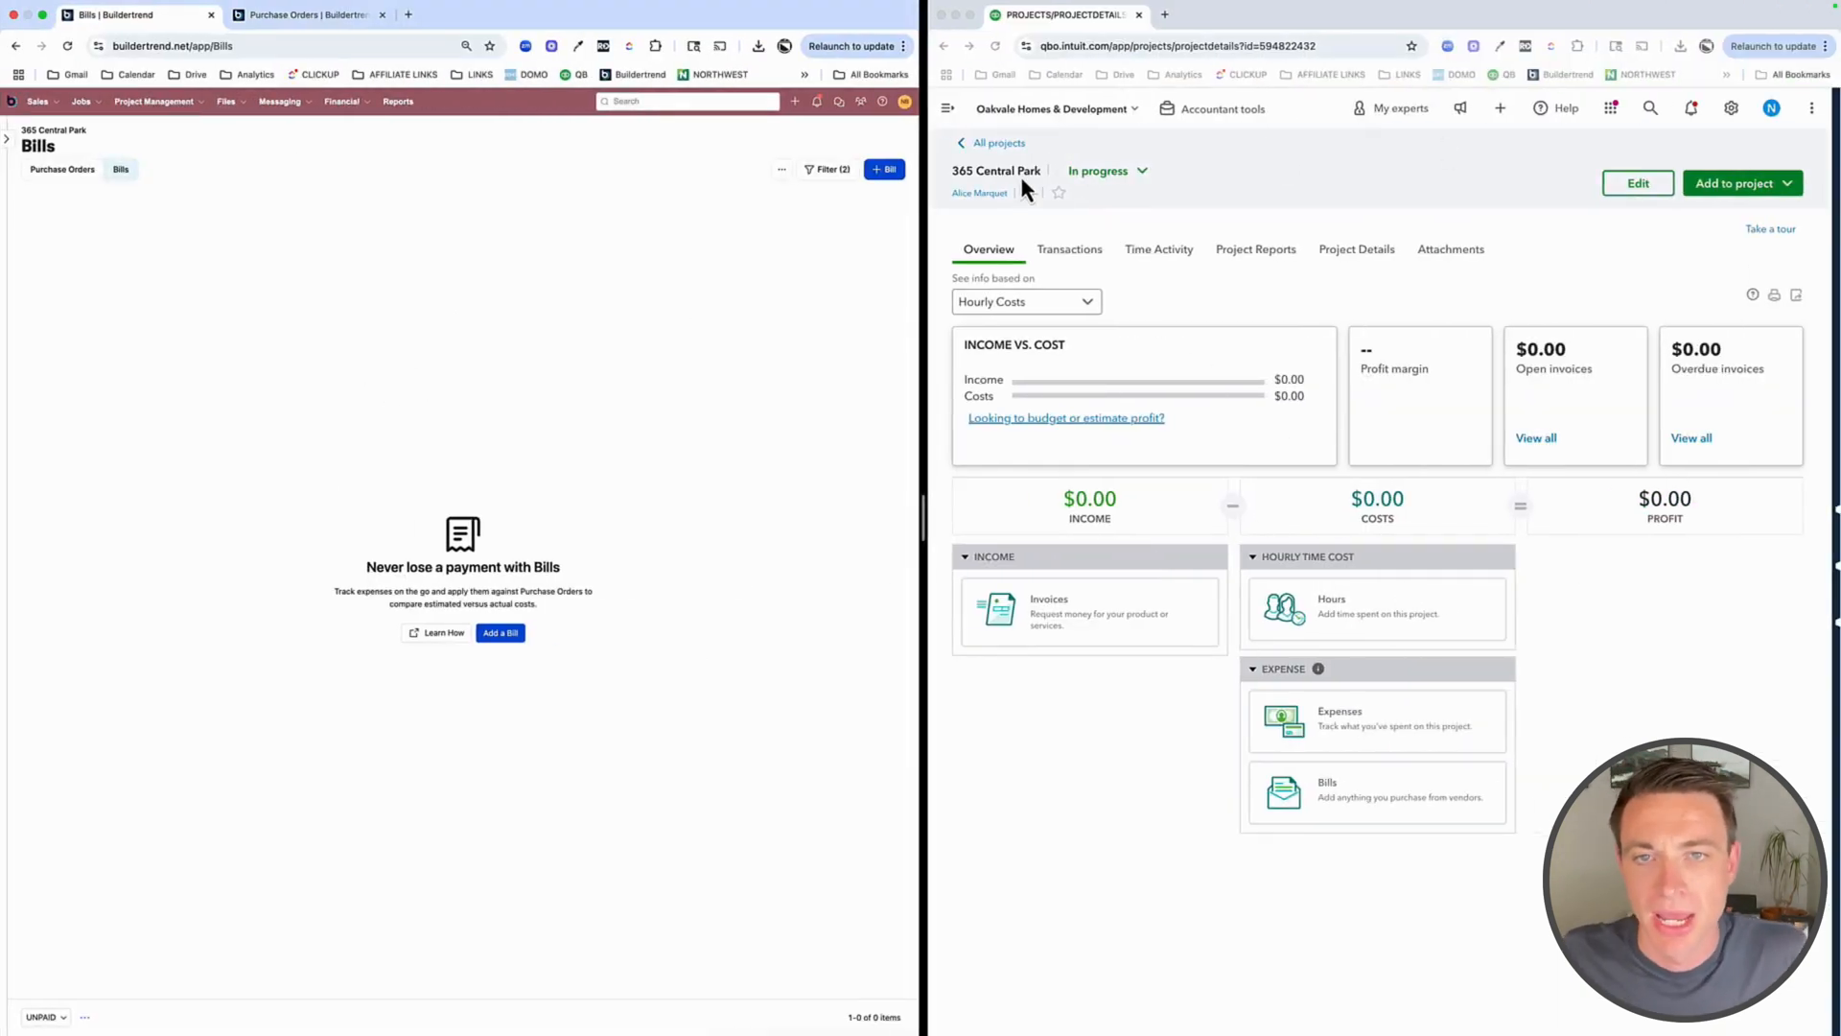
mouse_move(775, 334)
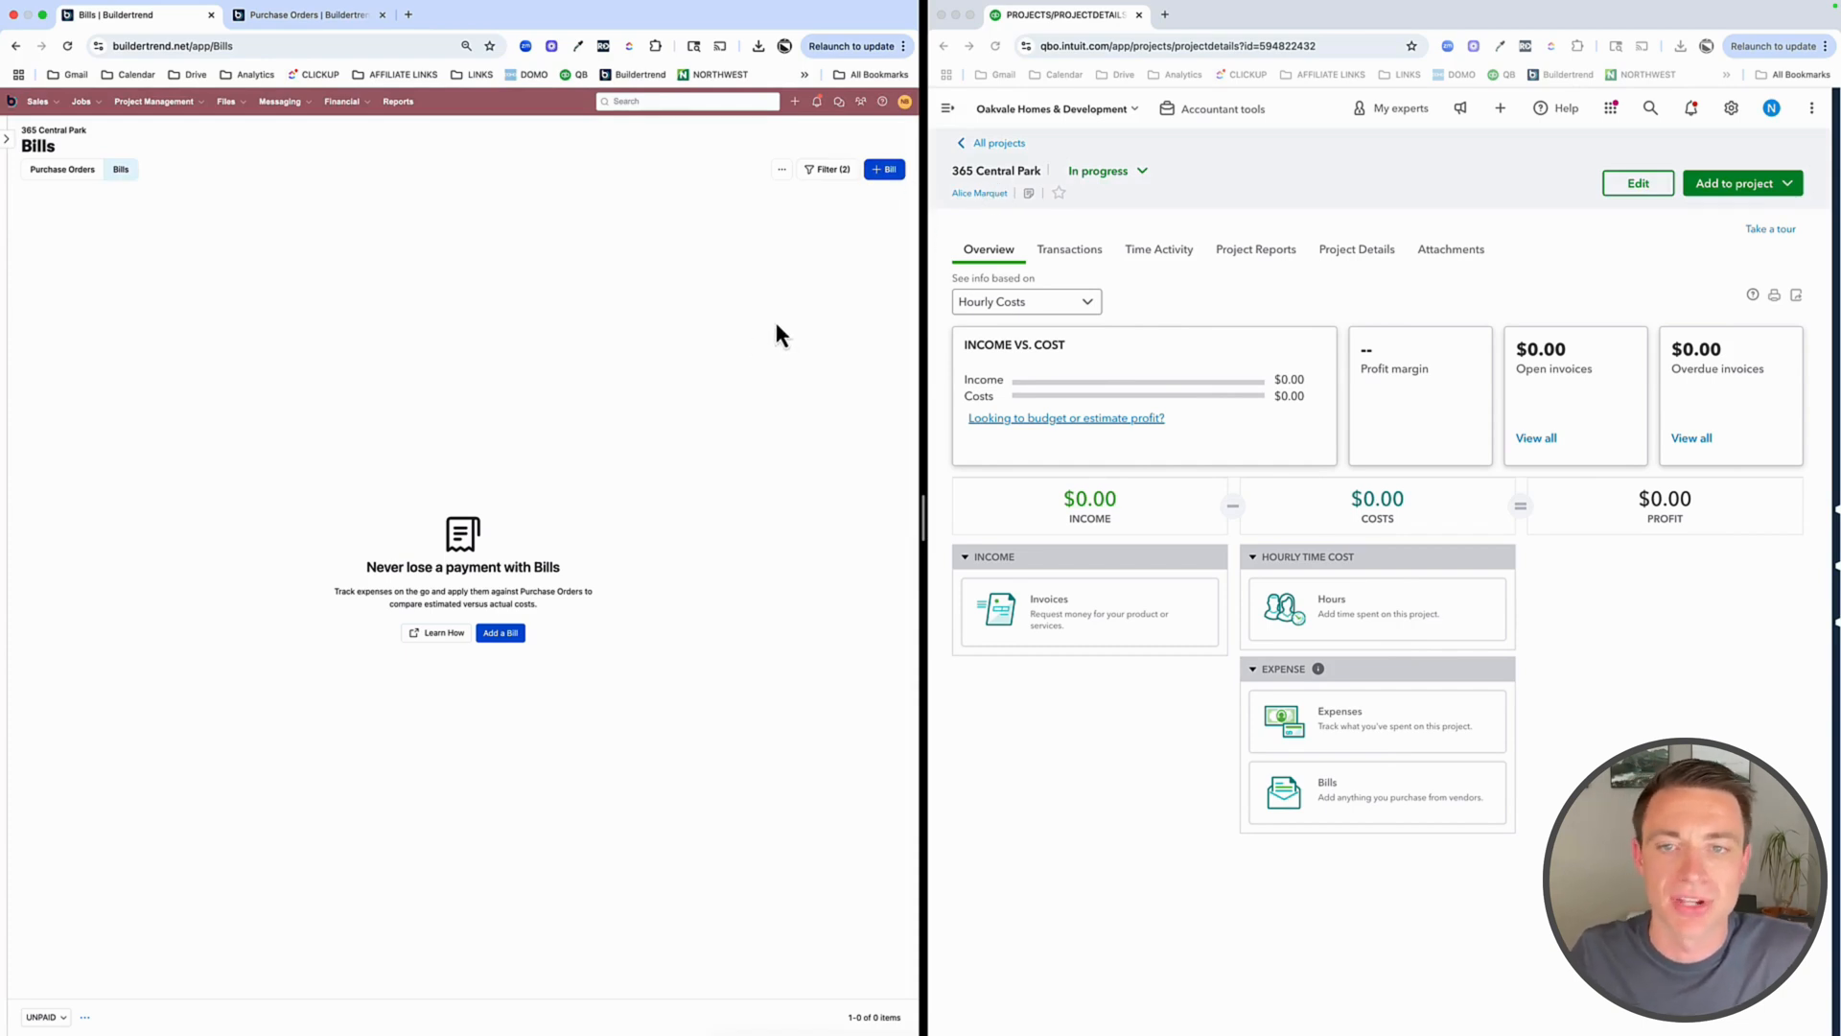
mouse_move(1818, 205)
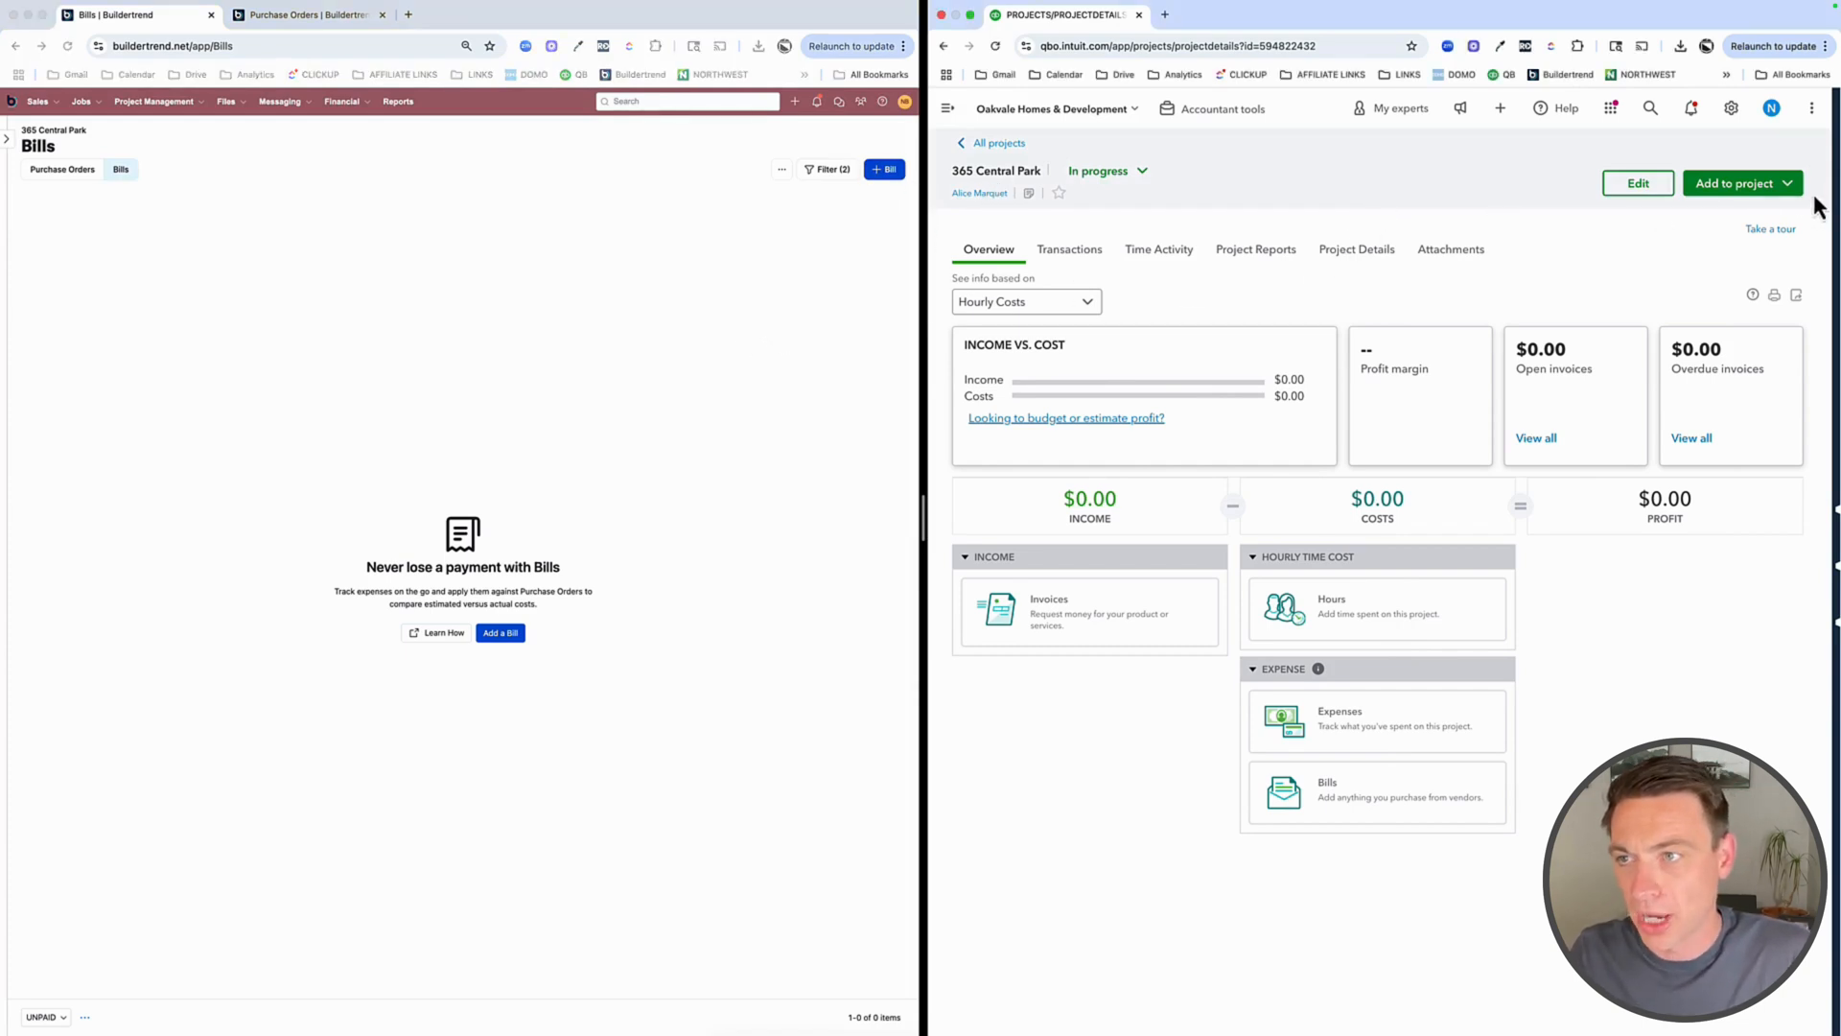
Start a new bill for the job from the Financial section
left_click(1744, 185)
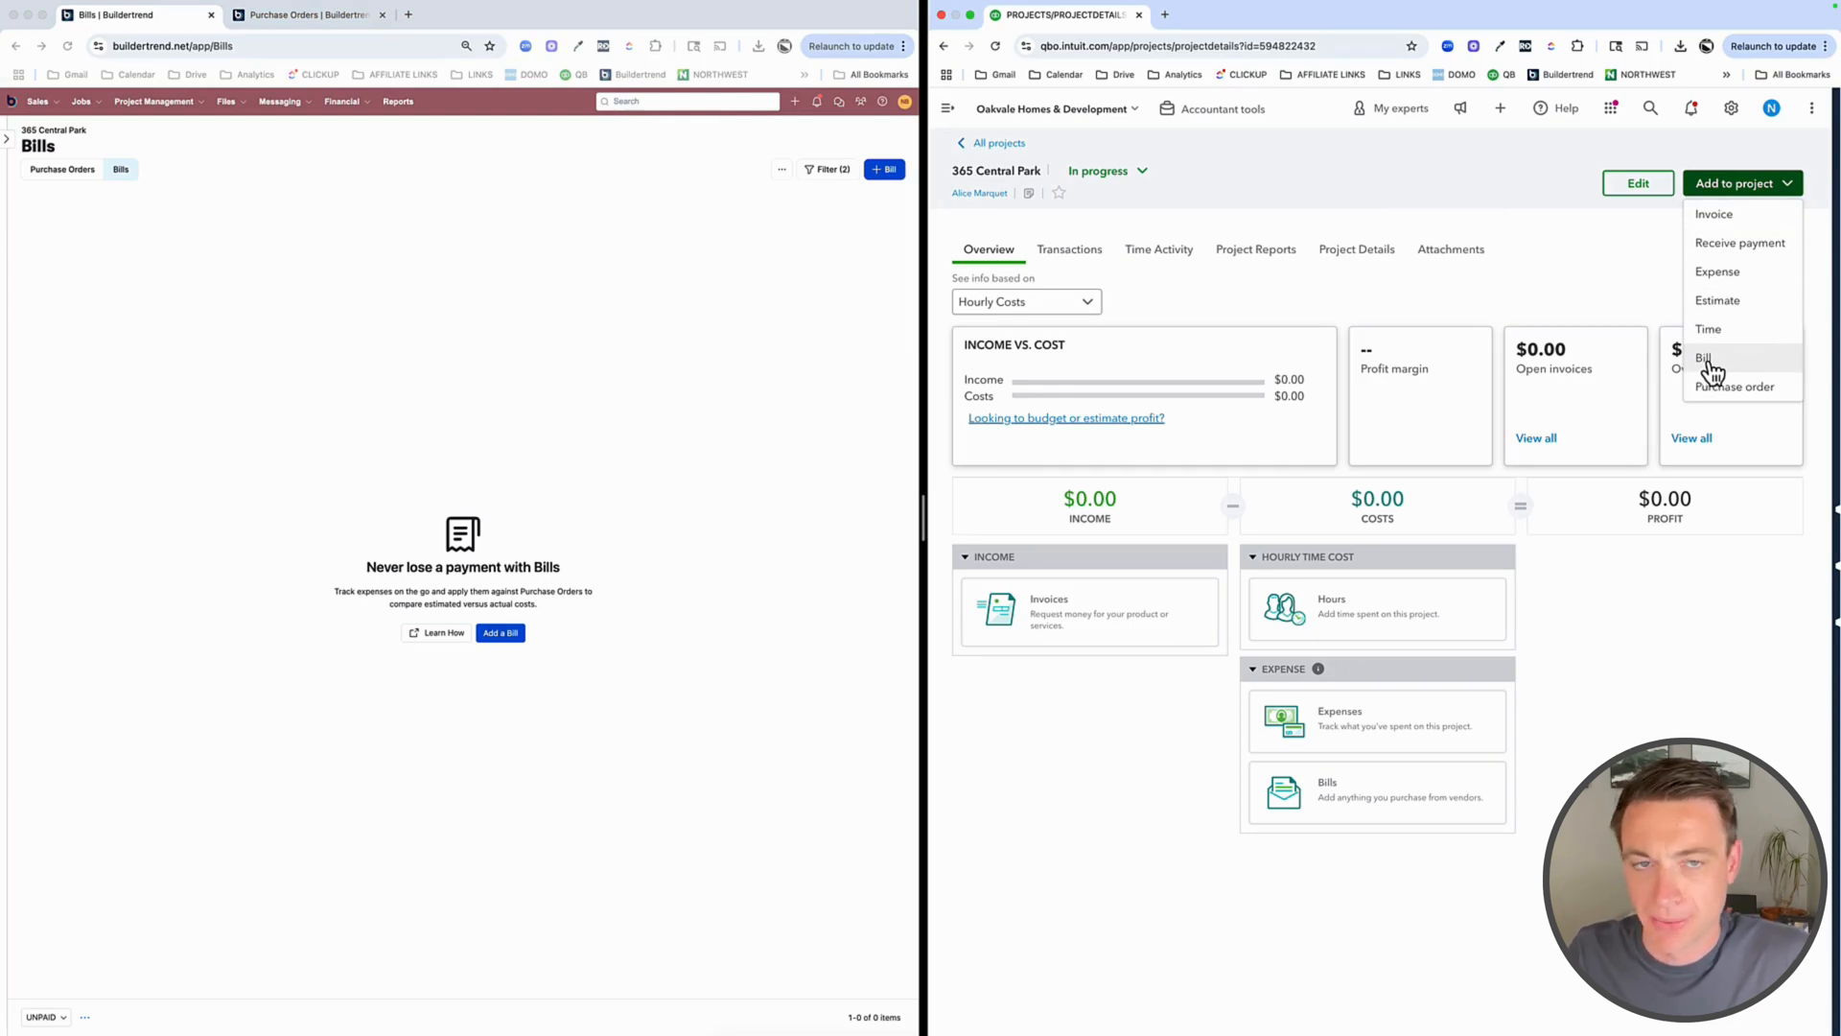
mouse_move(1629, 380)
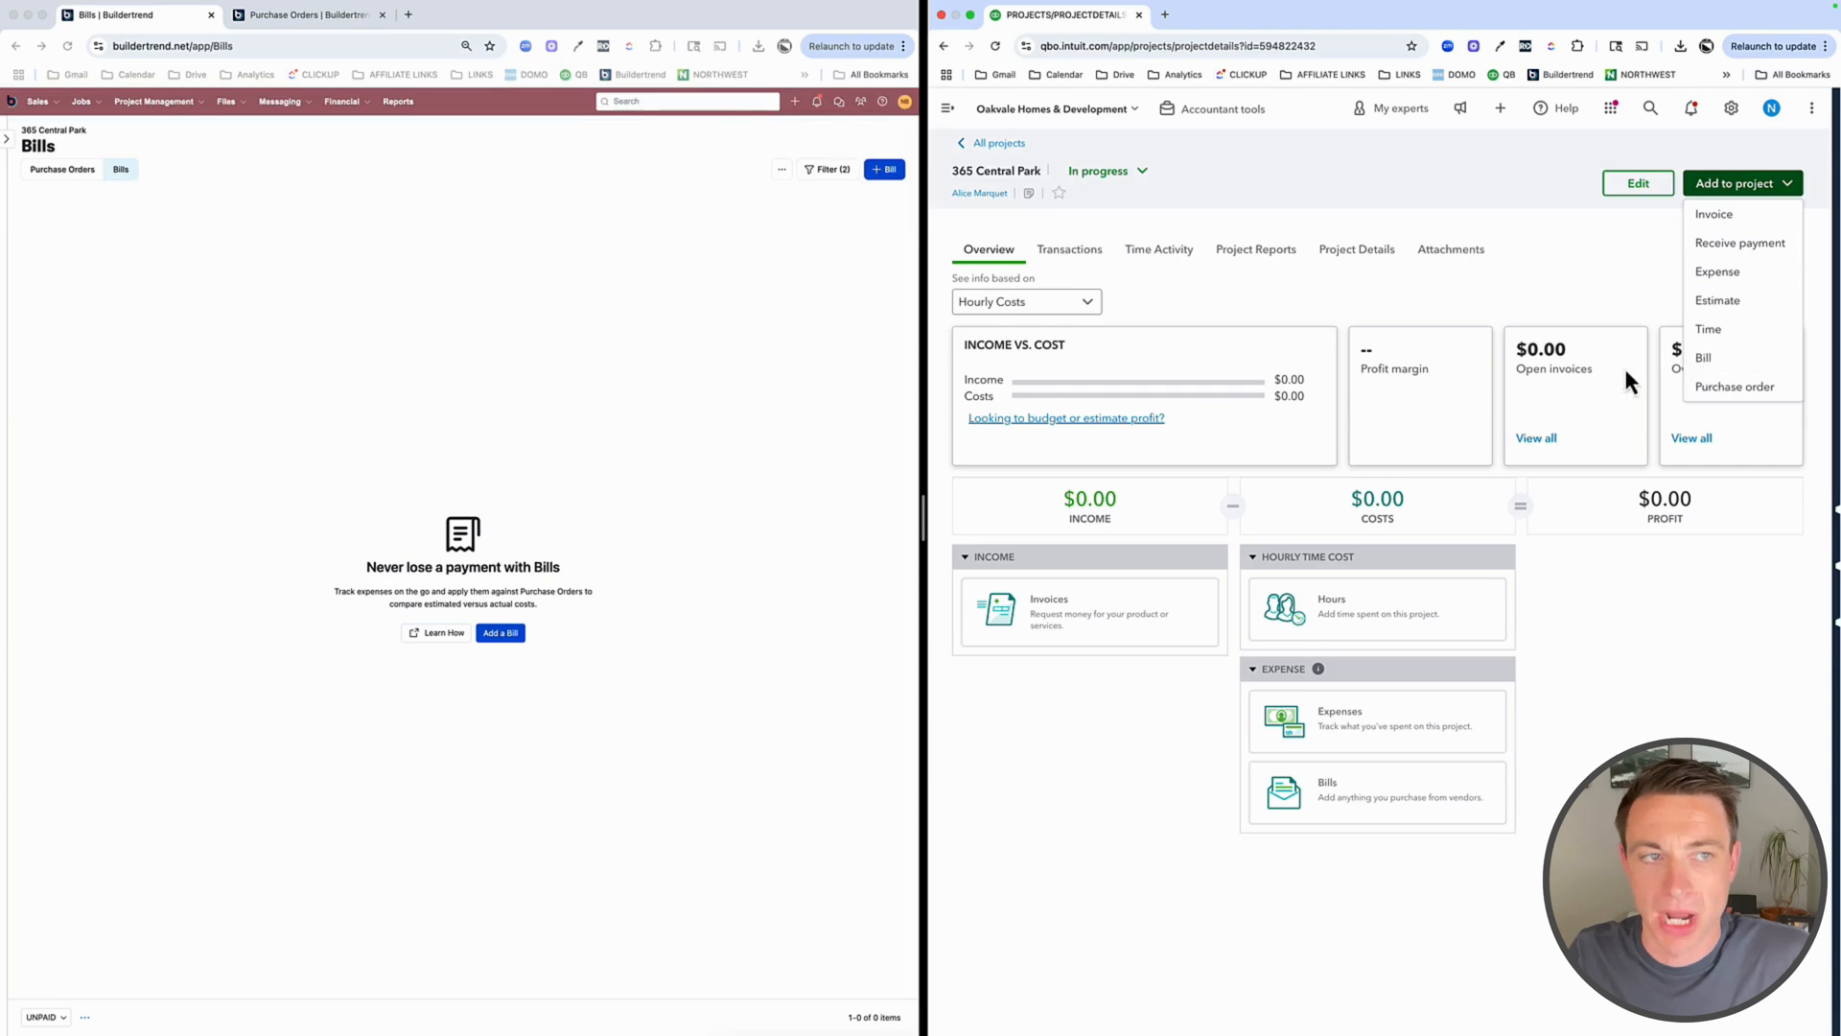
mouse_move(360, 117)
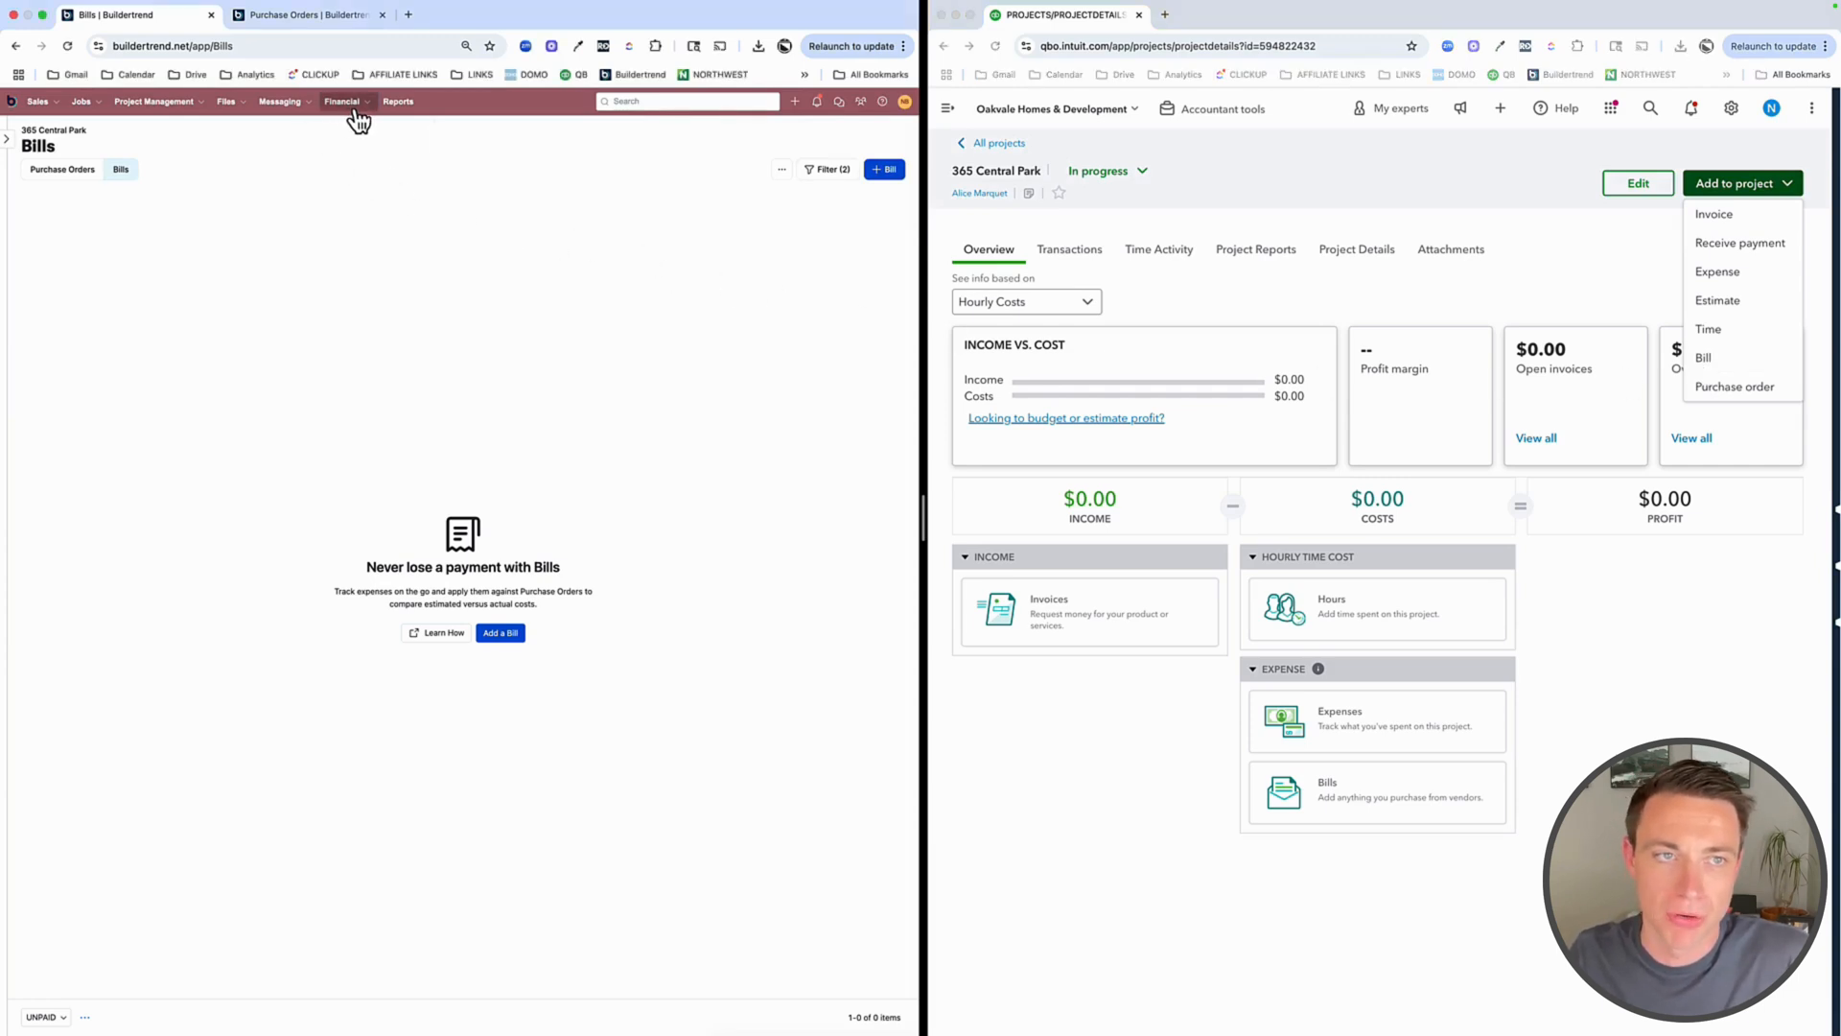
left_click(344, 101)
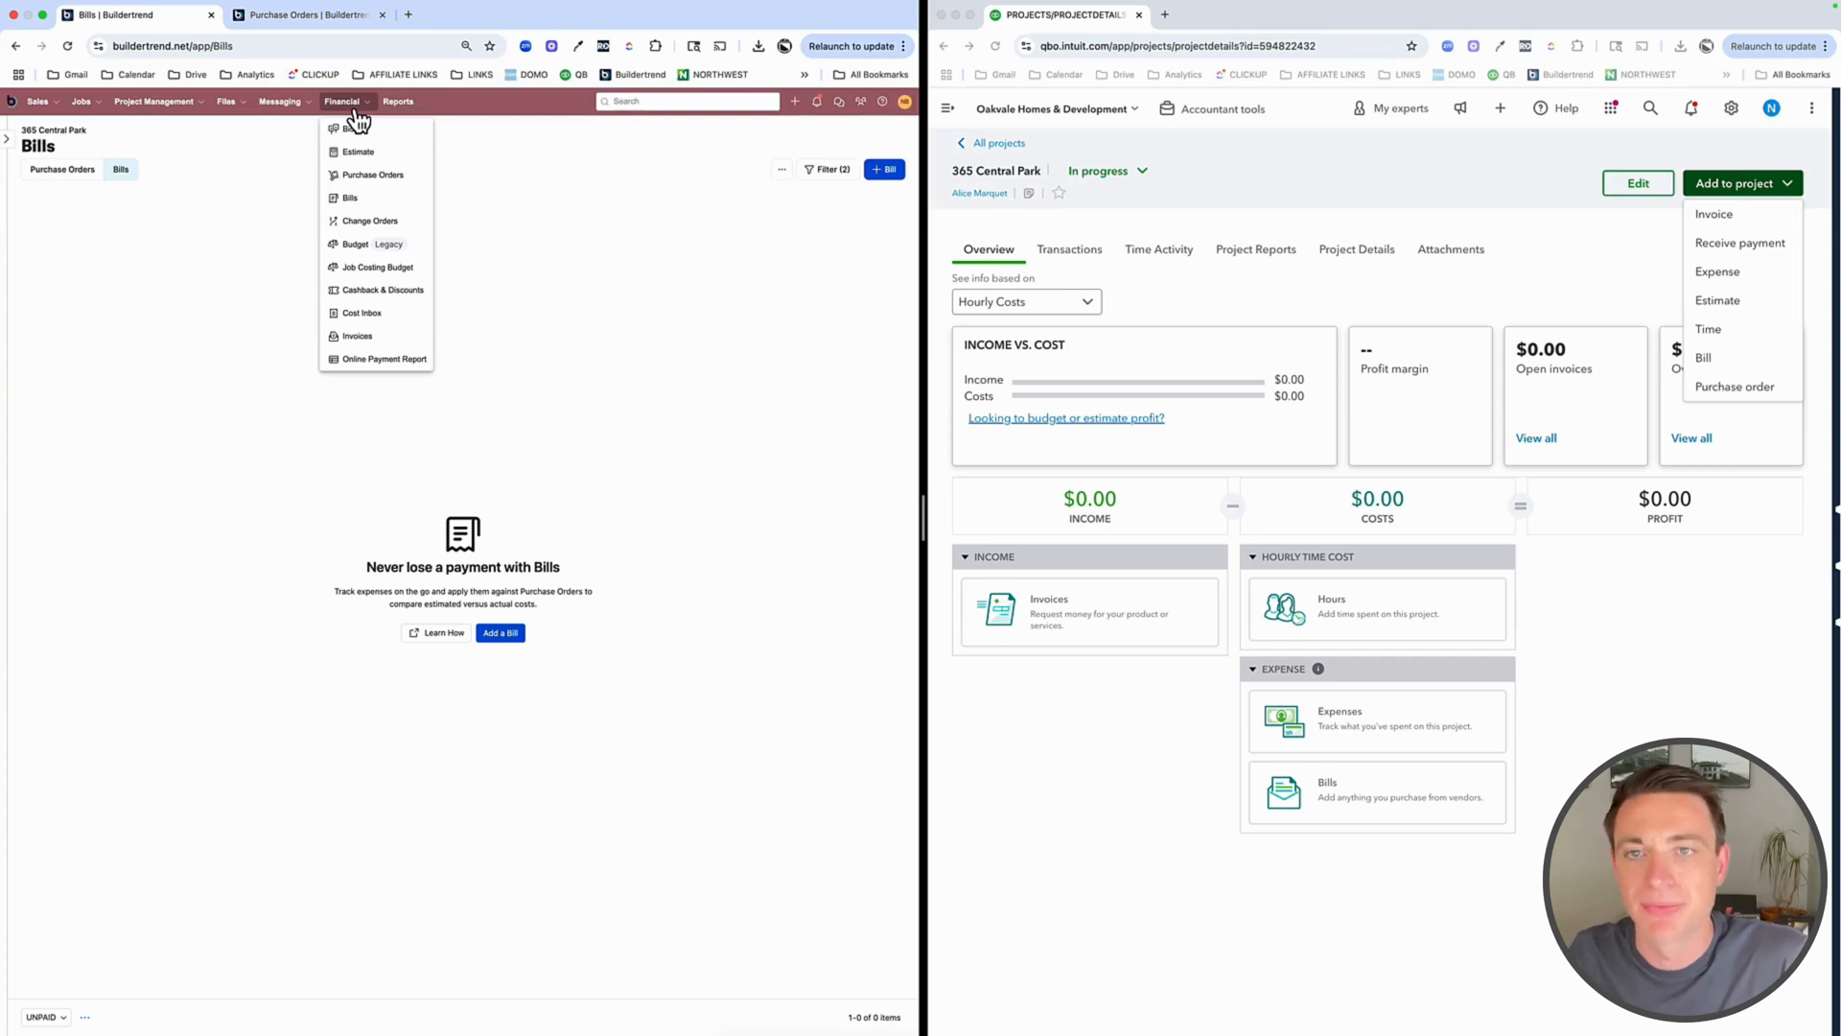
left_click(393, 153)
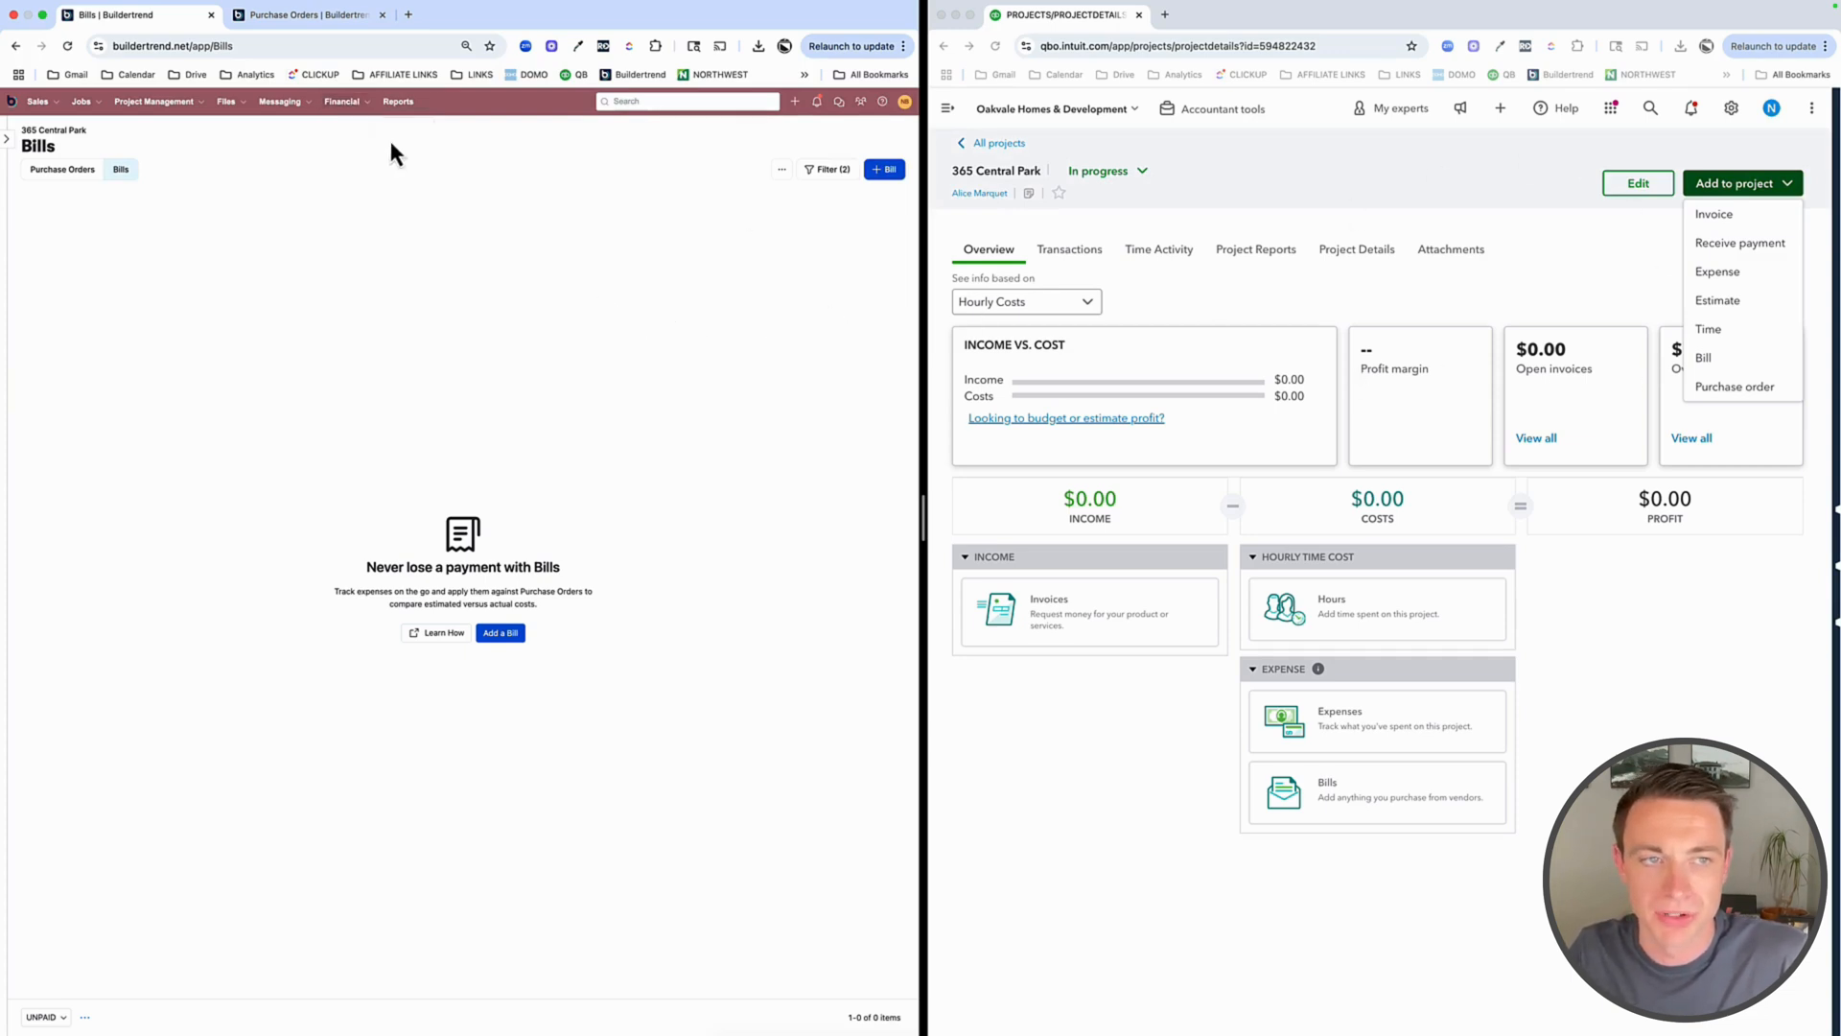
left_click(341, 102)
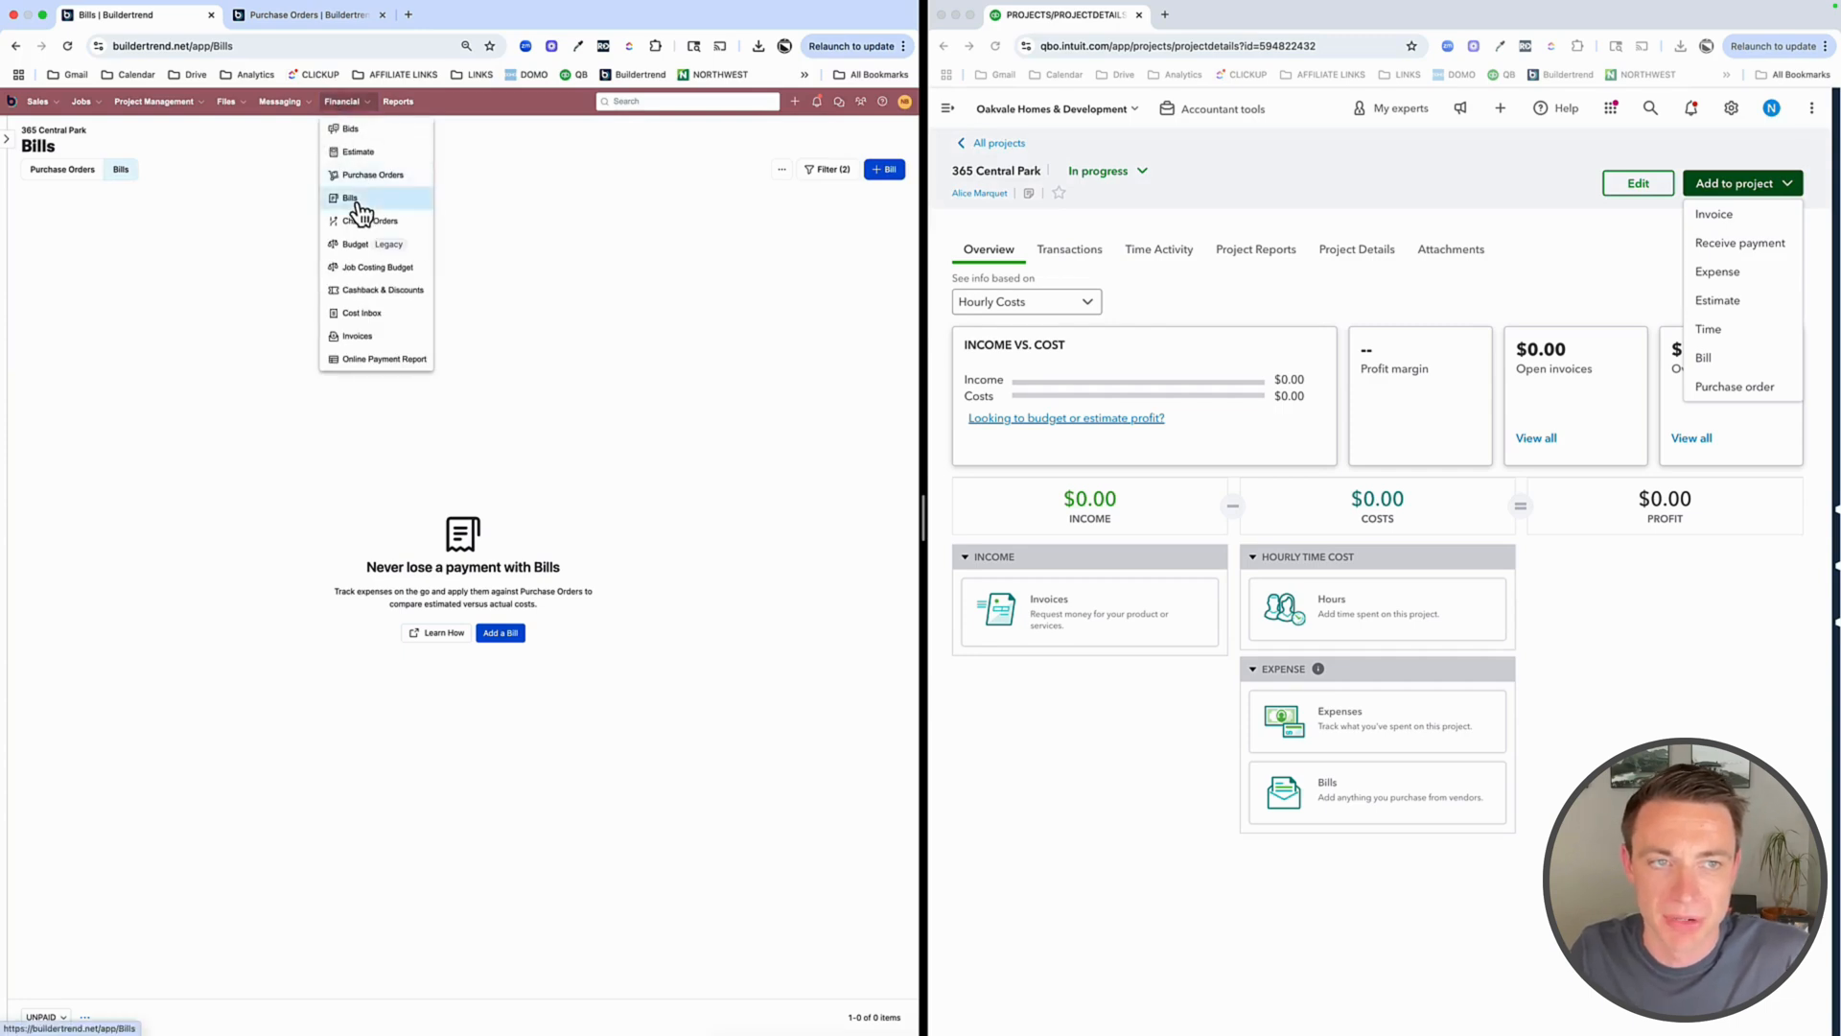
left_click(349, 197)
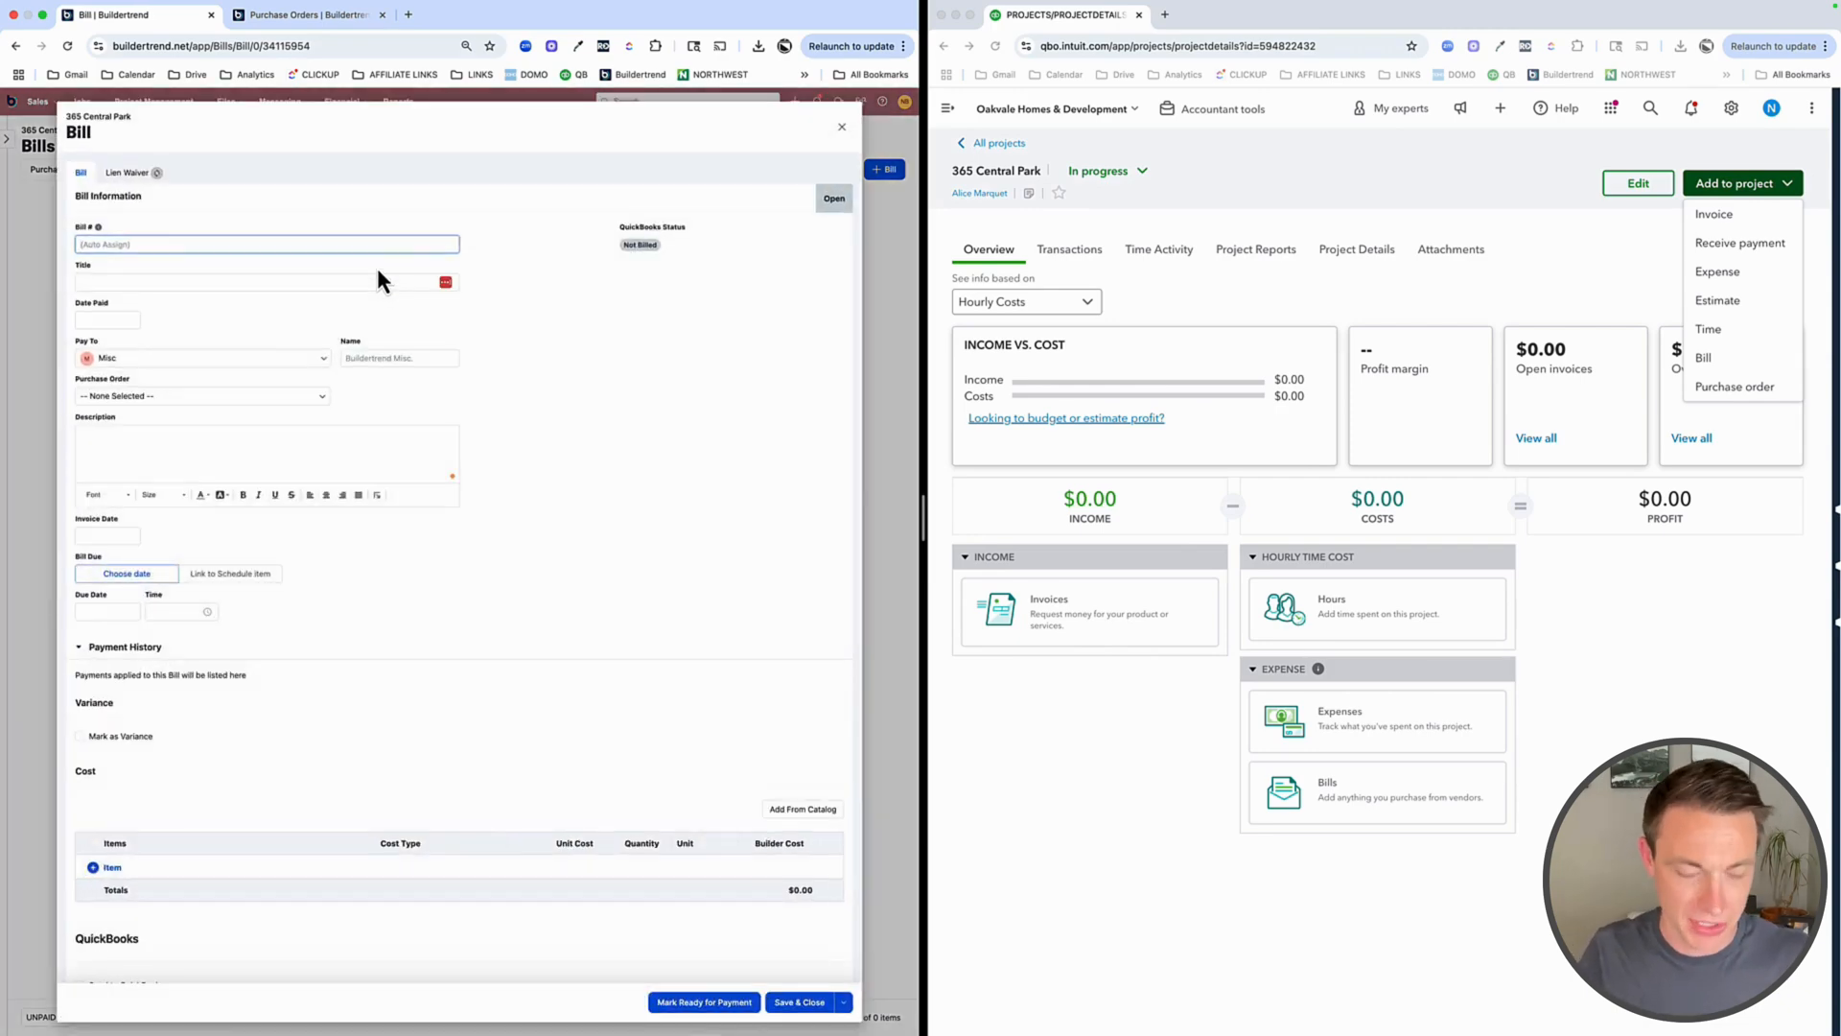
Title the bill Demo and make ReUse Action the payee
type("Demo")
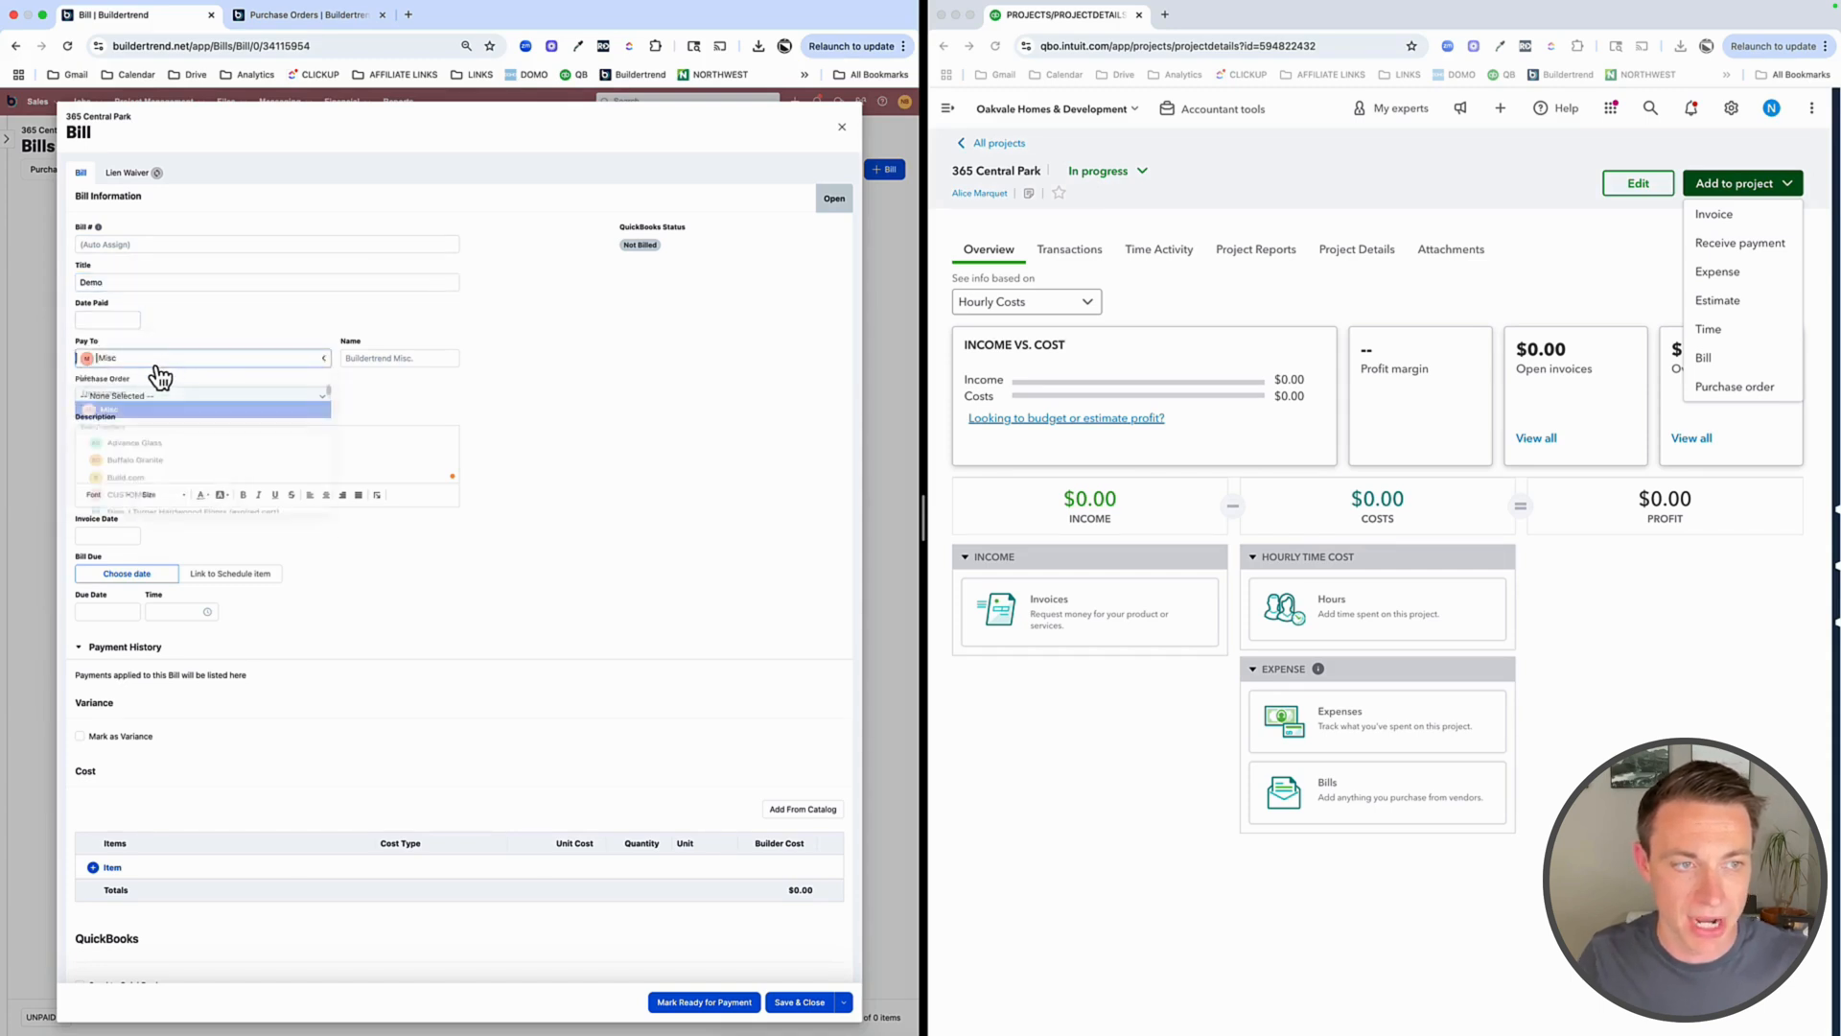
type("demo")
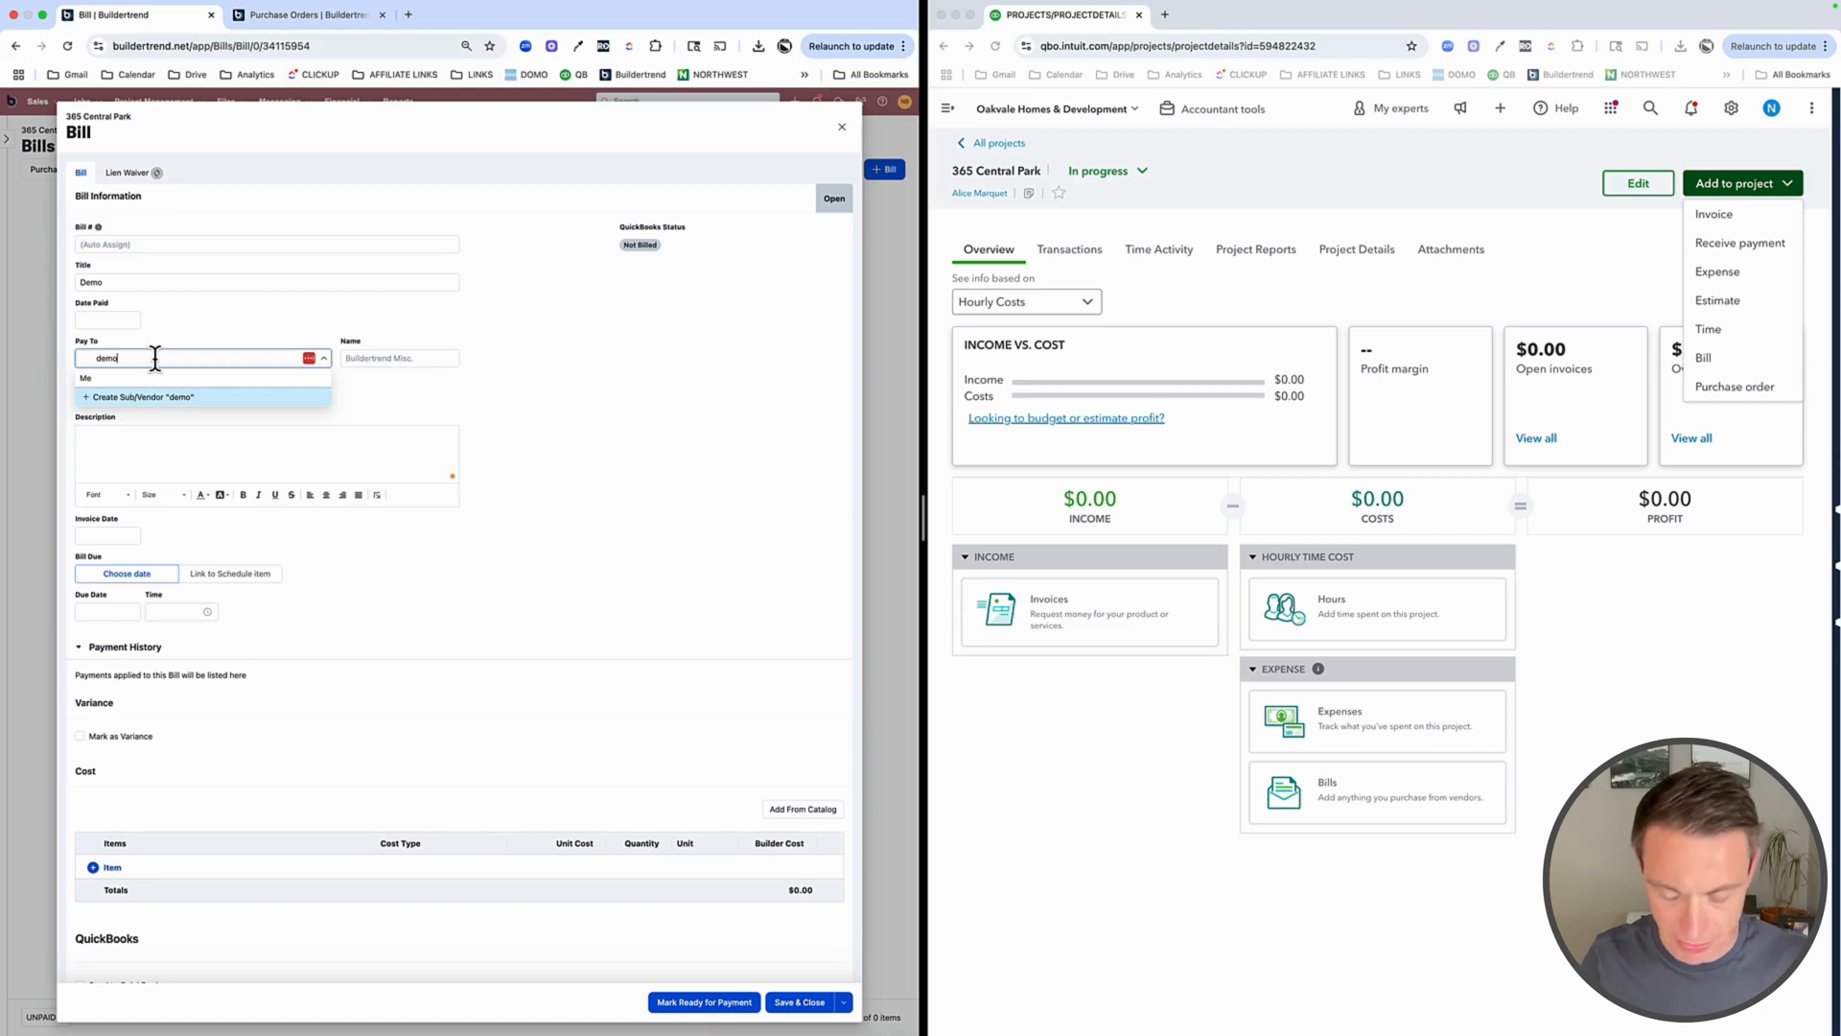
type("reu")
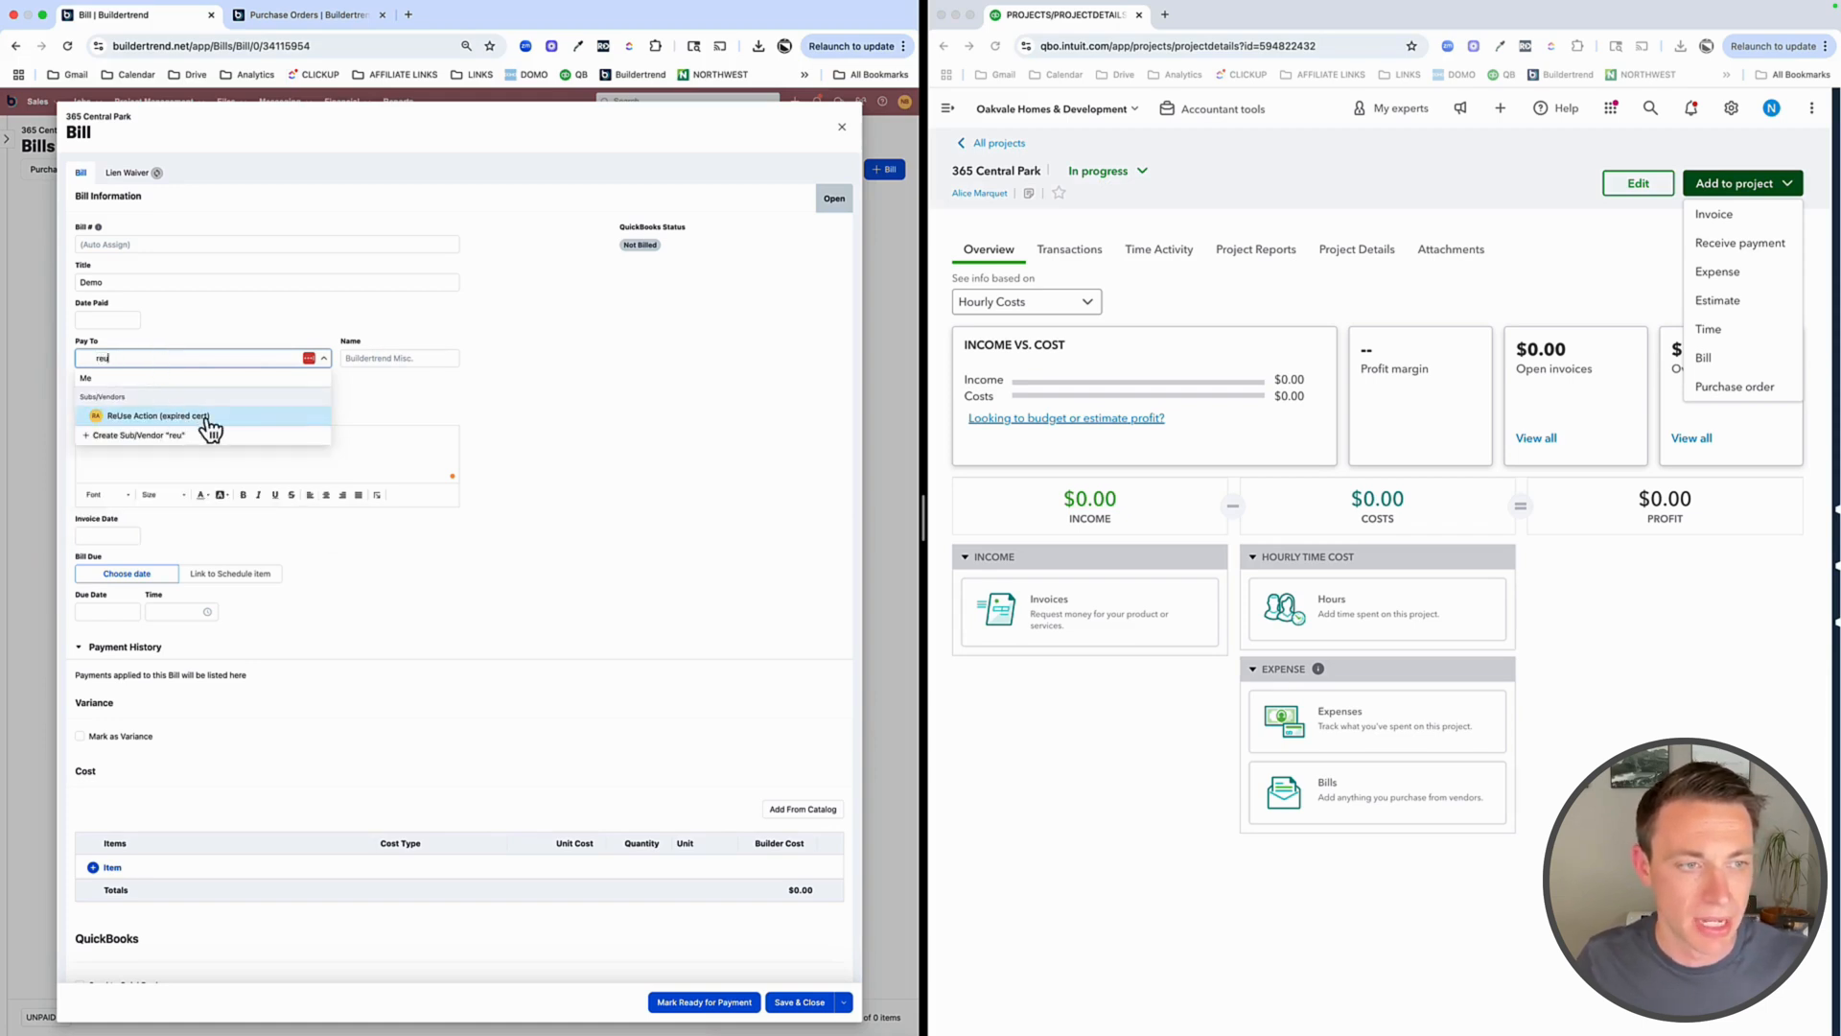
left_click(159, 416)
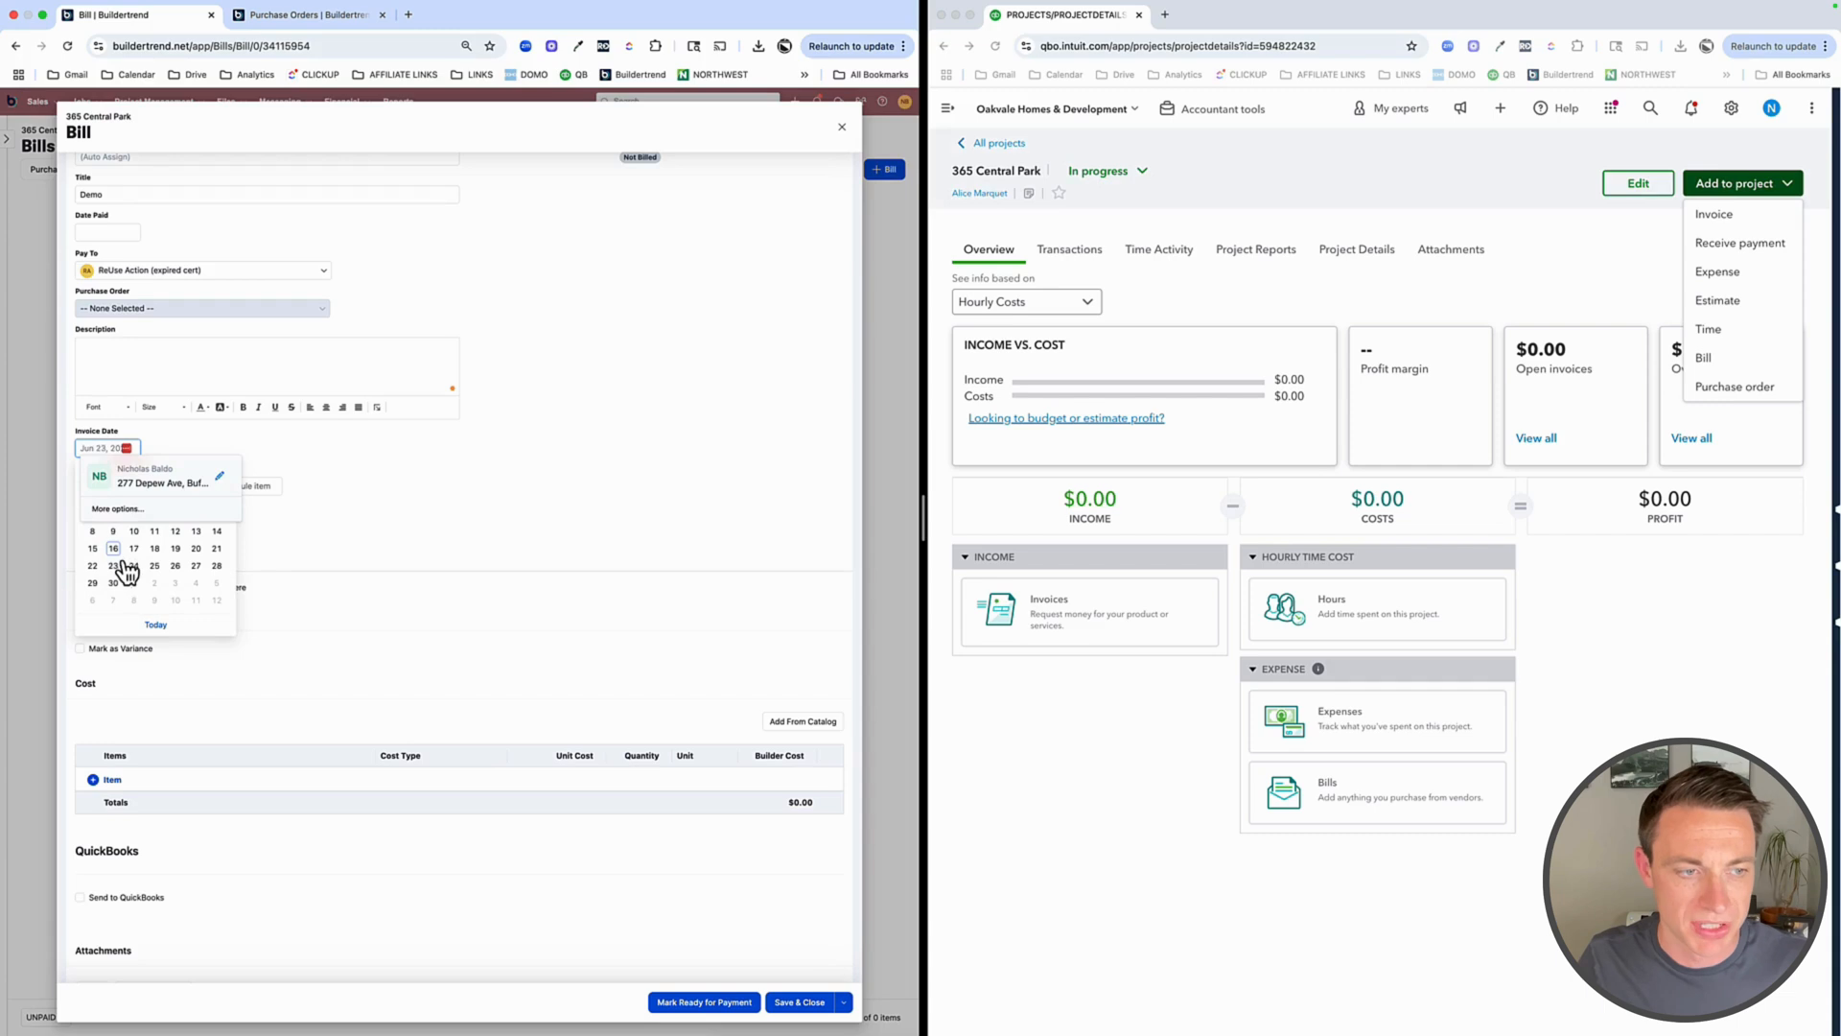
Set the invoice date to June 16 and choose a specific due date after trying the Demo schedule link
left_click(114, 548)
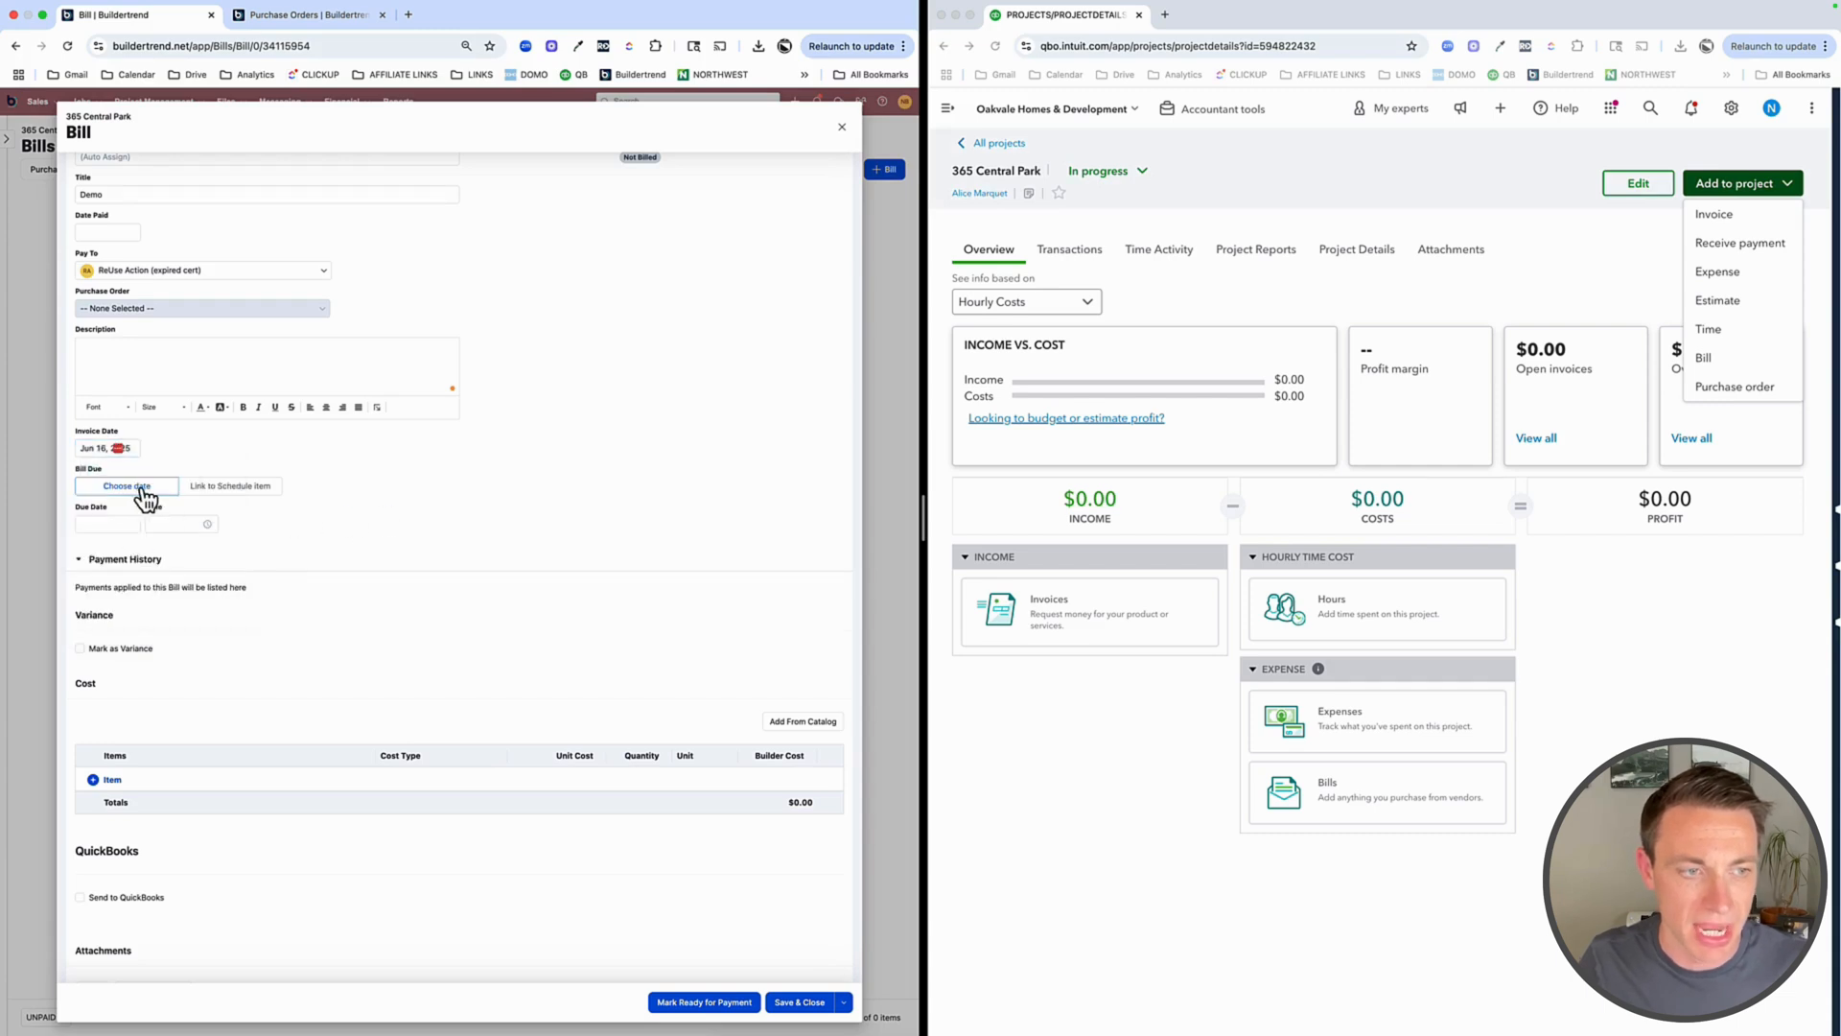
left_click(230, 486)
type("demo")
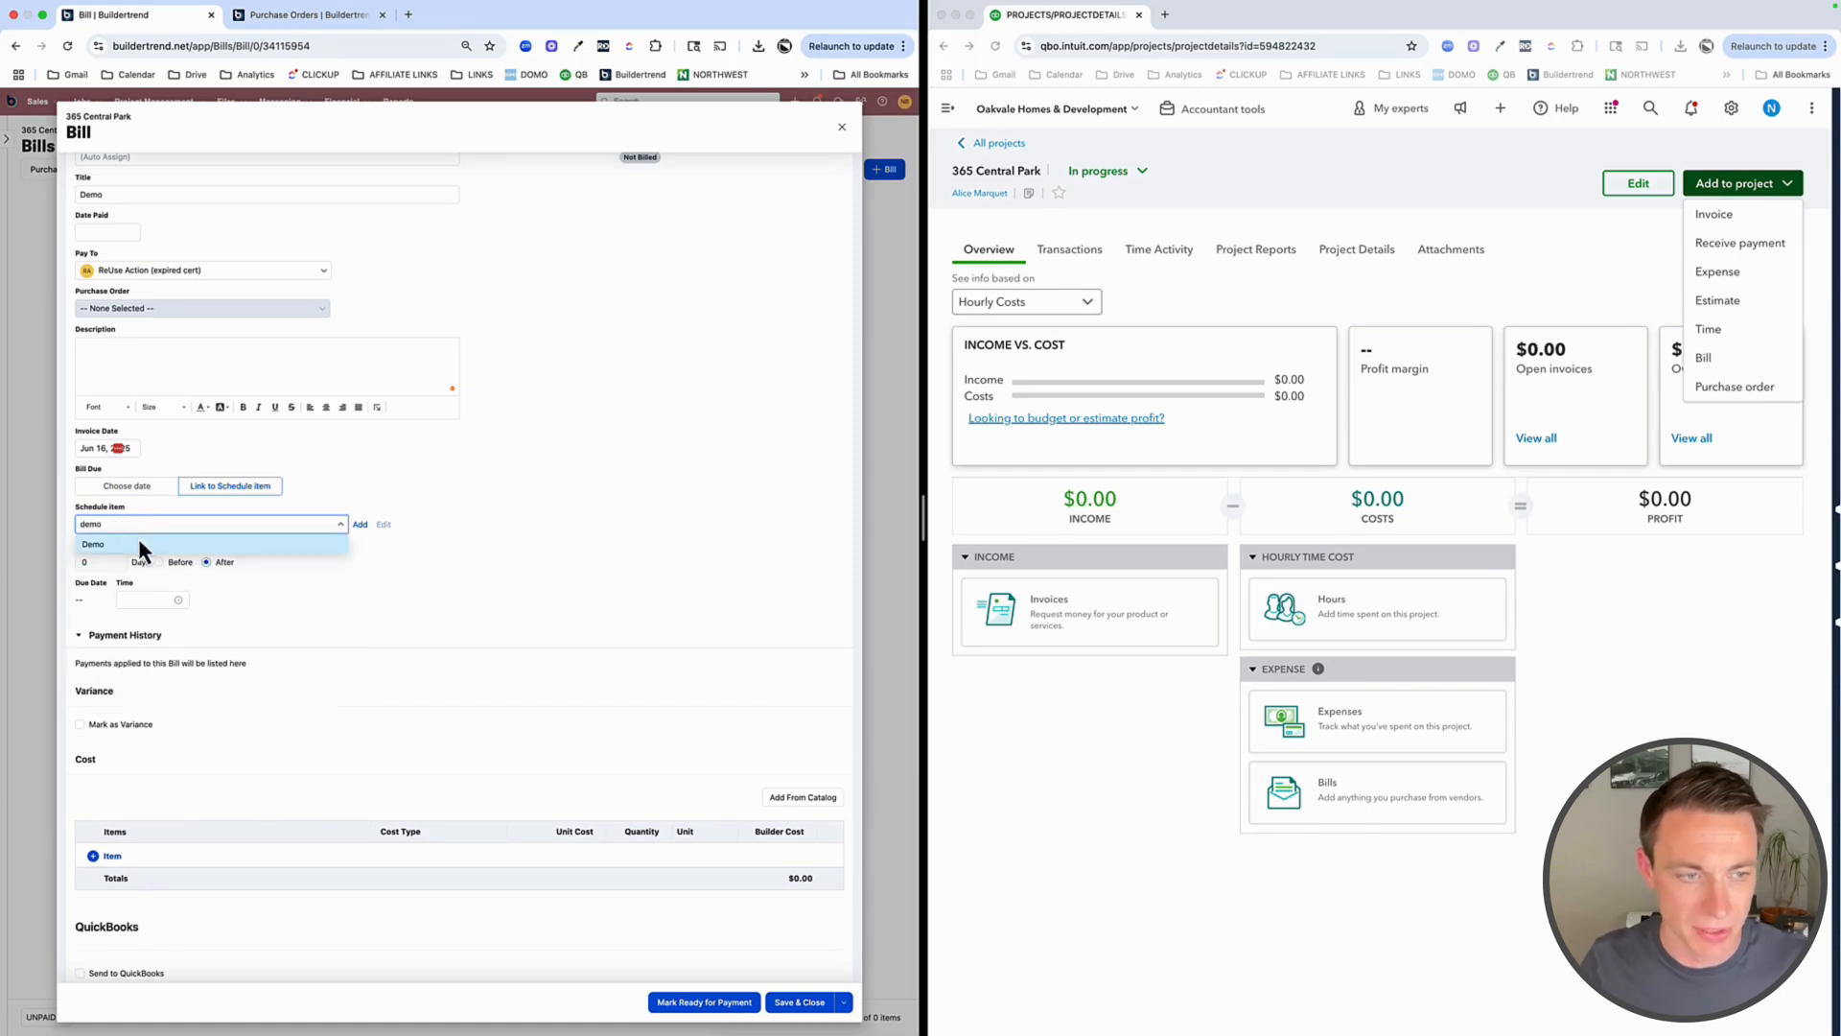
left_click(92, 543)
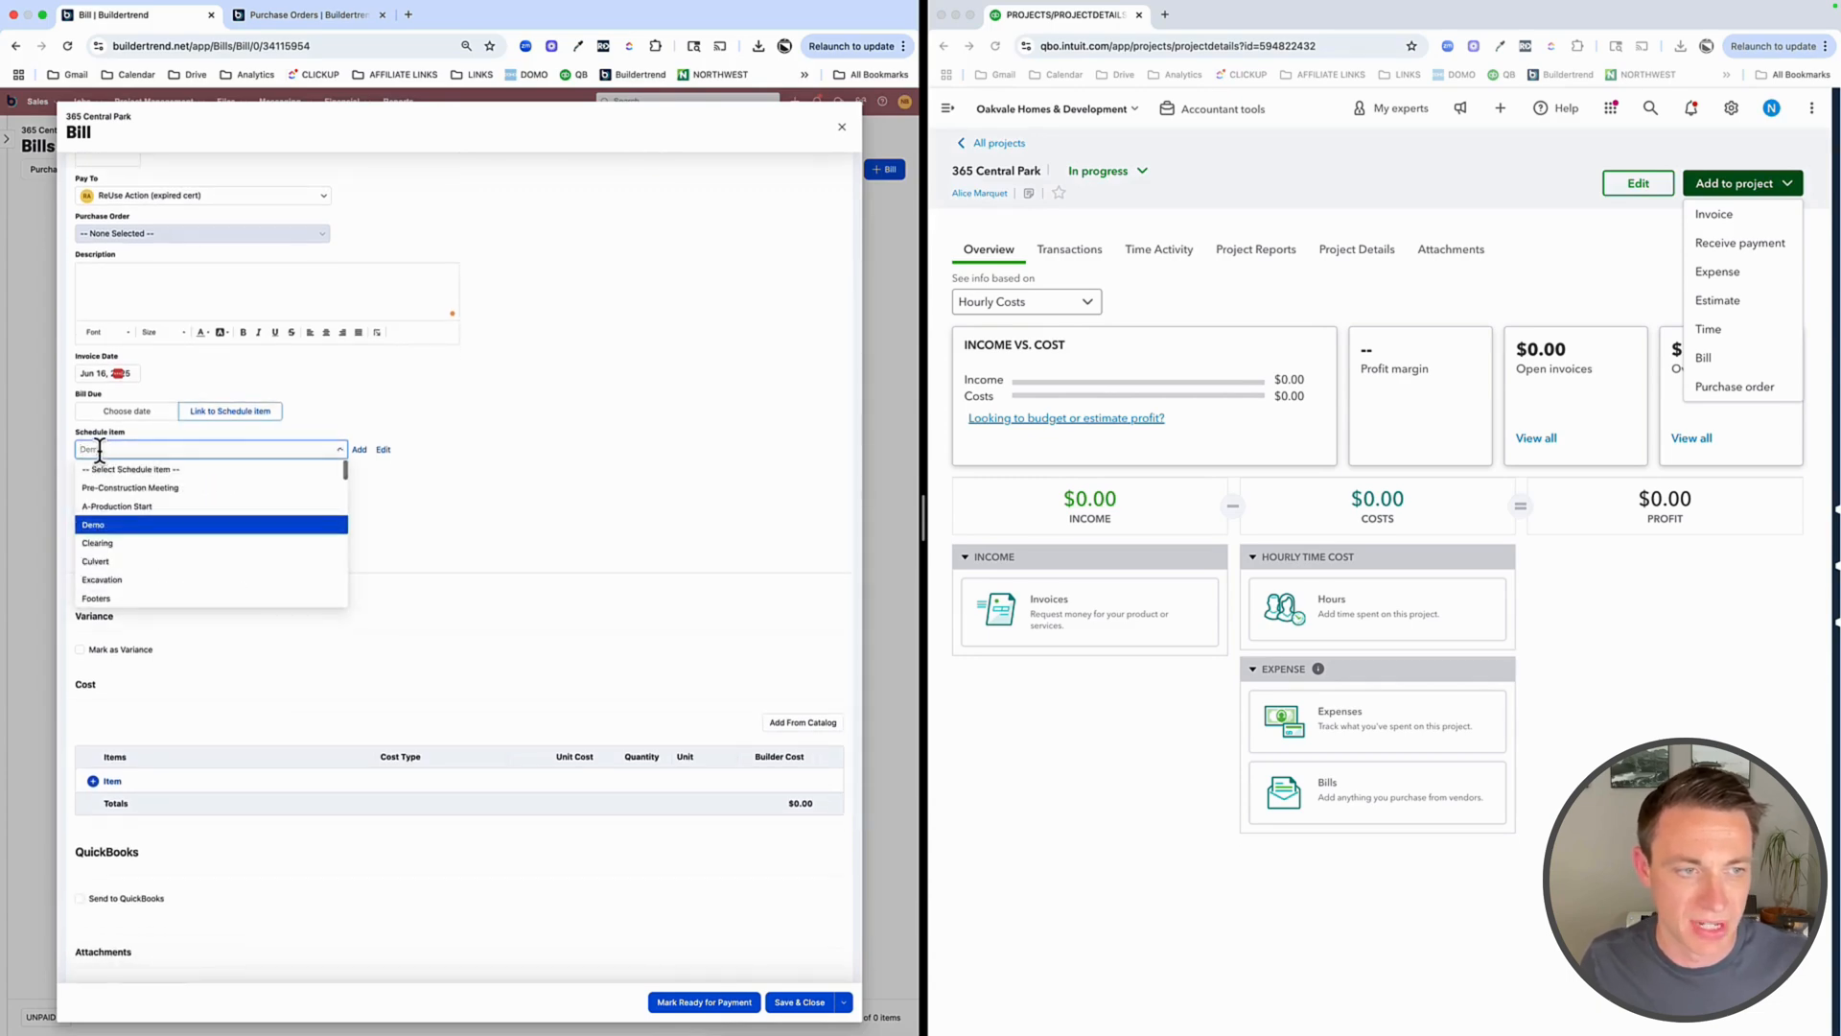
left_click(92, 524)
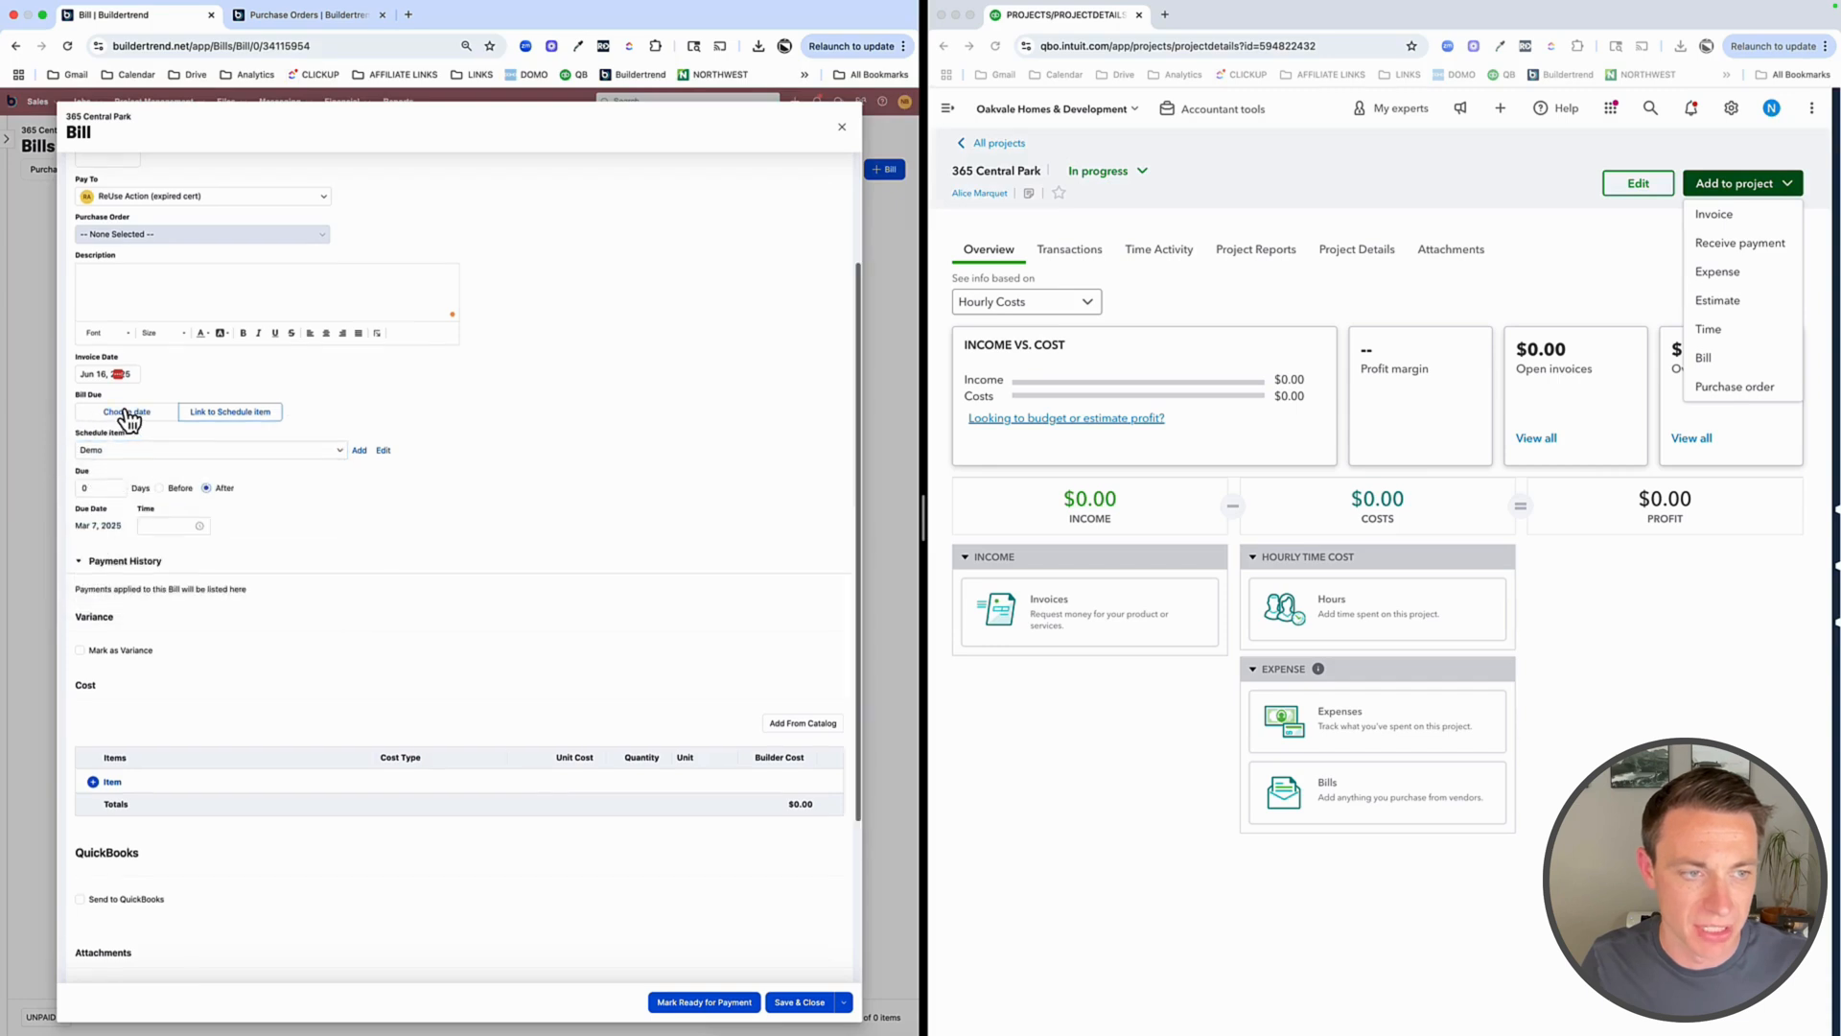
left_click(127, 411)
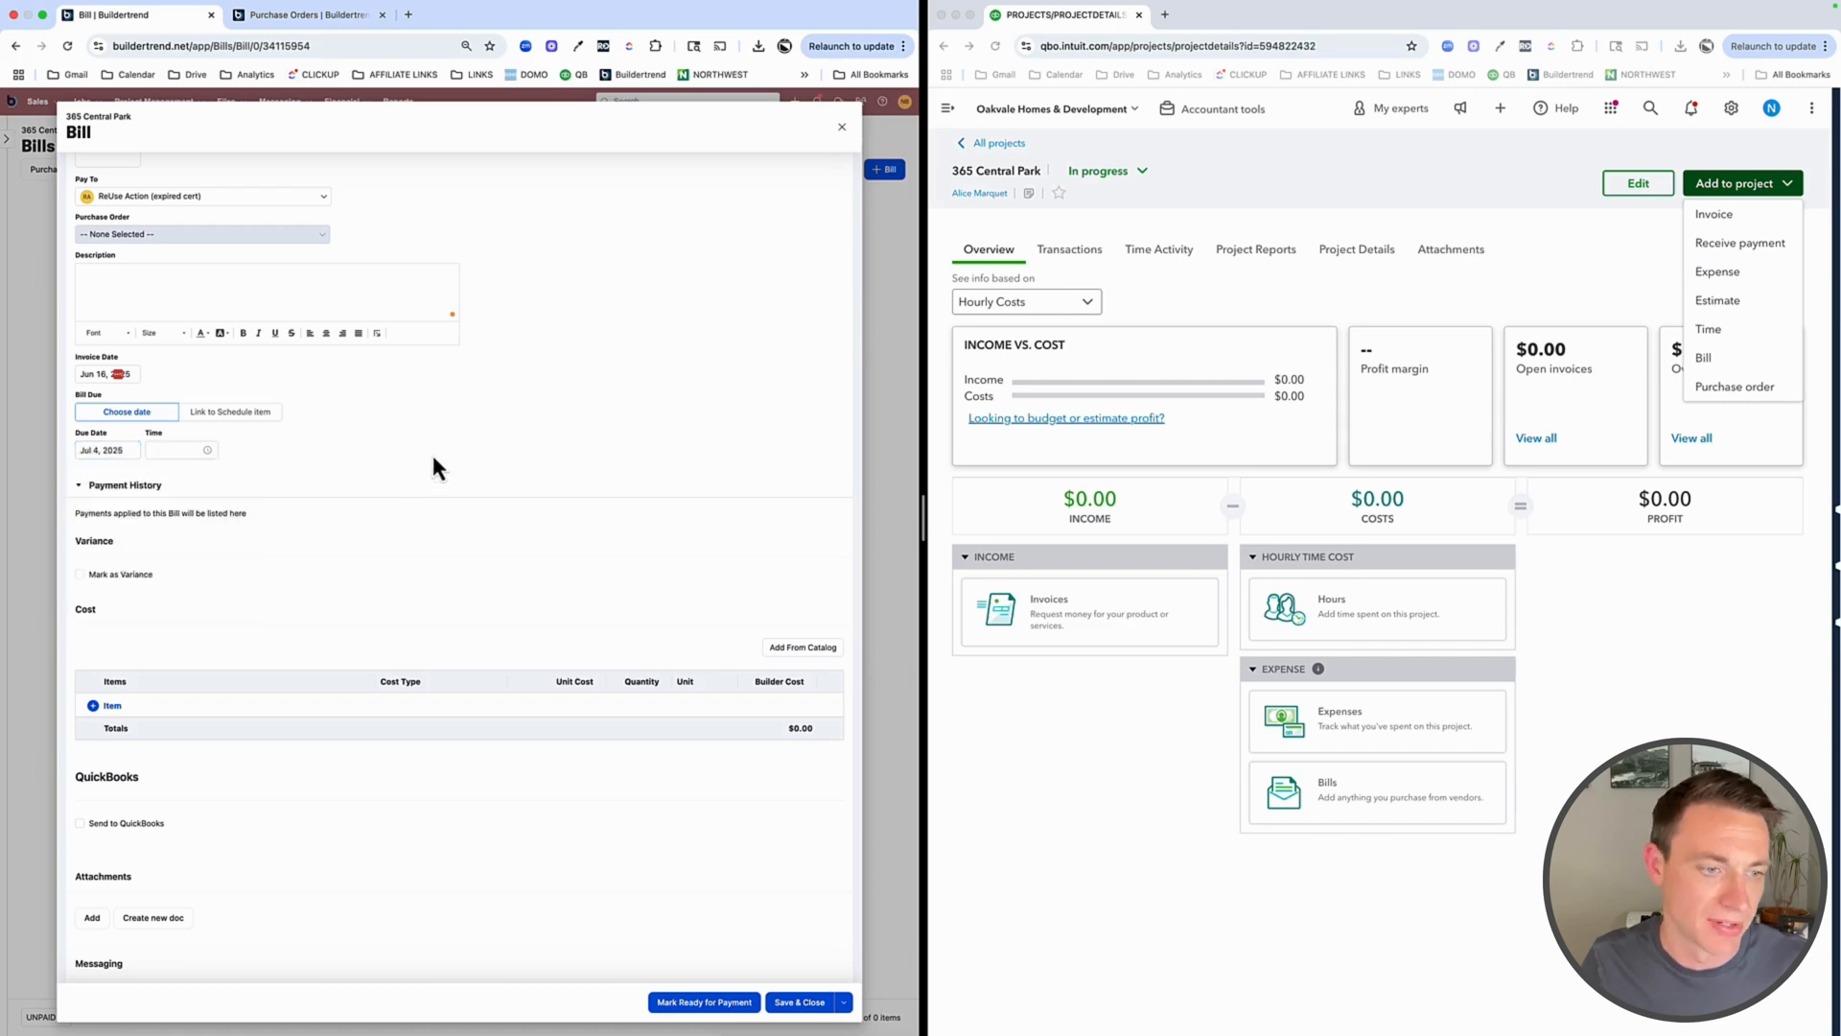
Add a Demo cost line coded 1330-Demolition-Subcontract with unit cost 4500
left_click(104, 704)
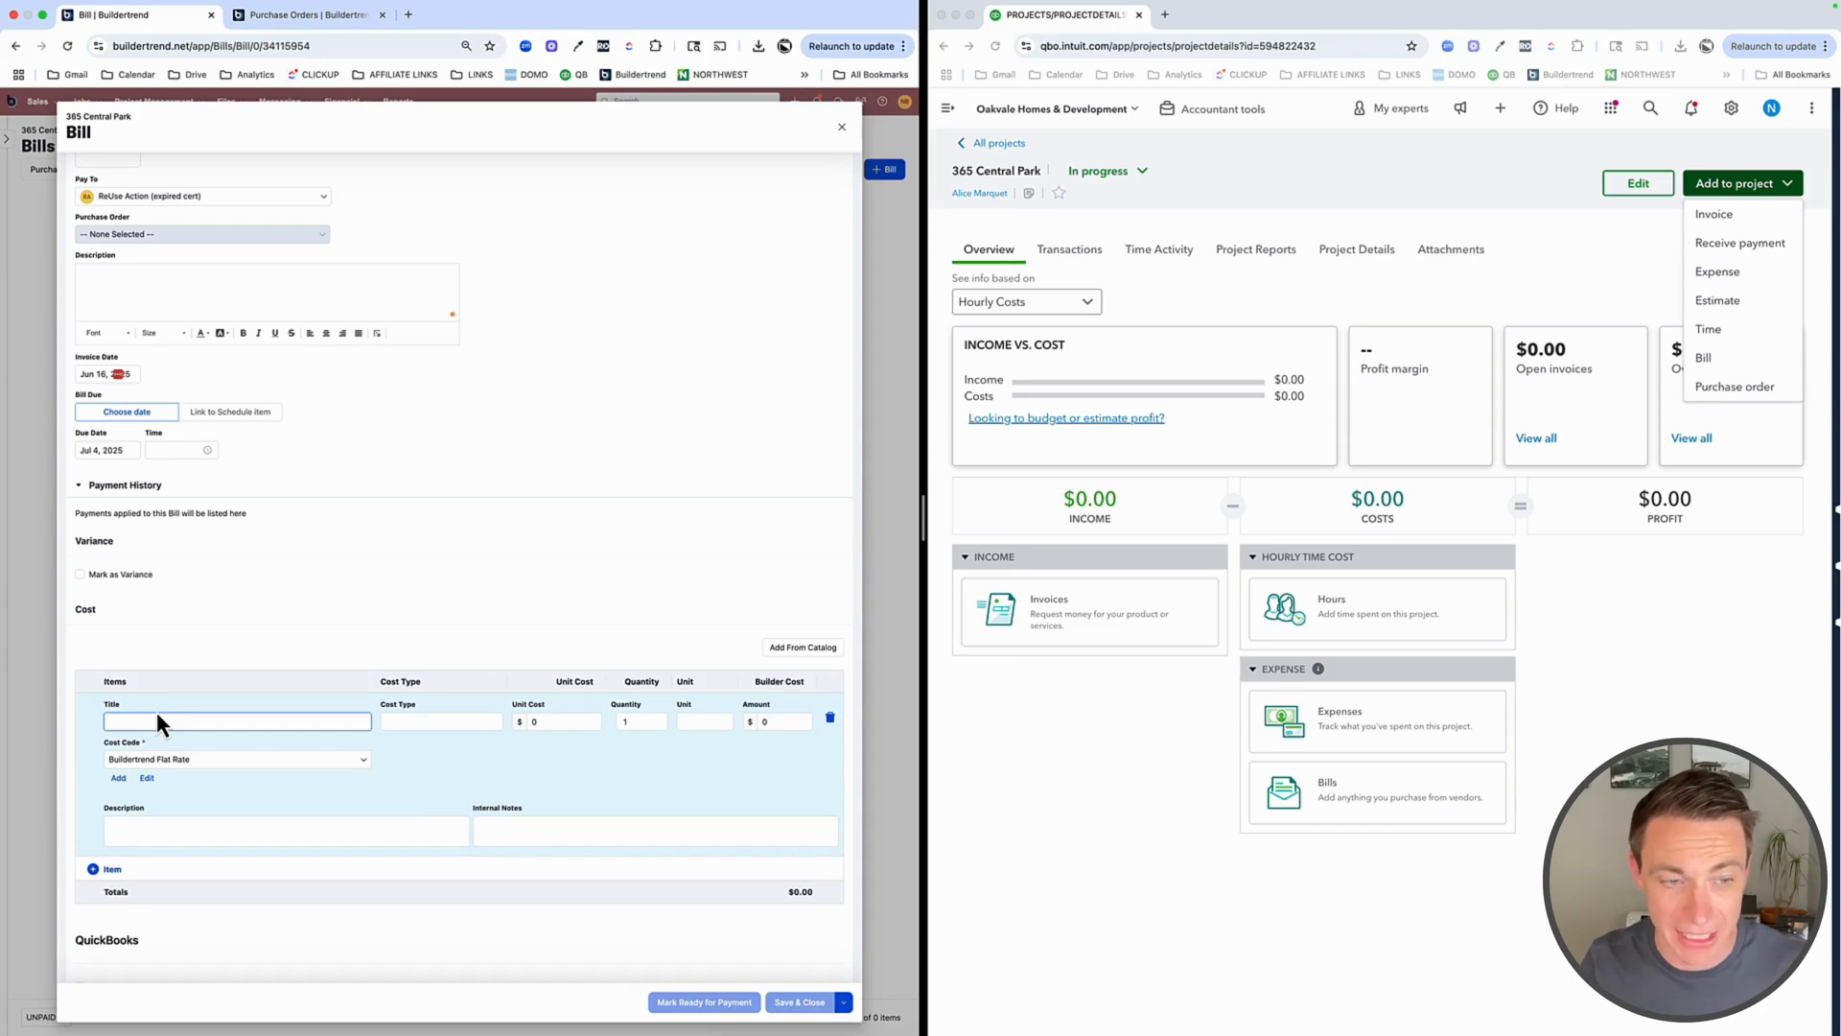
mouse_move(133, 783)
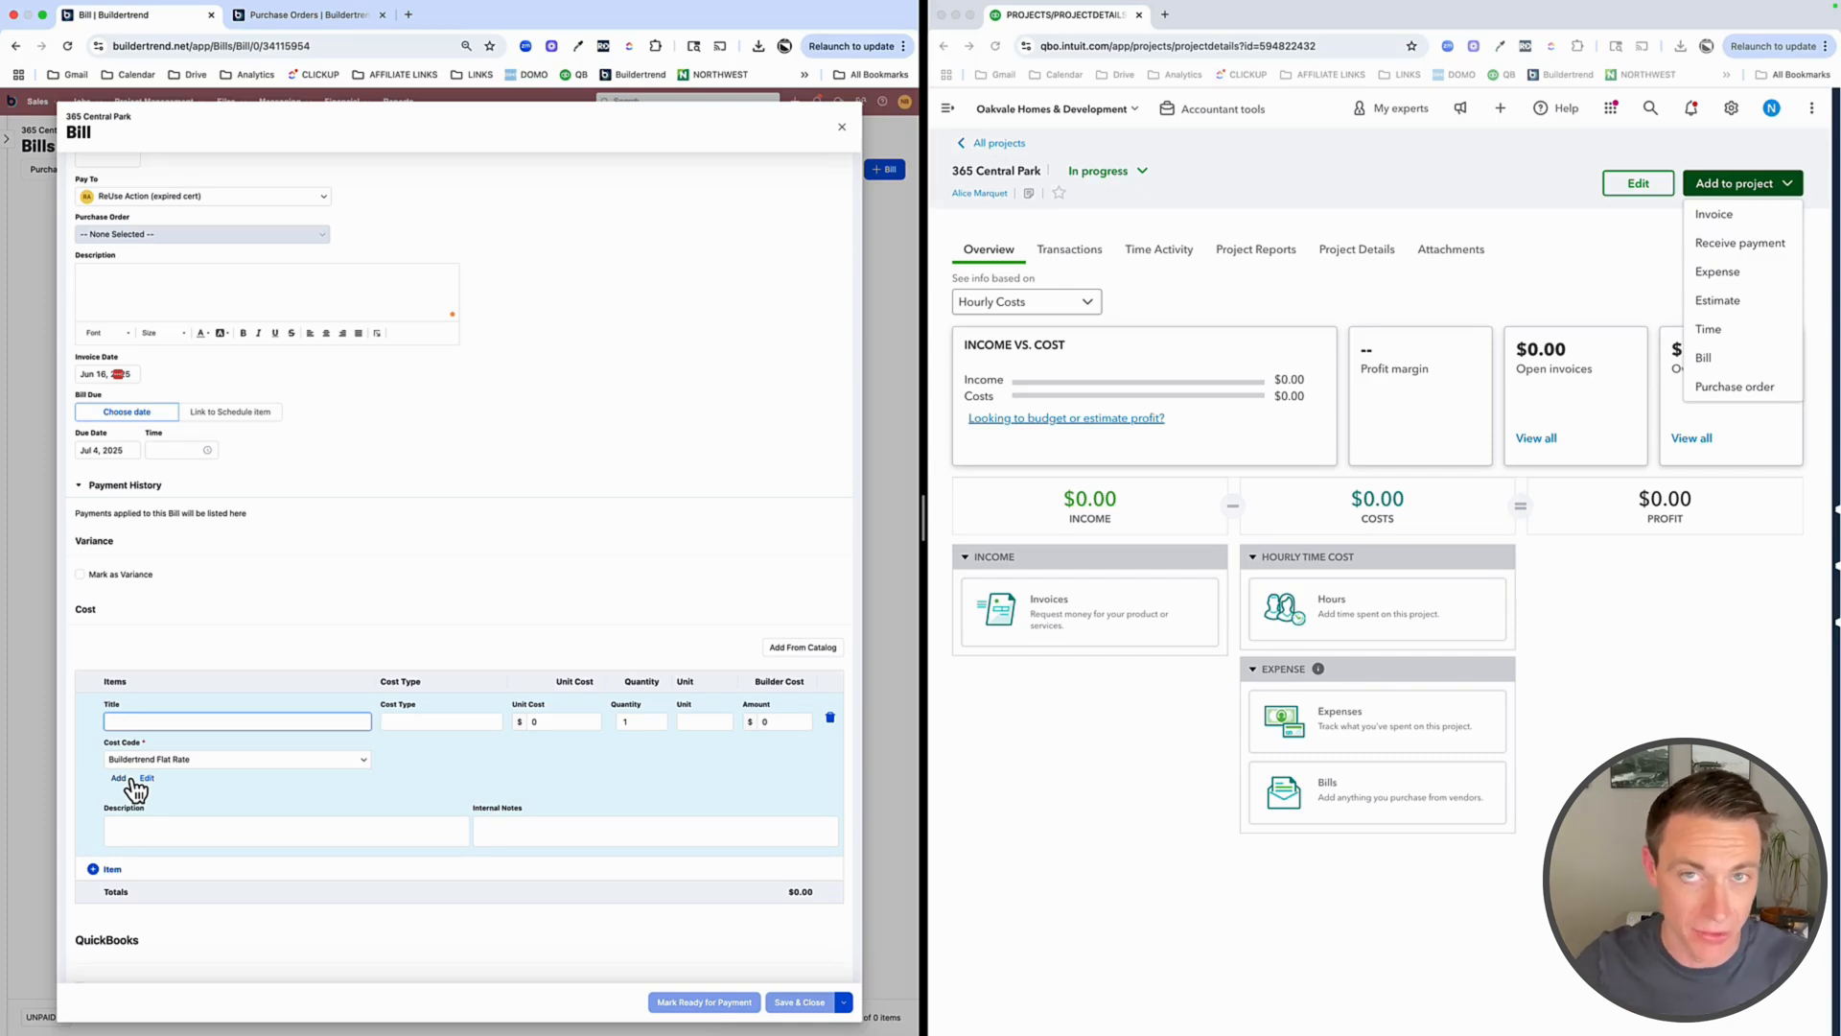
type("Demo")
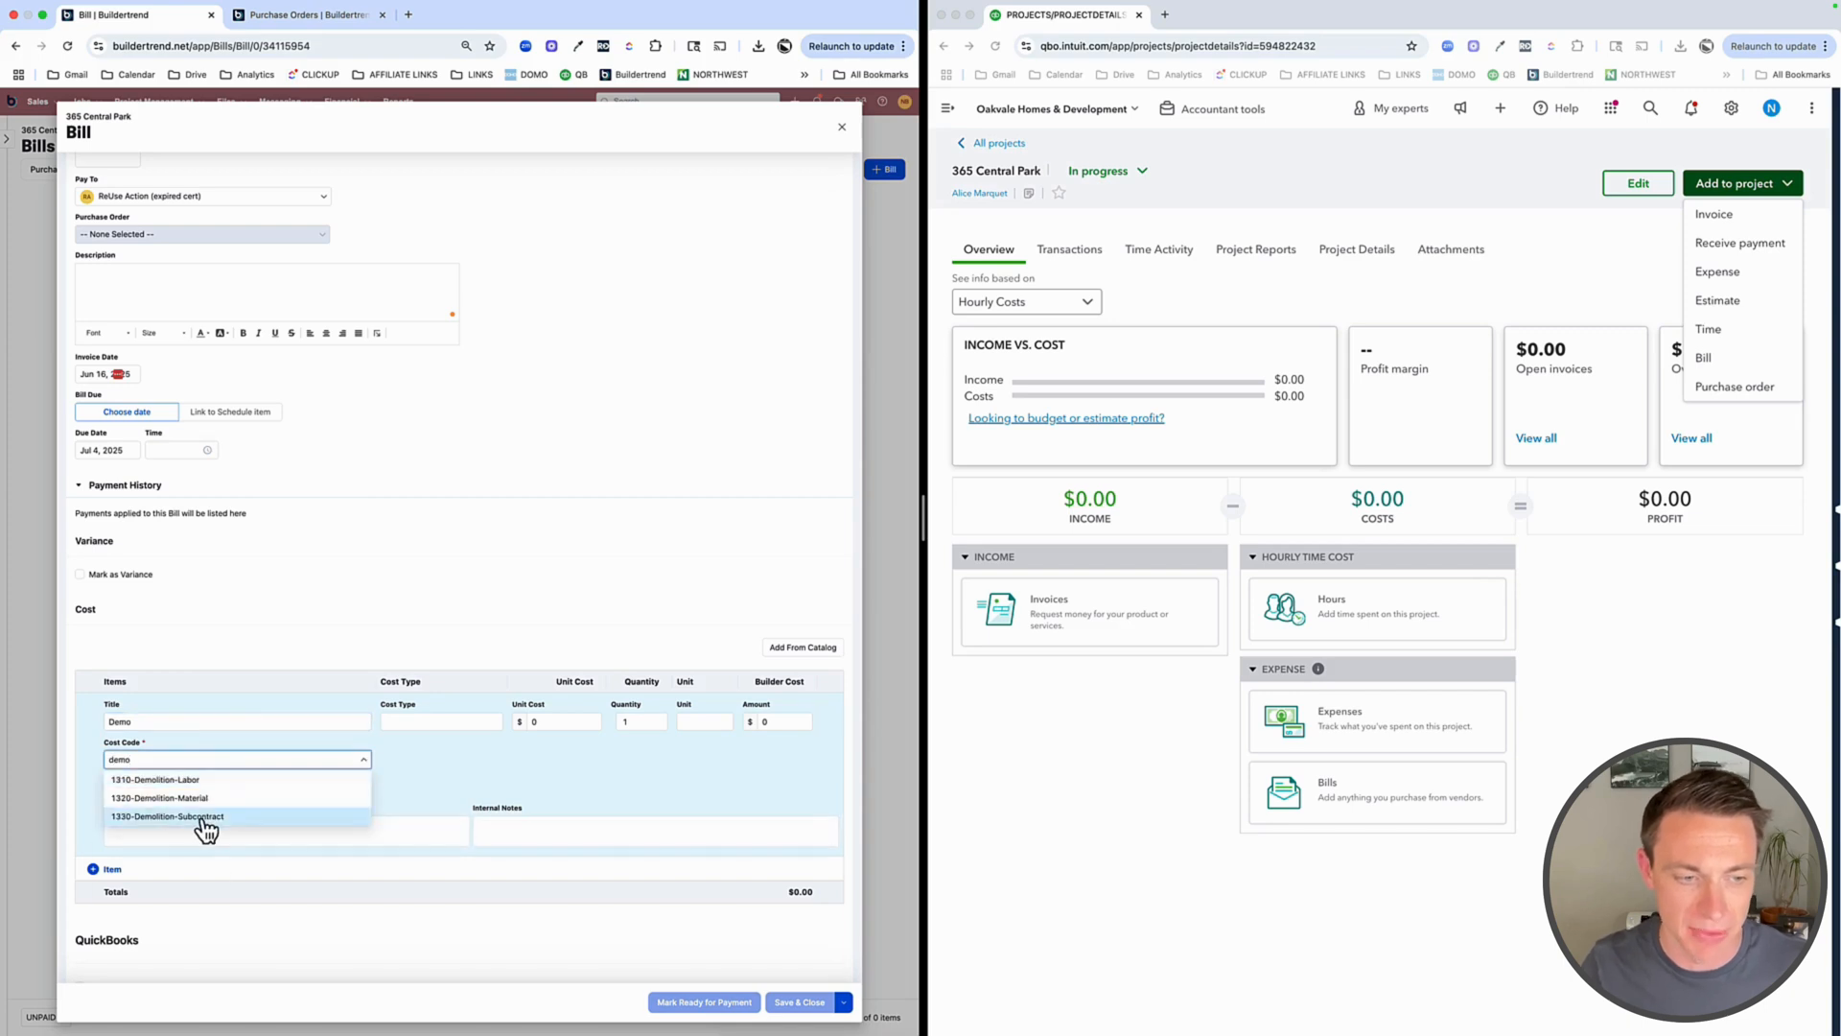
left_click(166, 818)
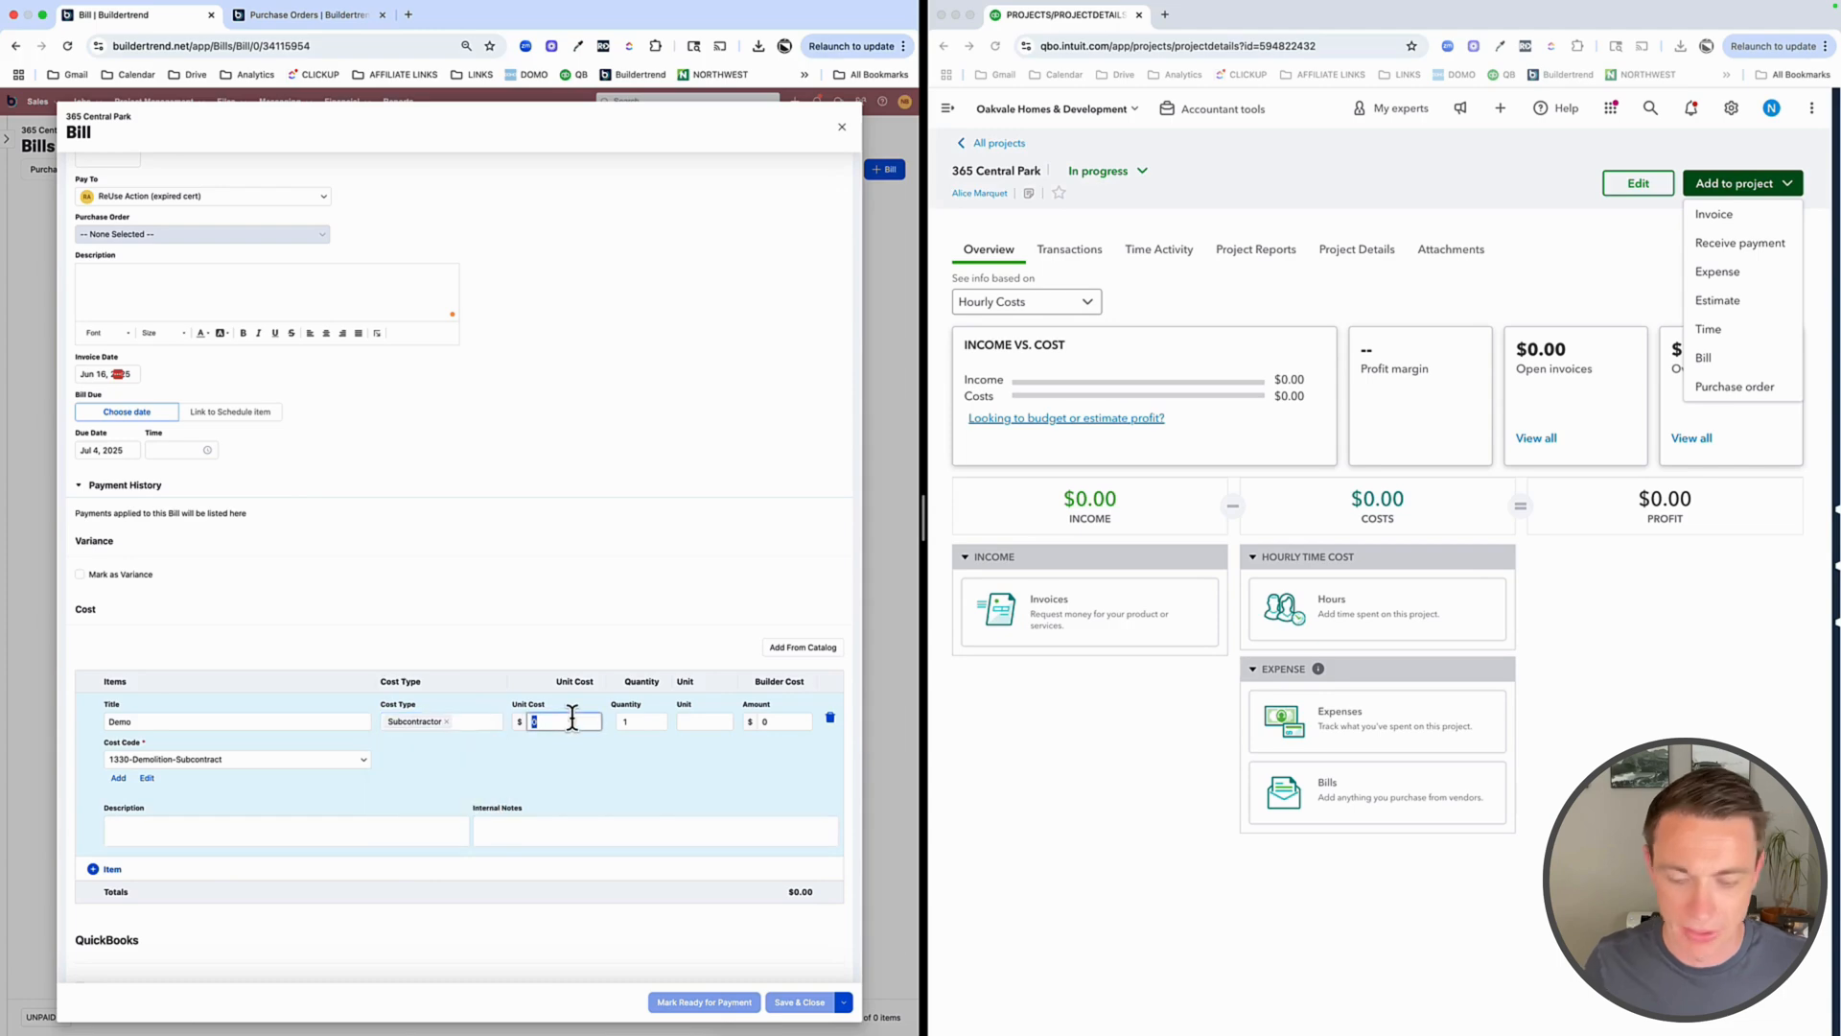
type("4500")
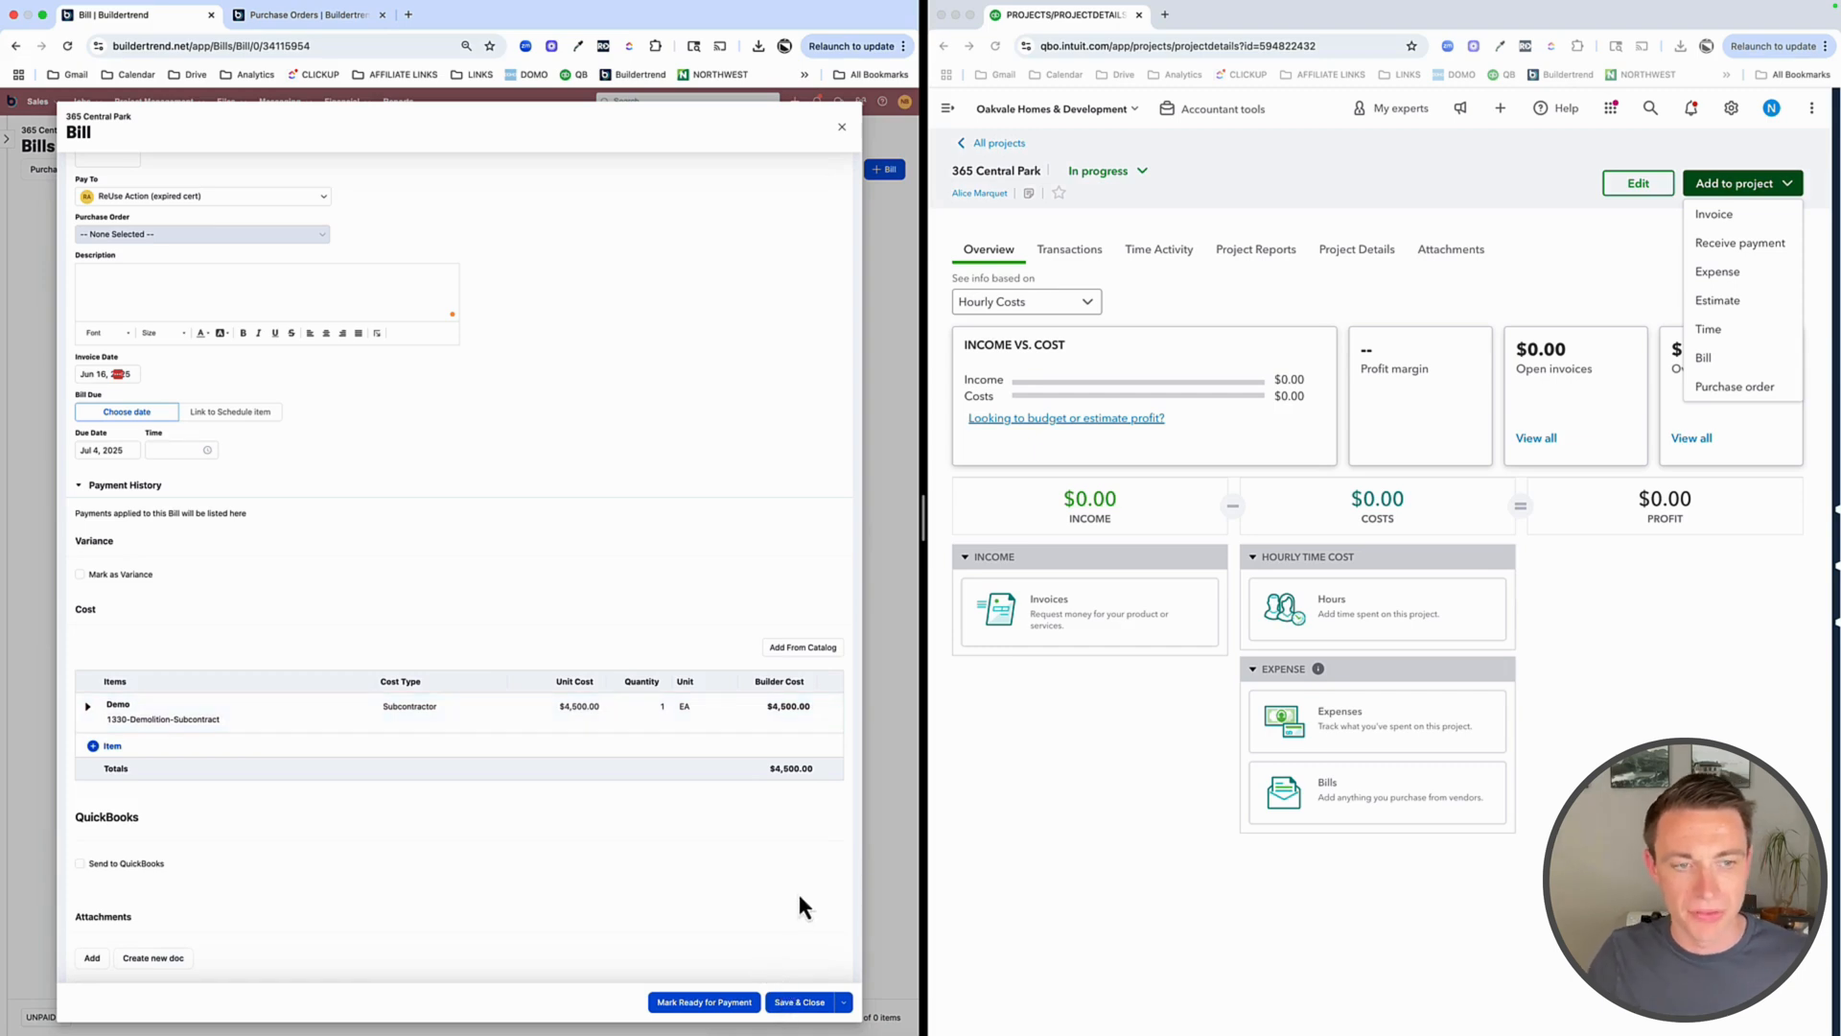
left_click(842, 1001)
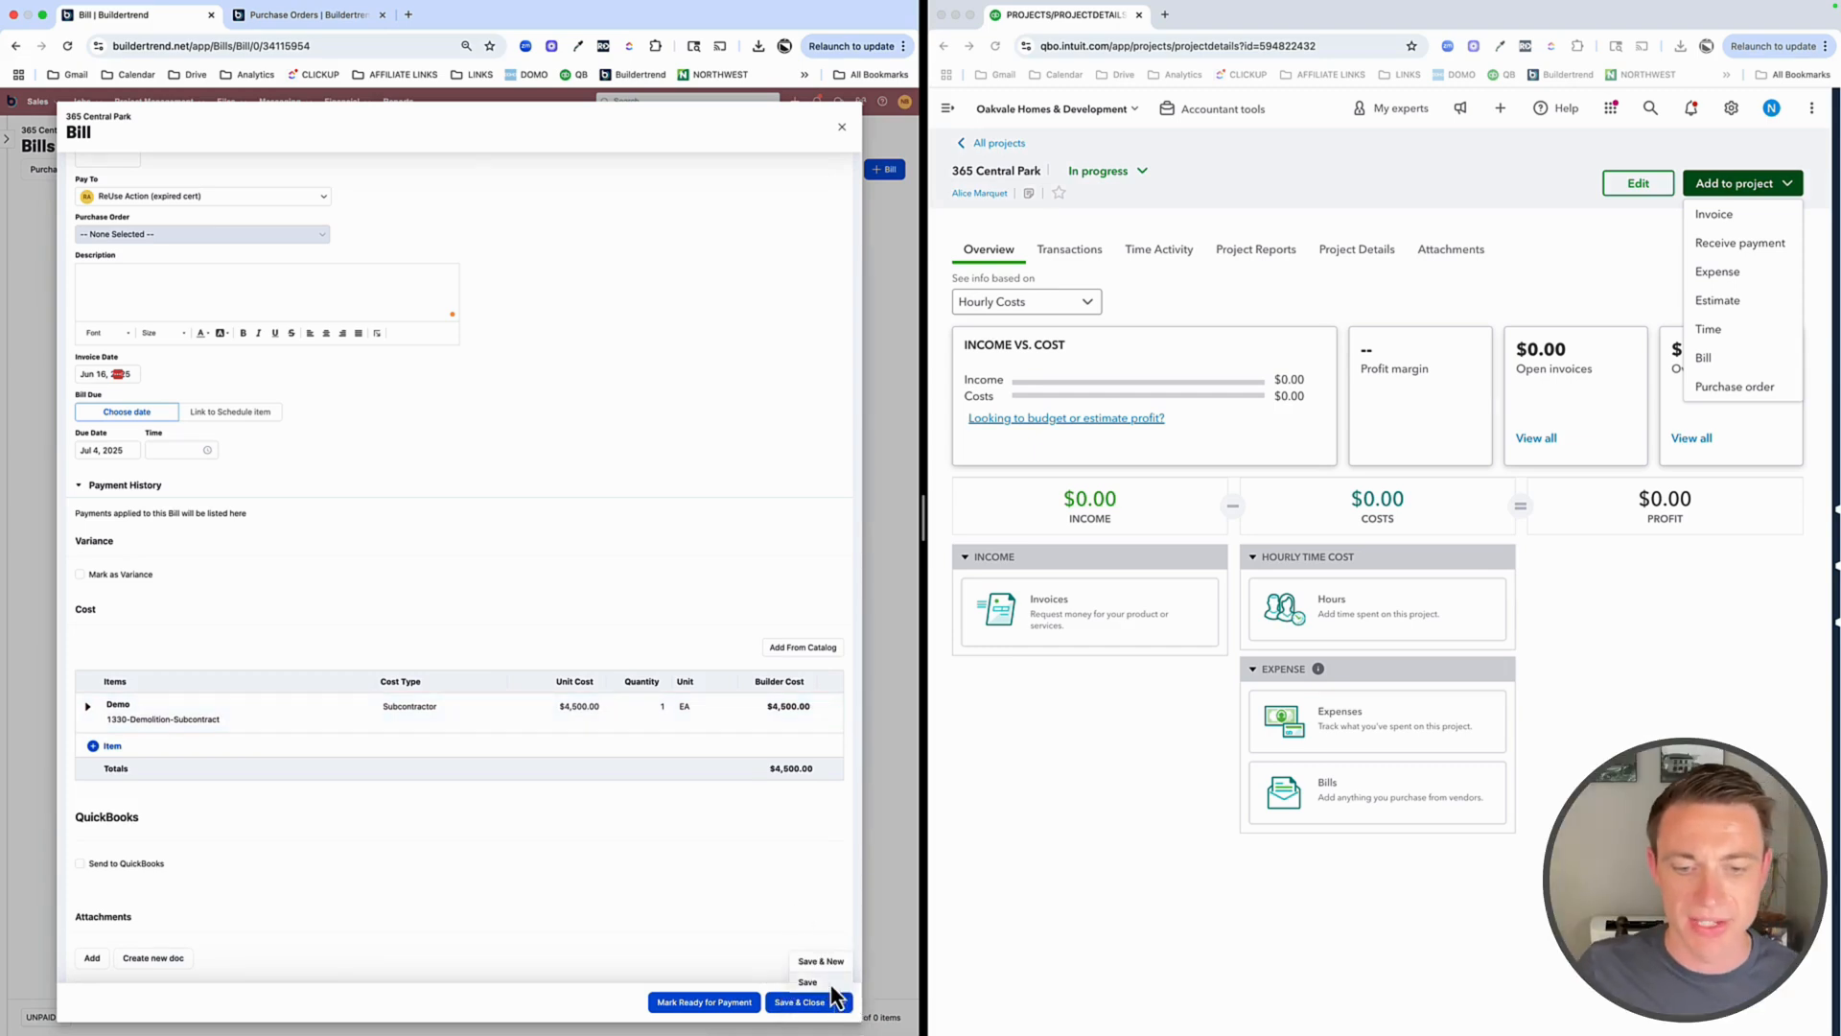
Attempt to save, then set the payer custom field to CONTROLLER
left_click(807, 982)
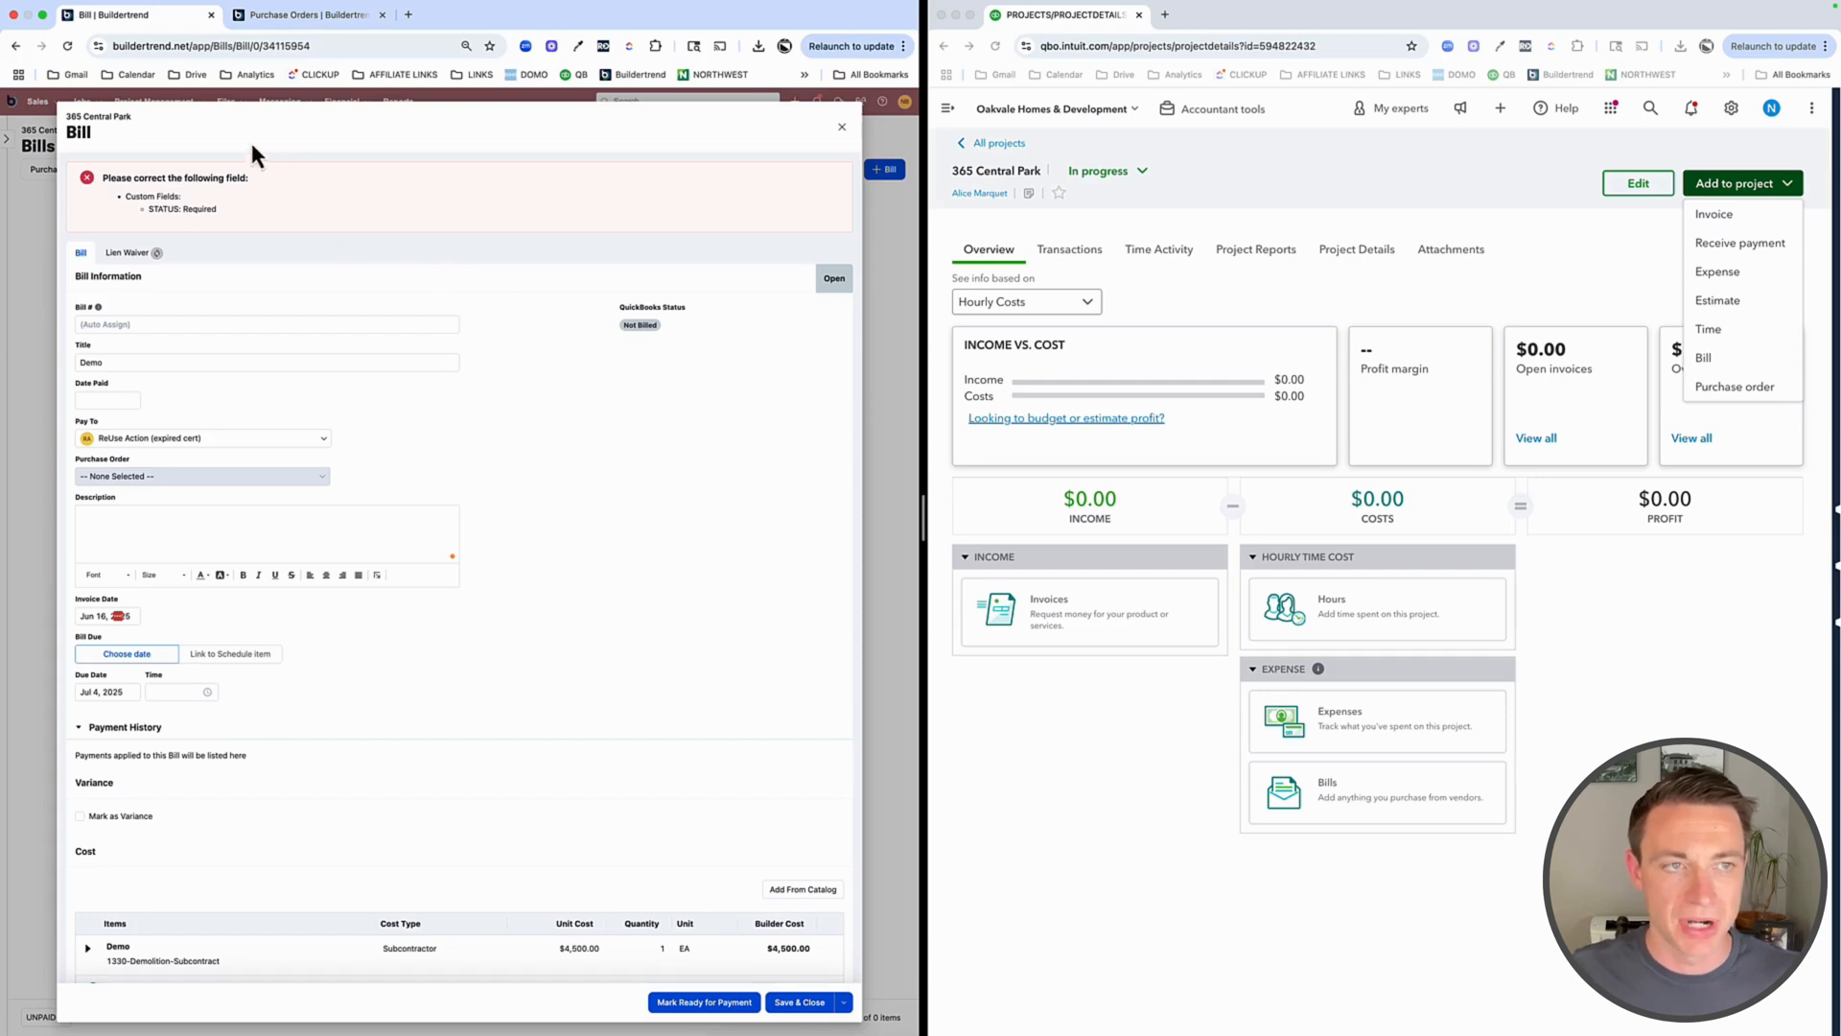
mouse_move(252, 192)
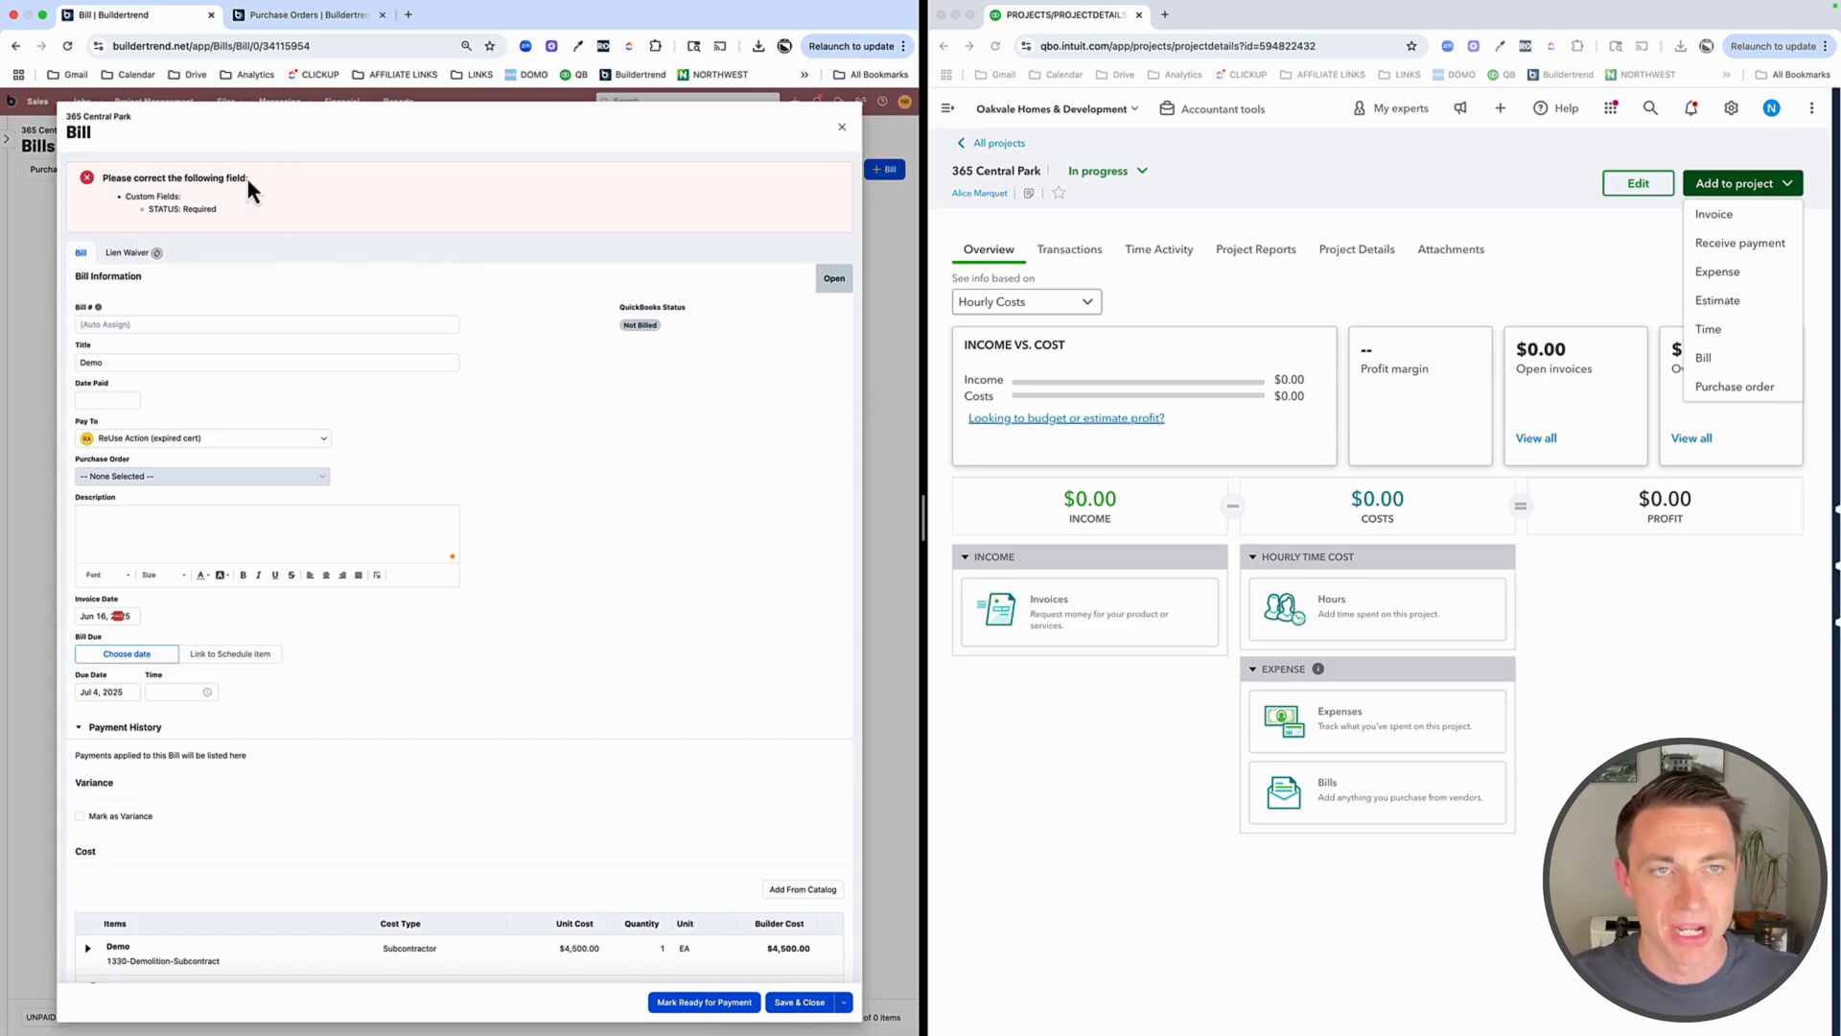
mouse_move(170, 255)
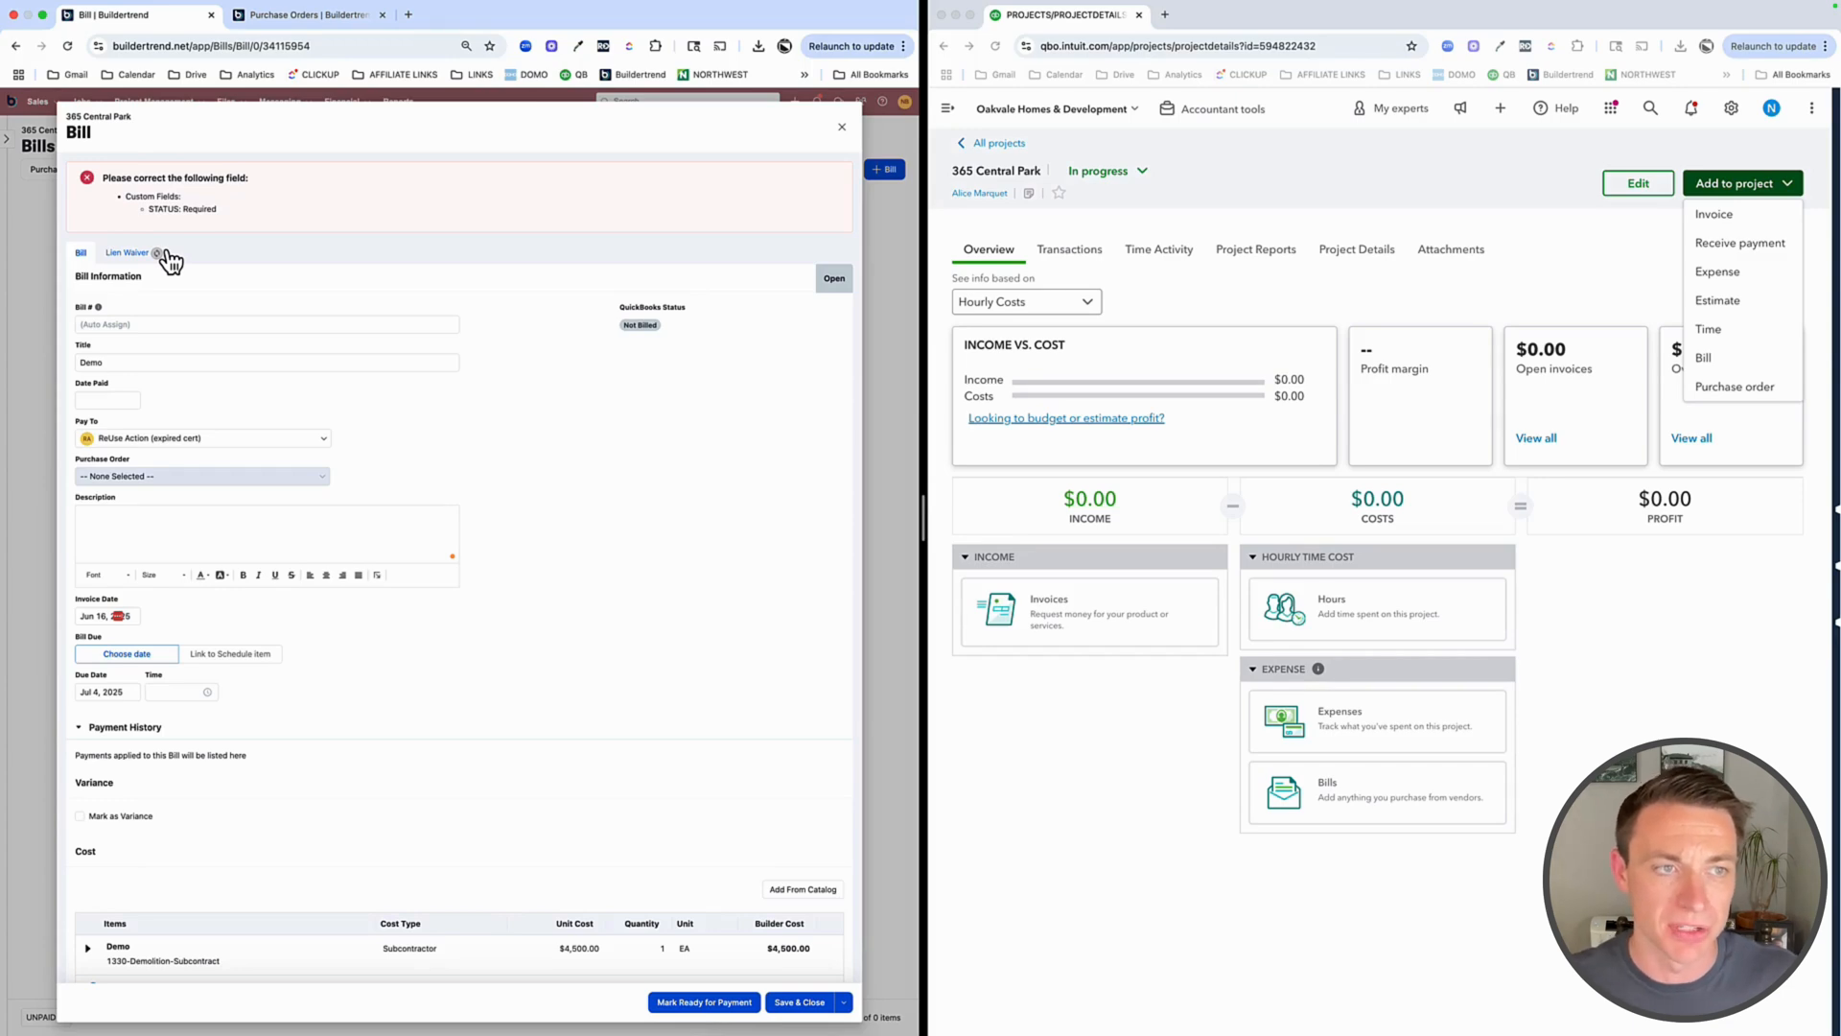
scroll("down", 3)
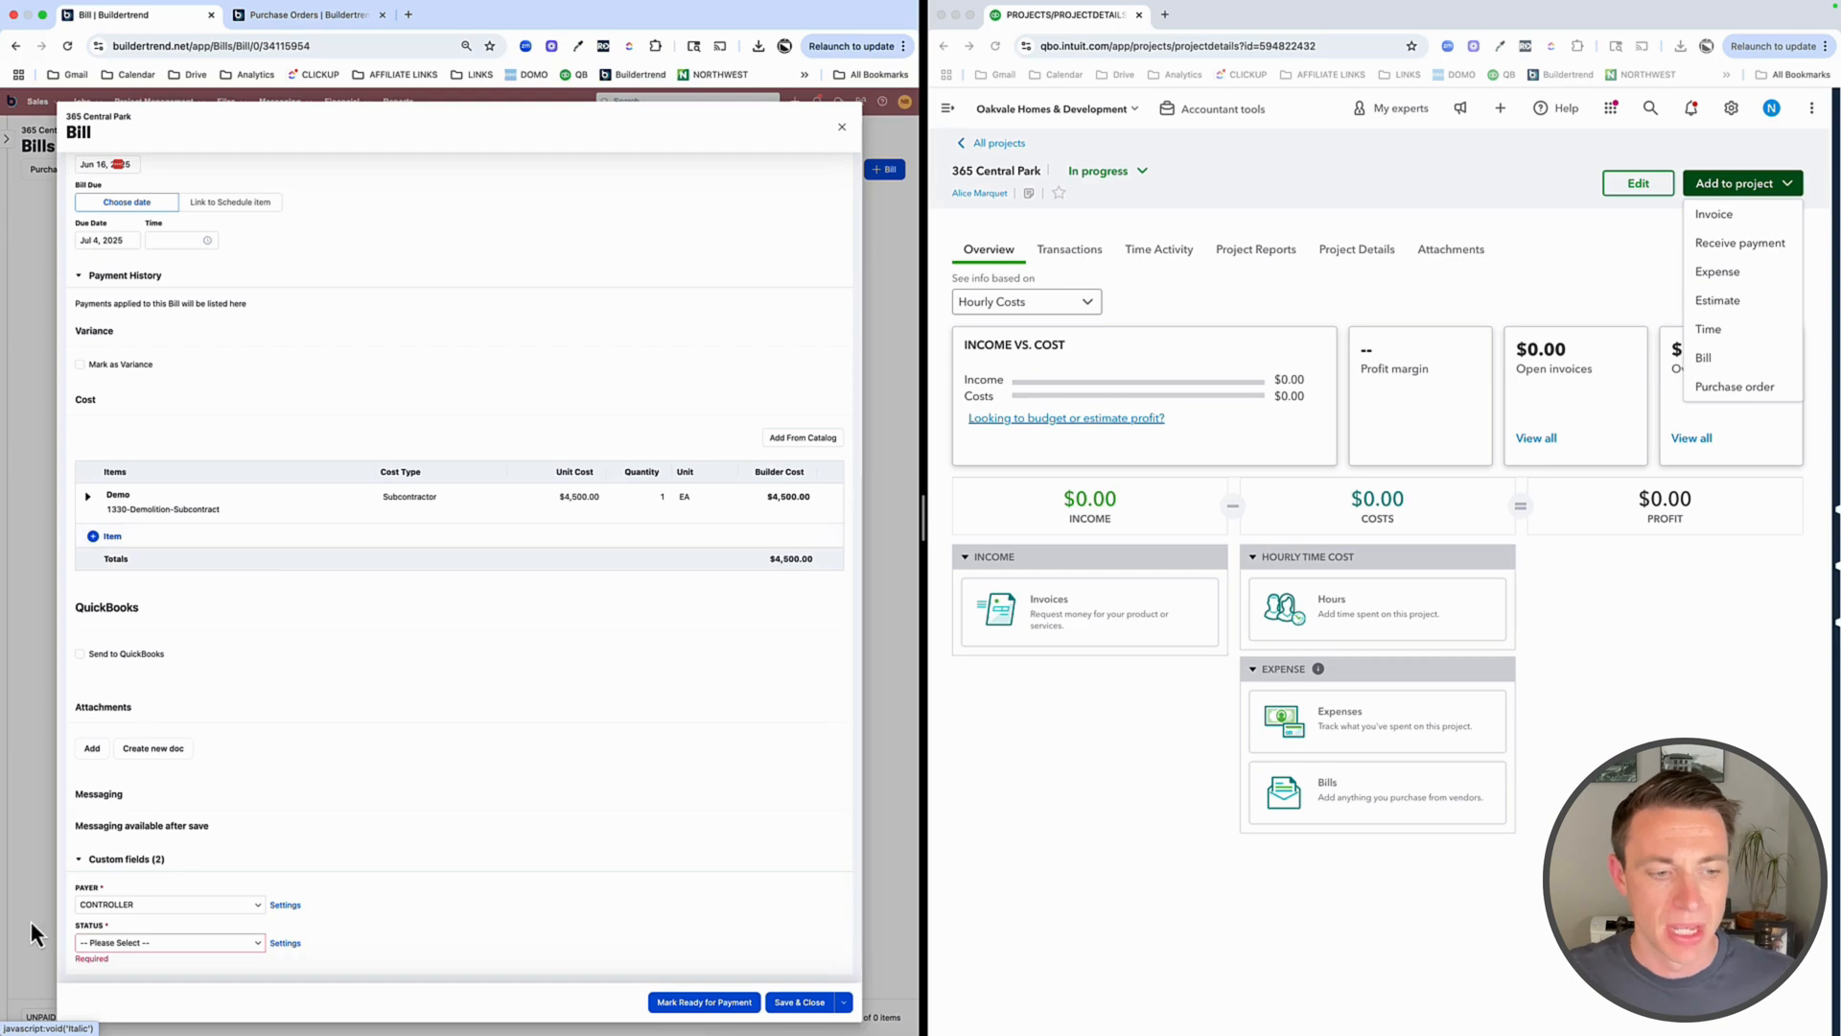
mouse_move(128, 928)
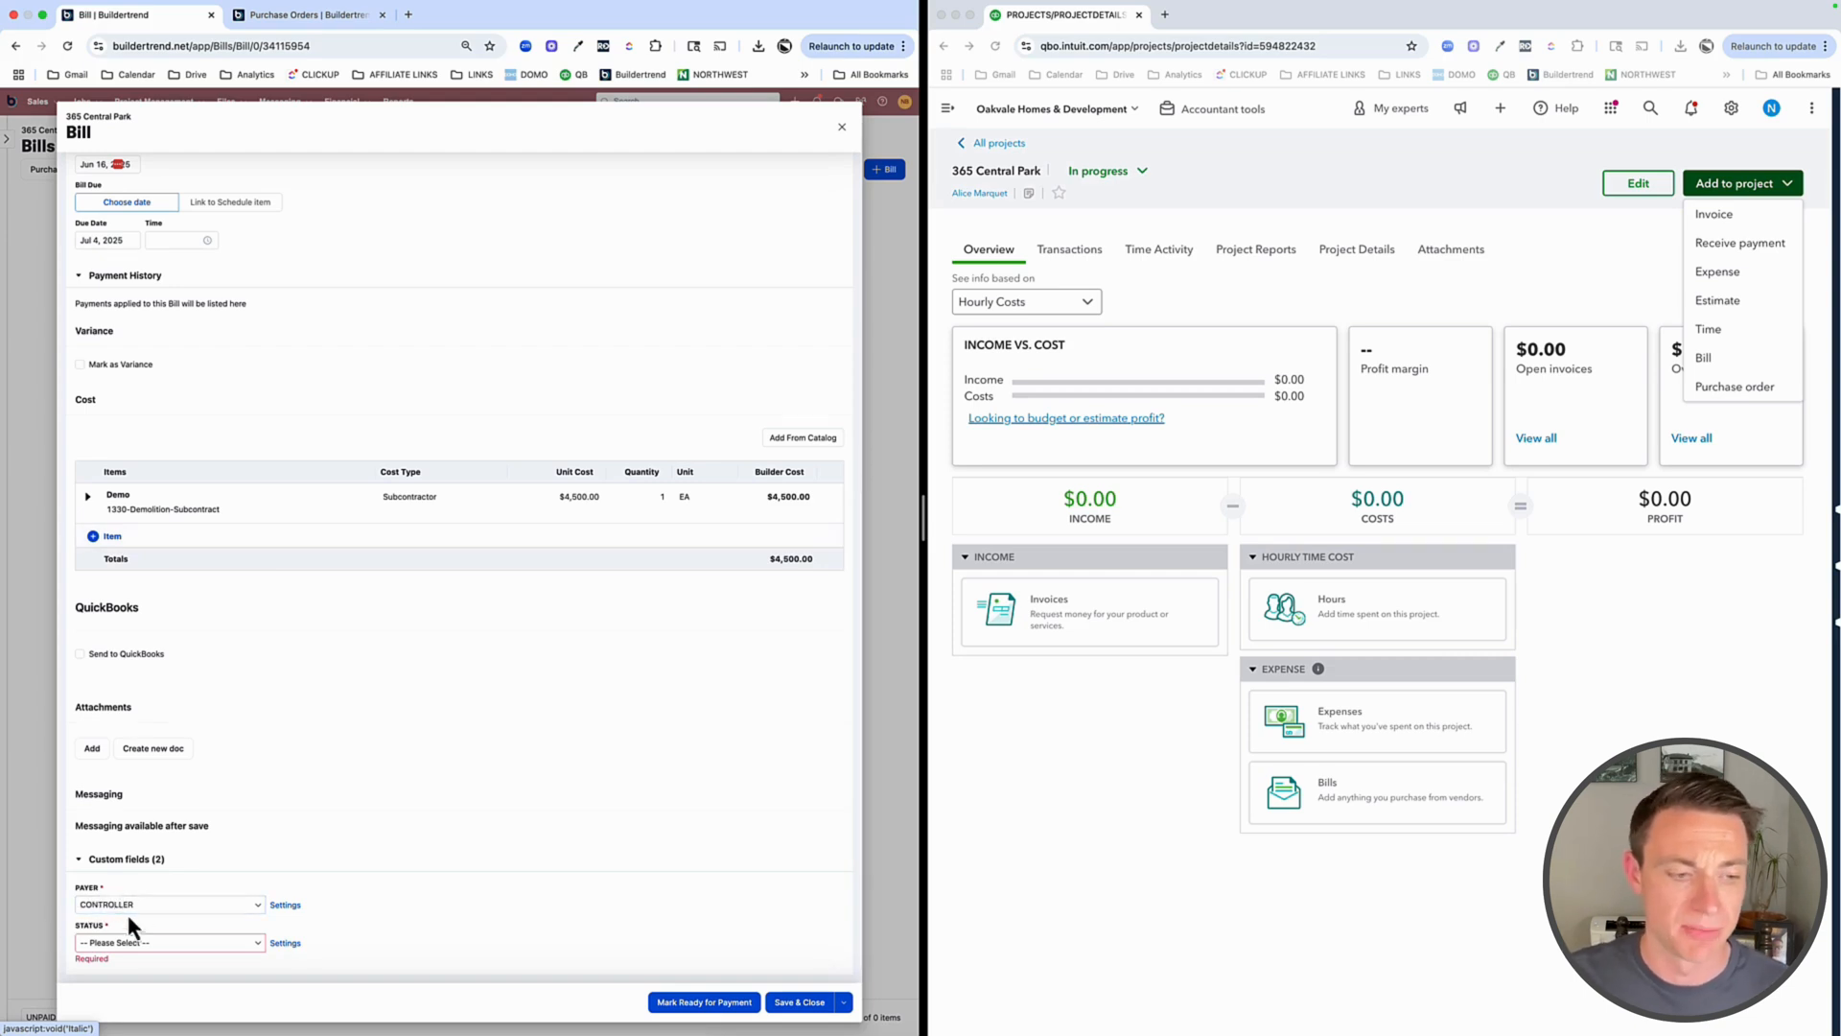
left_click(169, 903)
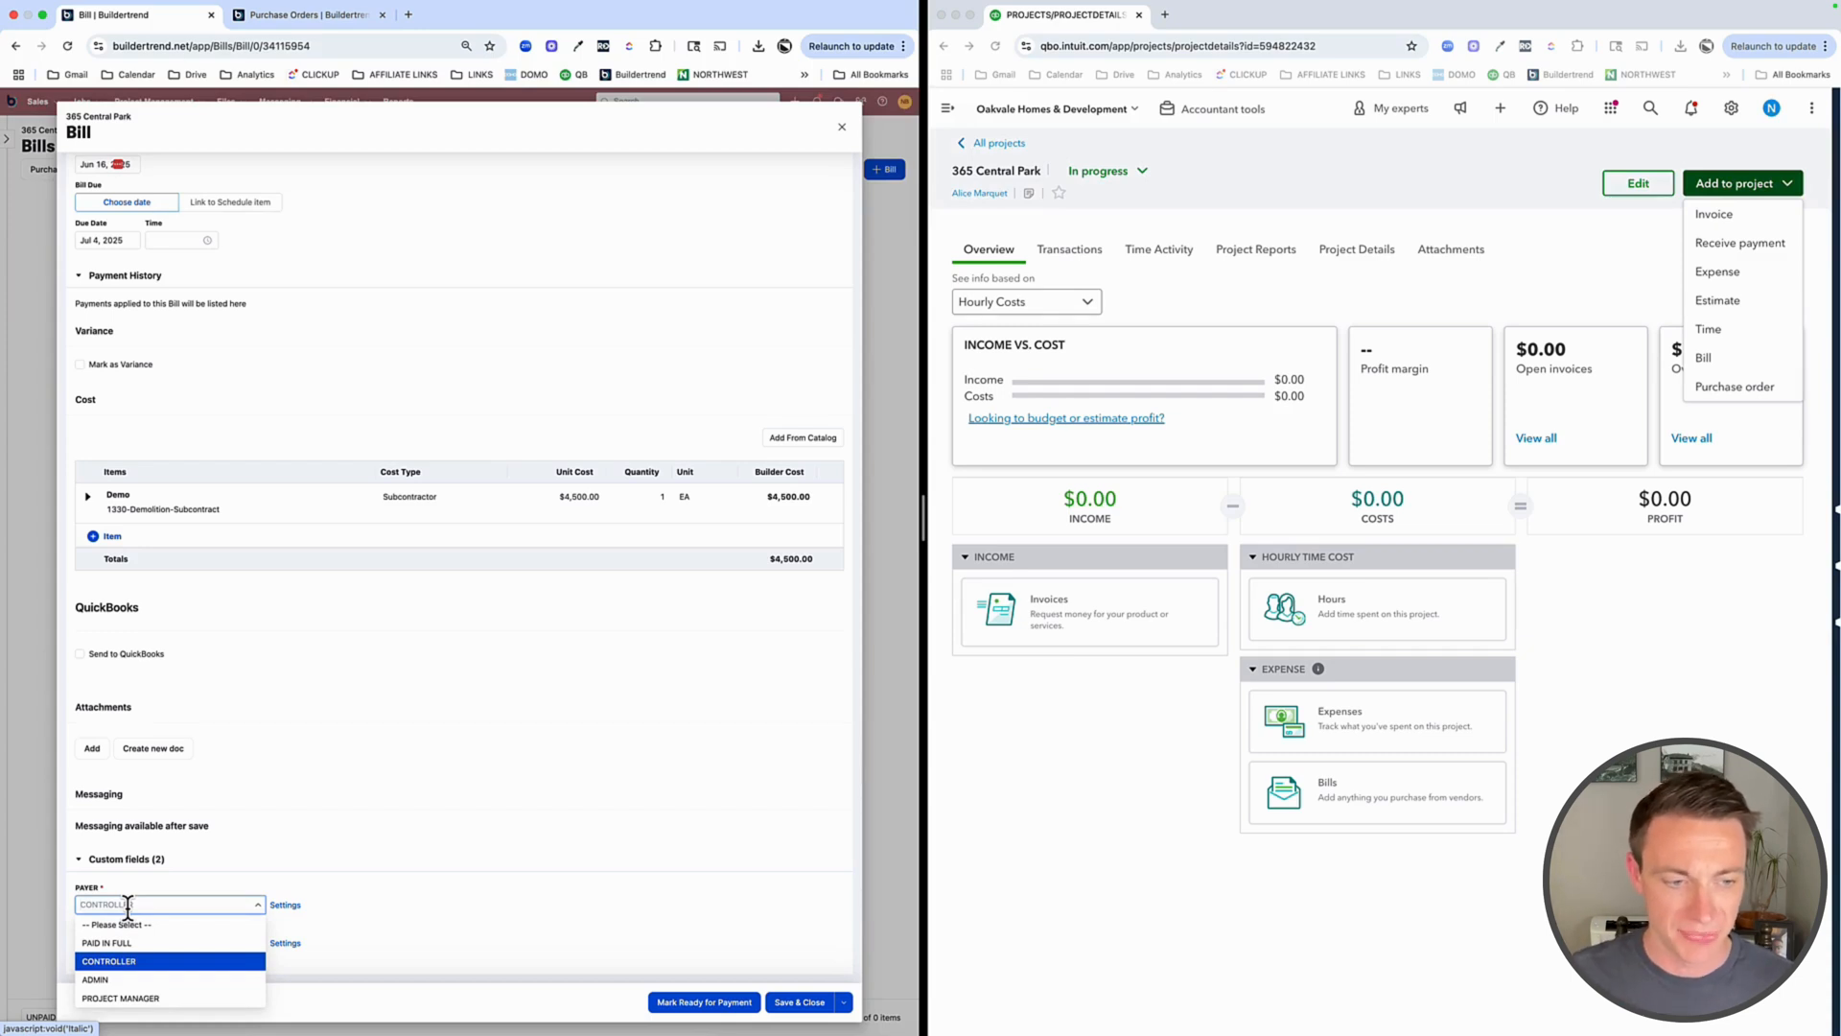
mouse_move(108, 980)
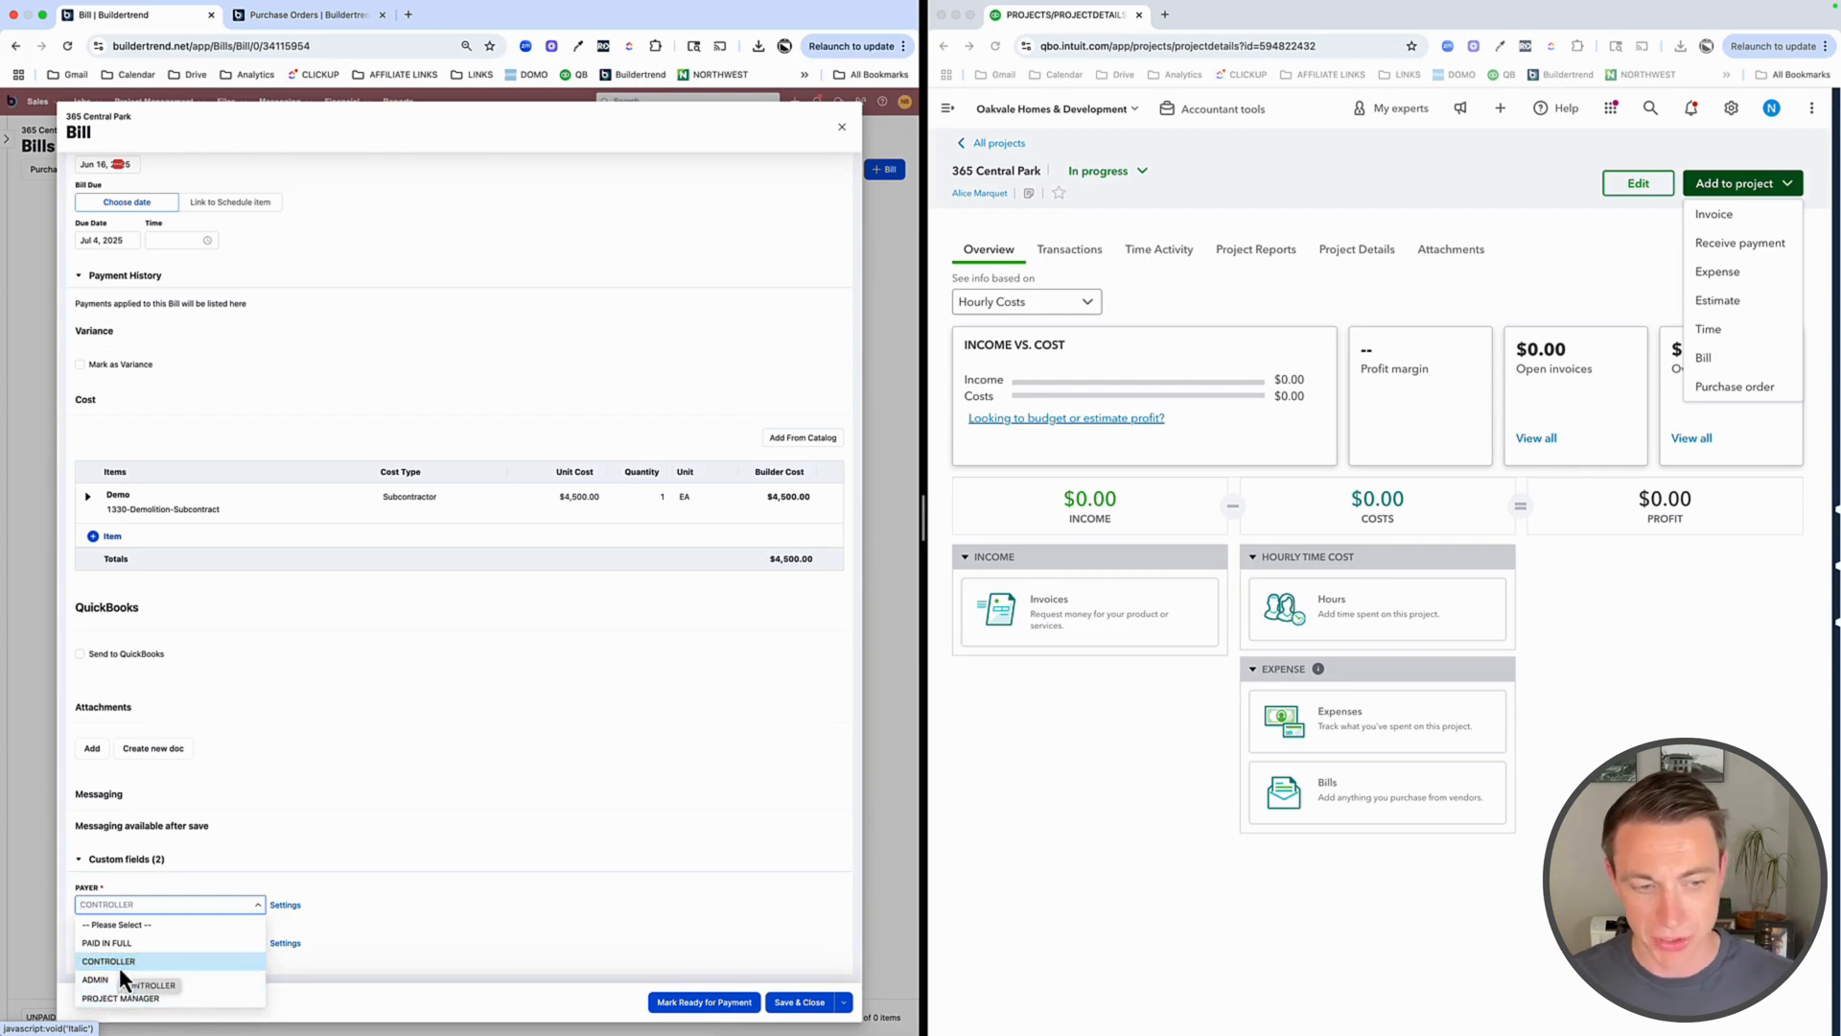
left_click(107, 961)
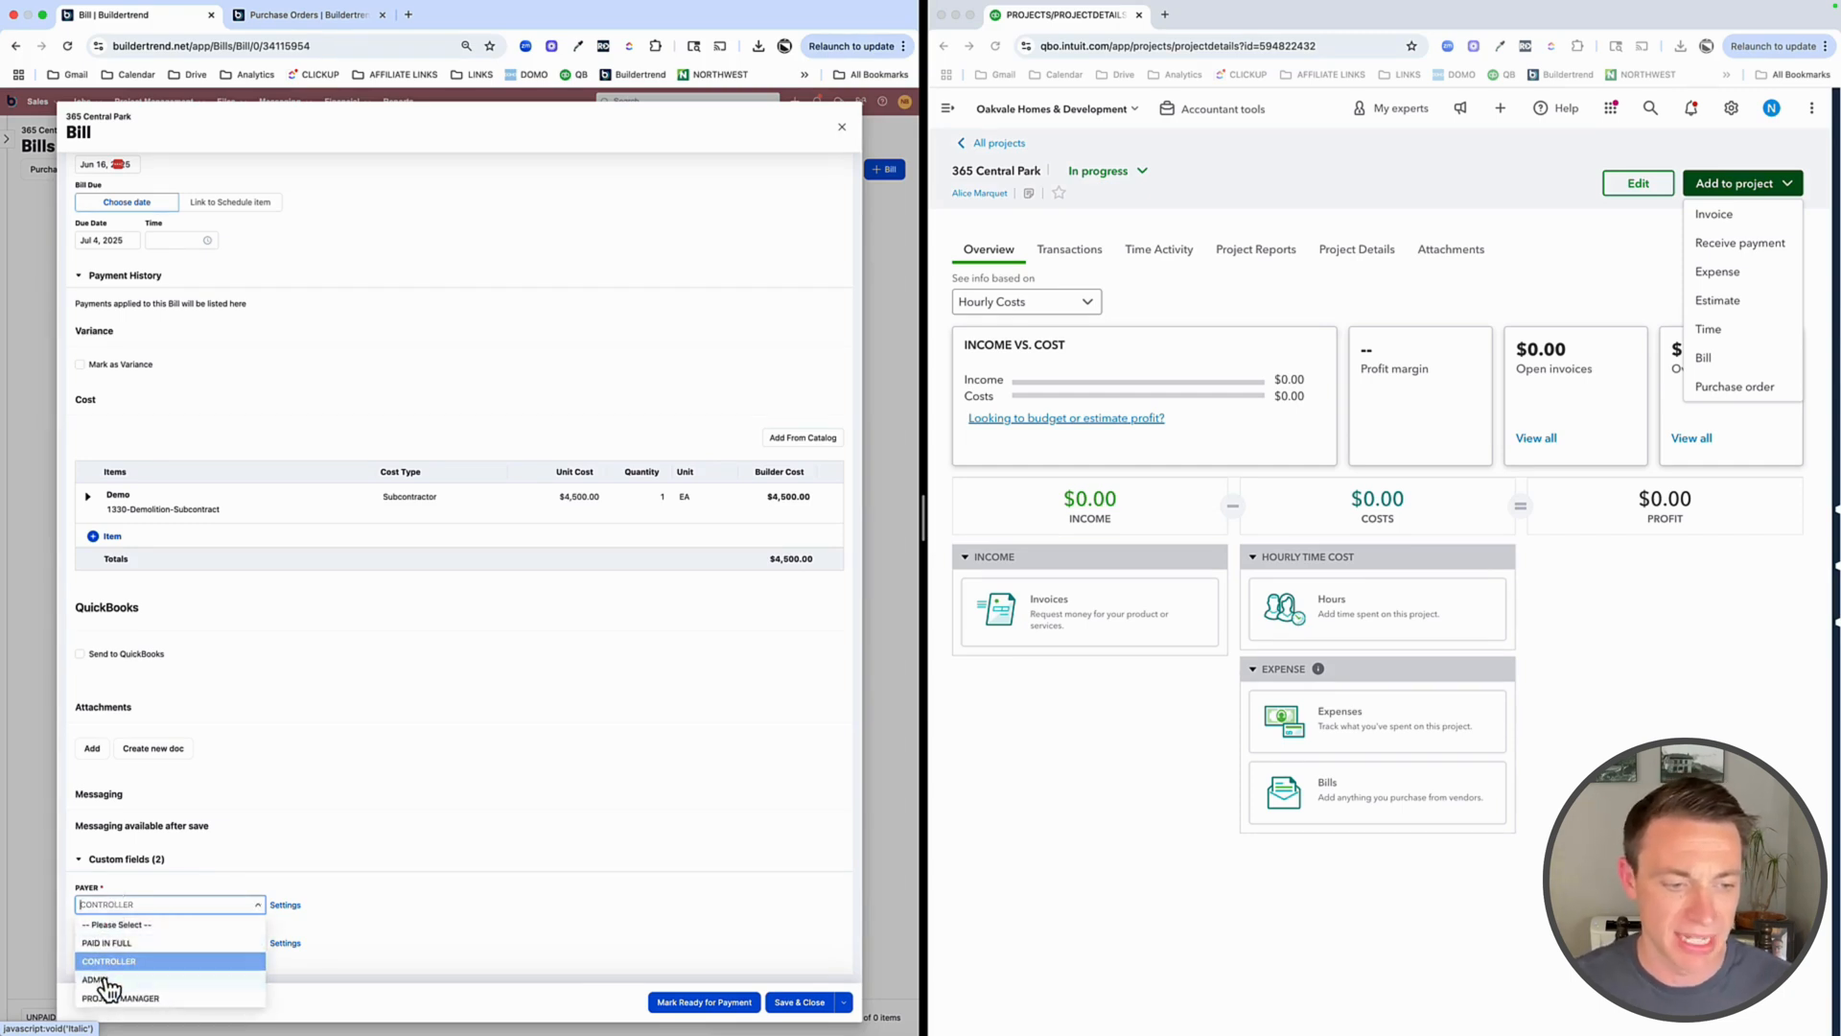
mouse_move(100, 980)
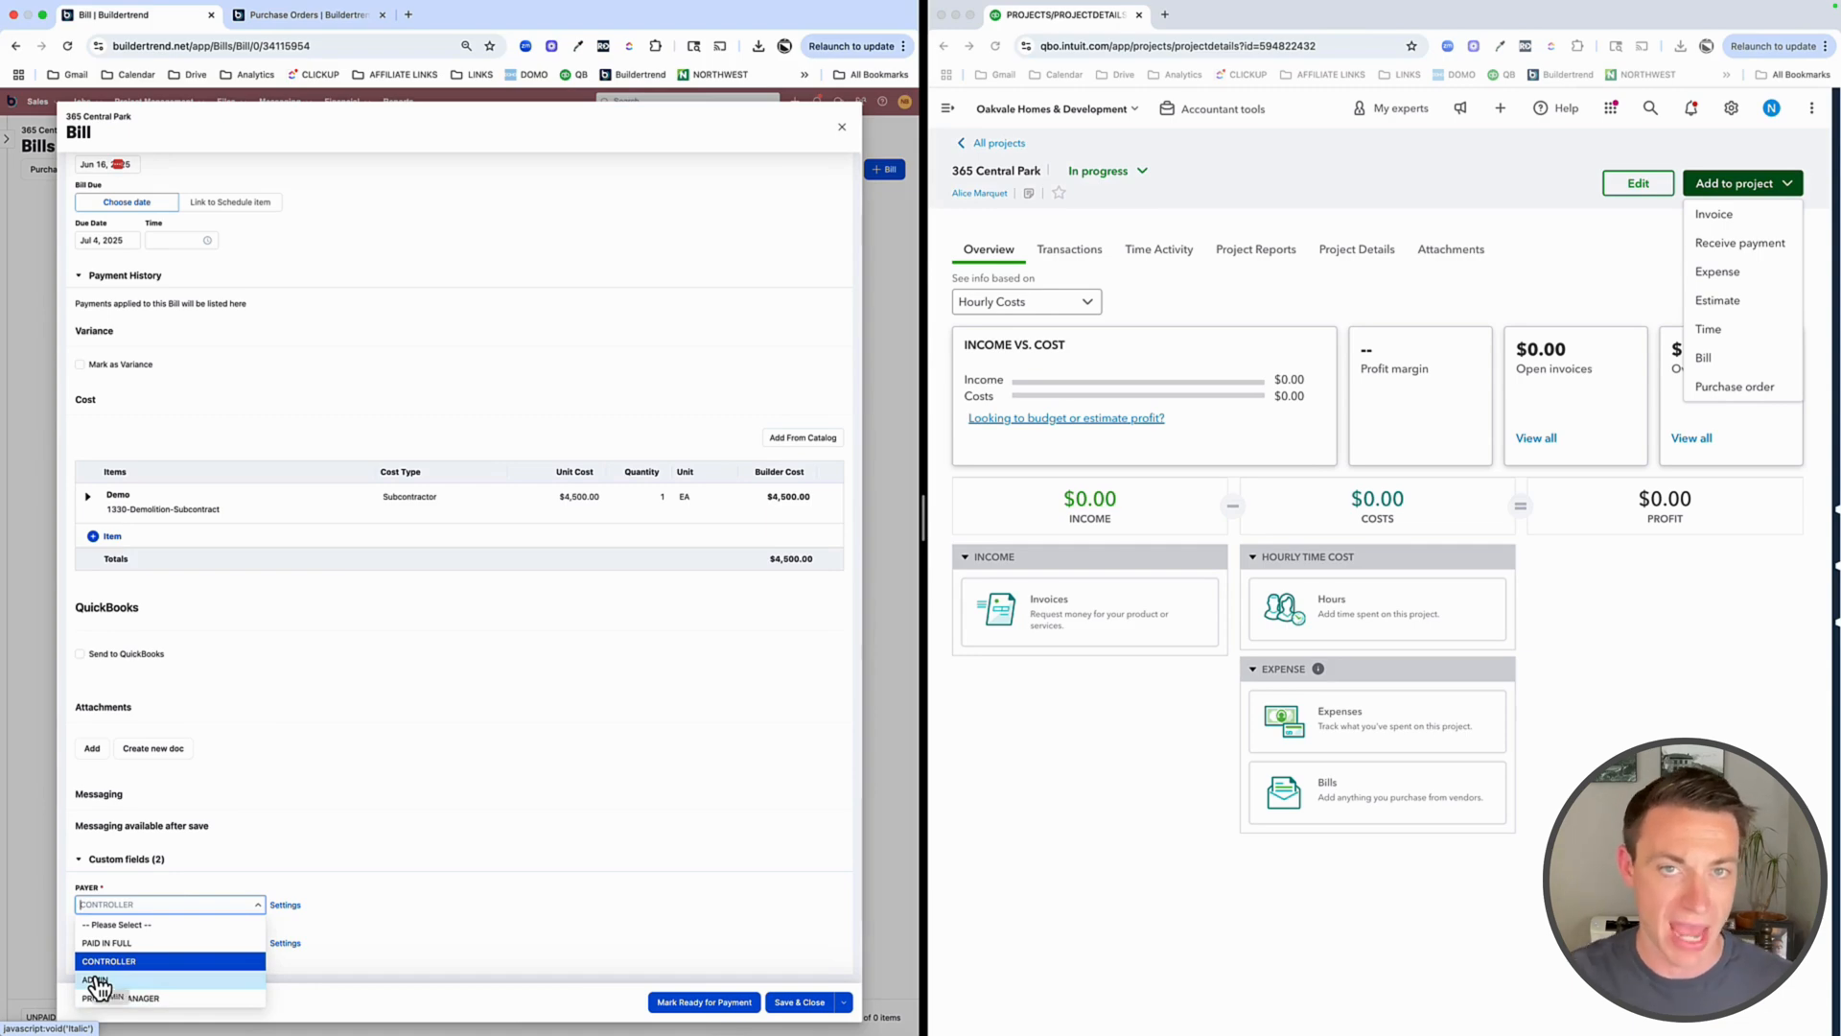
mouse_move(359, 814)
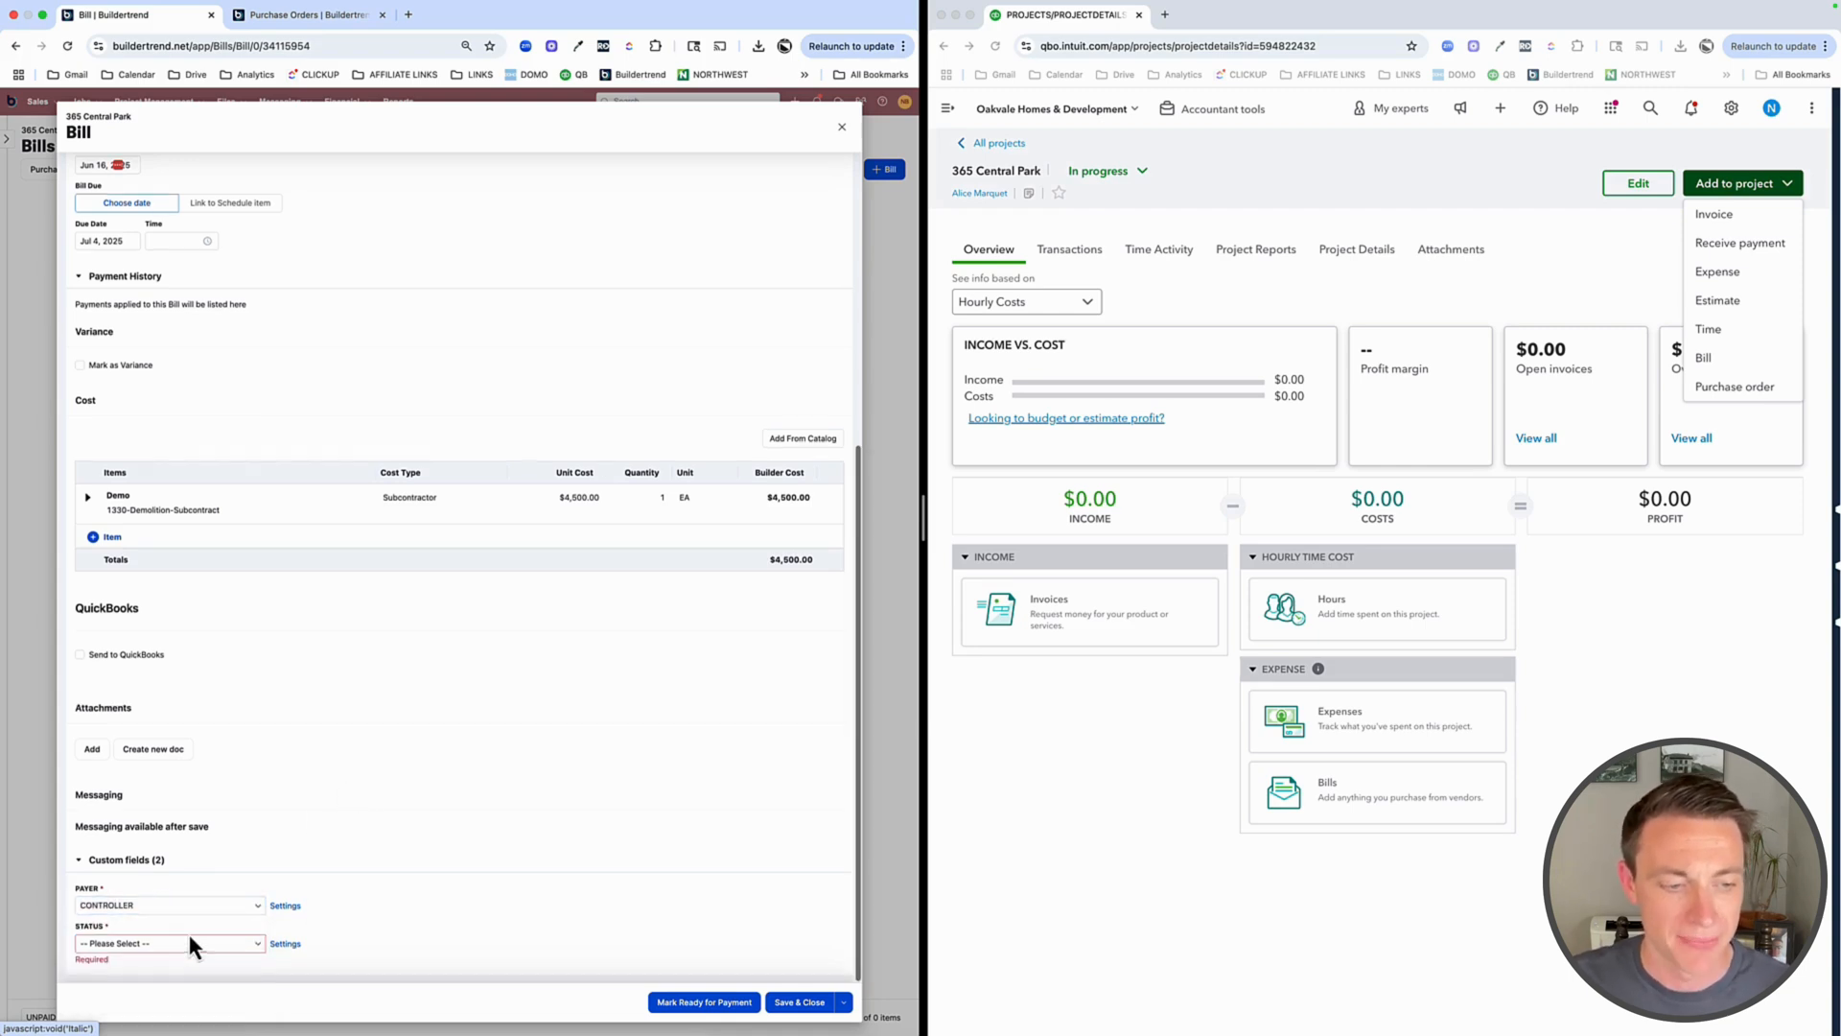
Set the bill status to ESTIMATE then ACTUAL and save the $4,500 bill
left_click(169, 943)
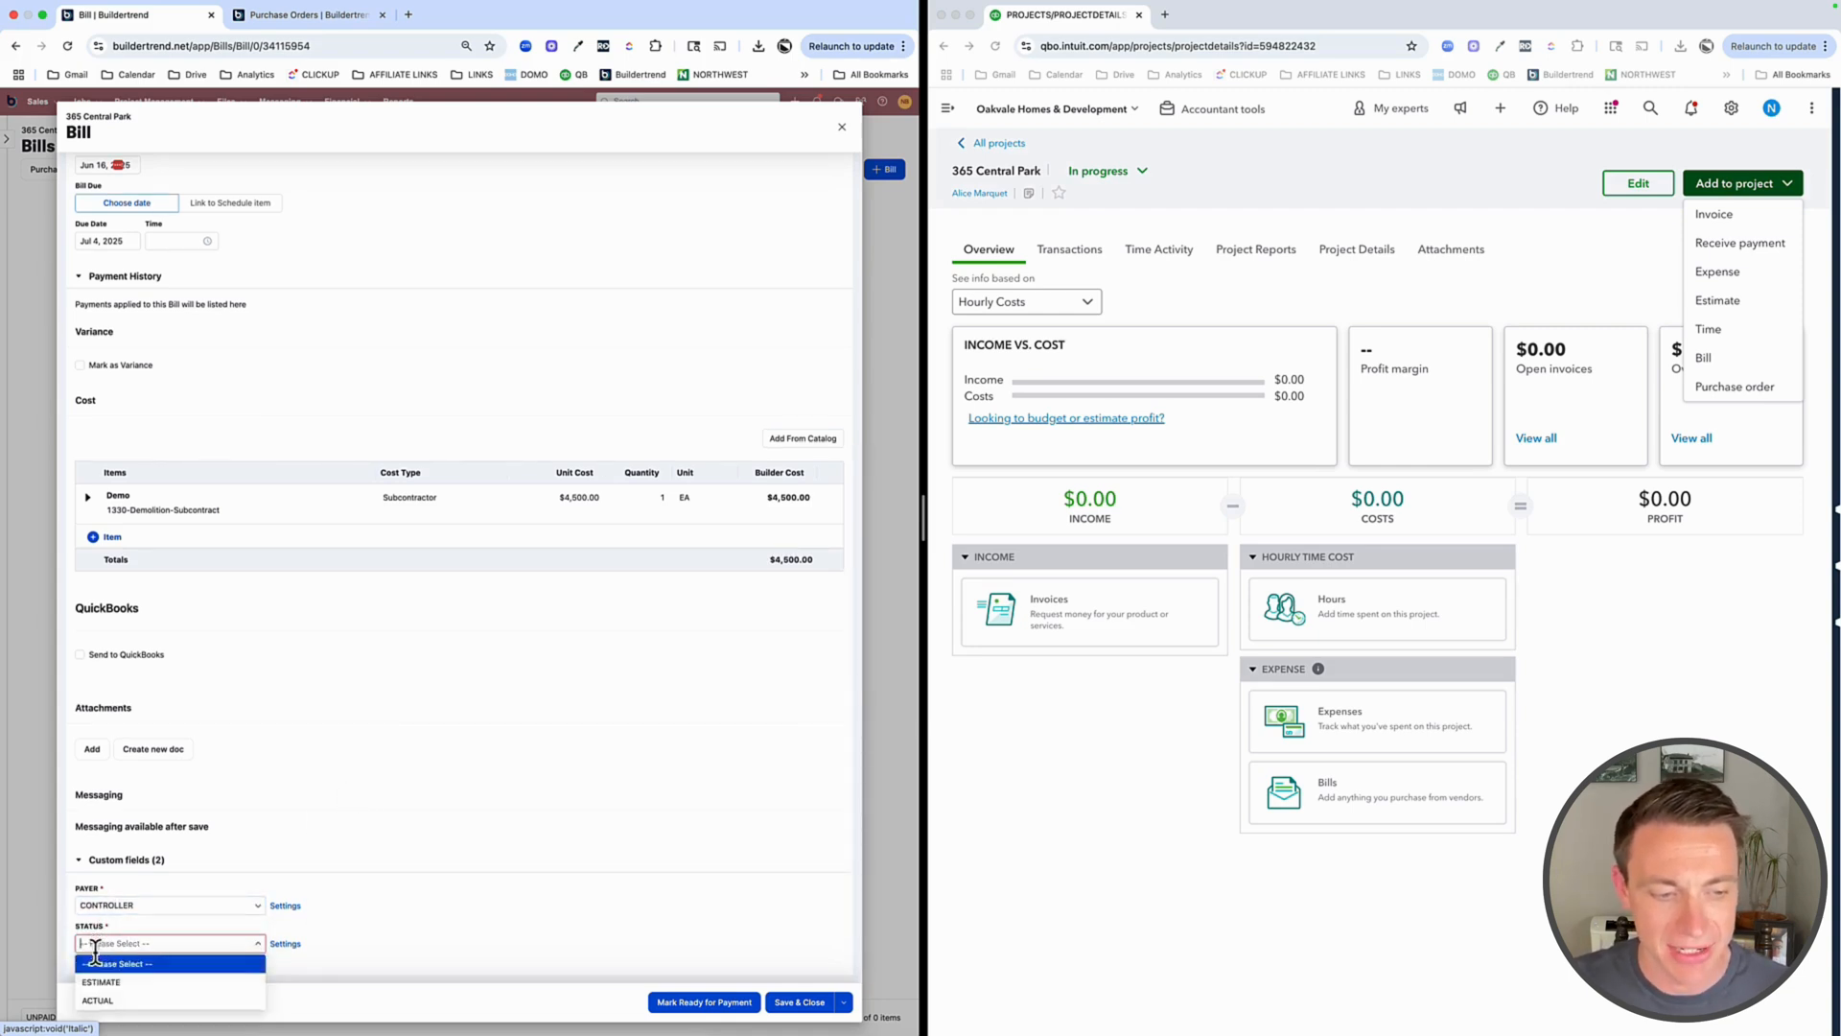
left_click(100, 980)
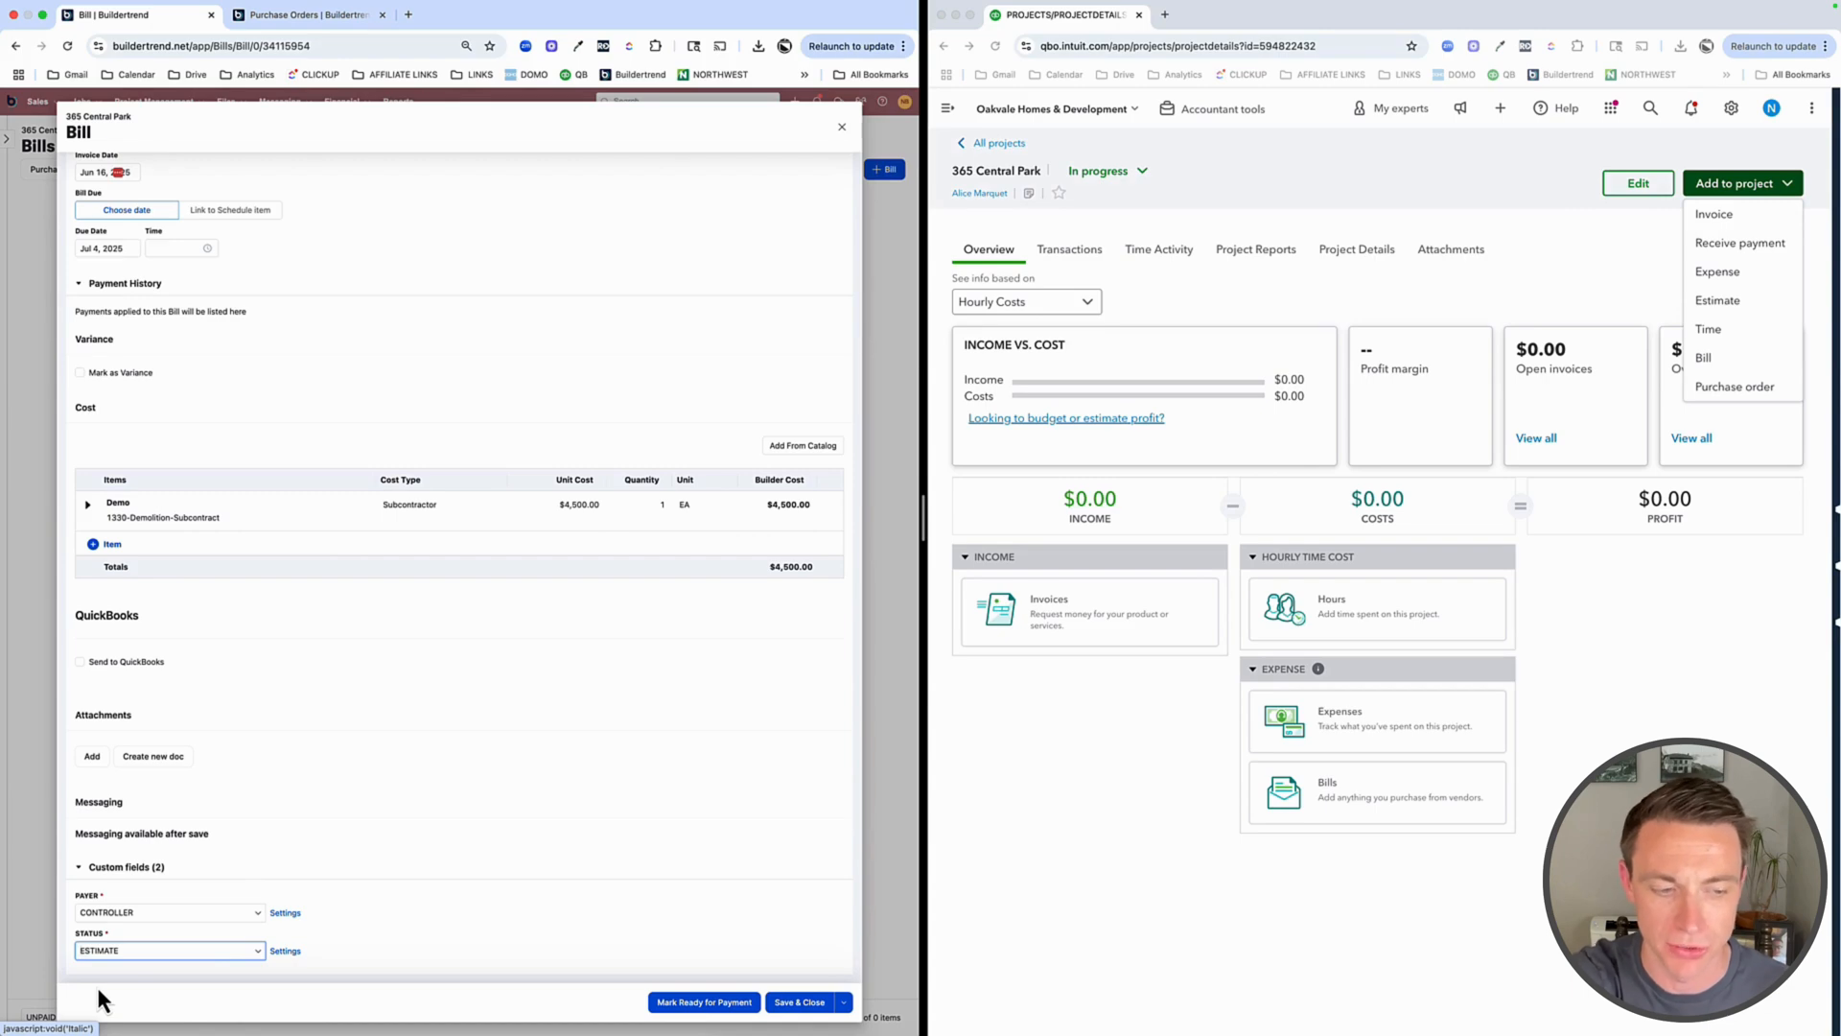
left_click(165, 950)
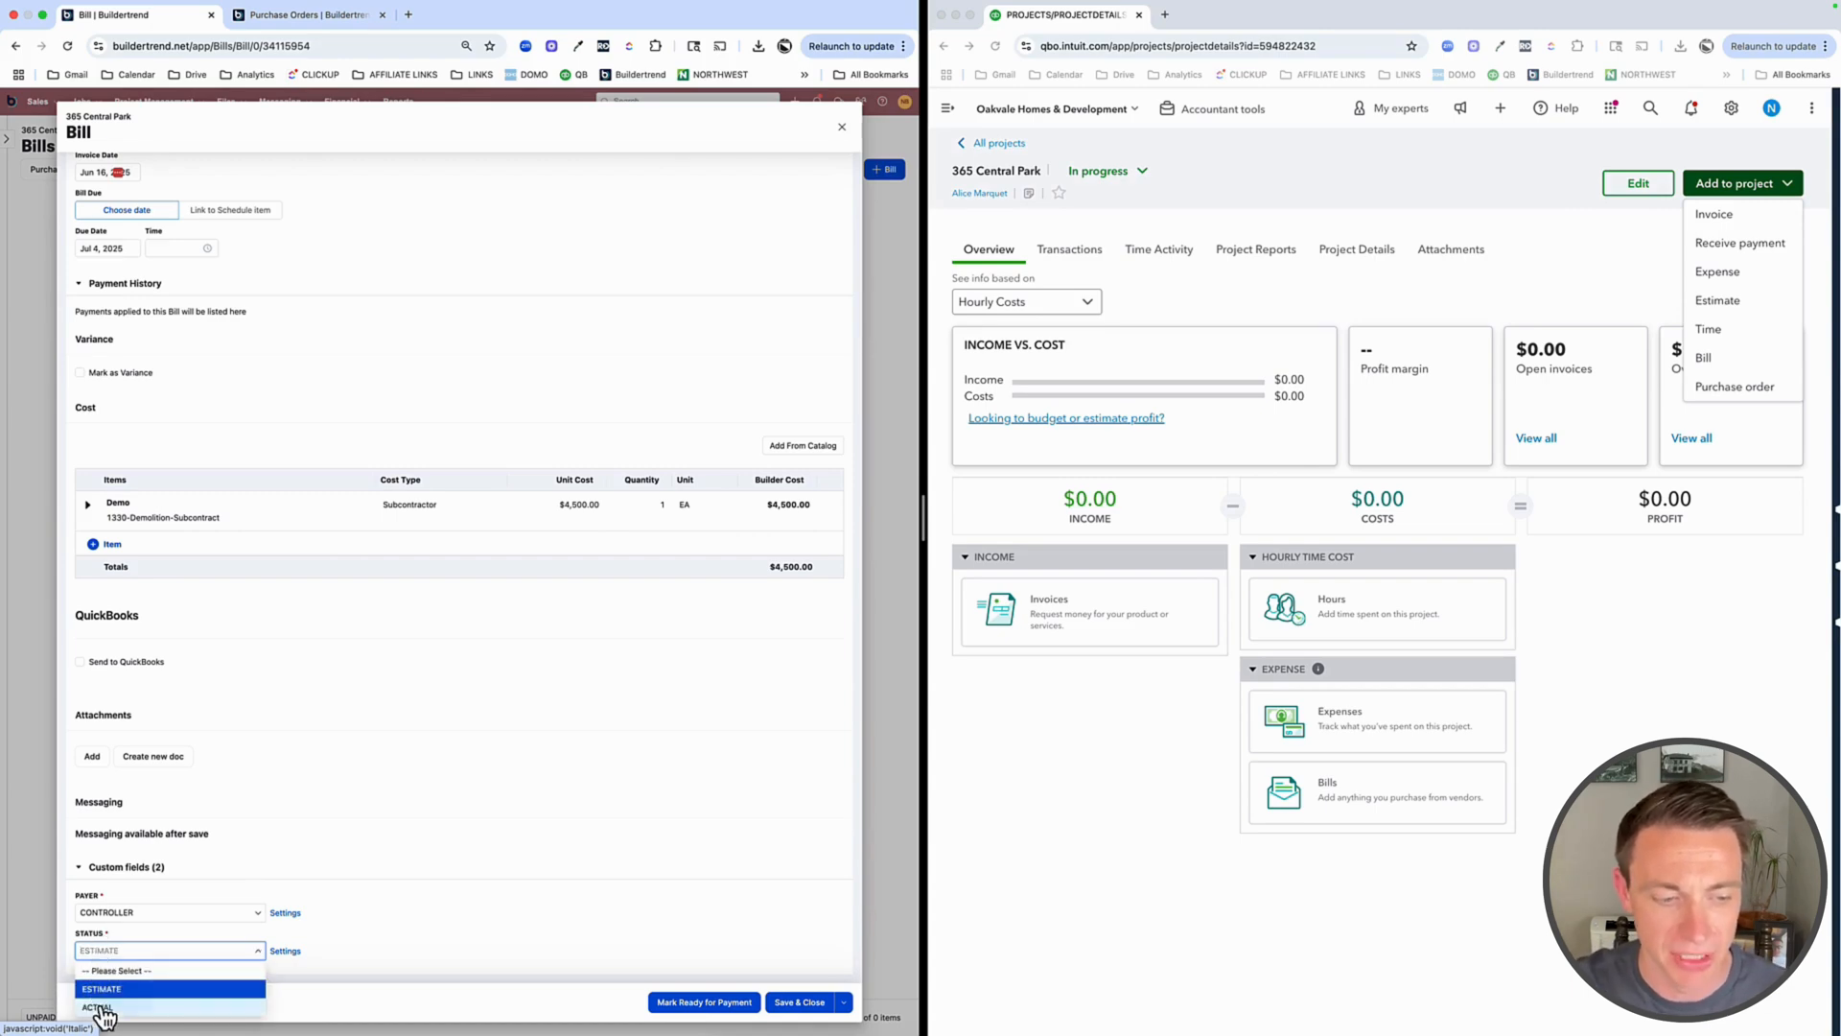
left_click(97, 1007)
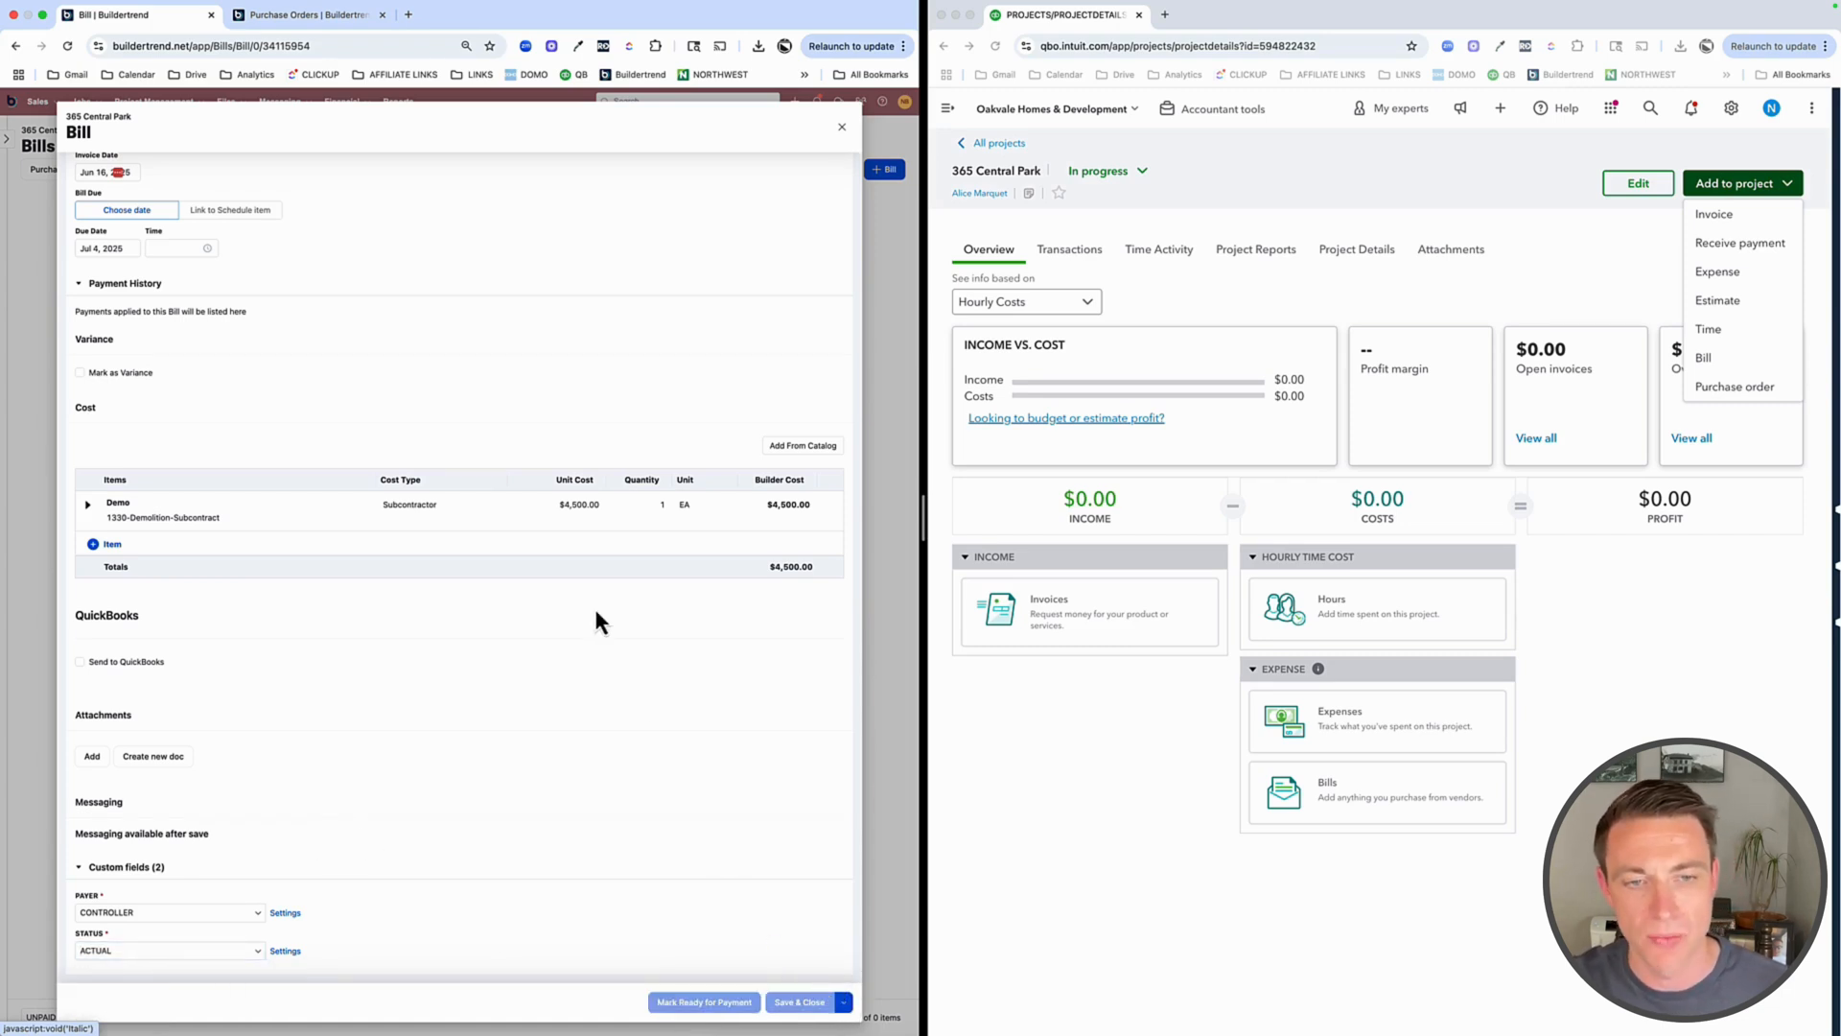
left_click(800, 1002)
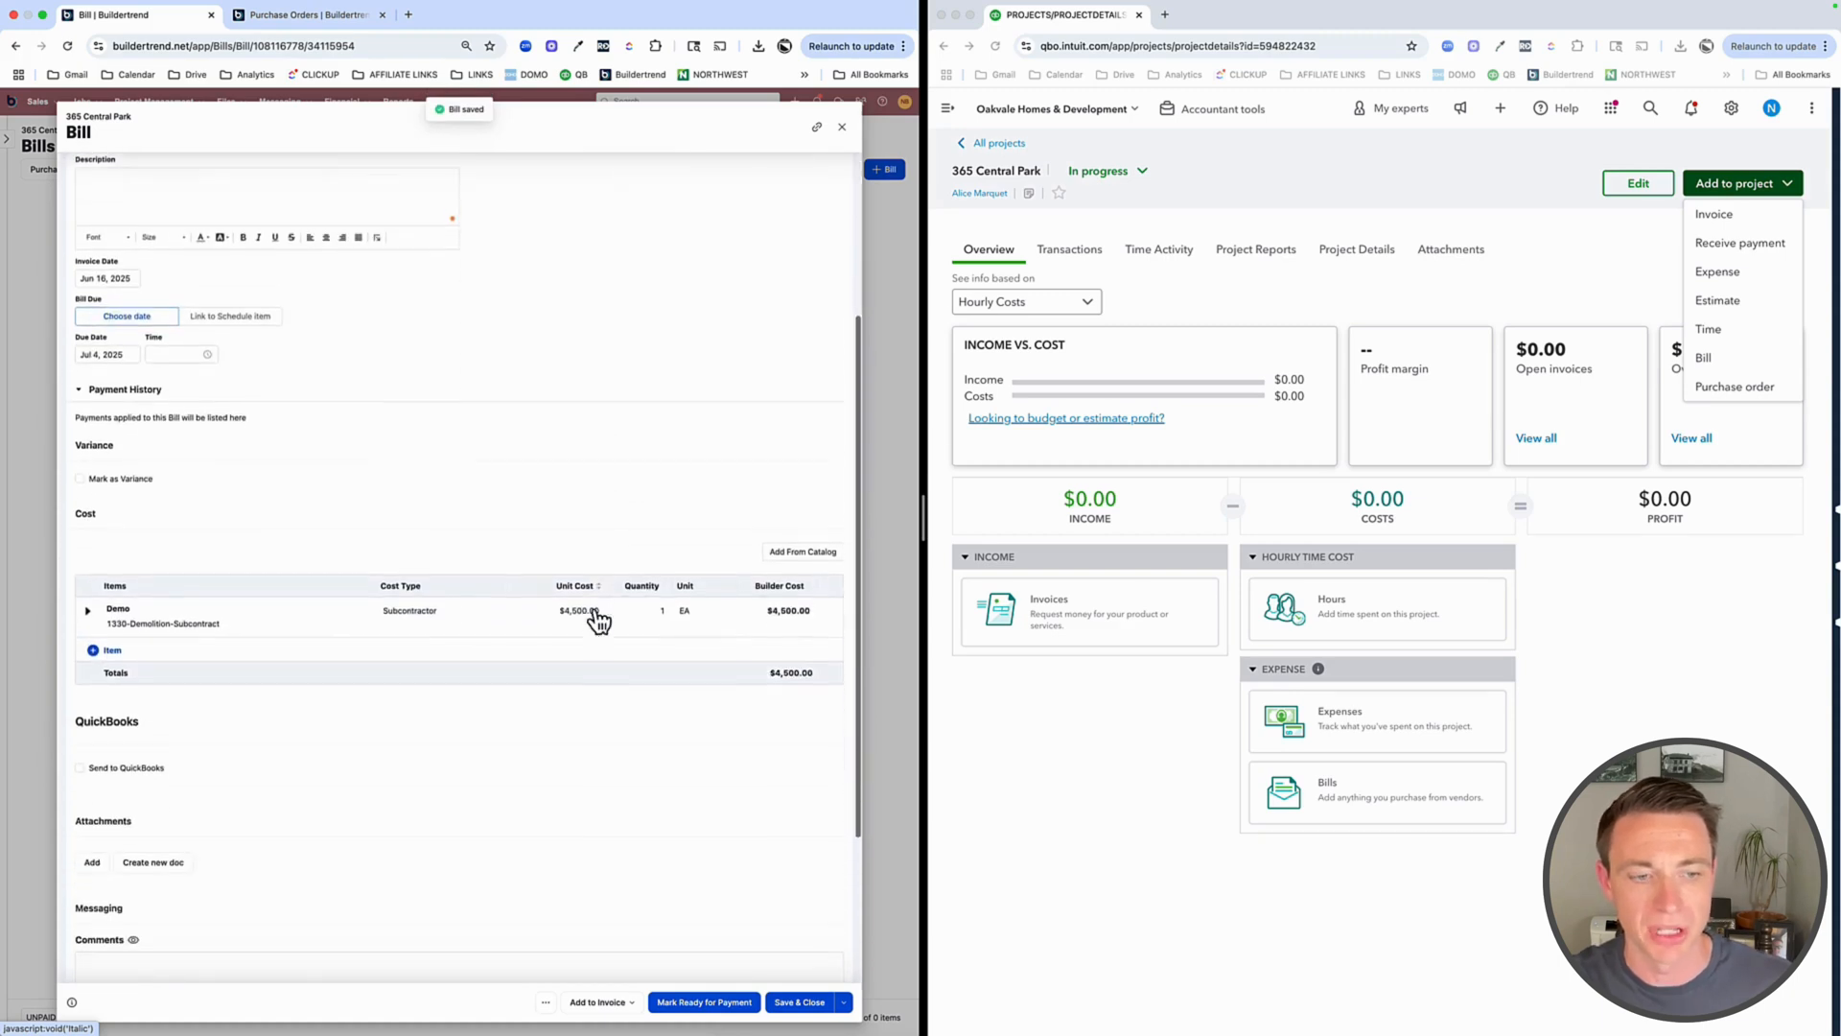
scroll("down", 3)
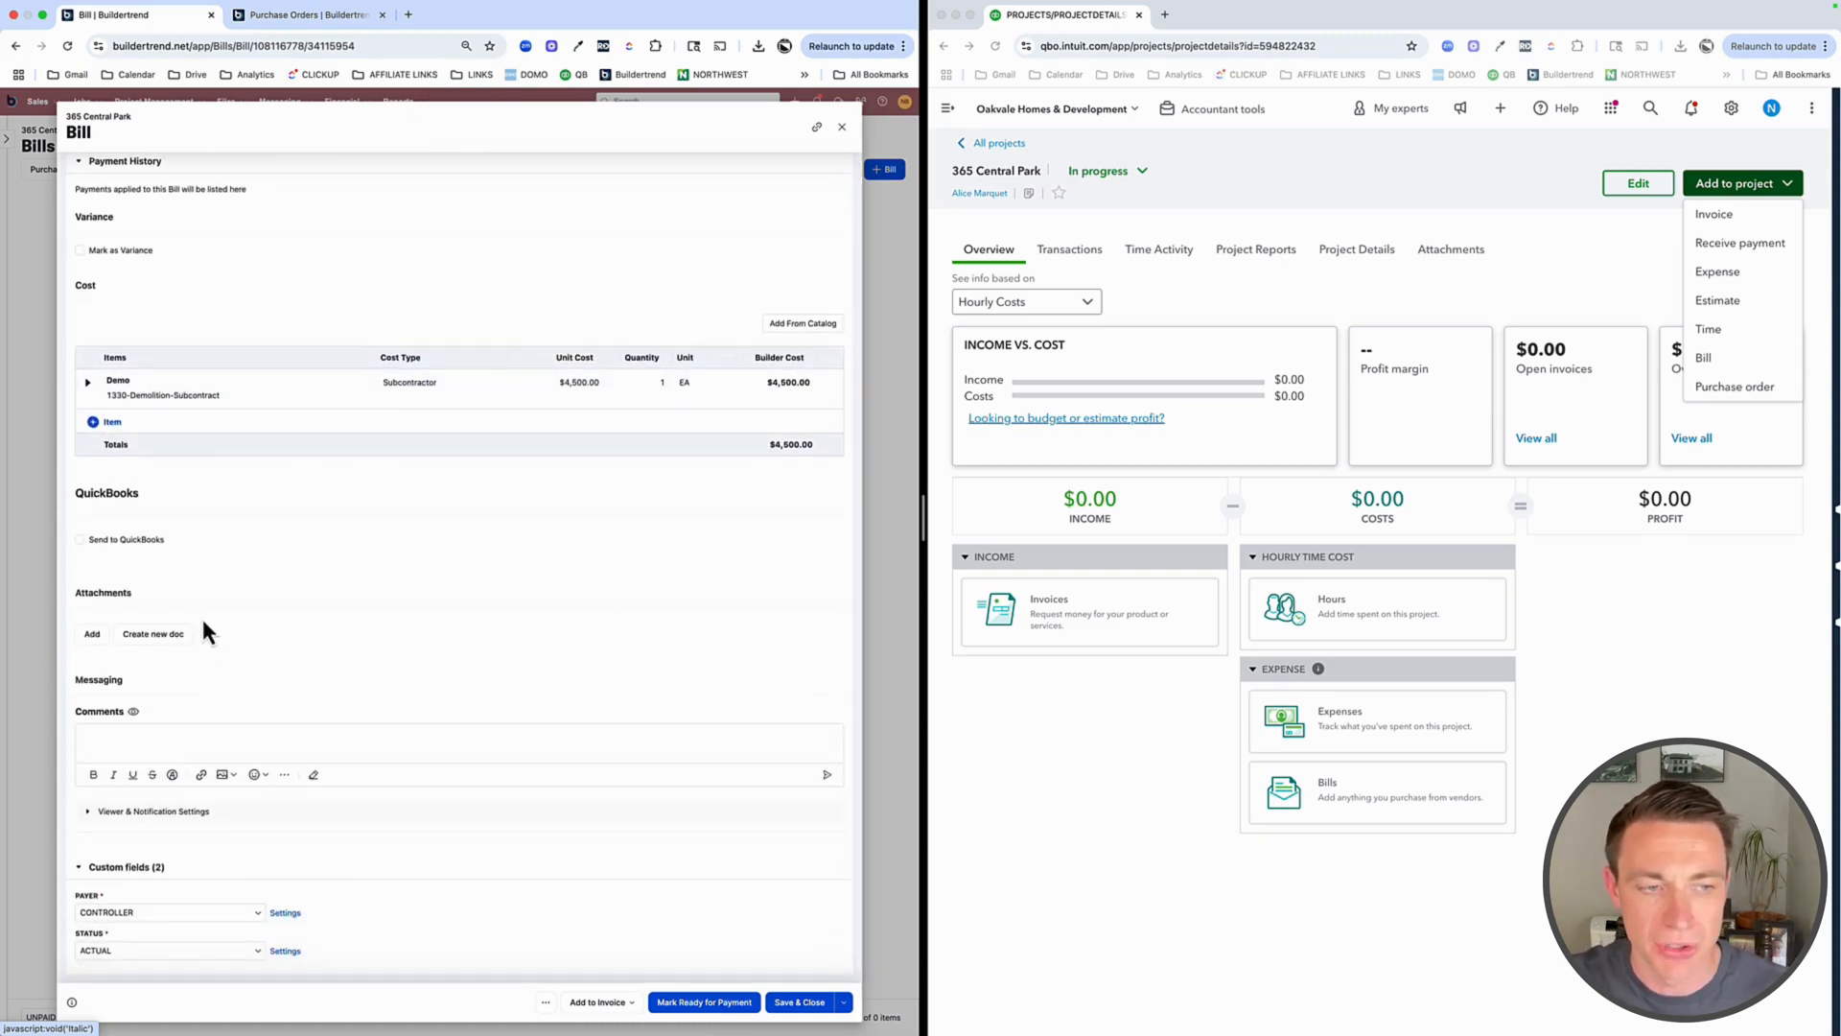
scroll("up", 3)
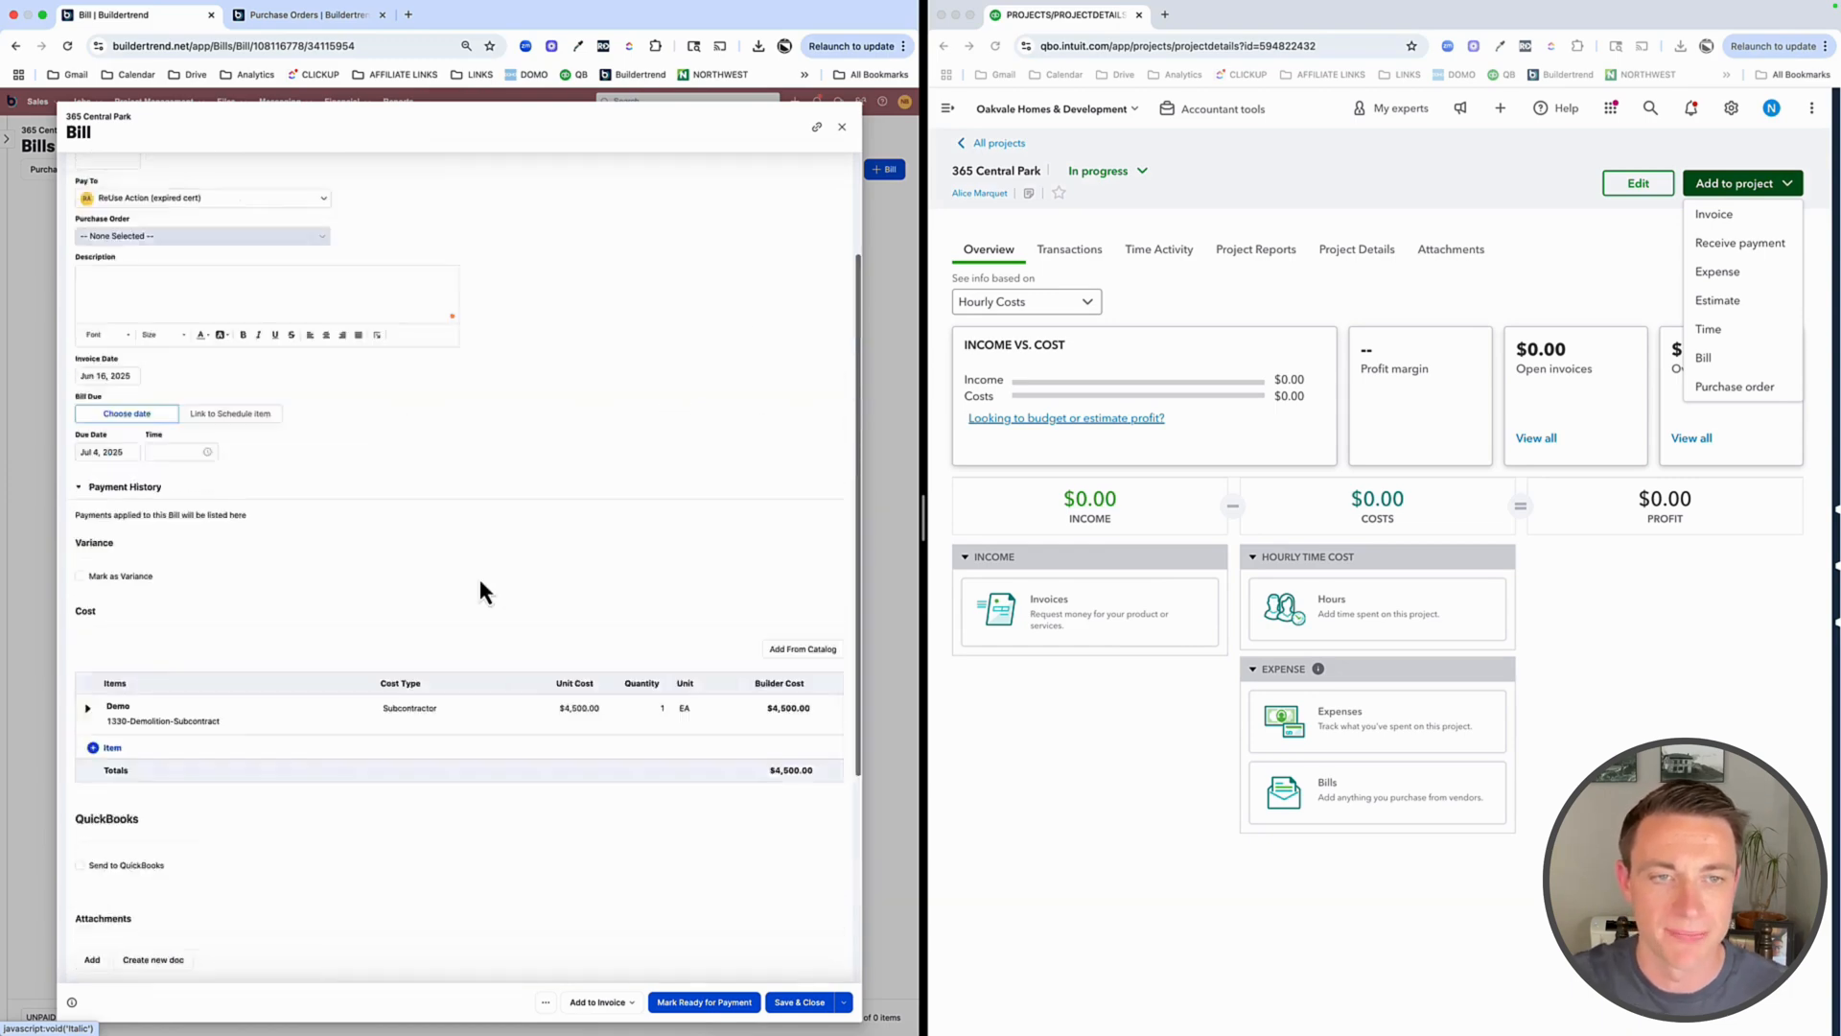
scroll("down", 3)
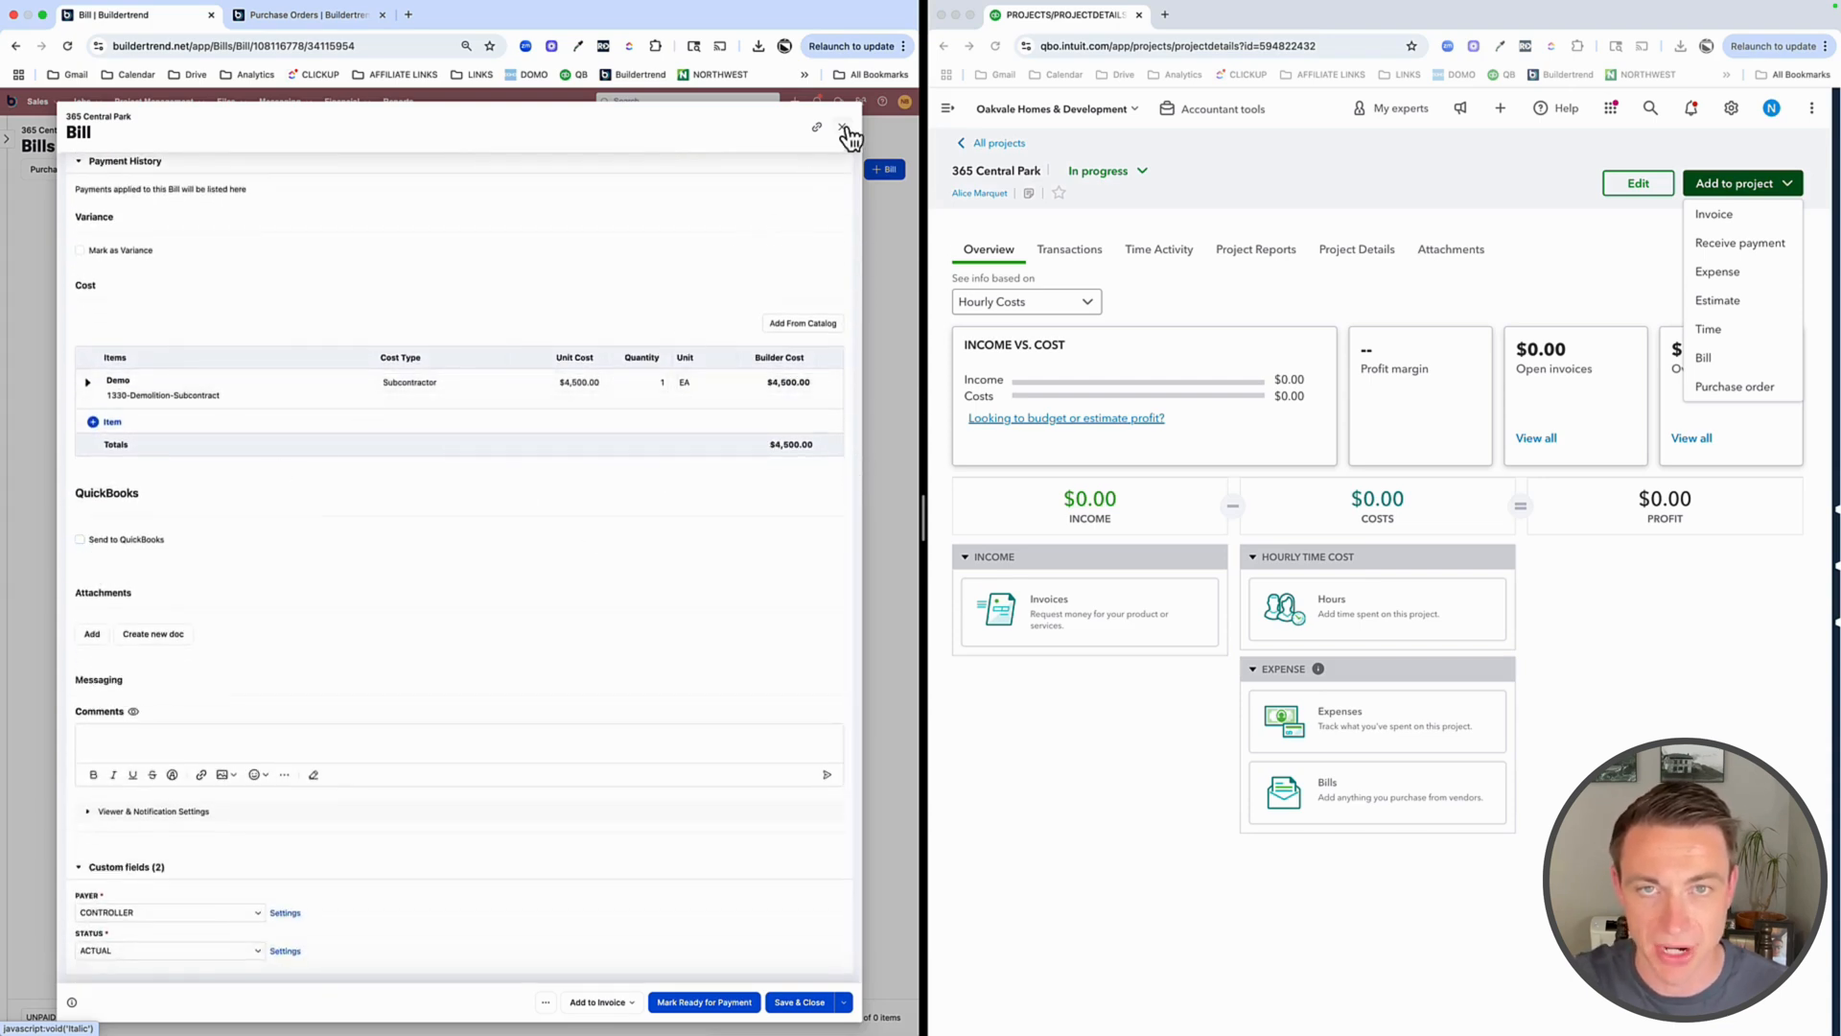
Close the bill, open the Job Costing Budget and refresh the QuickBooks project page
left_click(817, 127)
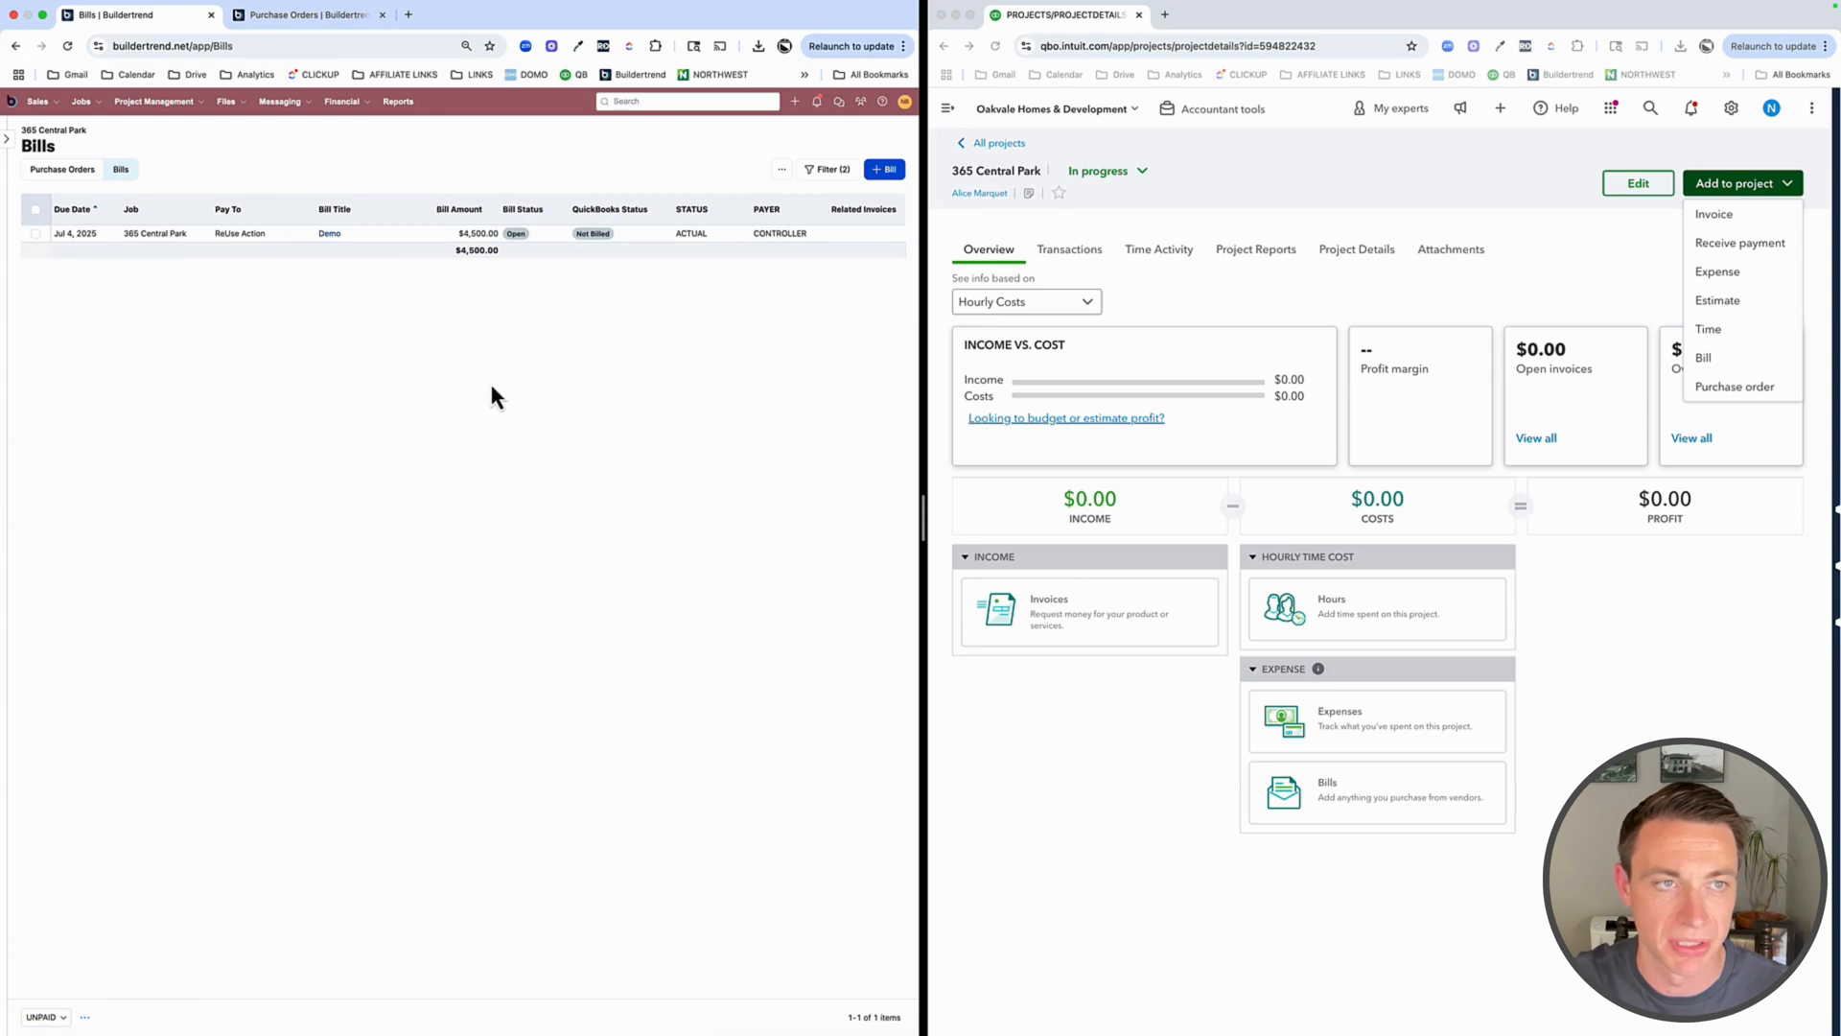
left_click(343, 102)
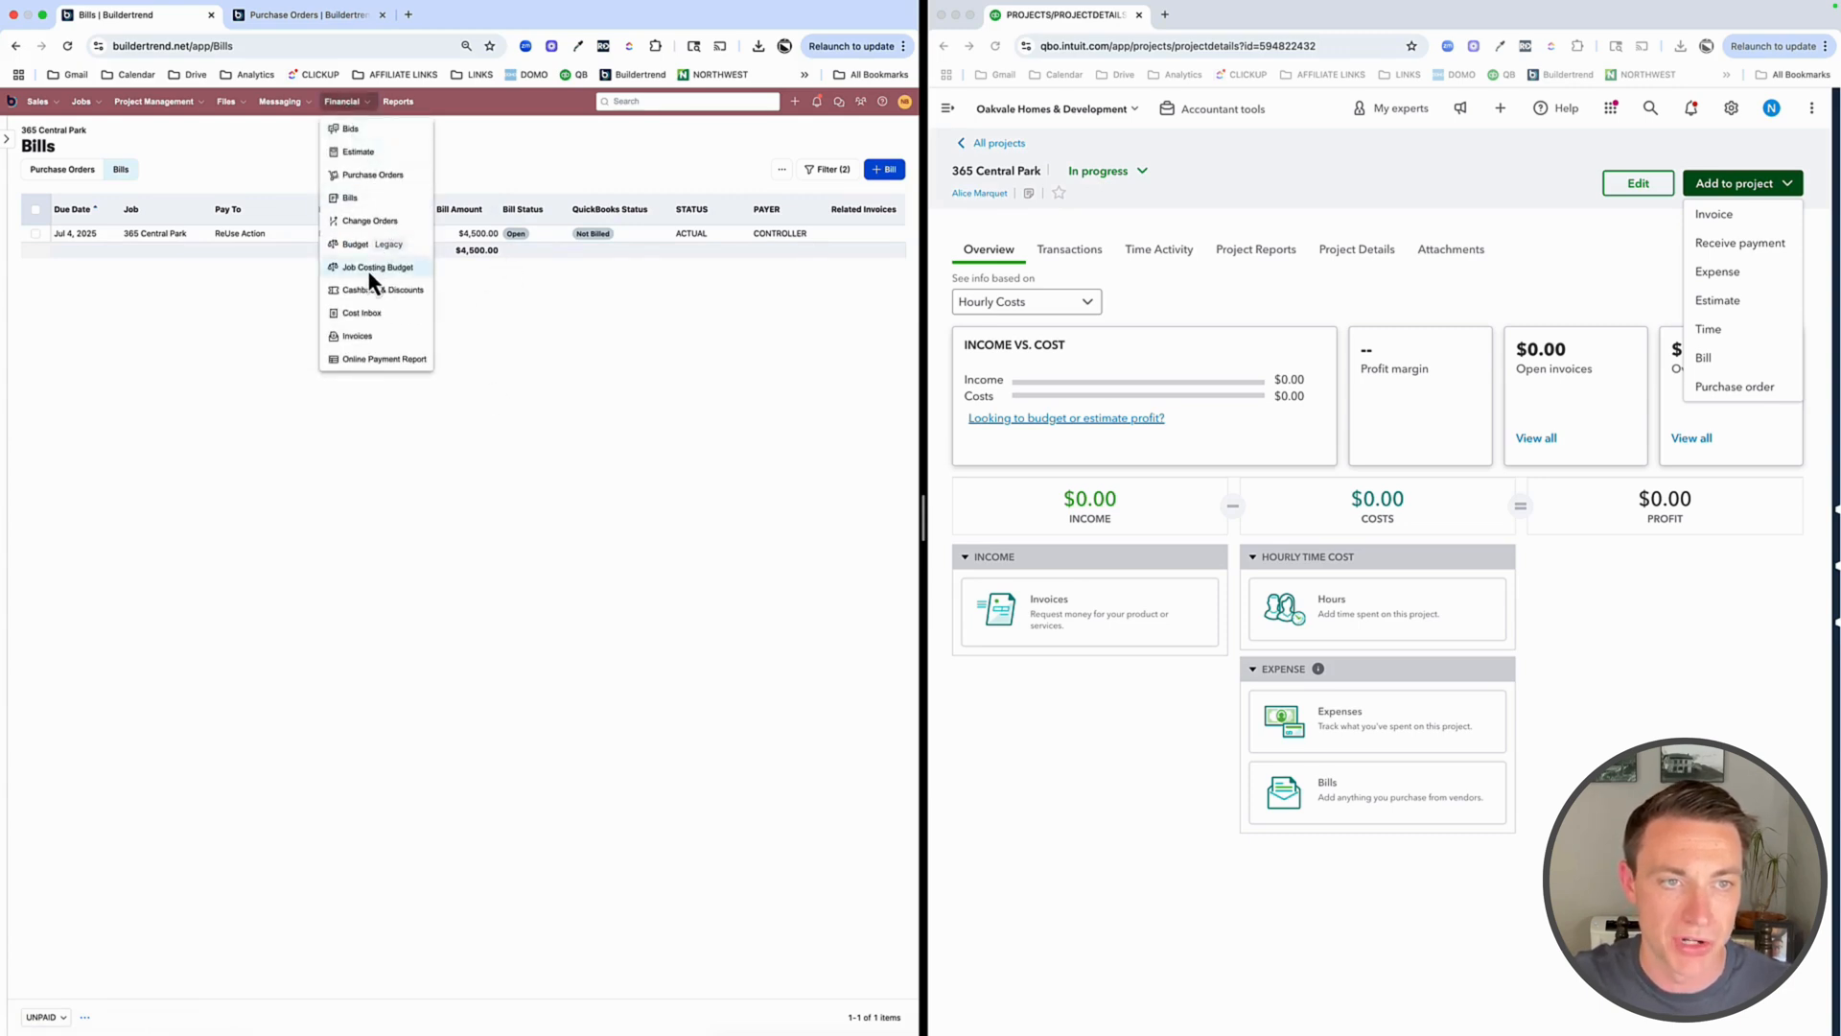
left_click(378, 267)
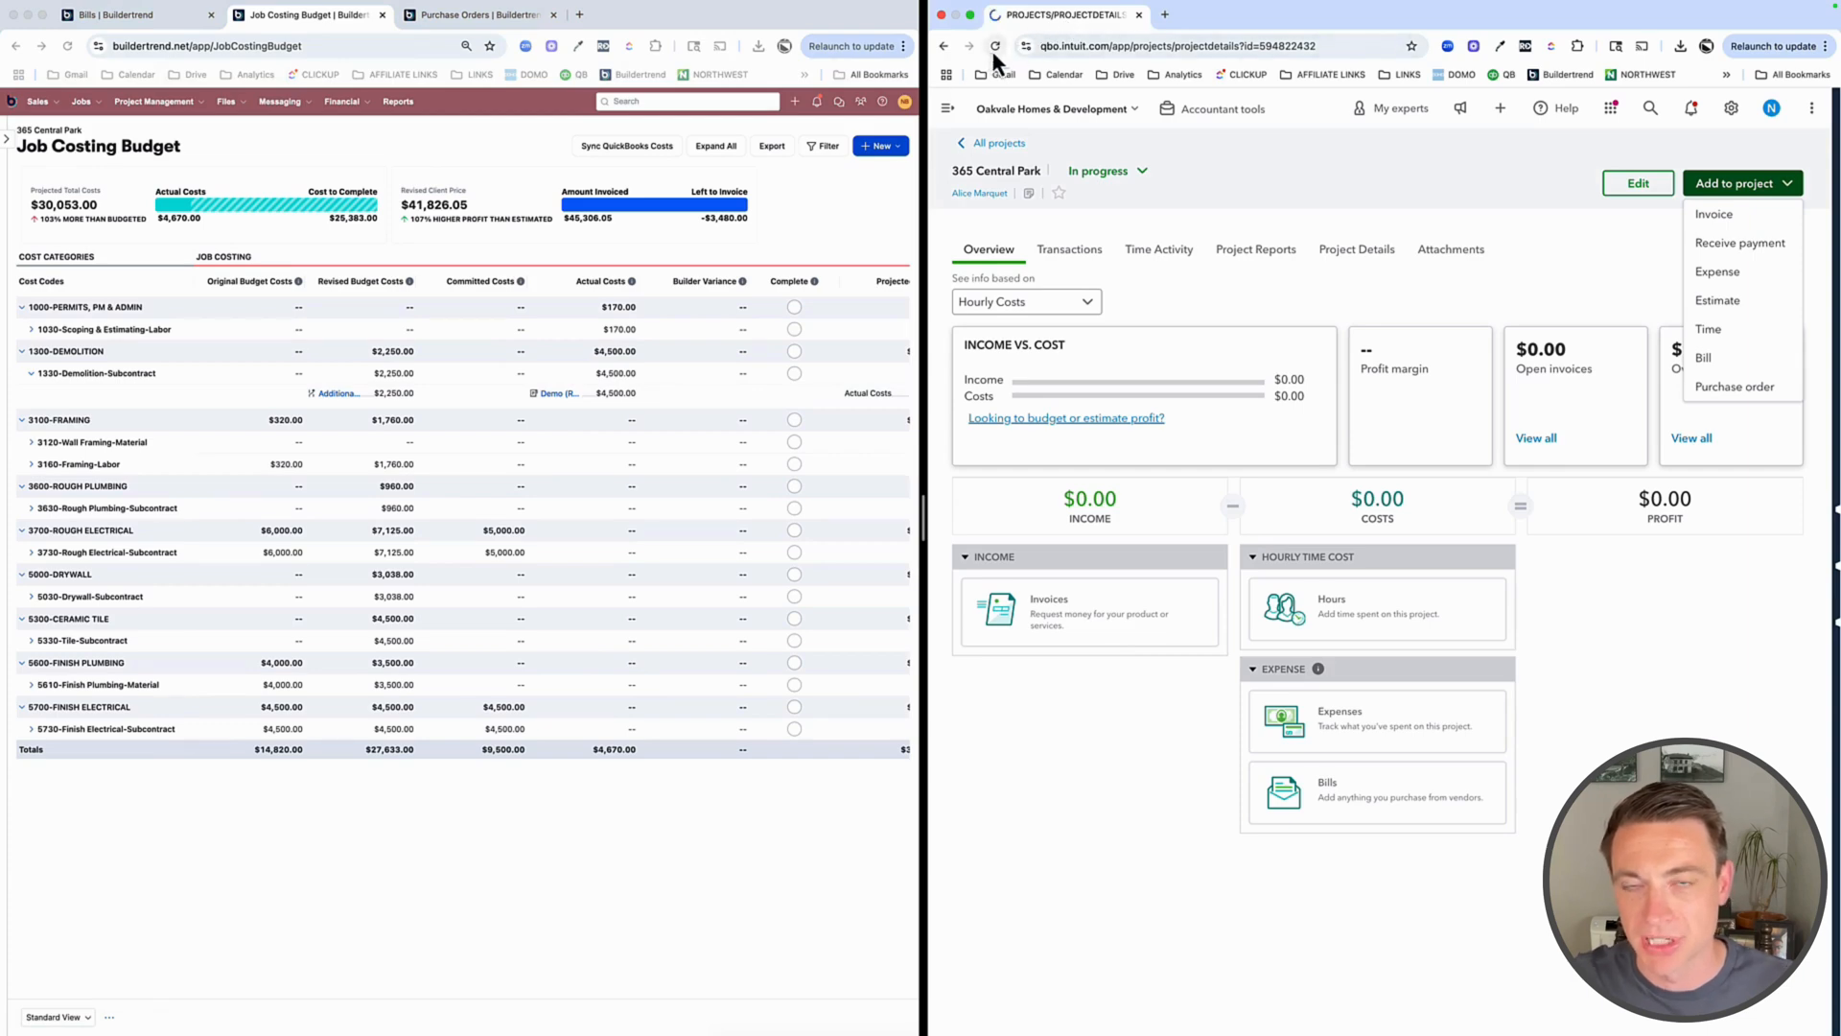
left_click(995, 46)
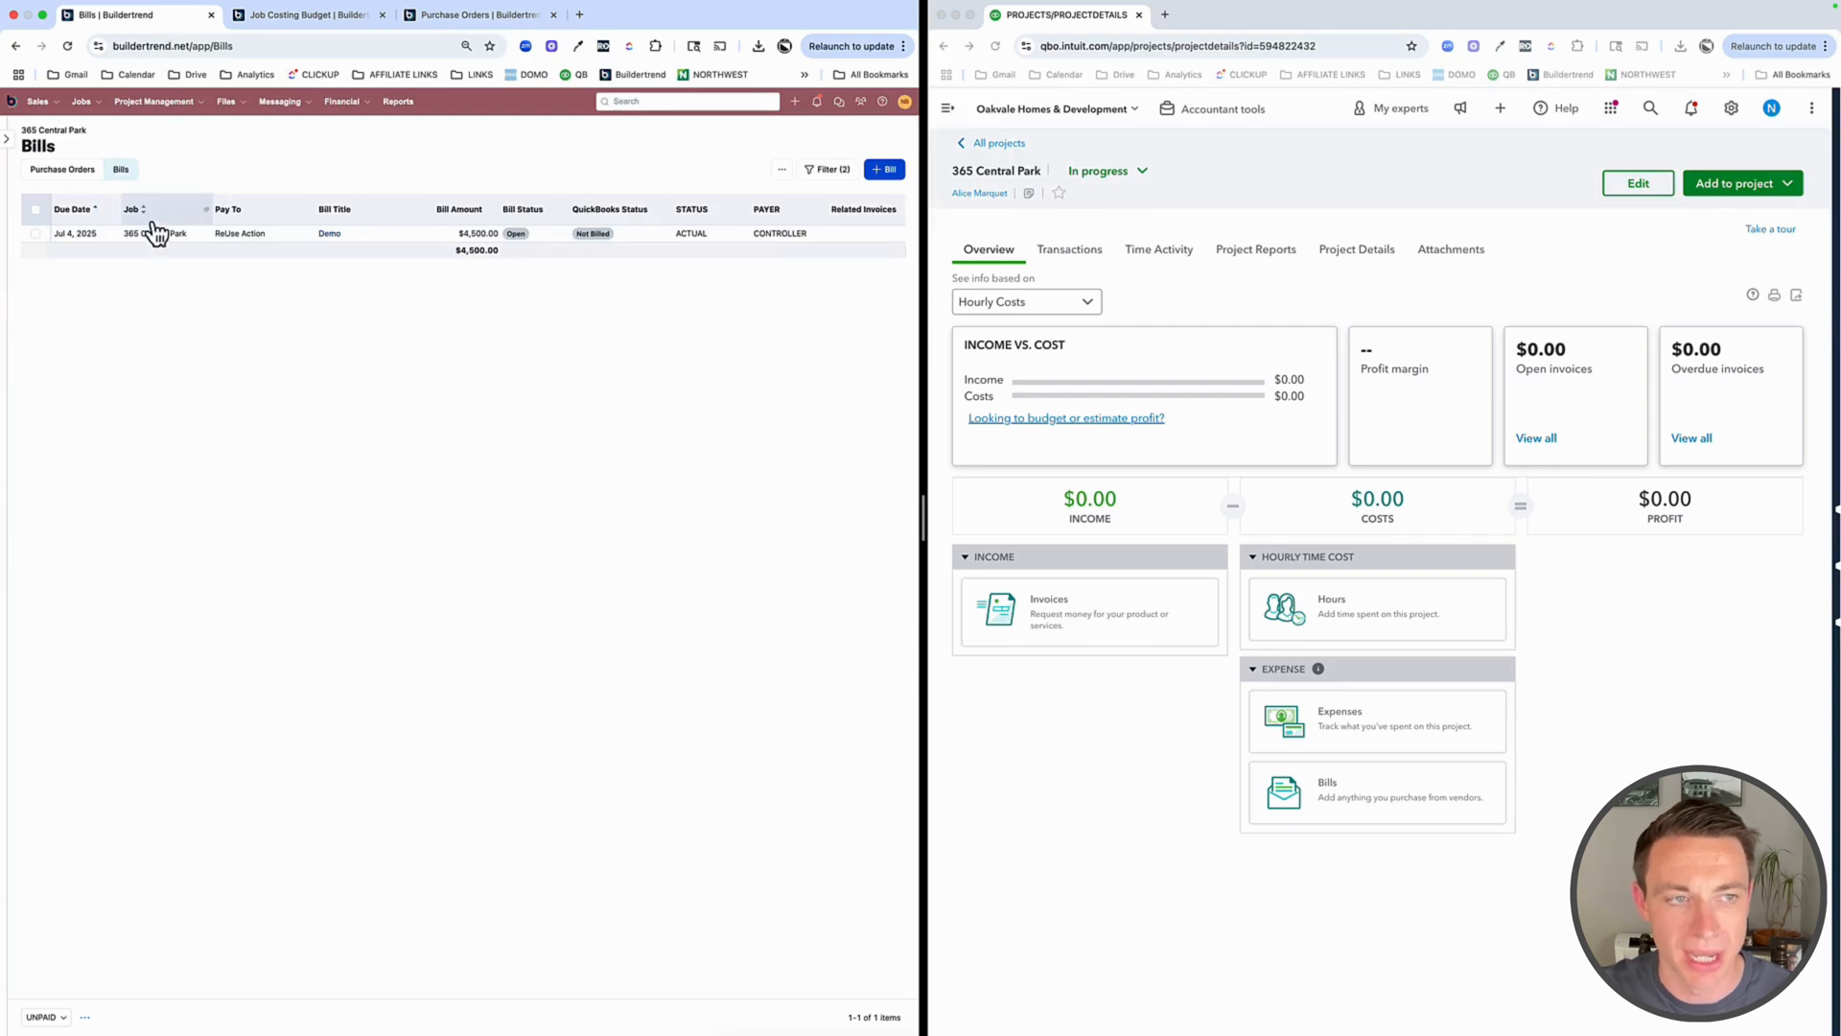
Open the Demo bill, have it sent to QuickBooks and mark it ready for payment
left_click(328, 232)
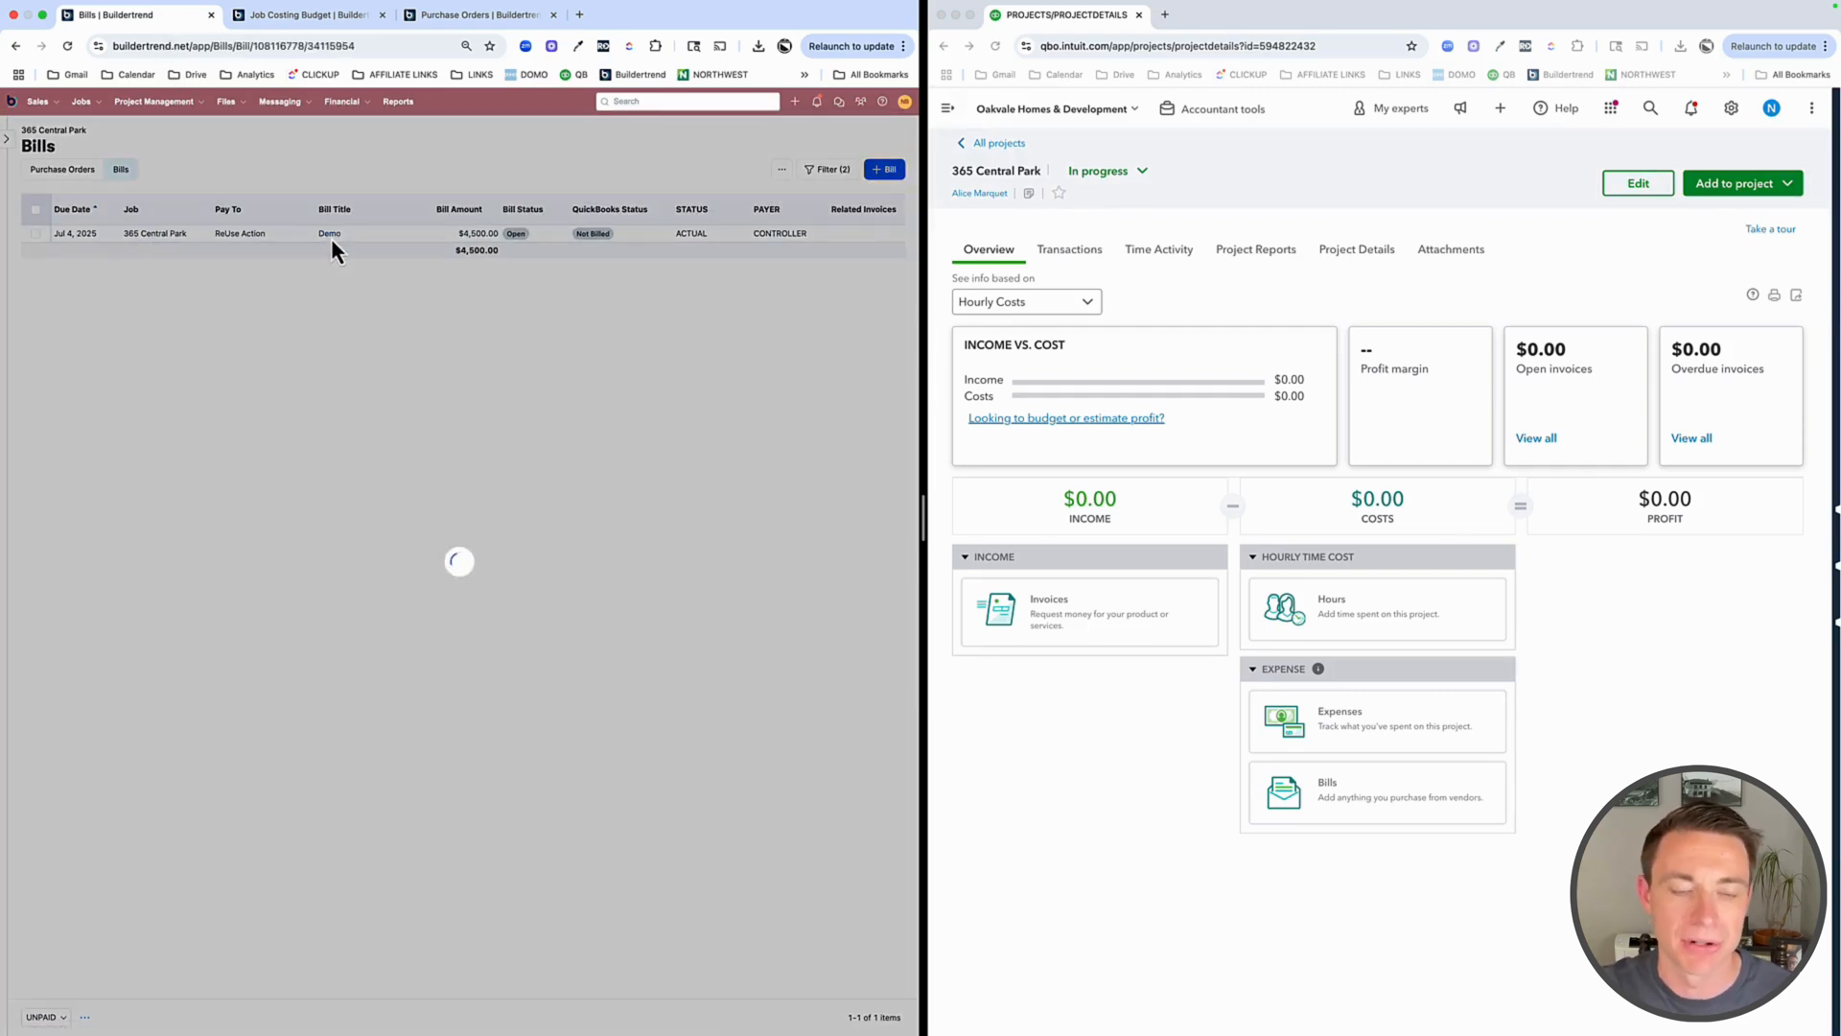
left_click(330, 232)
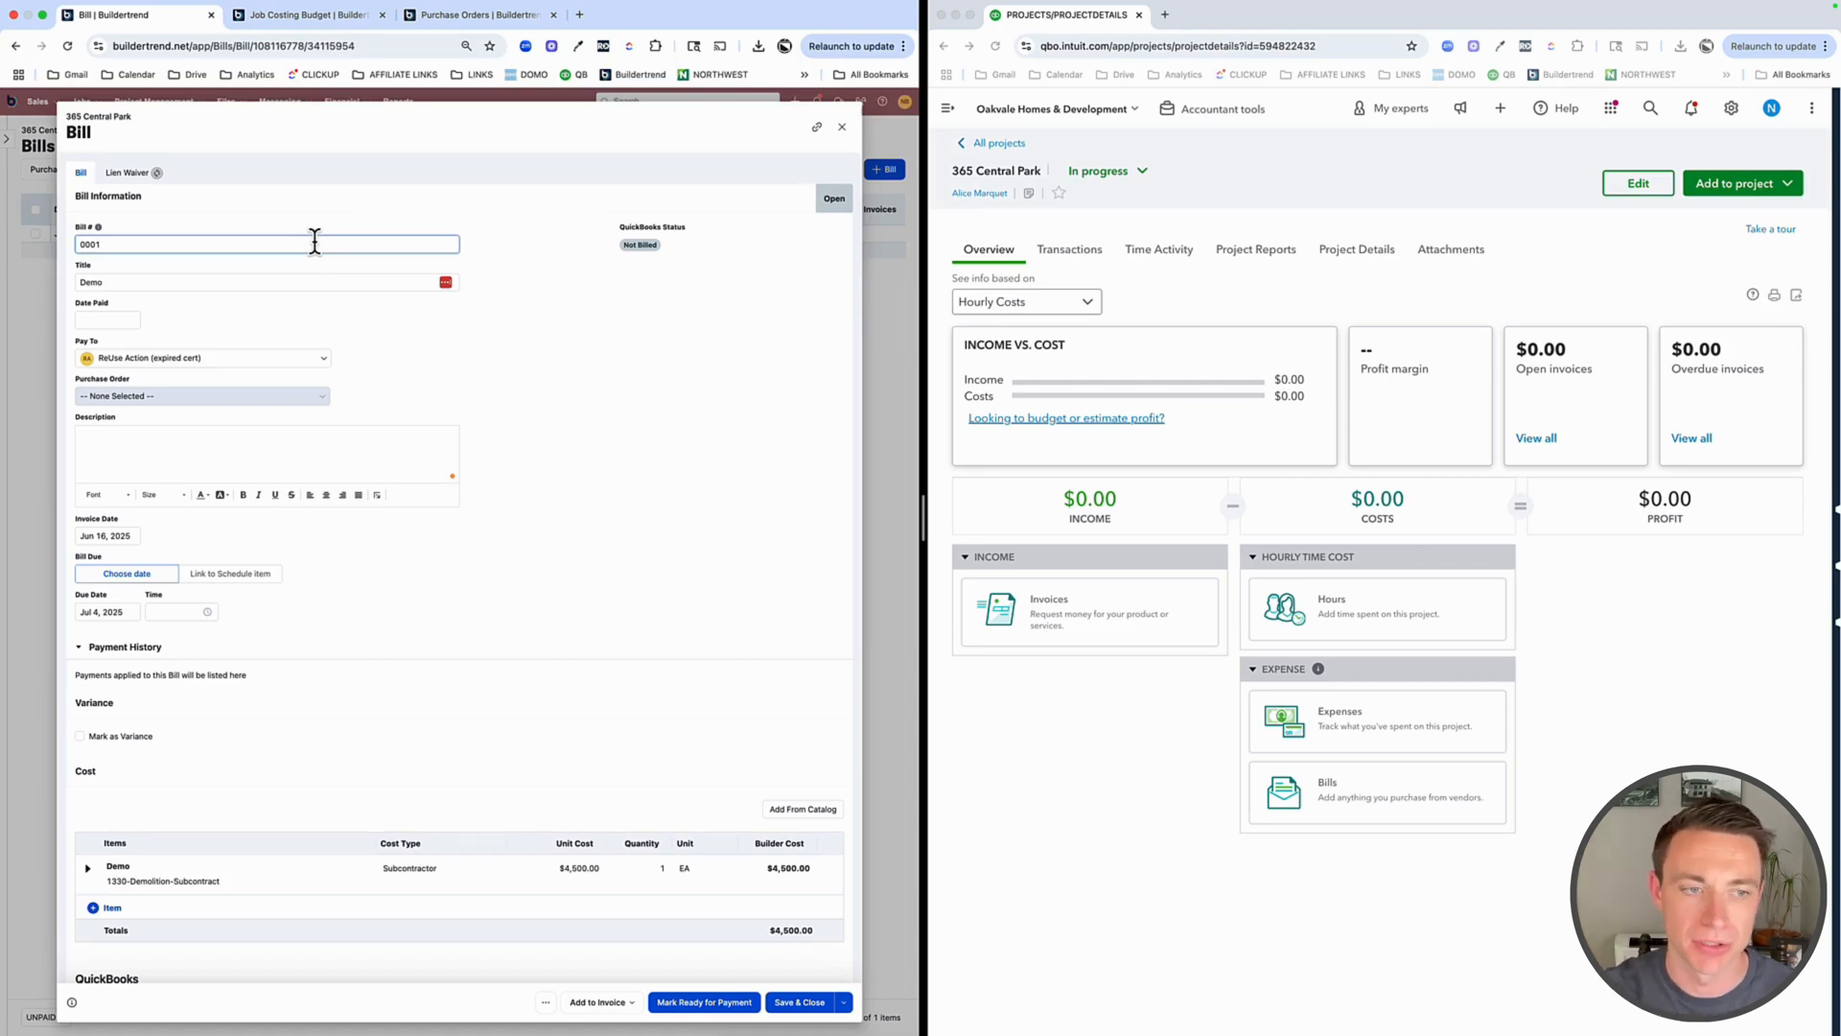
mouse_move(205, 605)
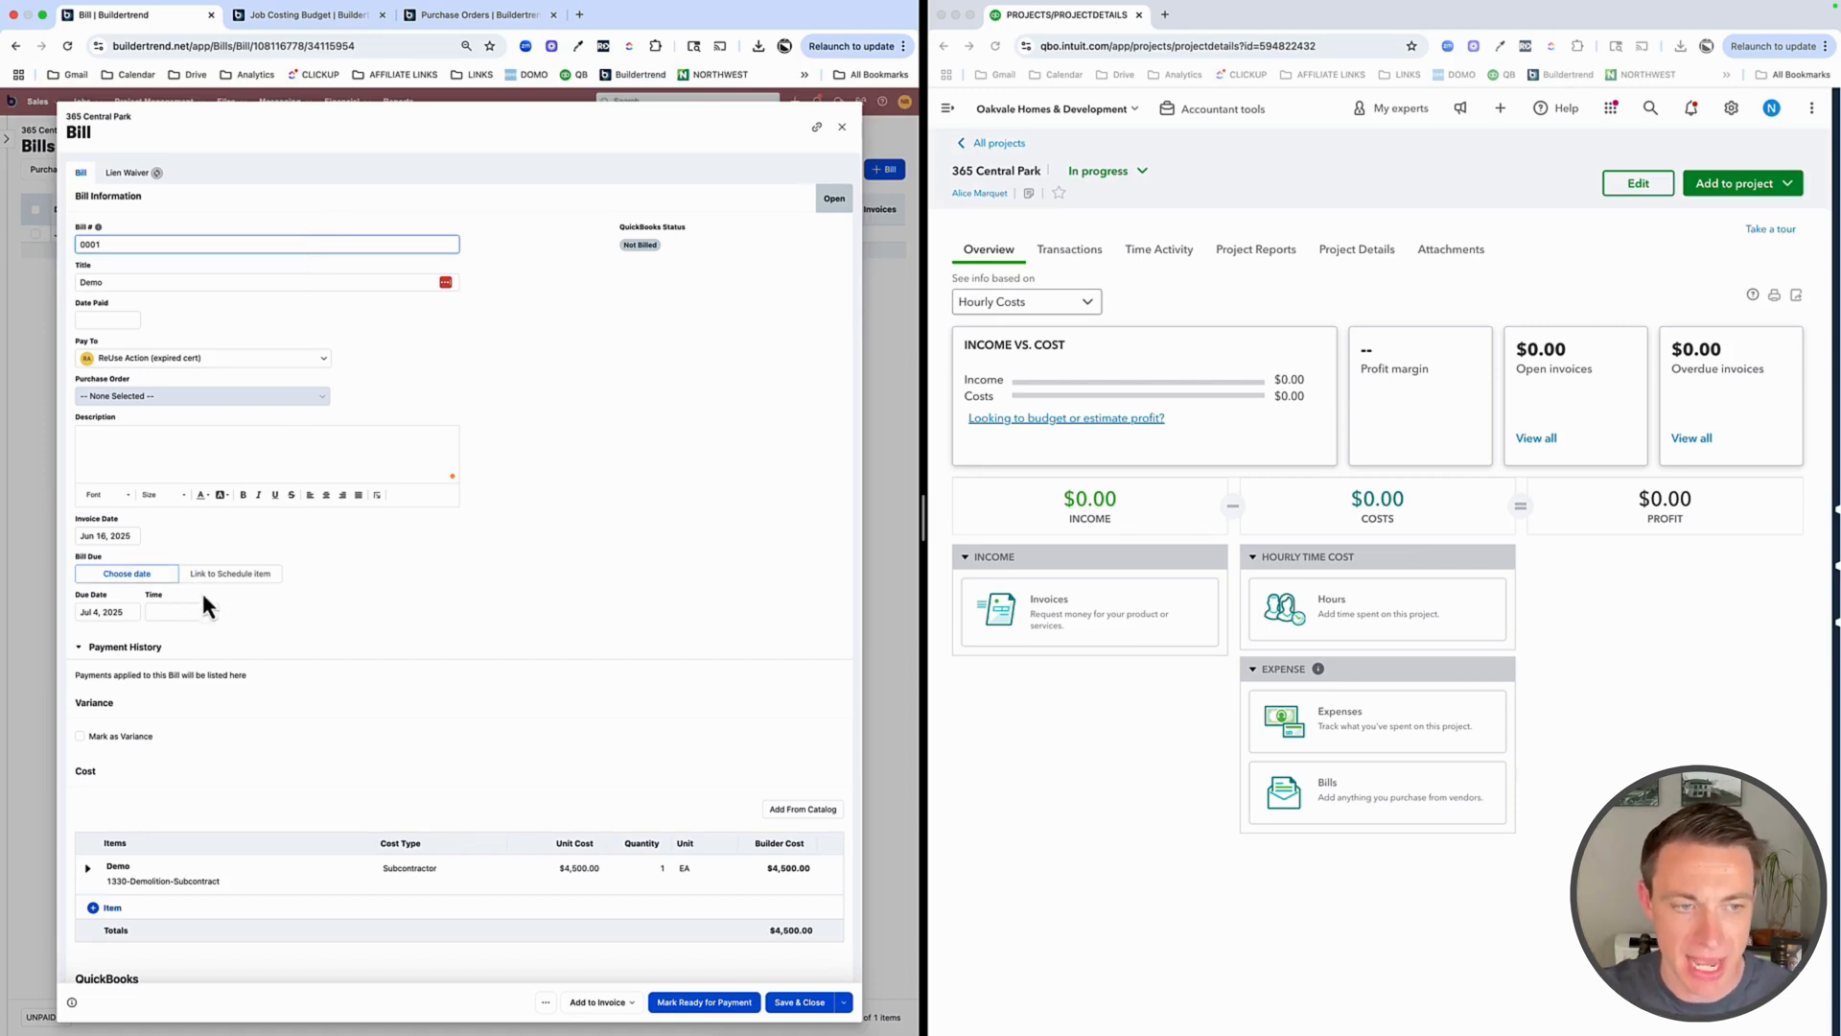
scroll("down", 3)
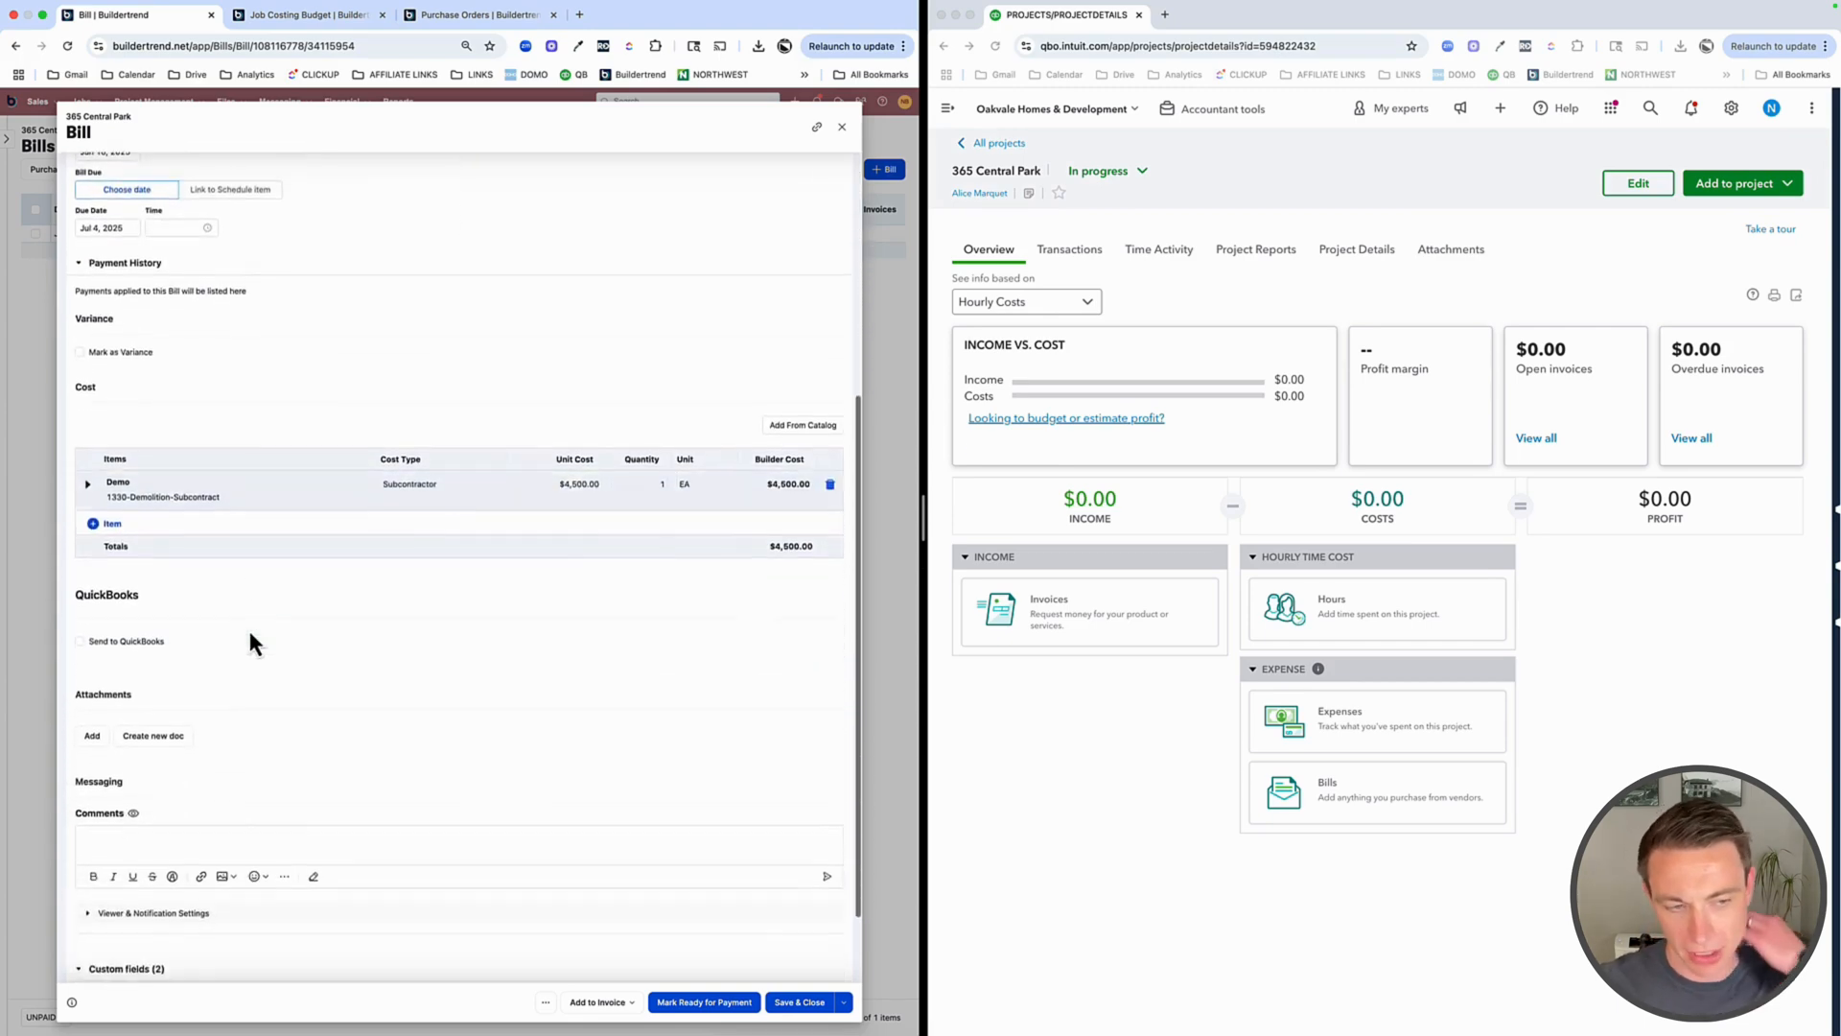
scroll("down", 3)
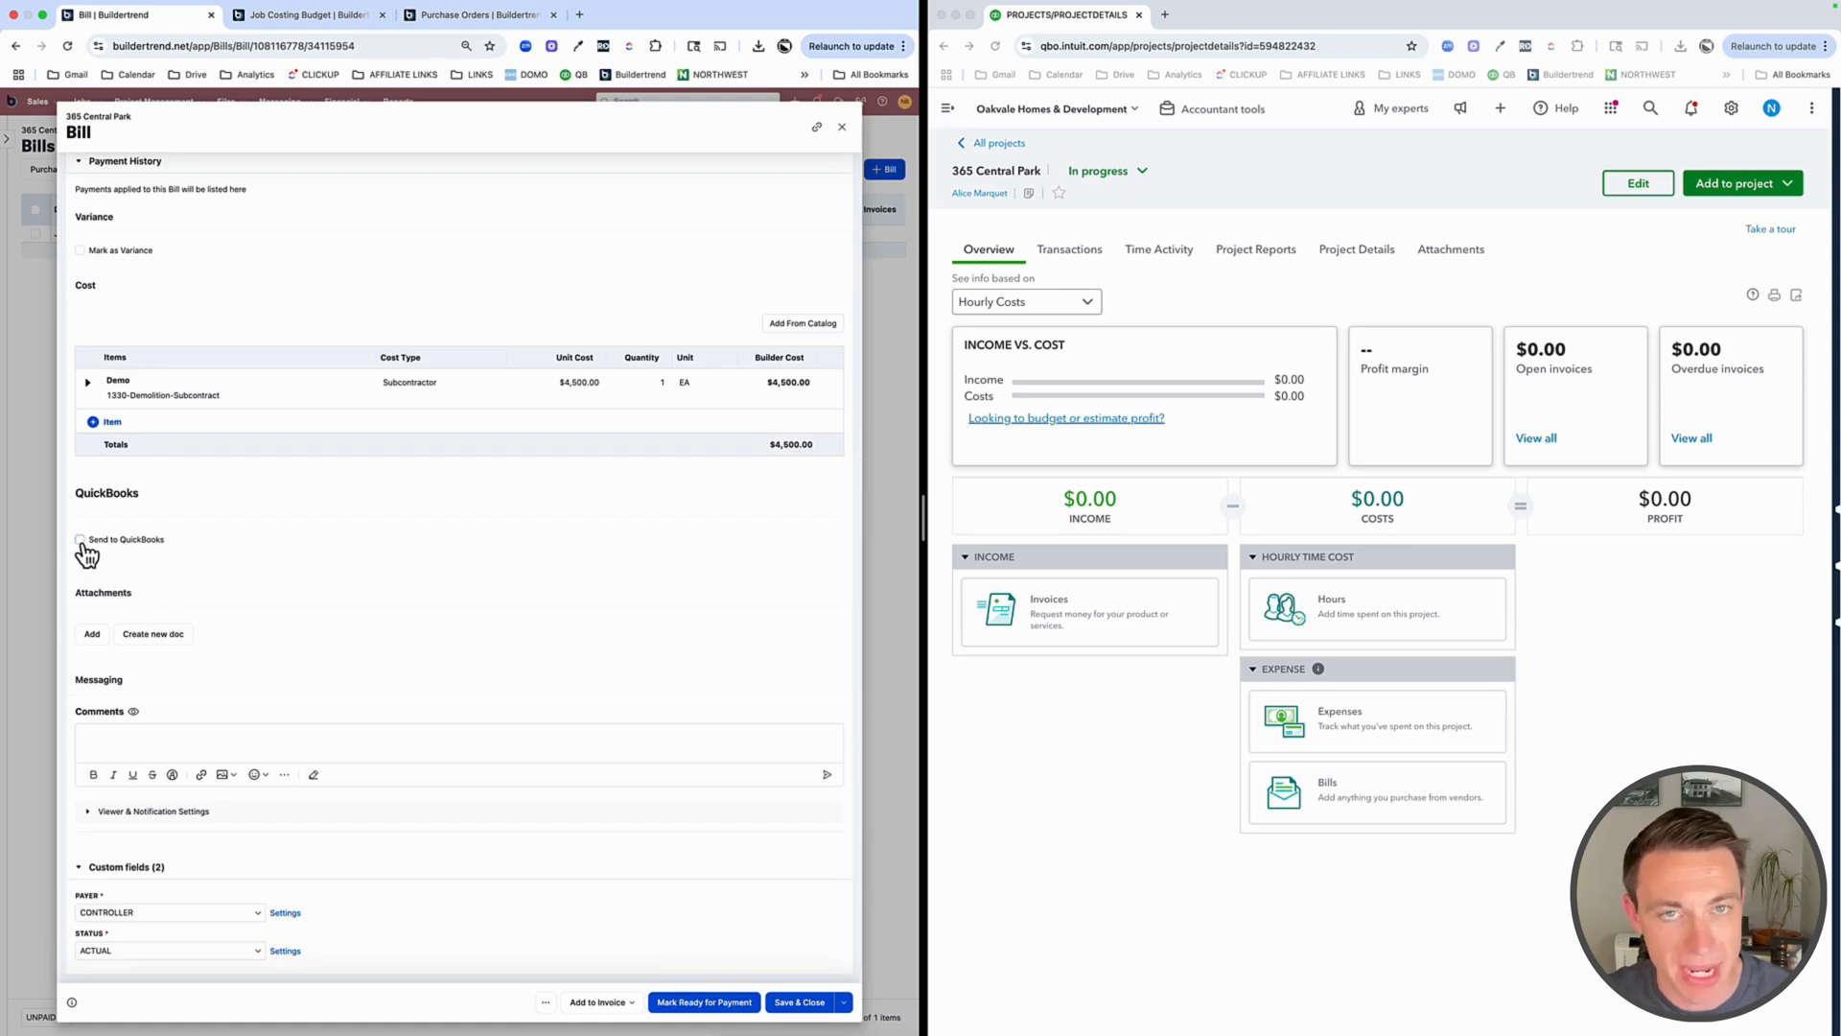
left_click(81, 539)
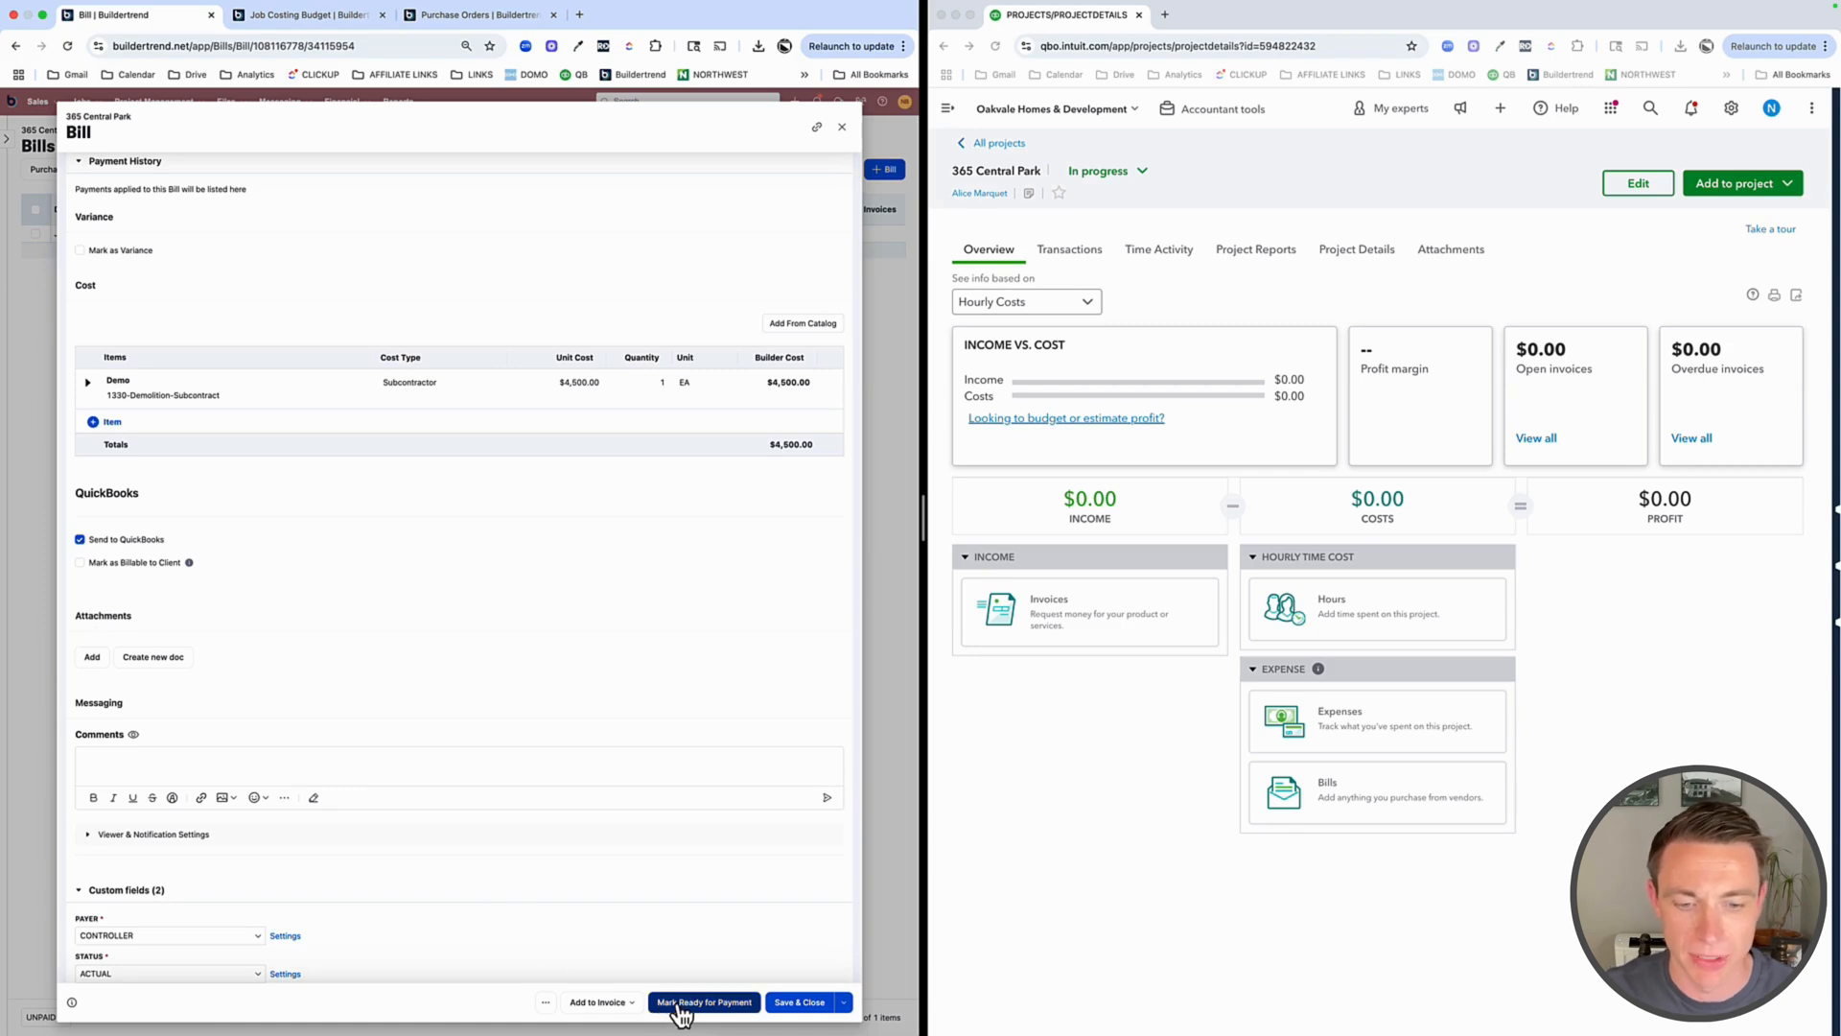
left_click(704, 1002)
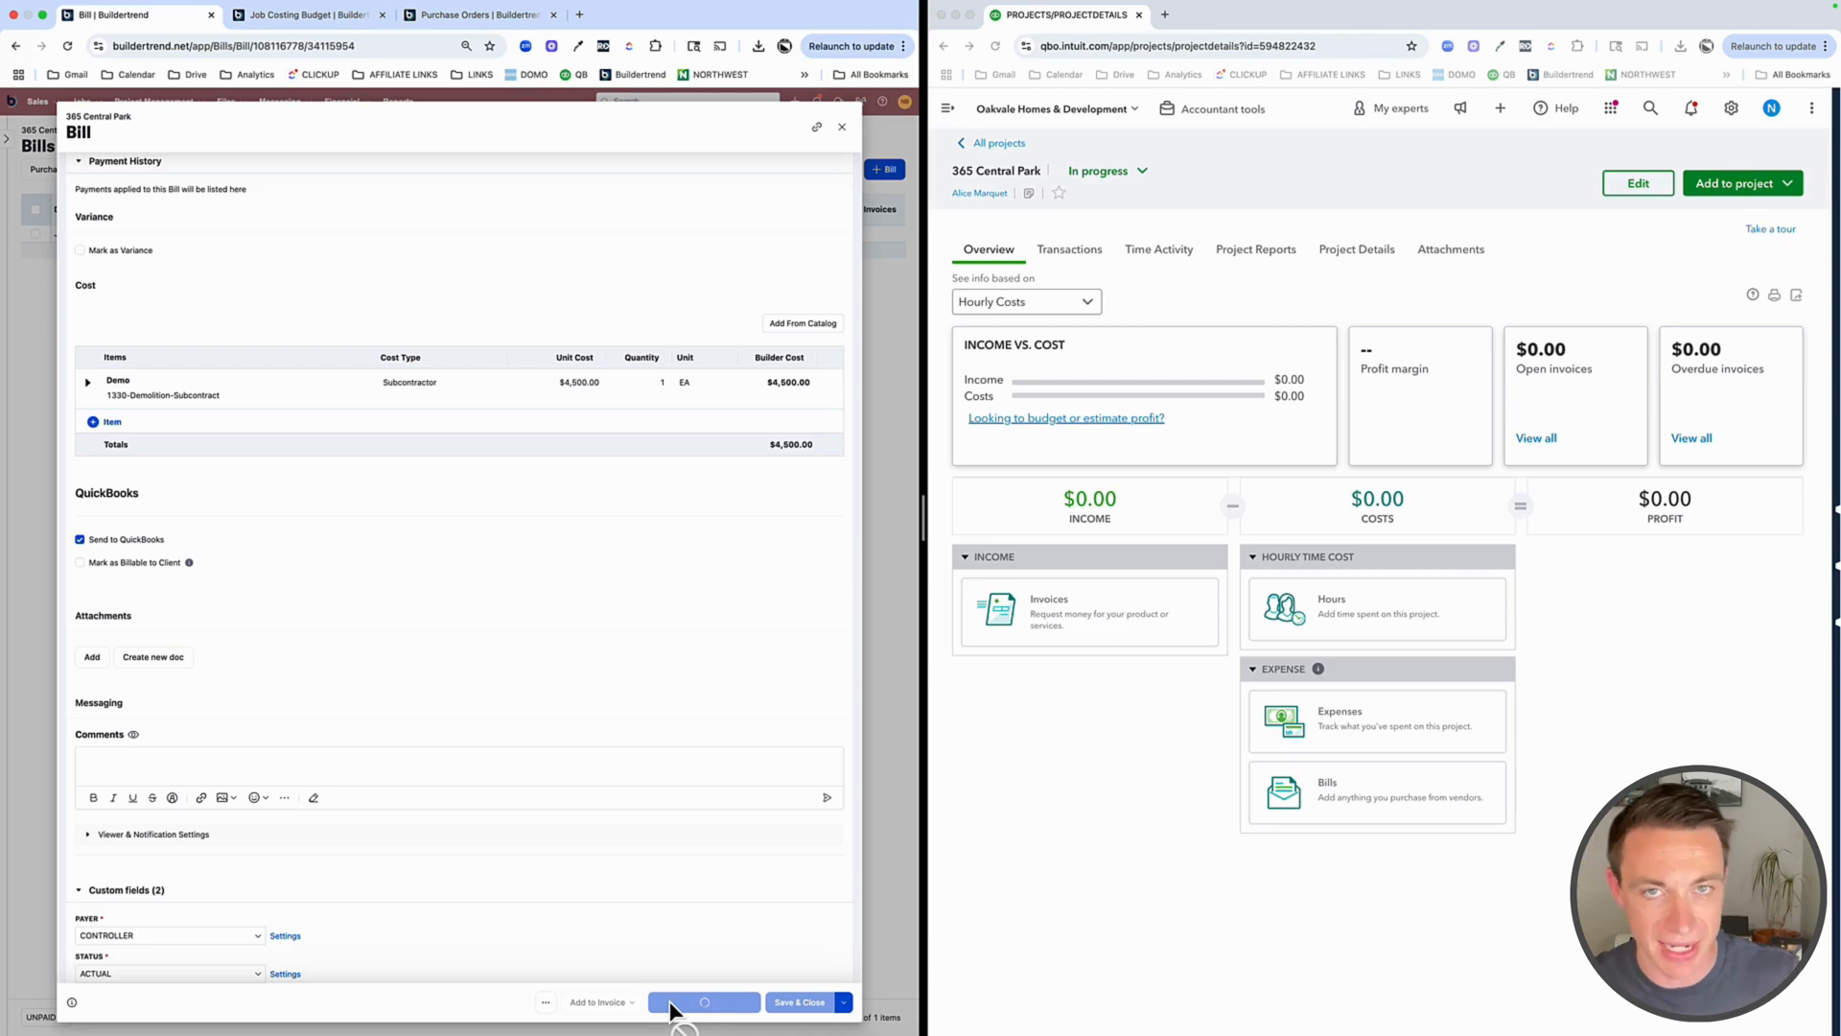
left_click(704, 1001)
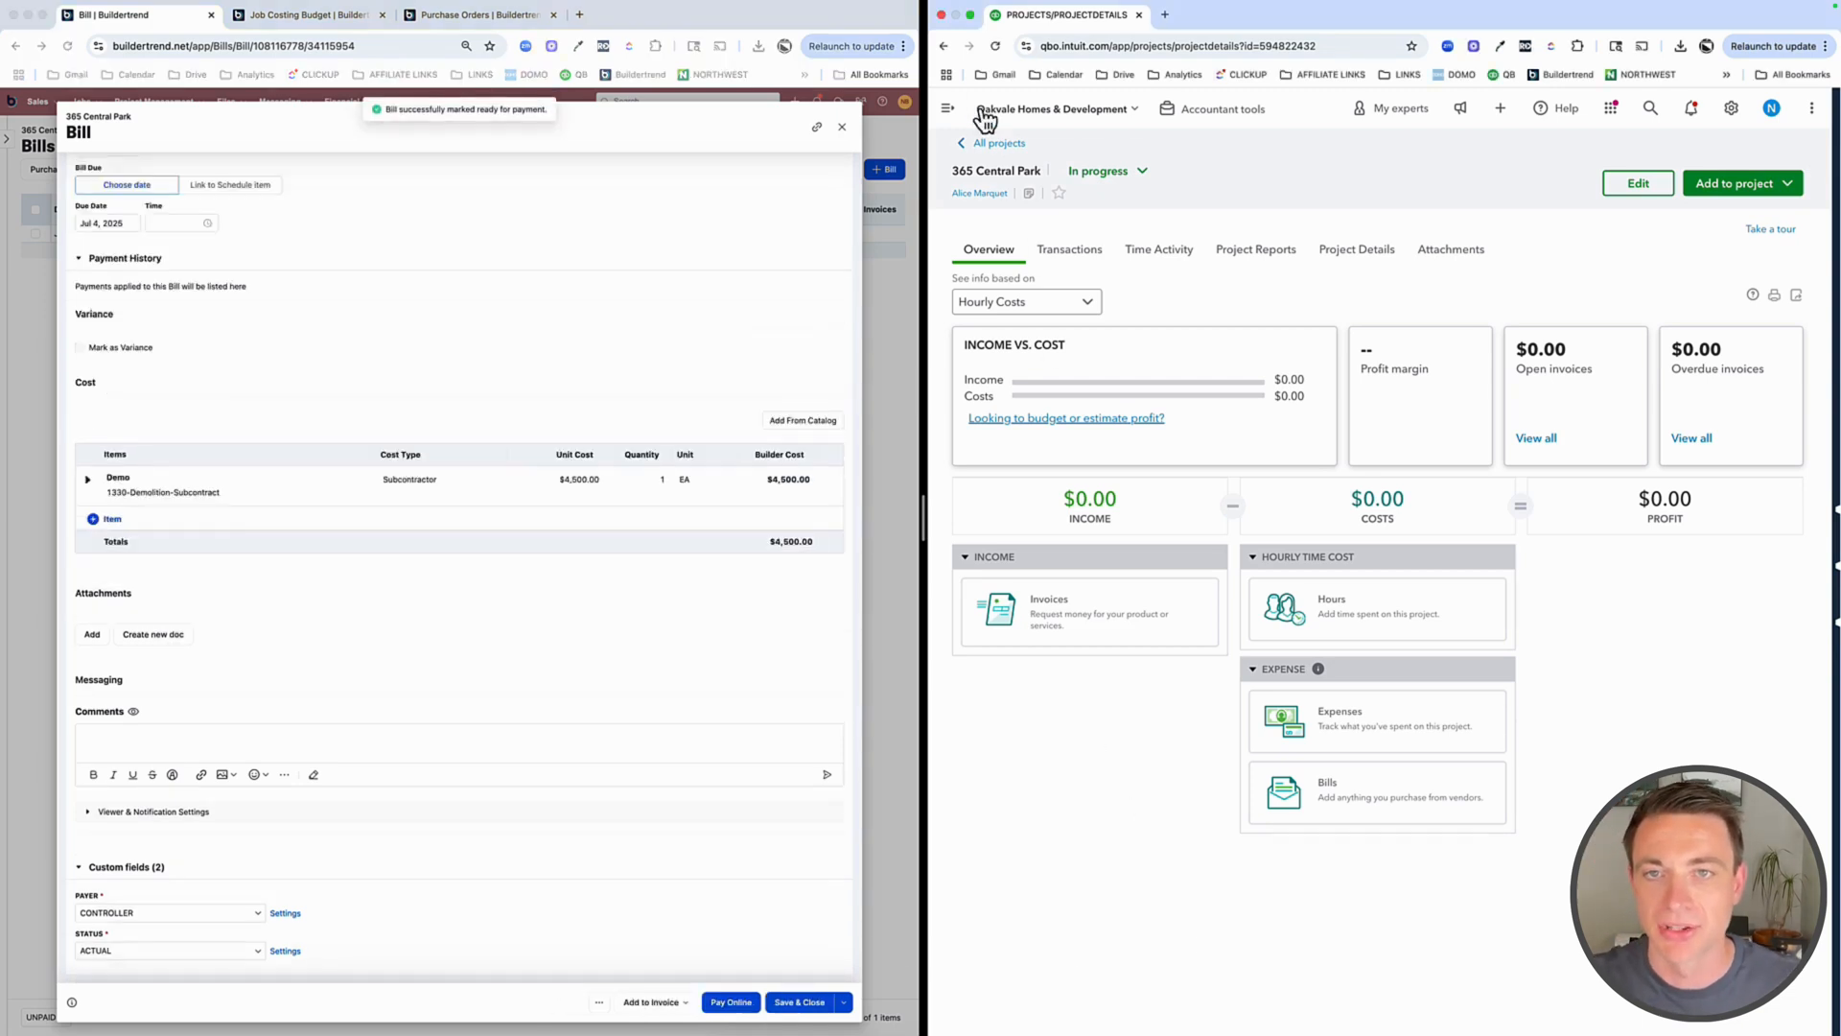
mouse_move(1001, 56)
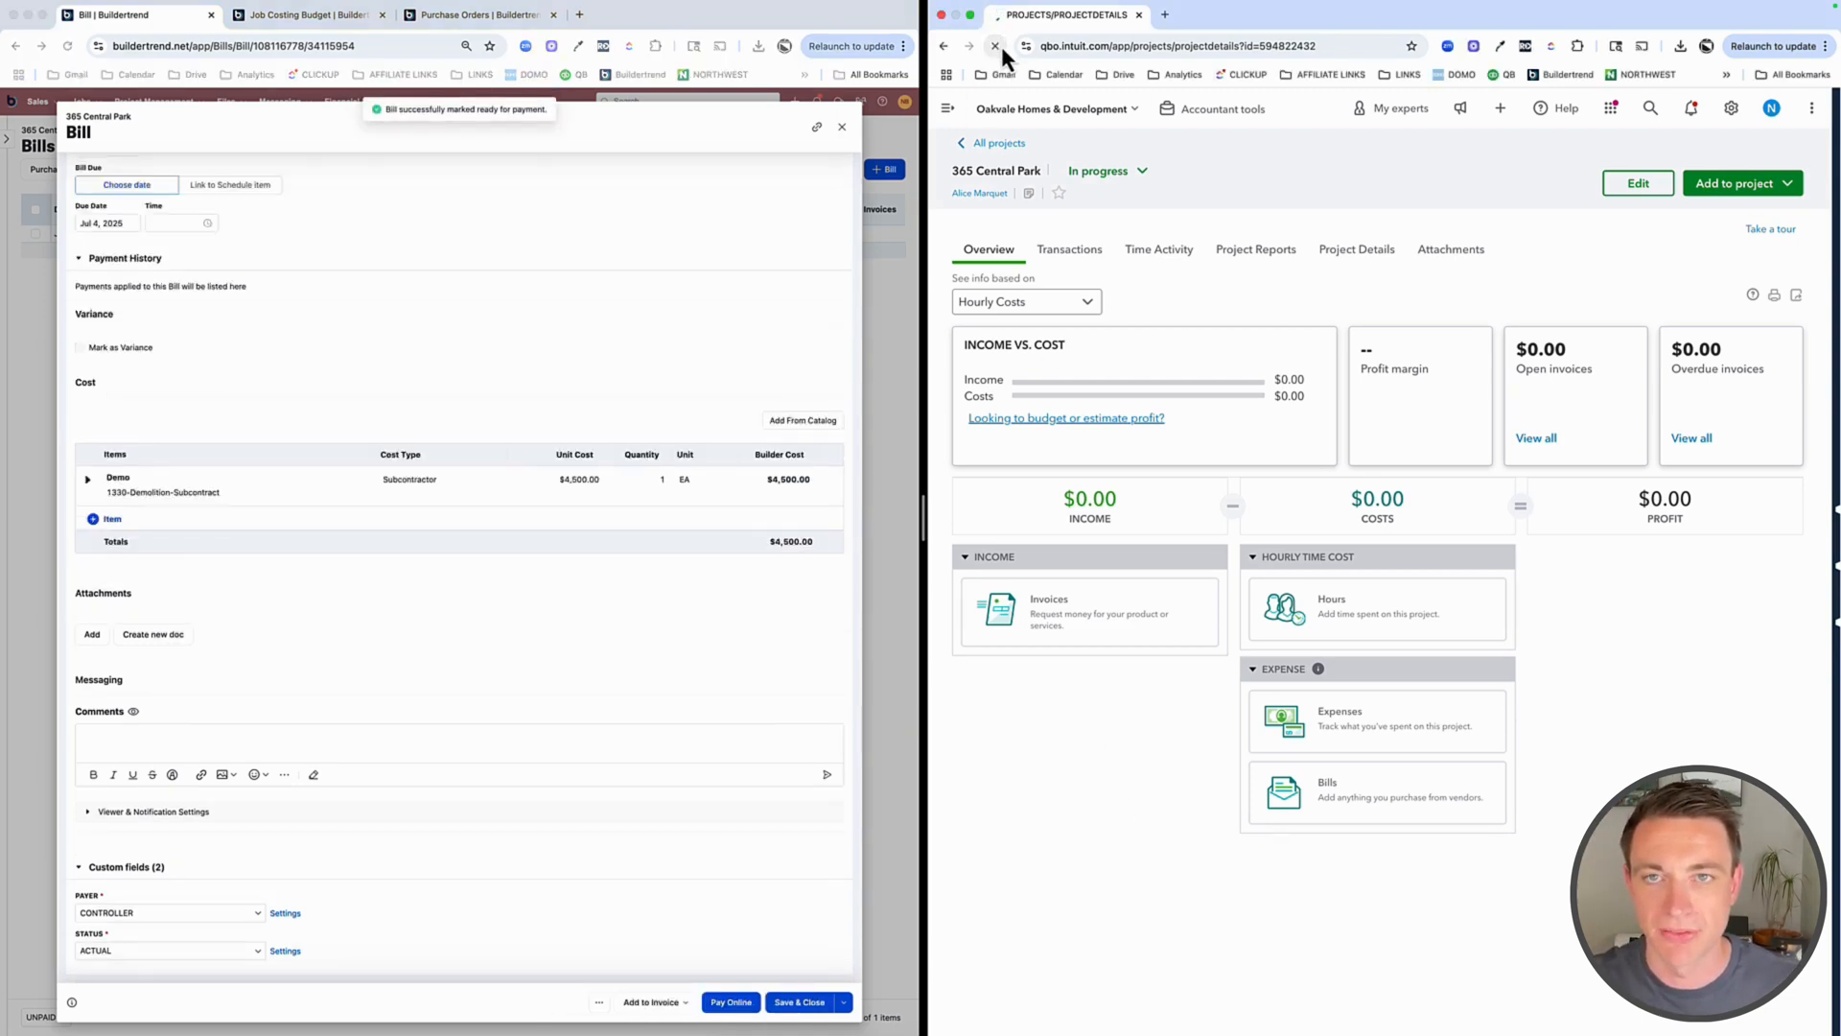
Refresh the QBO project and open synced Bill #0001 from the transaction report
left_click(995, 46)
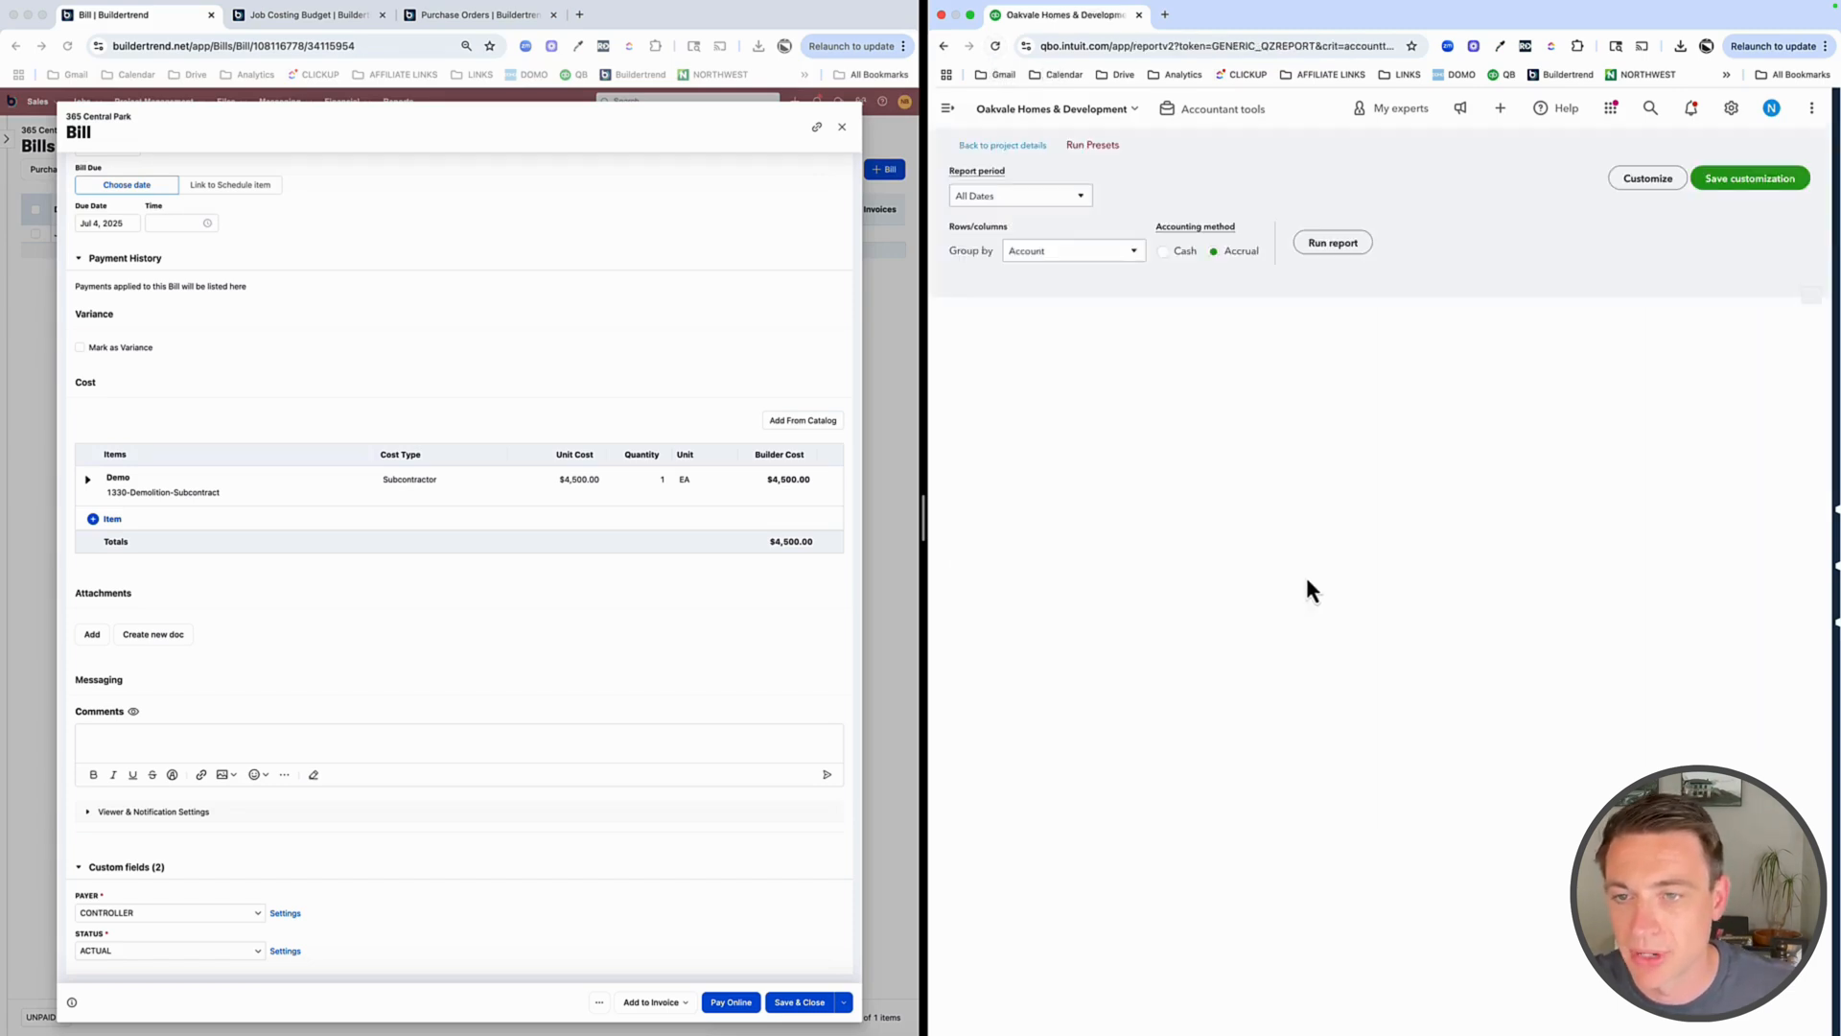
left_click(1331, 241)
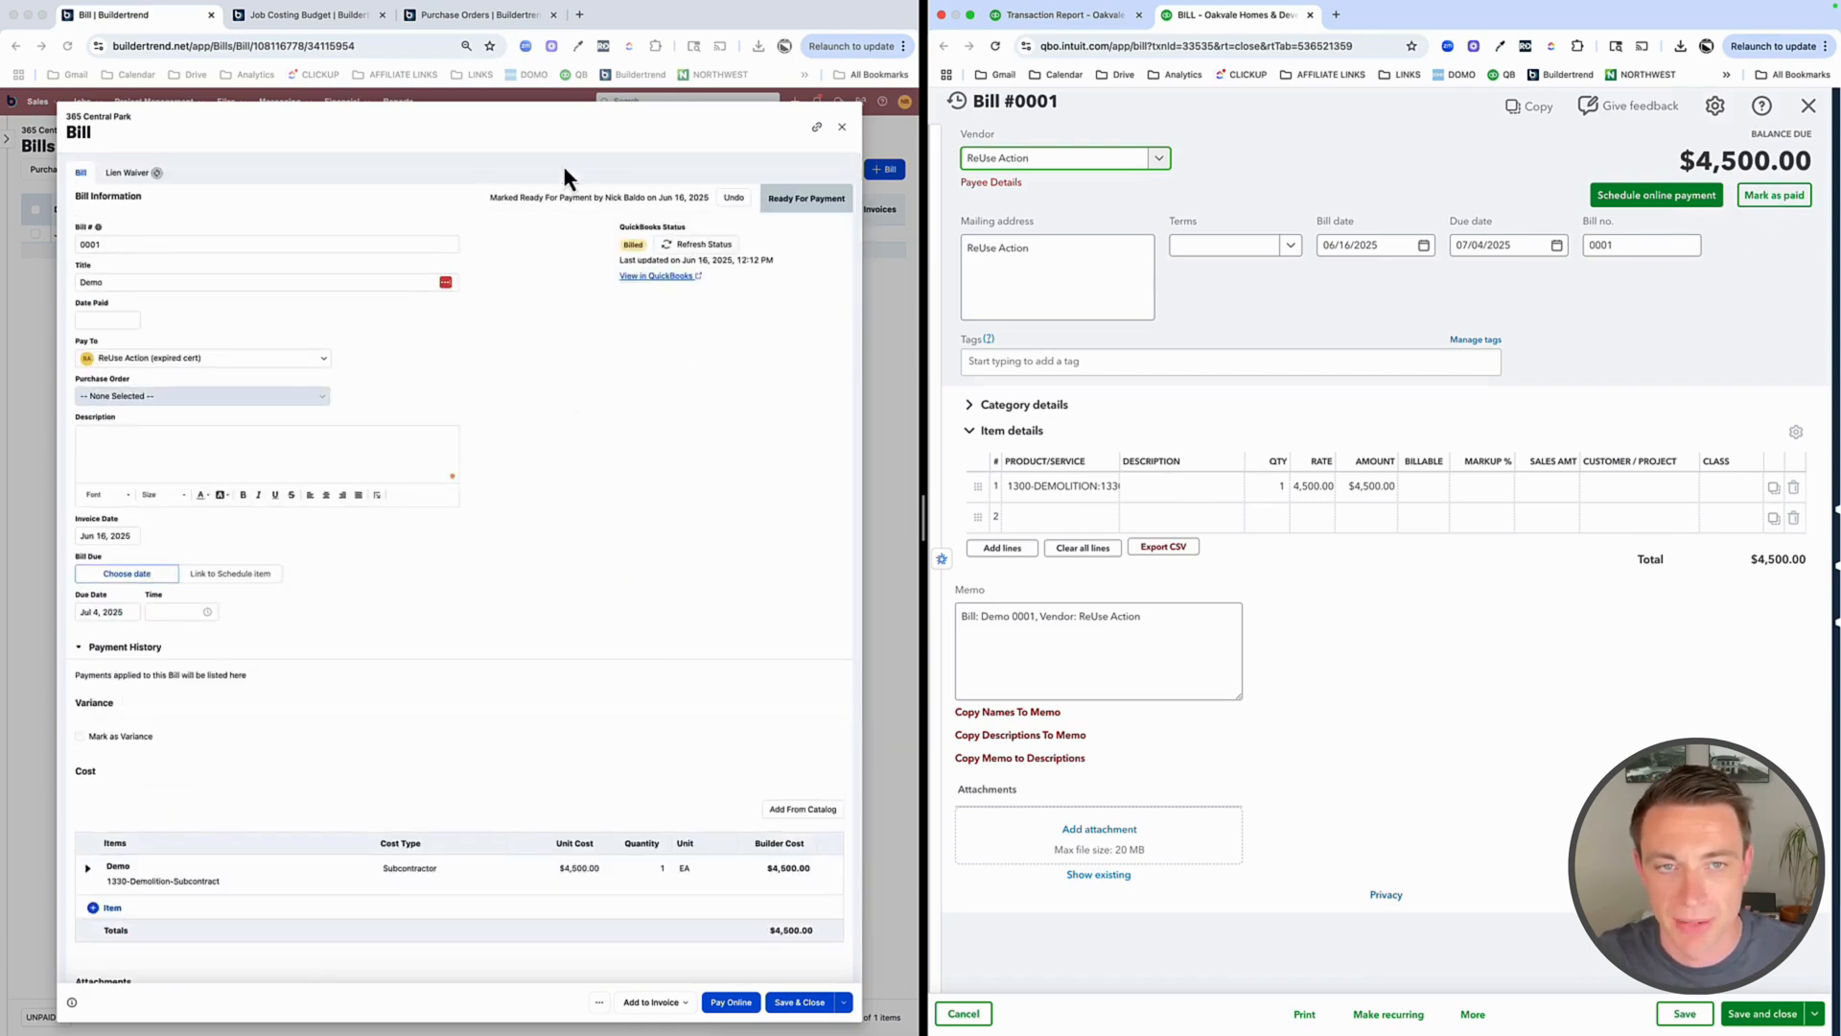
mouse_move(671, 192)
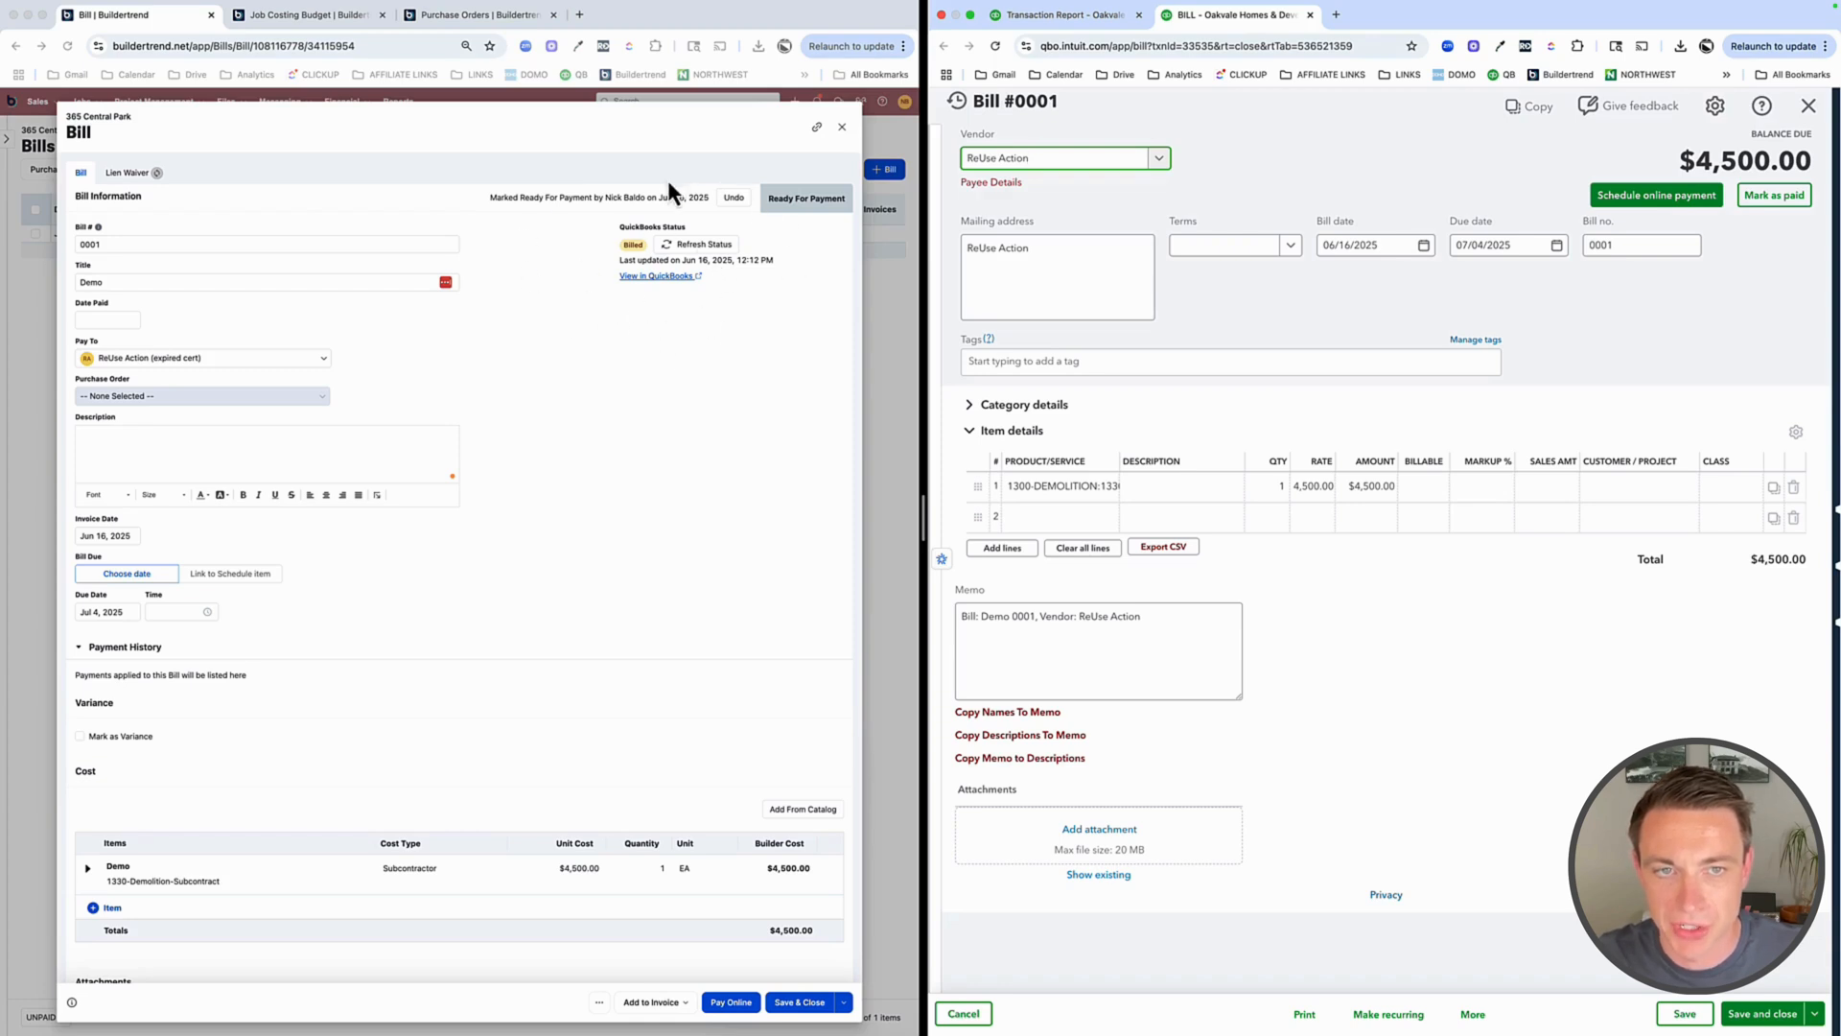
mouse_move(687, 312)
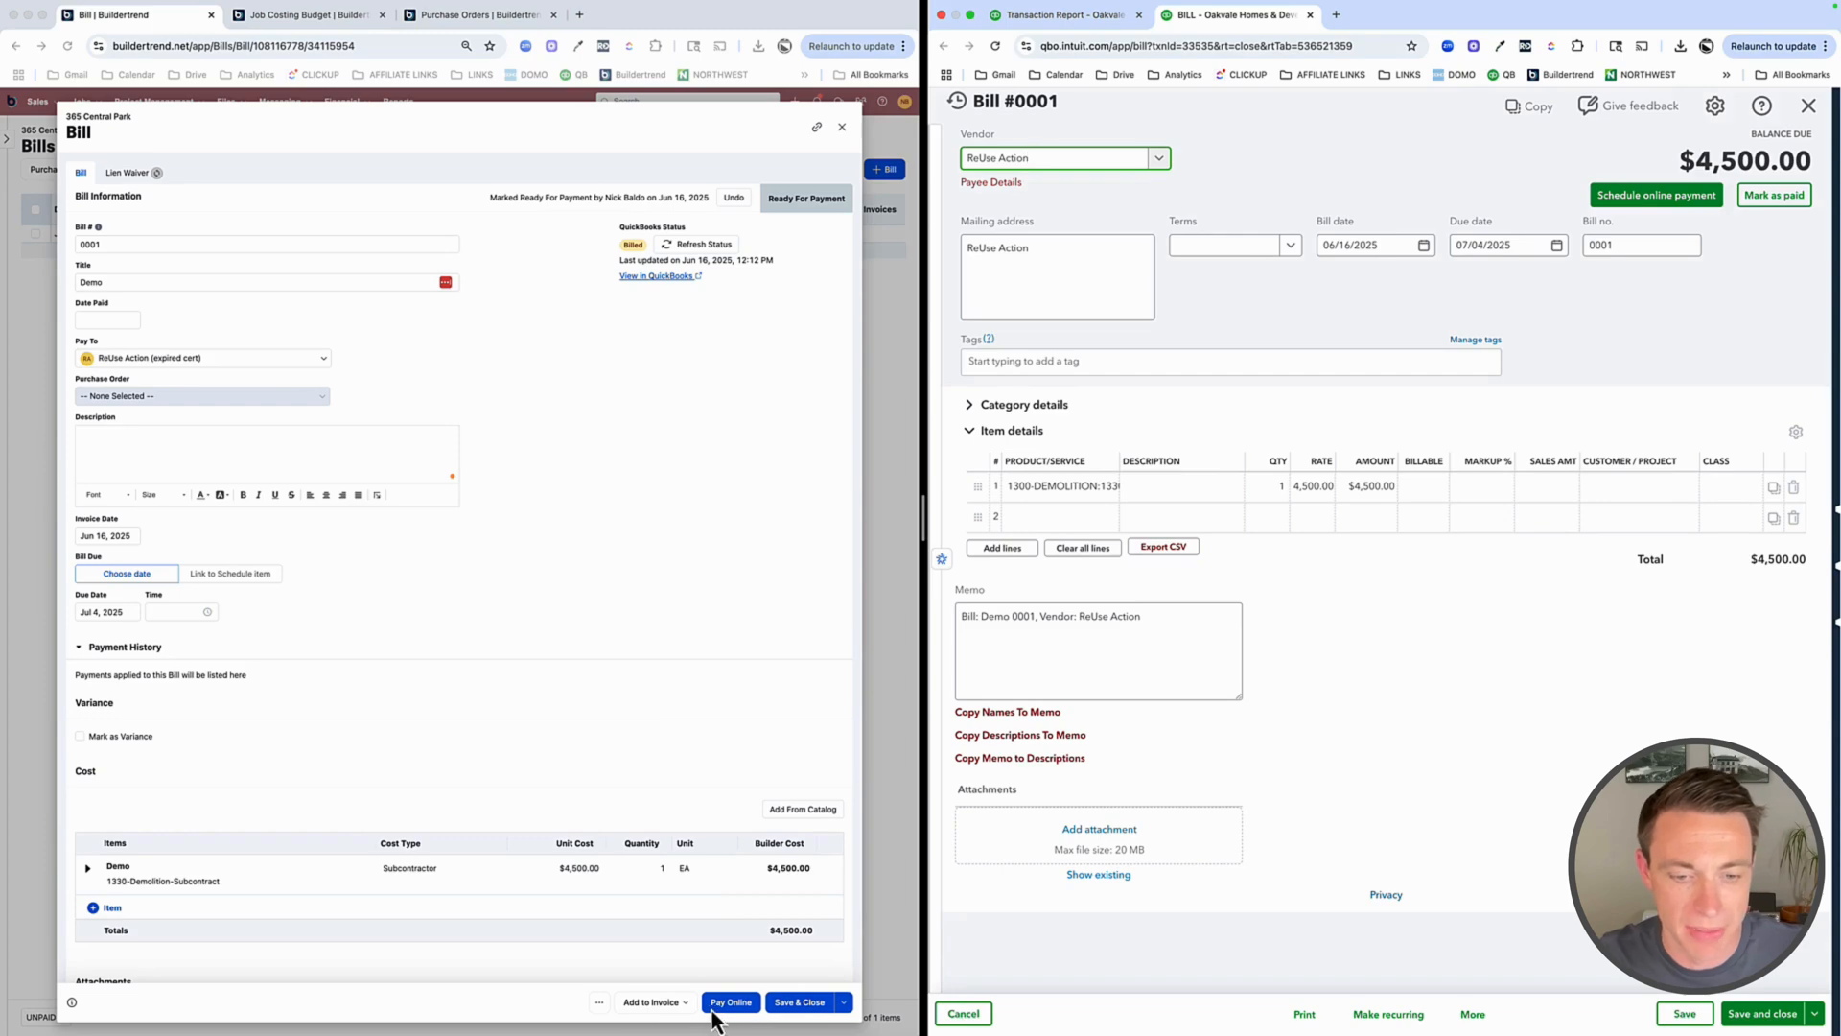
mouse_move(620, 685)
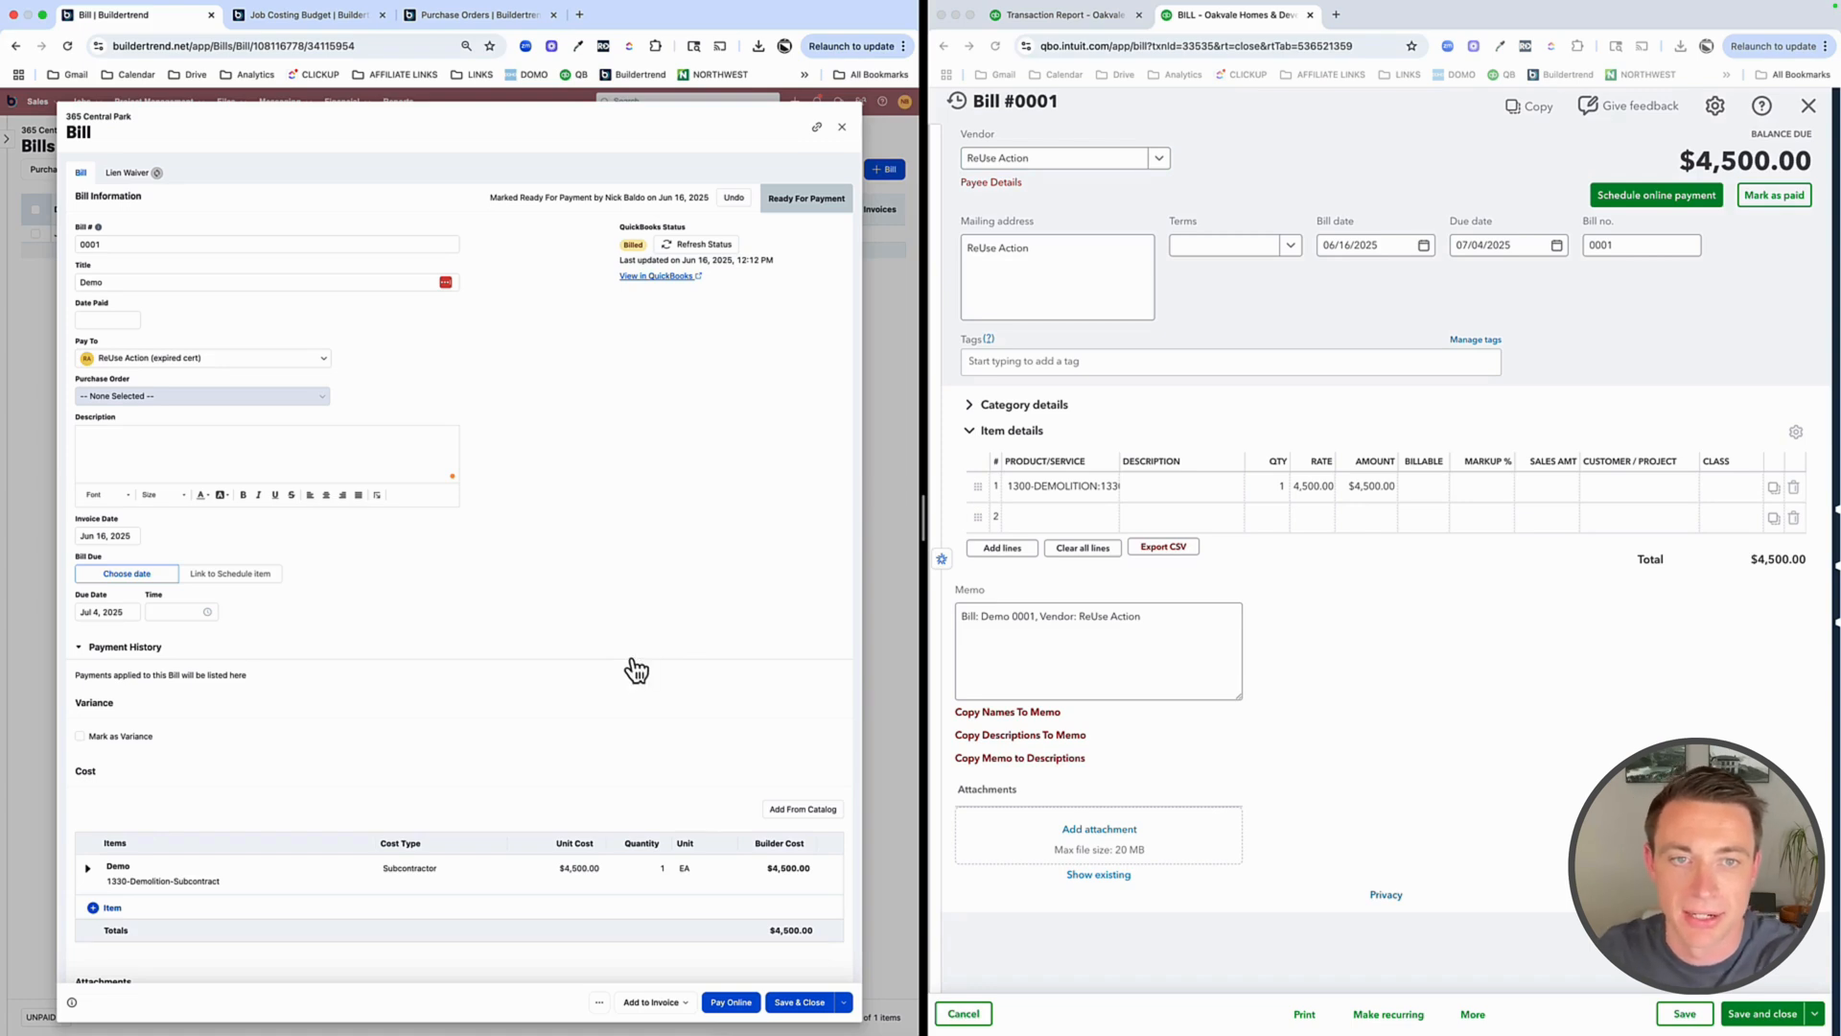
mouse_move(1652, 269)
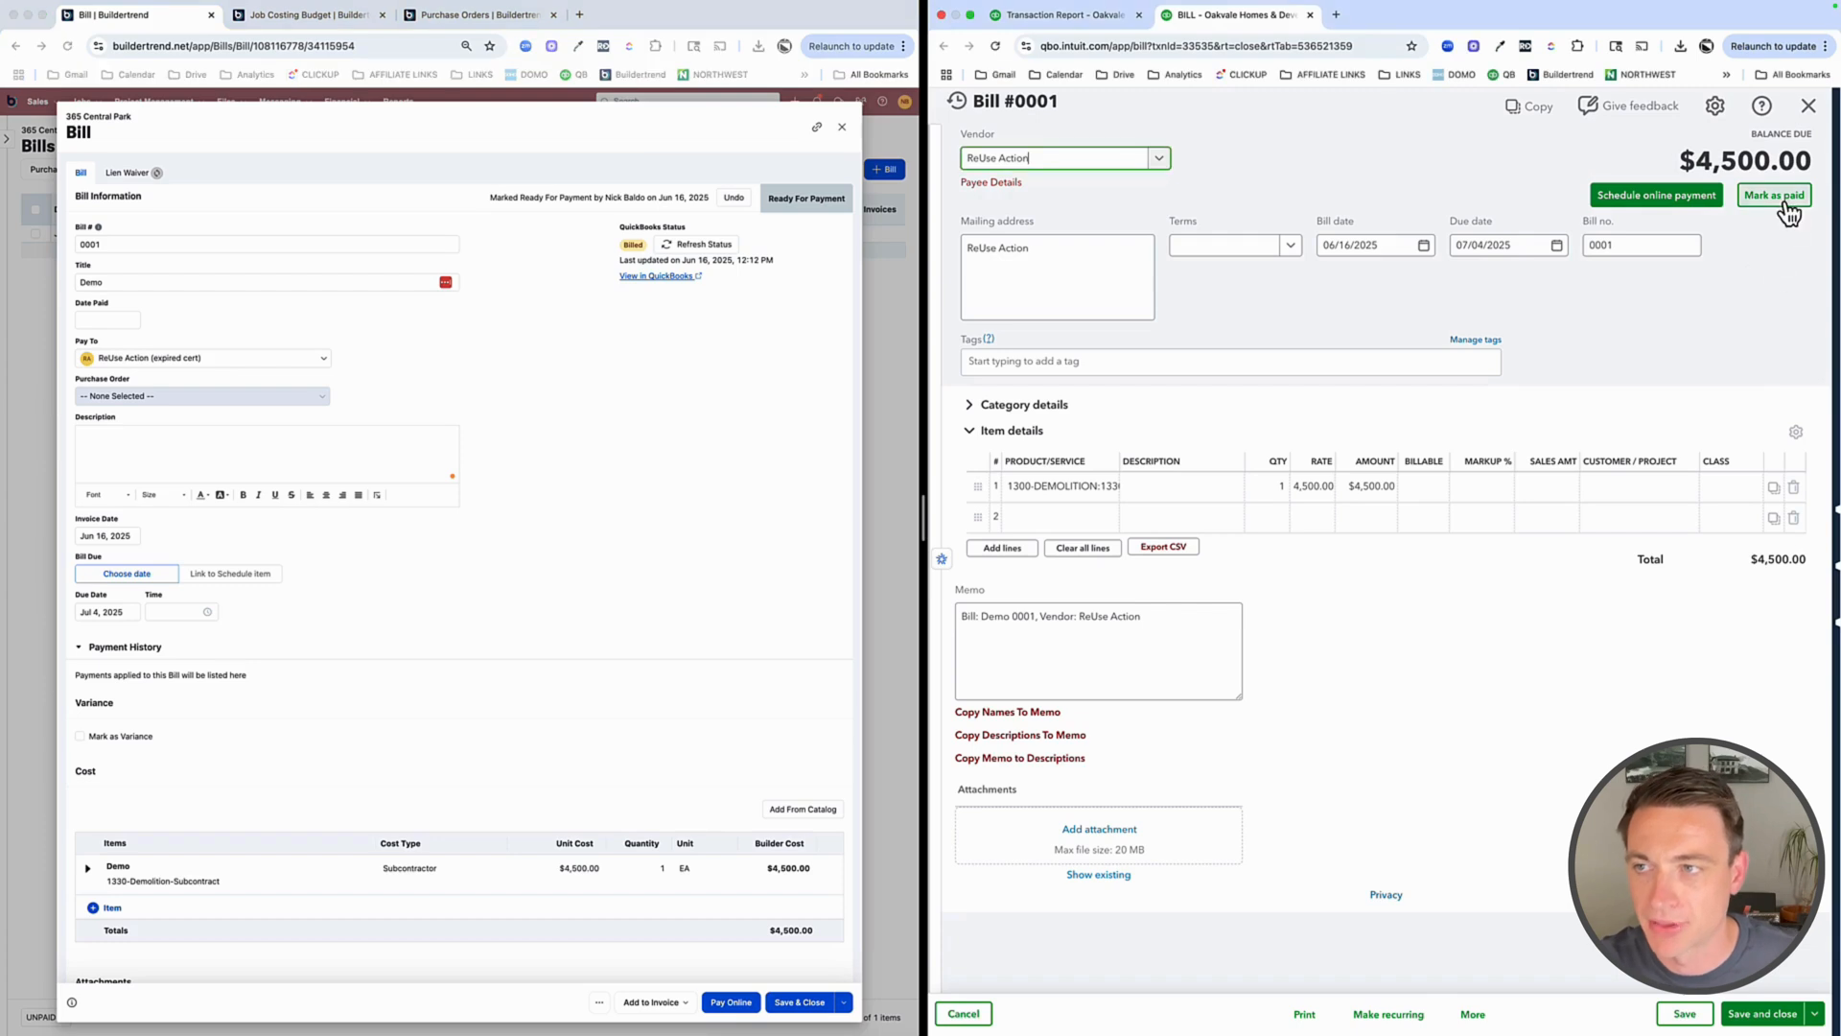
Mark Bill #0001 as paid and save the $4,500.00 bill payment
left_click(1772, 196)
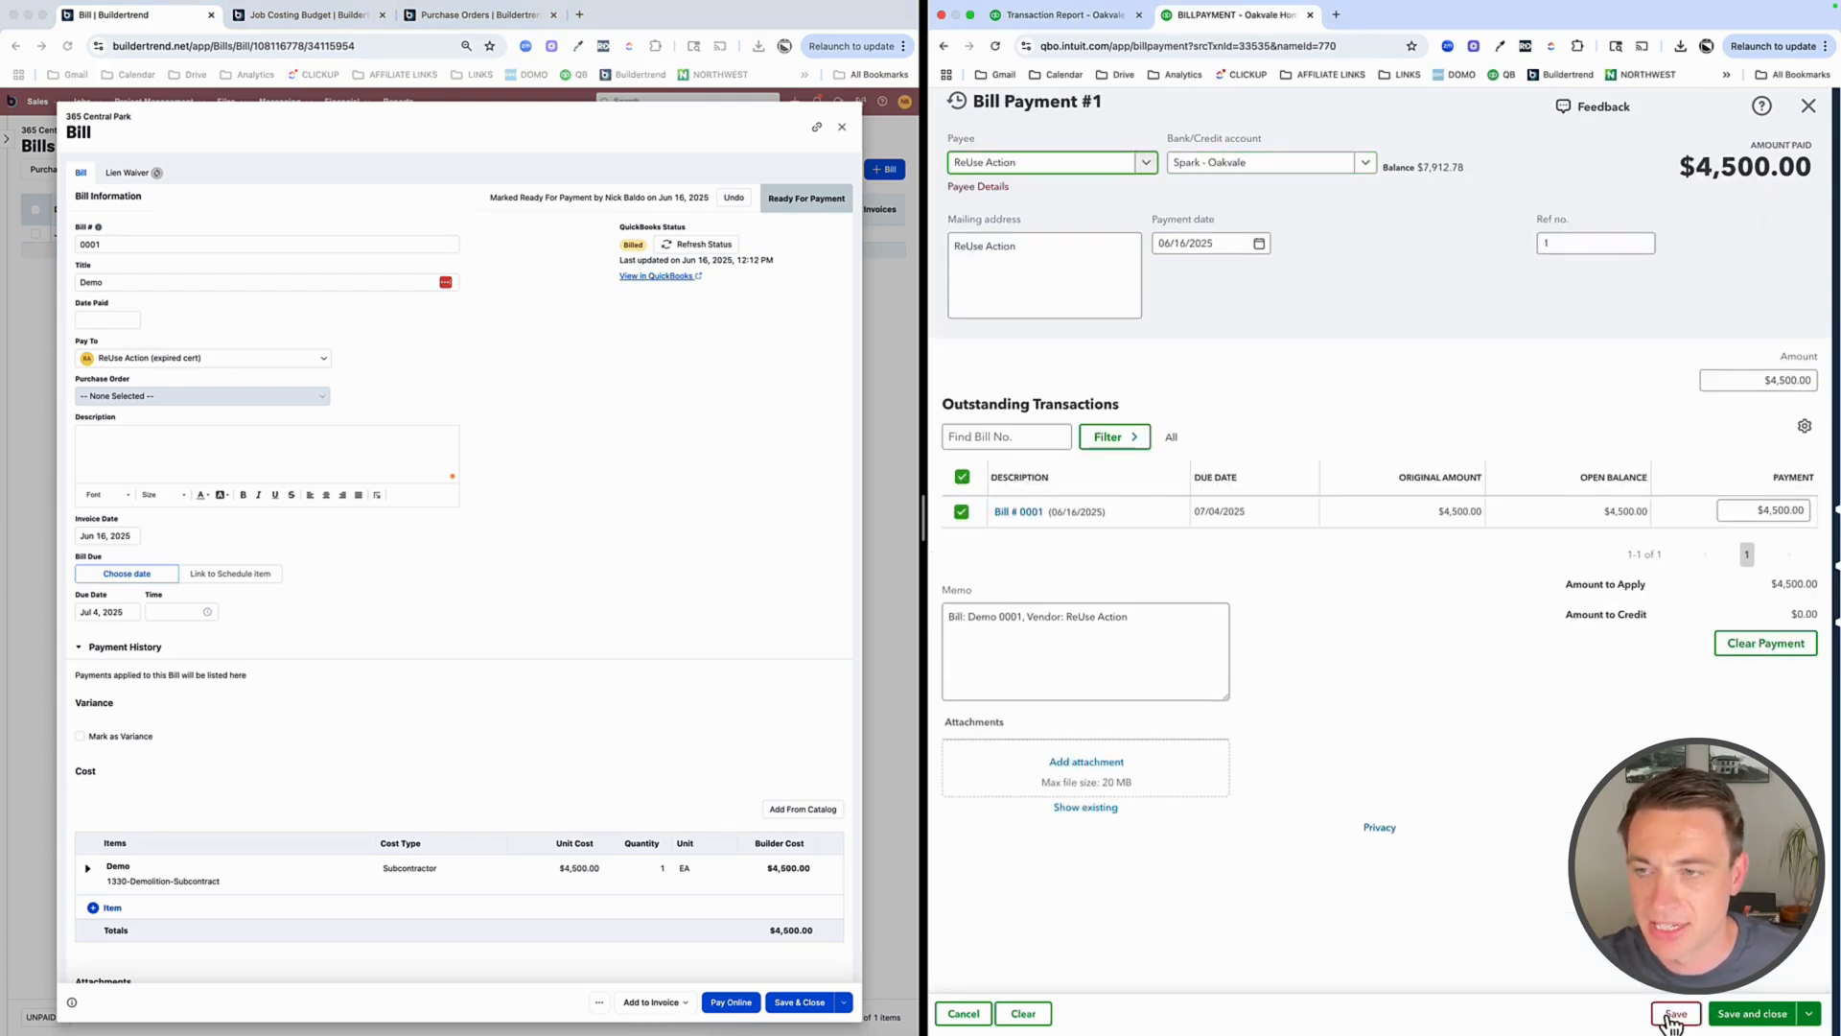
left_click(1753, 1012)
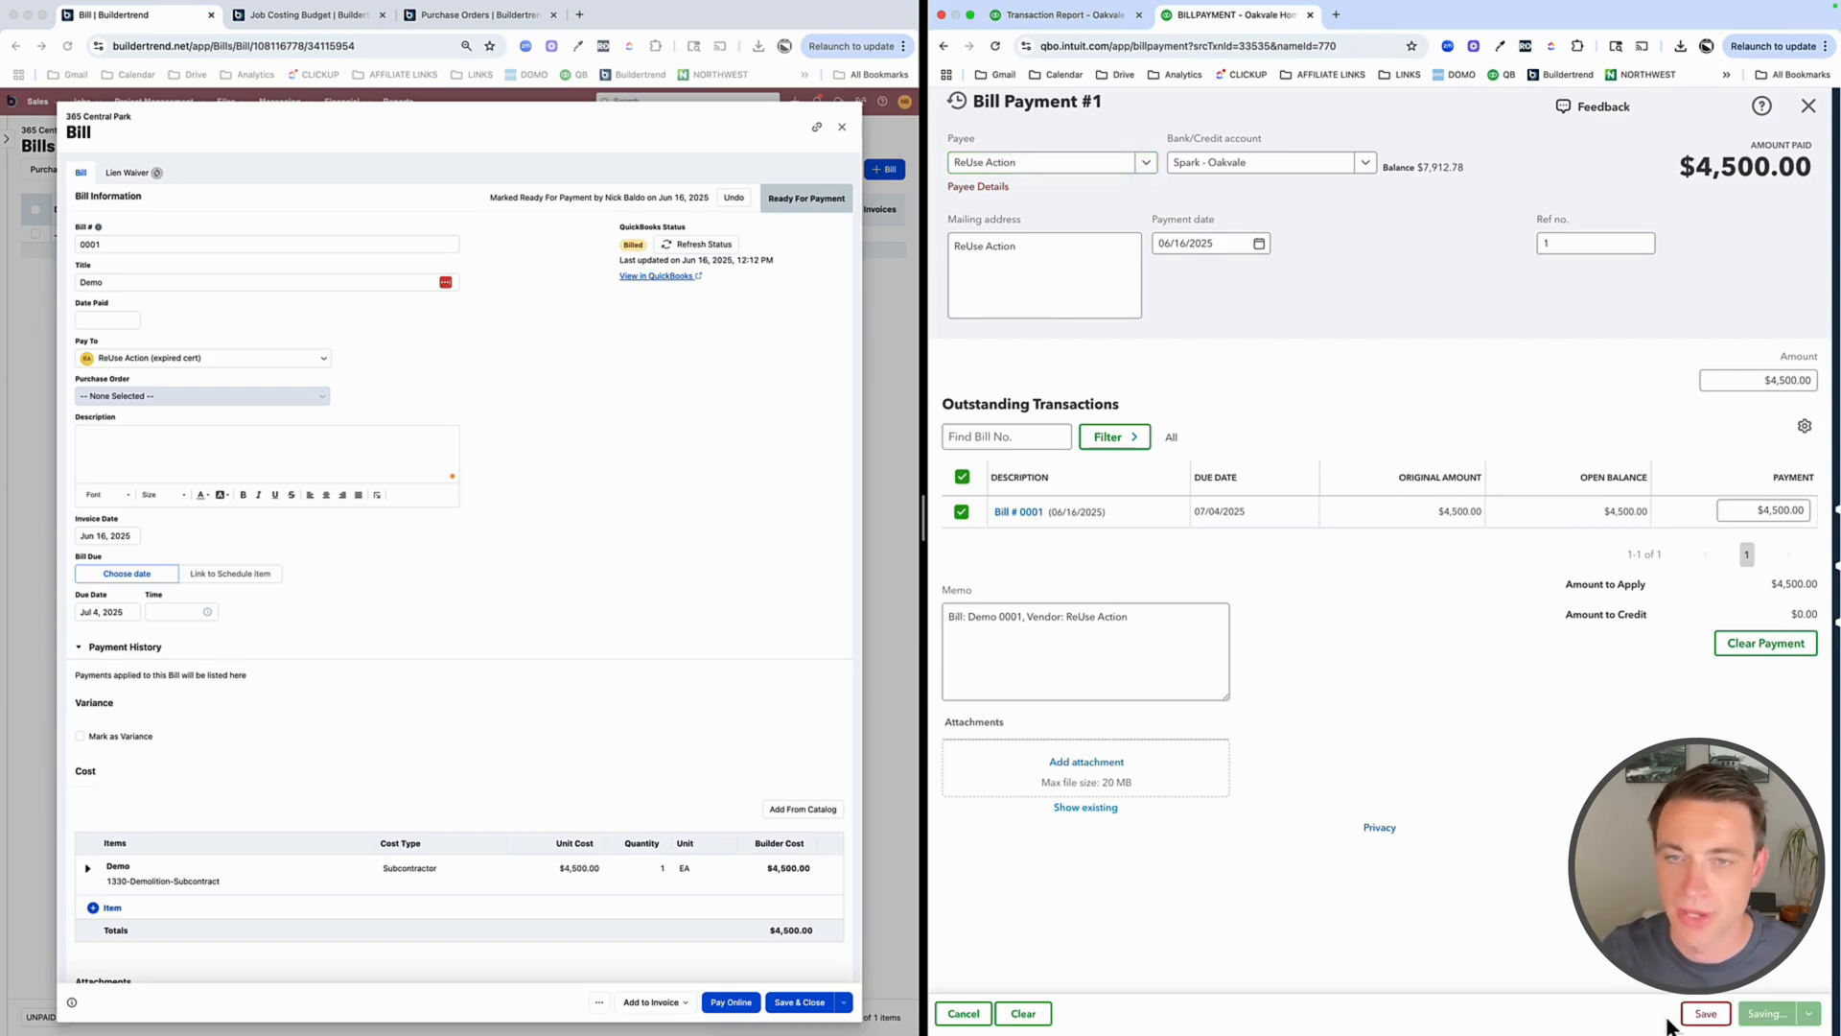
left_click(1705, 1012)
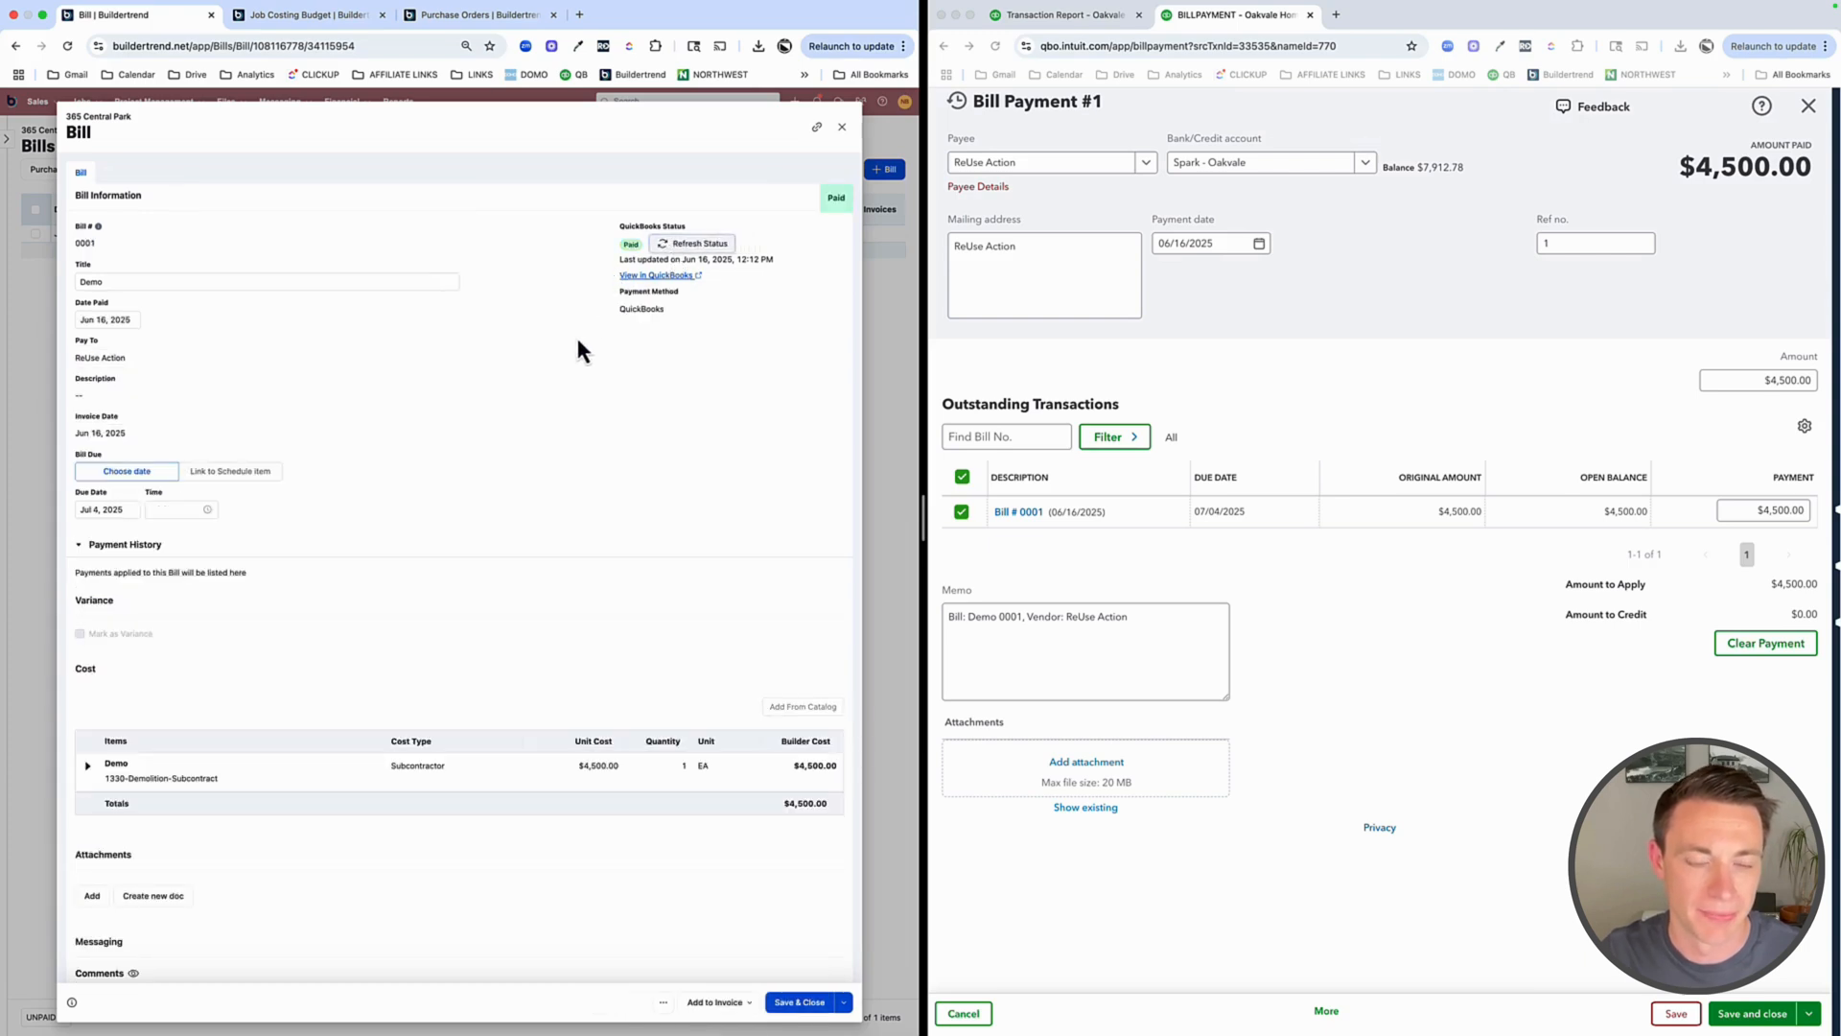
scroll("down", 3)
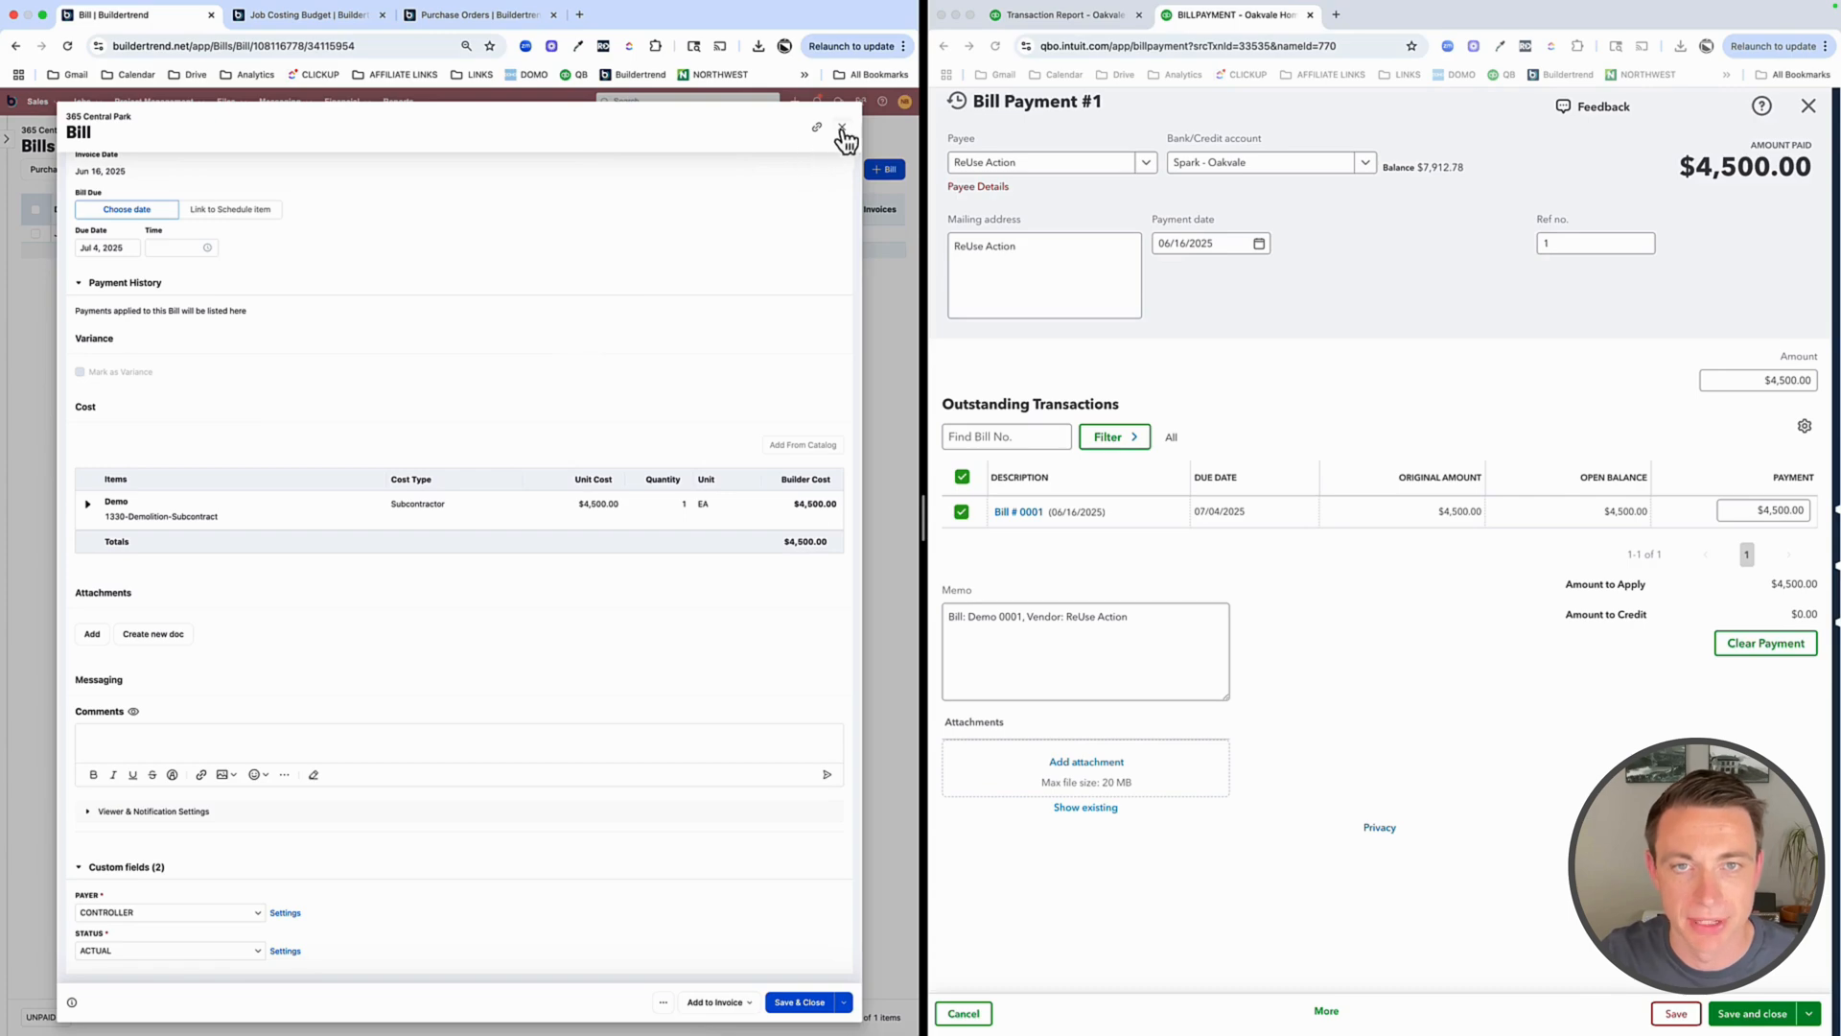
Close the paid bill and clear the Bills list filter to show it as Paid
left_click(840, 126)
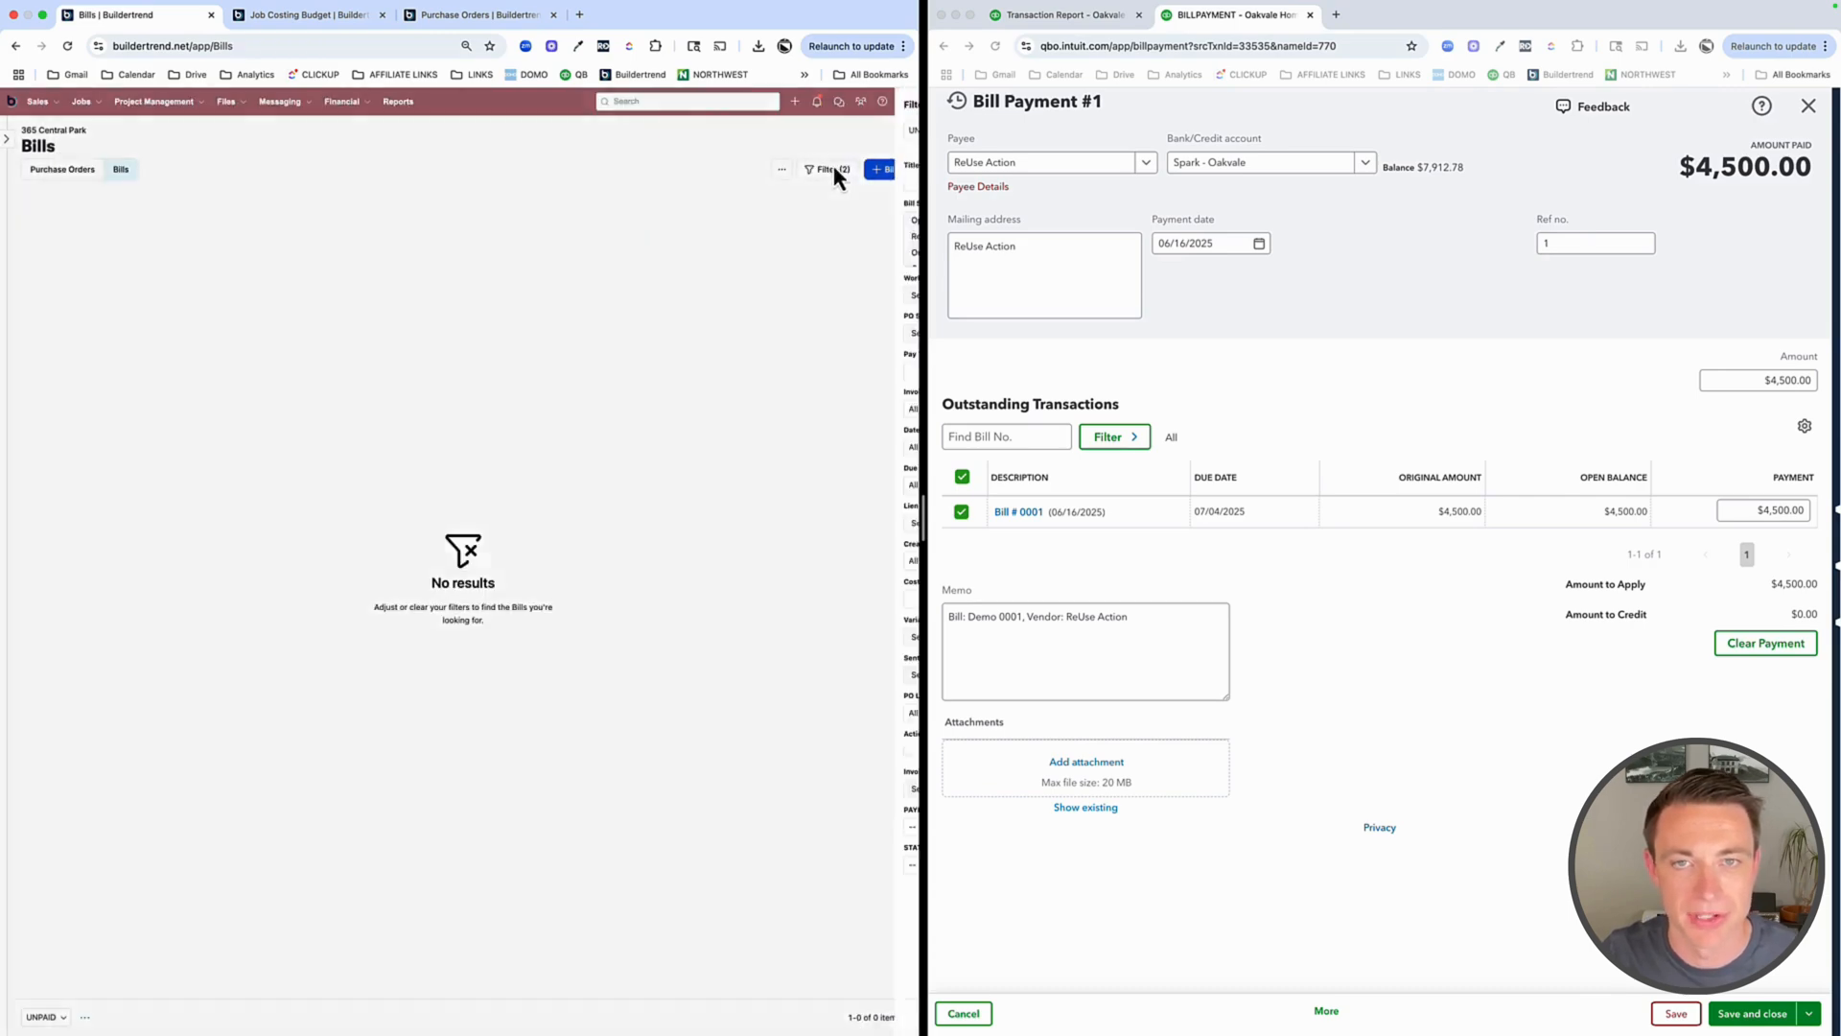
left_click(825, 171)
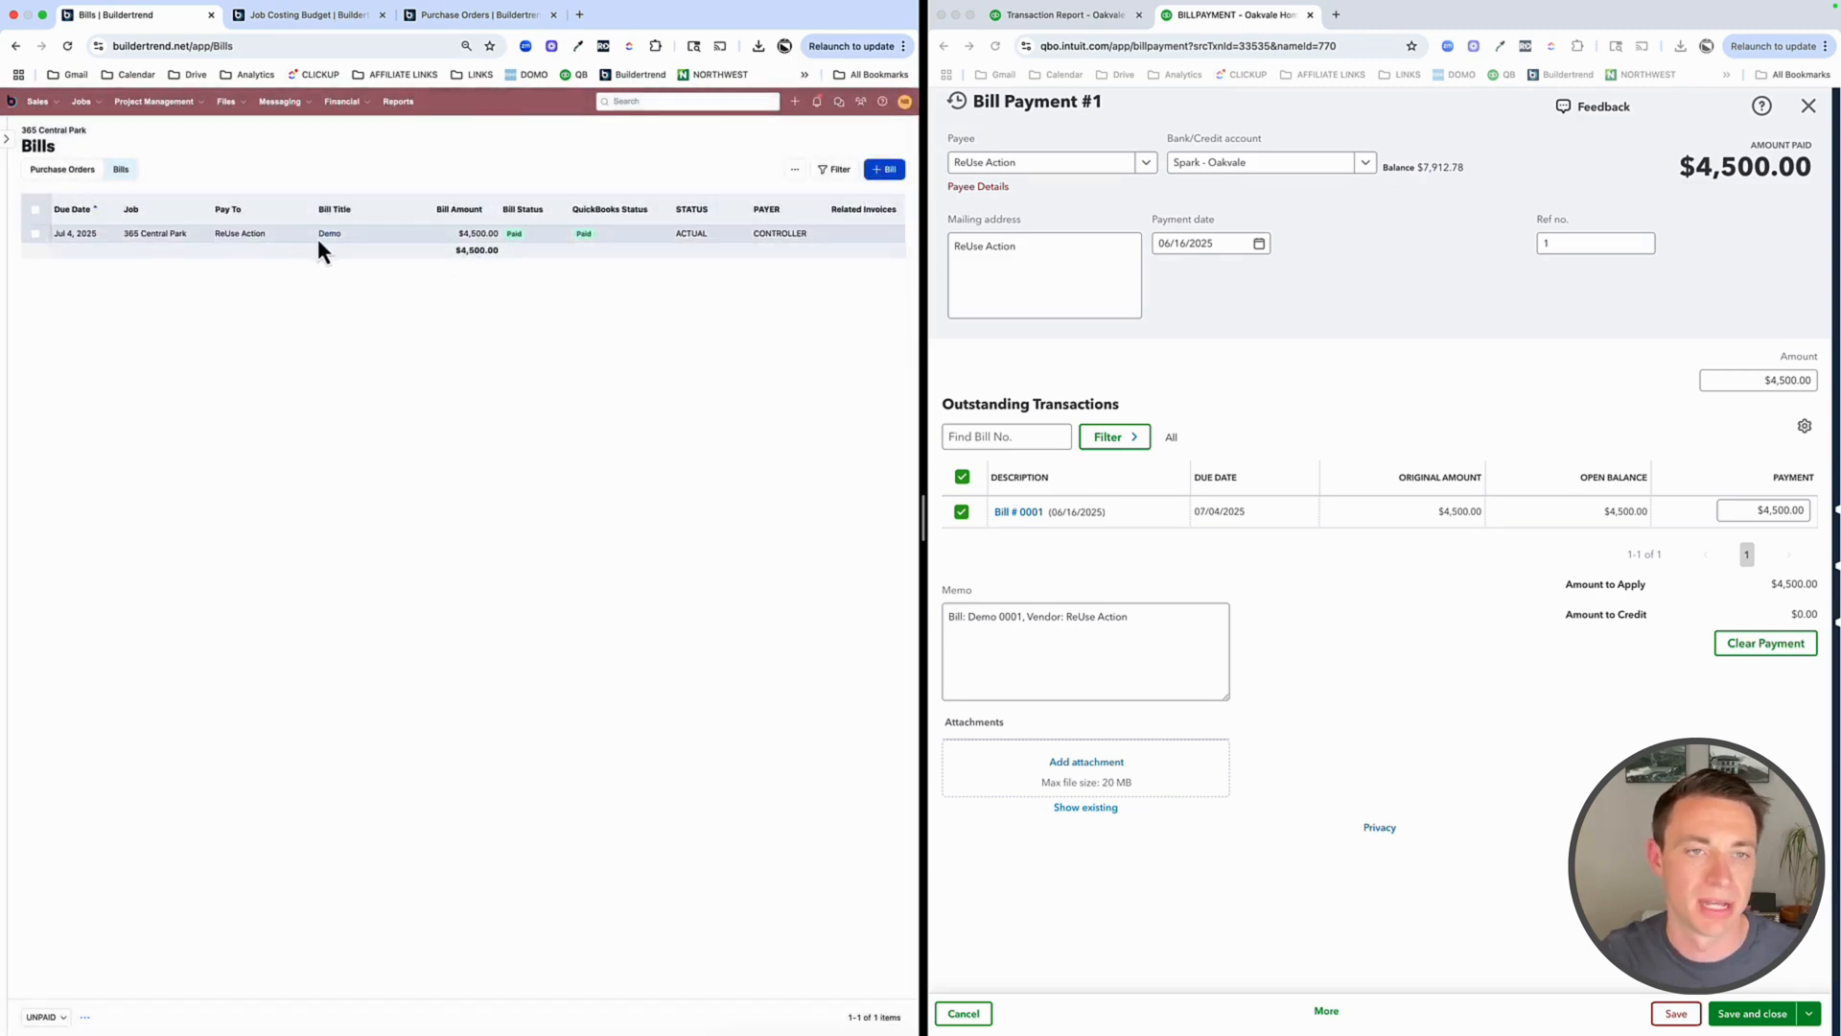
mouse_move(320, 267)
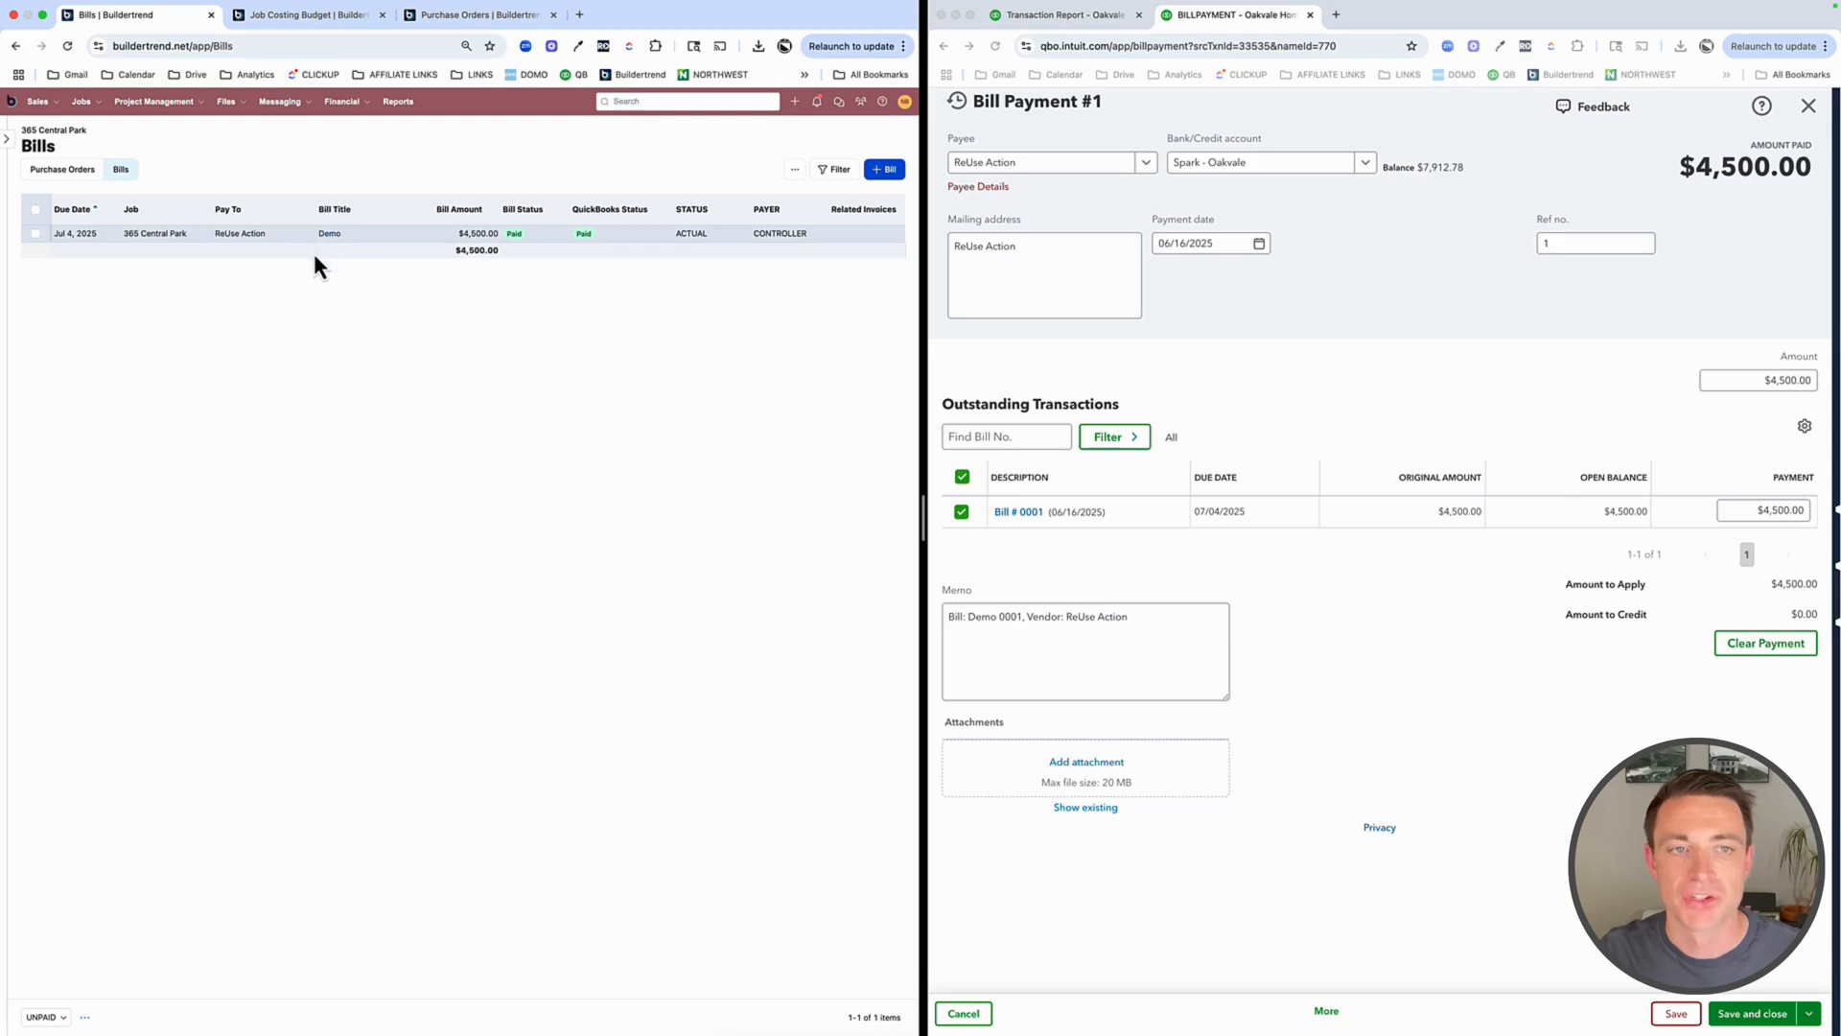
mouse_move(359, 147)
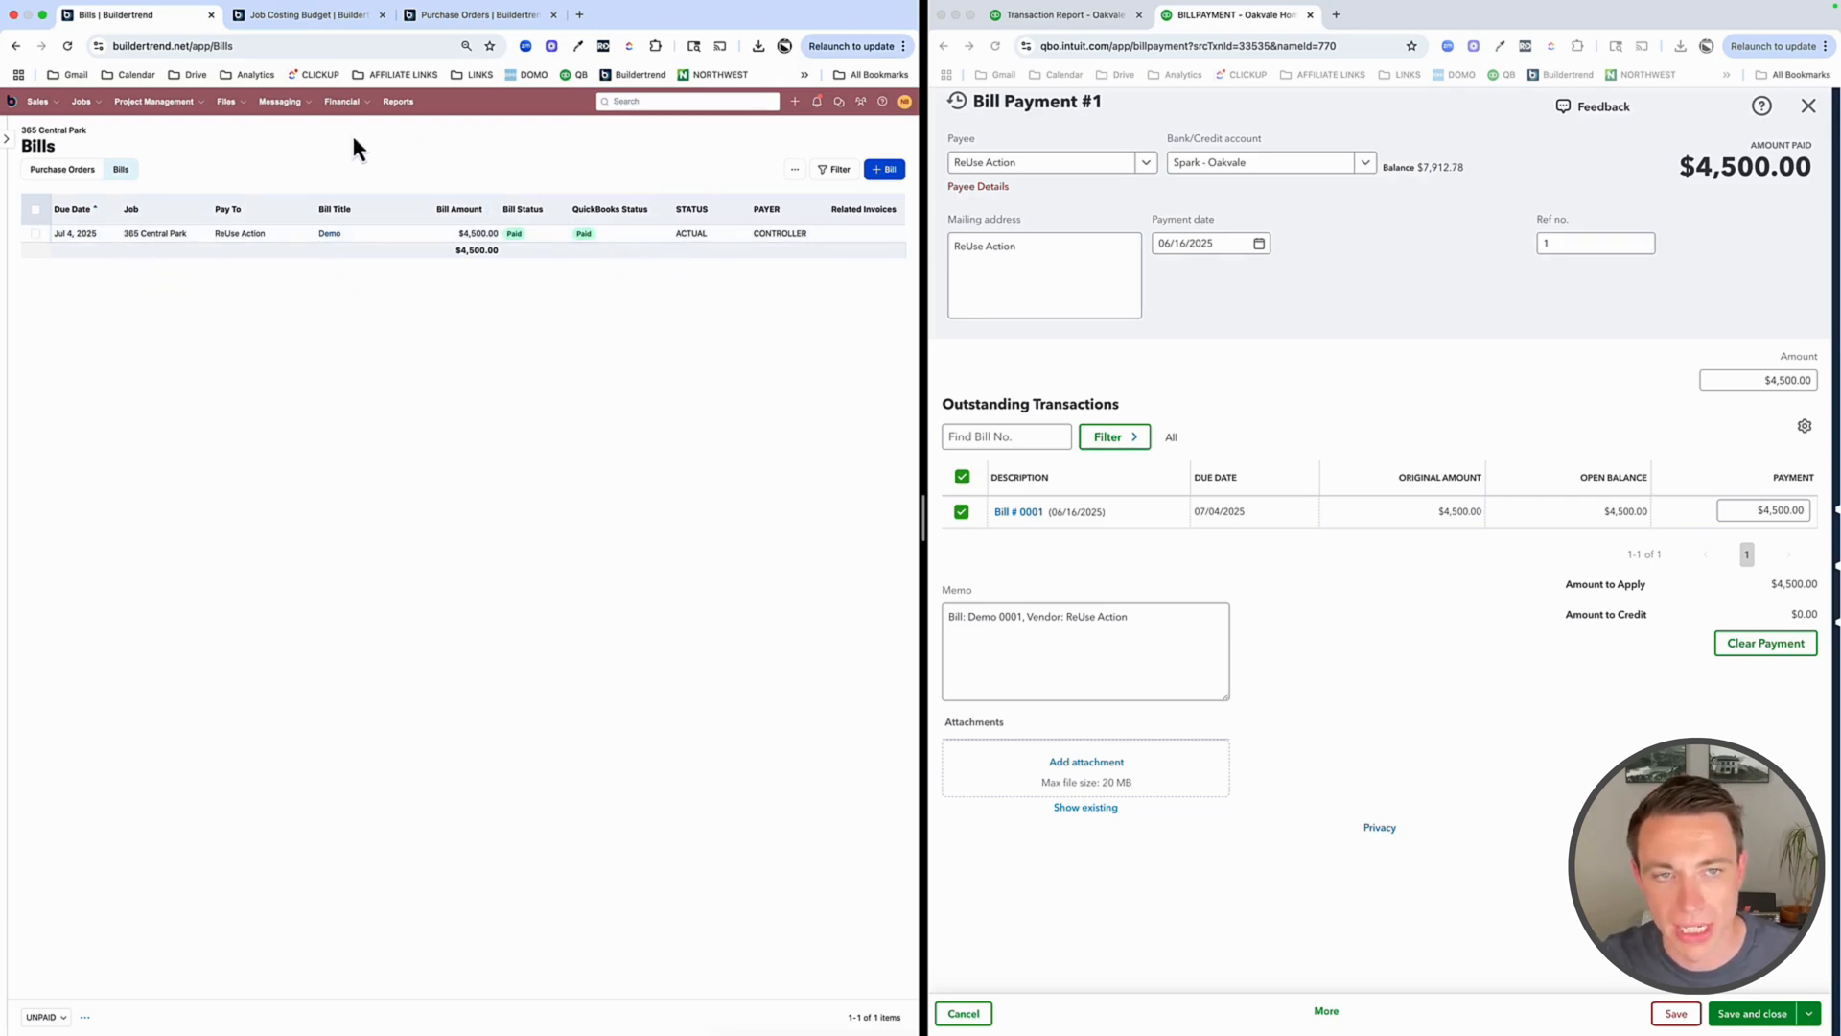
mouse_move(652, 259)
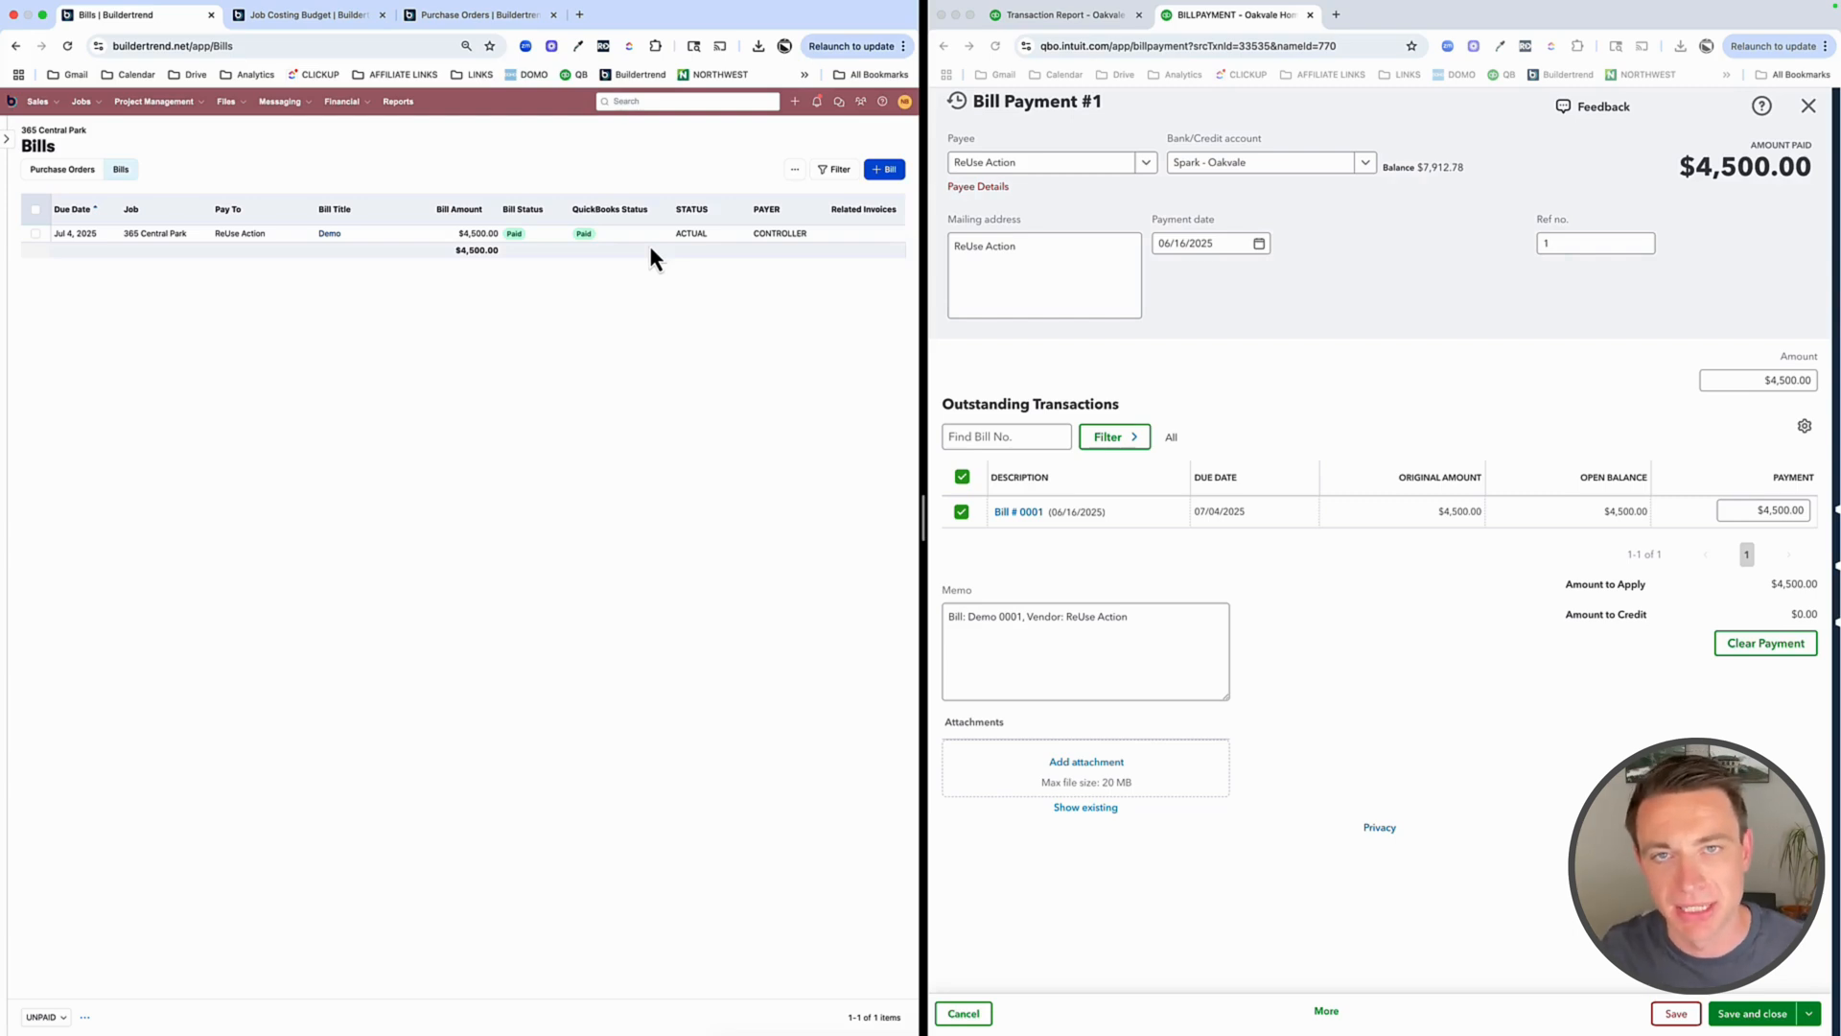
mouse_move(361, 447)
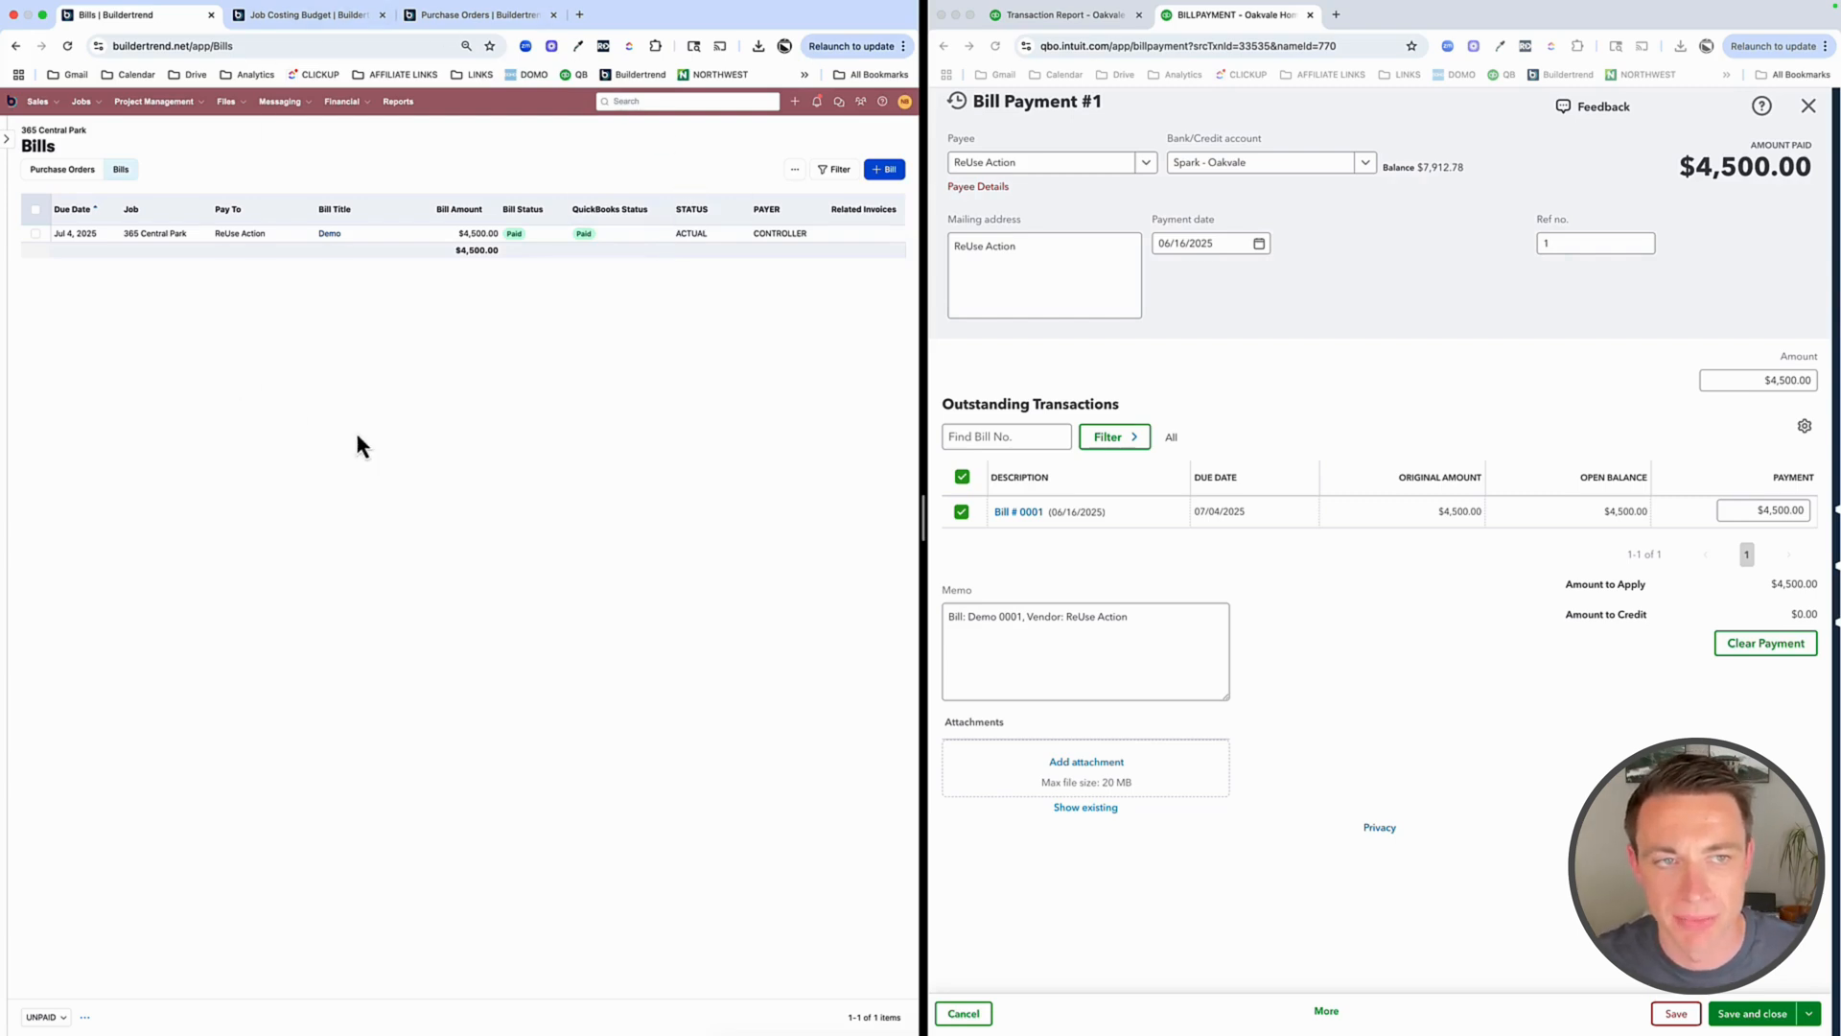
mouse_move(453, 439)
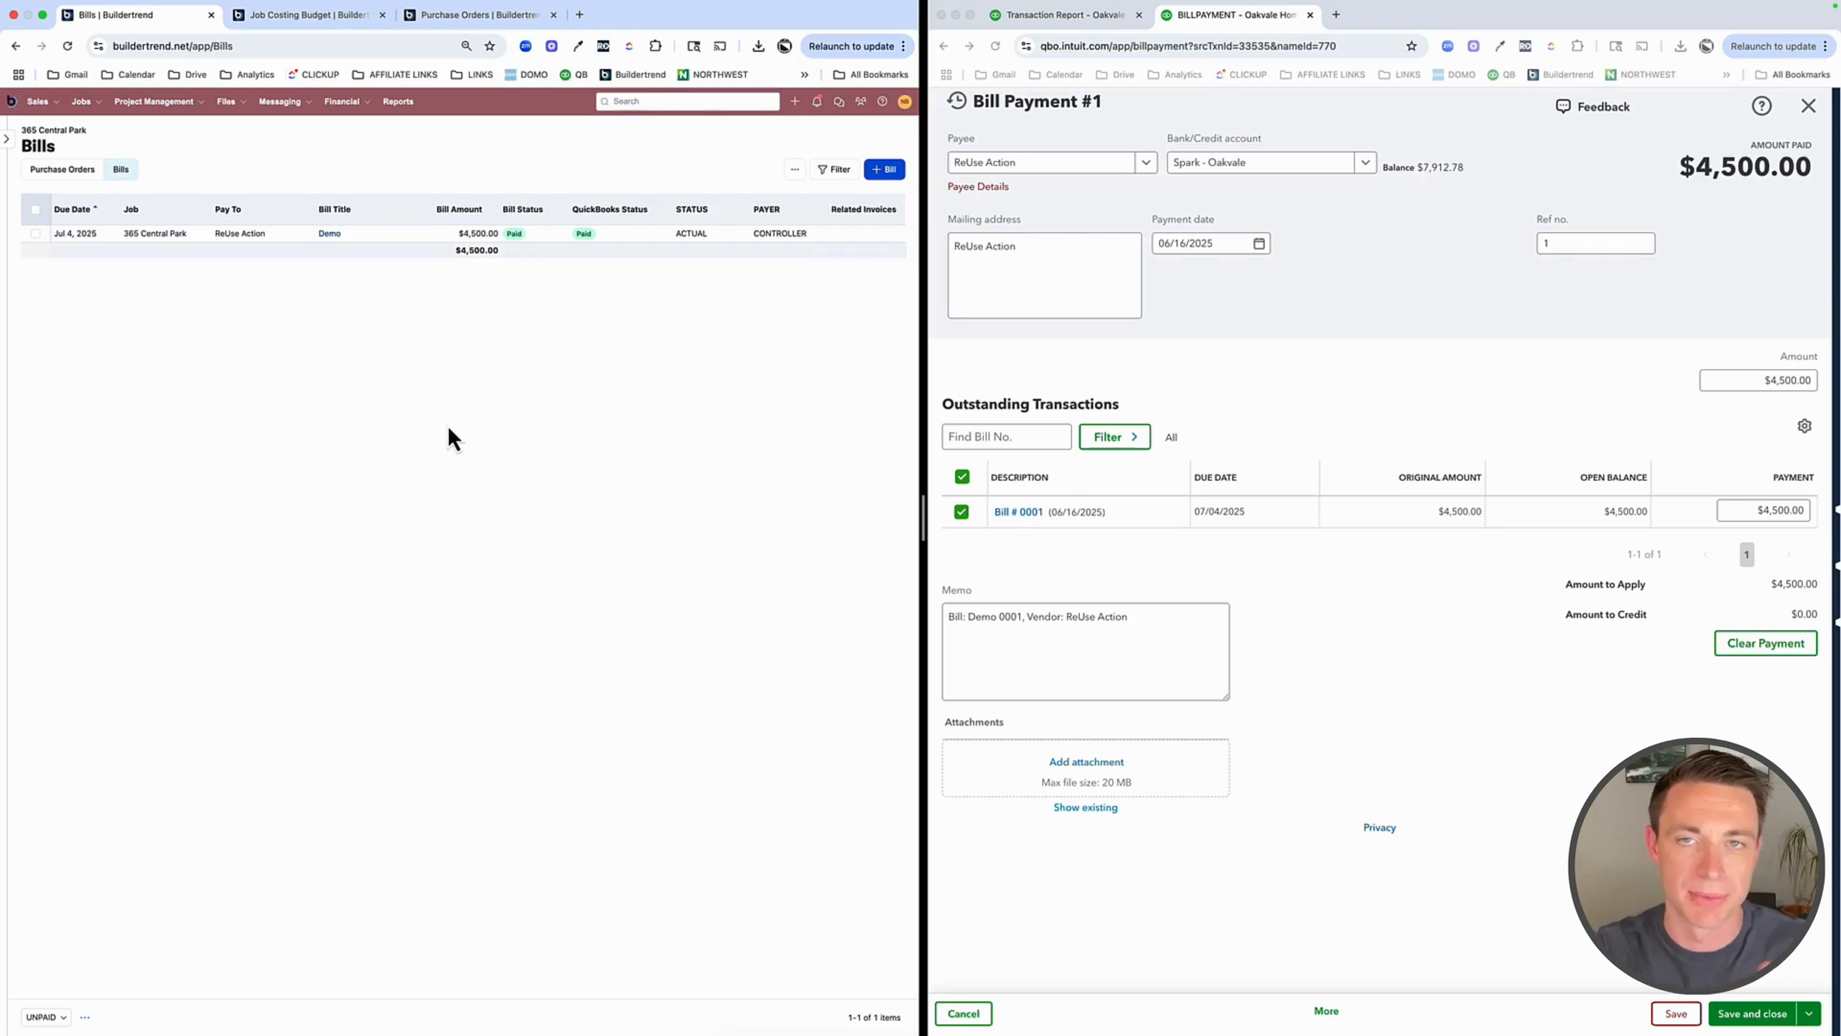
mouse_move(322, 169)
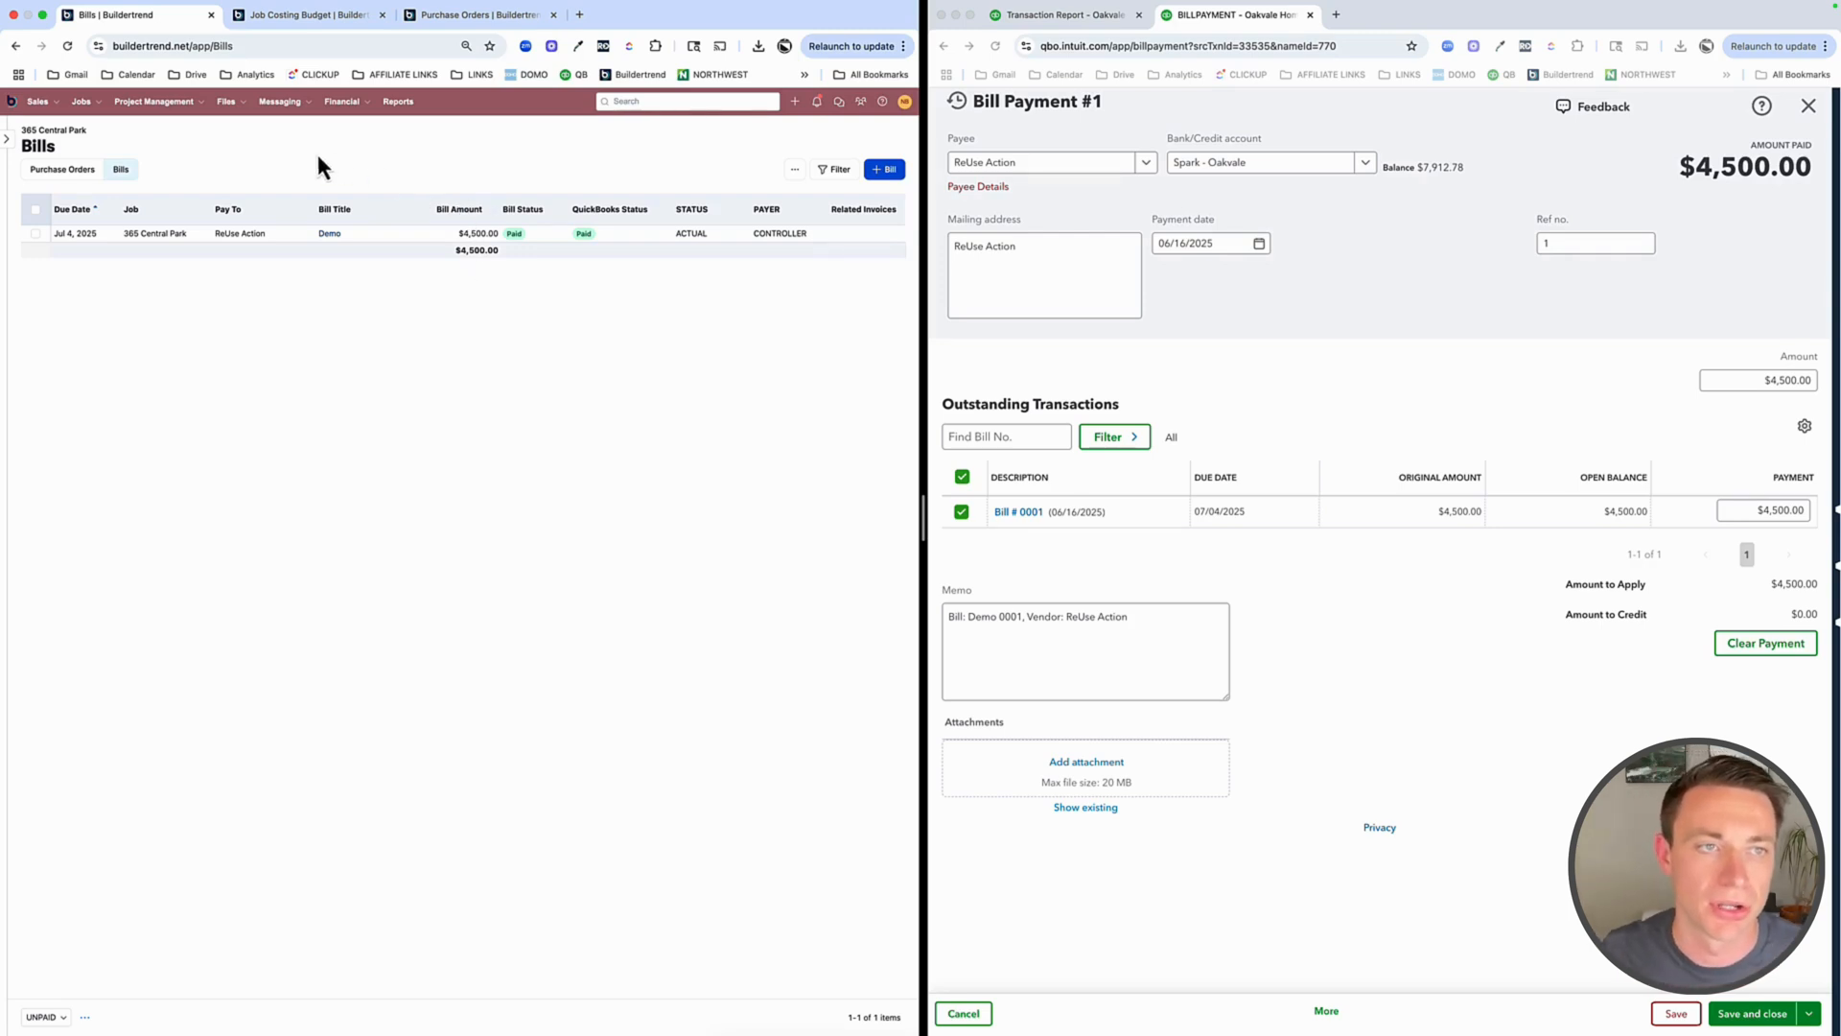
Go to the job's bids and open the Harris Plumbing LLC bid in the Plumbing package
left_click(341, 102)
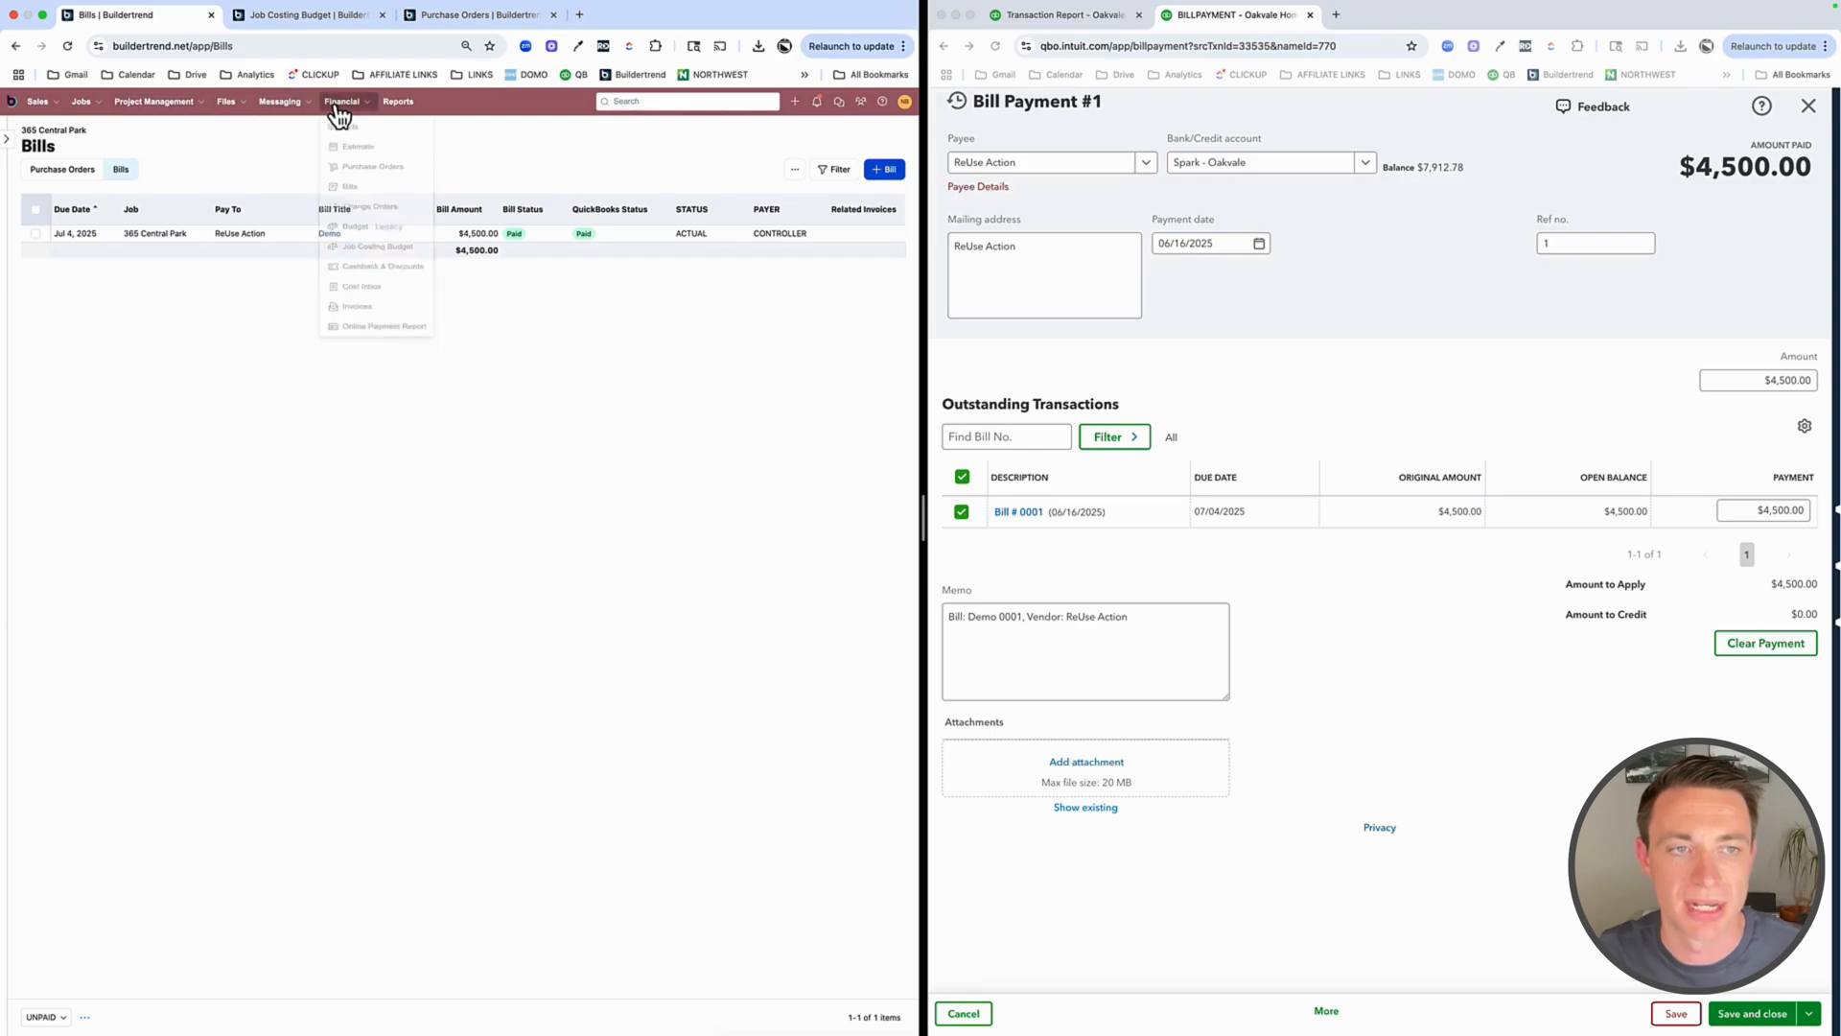
left_click(349, 128)
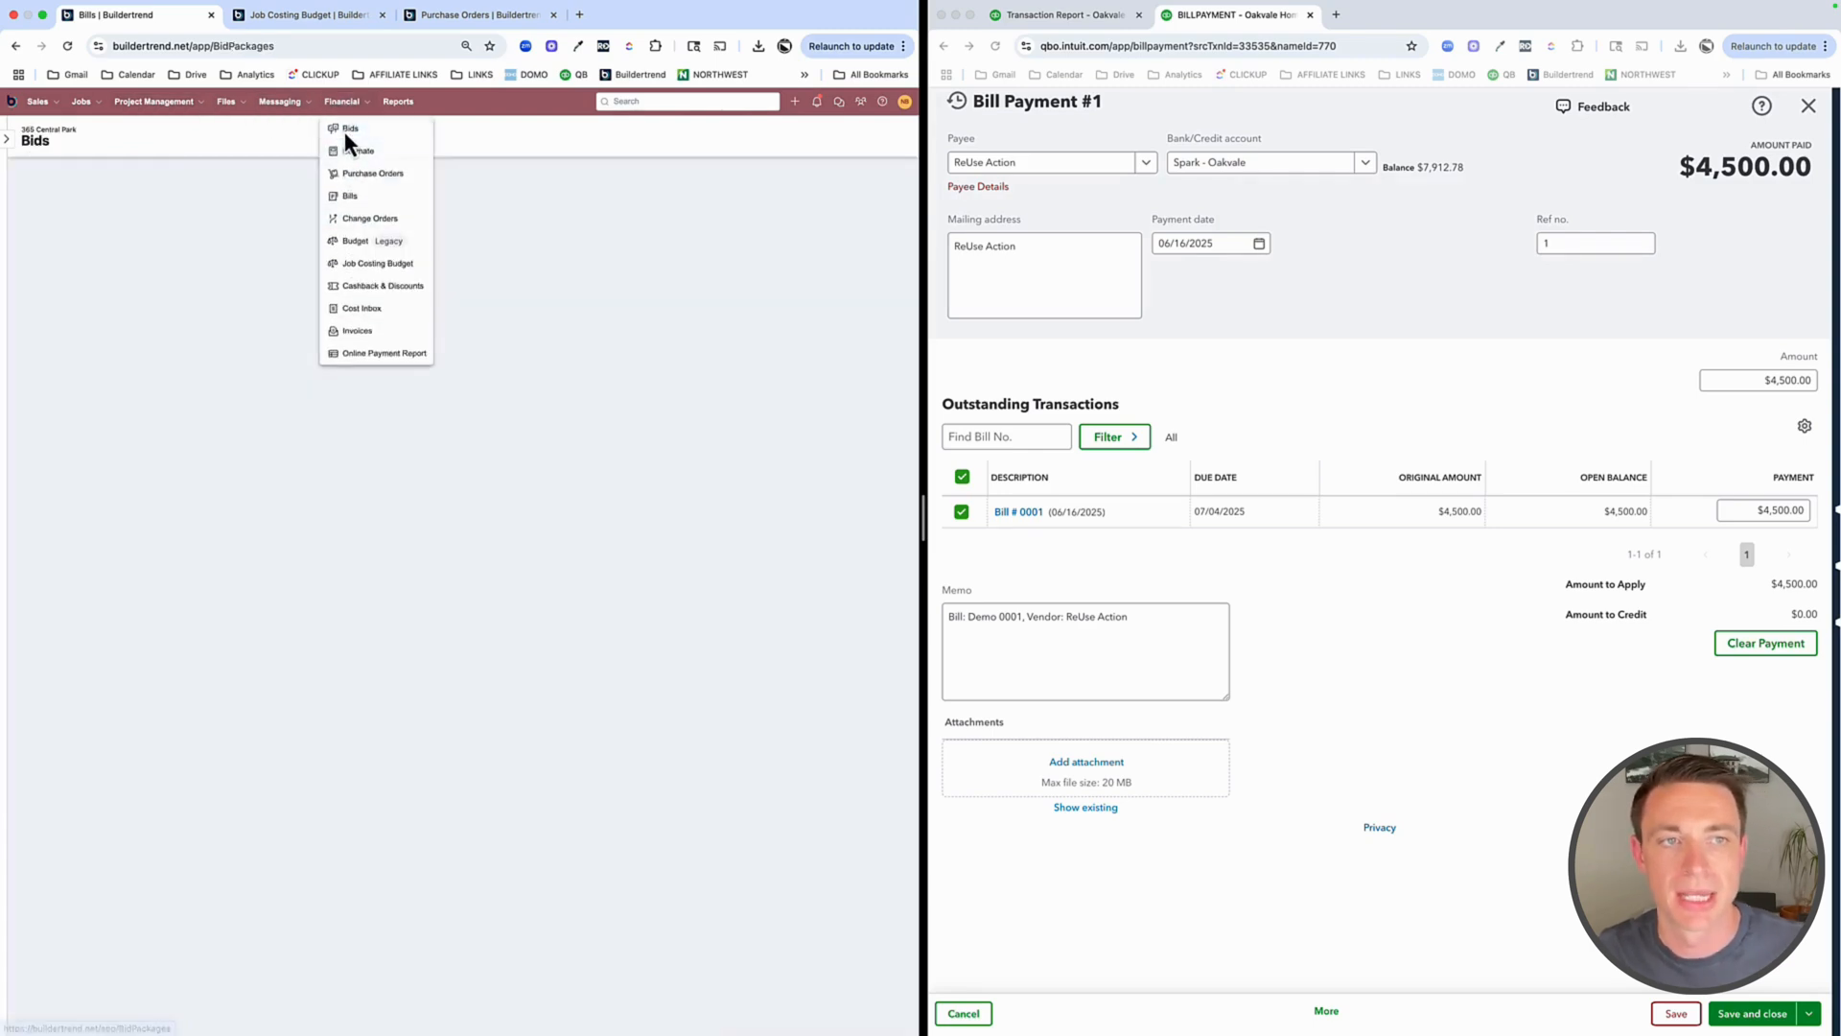
left_click(349, 128)
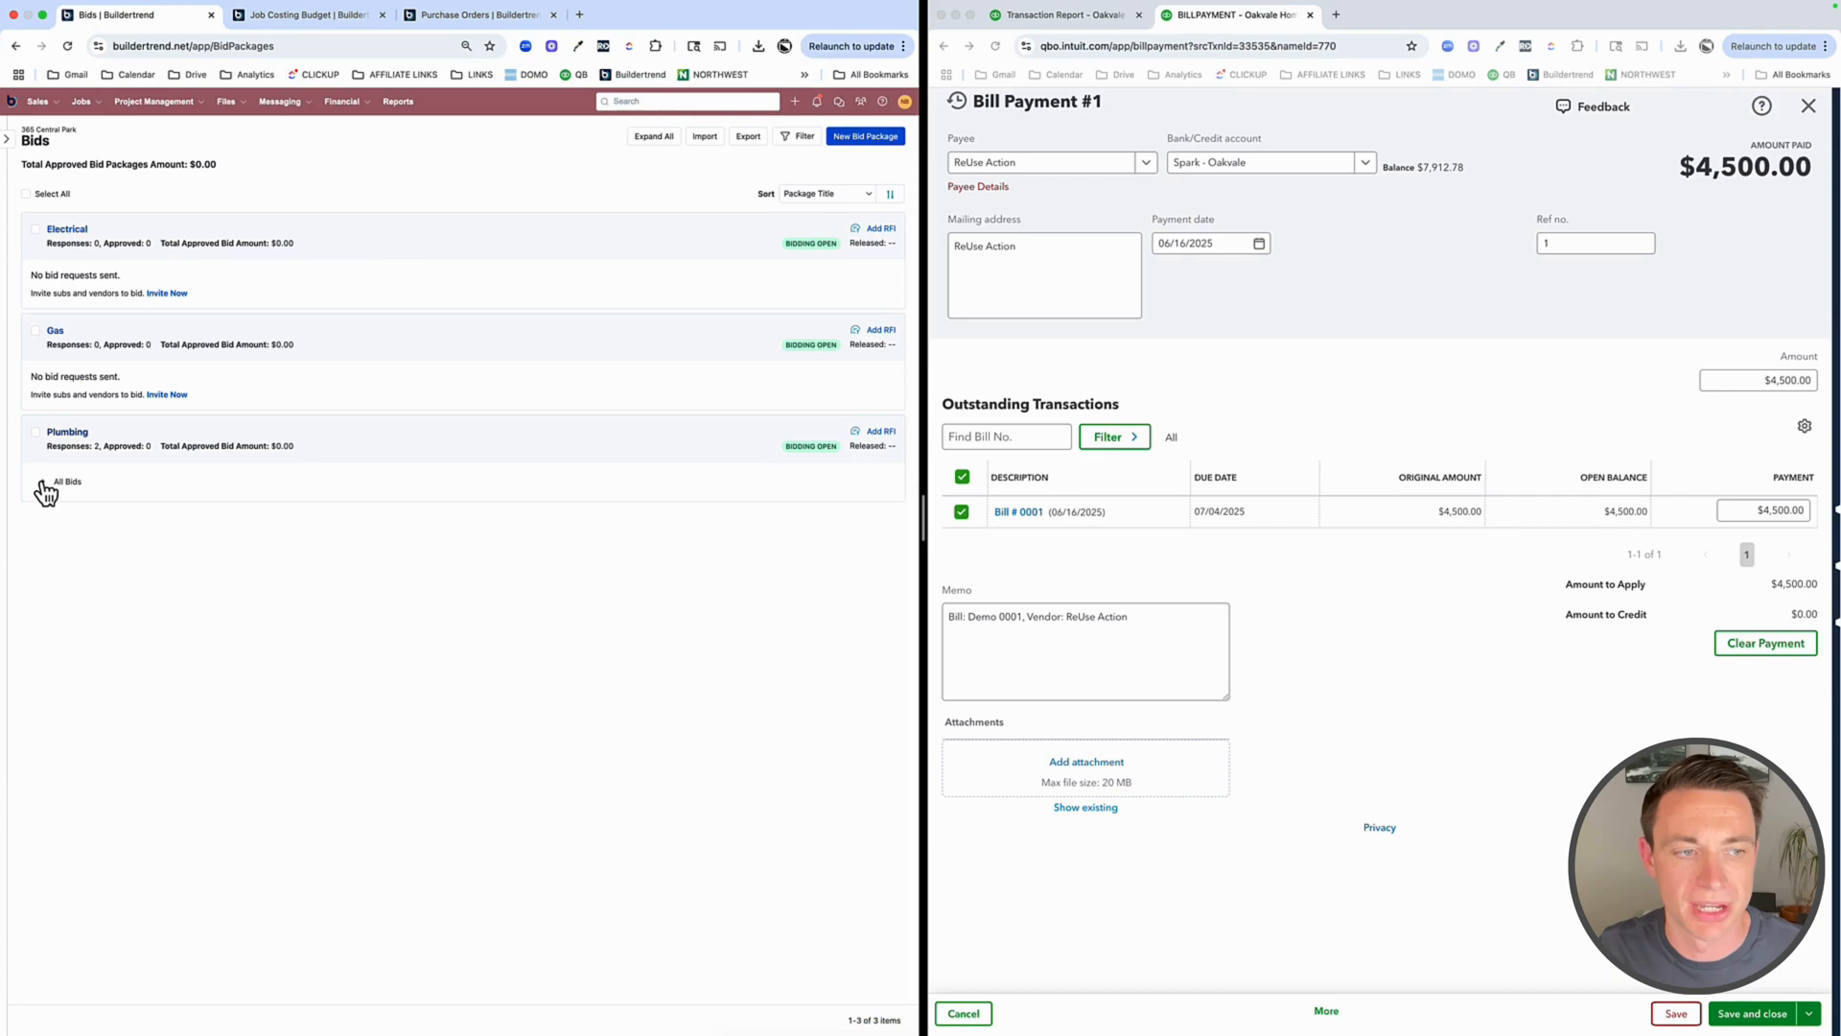
left_click(44, 485)
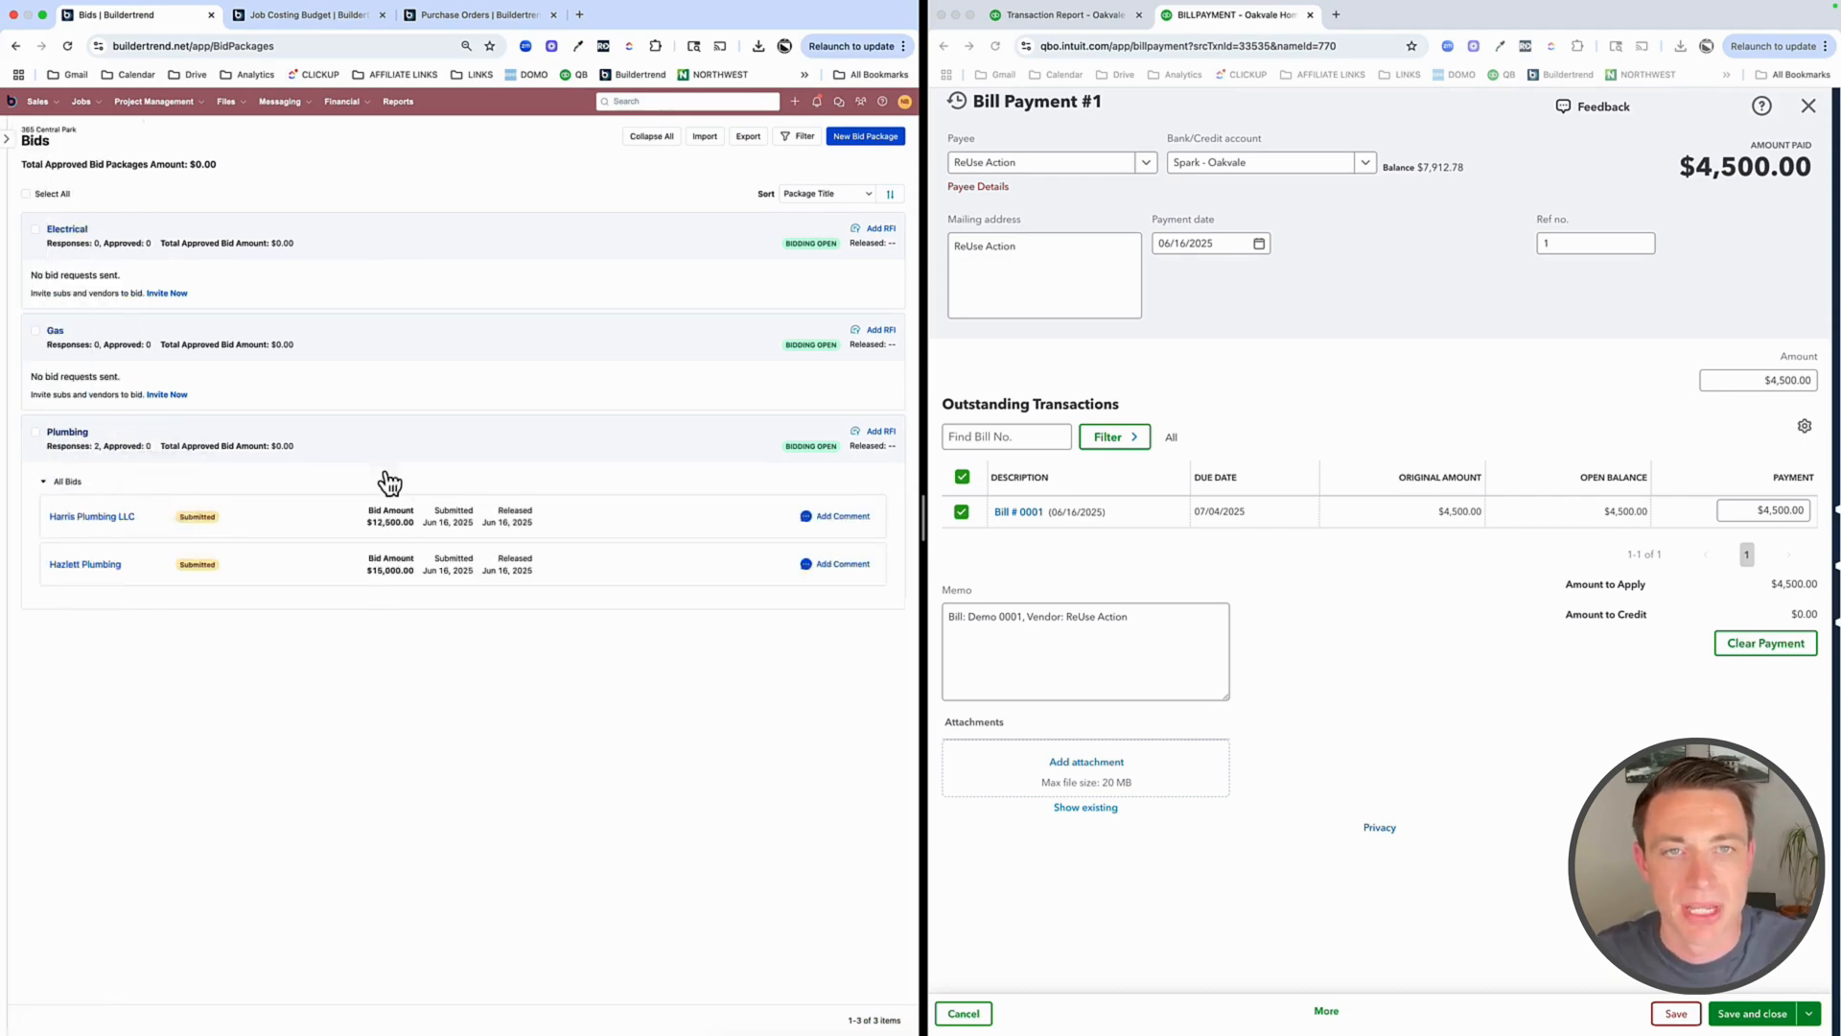
mouse_move(231, 659)
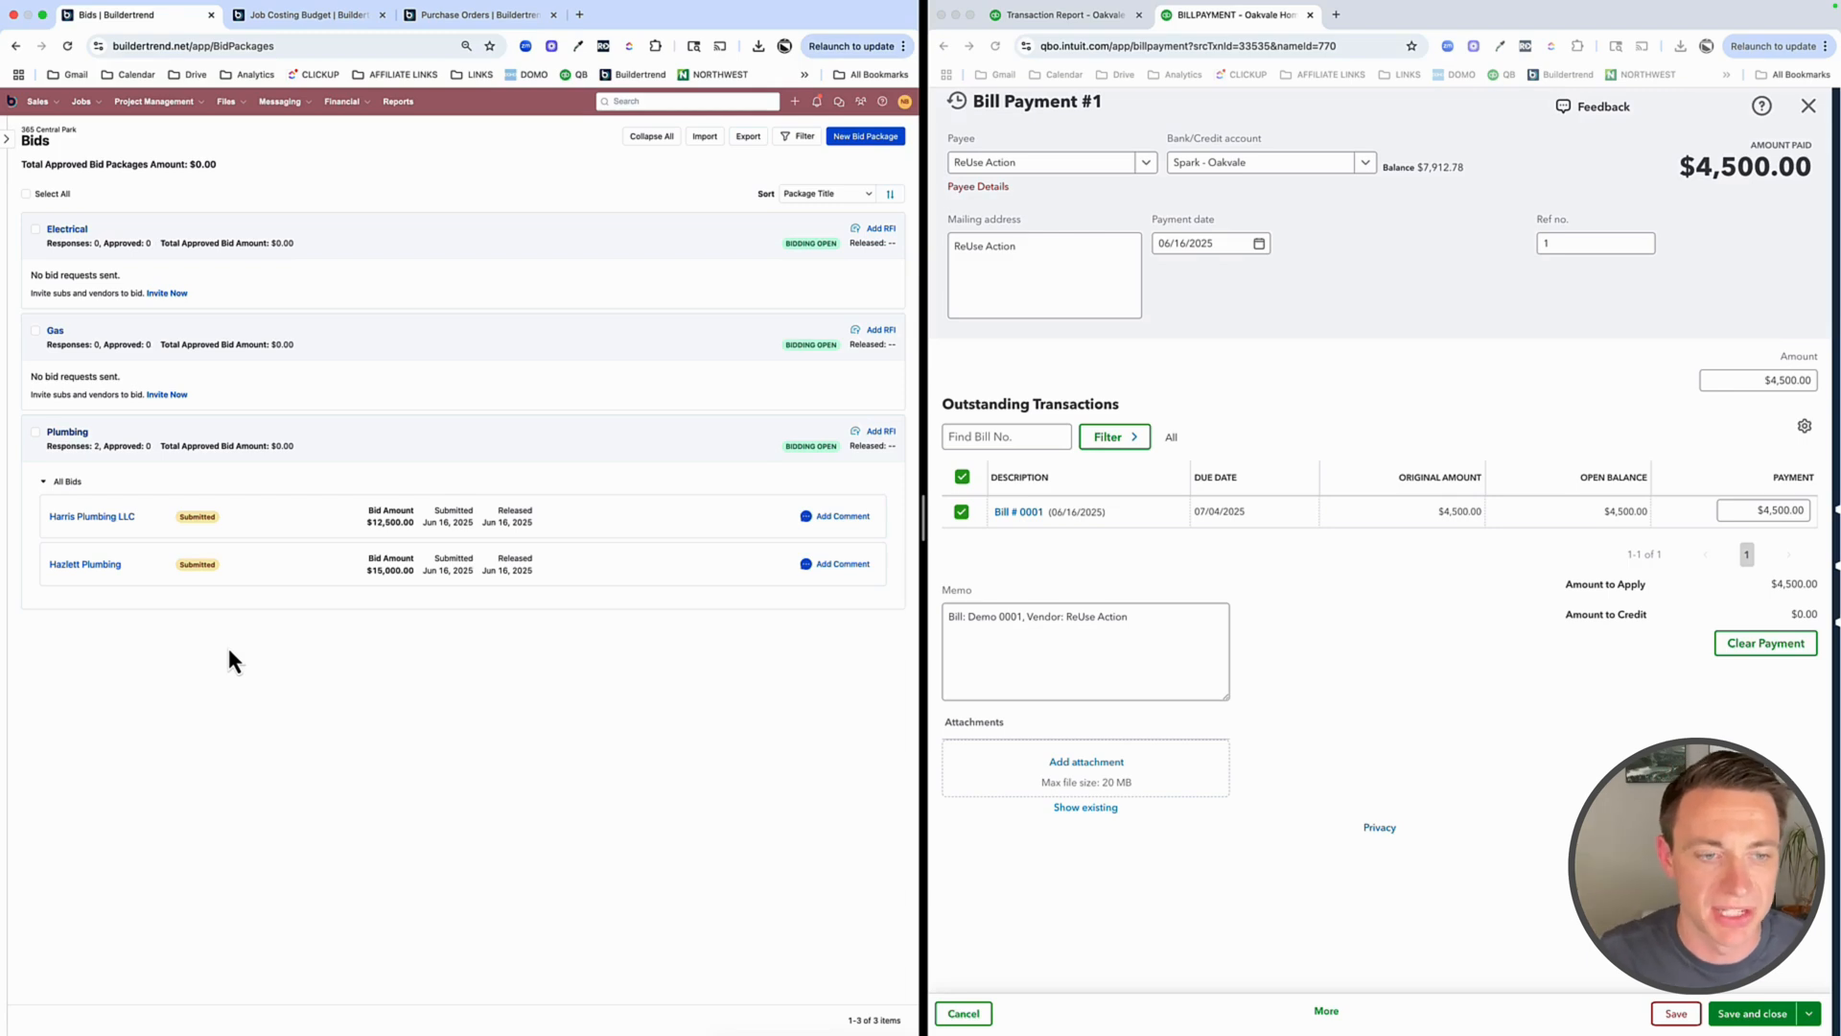
mouse_move(94, 522)
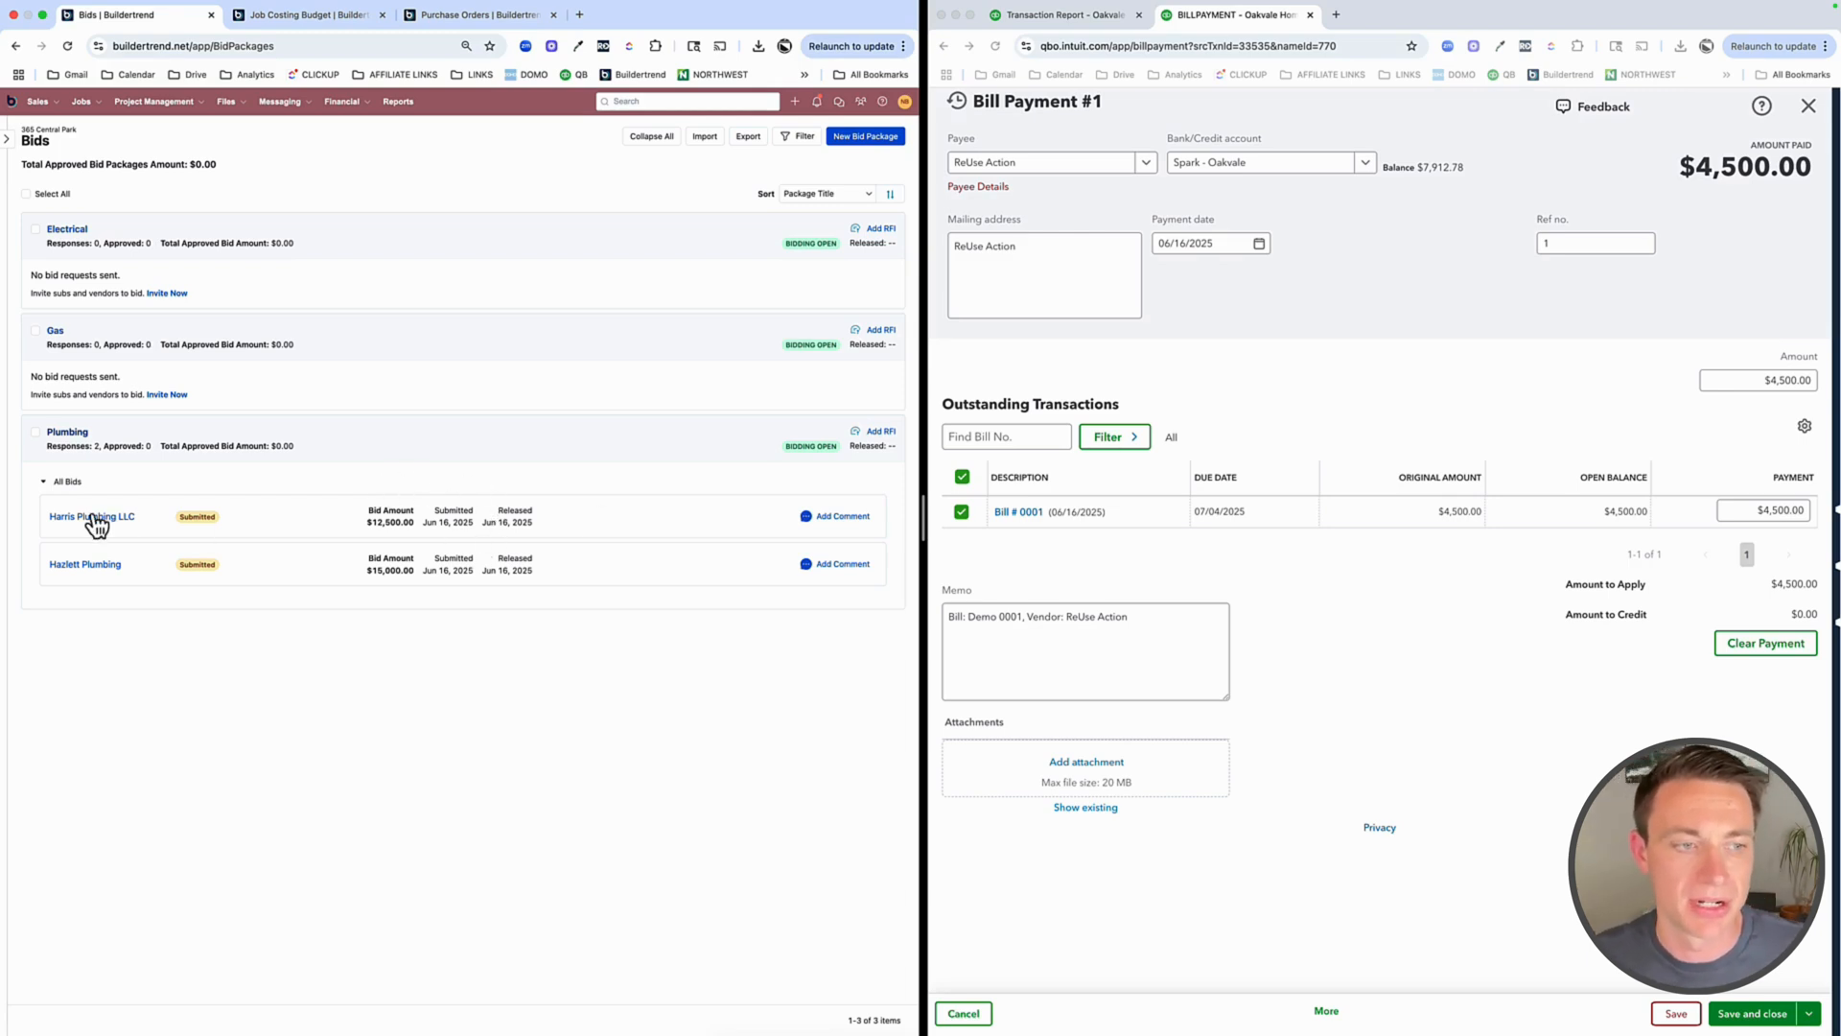
left_click(92, 516)
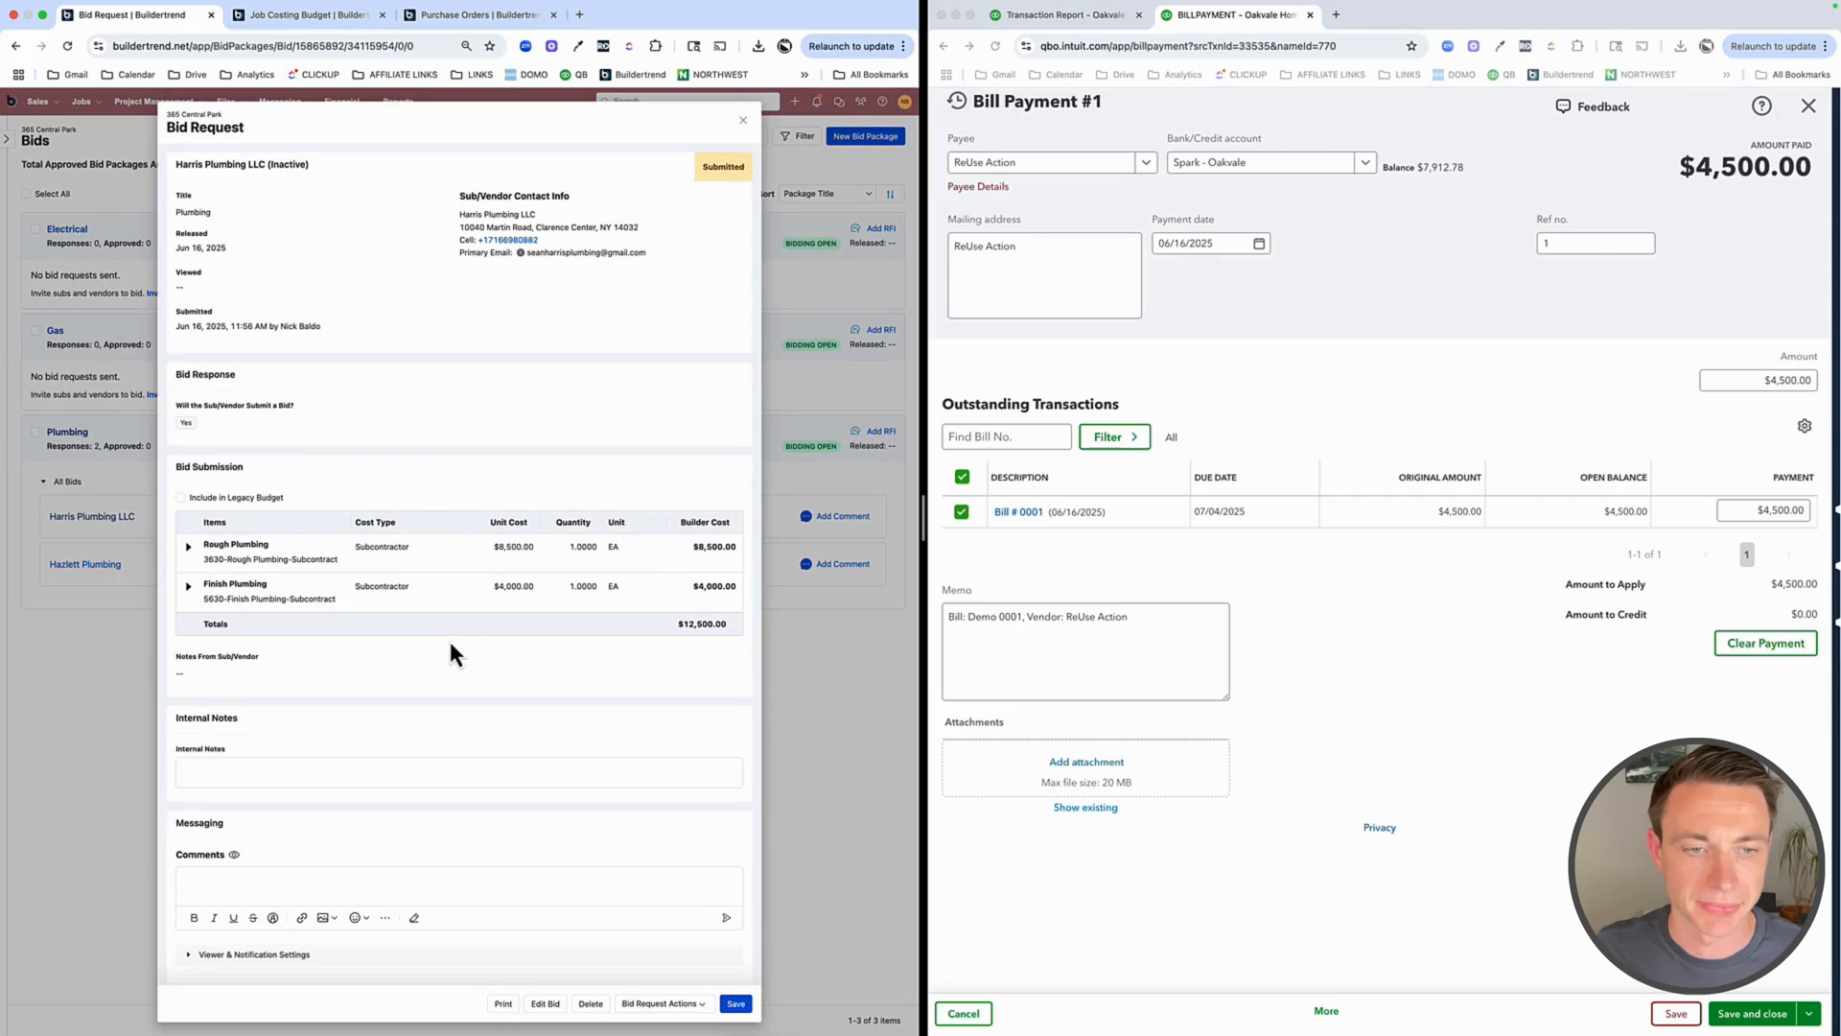
mouse_move(512, 758)
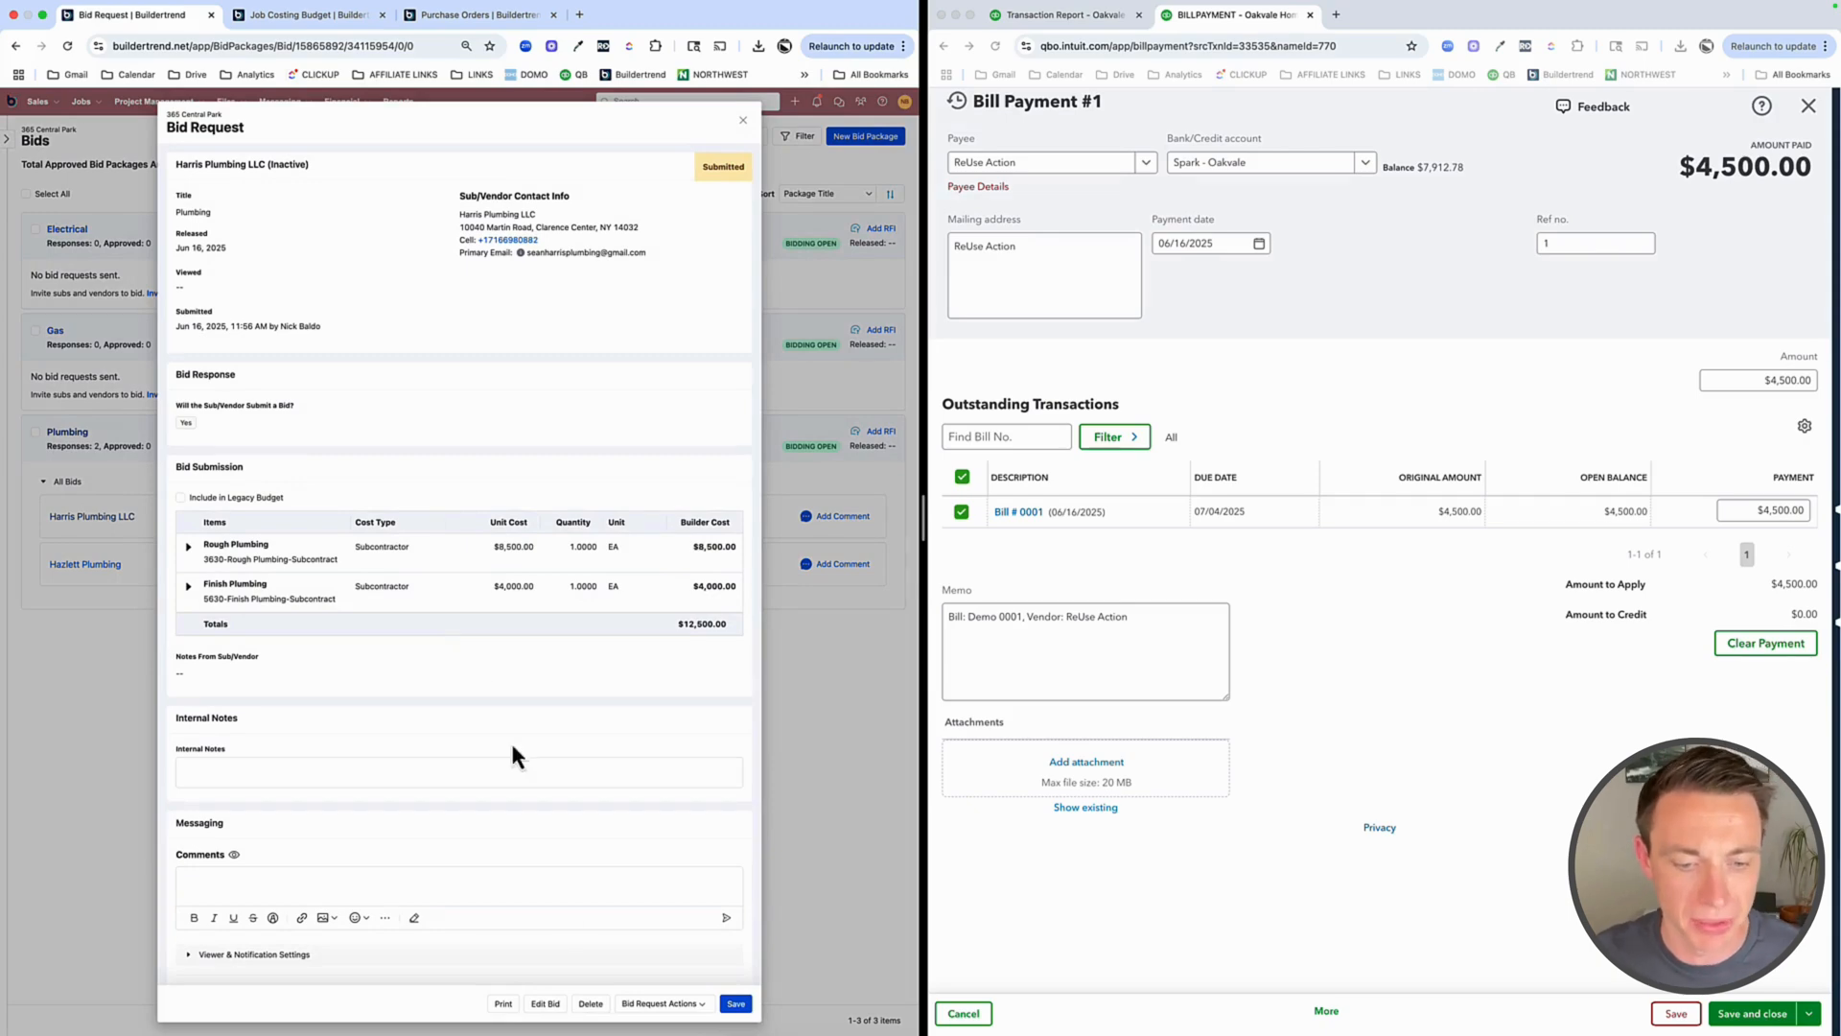
Approve the bid, linking it to the existing Rough Plumbing schedule item
left_click(661, 1003)
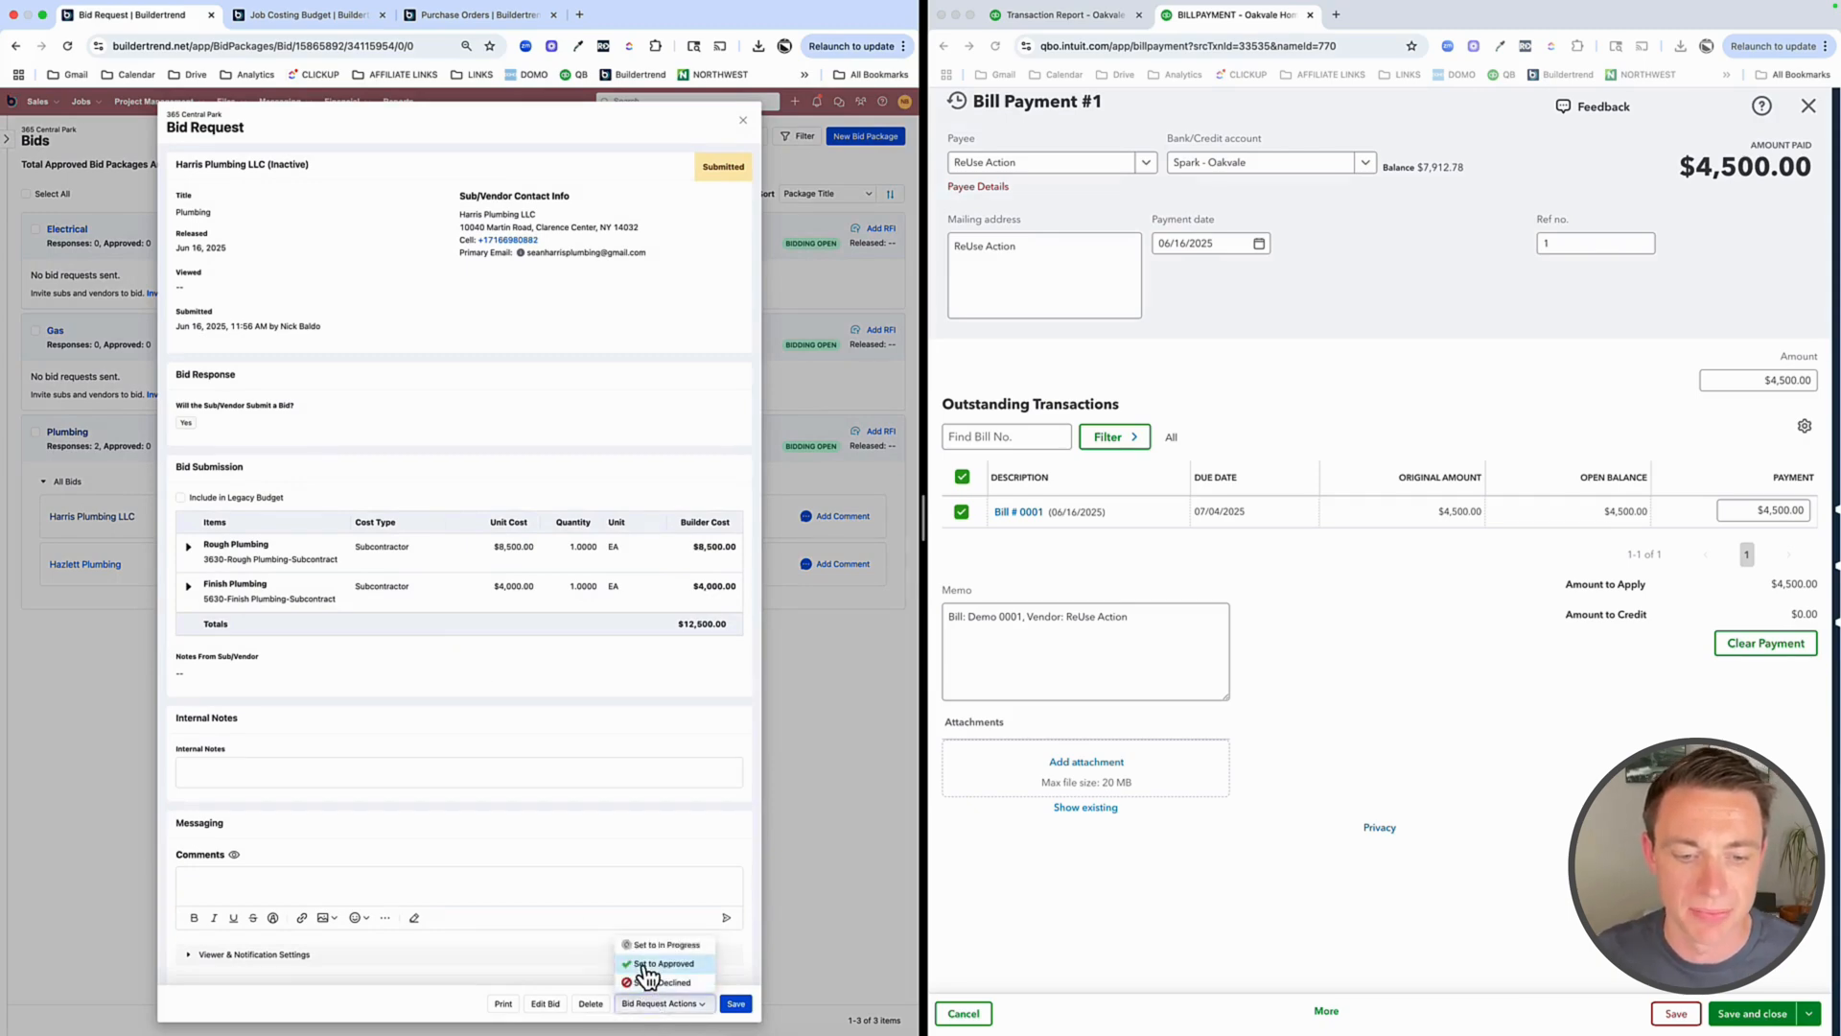
left_click(665, 963)
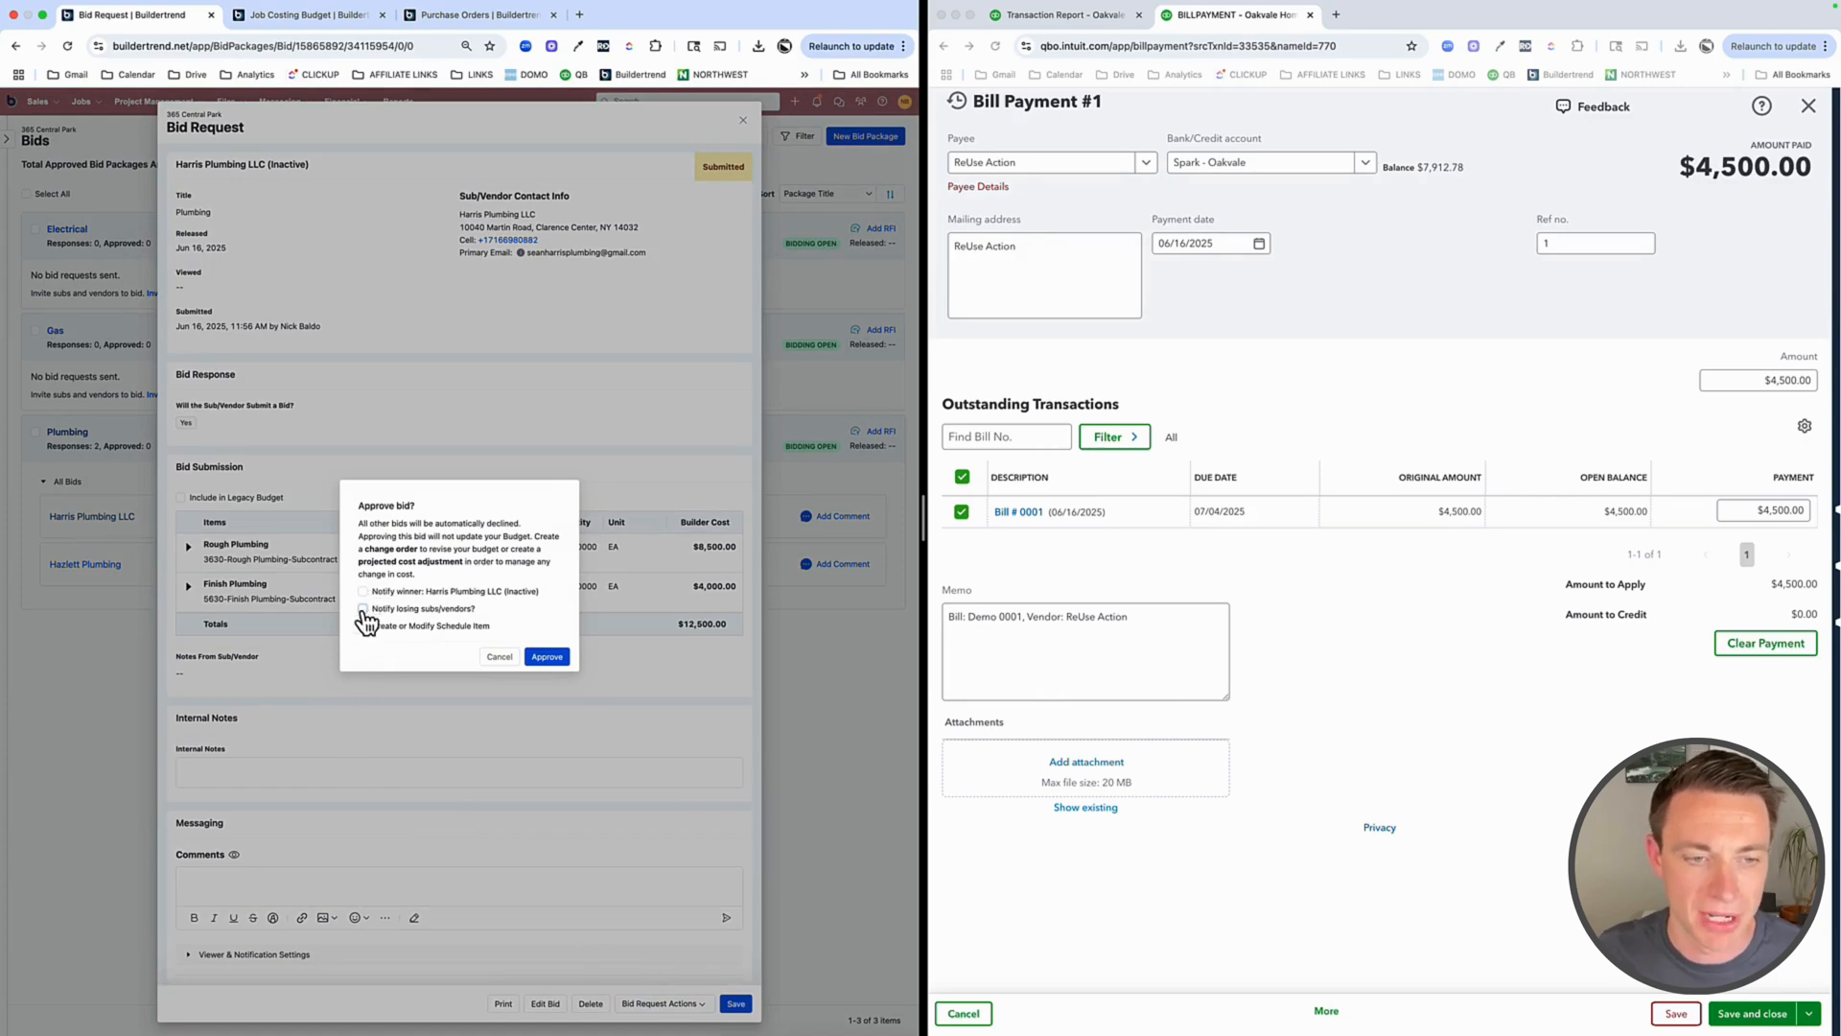
left_click(363, 610)
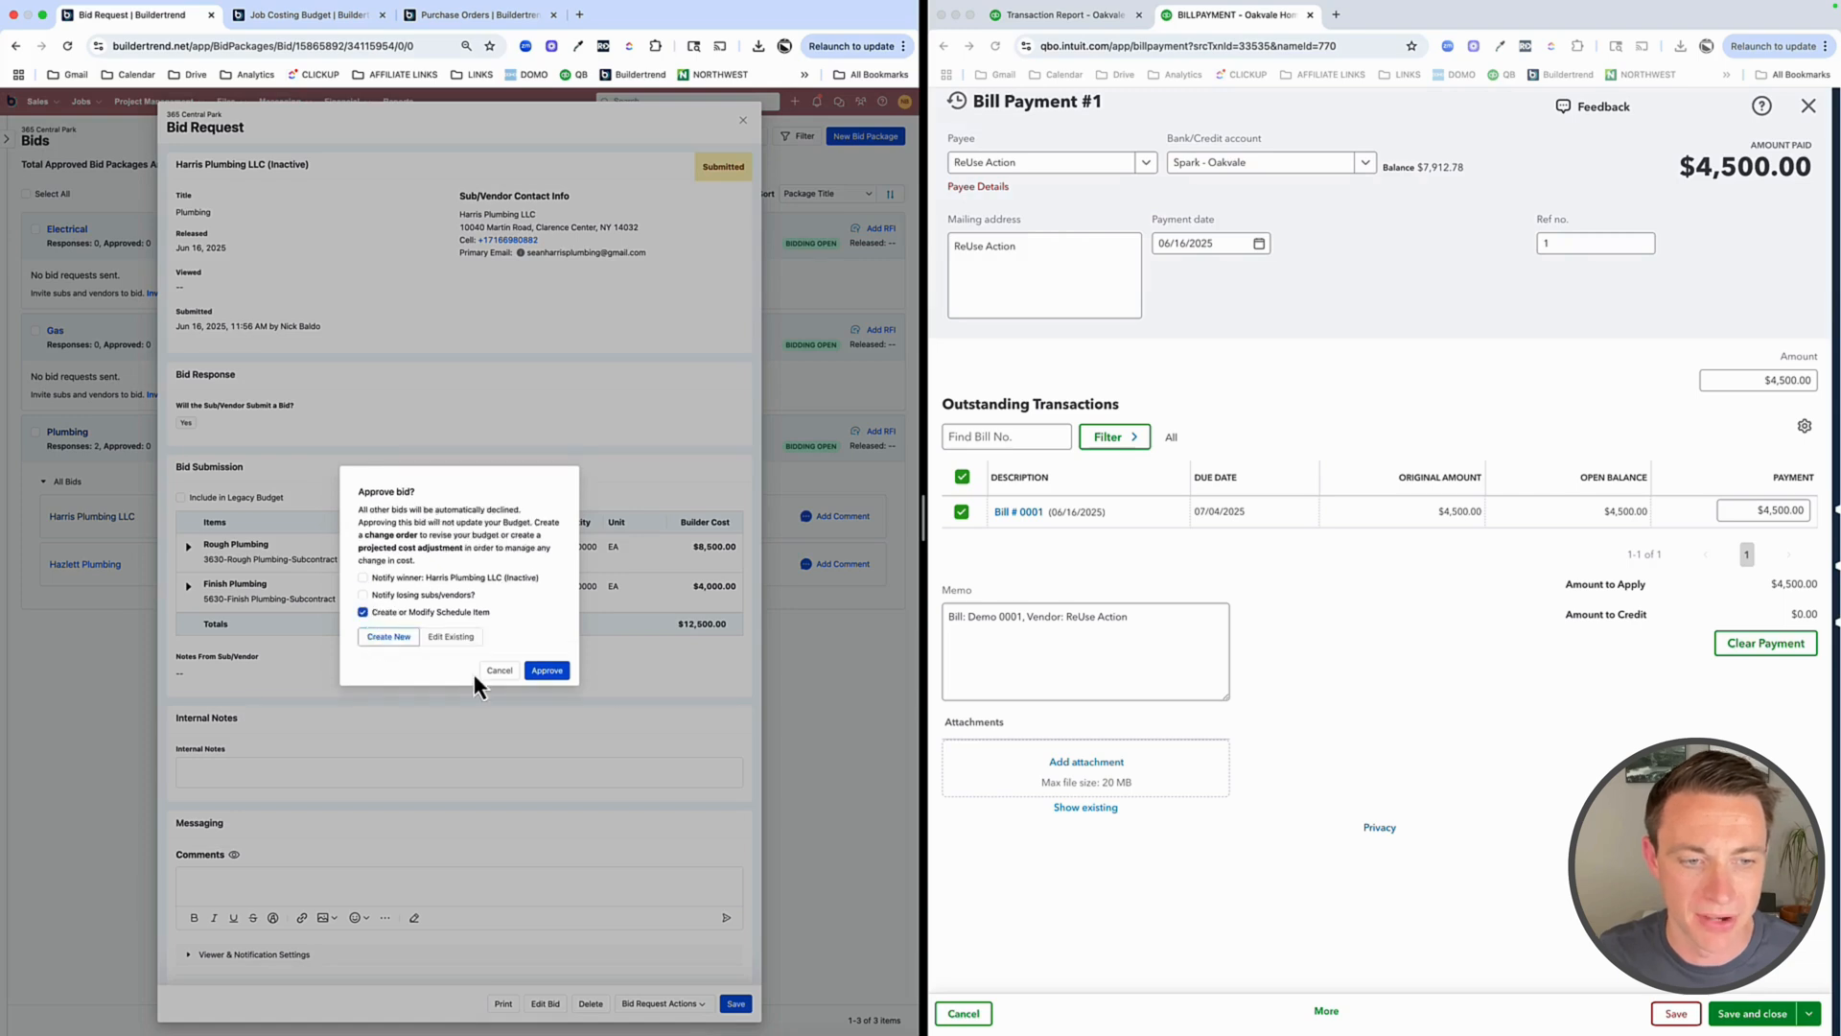
left_click(458, 654)
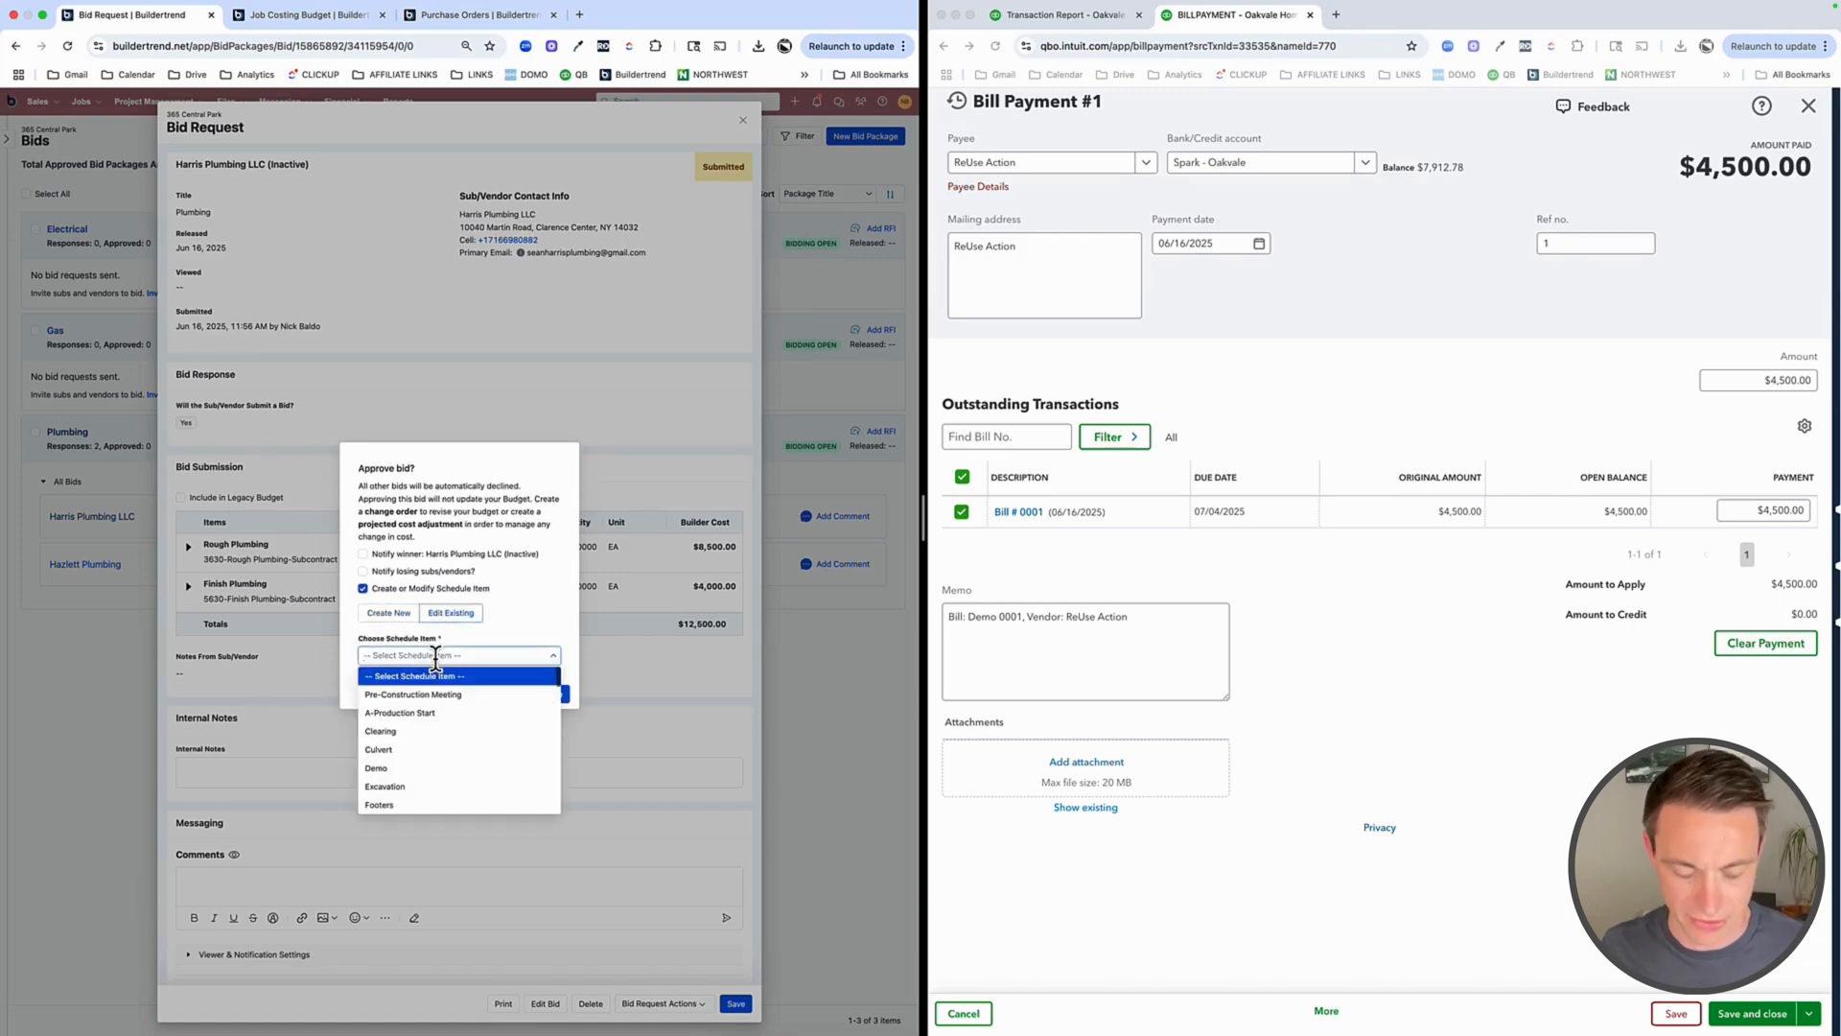
type("plumbin")
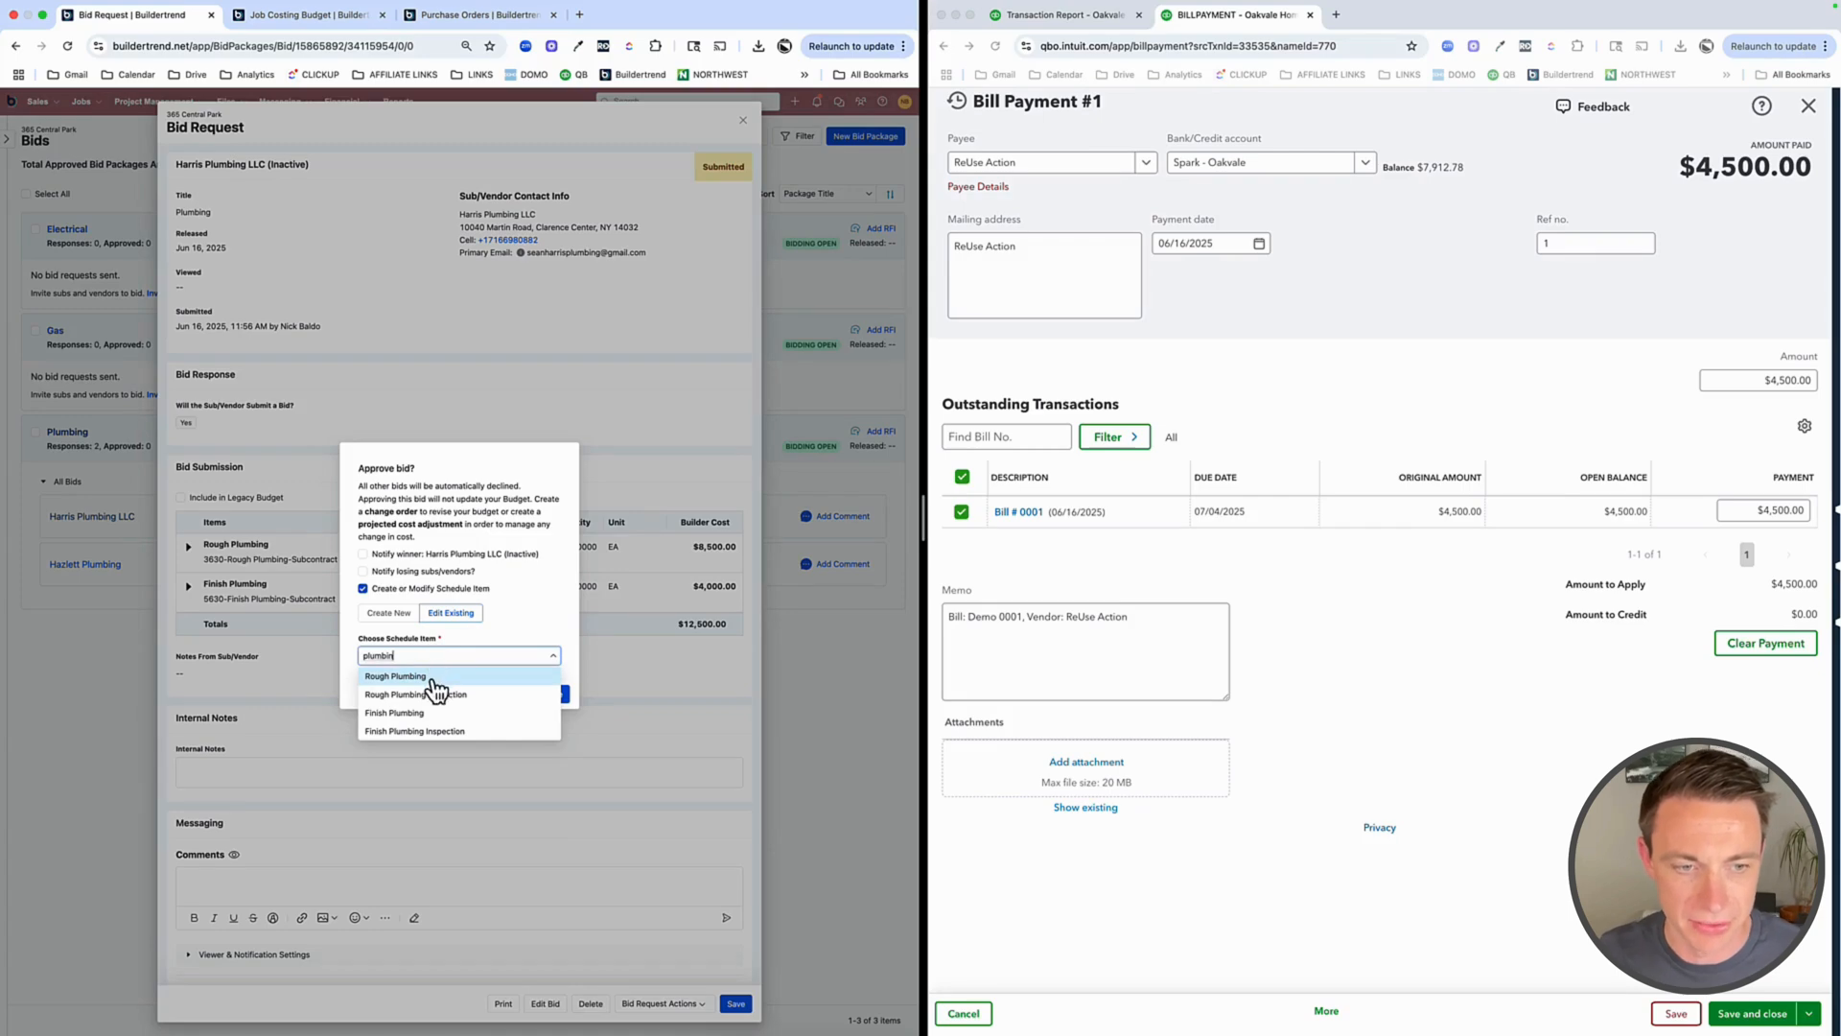
left_click(395, 675)
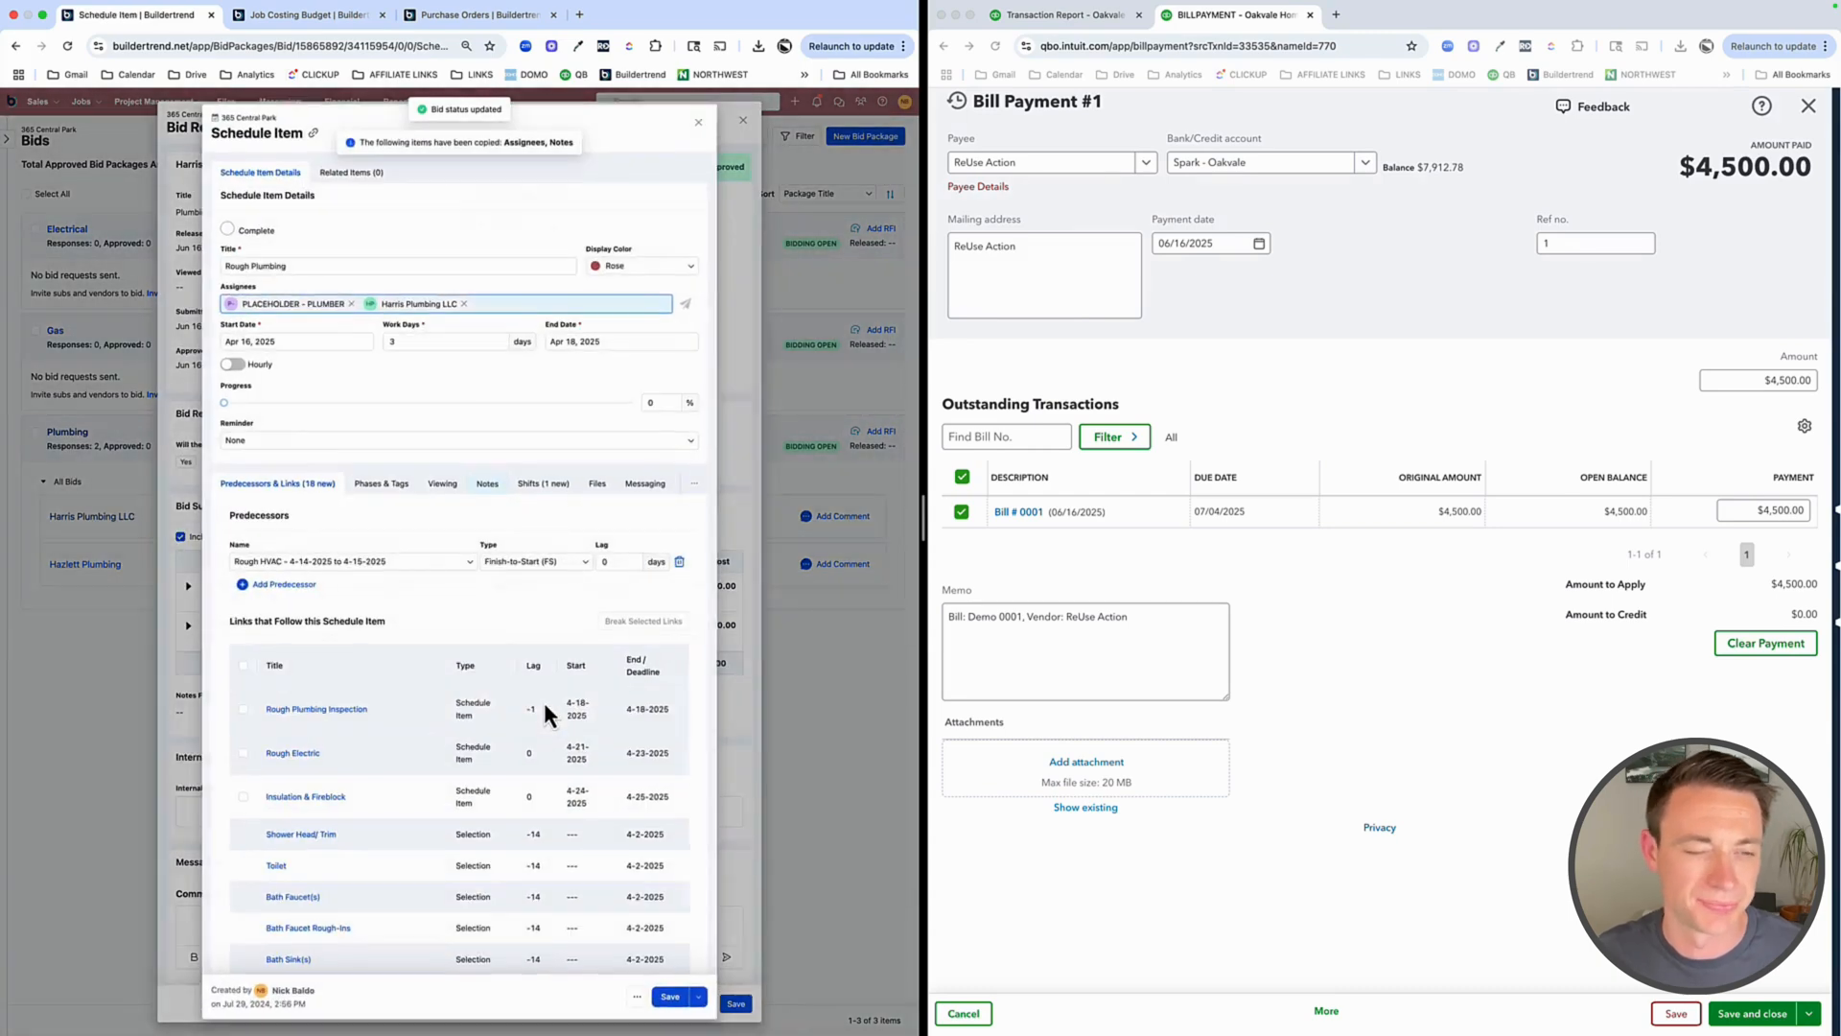
Remove the placeholder plumber assignee and save the schedule item
left_click(349, 303)
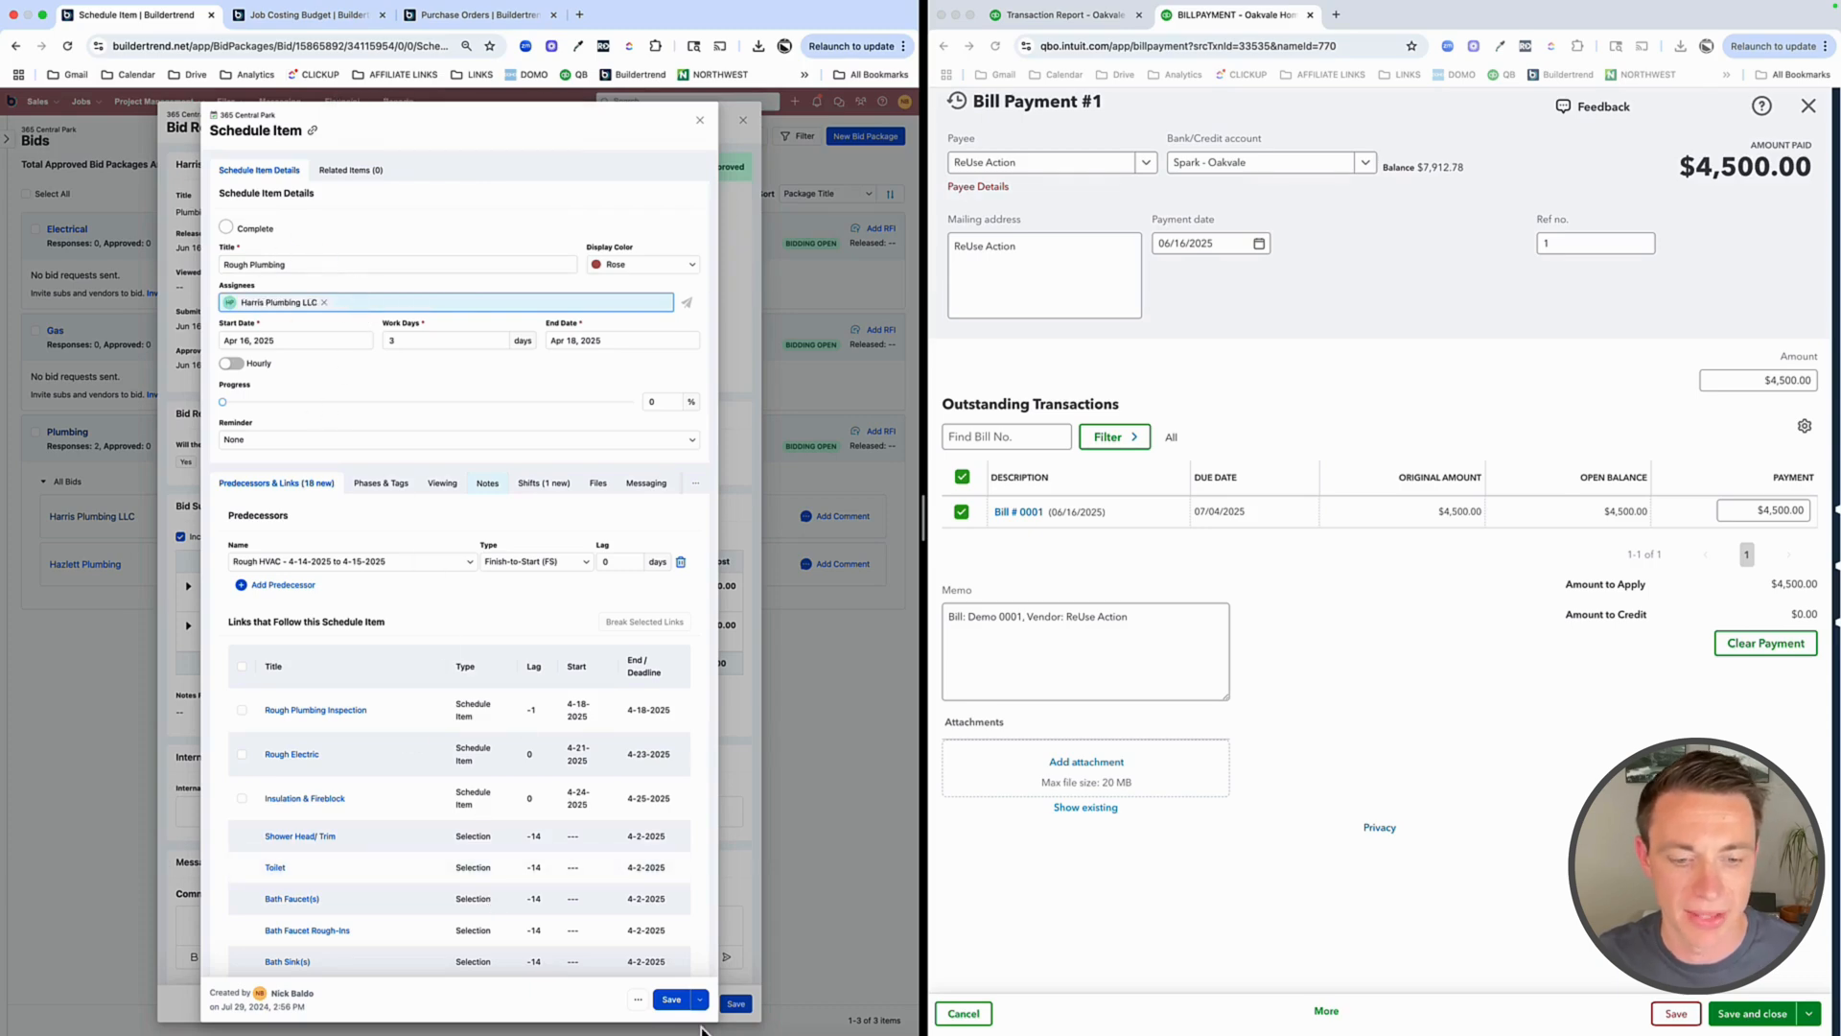
left_click(671, 1001)
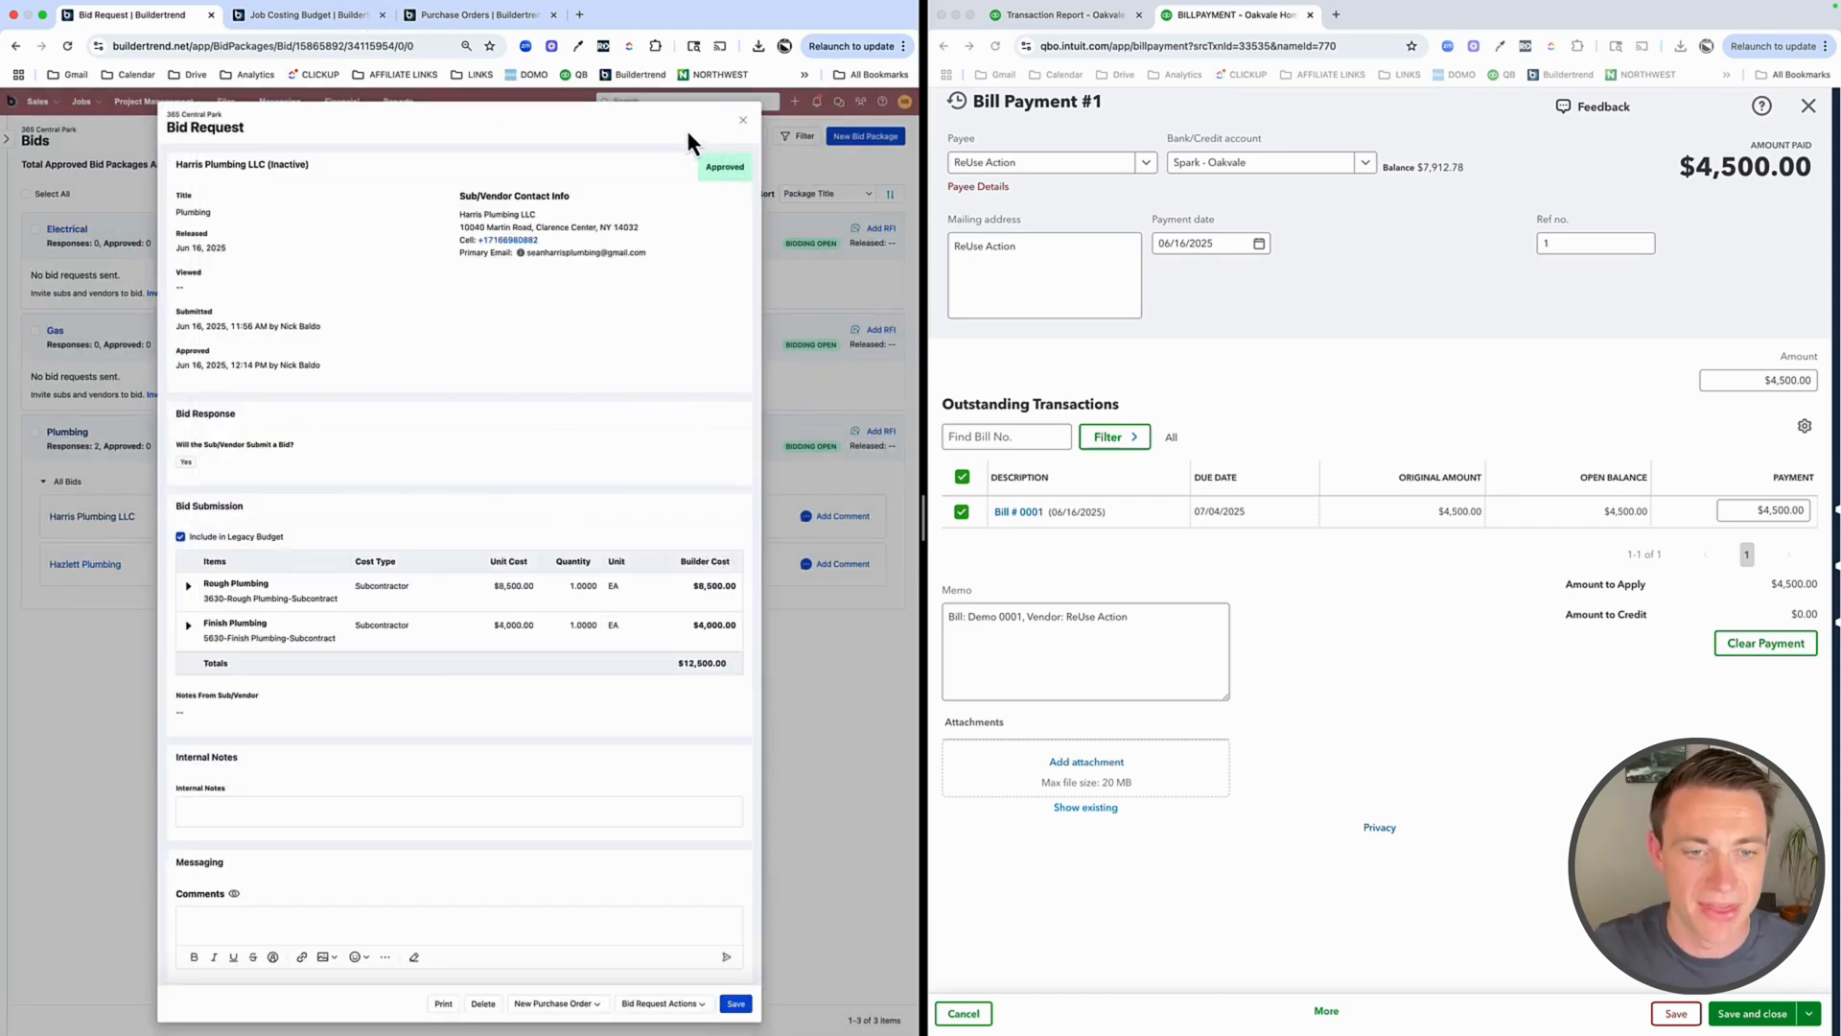
mouse_move(278, 604)
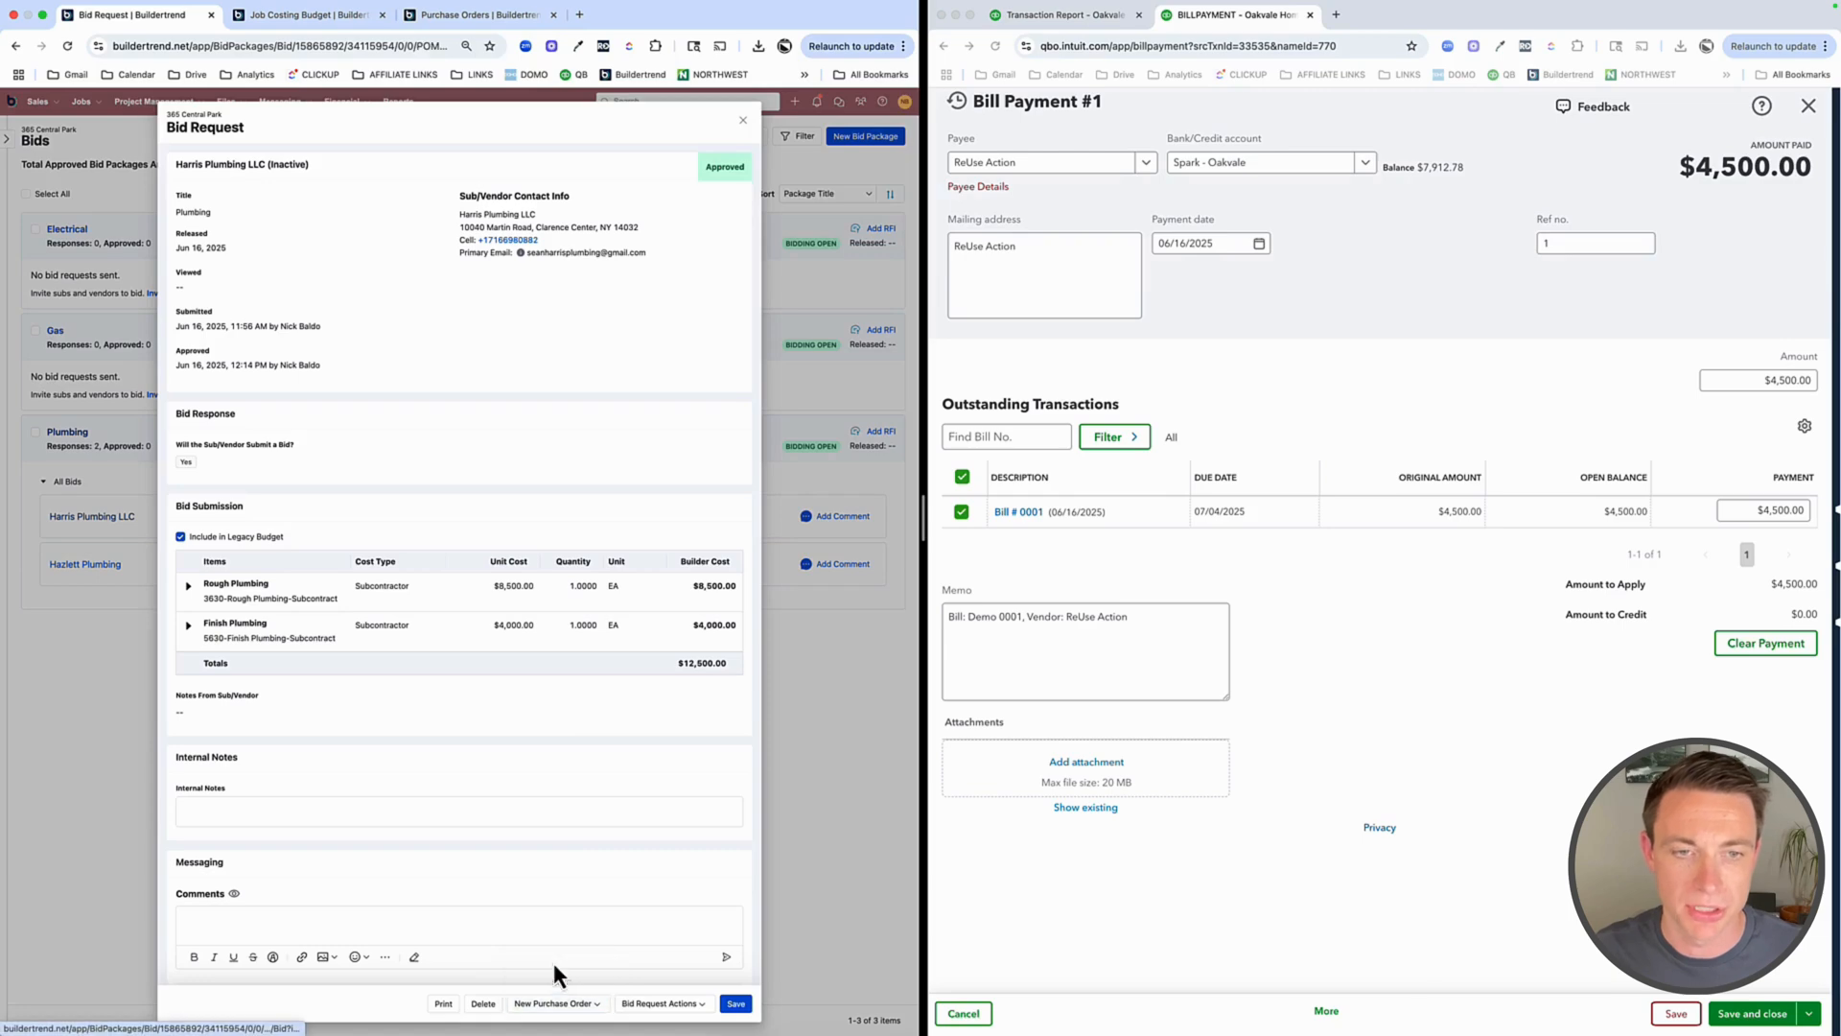
Create purchase order 0022 from the approved bid with both plumbing items and open it
left_click(555, 1001)
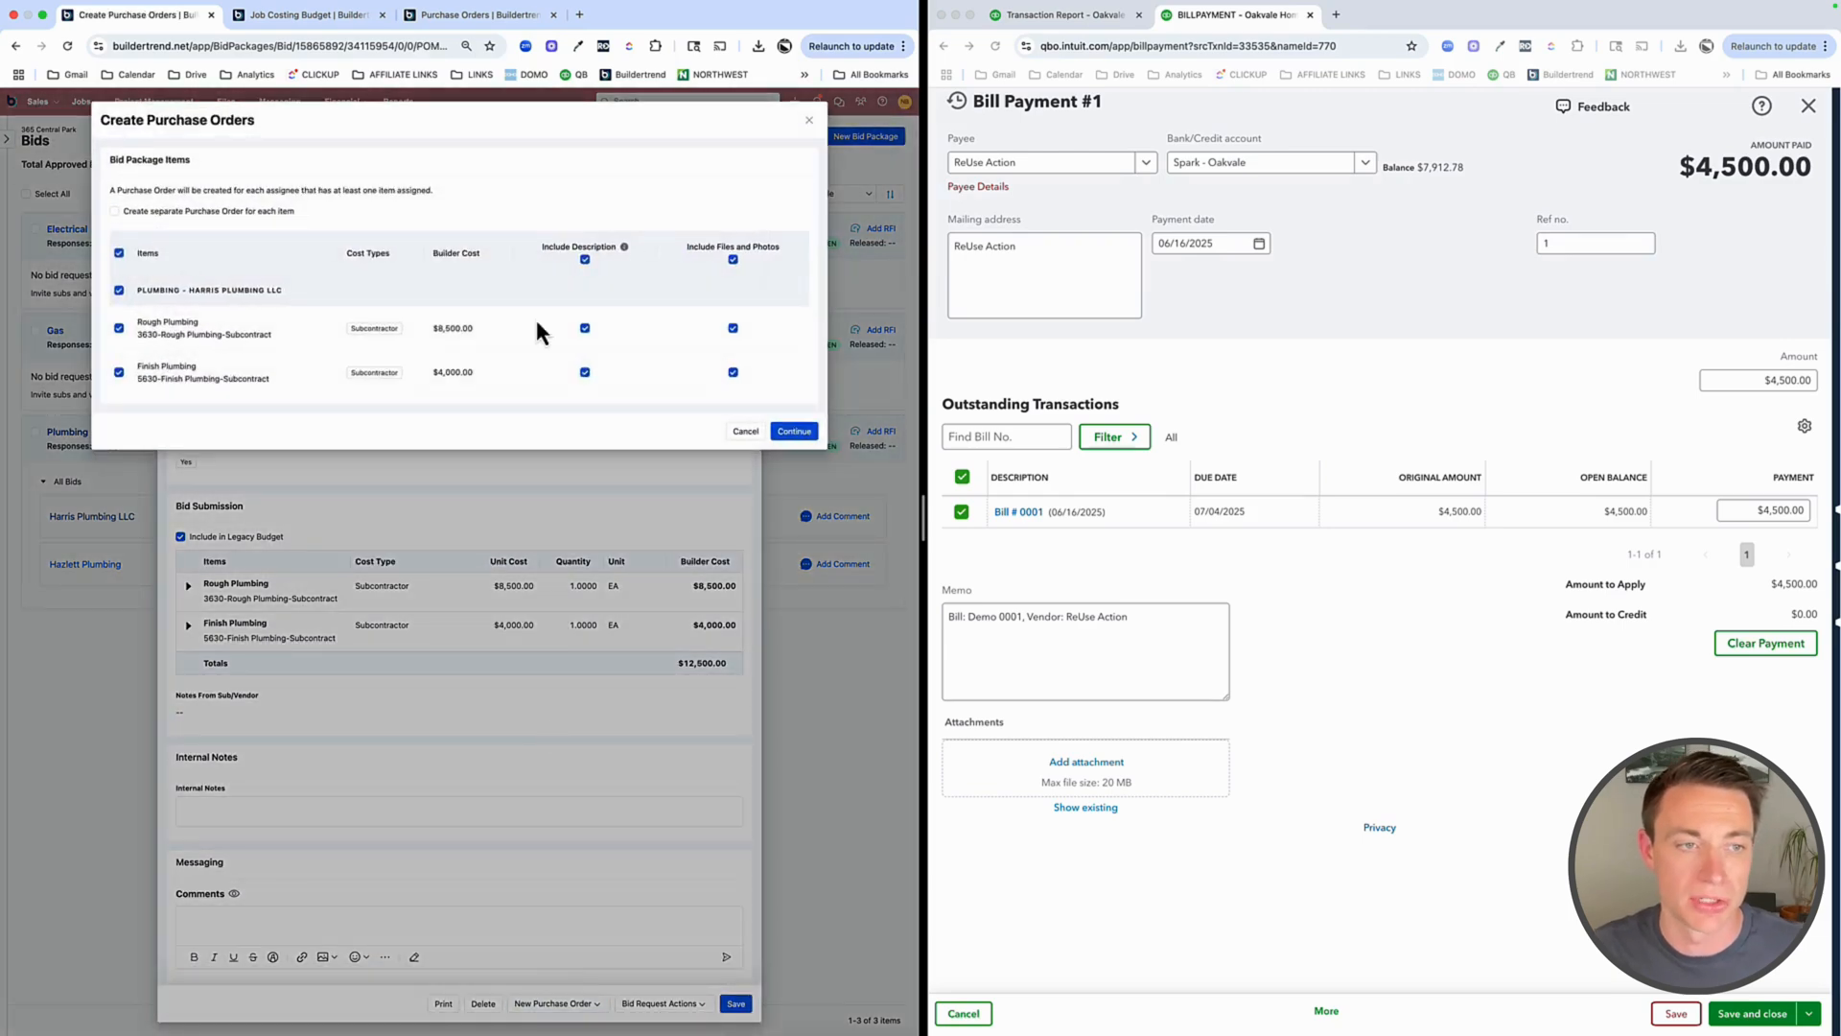
mouse_move(798, 526)
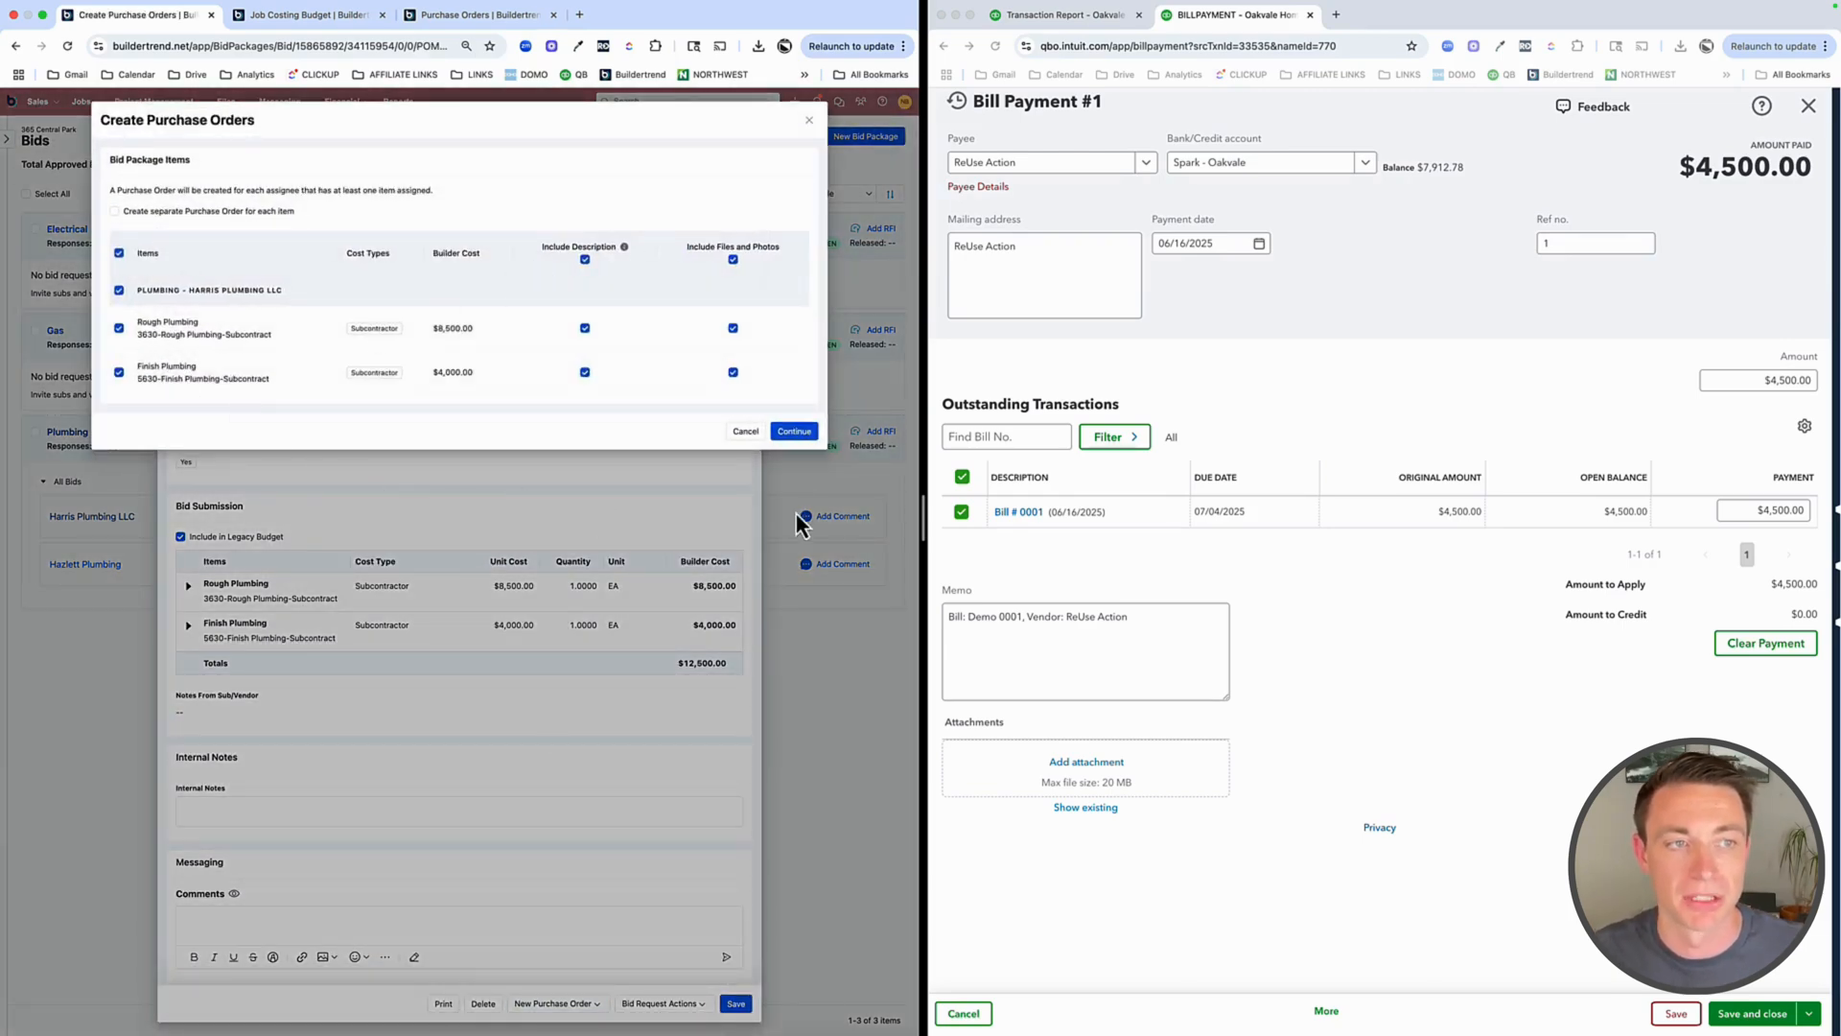
left_click(792, 432)
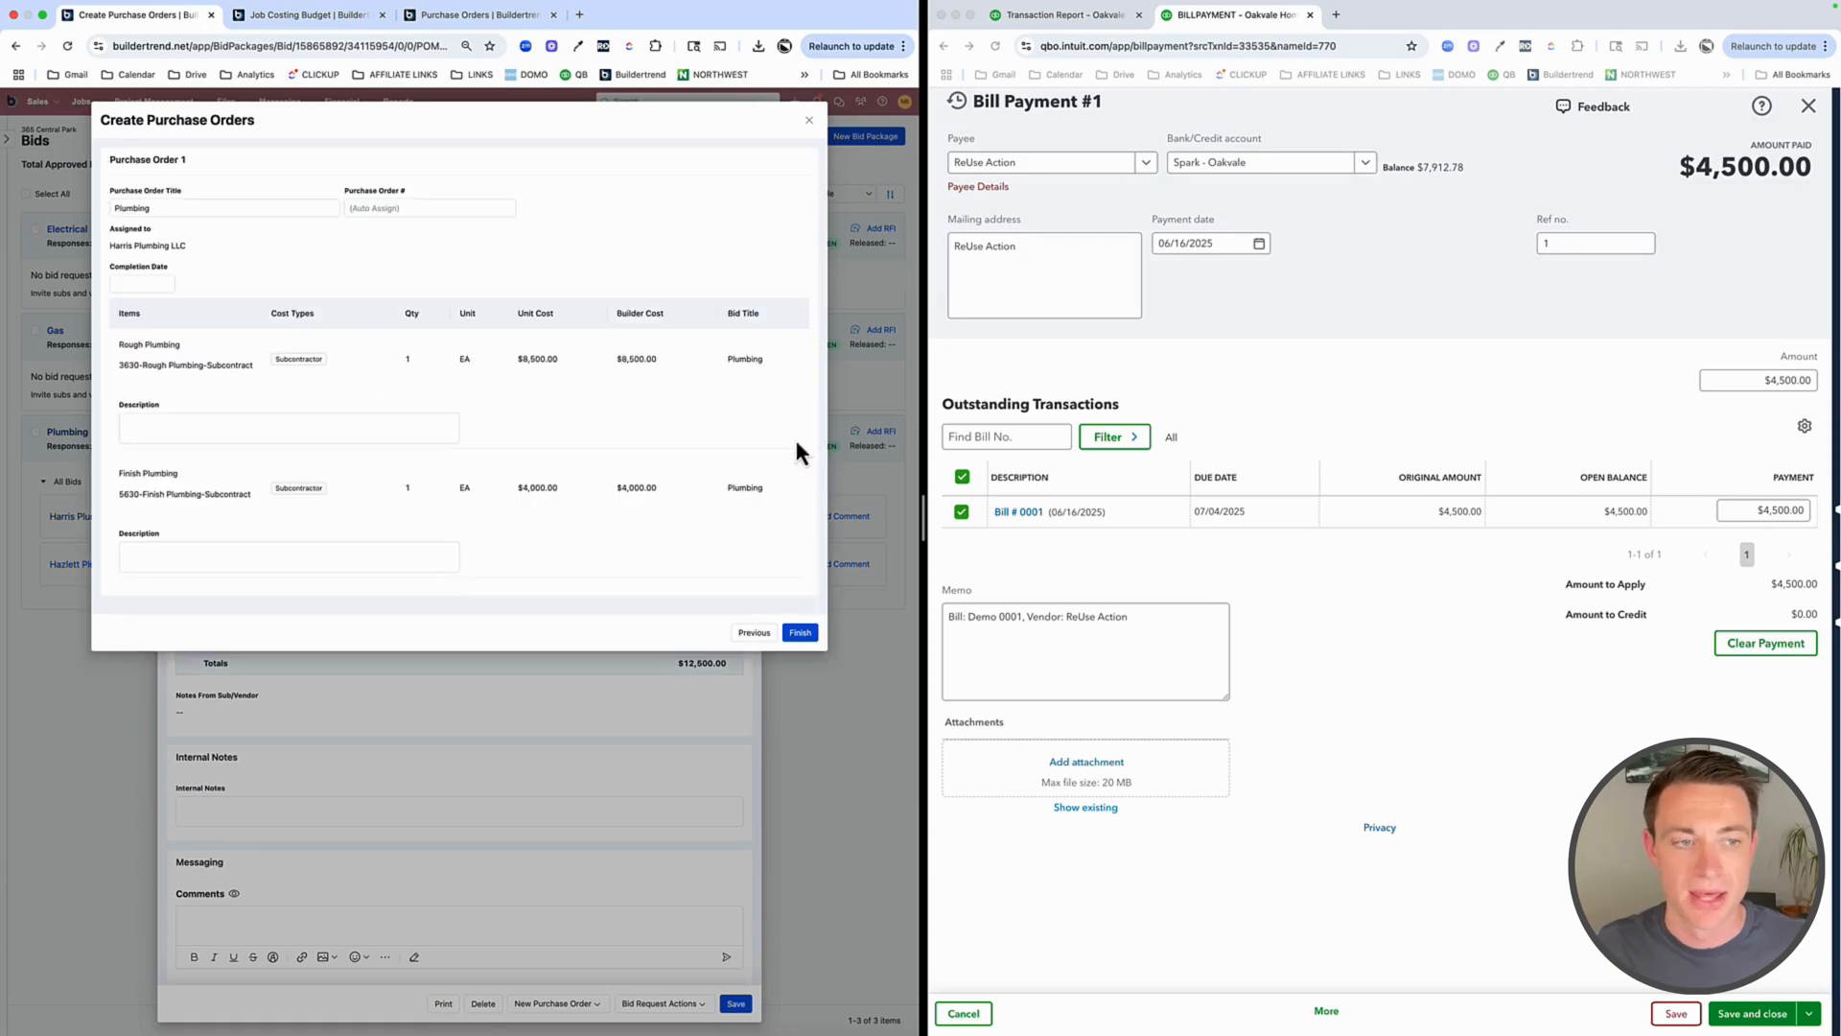
mouse_move(710, 450)
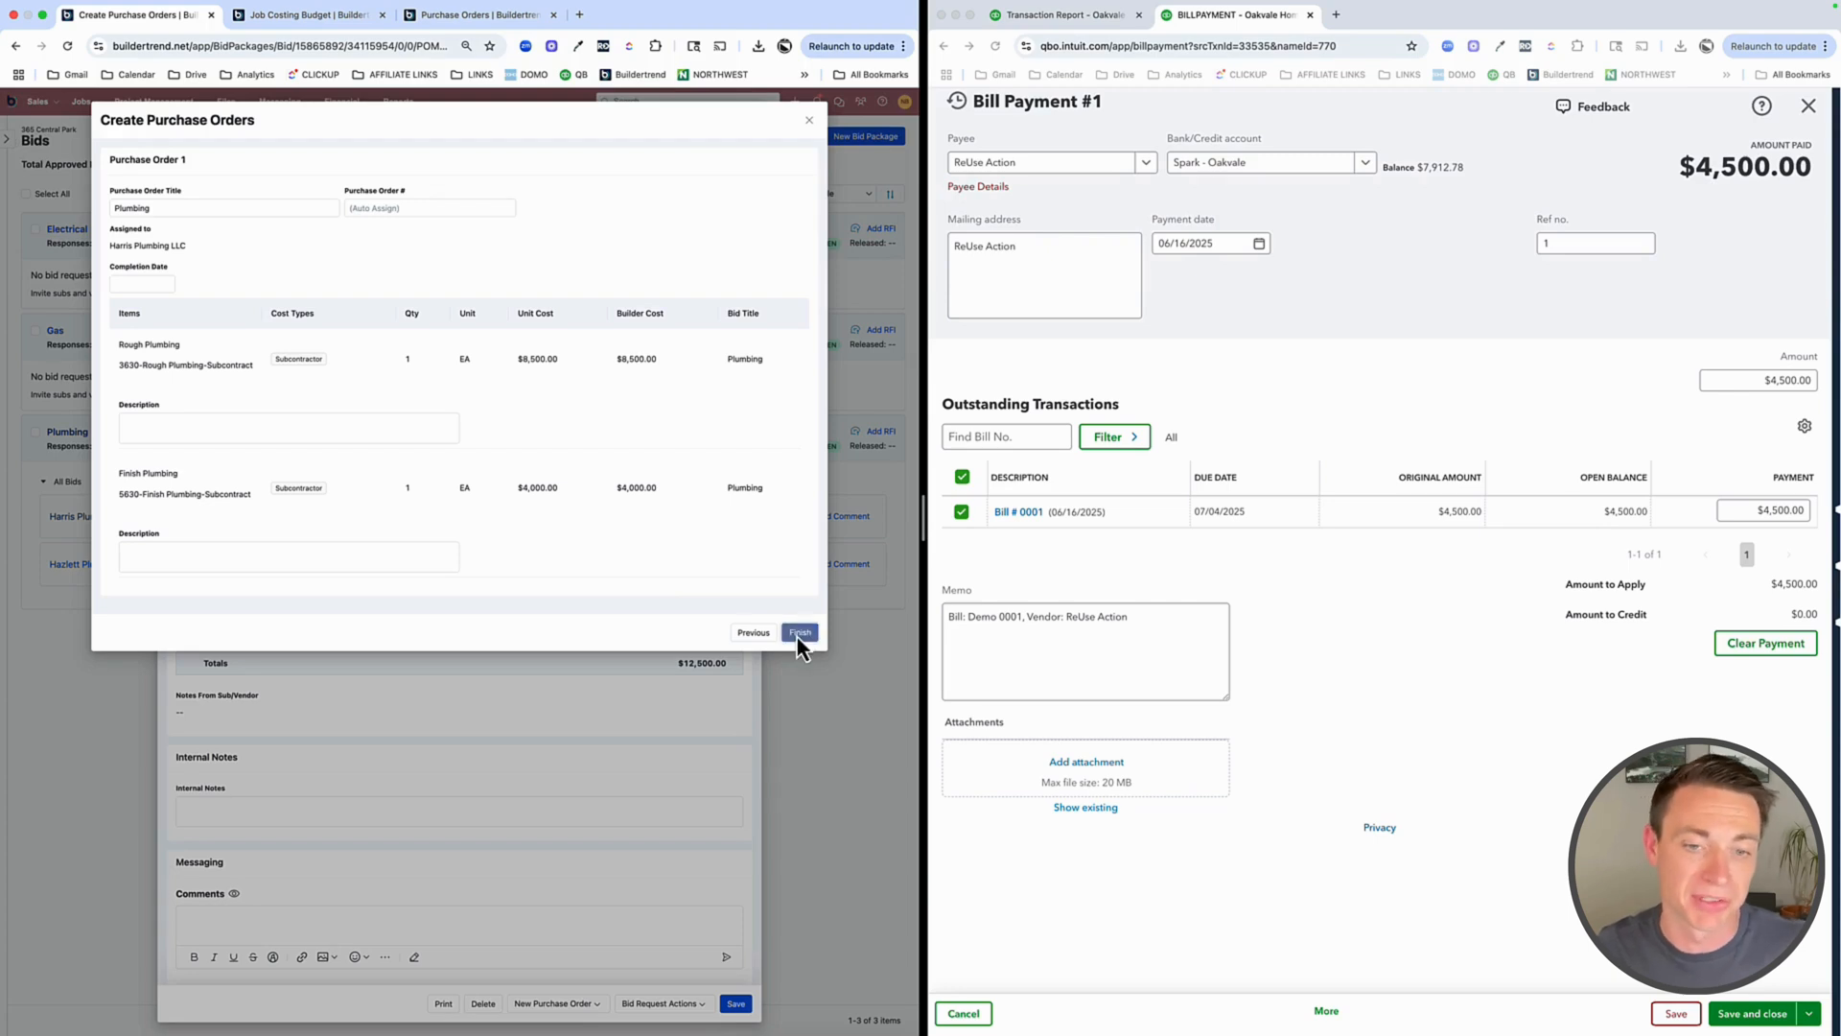
left_click(798, 631)
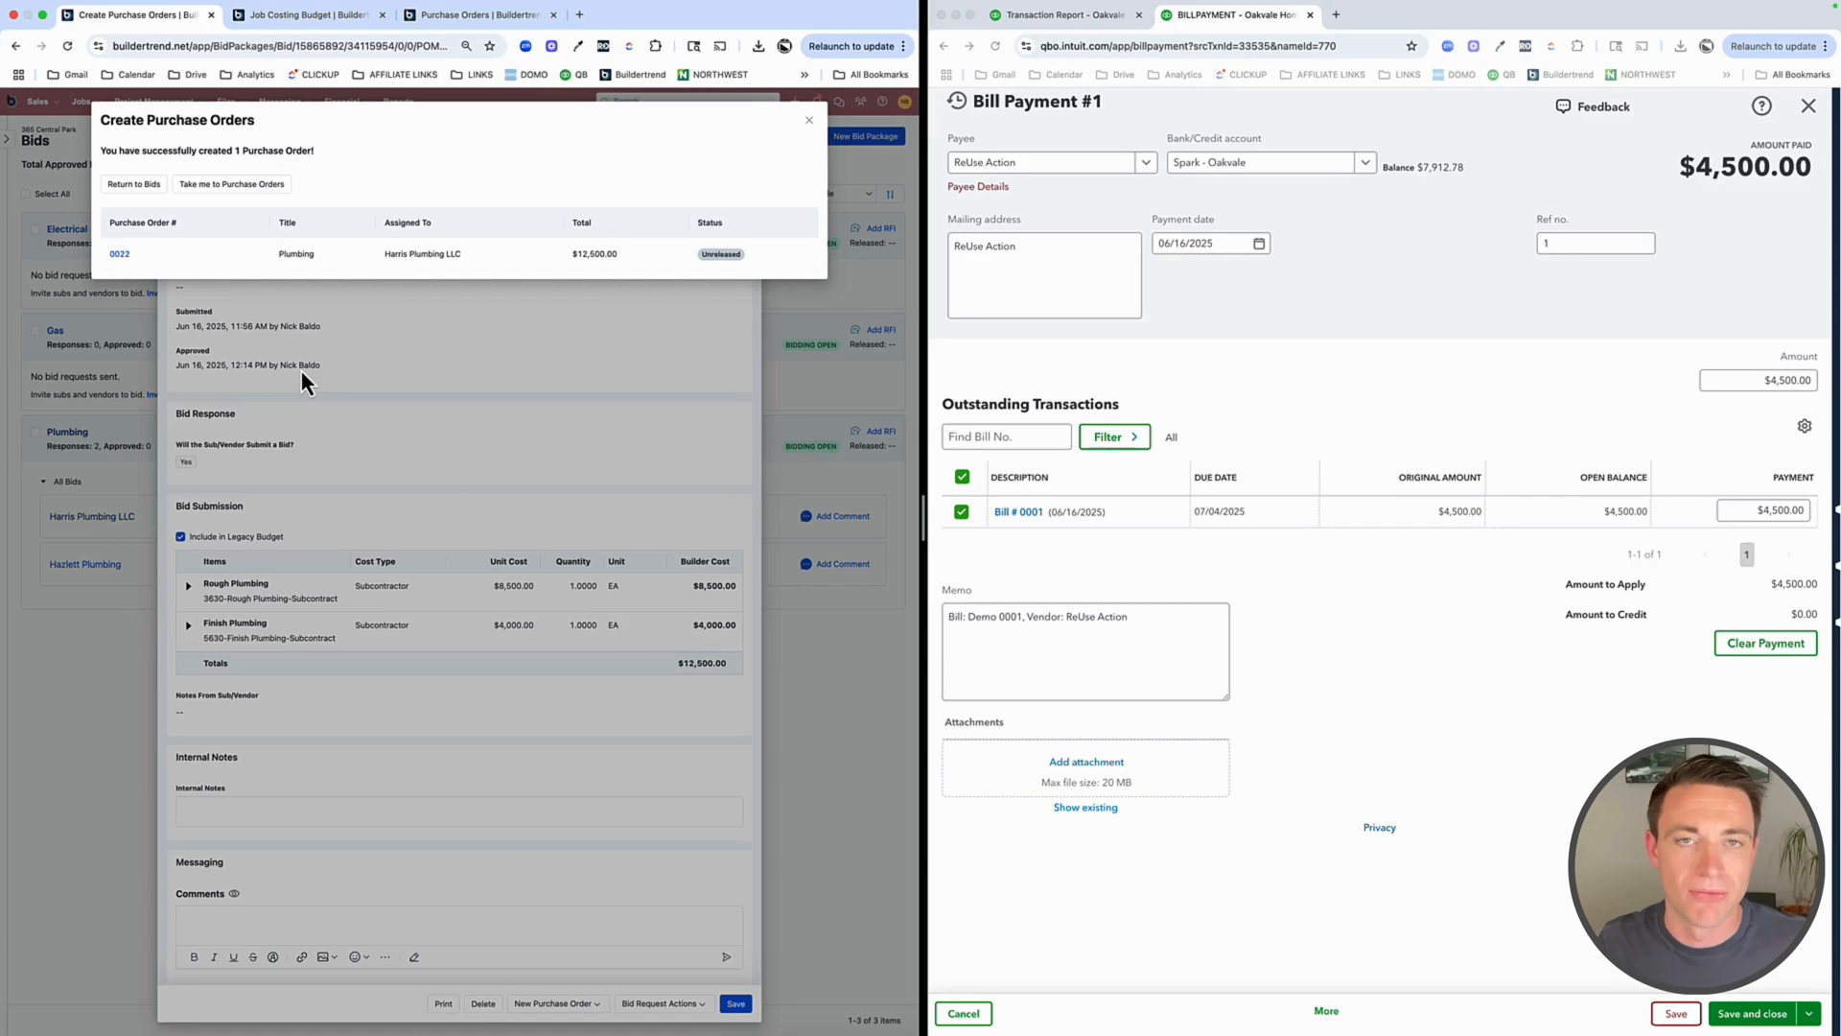
mouse_move(111, 265)
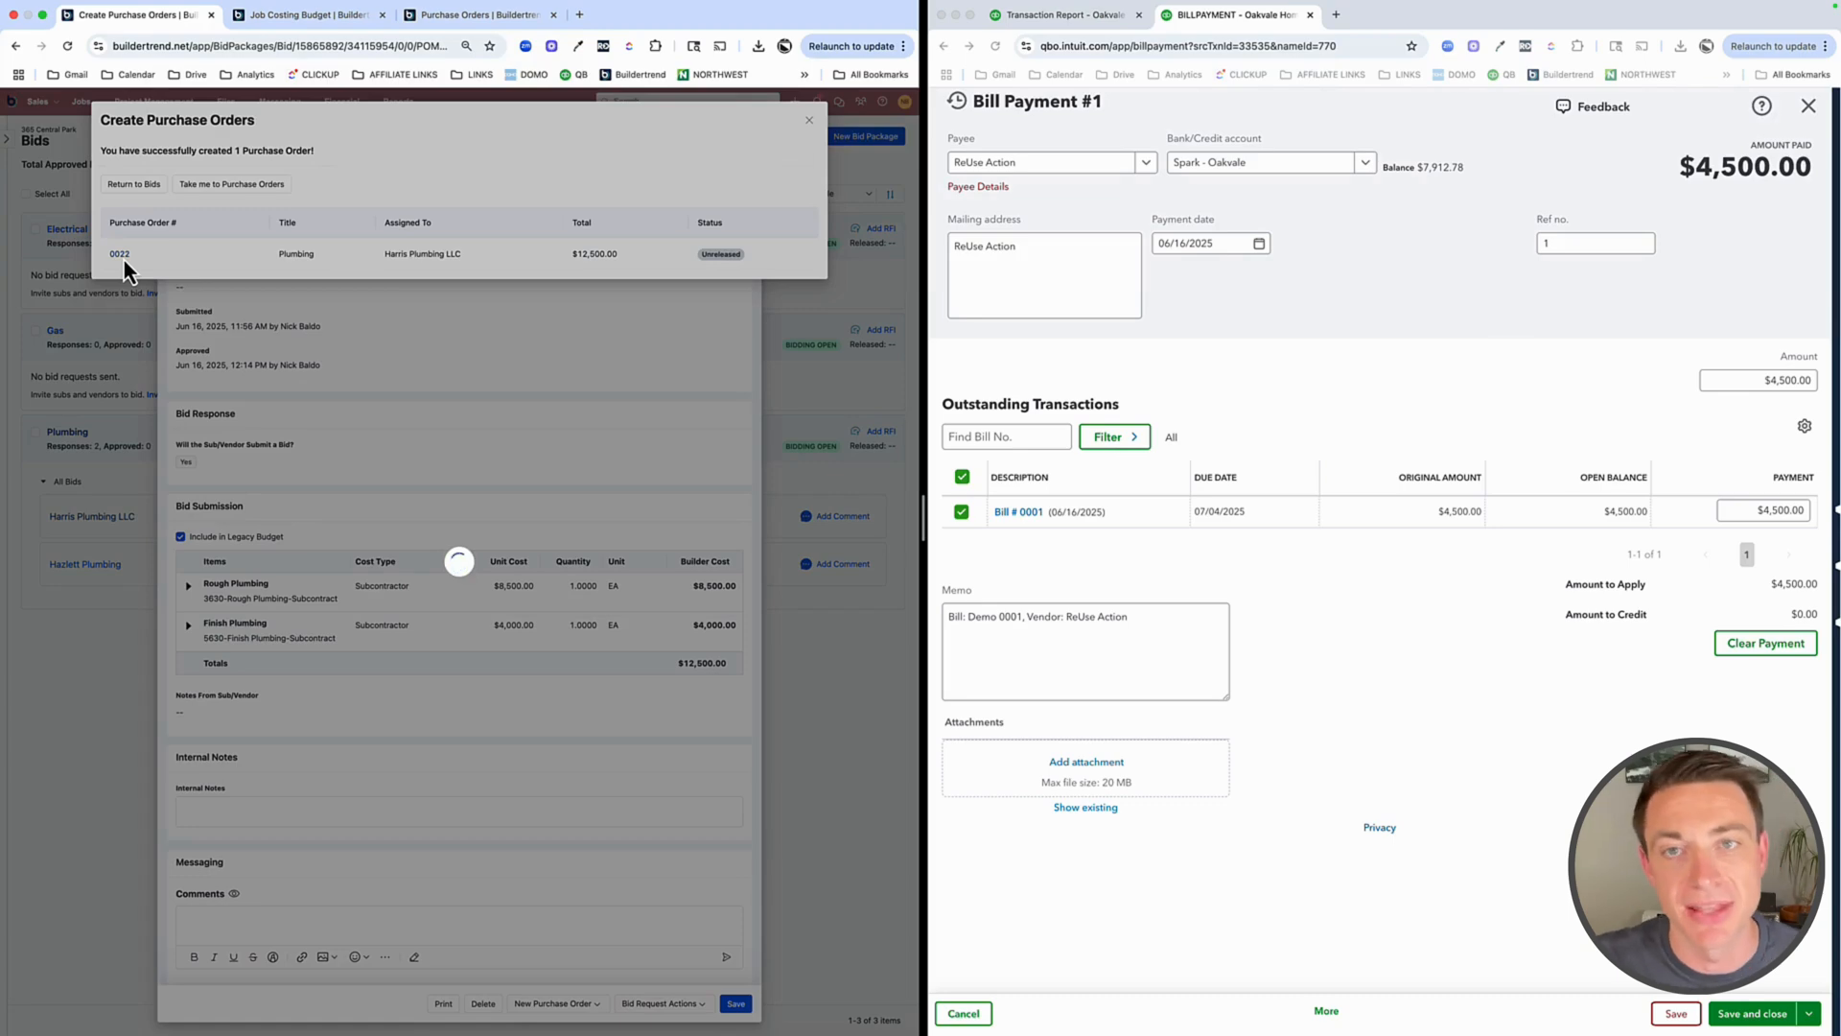
left_click(232, 184)
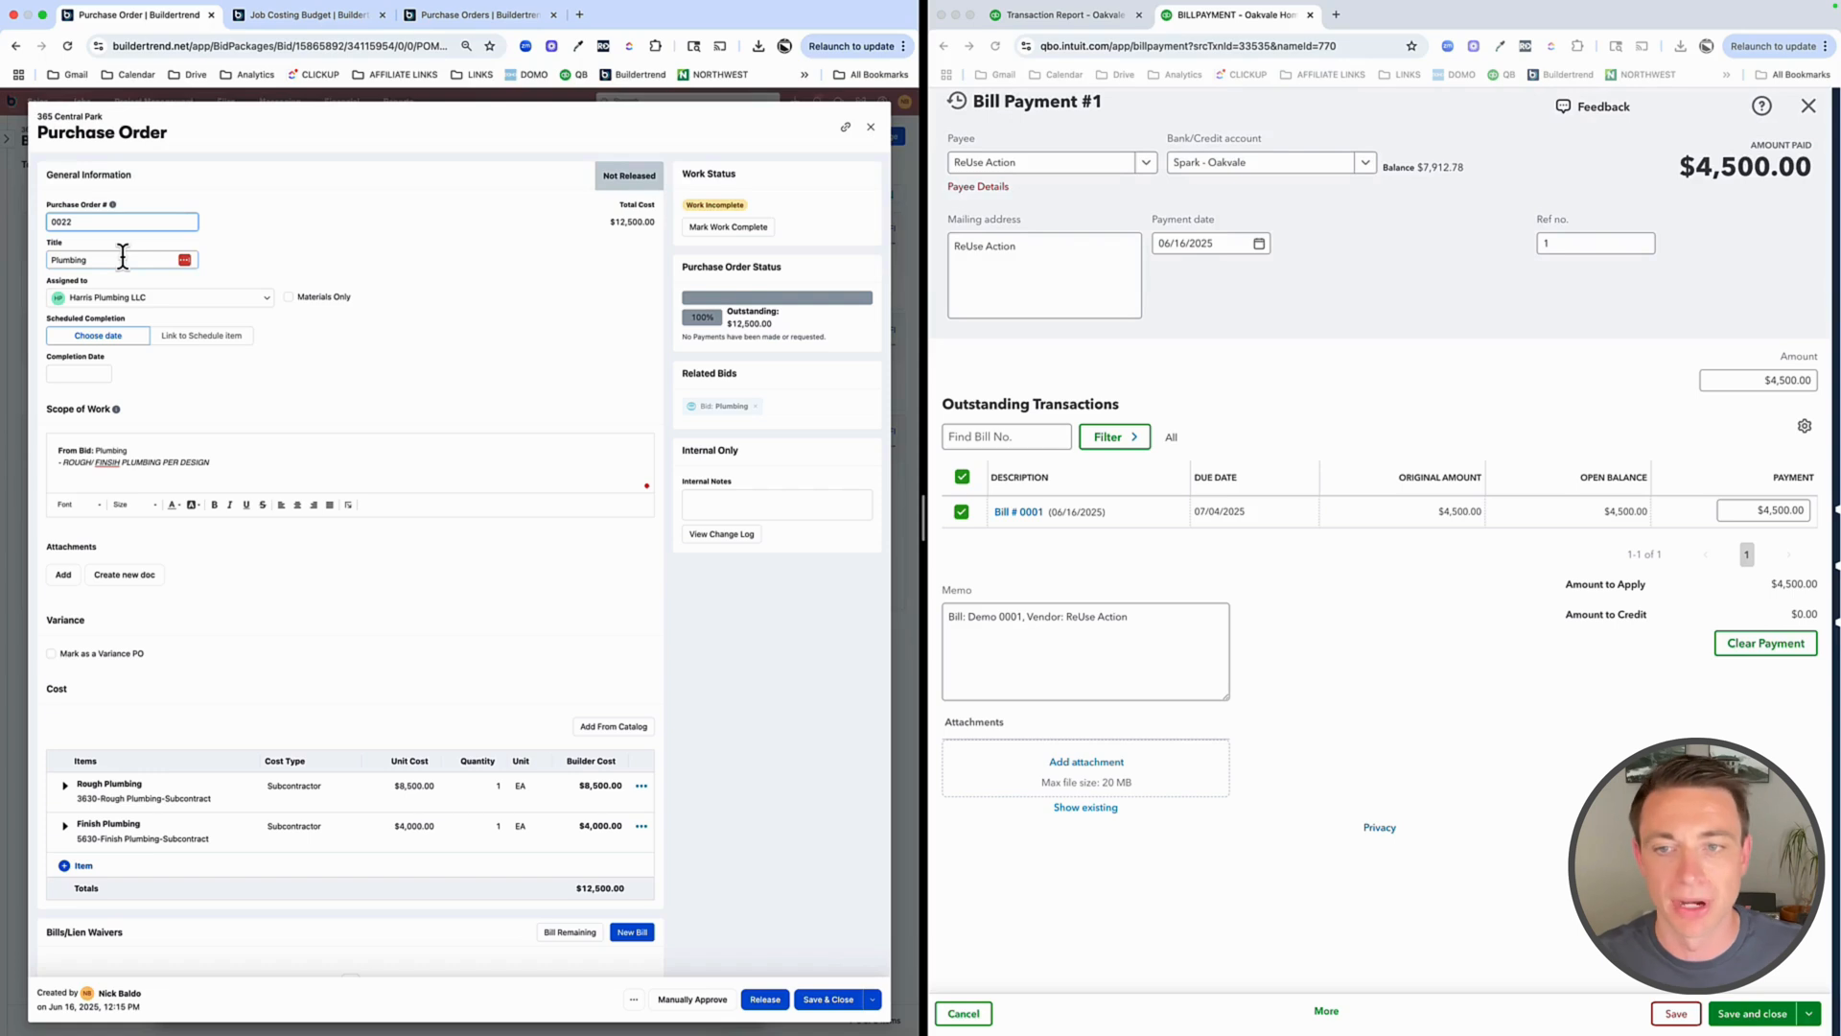
Return from the bill payment form to the 365 Central Park project overview showing $4,500.00 costs
left_click(1809, 106)
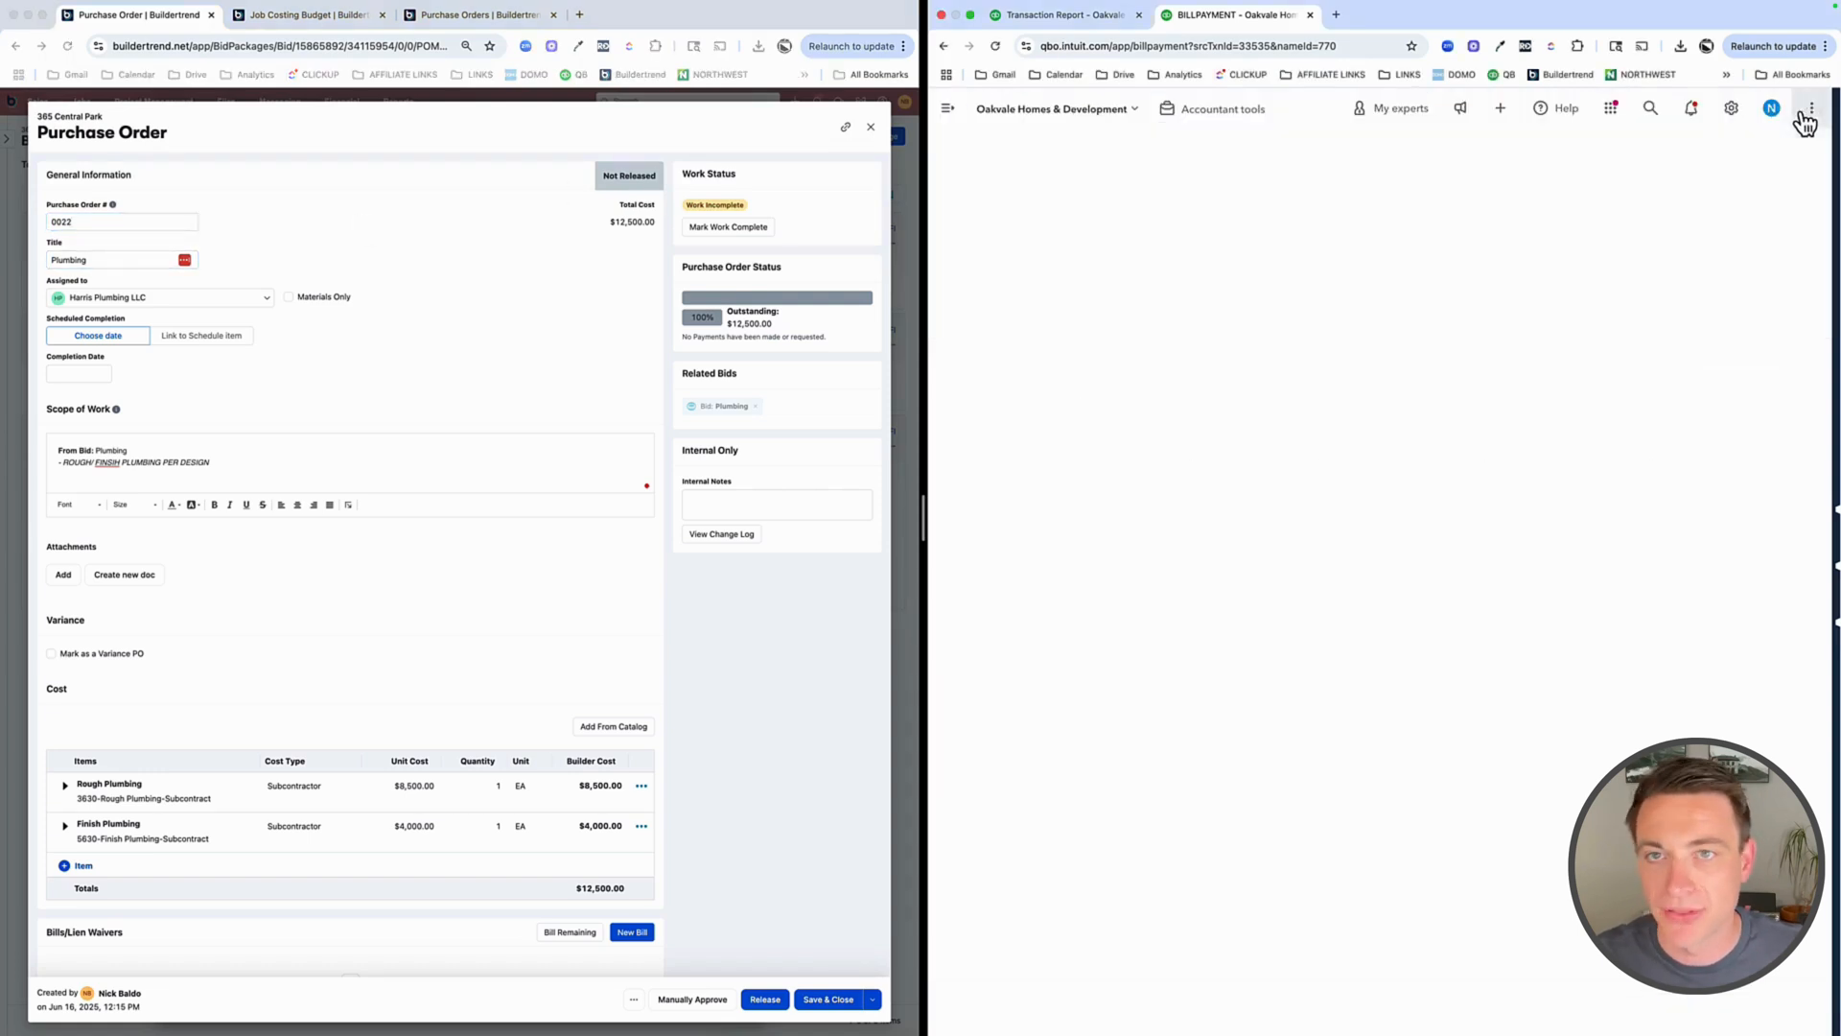
left_click(1061, 14)
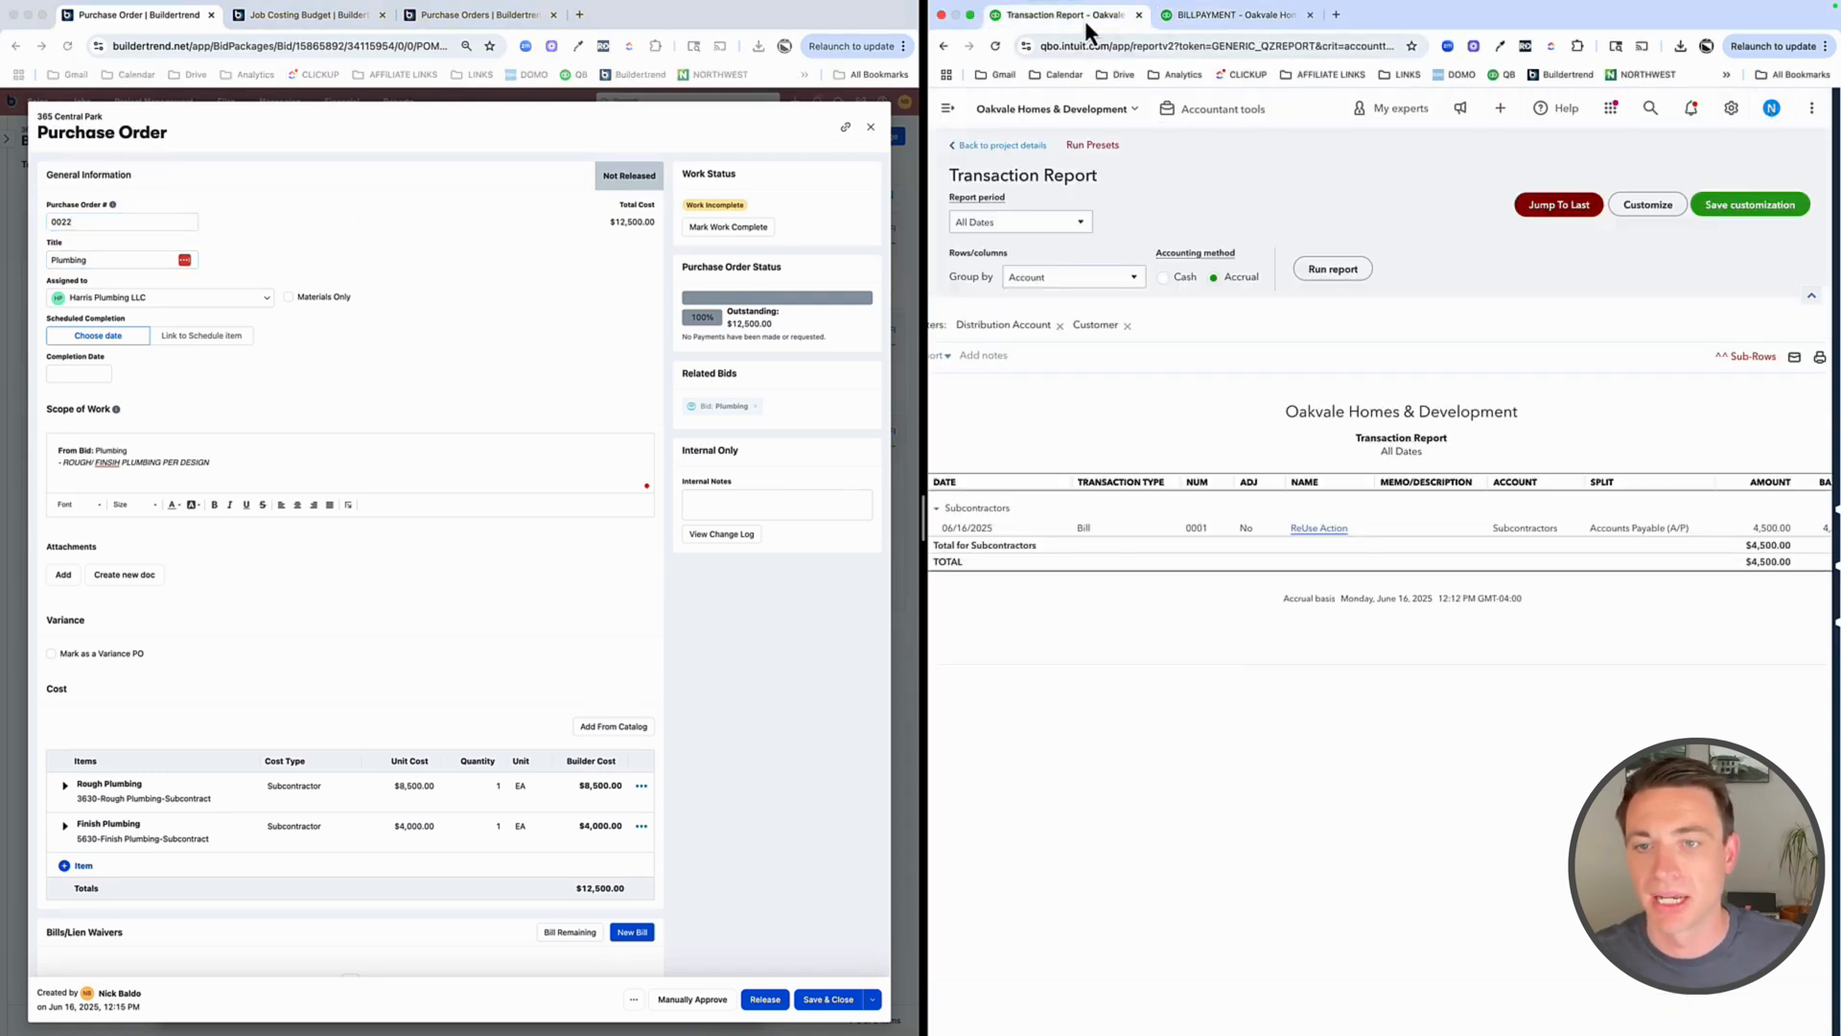
left_click(1001, 143)
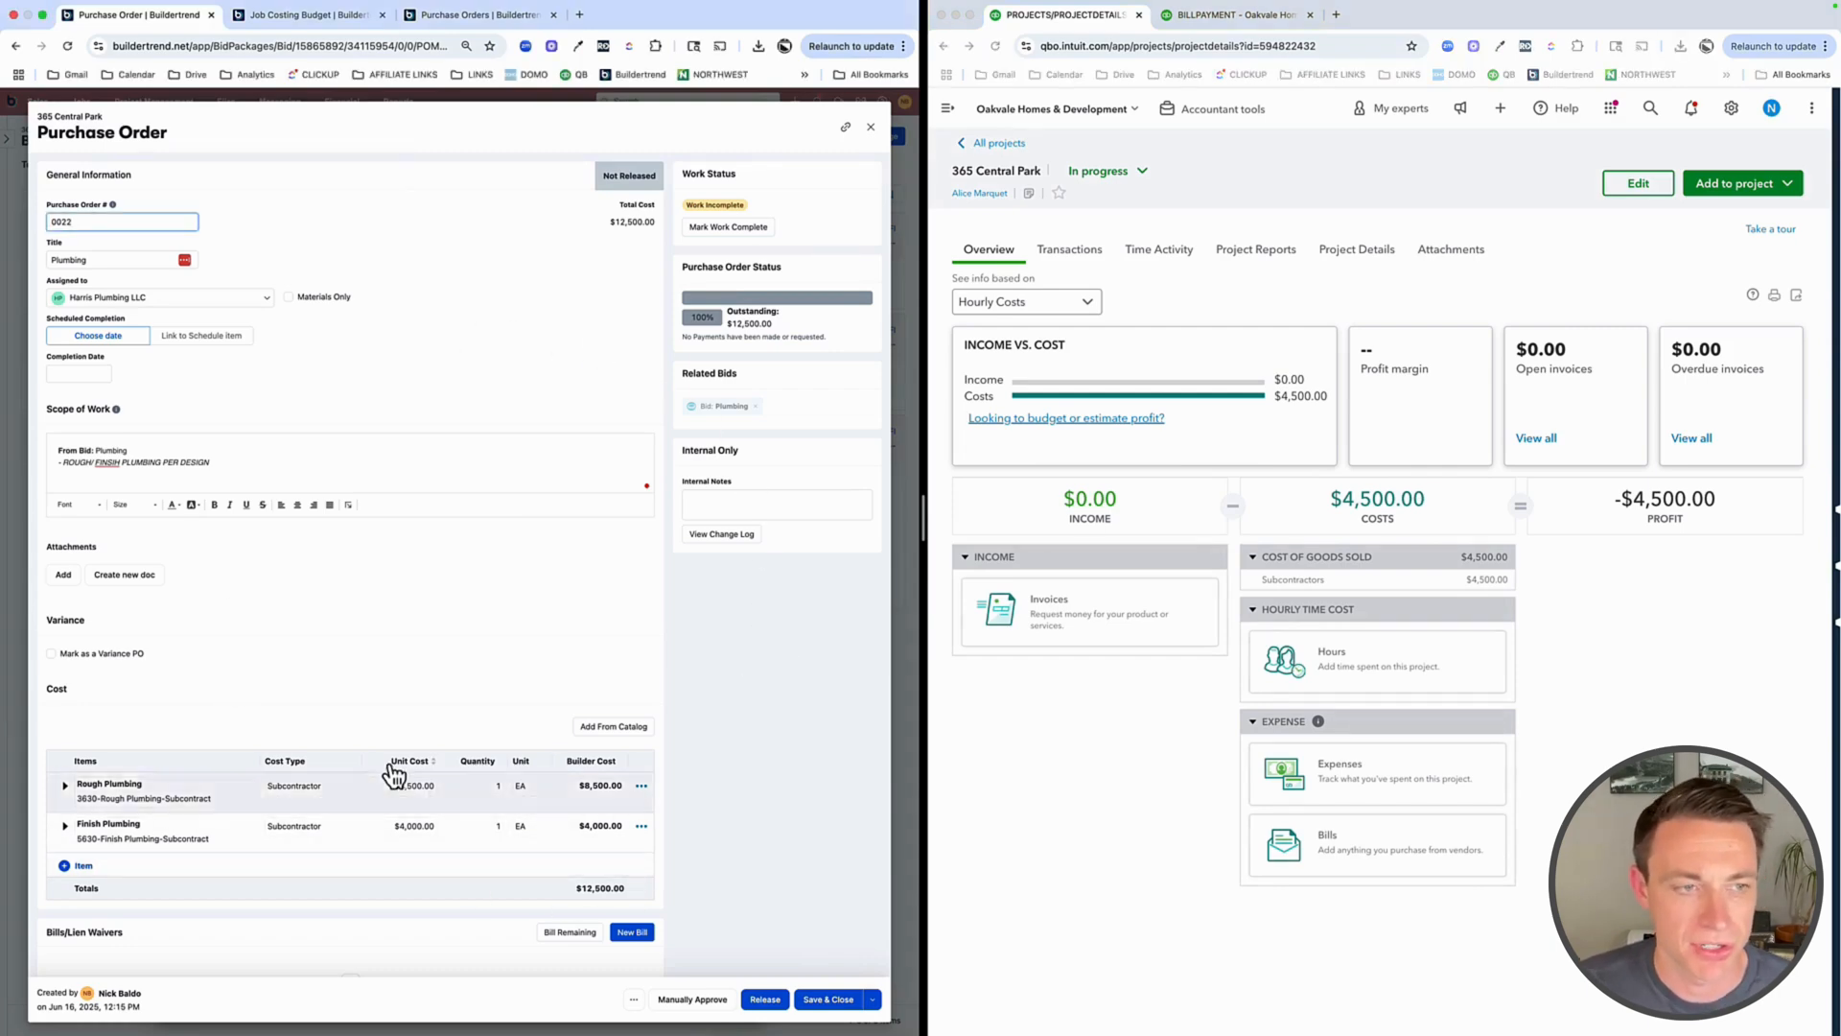
mouse_move(196, 389)
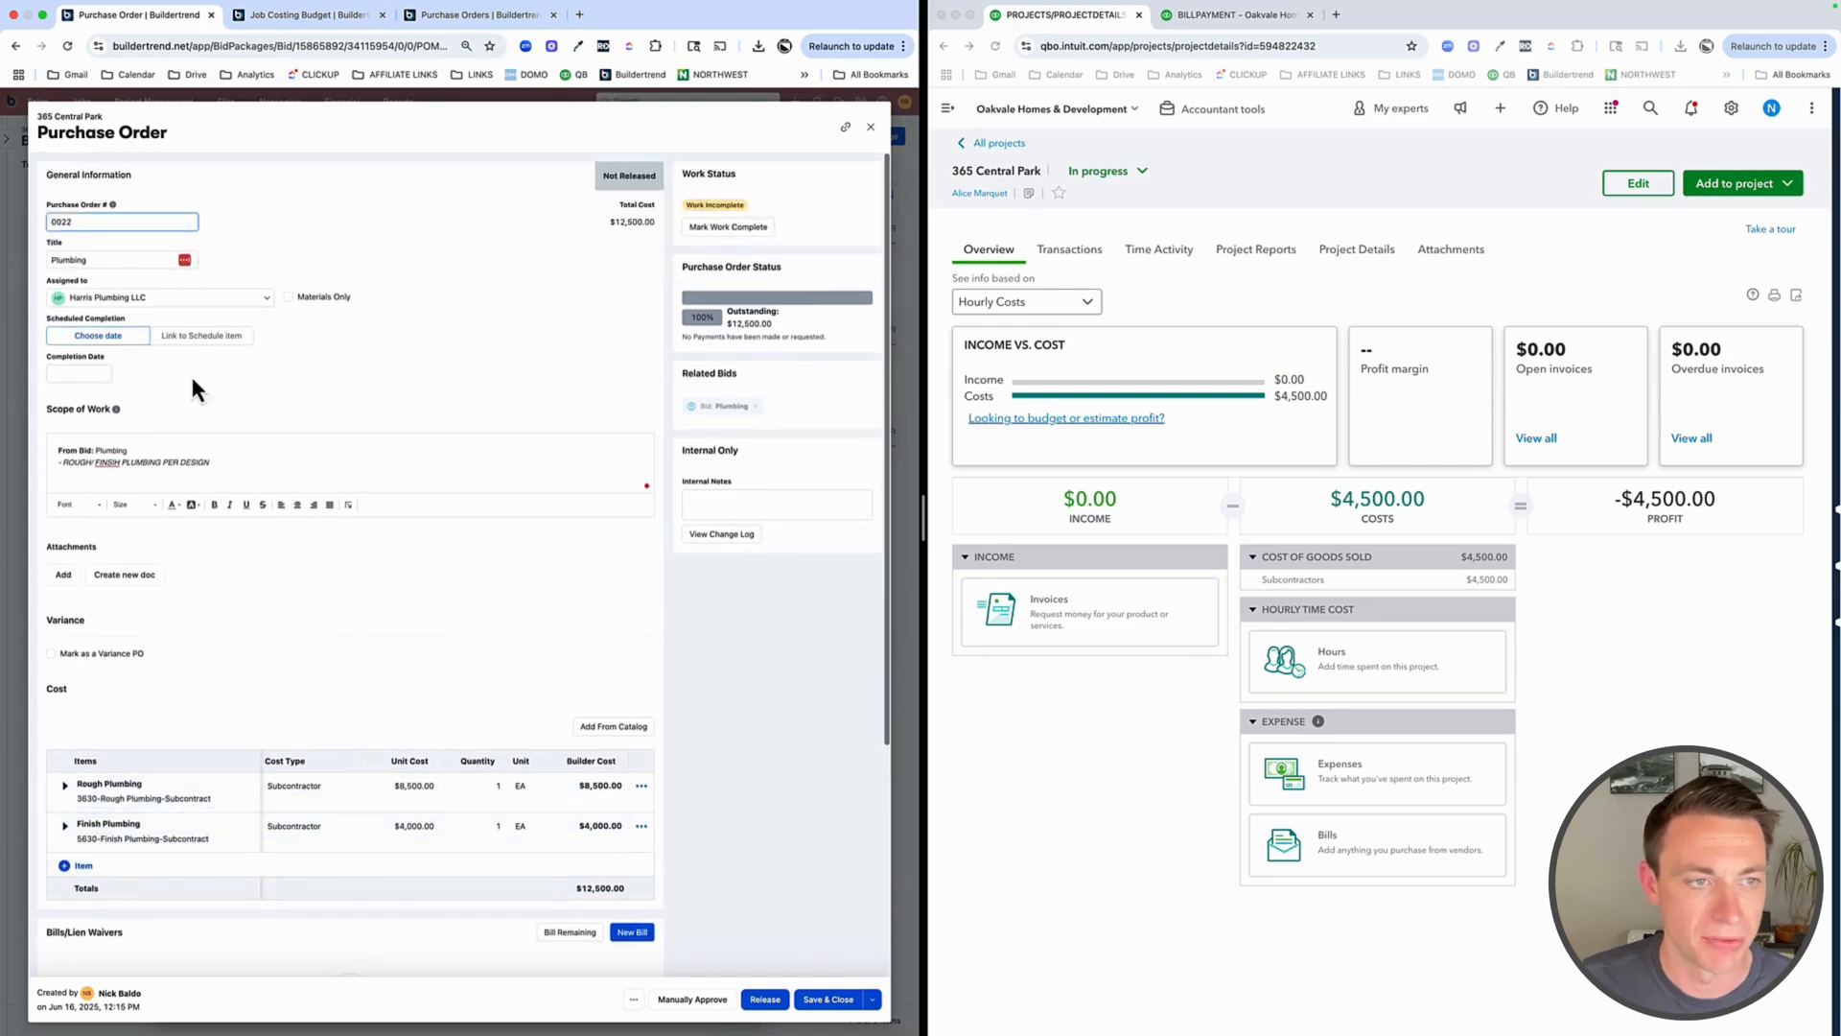
Link PO 0022's completion to the Finish Plumbing Inspection schedule item and save
left_click(201, 334)
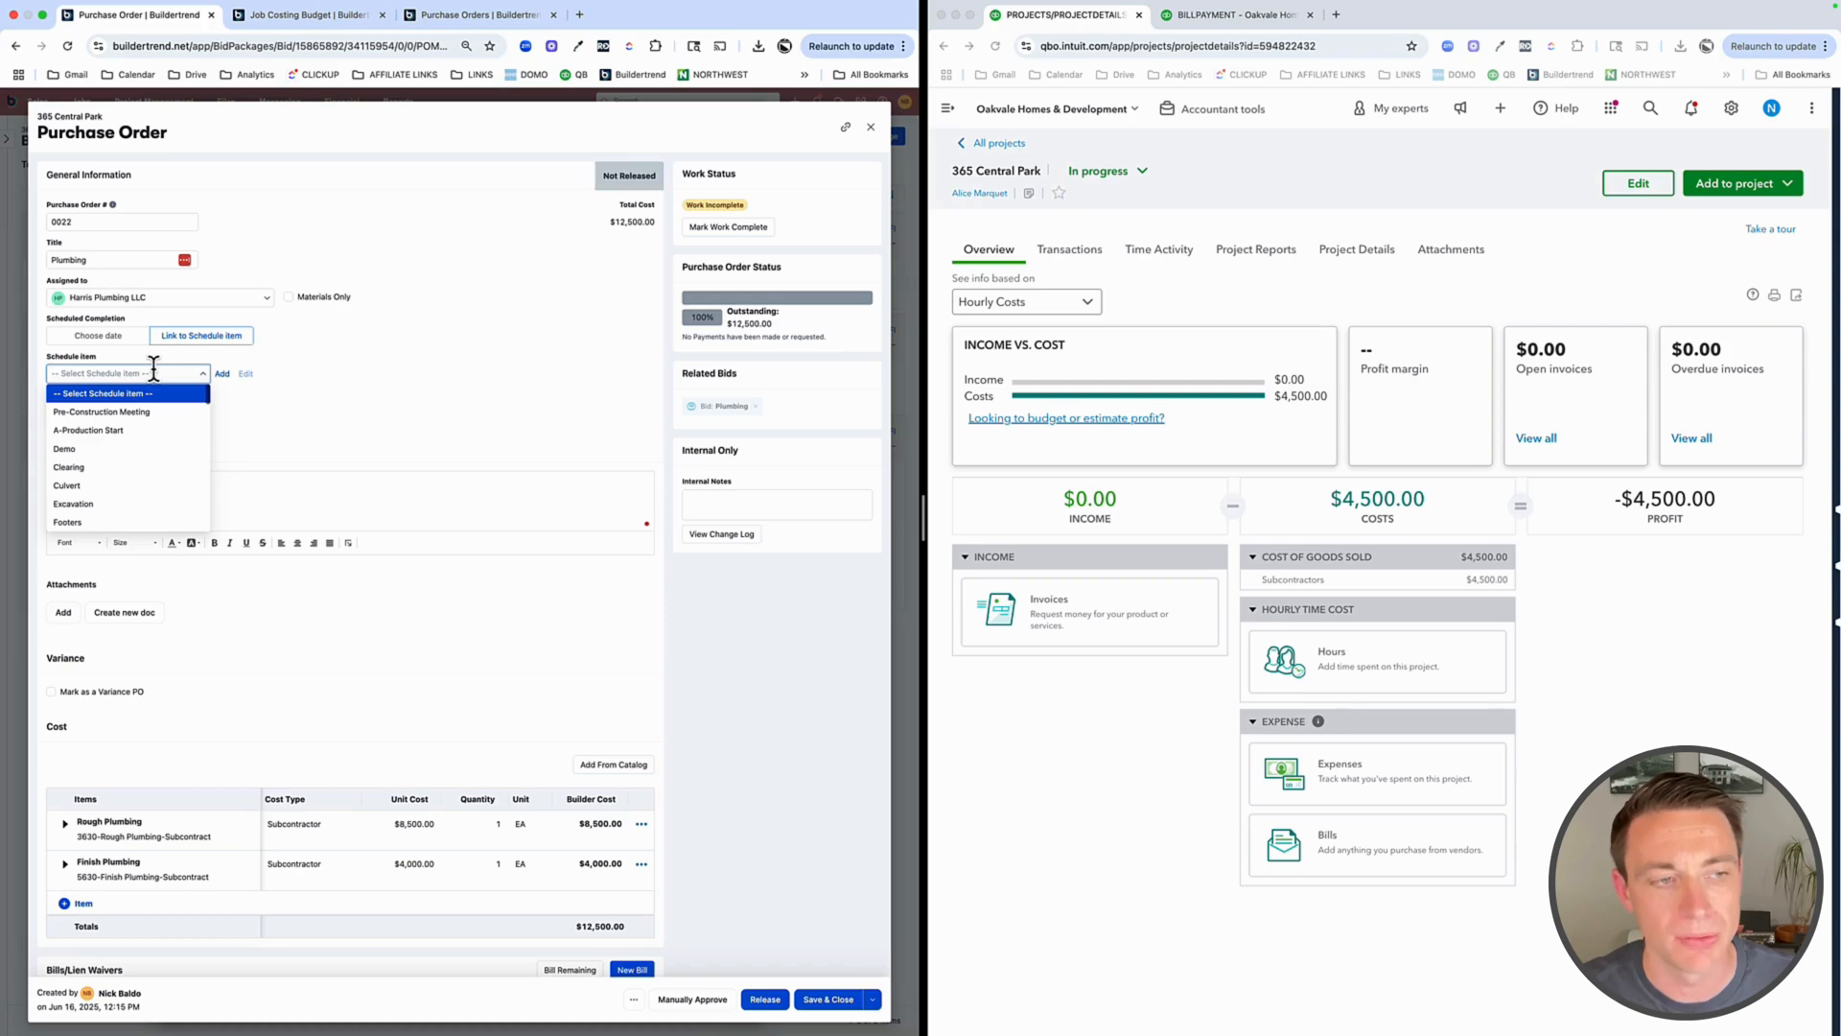
type("finish")
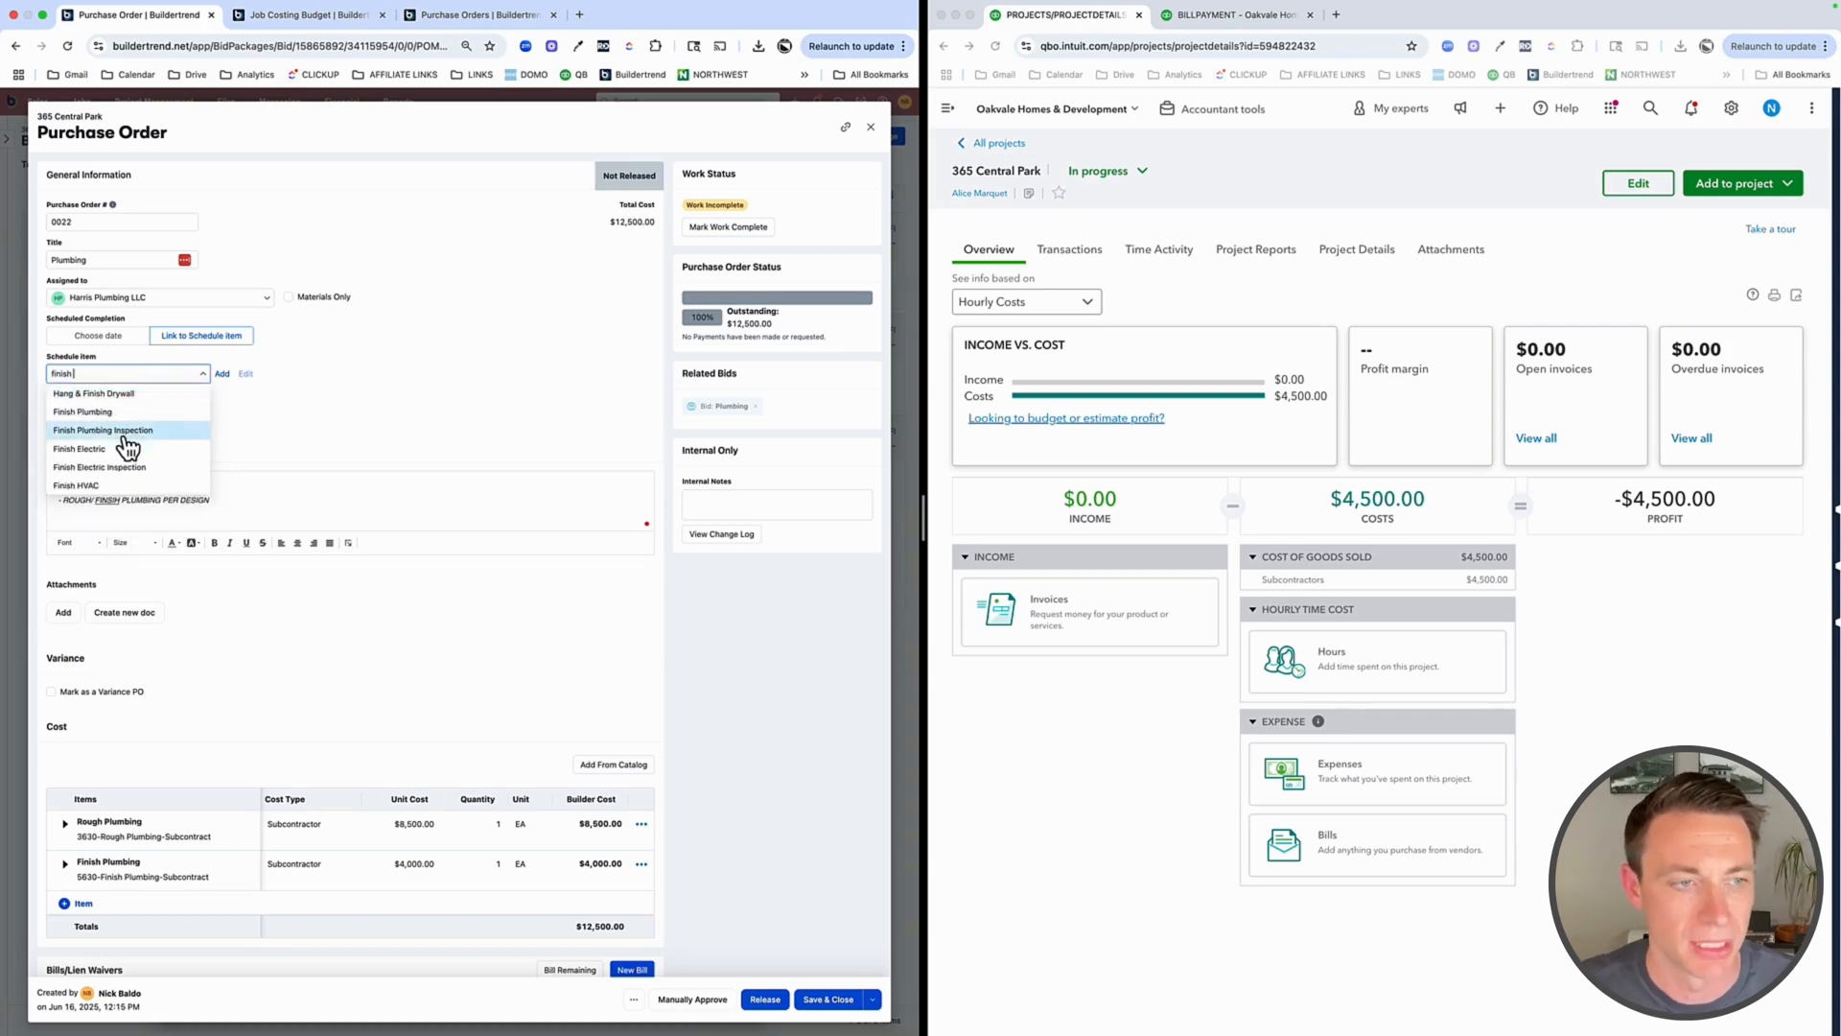
left_click(103, 429)
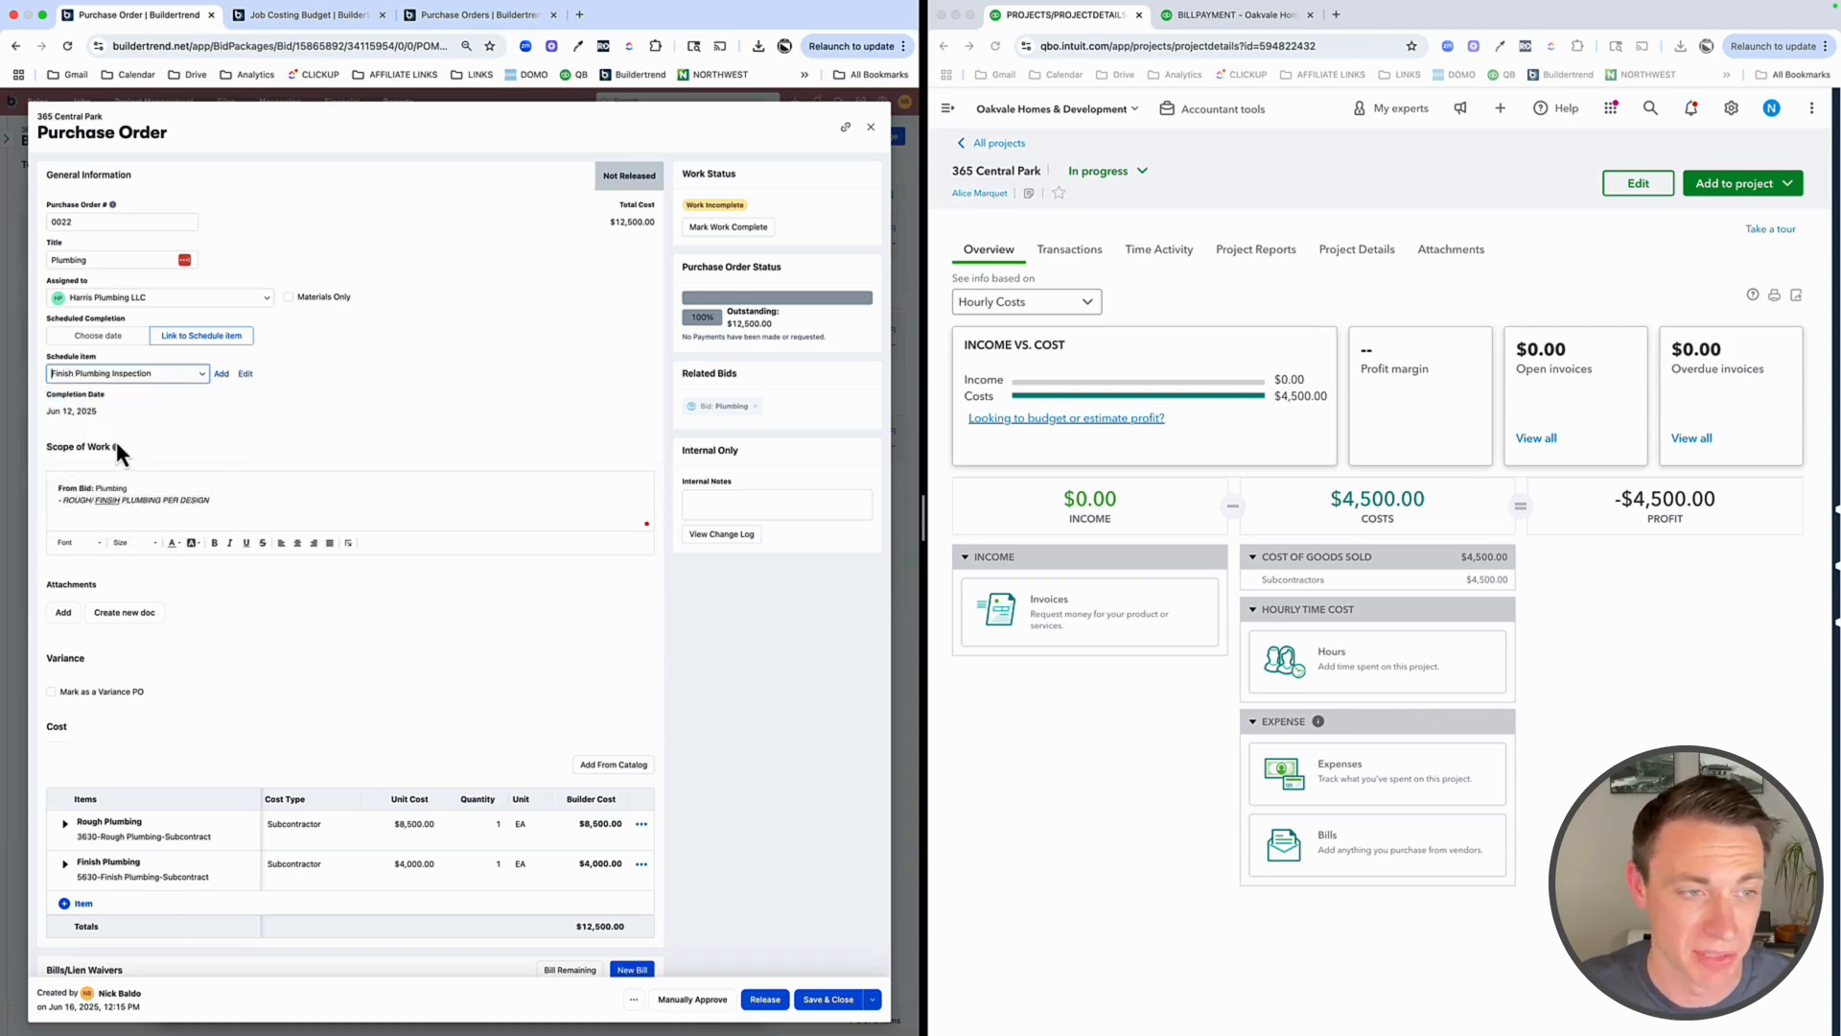
left_click(871, 999)
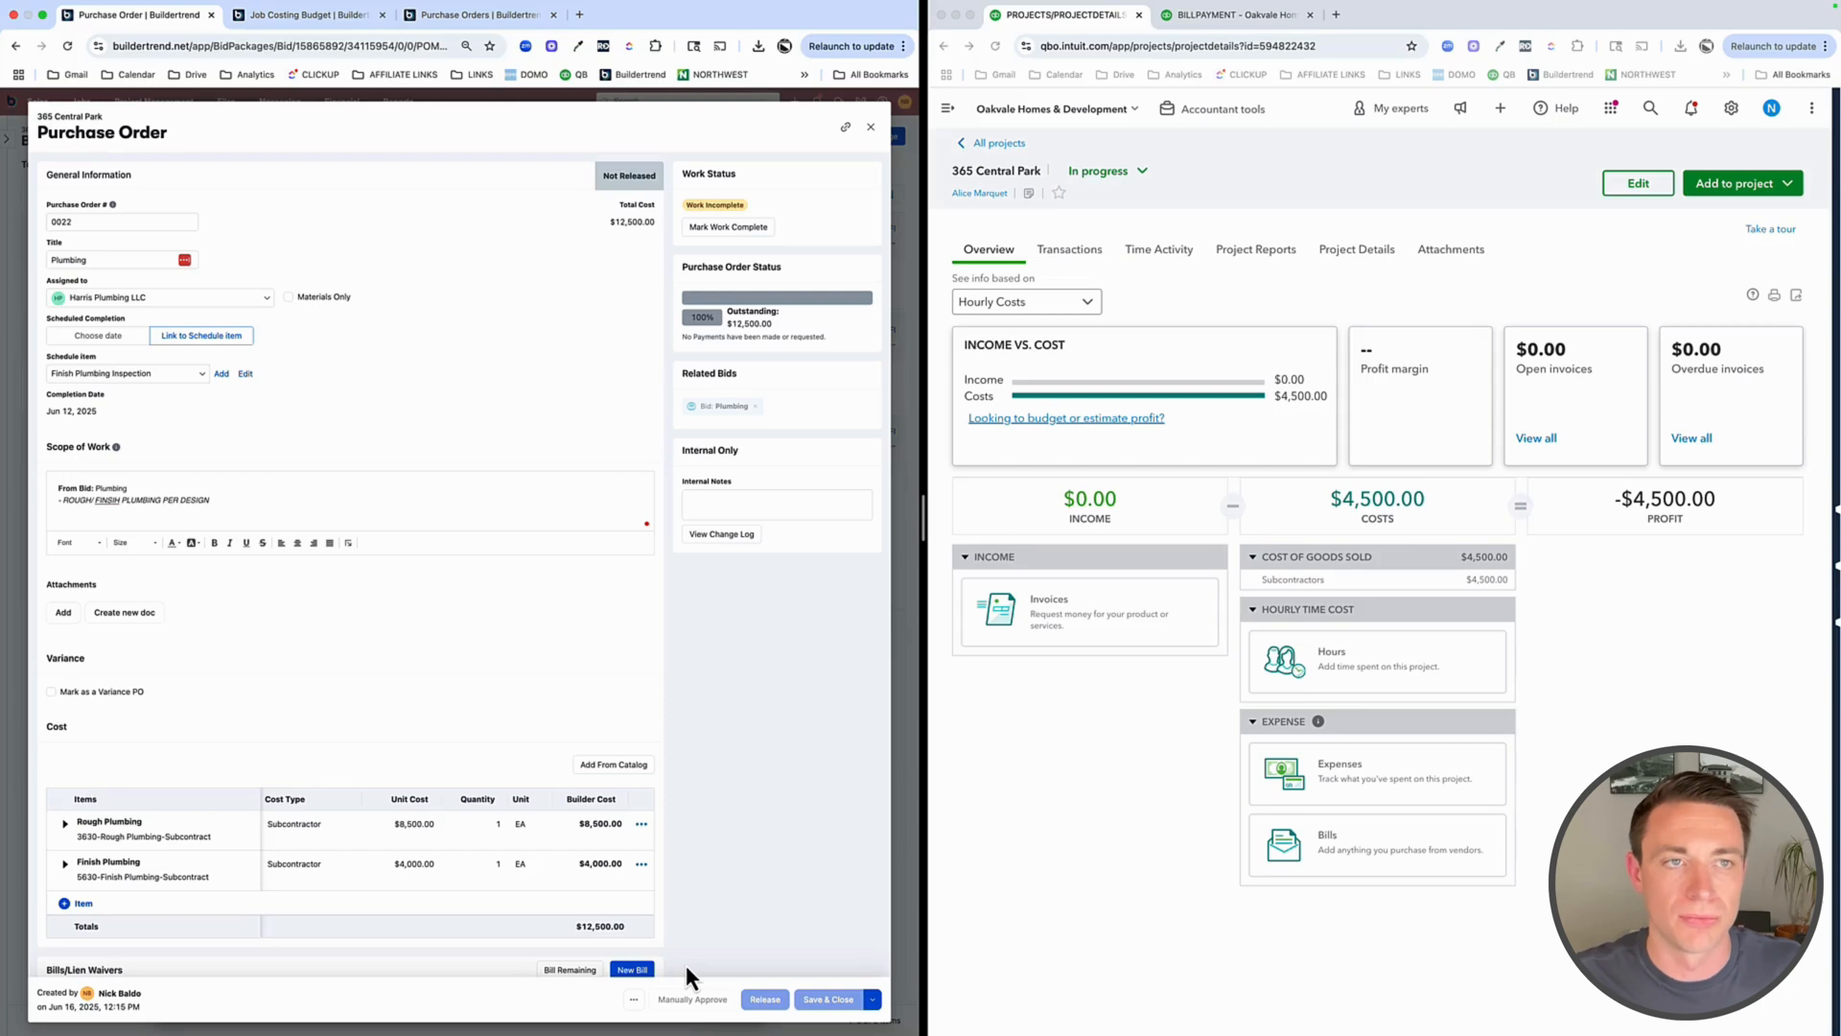
left_click(829, 999)
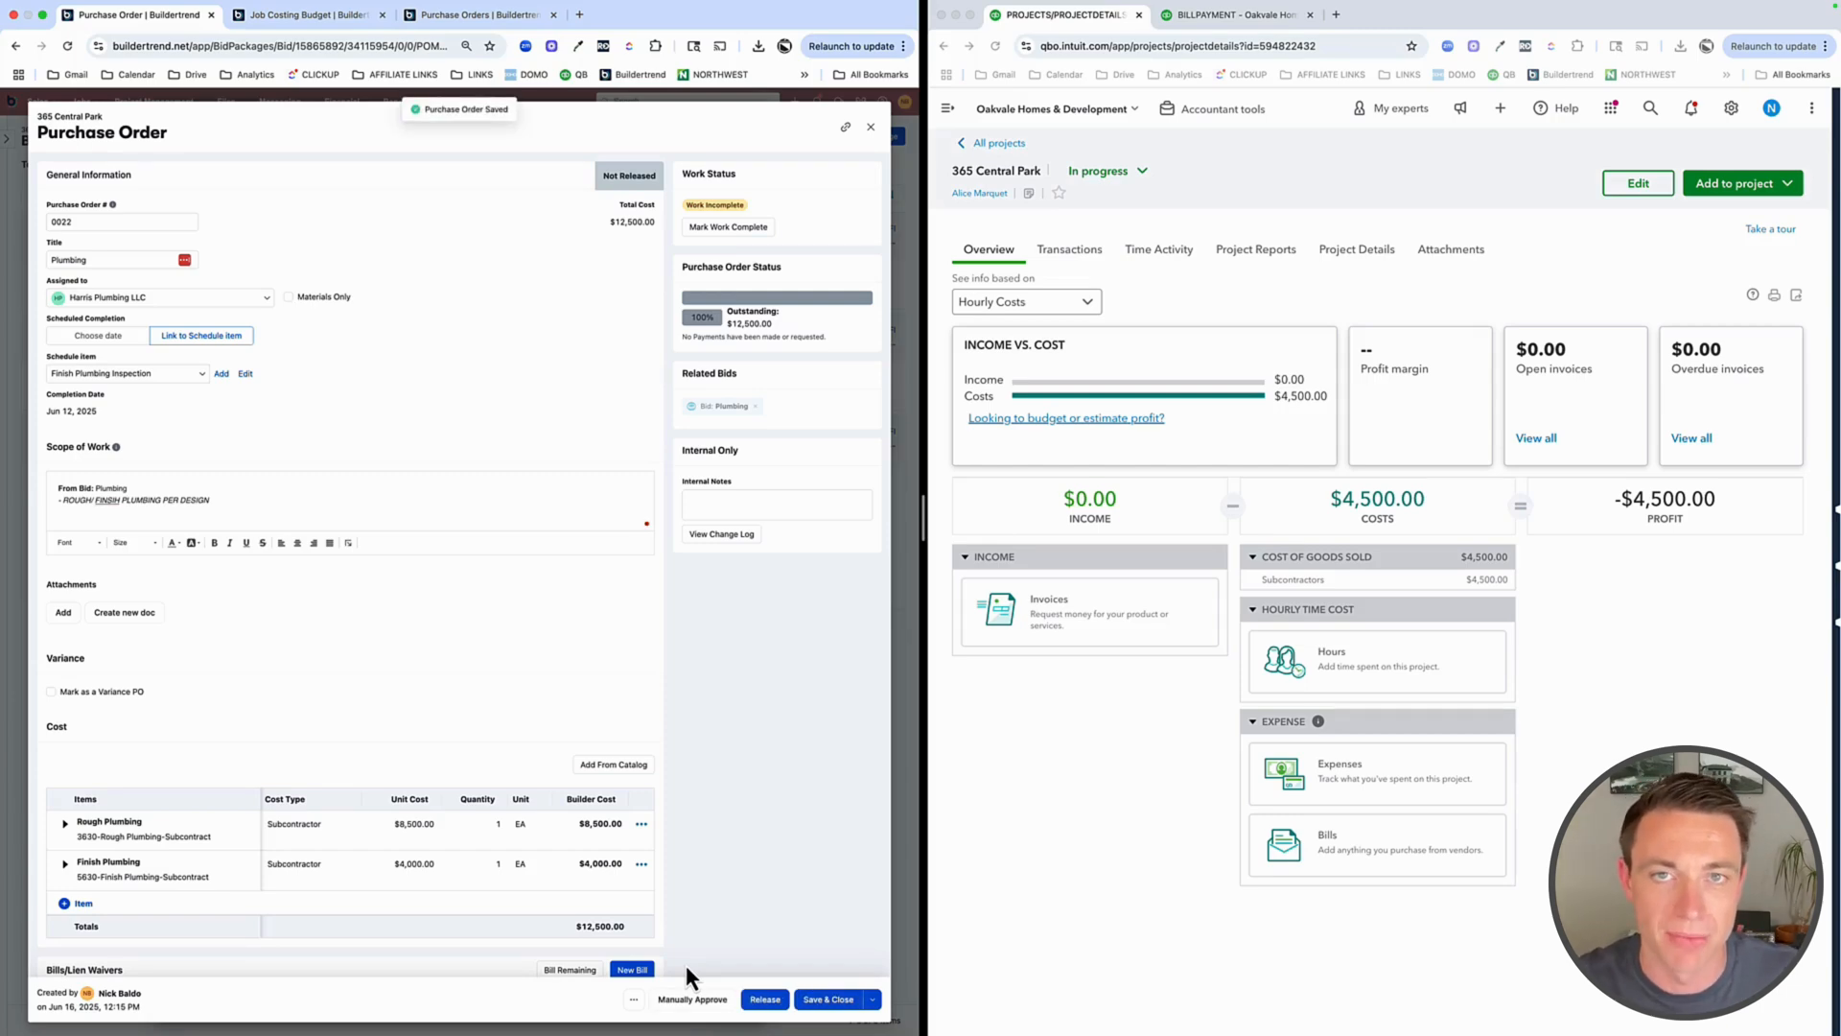
Manually approve purchase order 0022 and confirm the approval
left_click(692, 1000)
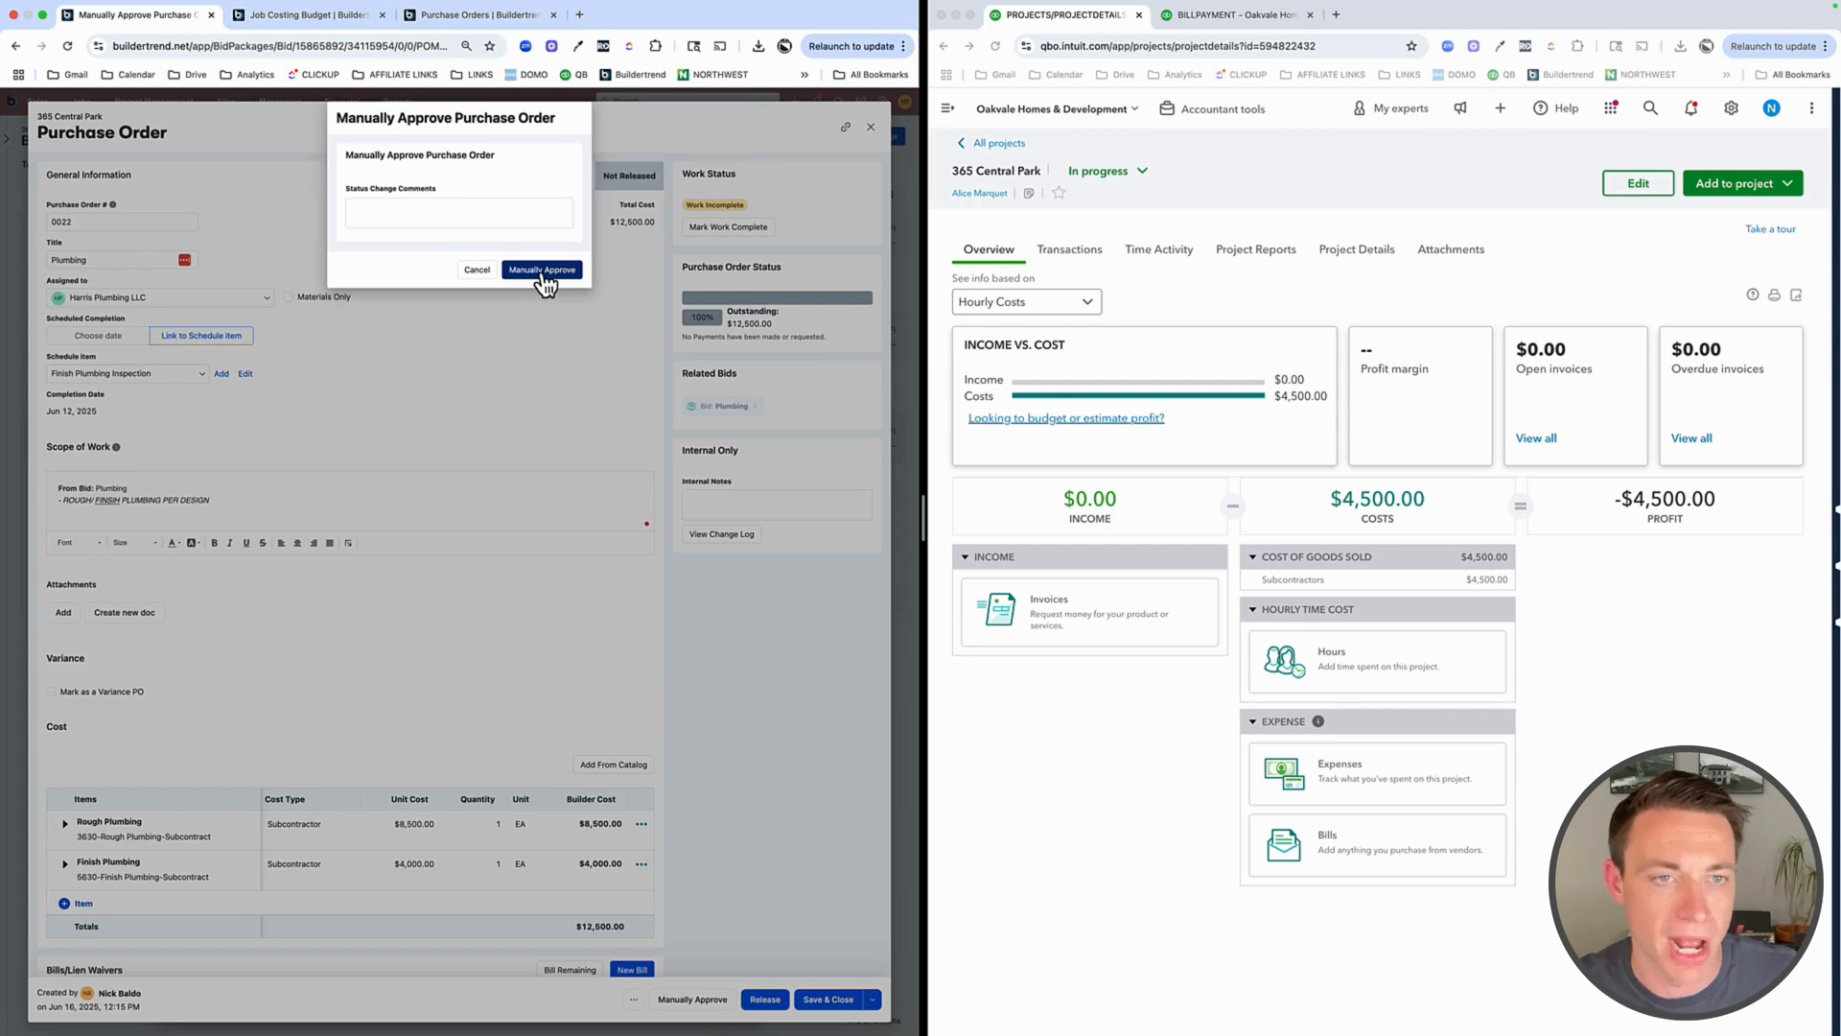
left_click(541, 268)
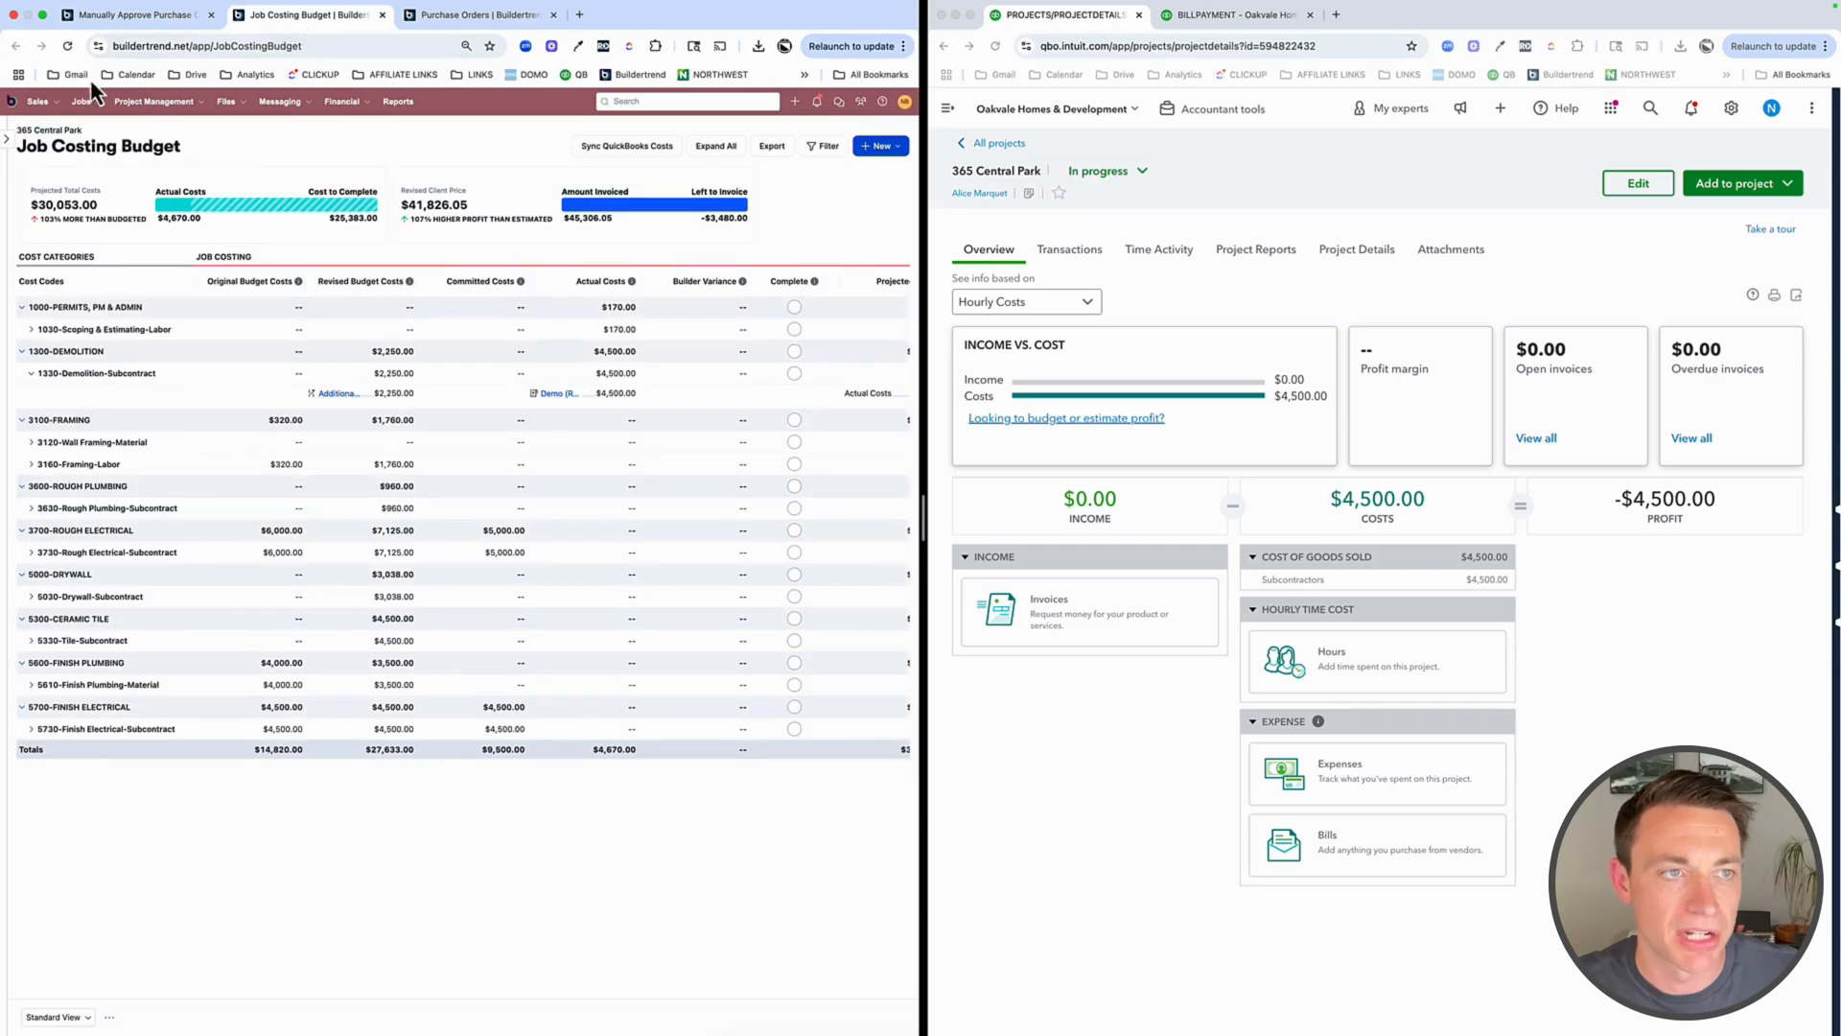
Reload the job costing budget and expand 5630 Finish Plumbing-Subcontract to see committed costs
left_click(68, 46)
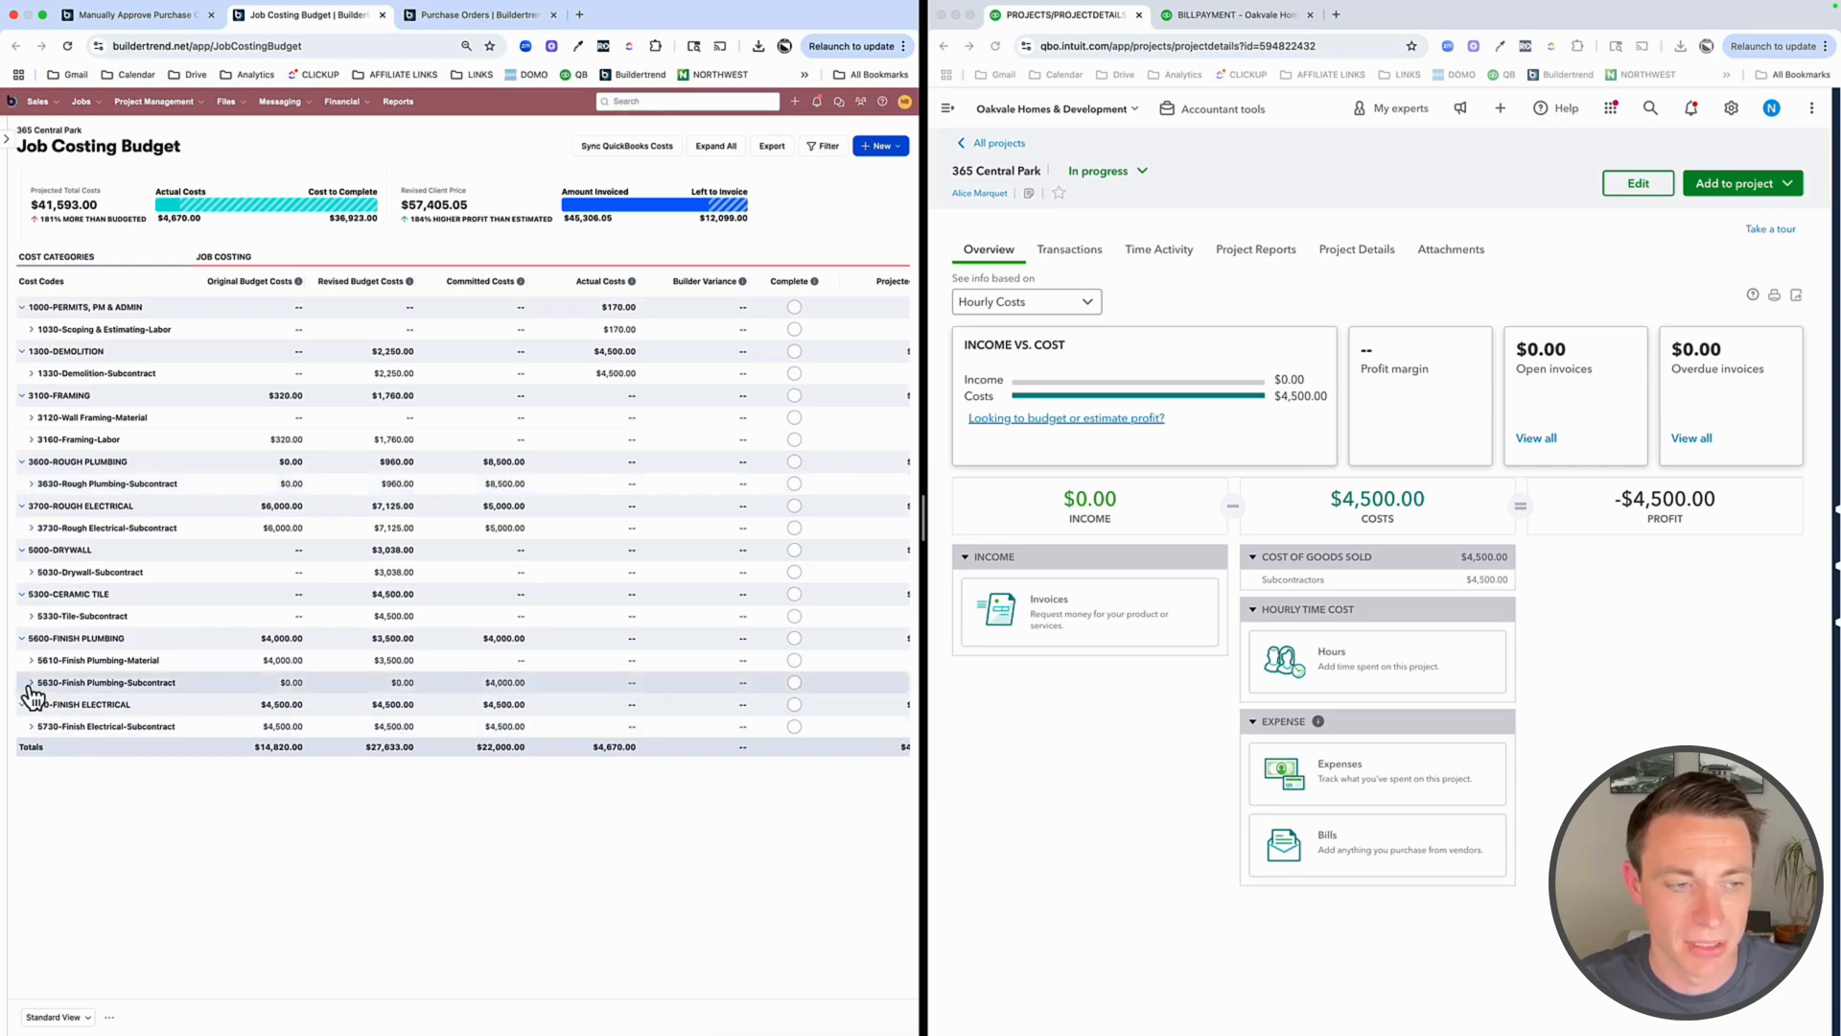
left_click(32, 683)
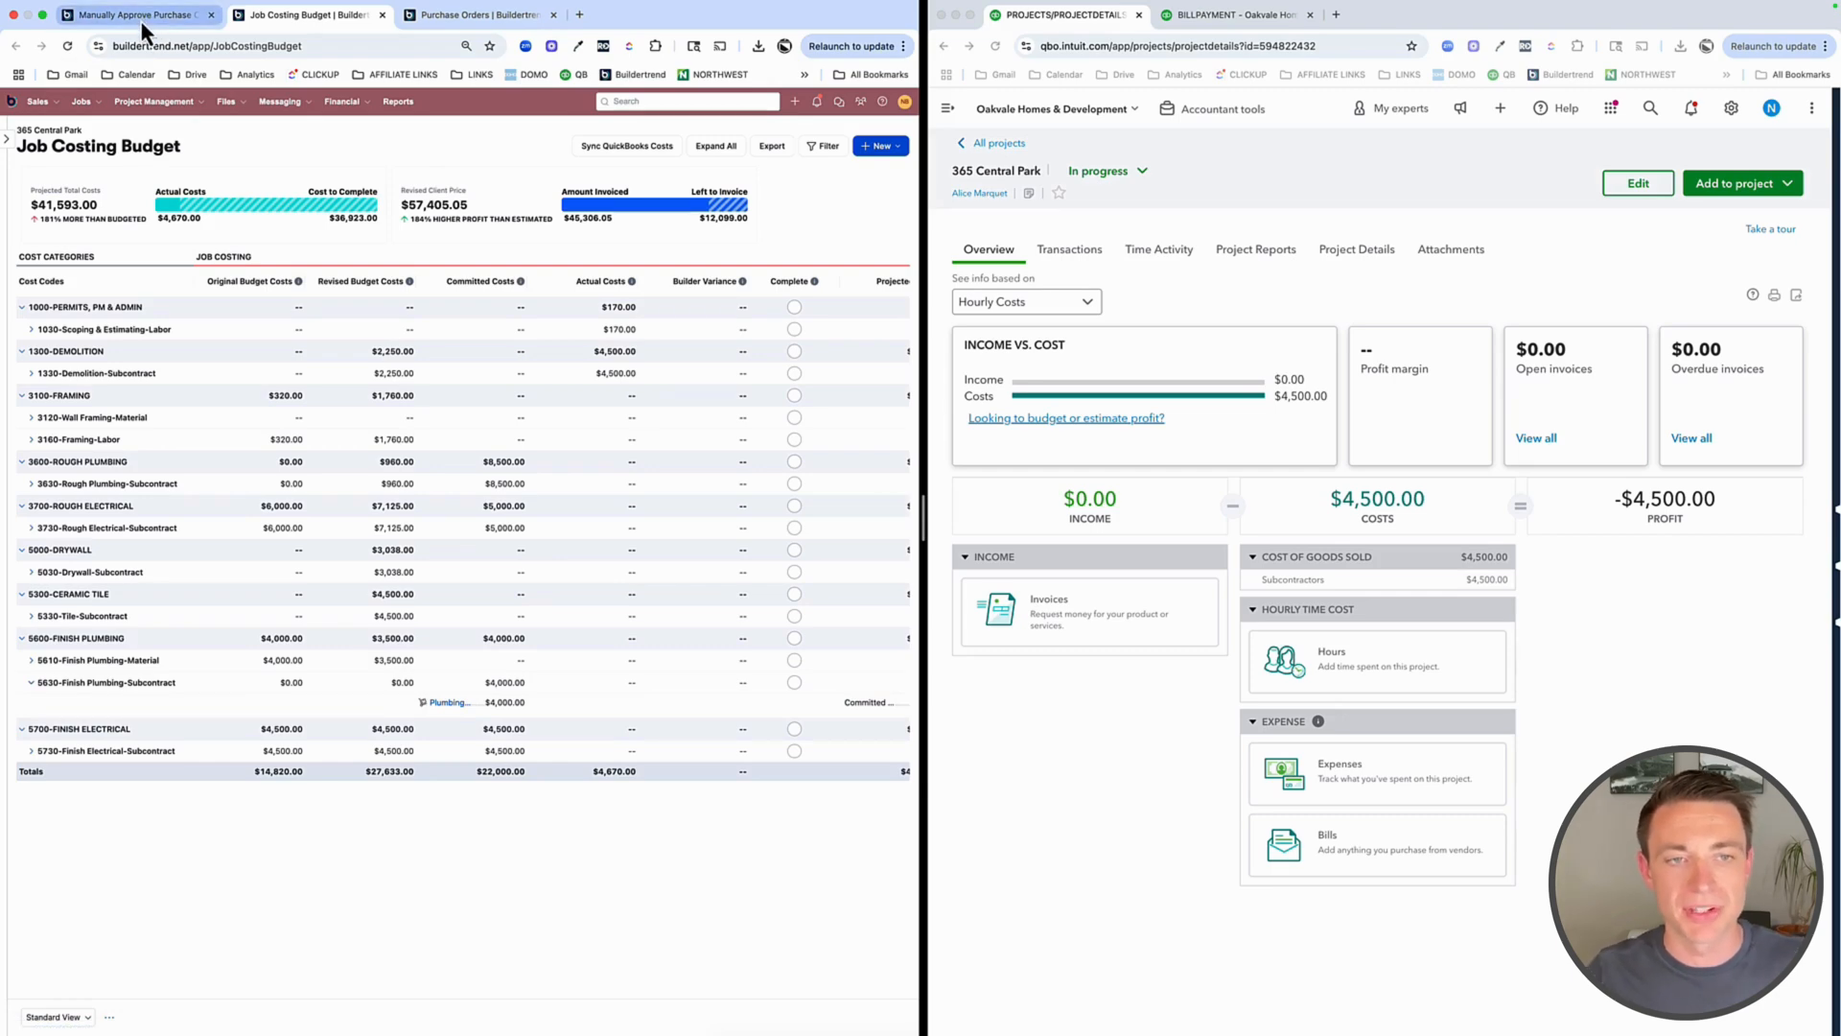
mouse_move(133, 13)
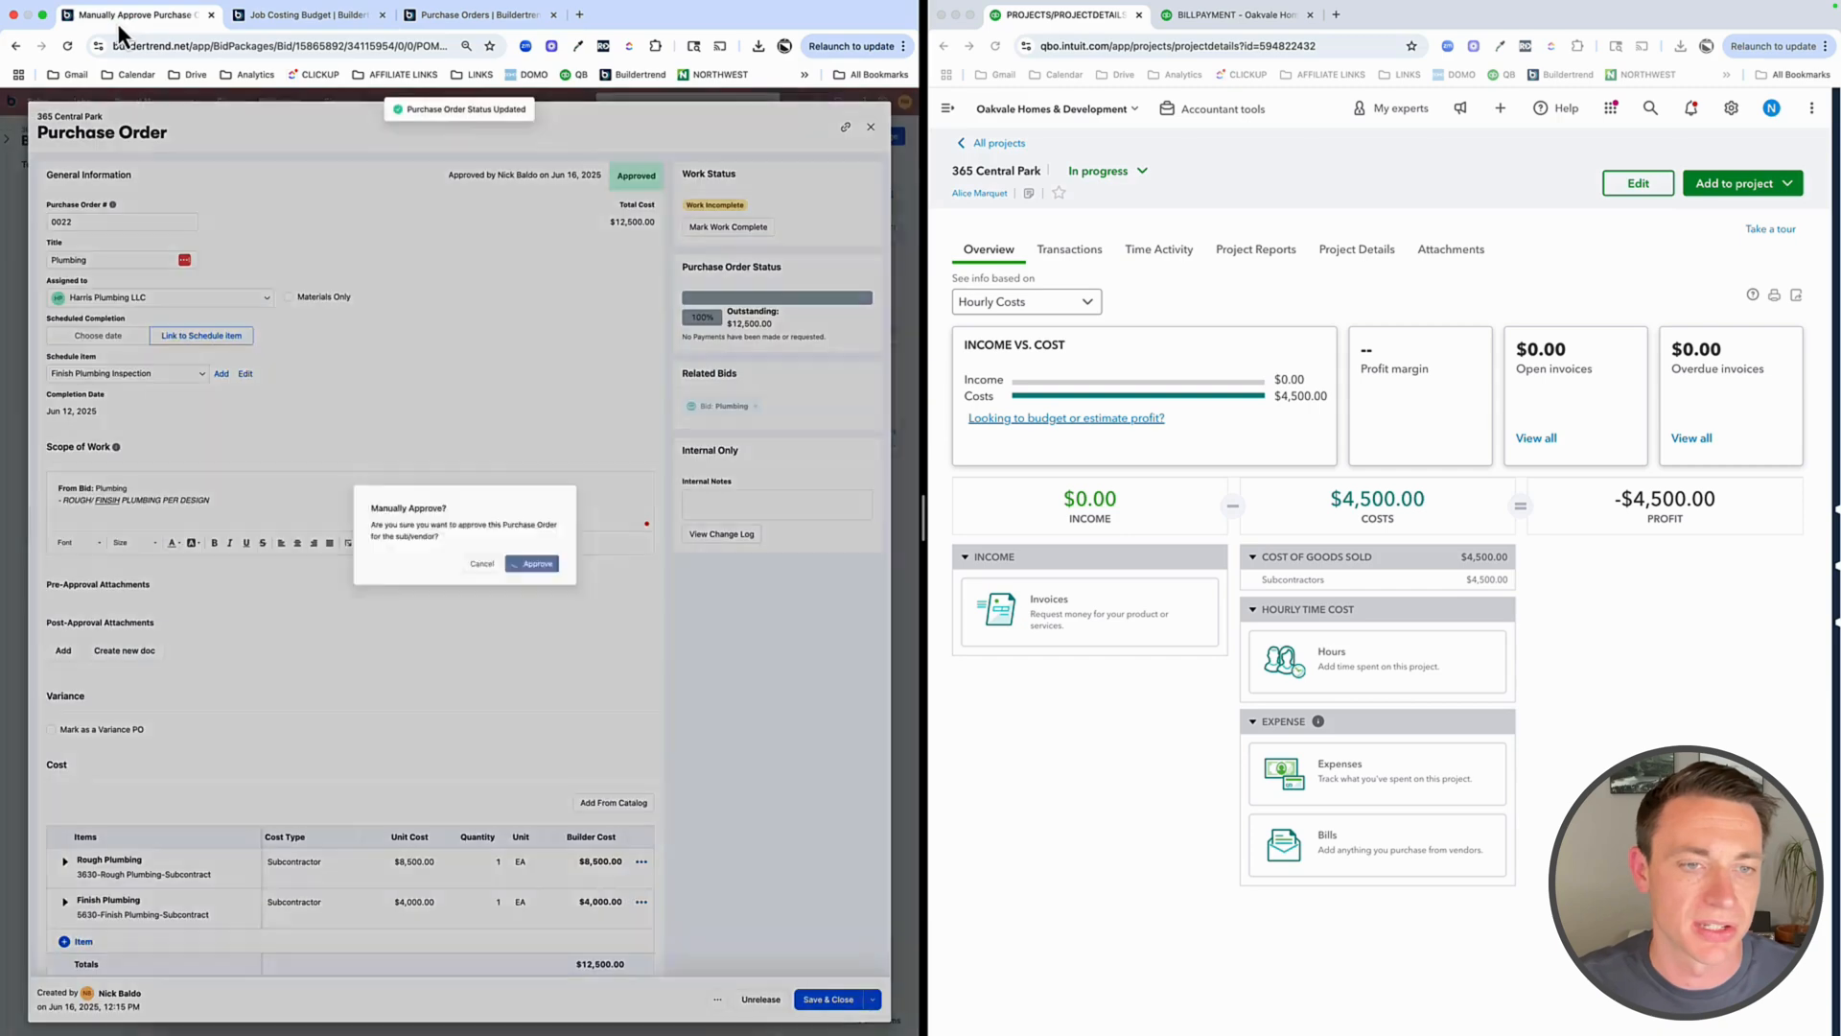
Confirm the approval and start a new bill from the PO's Bills/Lien Waivers section
left_click(531, 564)
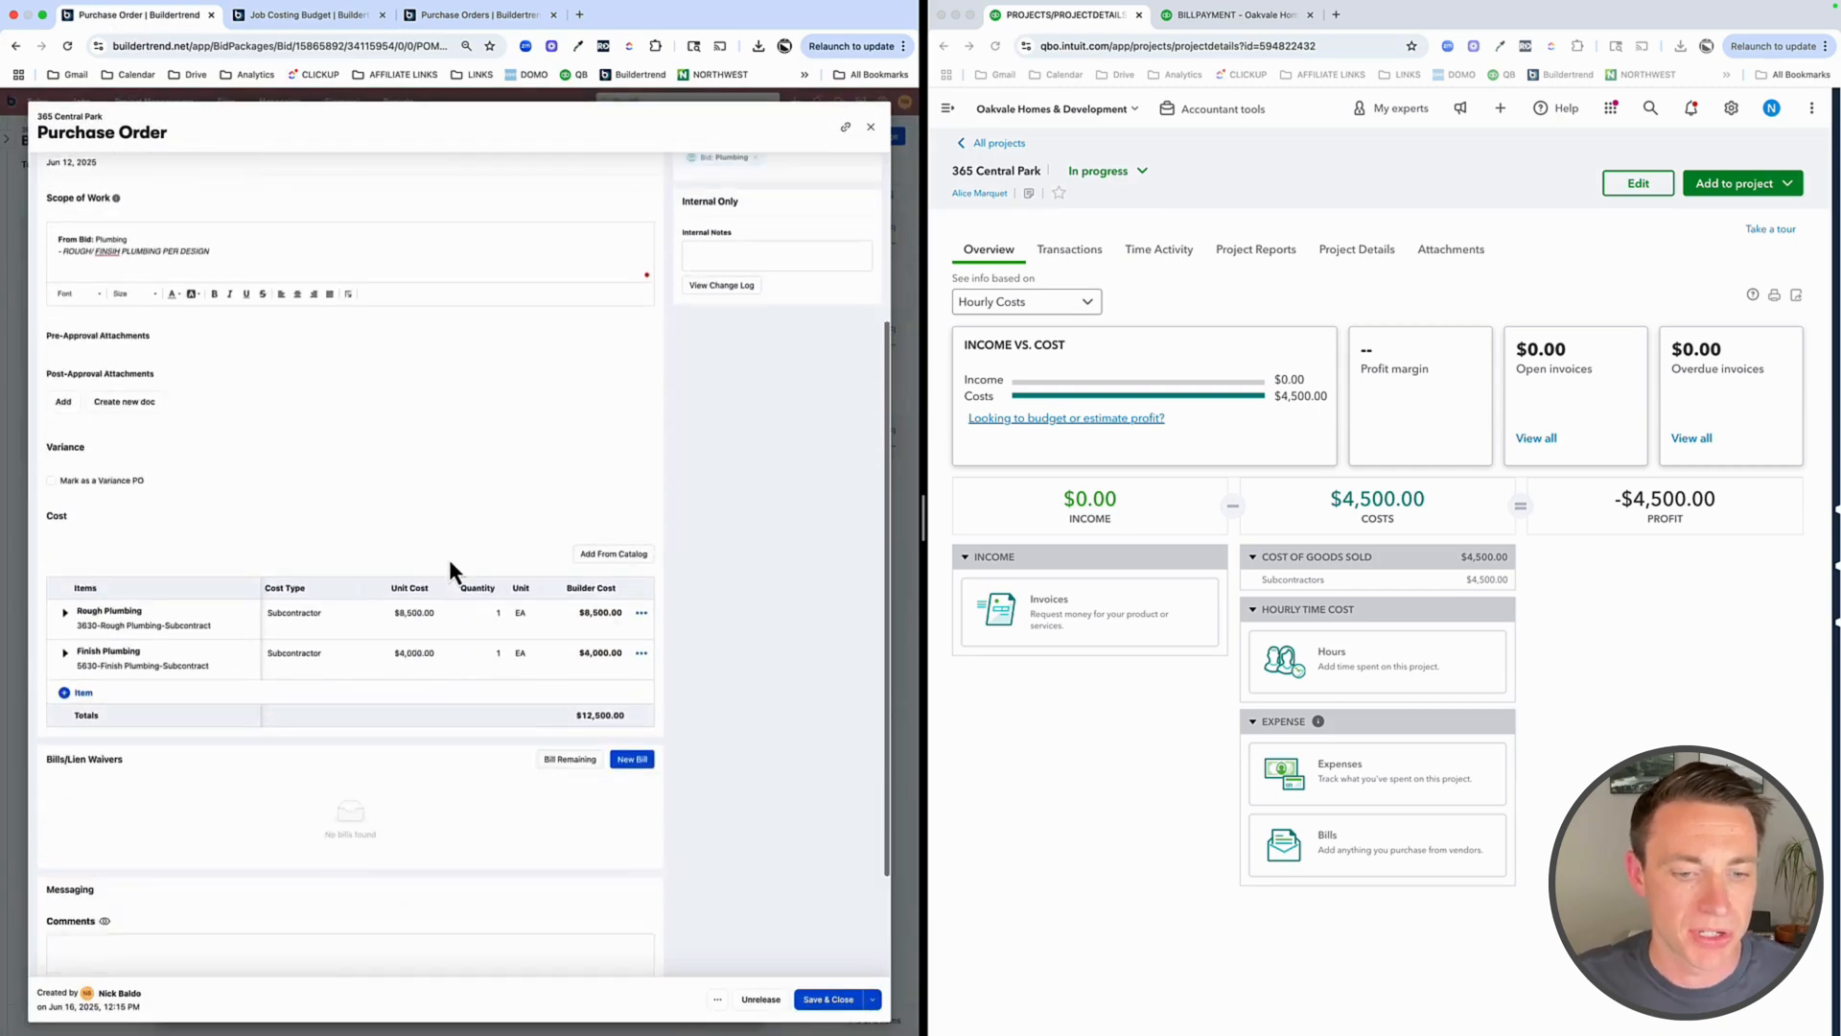
scroll("up", 3)
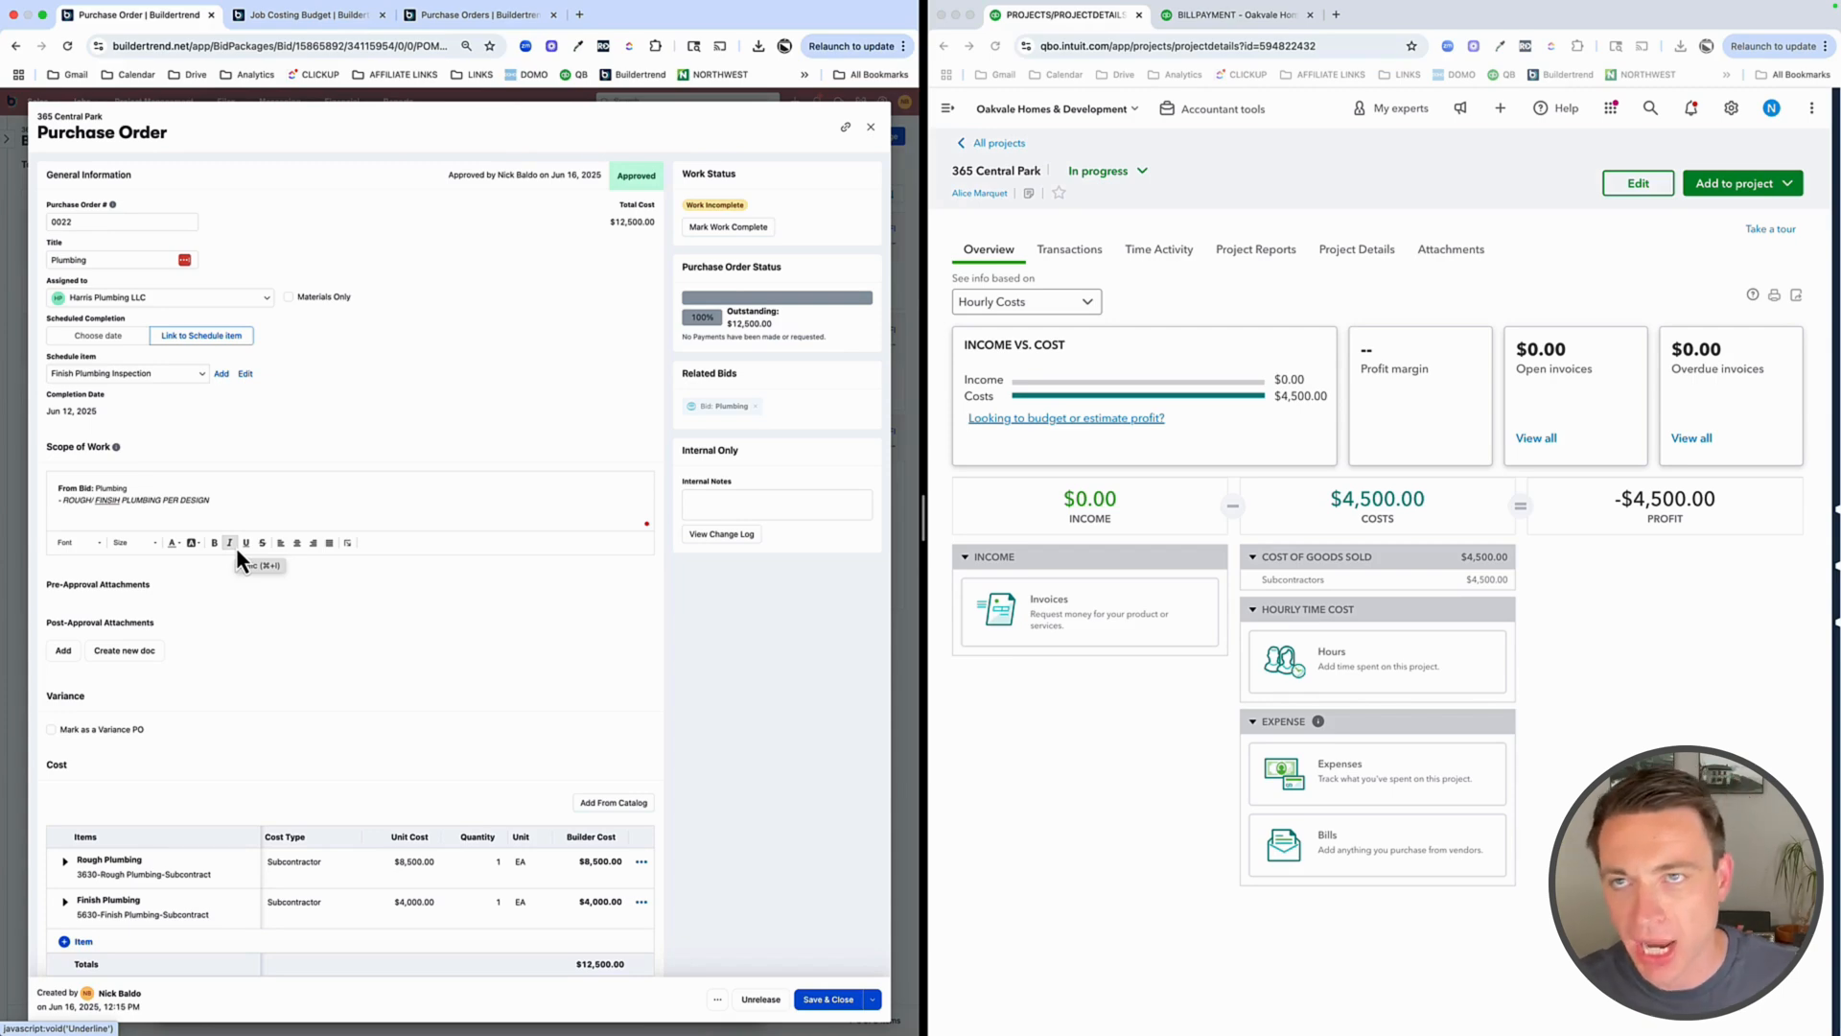
scroll("down", 3)
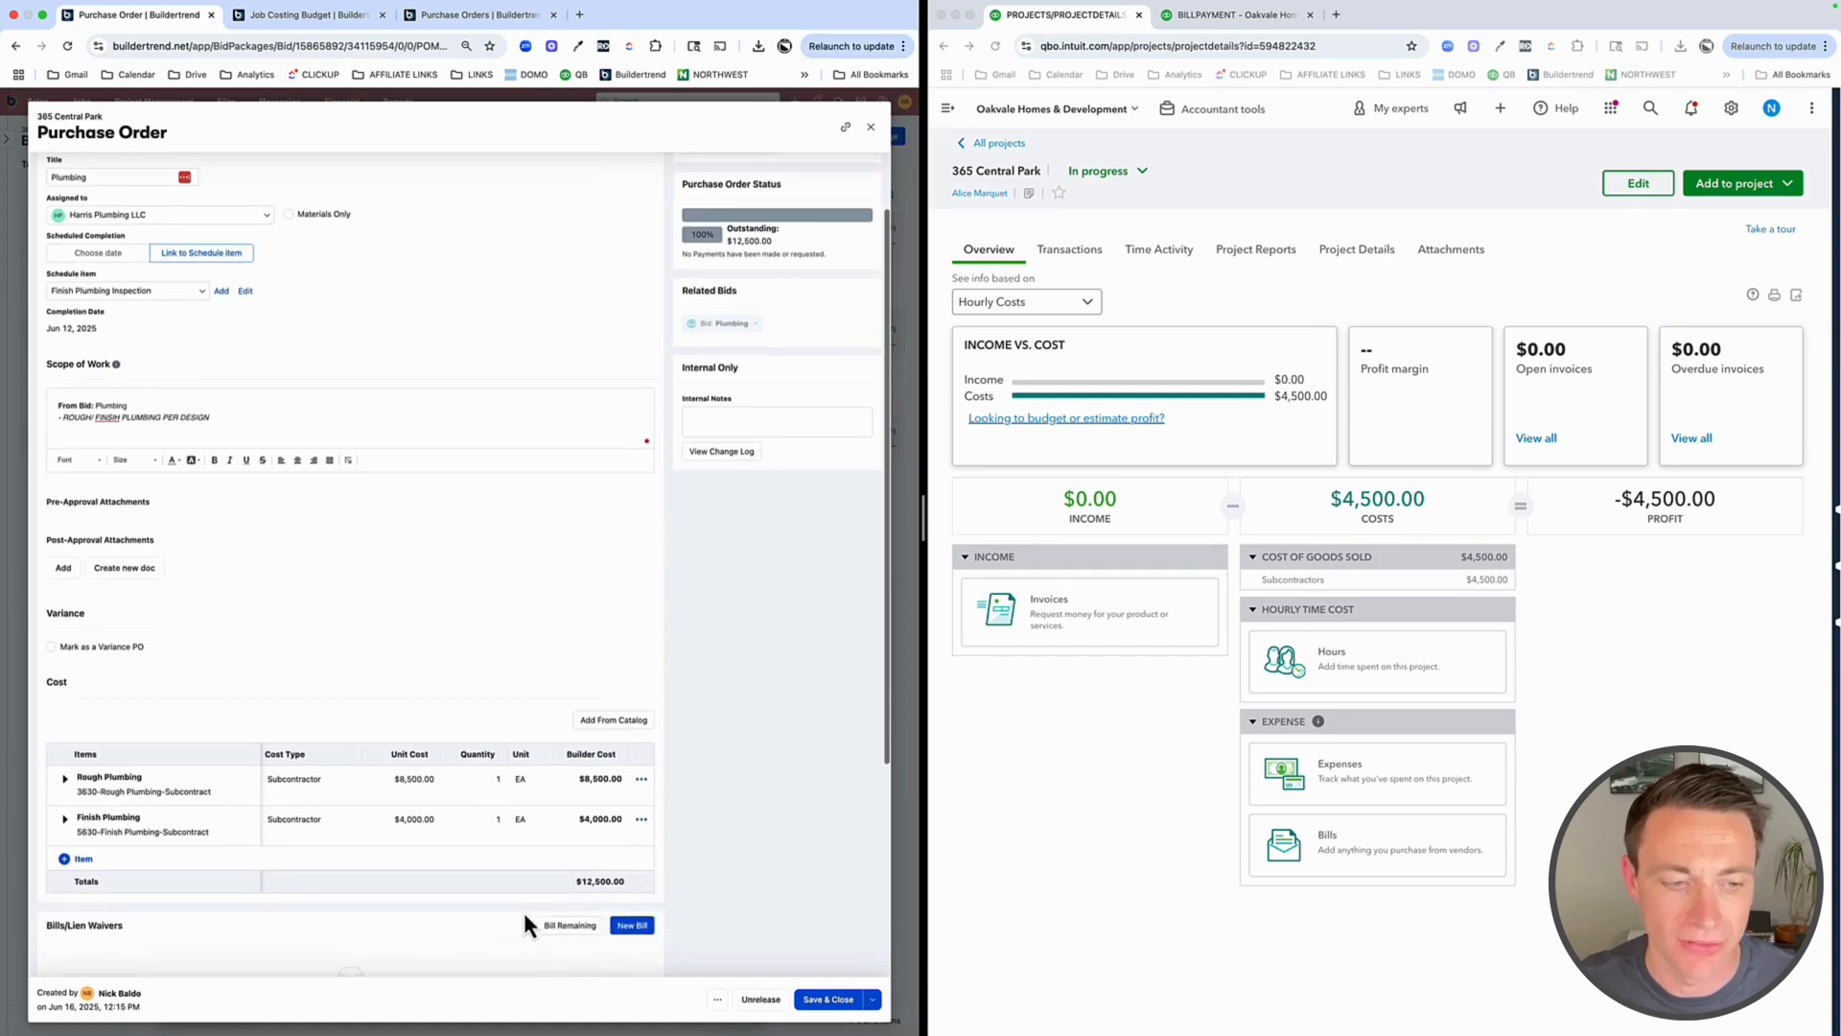
mouse_move(537, 772)
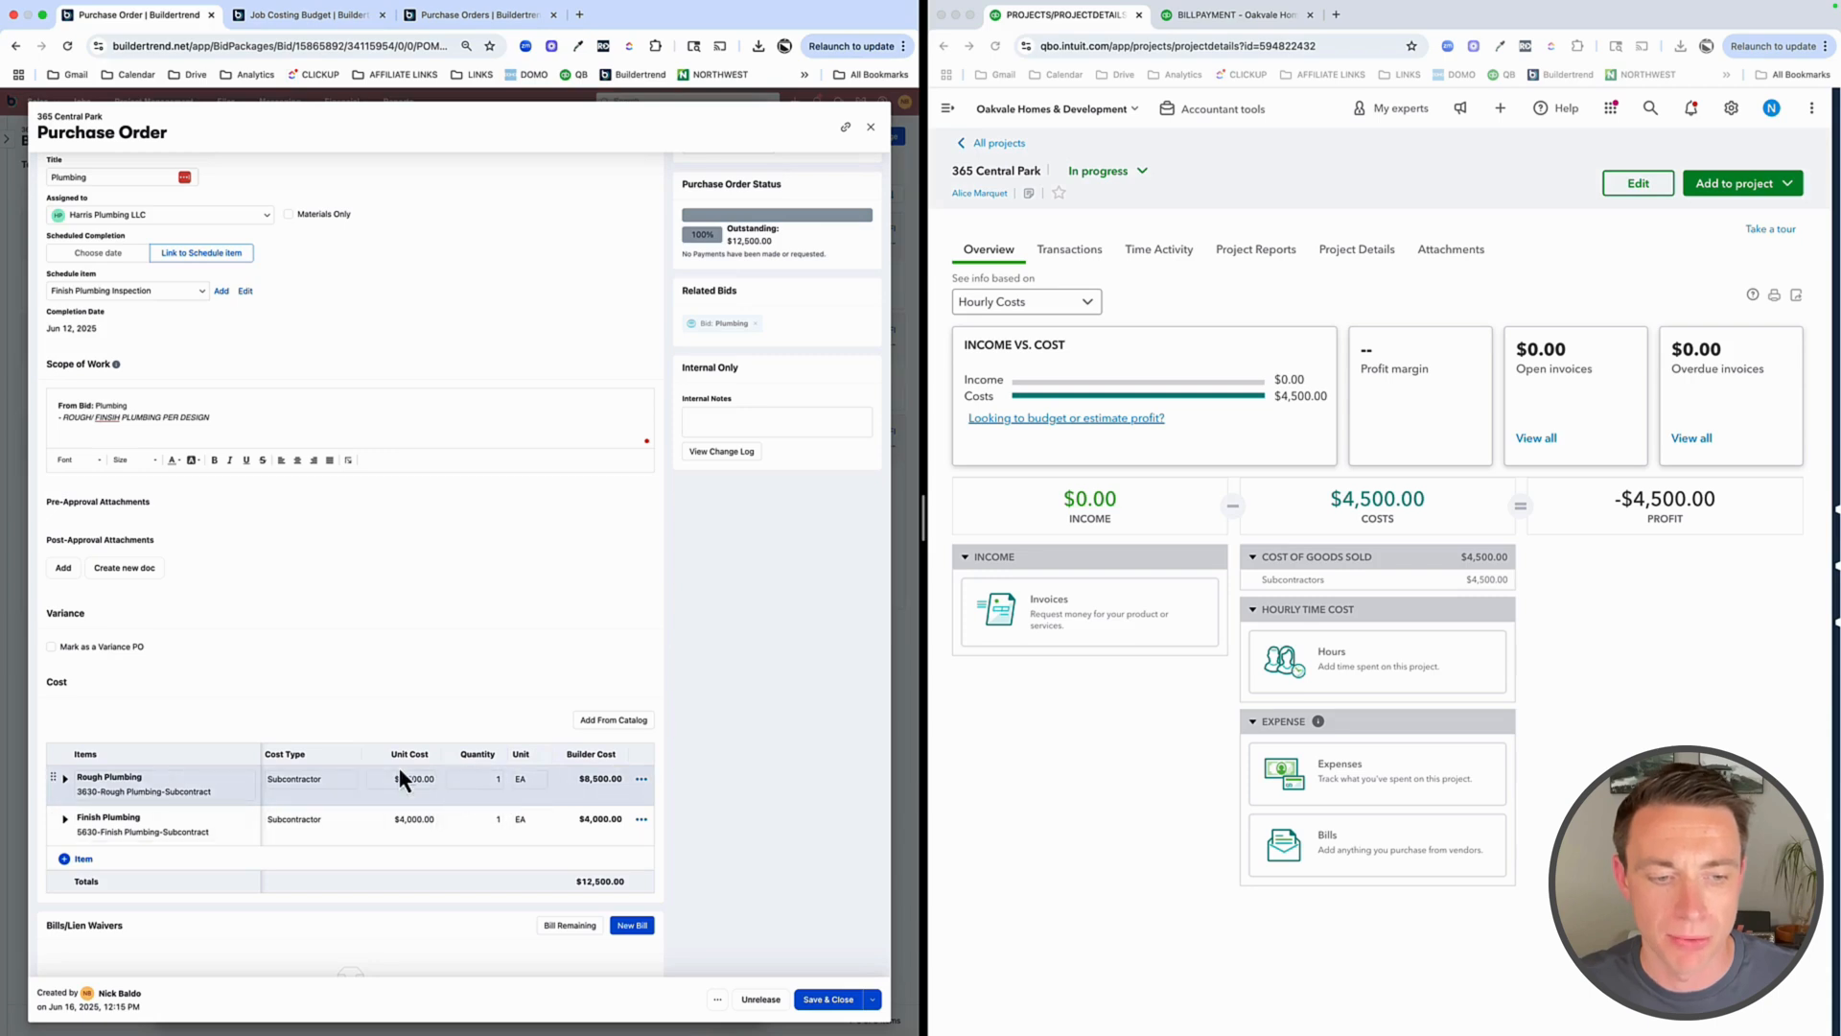
mouse_move(413, 802)
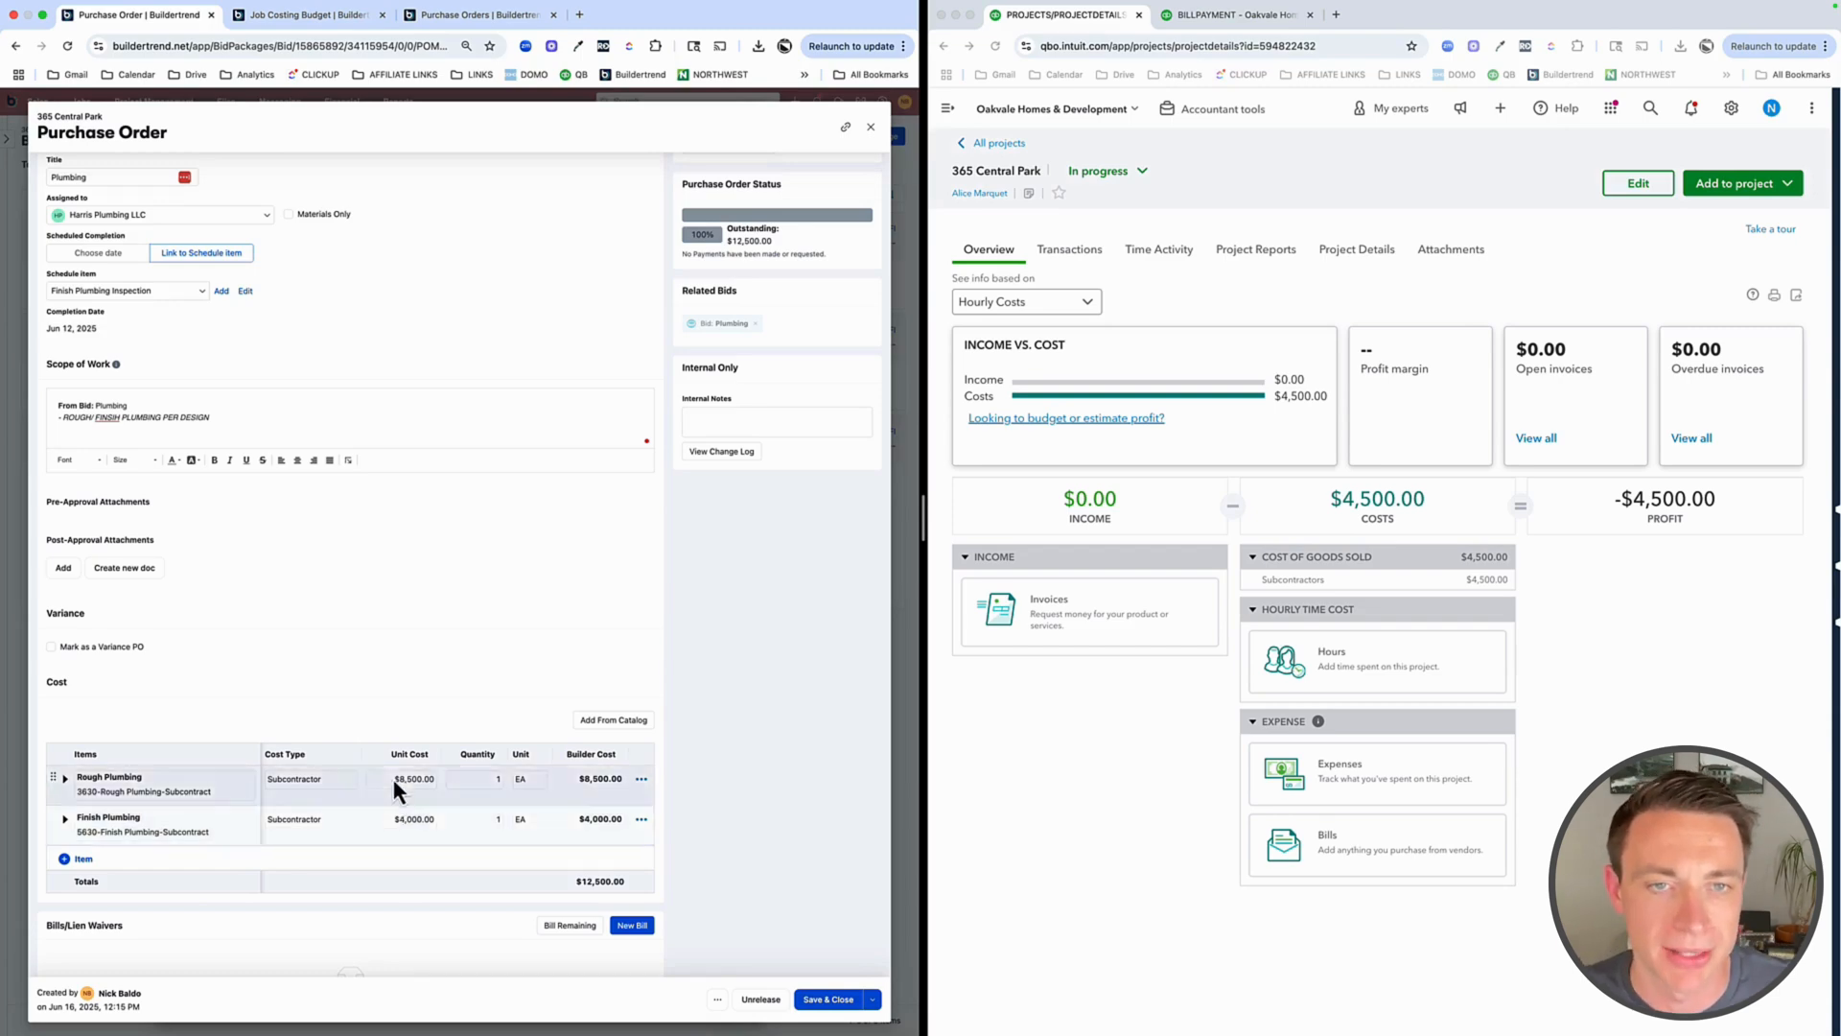
scroll("down", 3)
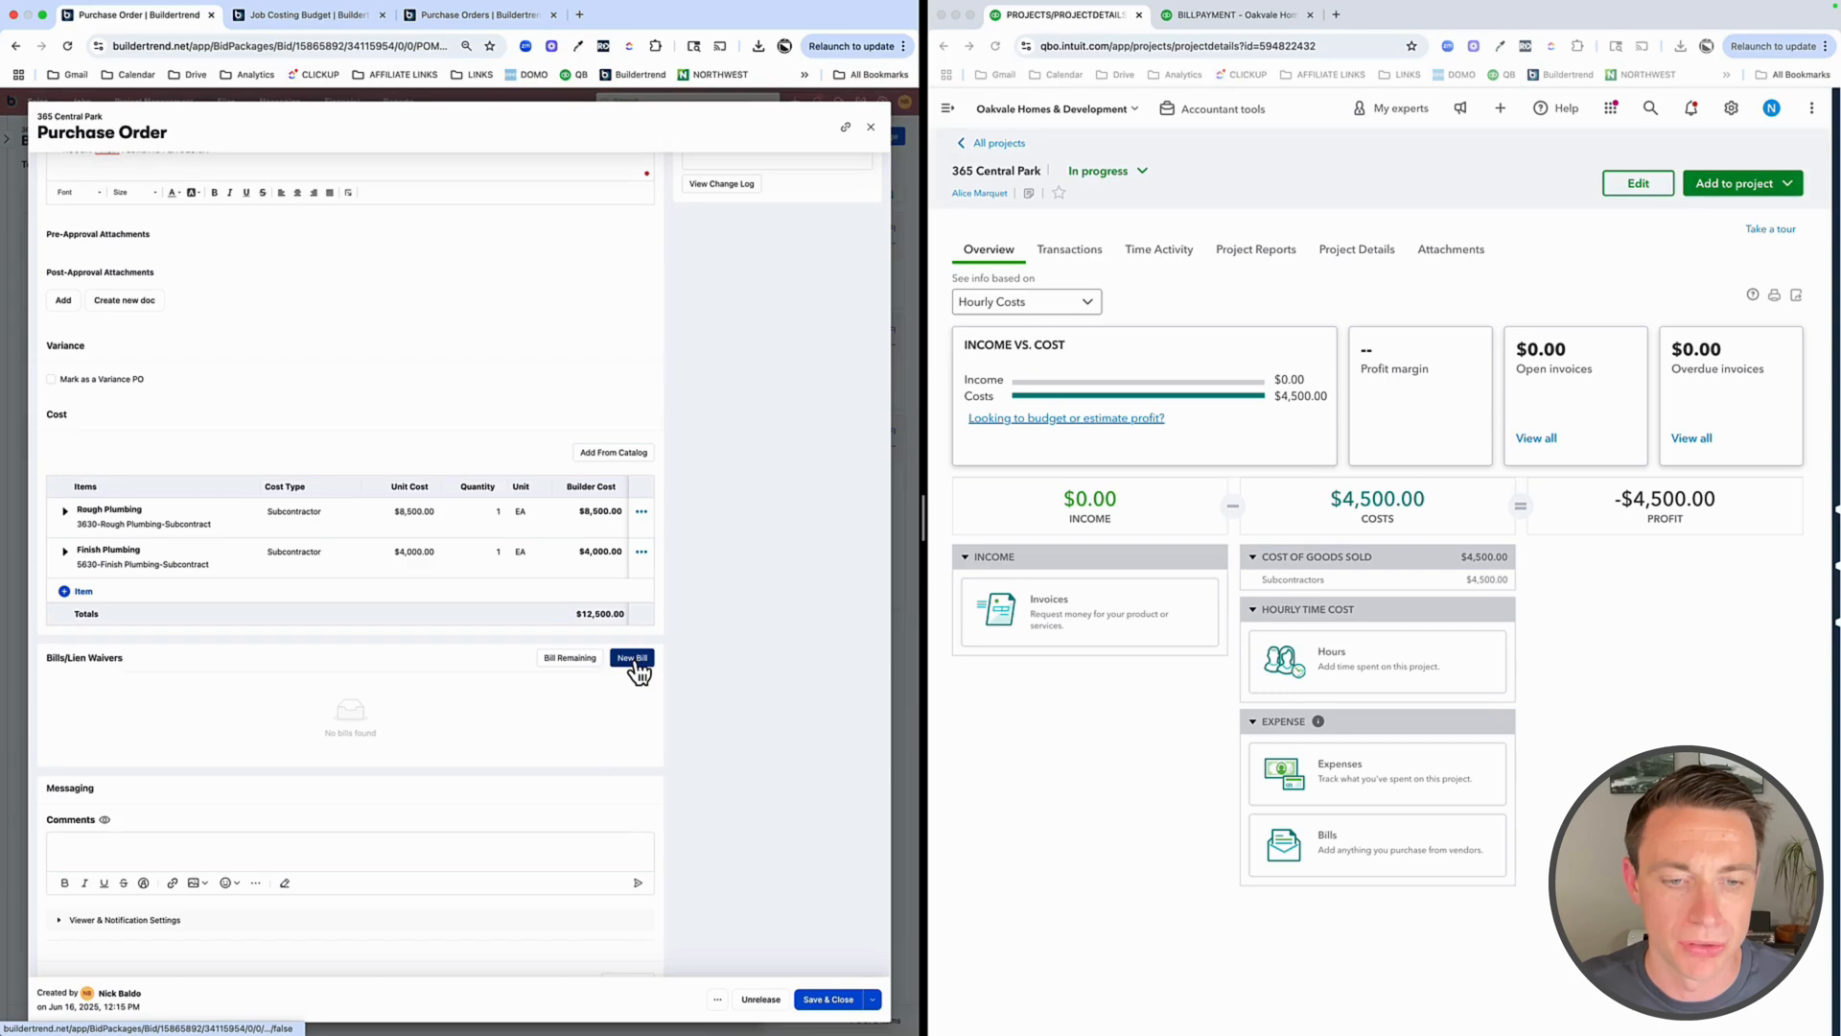
left_click(631, 658)
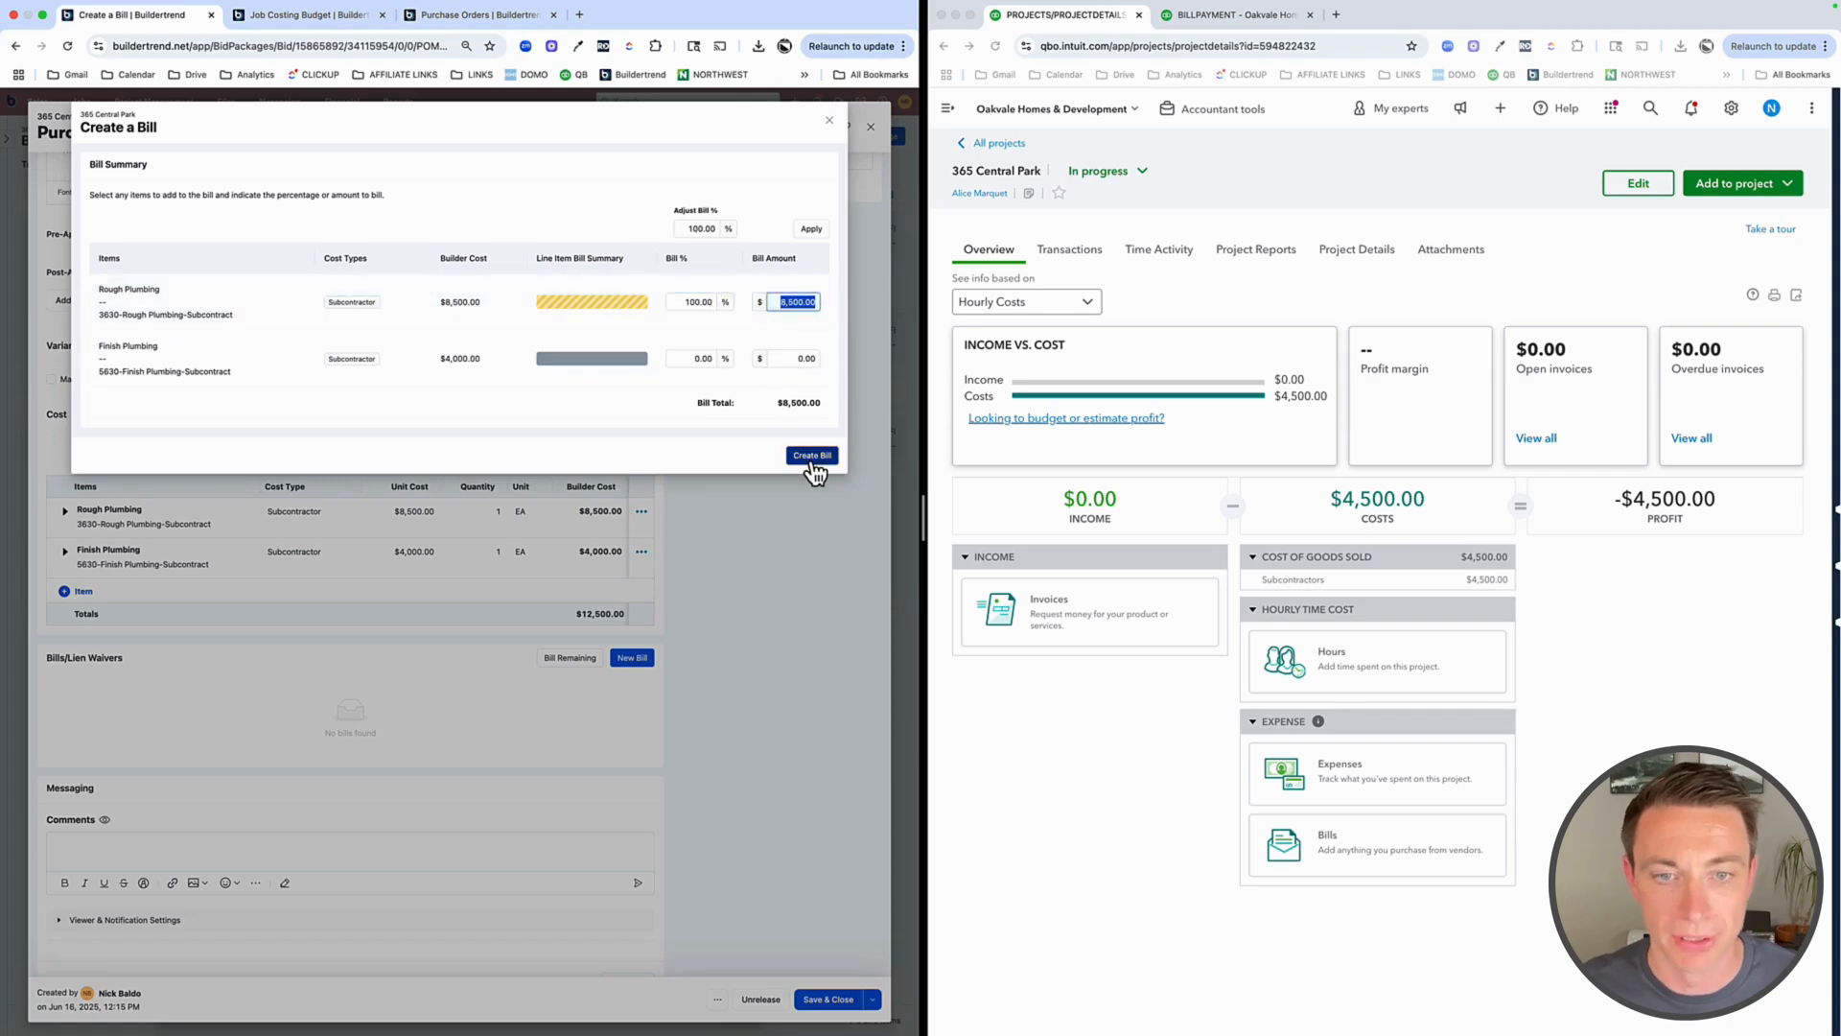
Create the $8,500.00 Rough Plumbing bill due with the Rough Plumbing Inspection schedule item
left_click(811, 454)
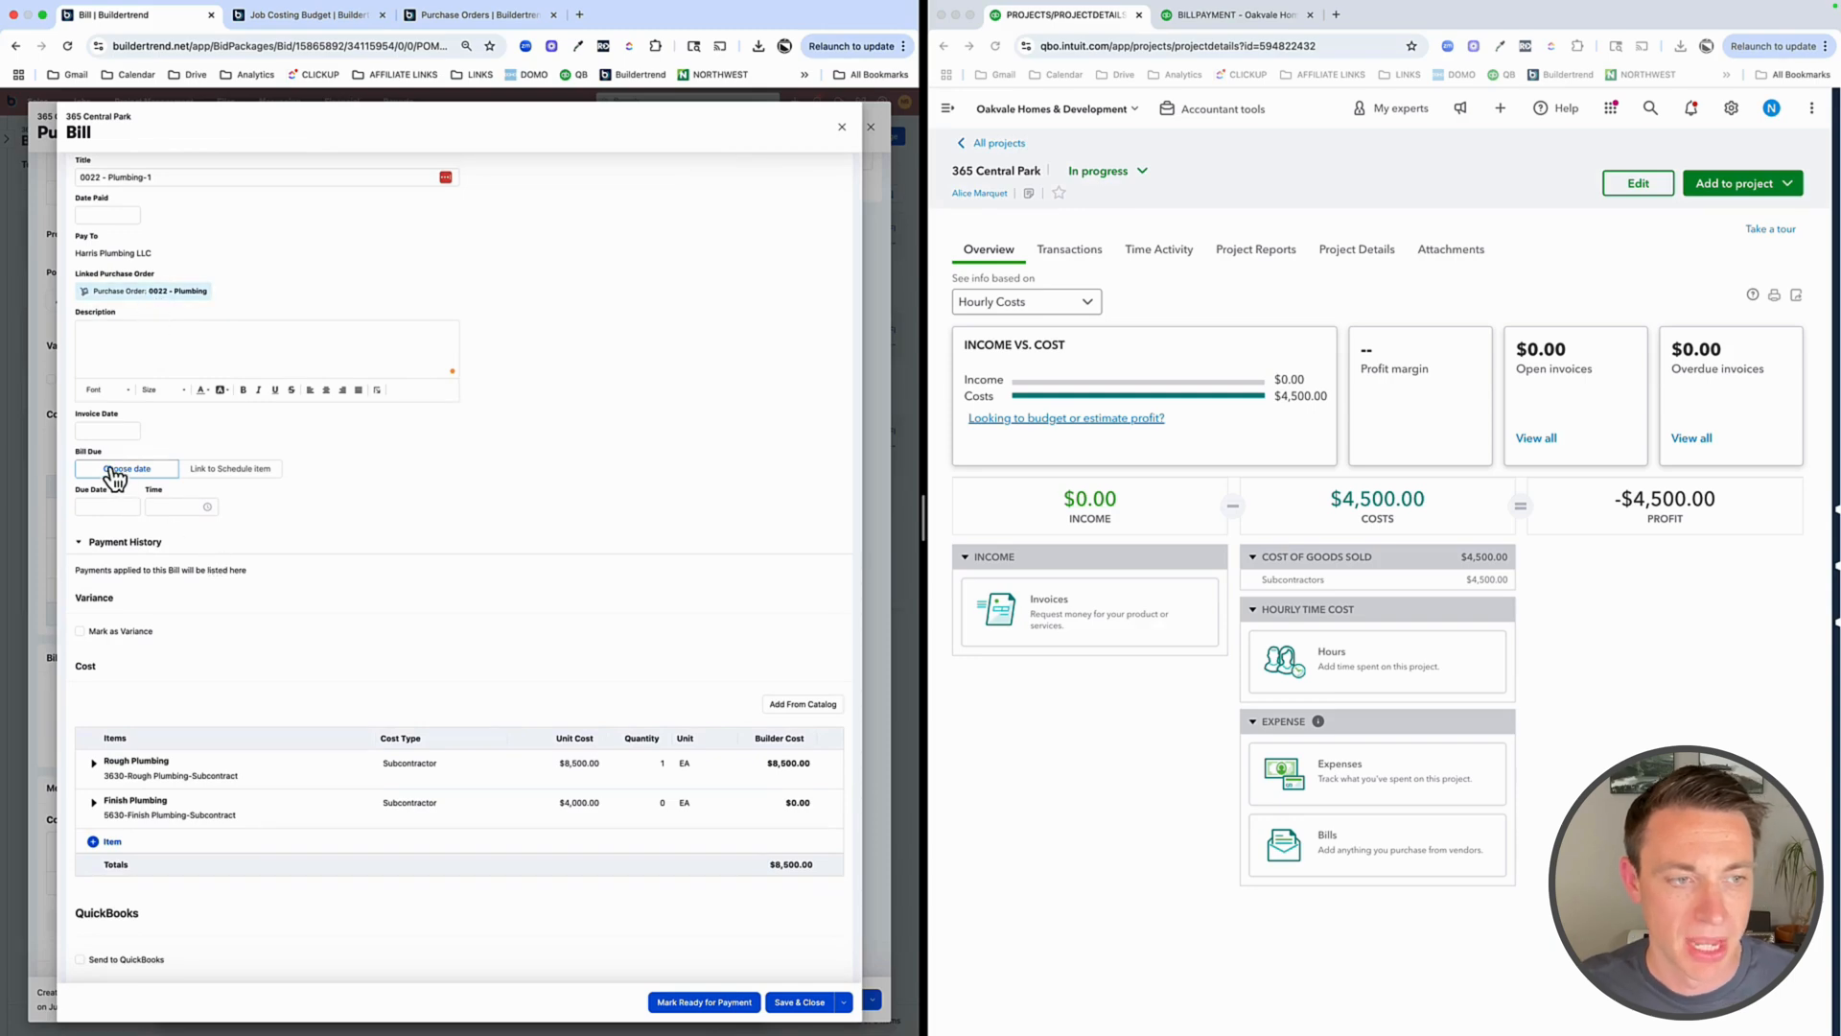
left_click(230, 468)
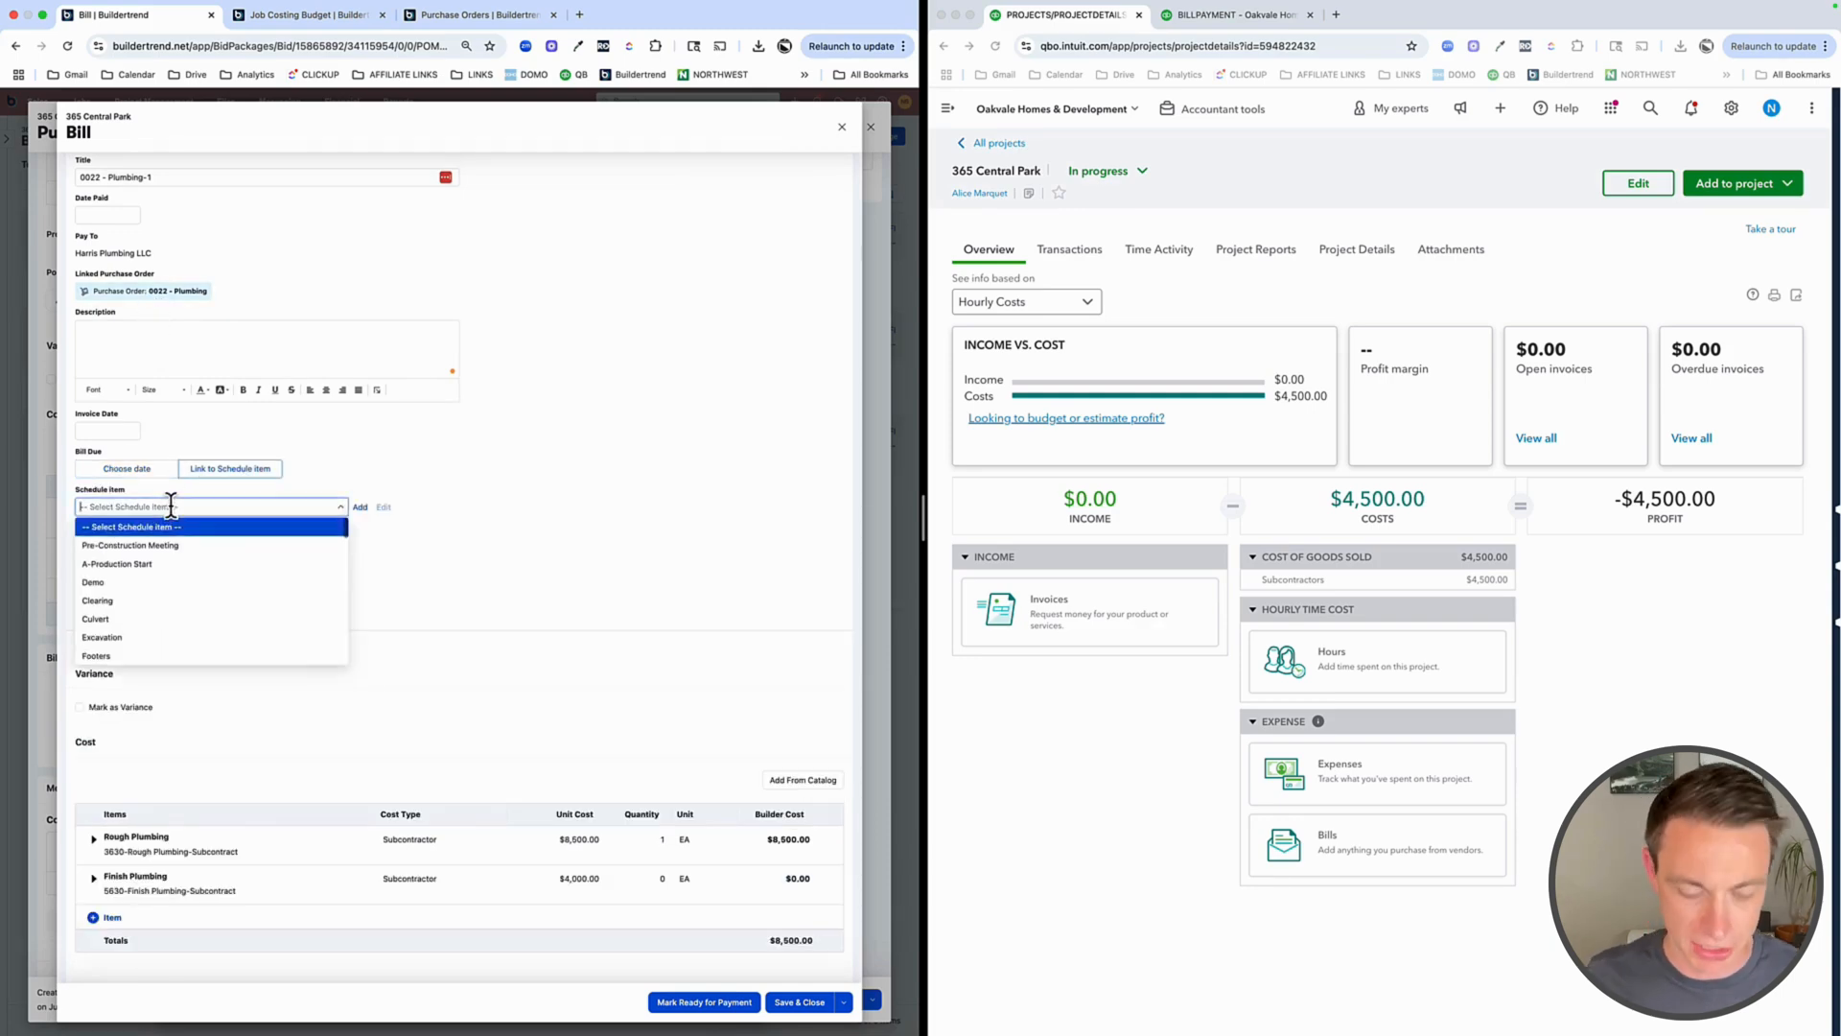
type("rough pl")
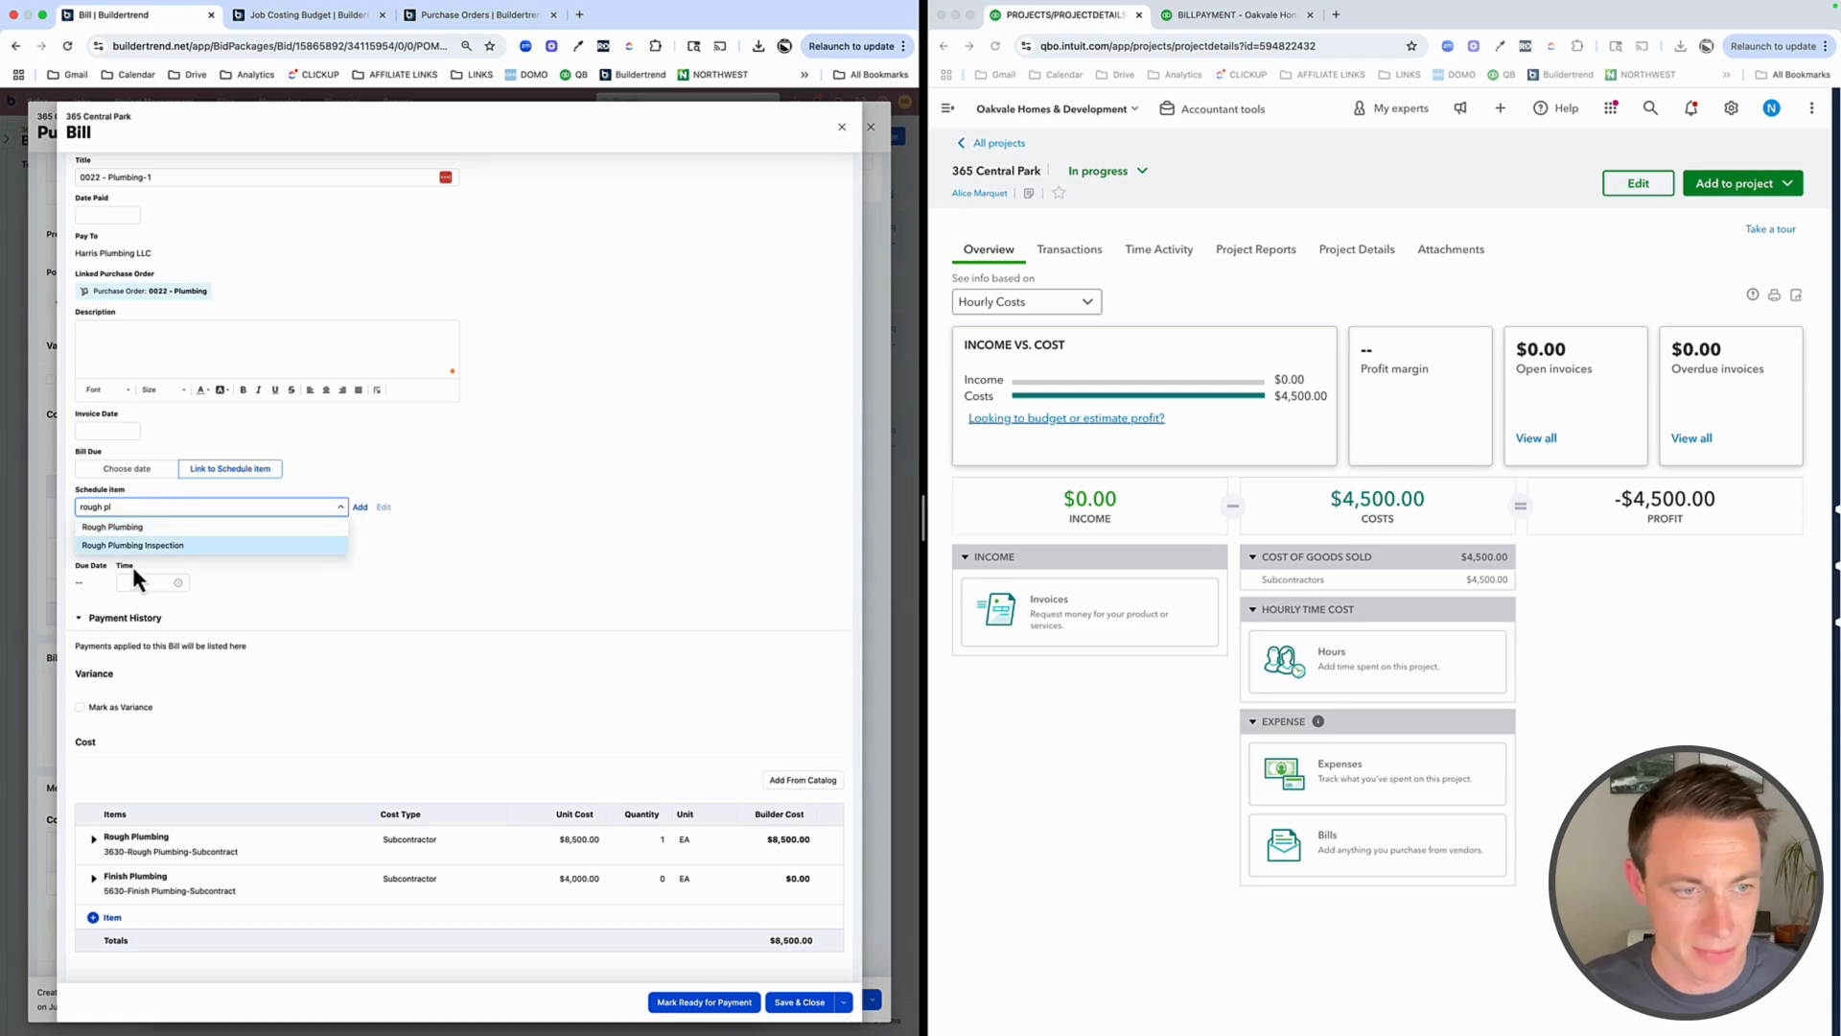
left_click(132, 545)
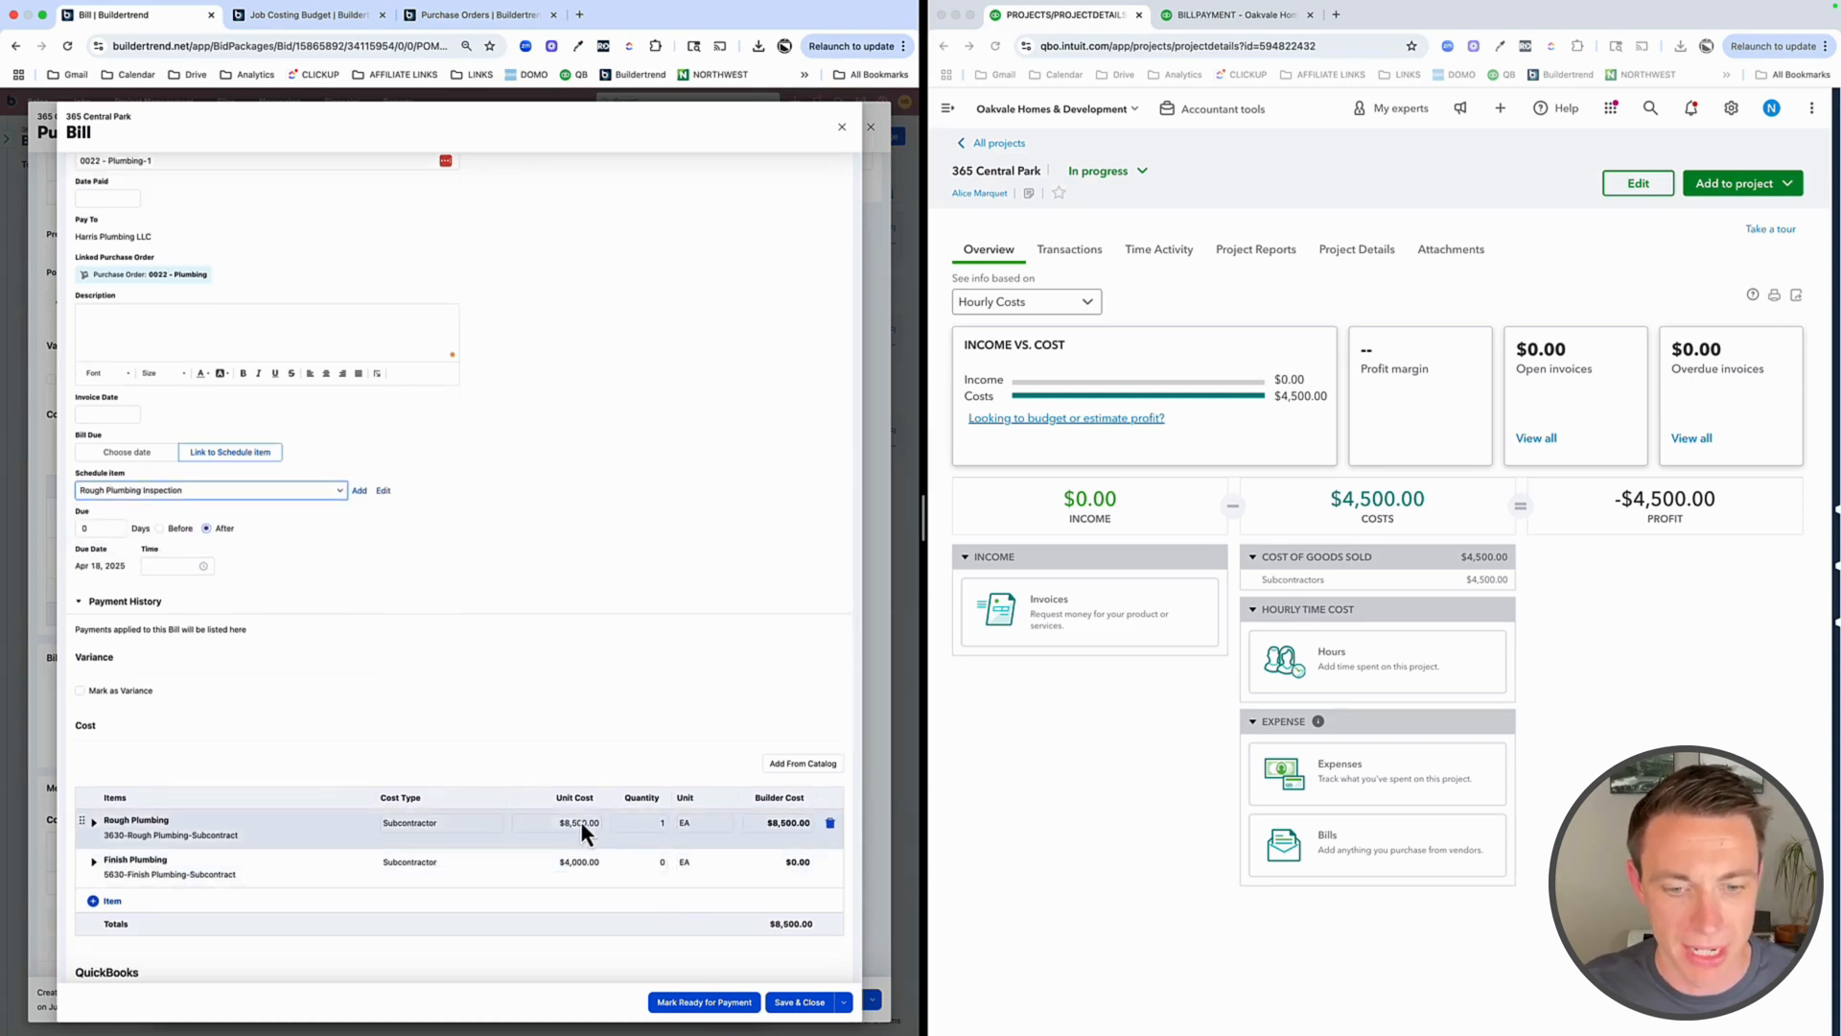
Set bill 0022 - Plumbing-1's status to ESTIMATE and save and close it
scroll("down", 3)
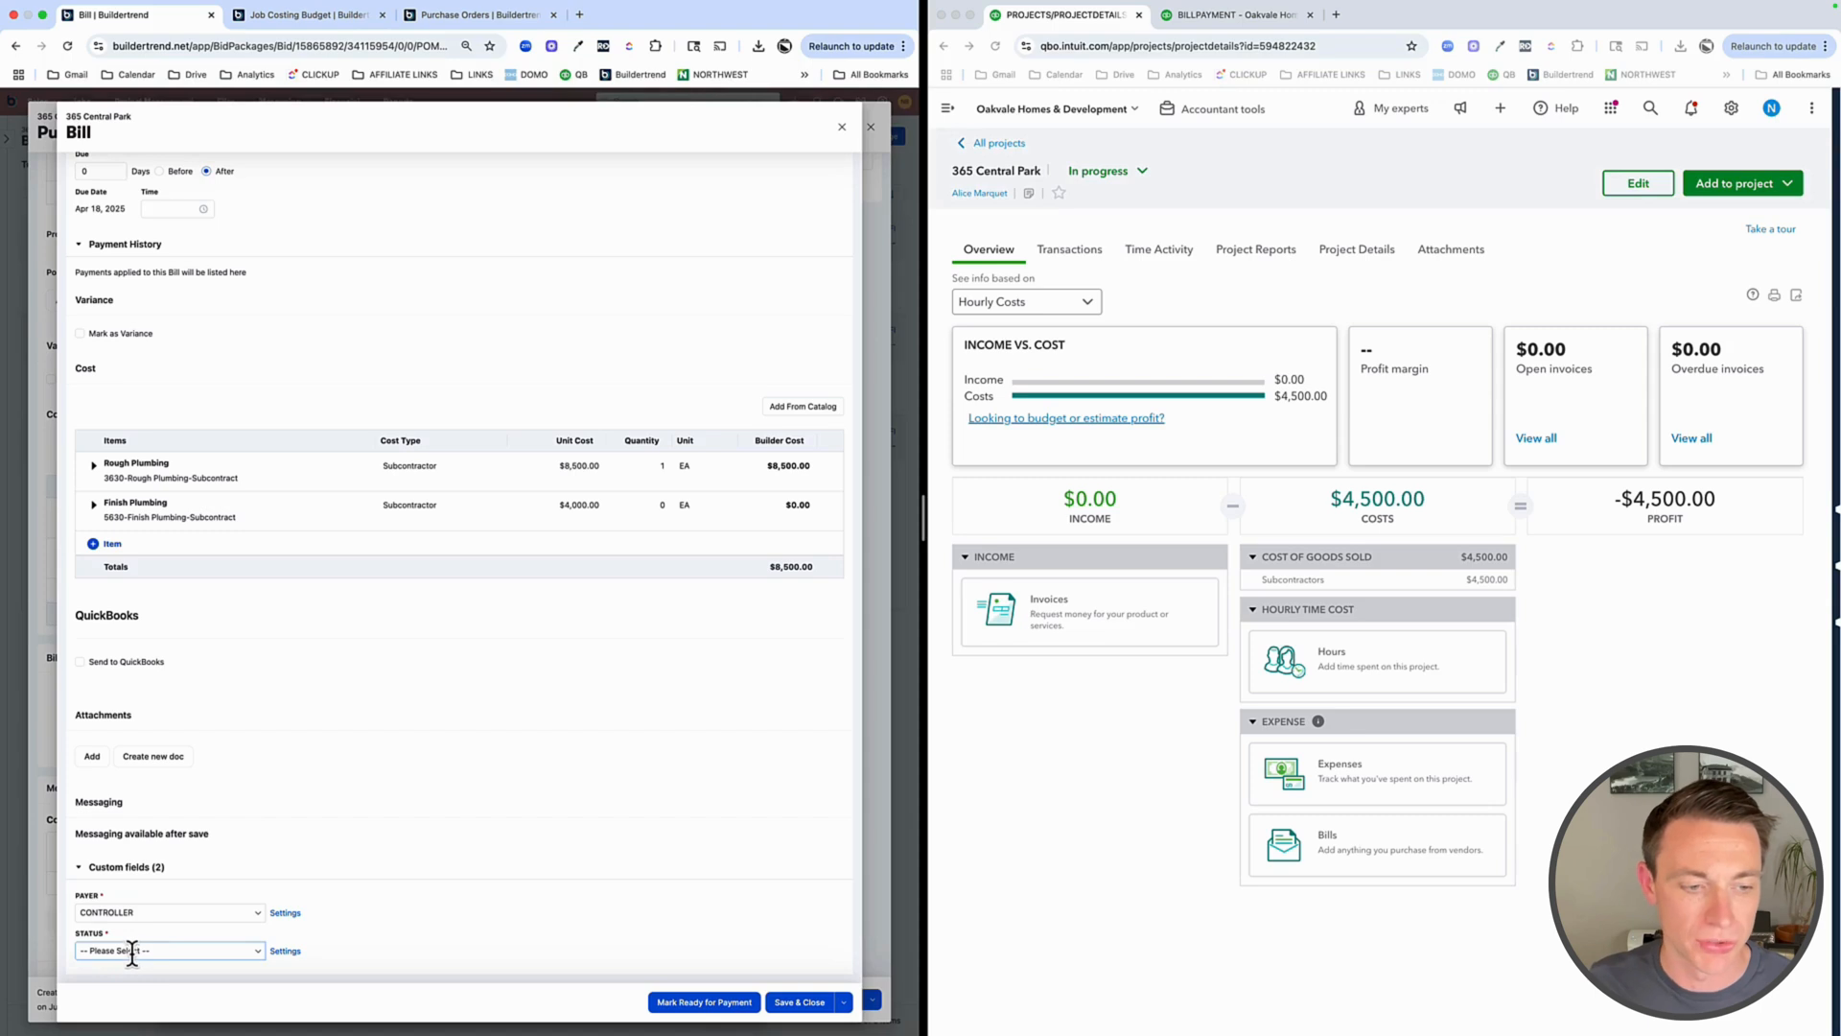
left_click(168, 949)
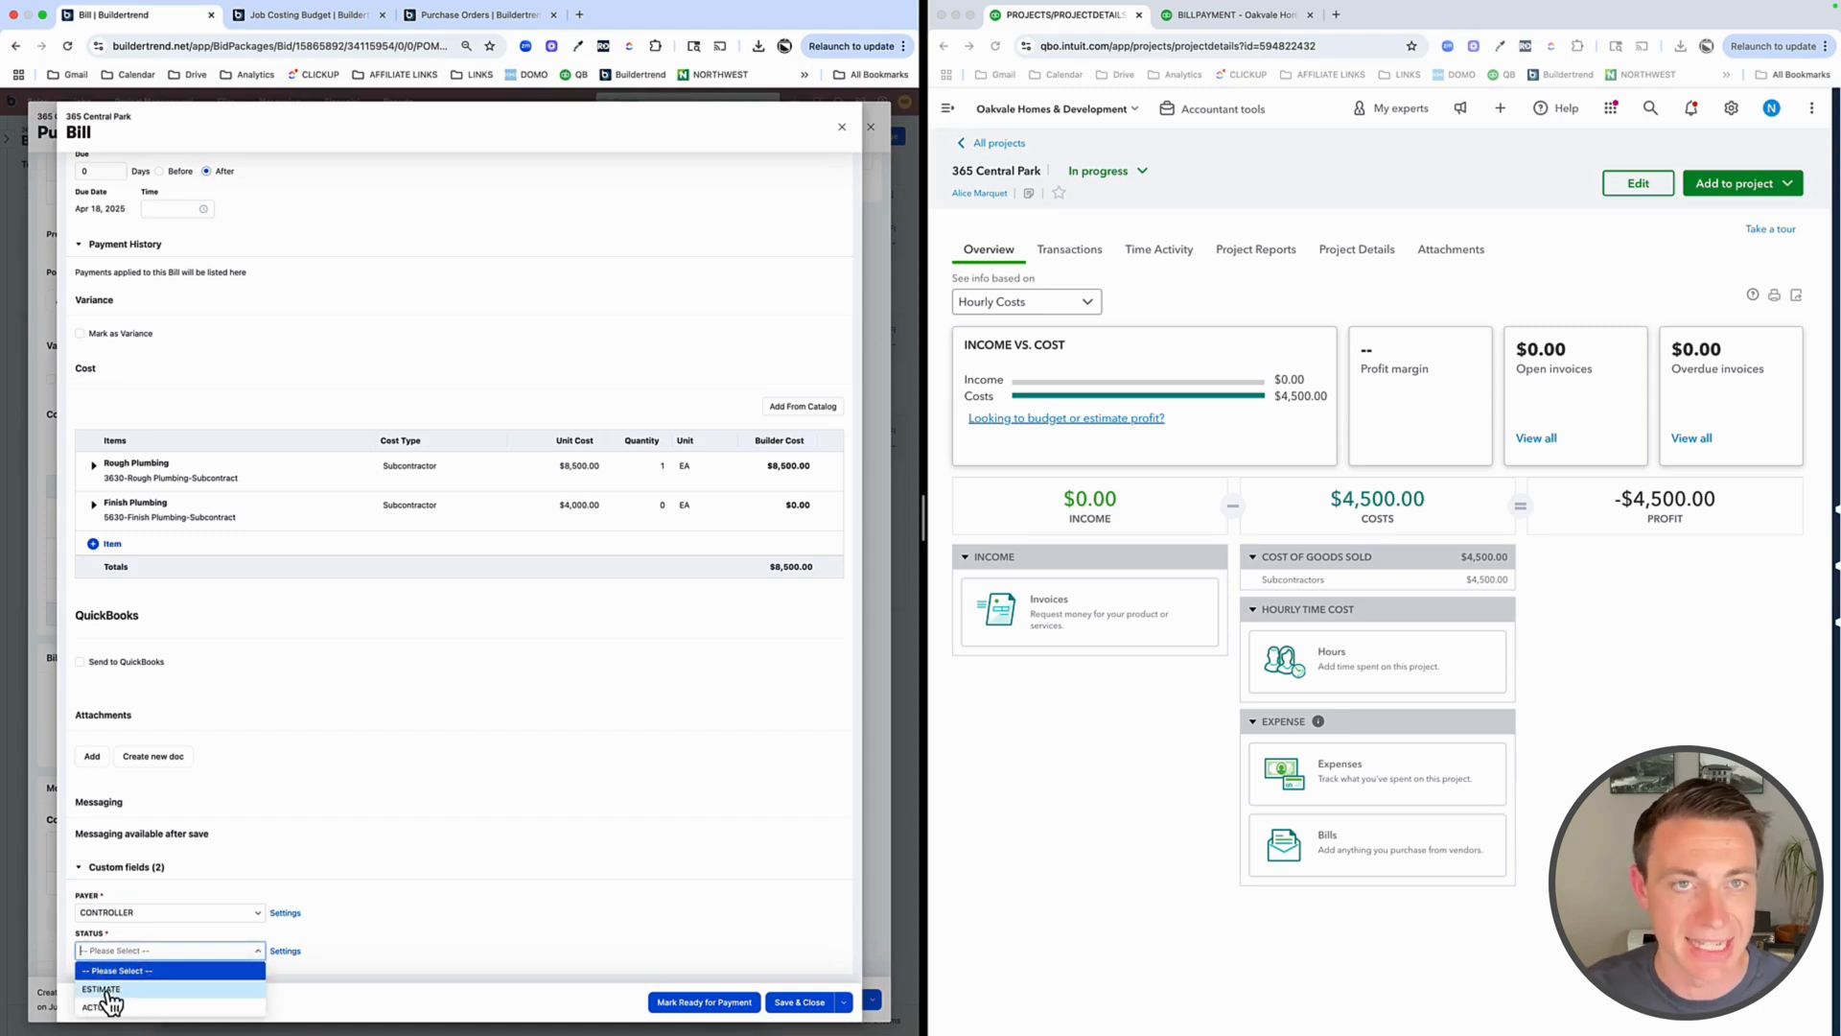
left_click(102, 990)
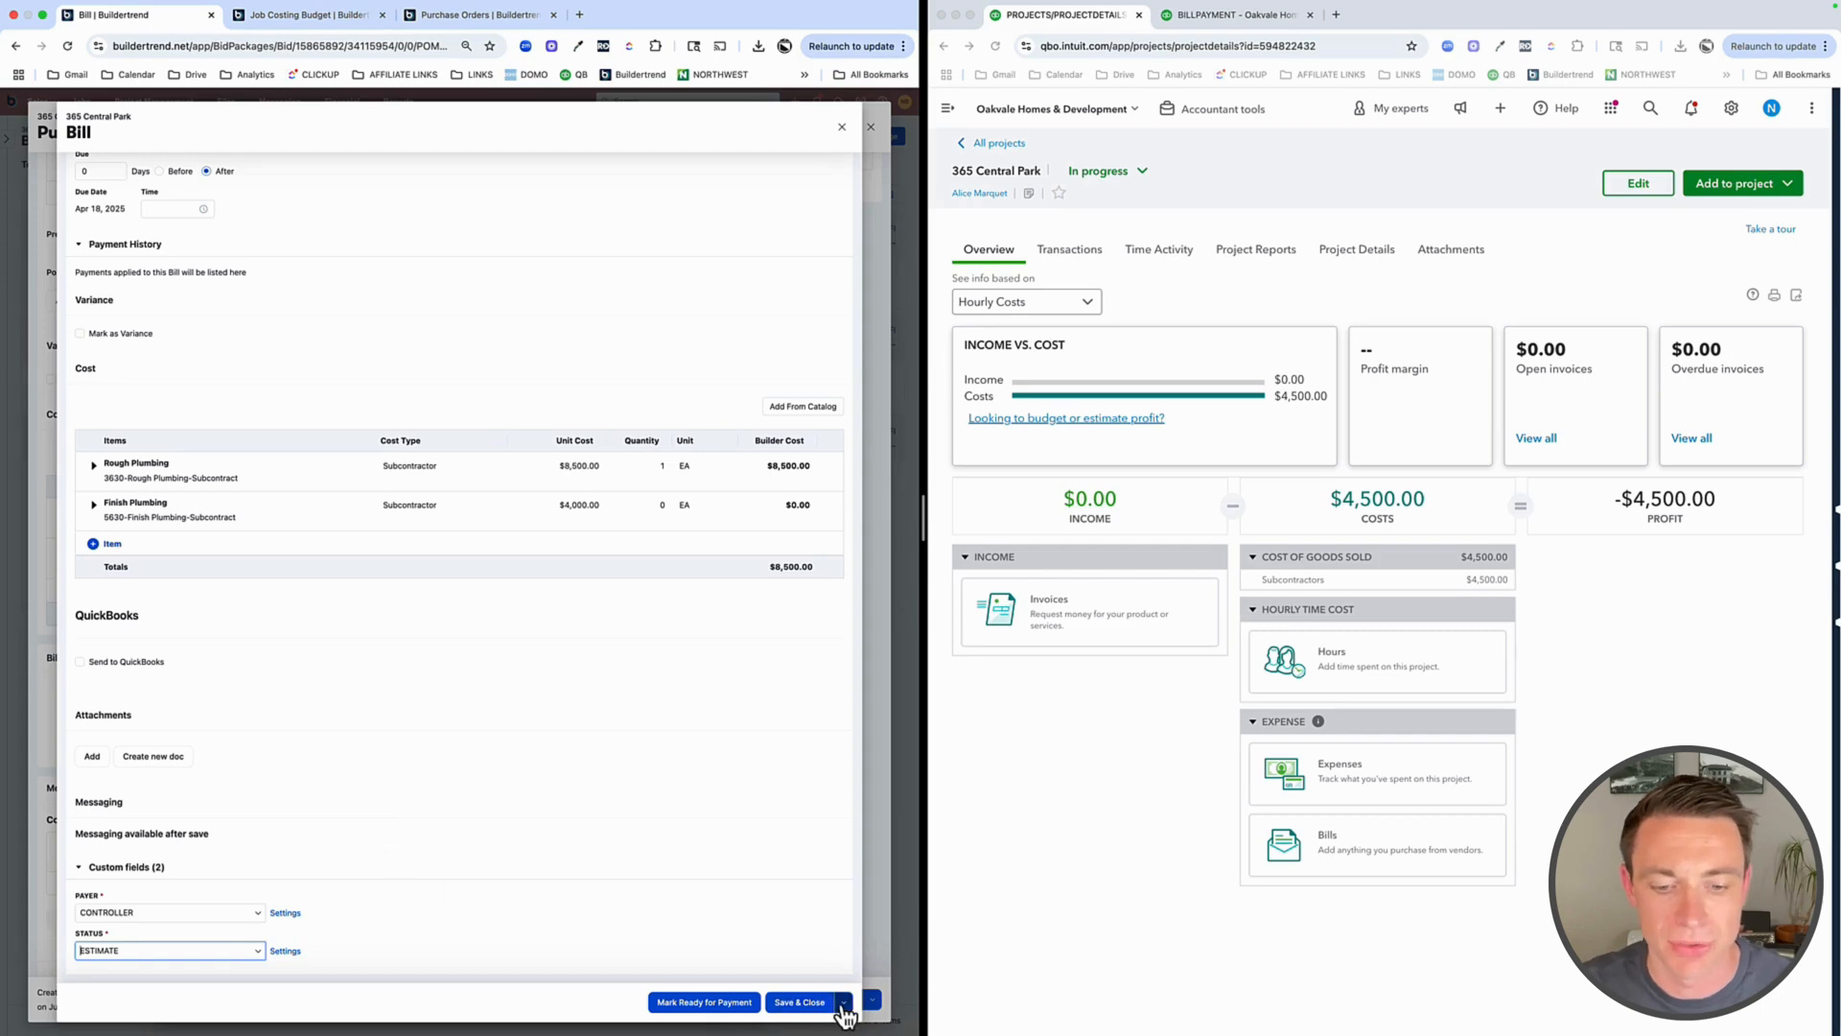
left_click(800, 1001)
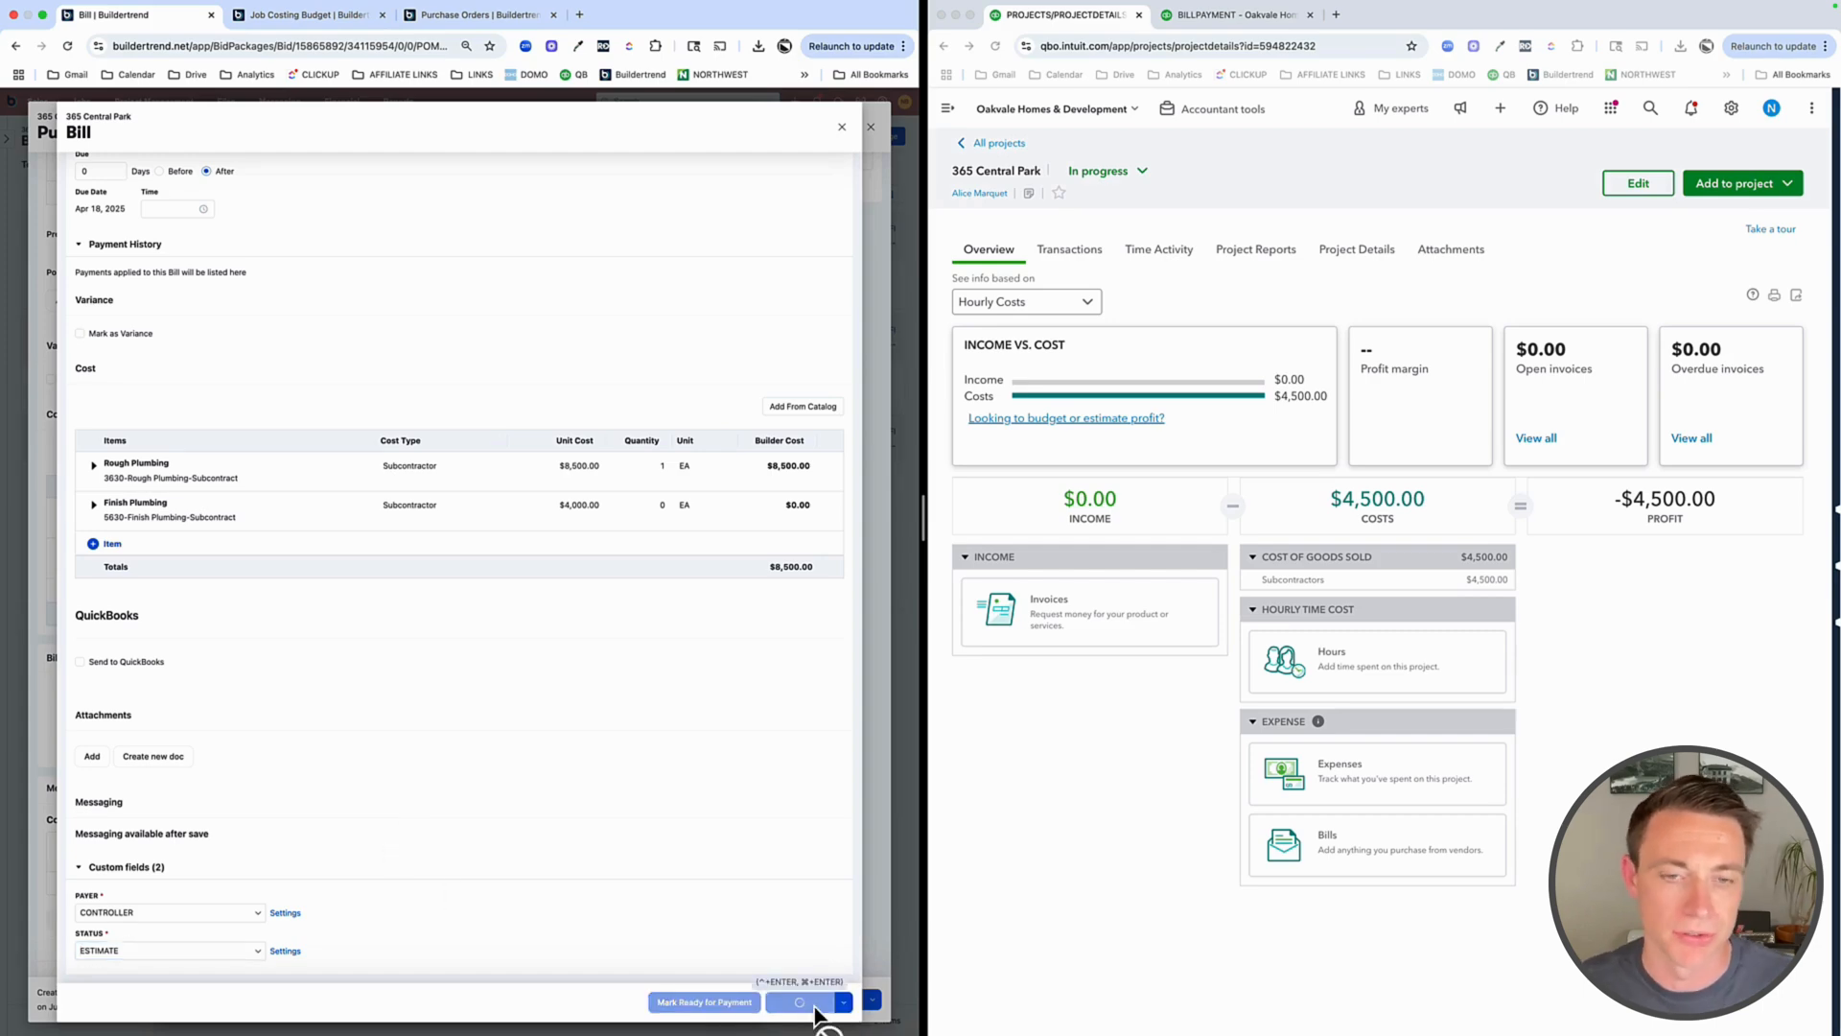
left_click(802, 1002)
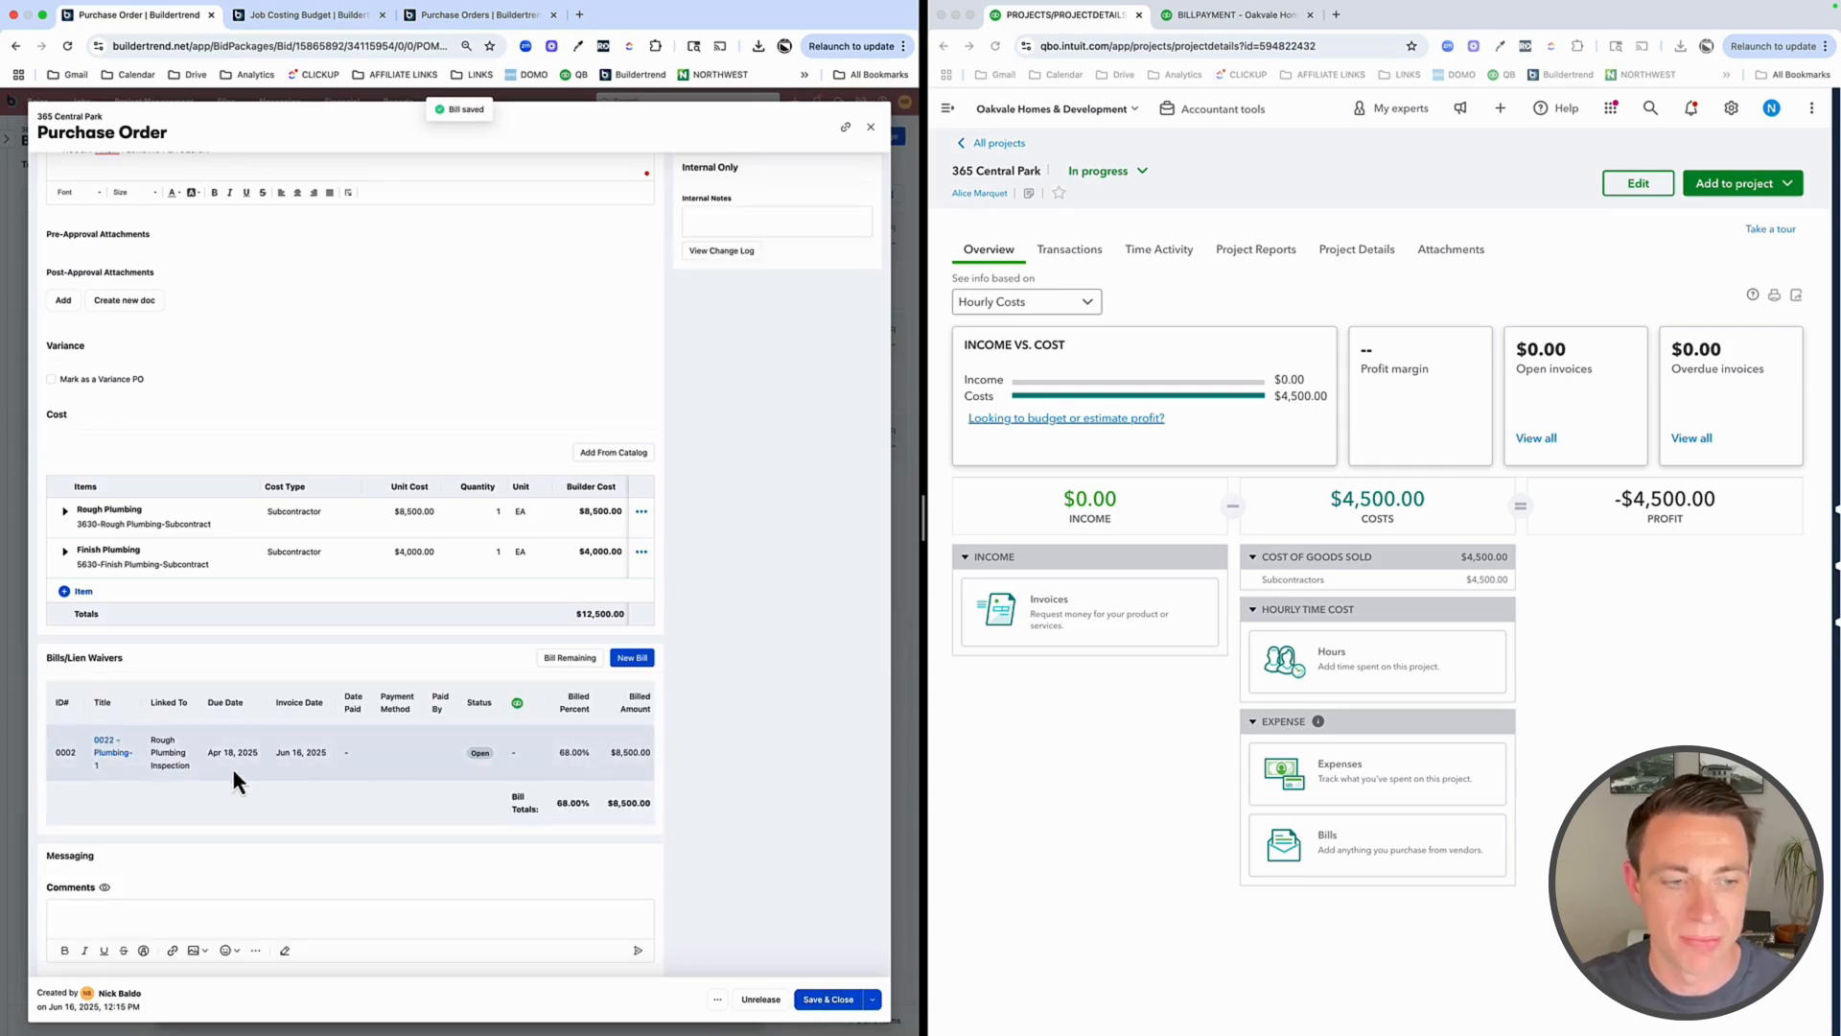
Close the PO, view the purchase orders list with 0022 at 68% billed, then the job costing budget
scroll("up", 3)
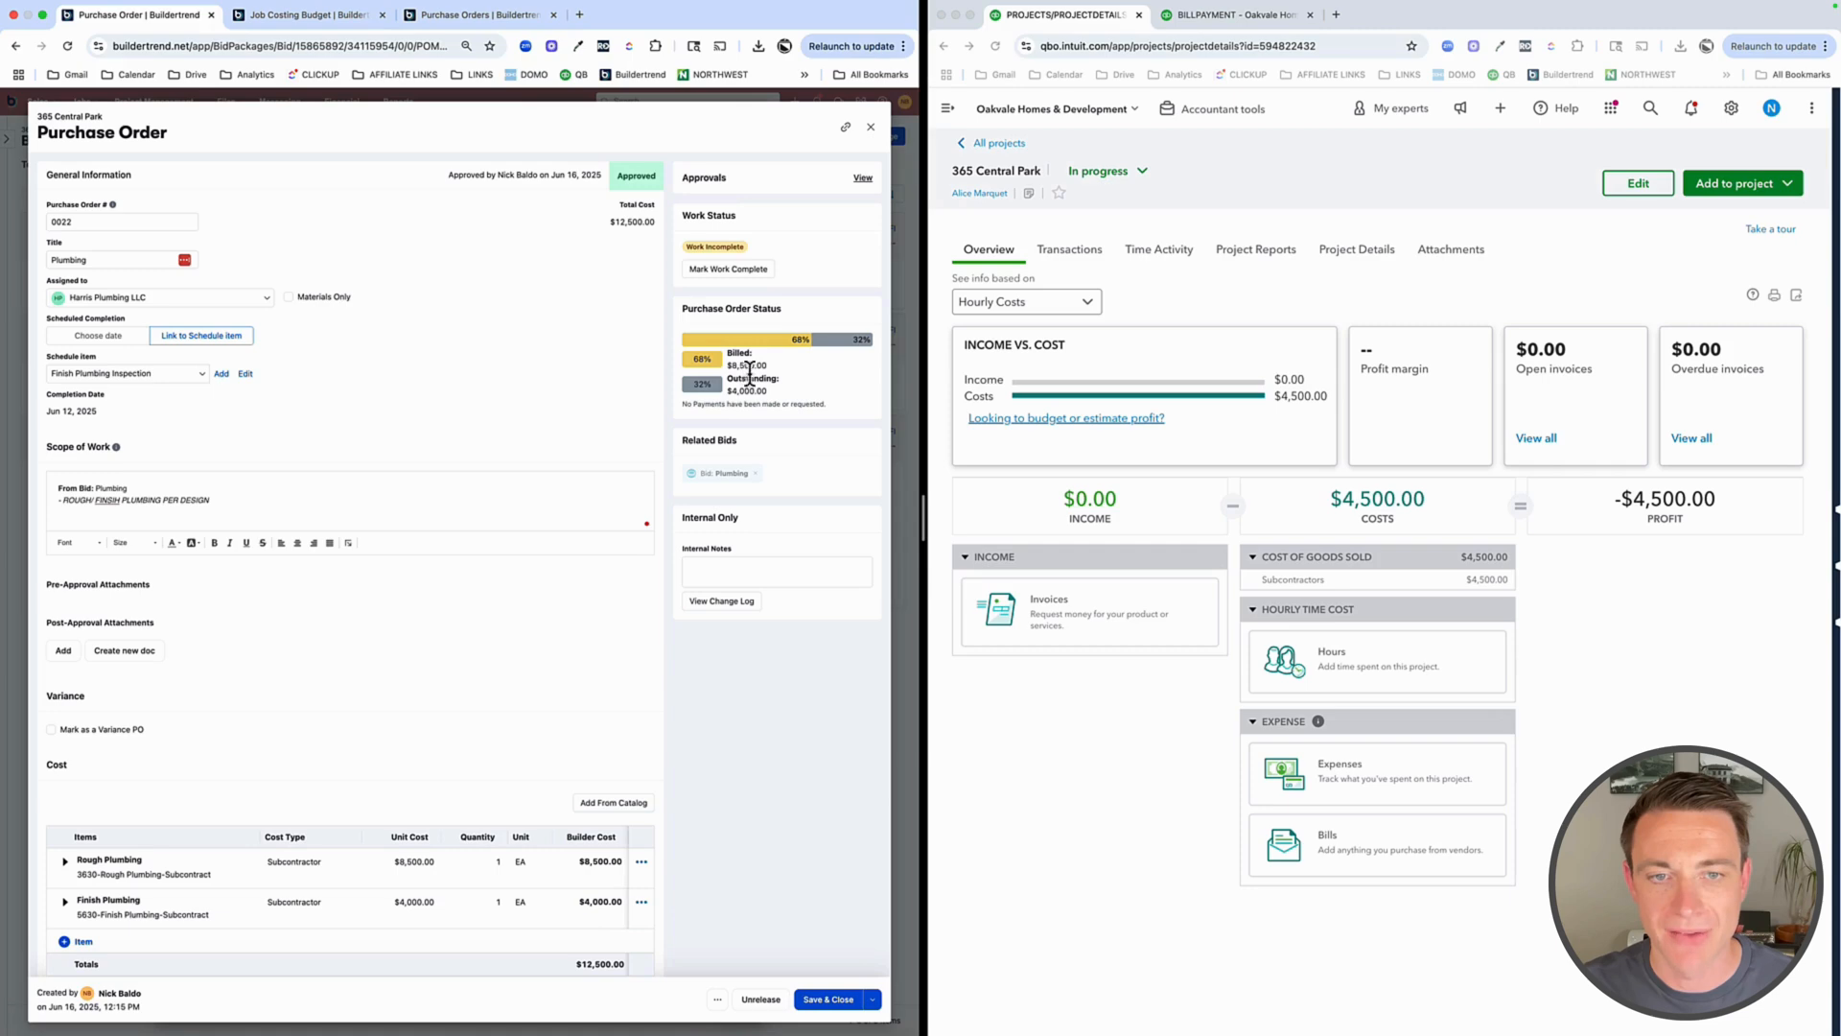
mouse_move(654, 416)
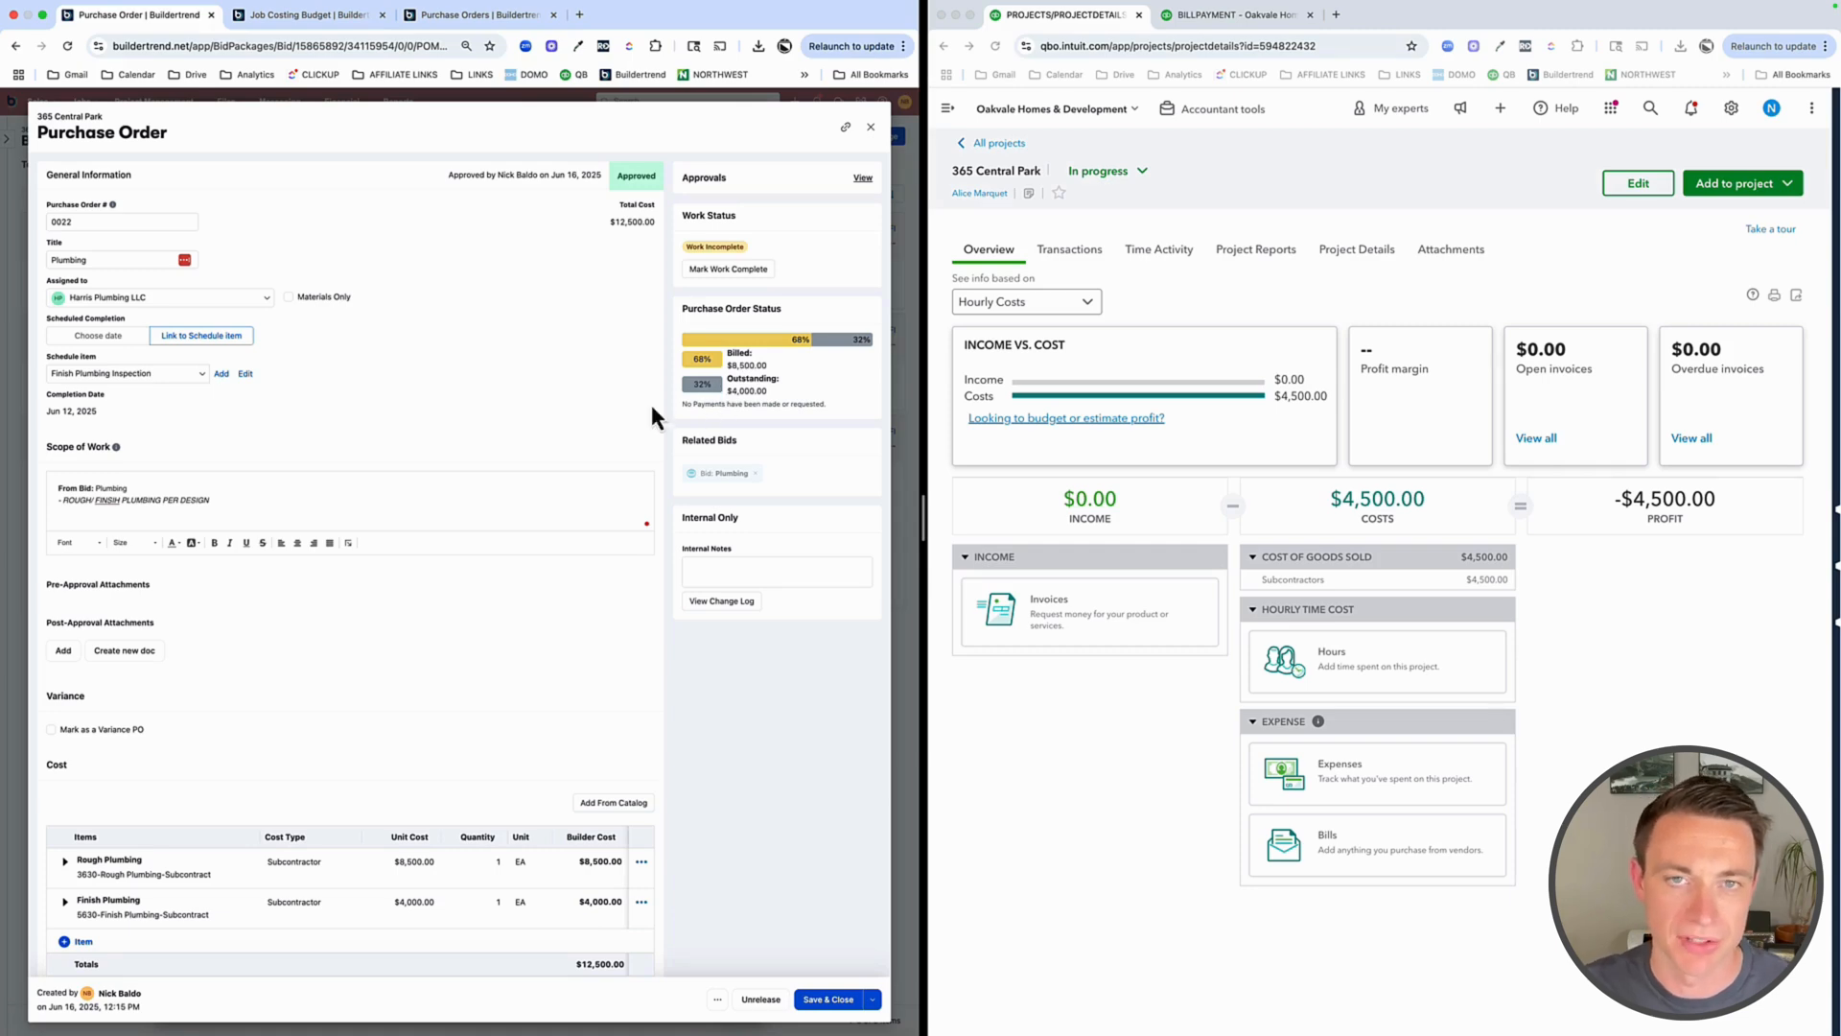
left_click(828, 999)
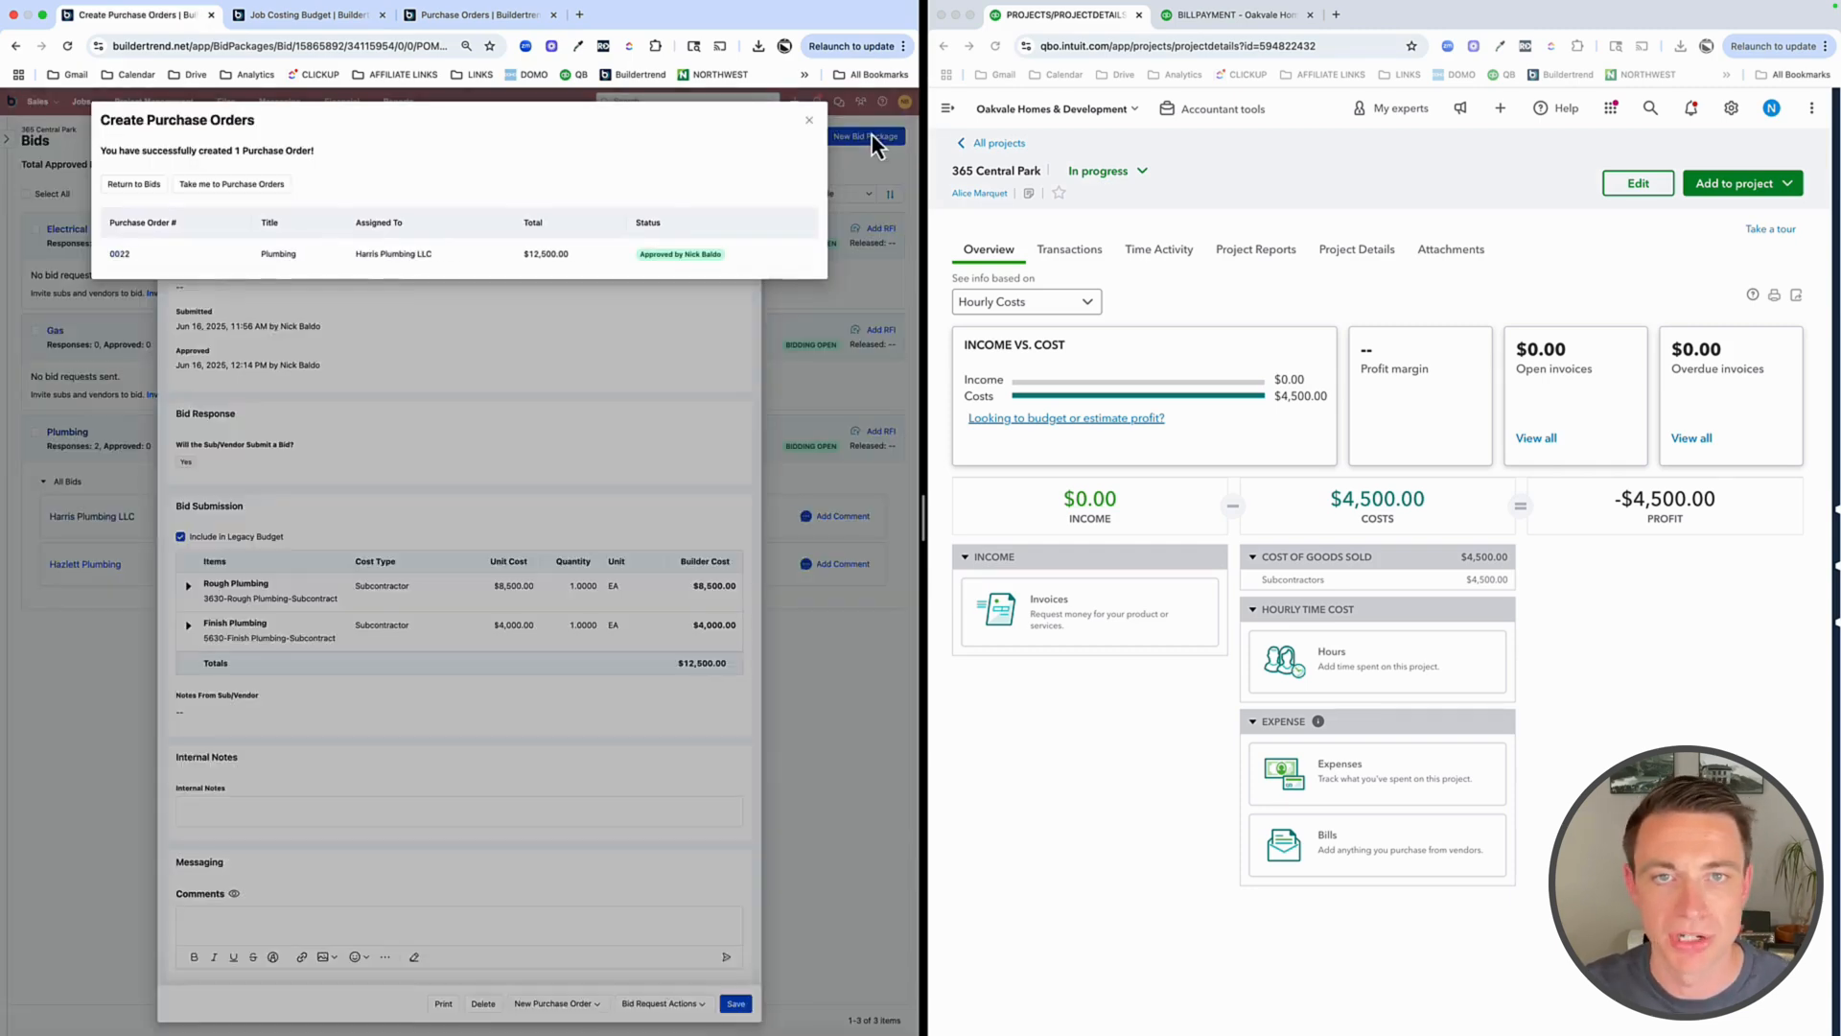
left_click(809, 119)
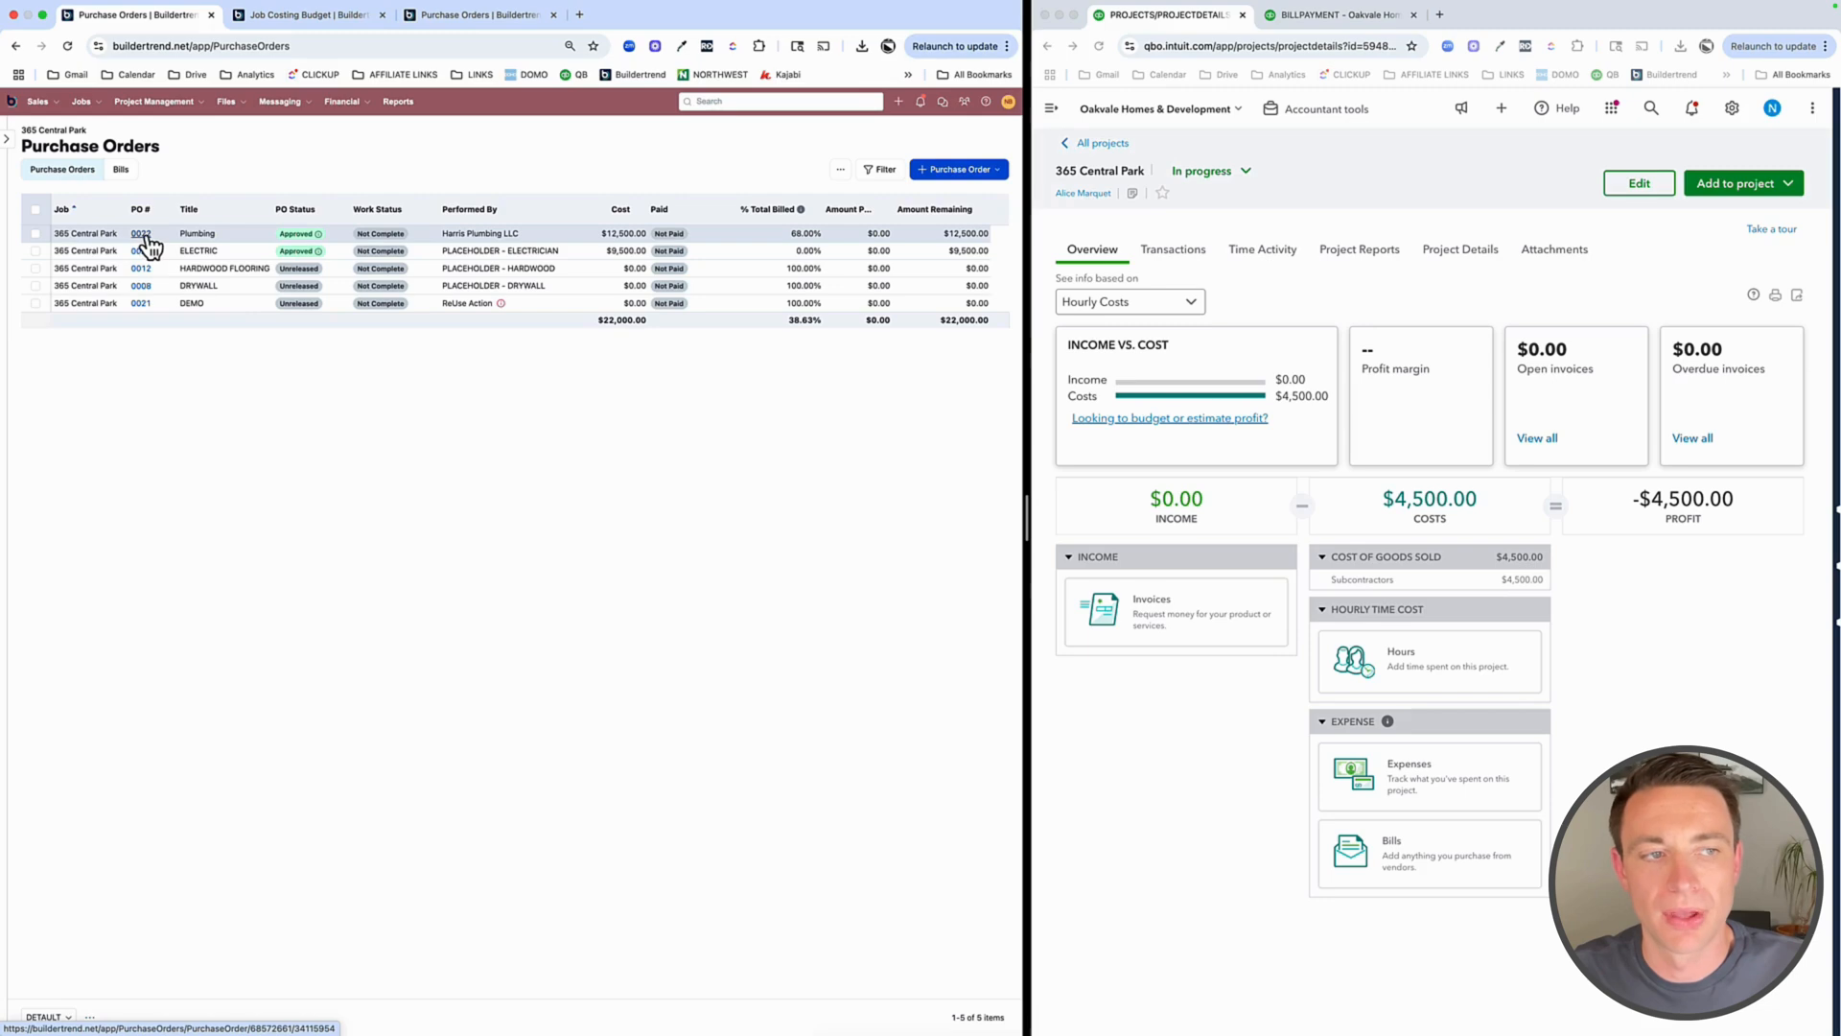
left_click(140, 232)
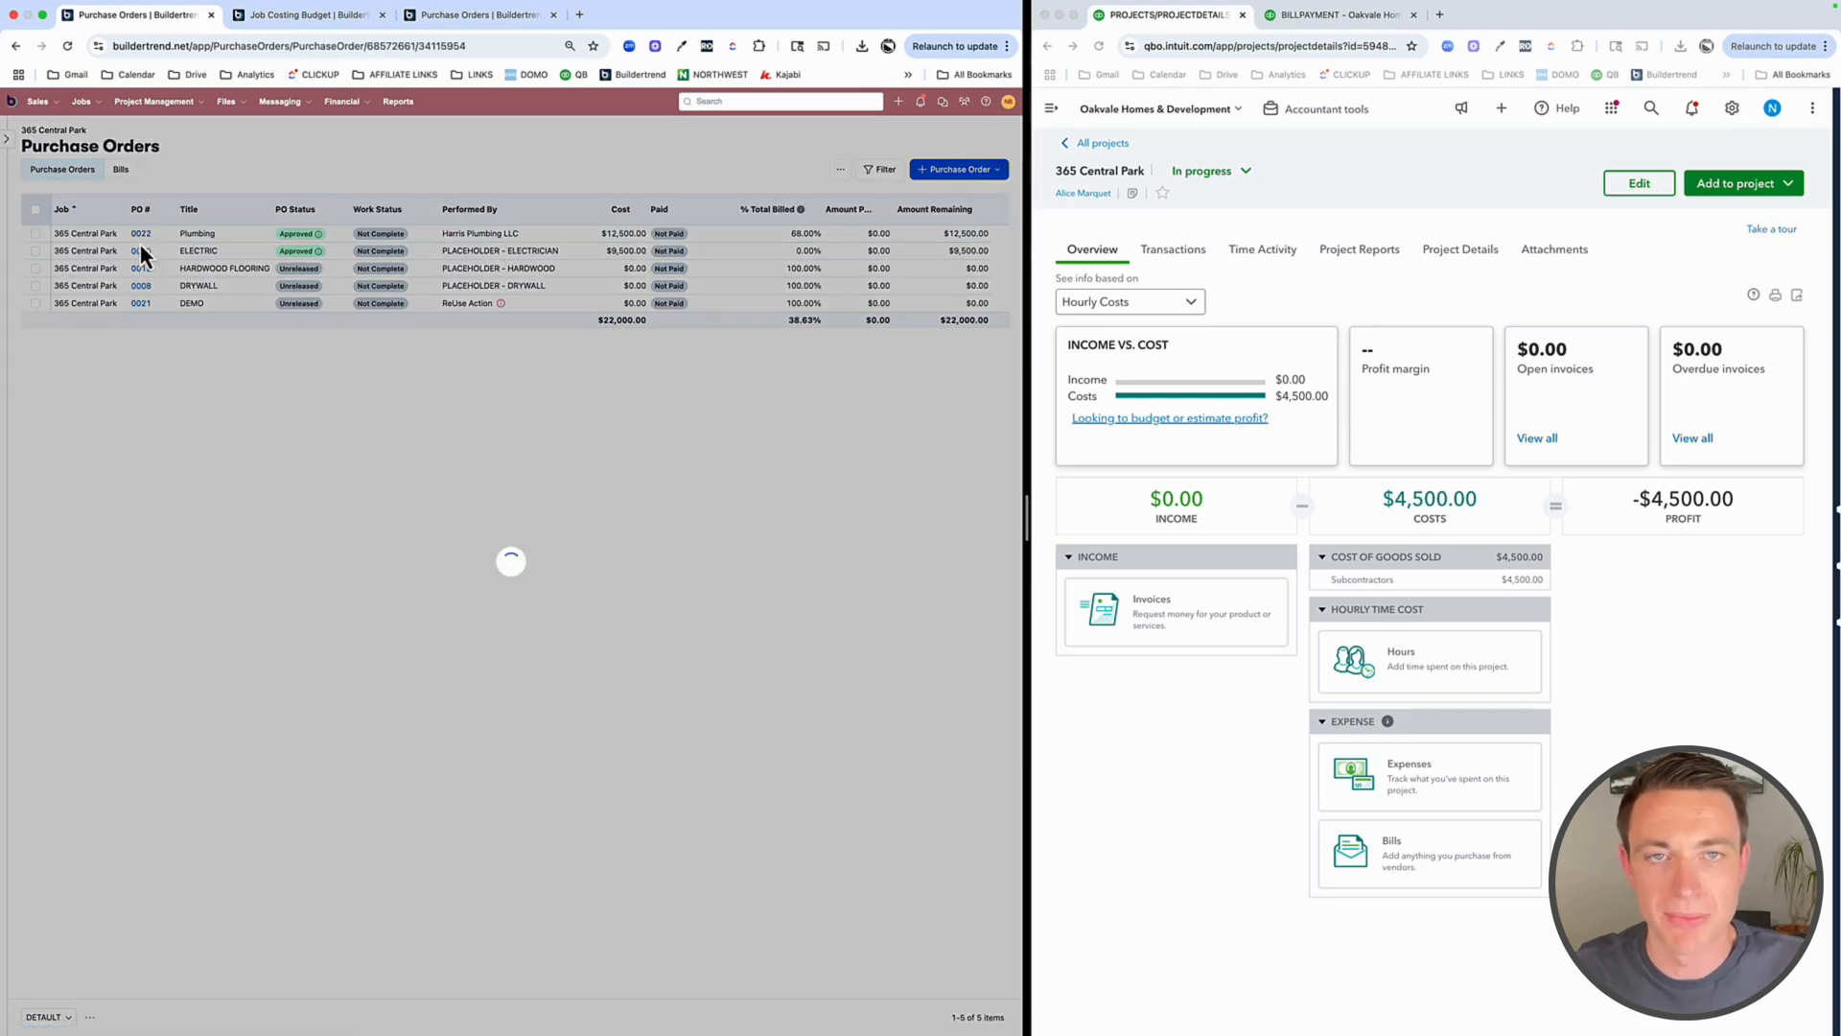
left_click(143, 232)
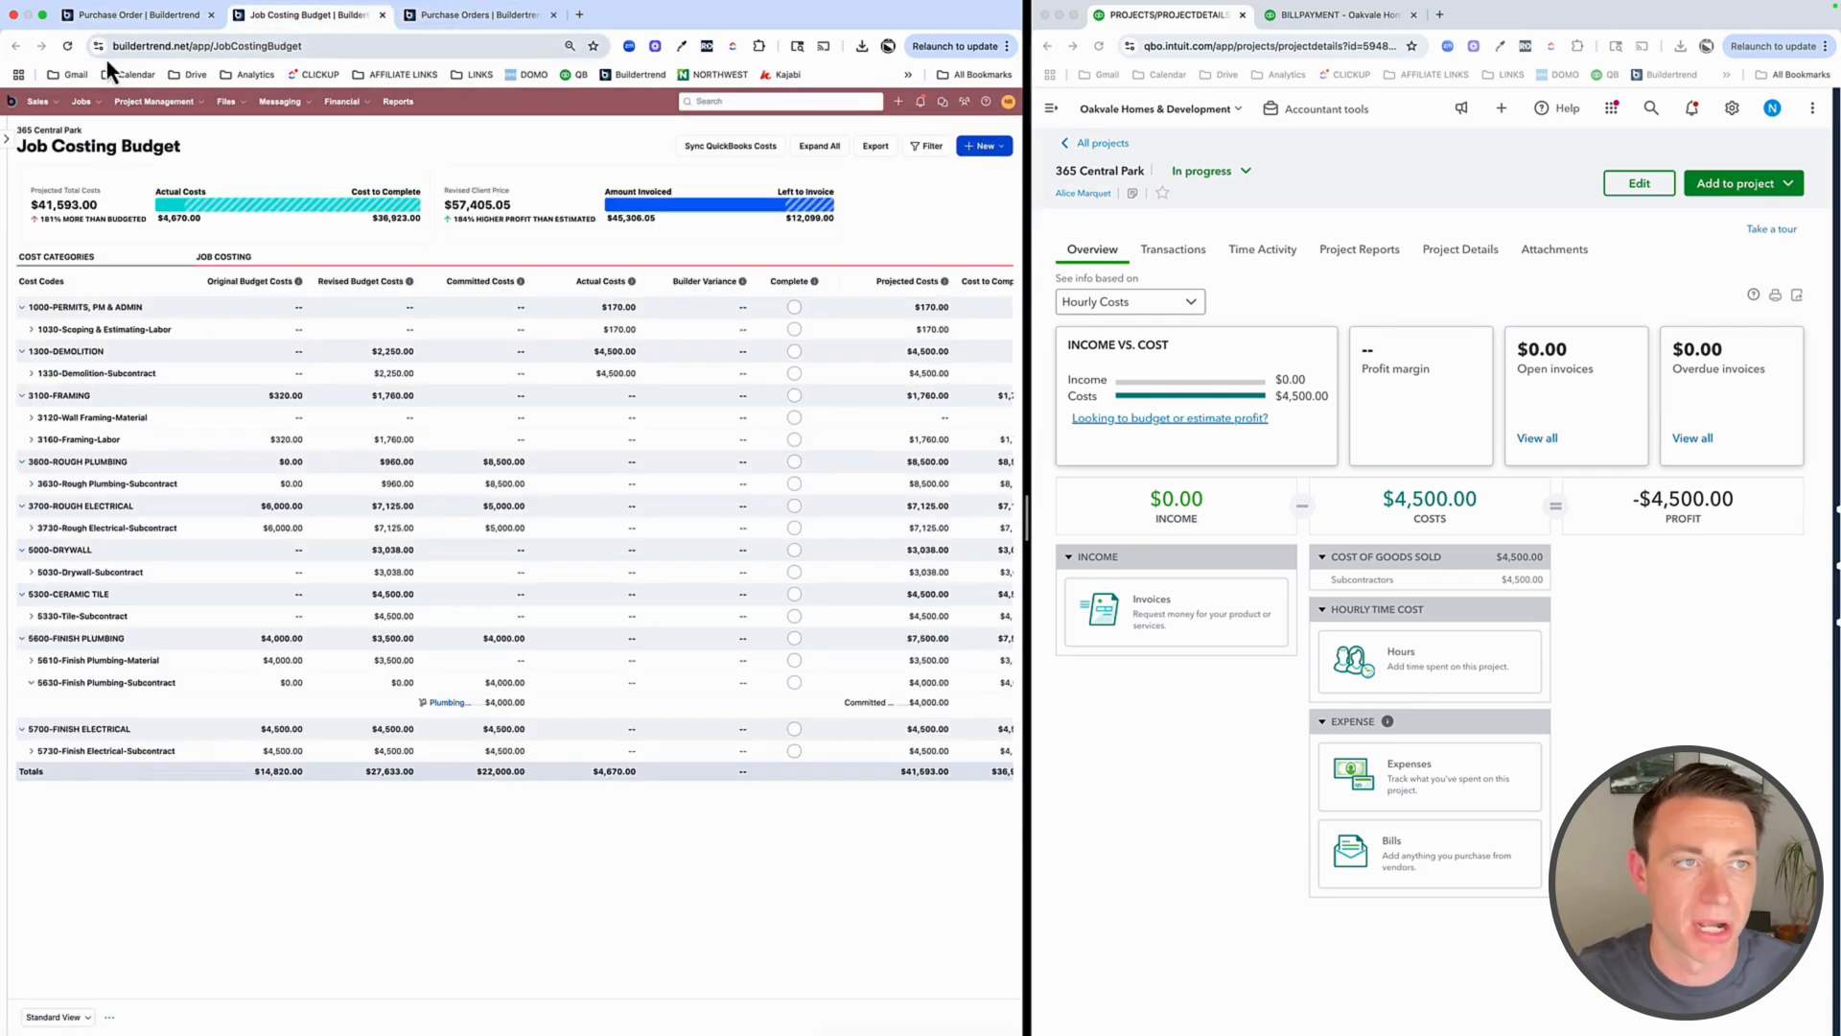
Return to purchase order 0022 listing bill 0022 - Plumbing-1 at 68% billed
left_click(67, 46)
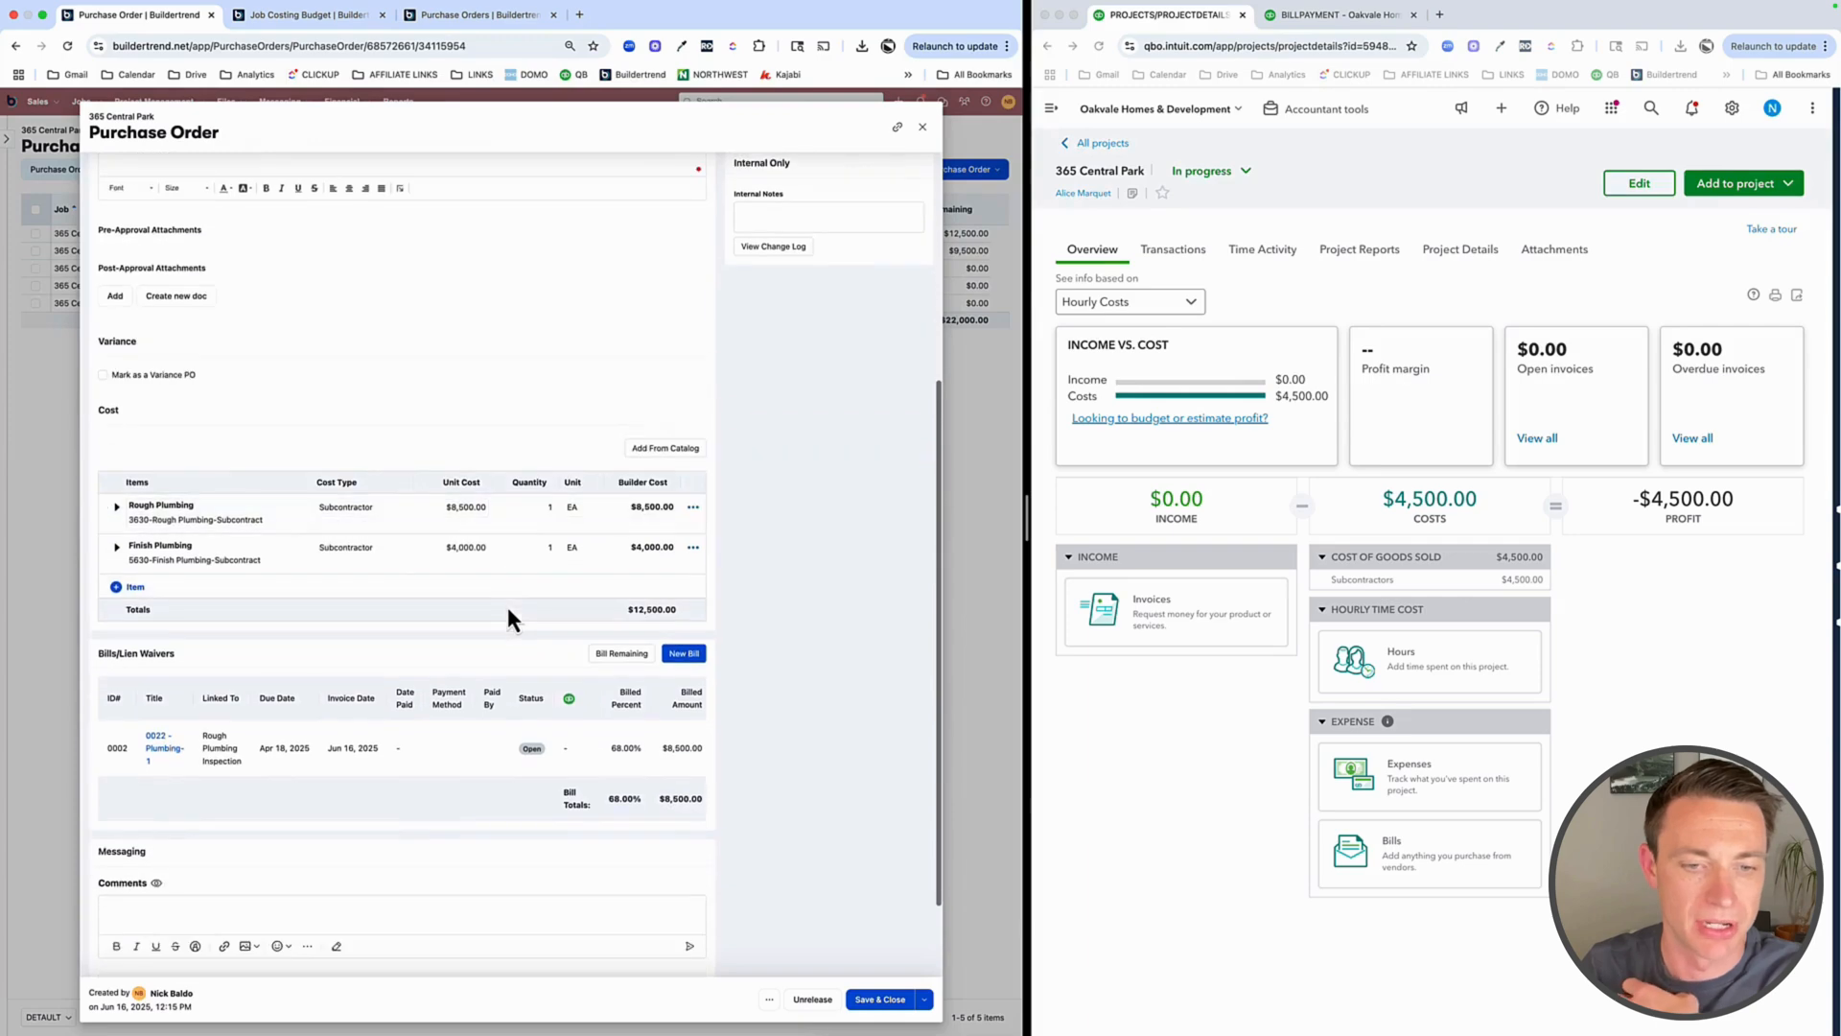
Bill the remaining $4,000 Finish Plumbing and link it to a plumbing schedule item
left_click(620, 652)
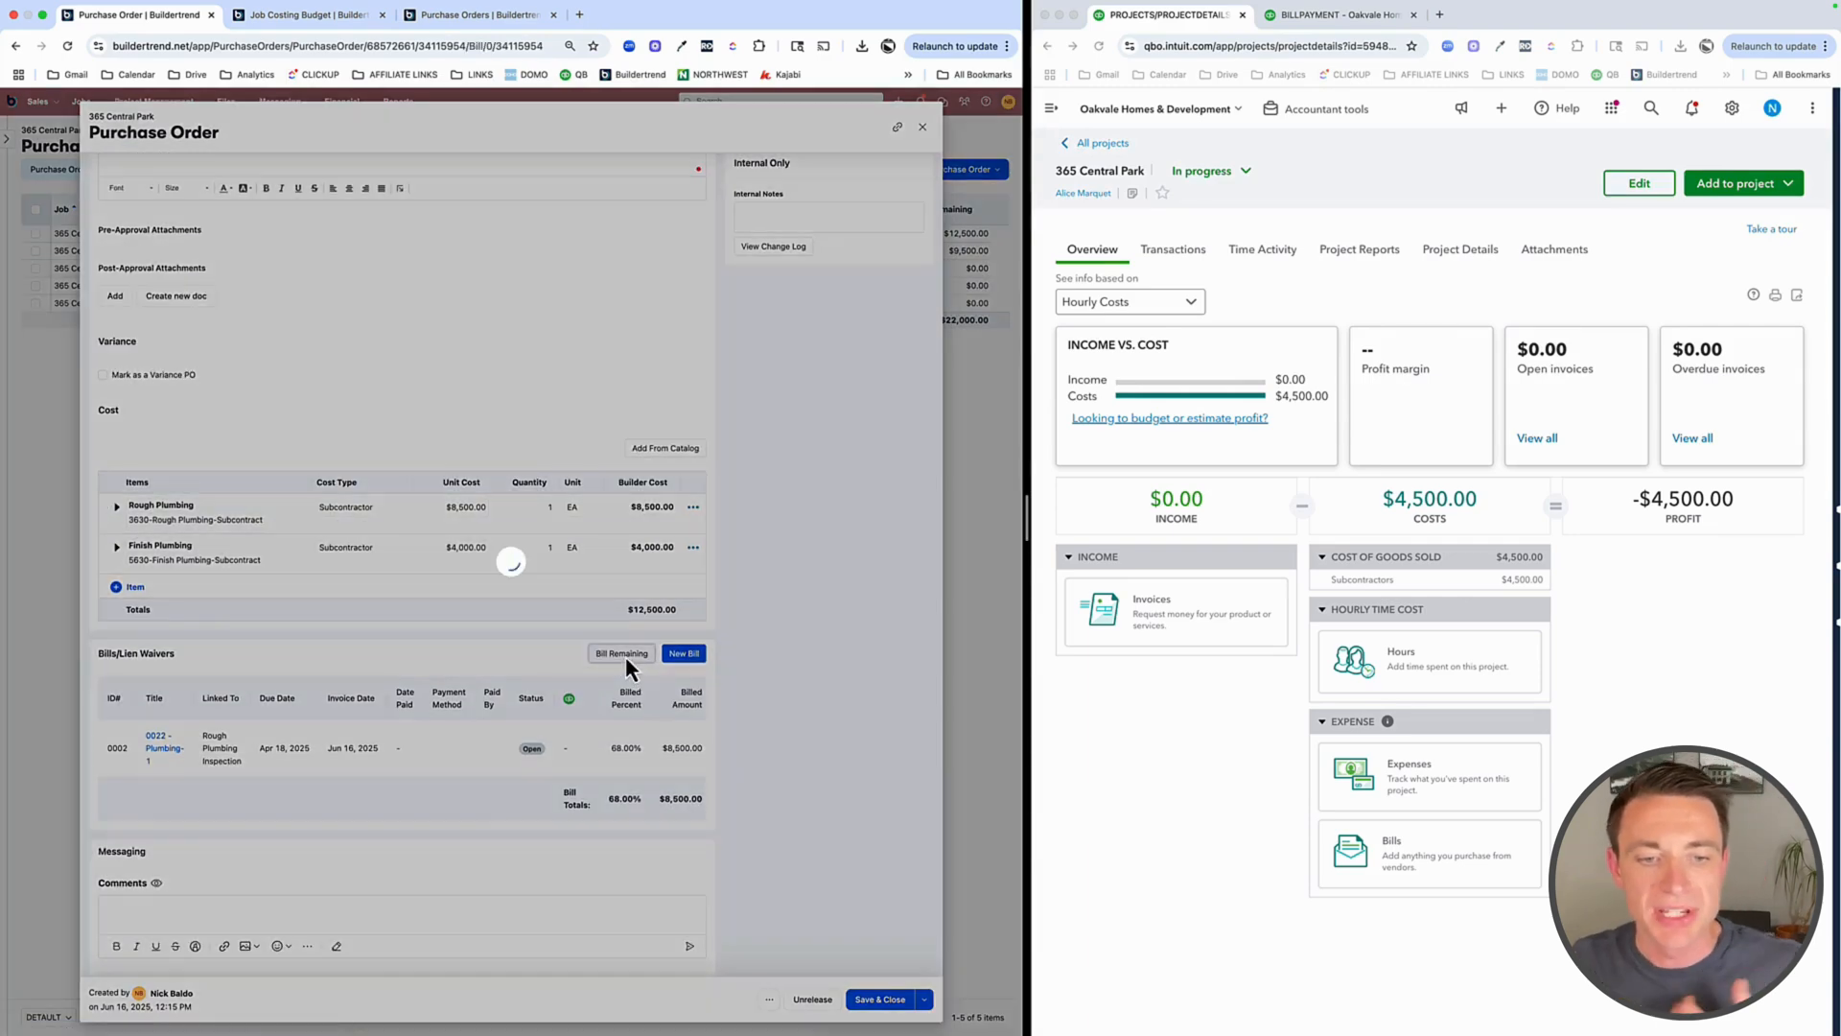
left_click(683, 652)
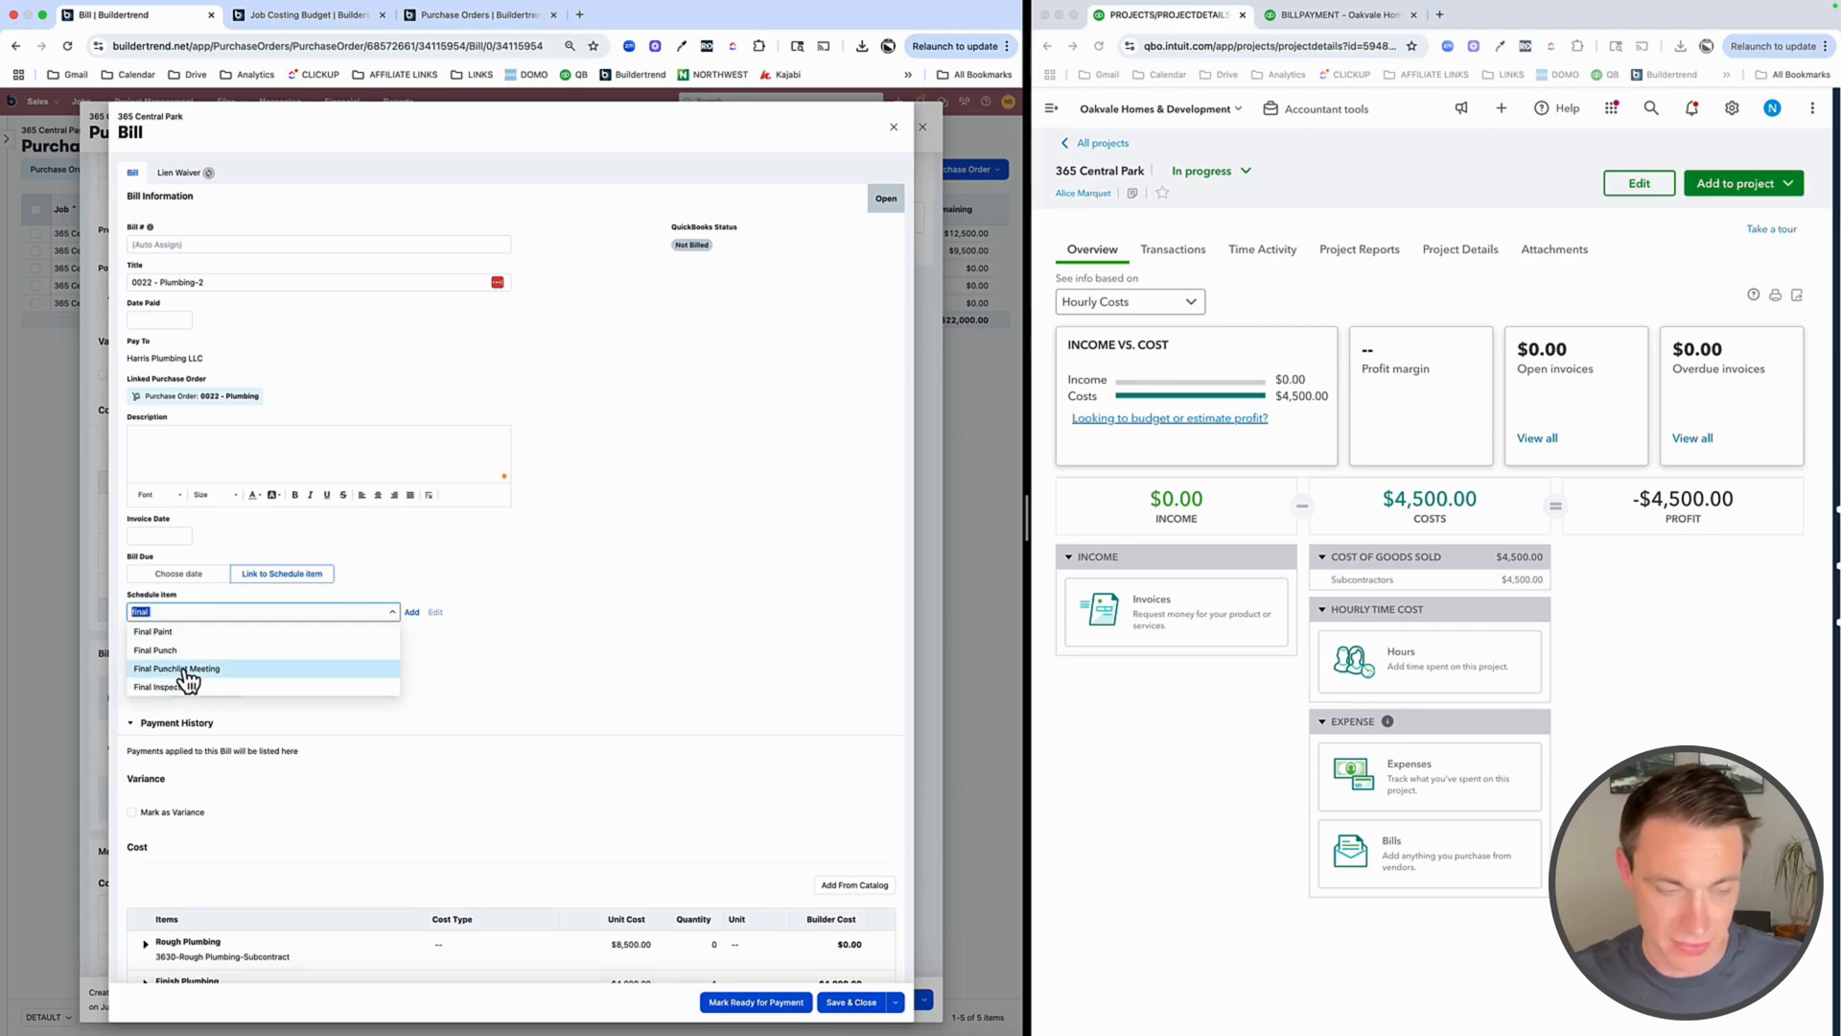
type("plumbing")
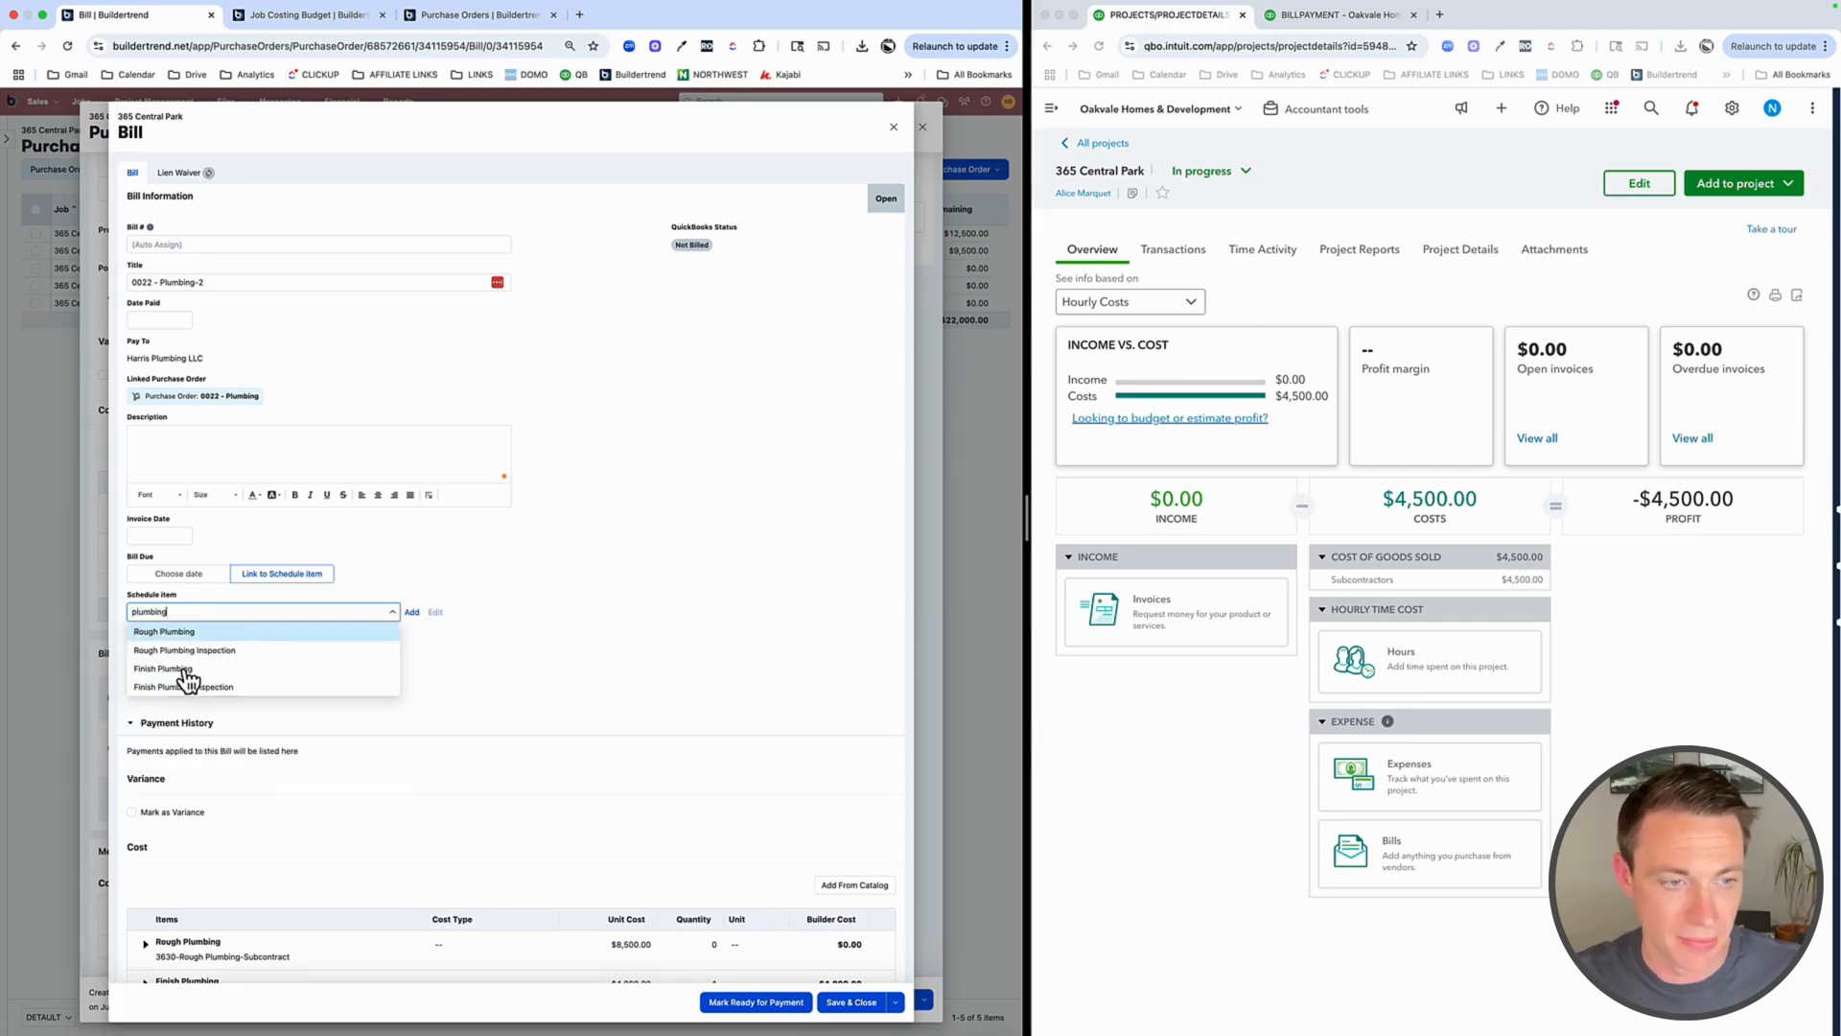
left_click(184, 686)
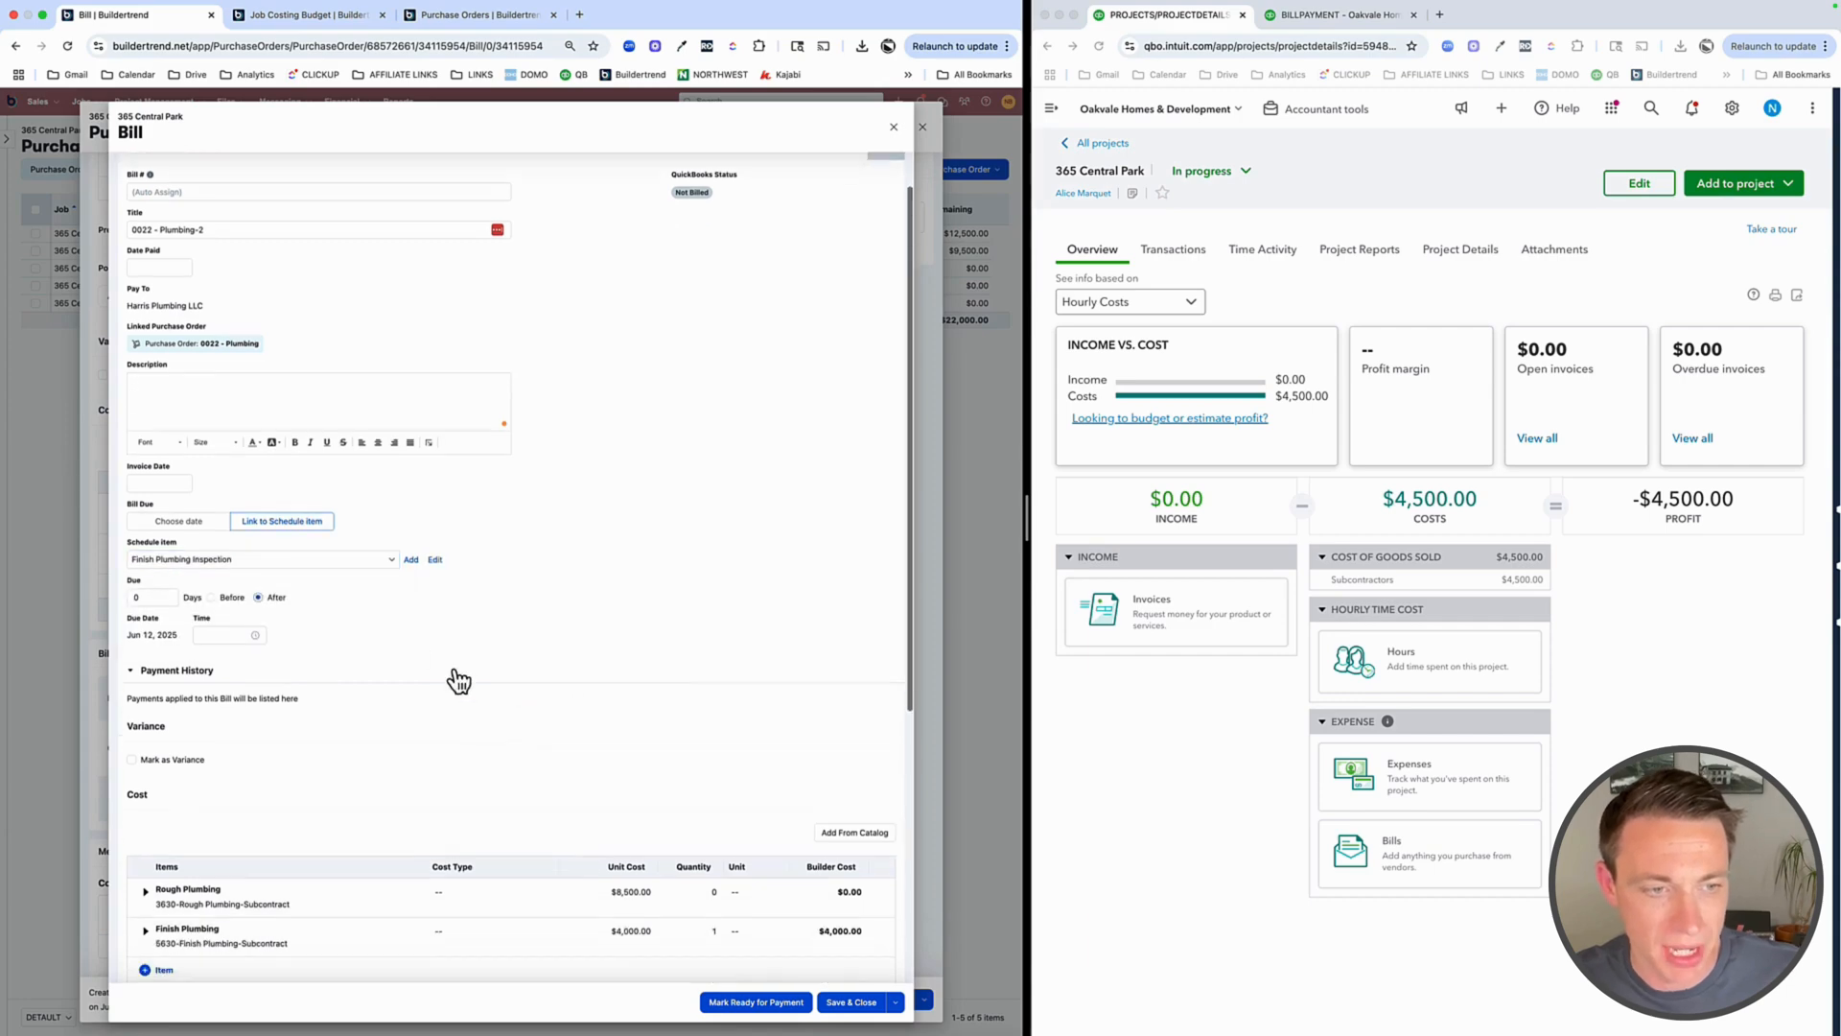
Set the 0022 - Plumbing-2 bill's status and save it, returning to the 100% billed PO
scroll("down", 3)
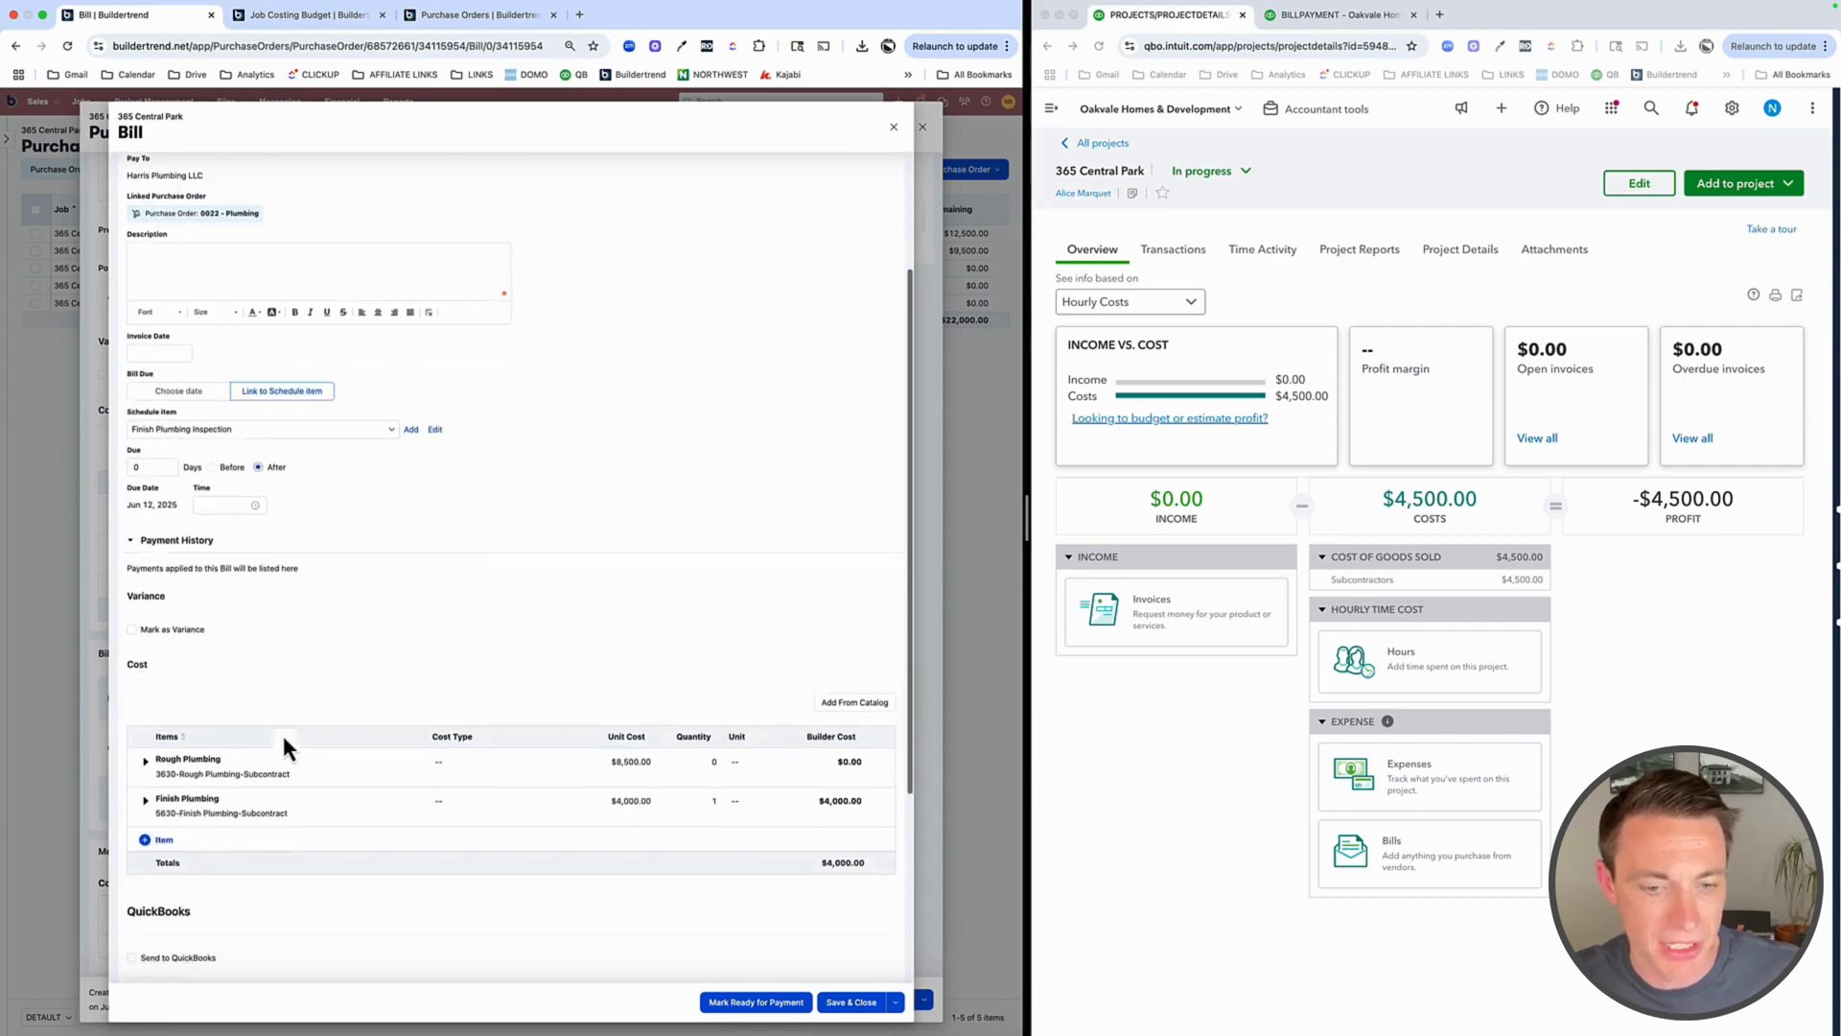
scroll("down", 3)
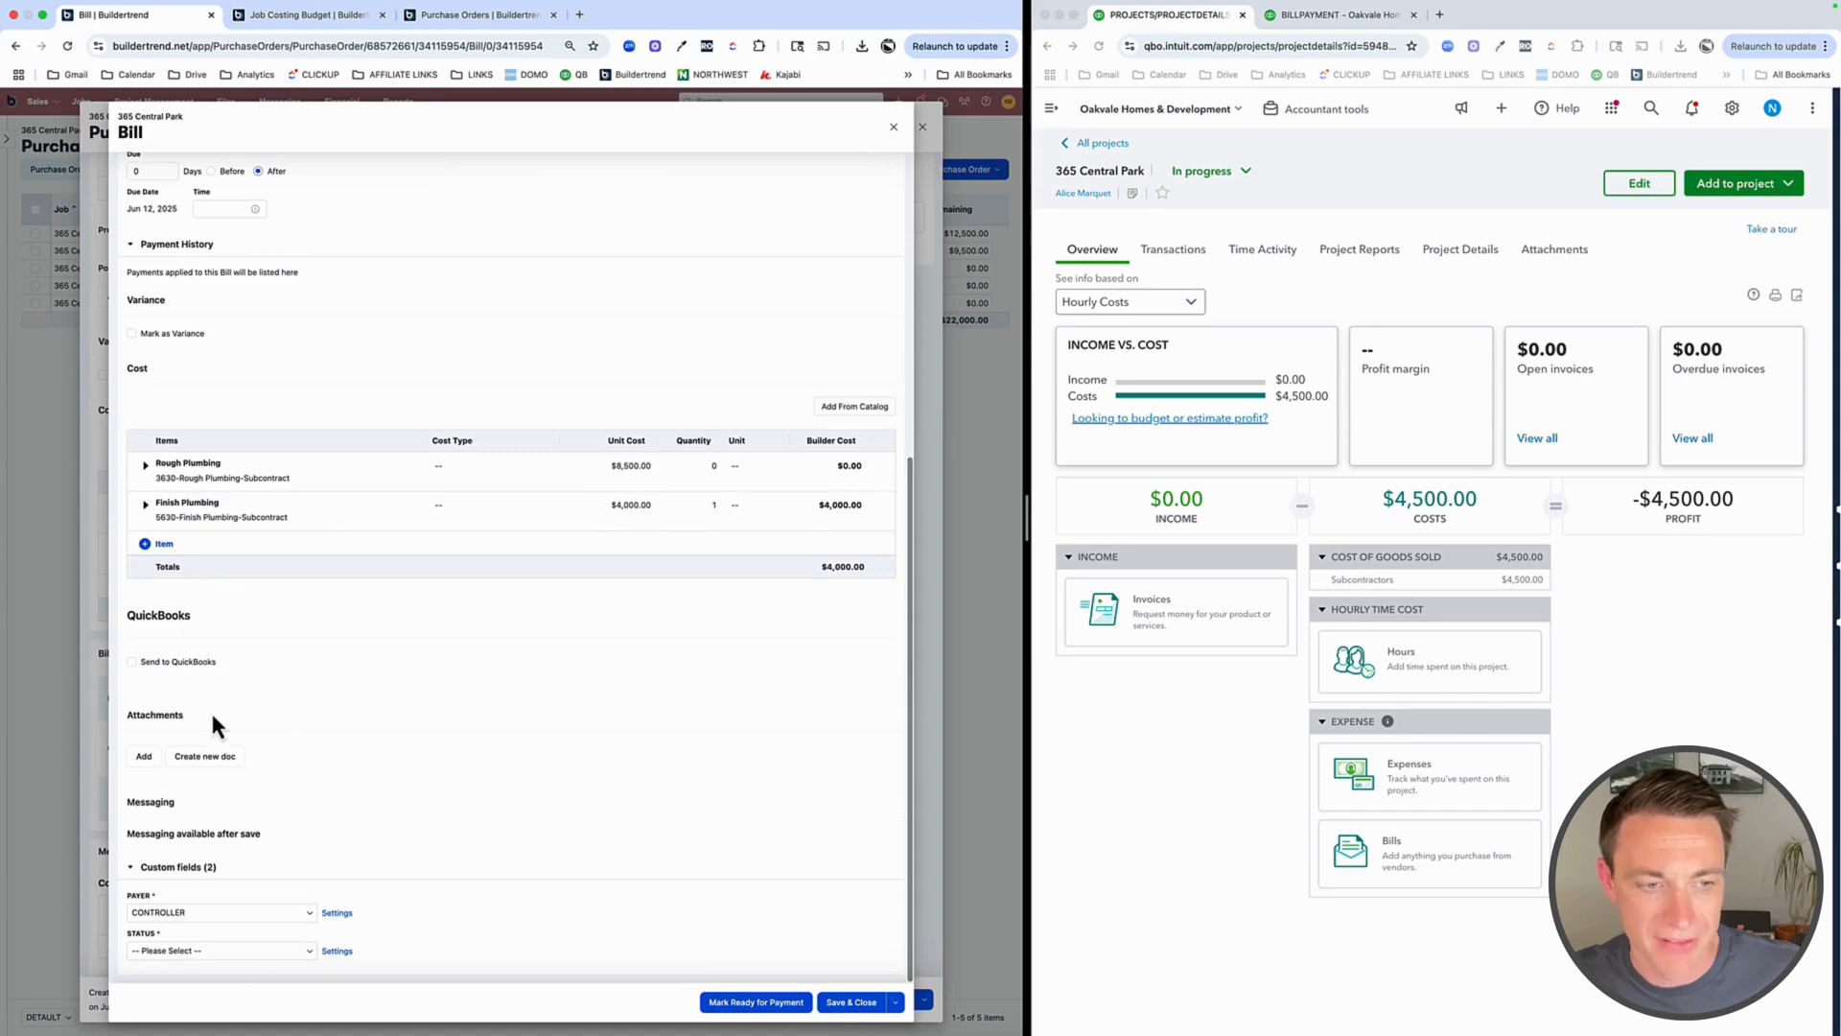
left_click(217, 949)
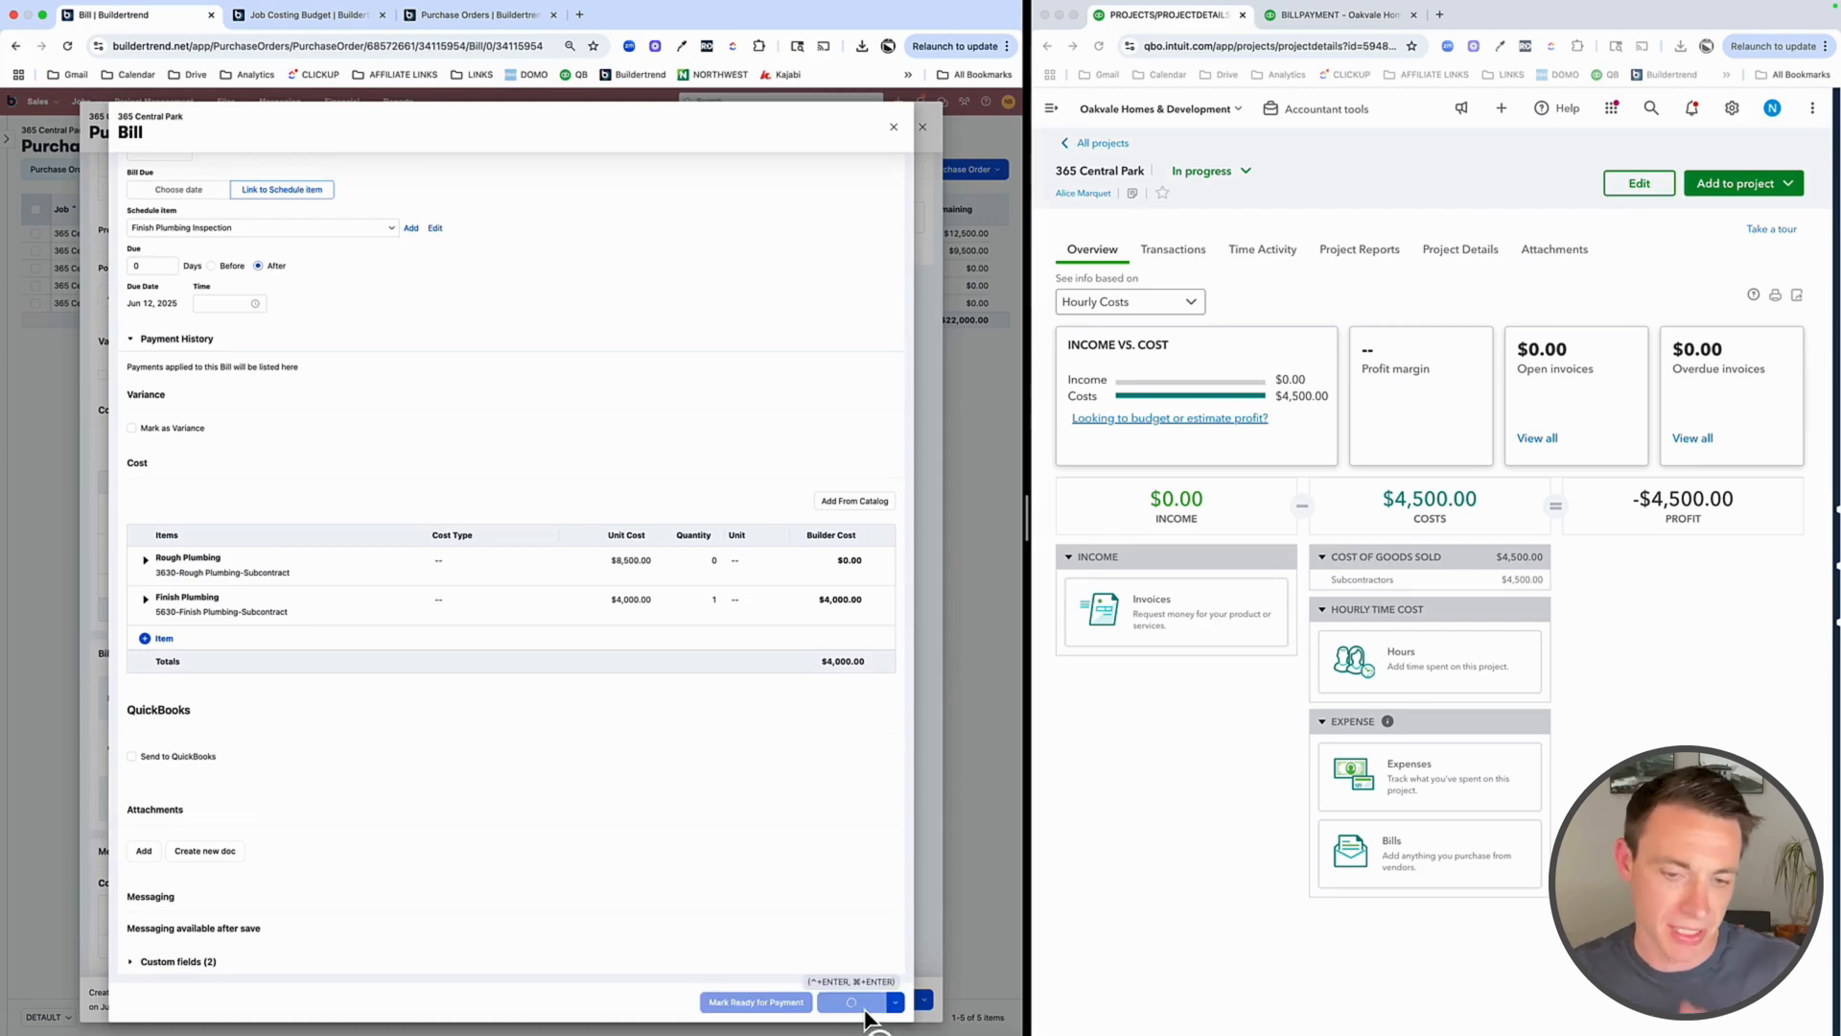
left_click(851, 1001)
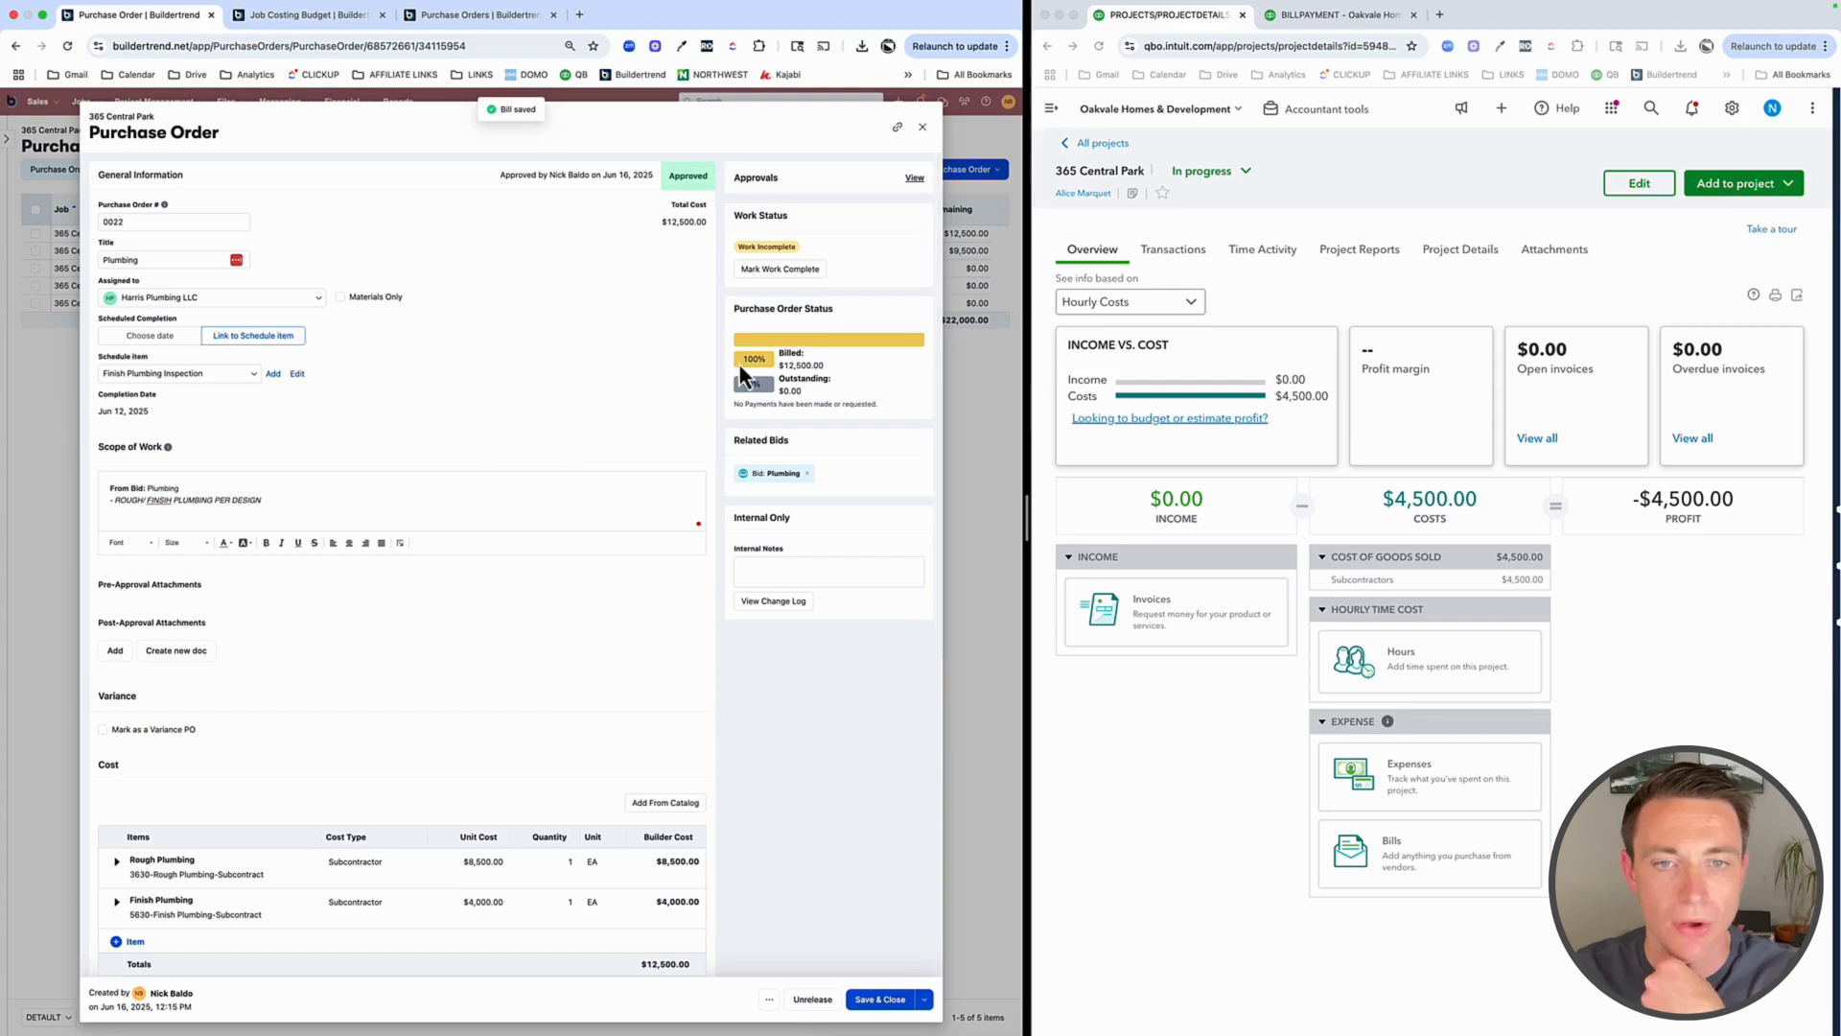
mouse_move(798, 397)
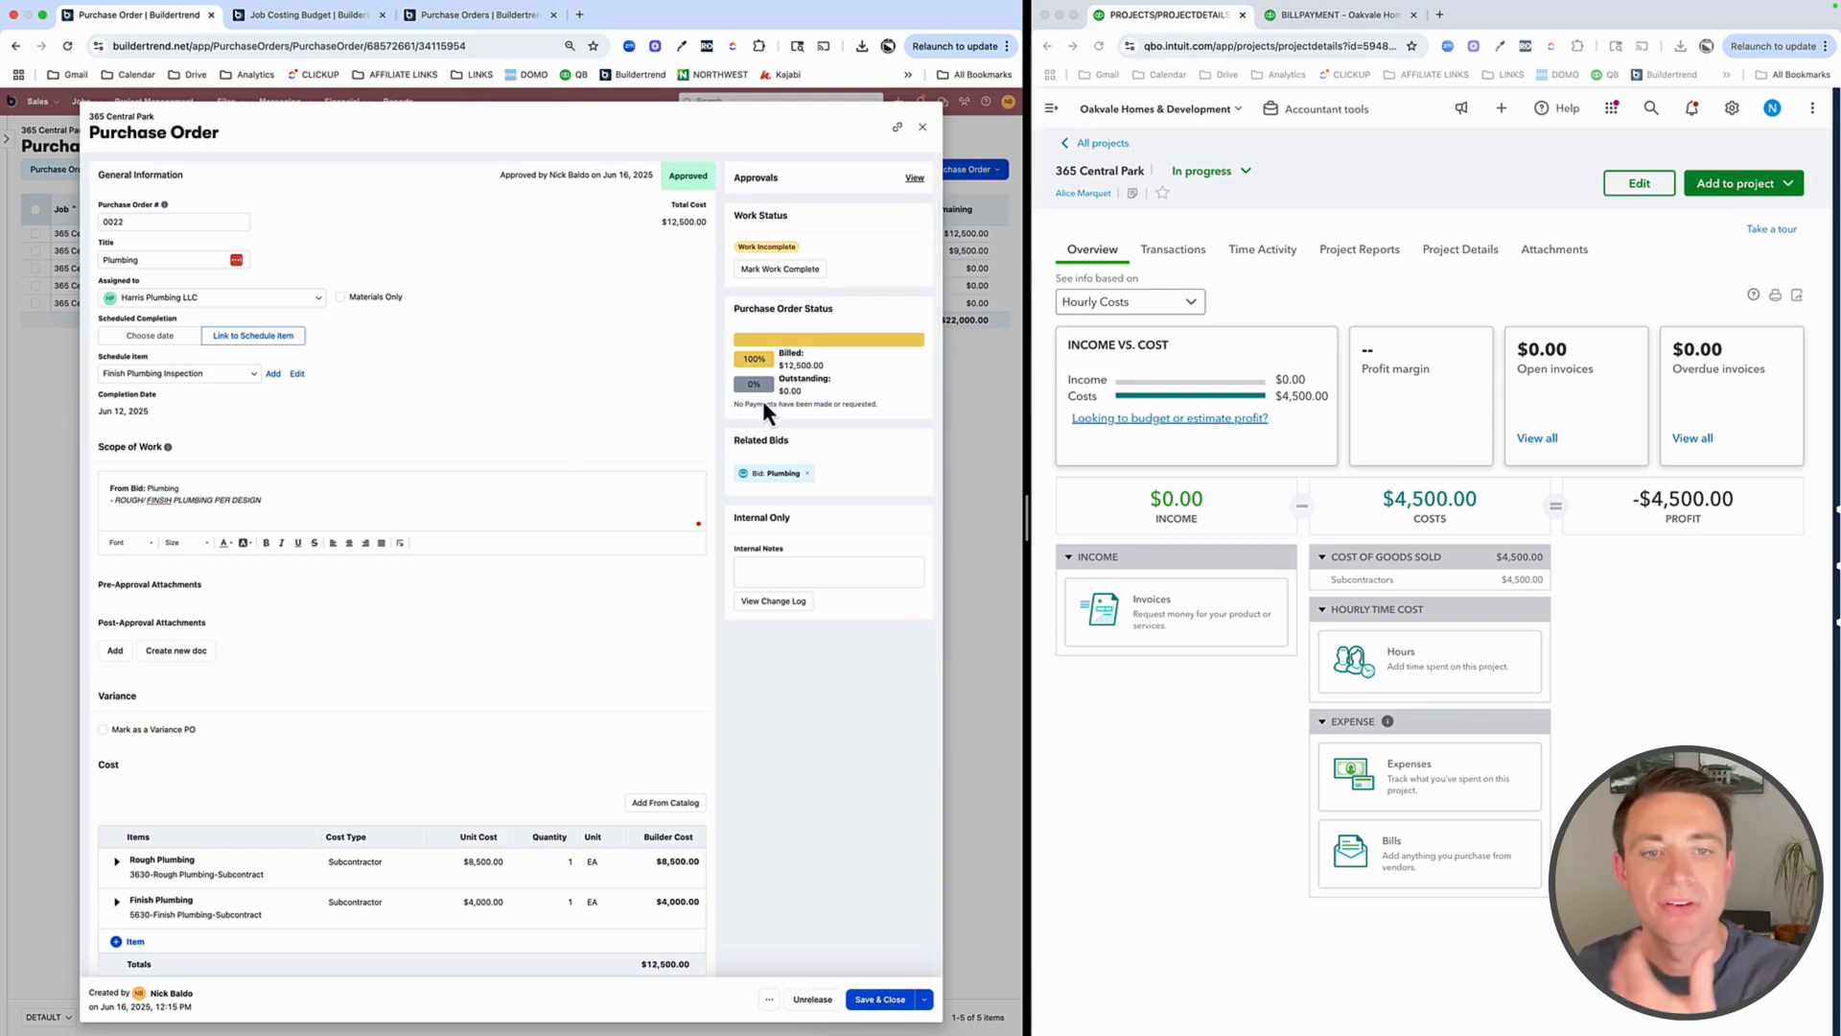
mouse_move(664, 436)
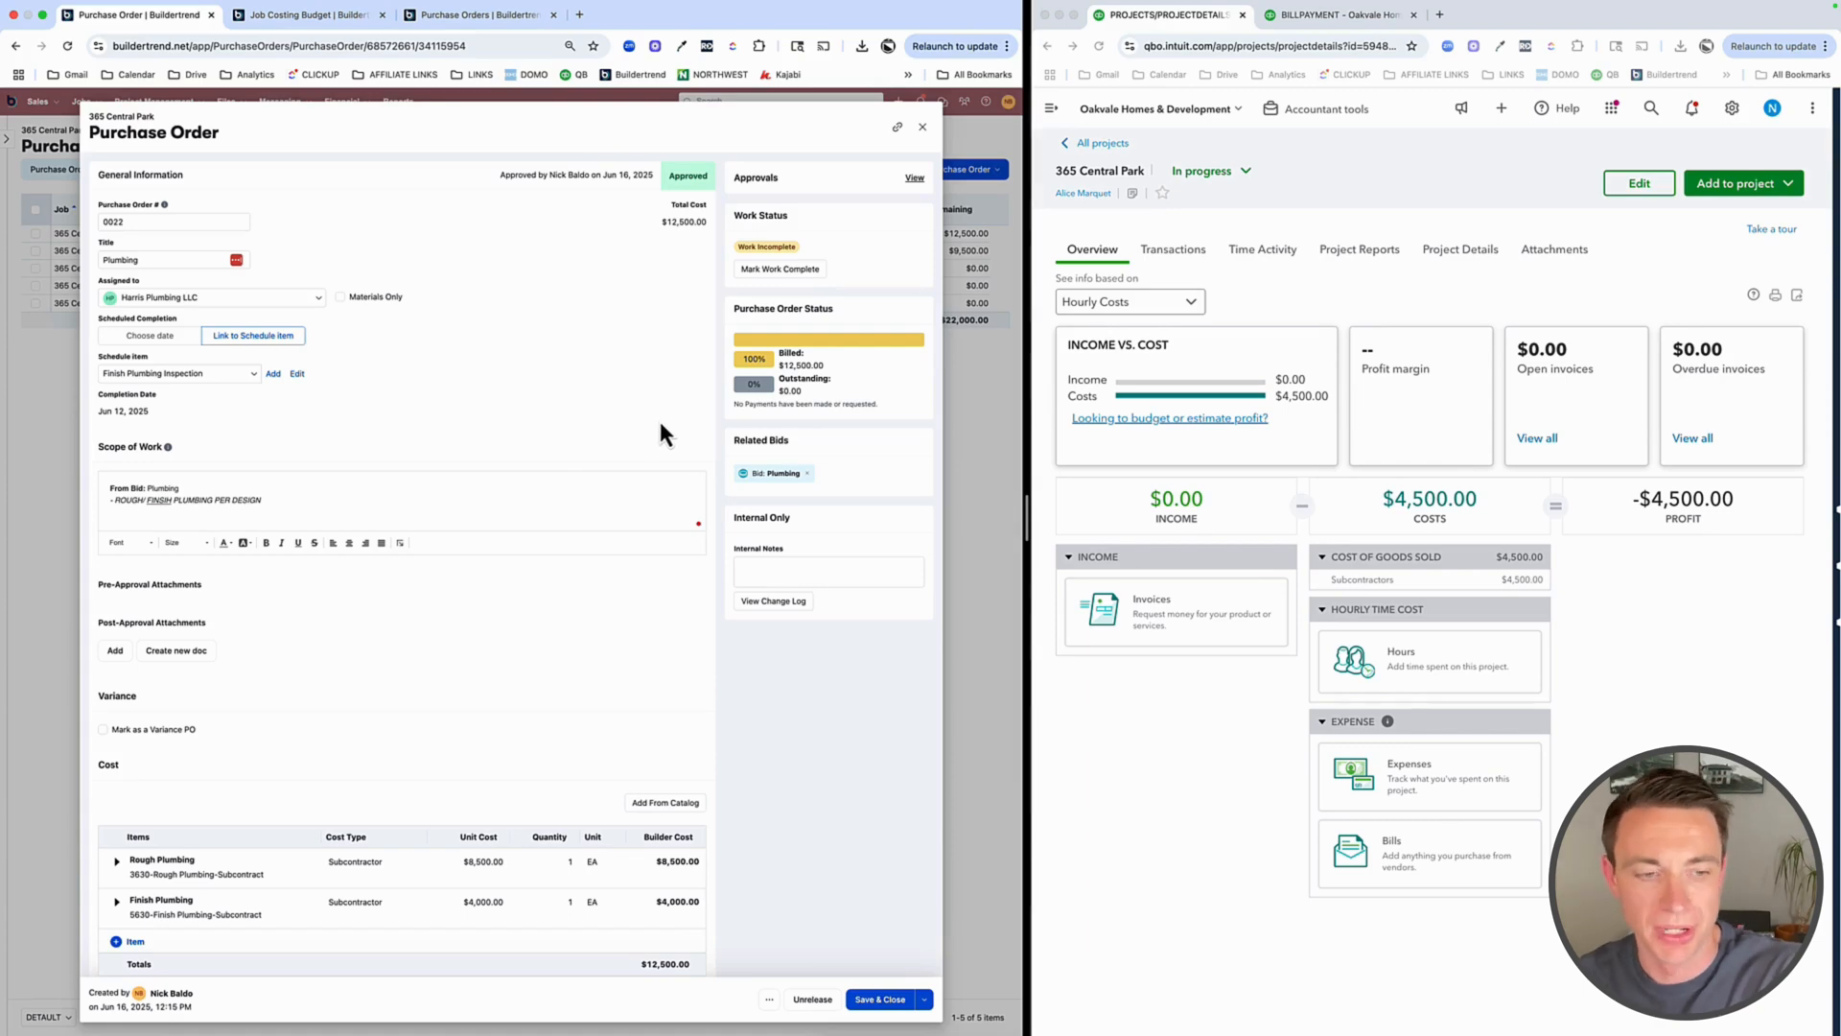
From the PO's Bills/Lien Waivers list of two bills, open bill 0022 - Plumbing-1
scroll("down", 3)
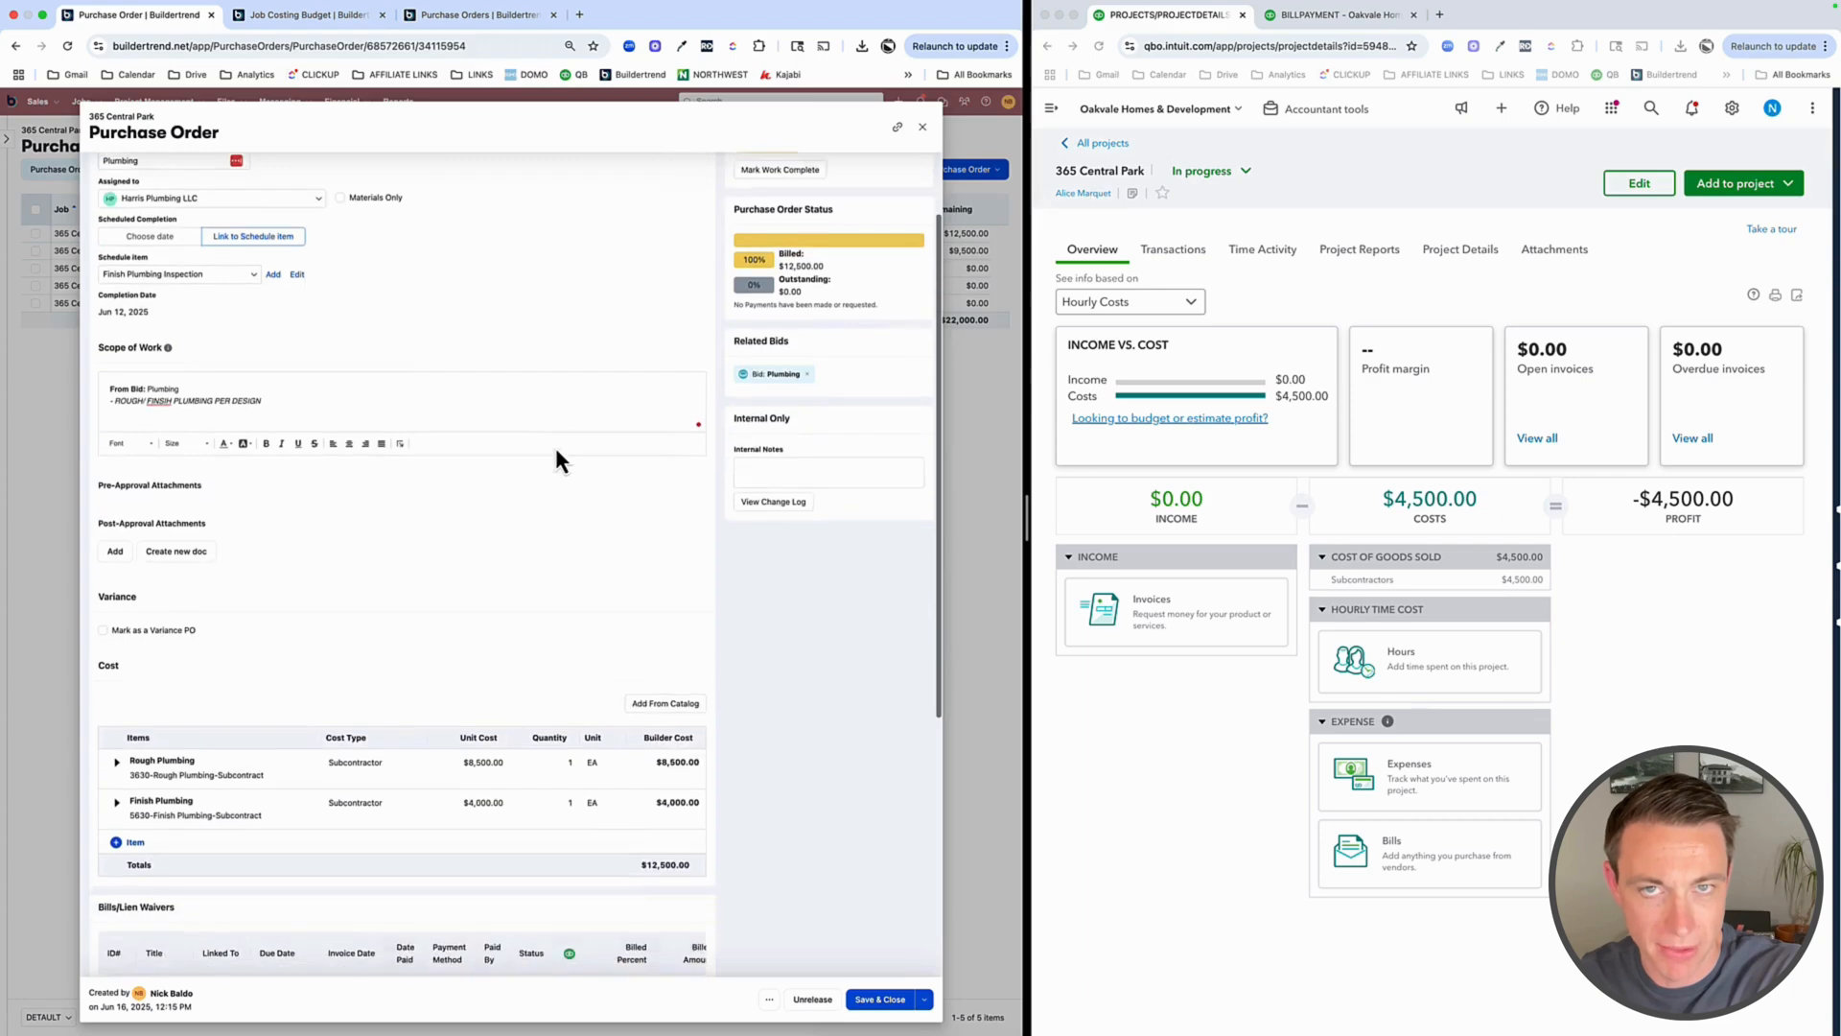
scroll("down", 3)
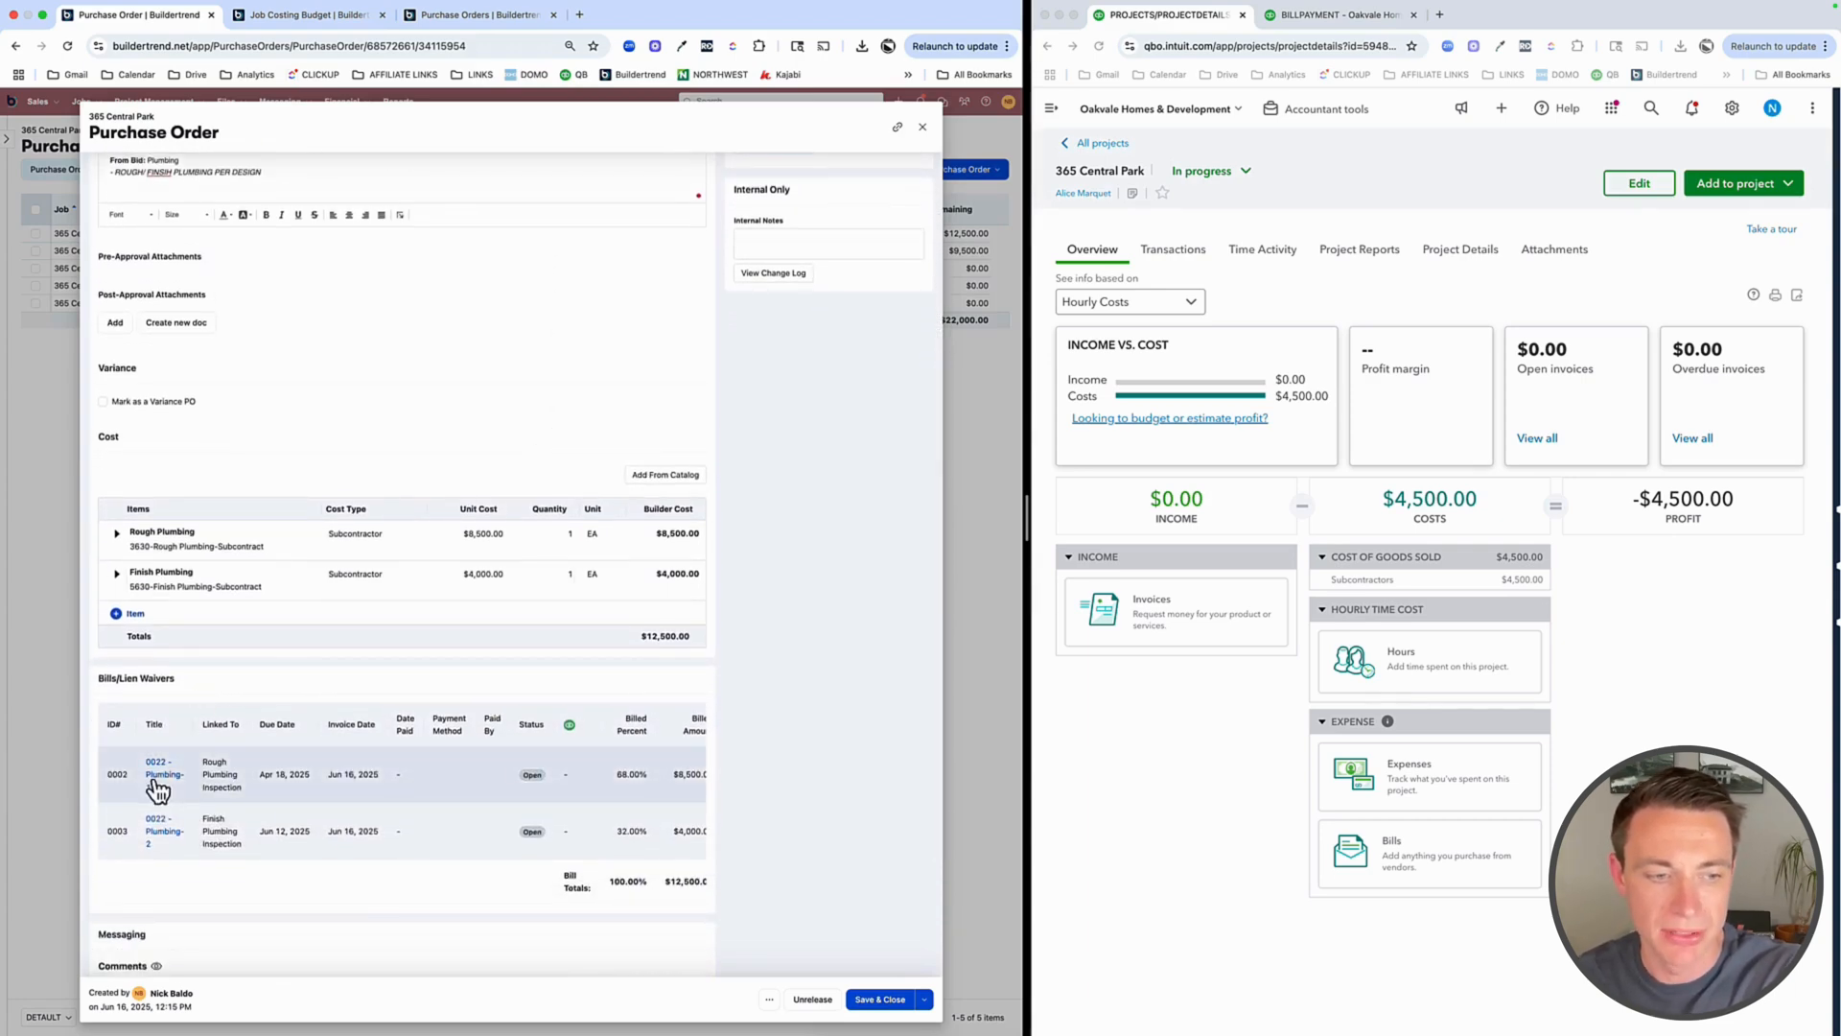
left_click(161, 773)
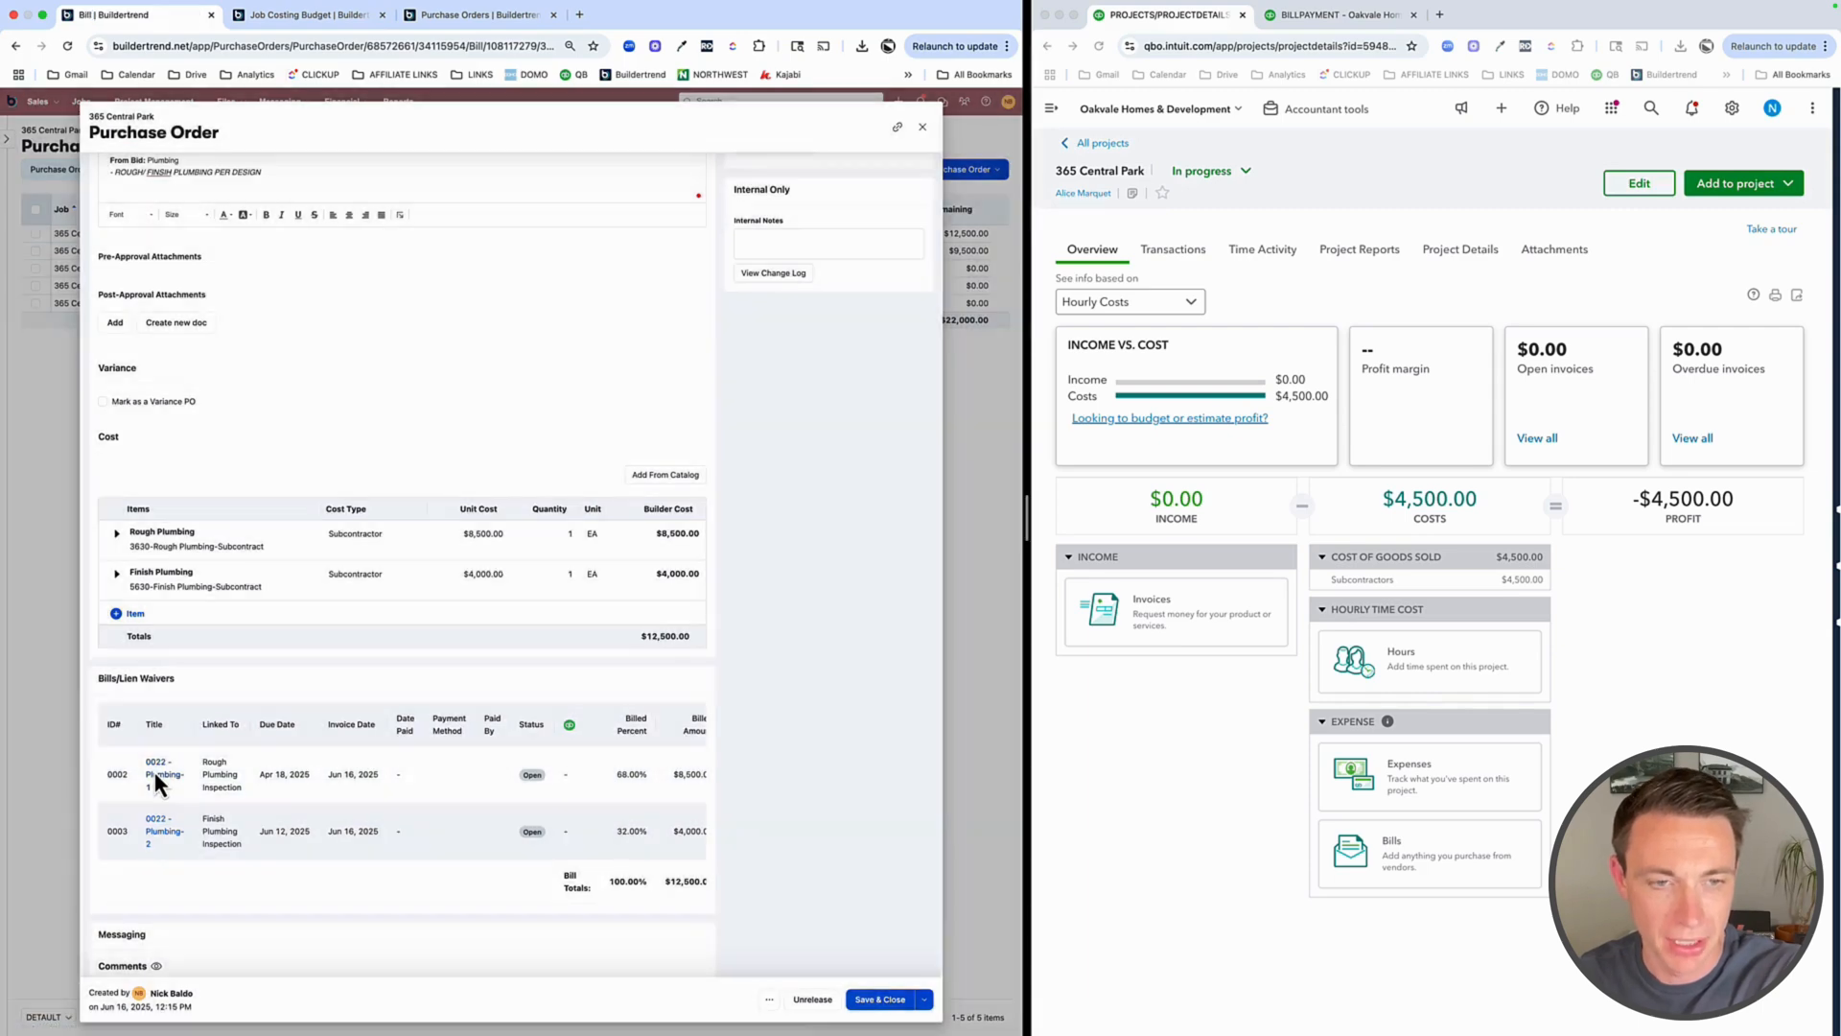
Set the $8,500 first plumbing bill's status to ACTUAL and mark it to send to QuickBooks
left_click(160, 773)
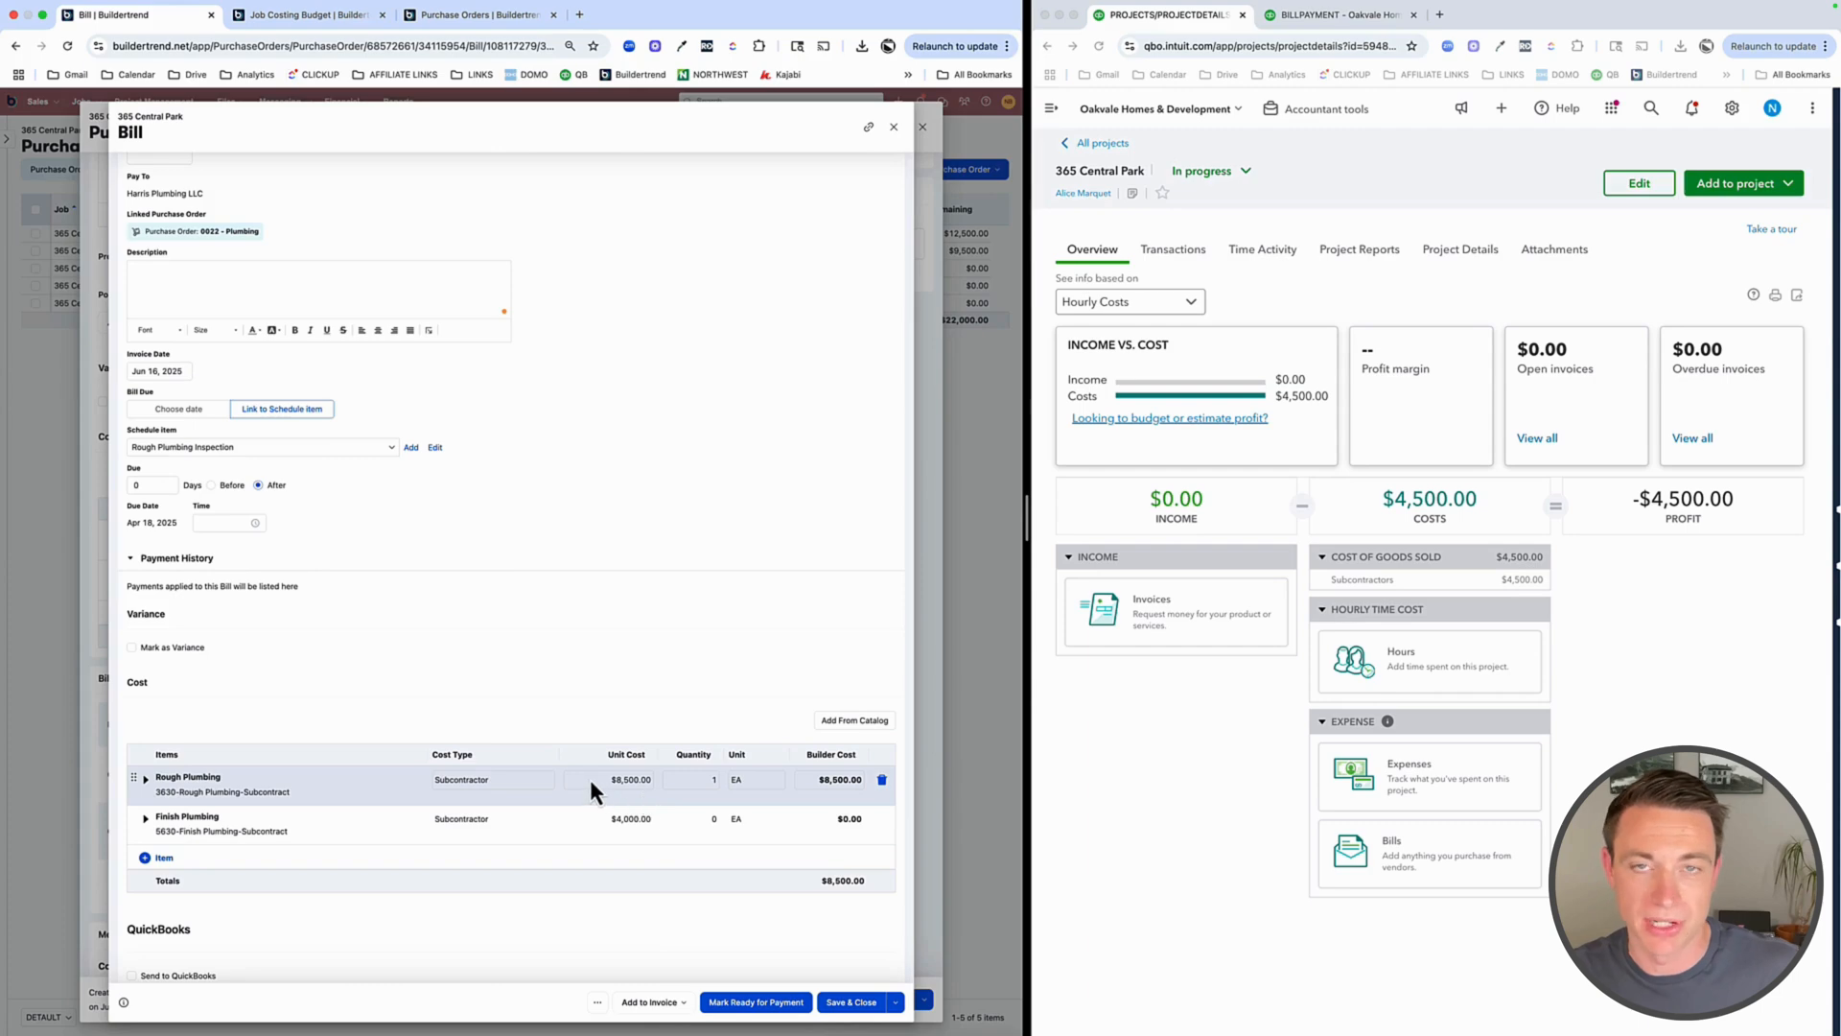
mouse_move(575, 786)
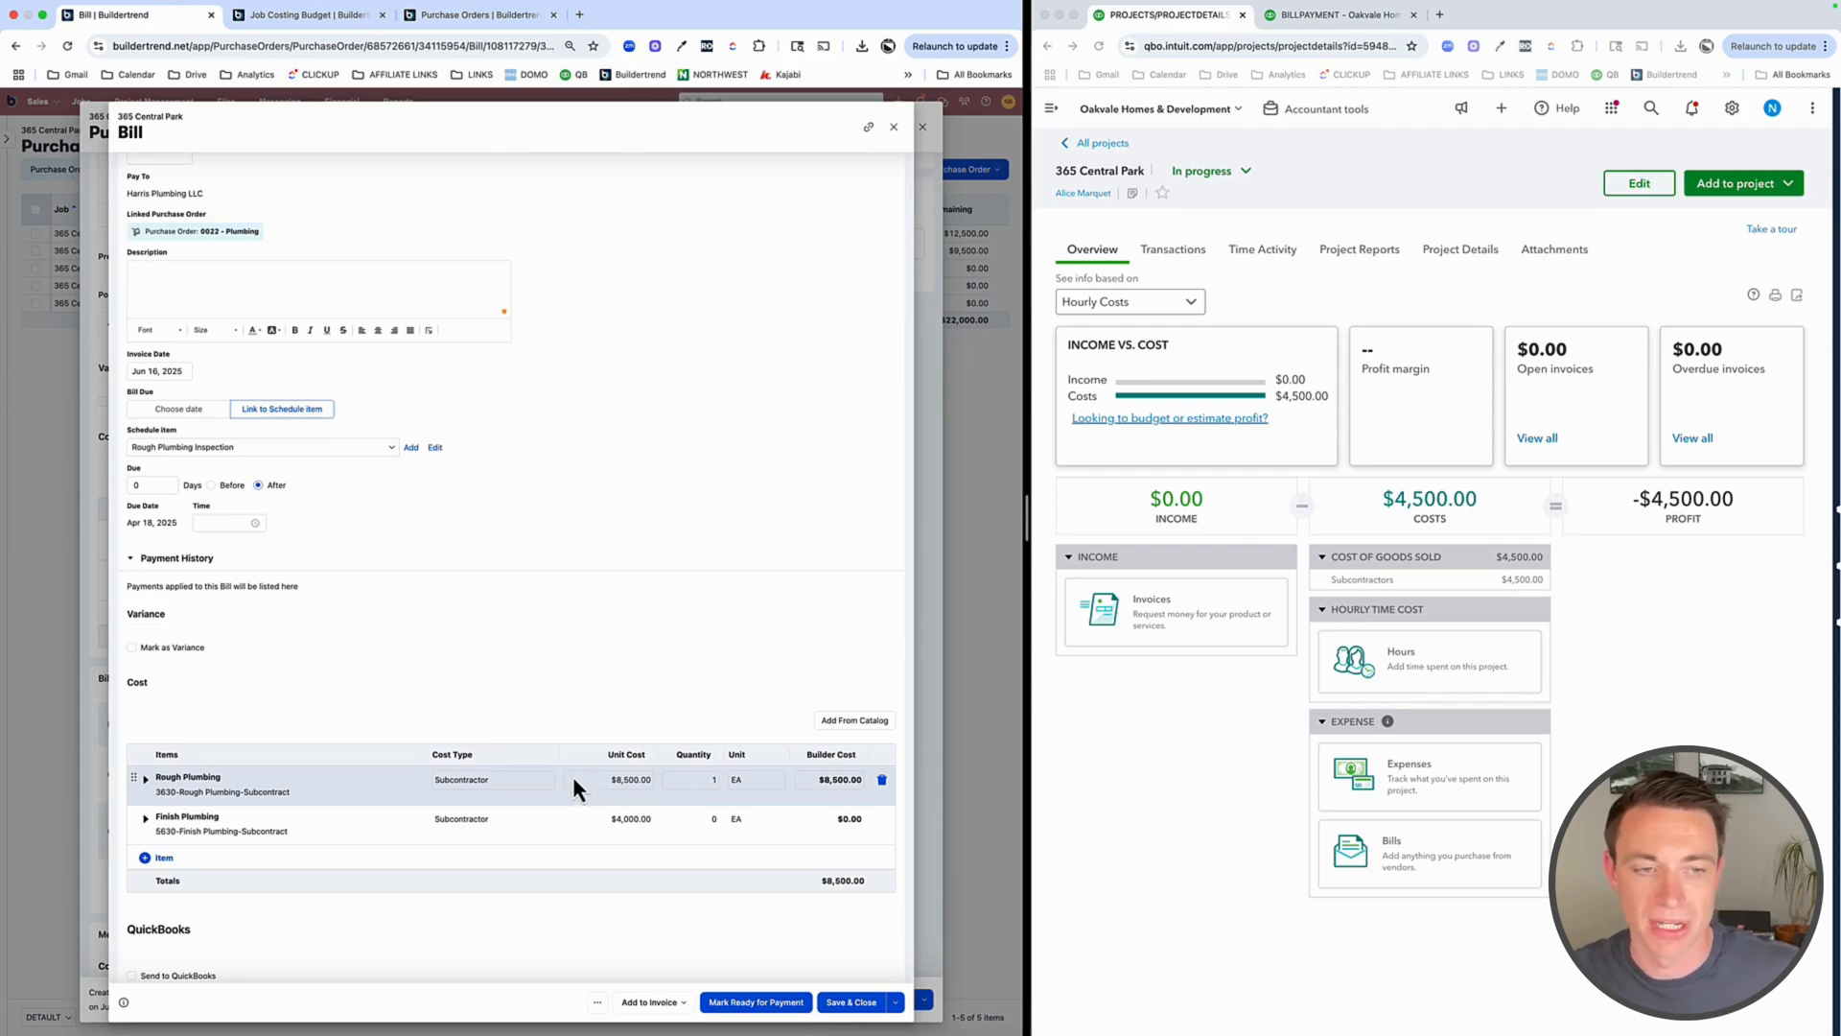
scroll("down", 3)
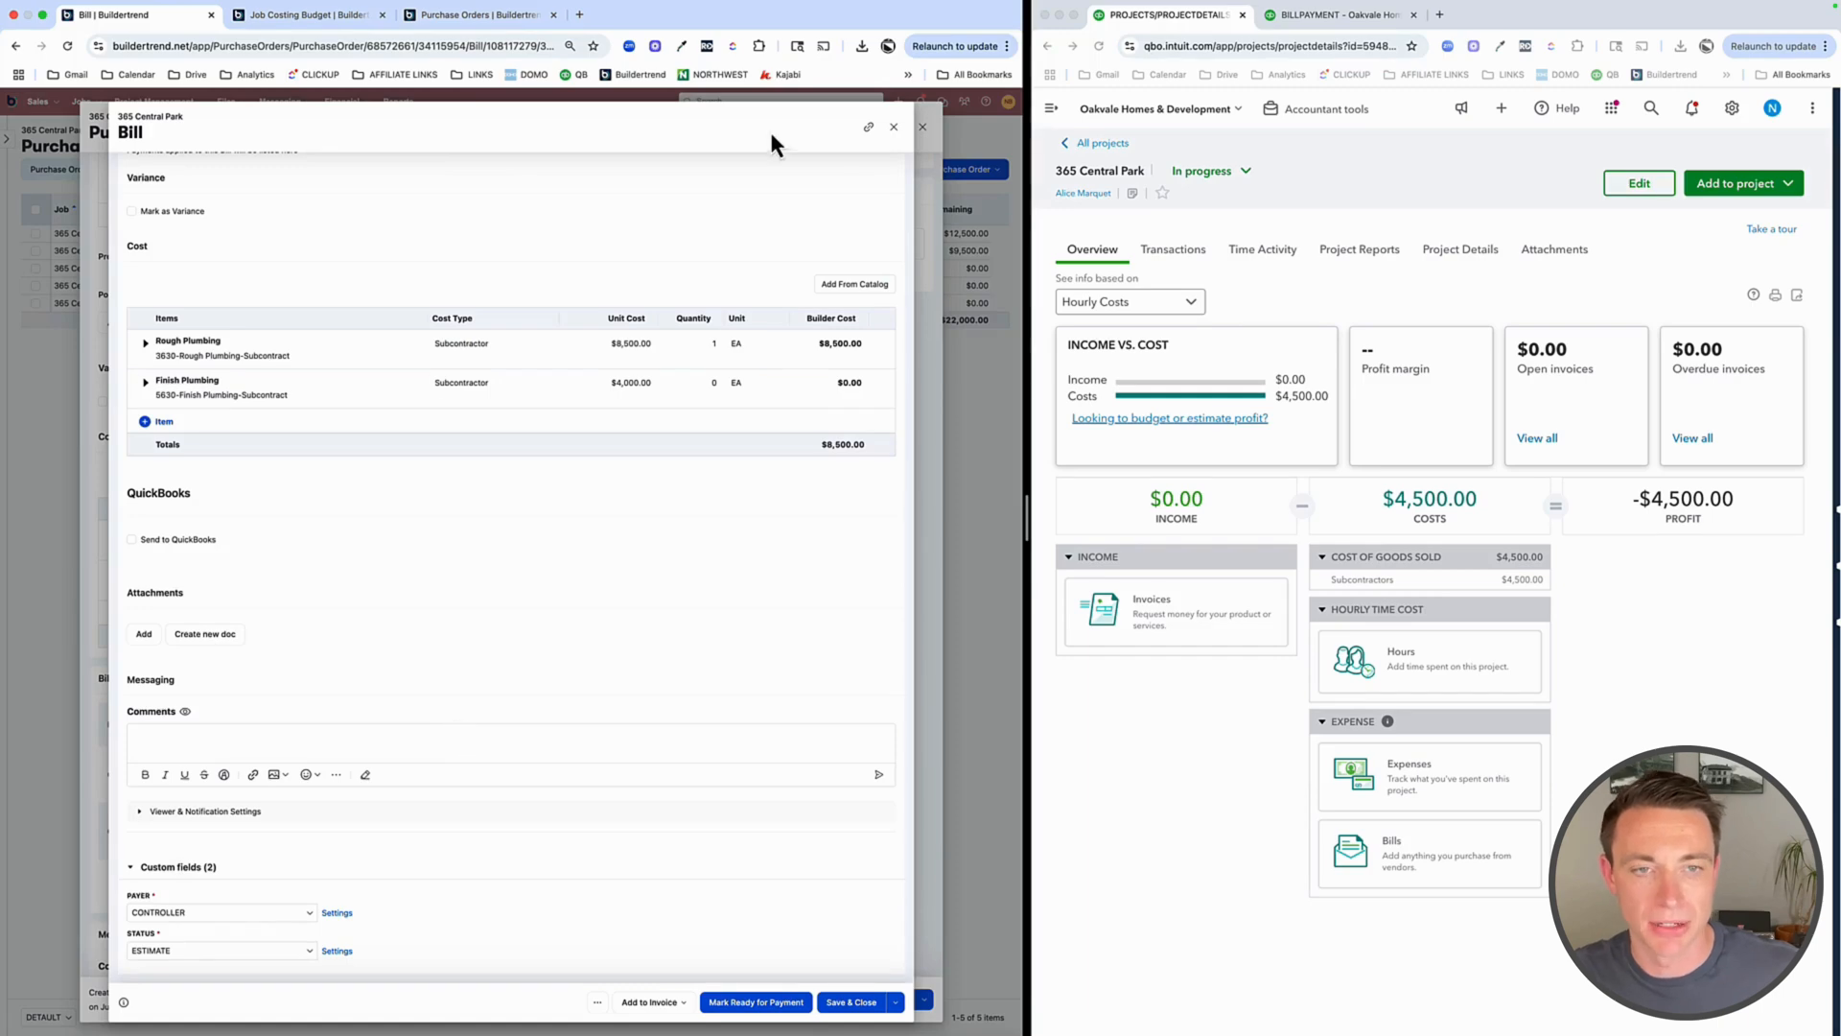
left_click(219, 949)
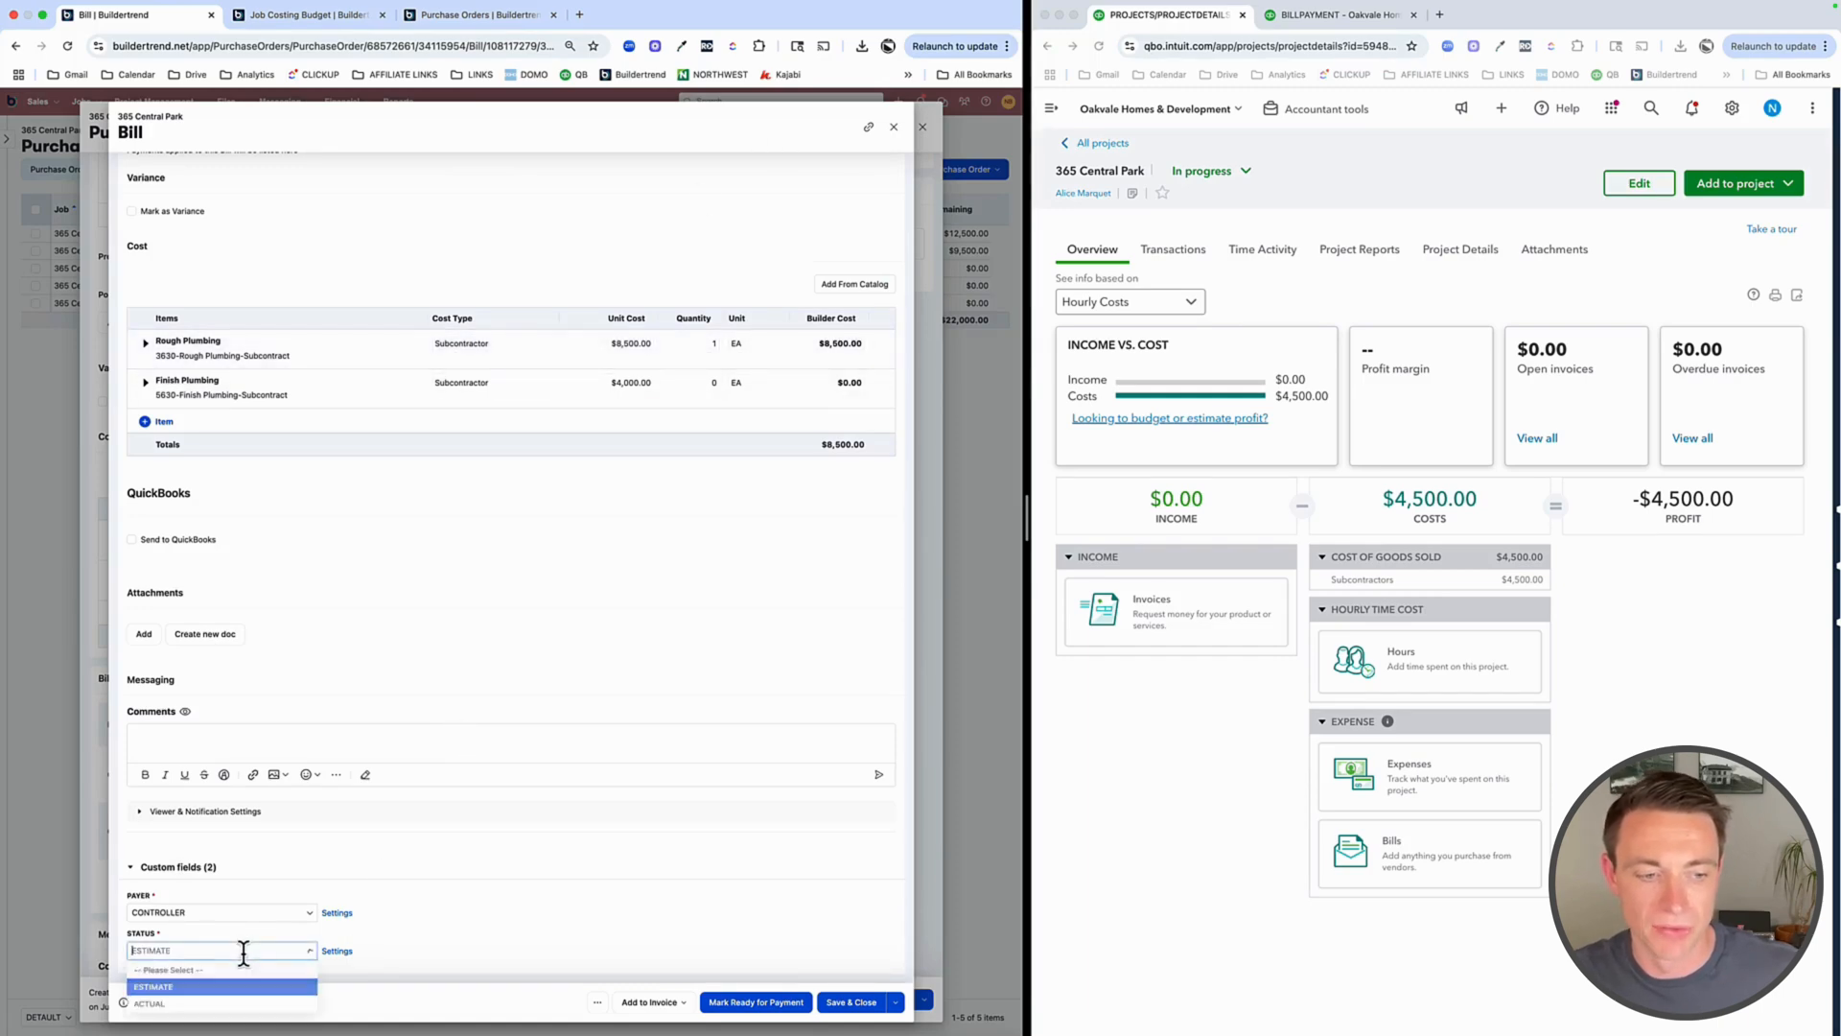
left_click(150, 1003)
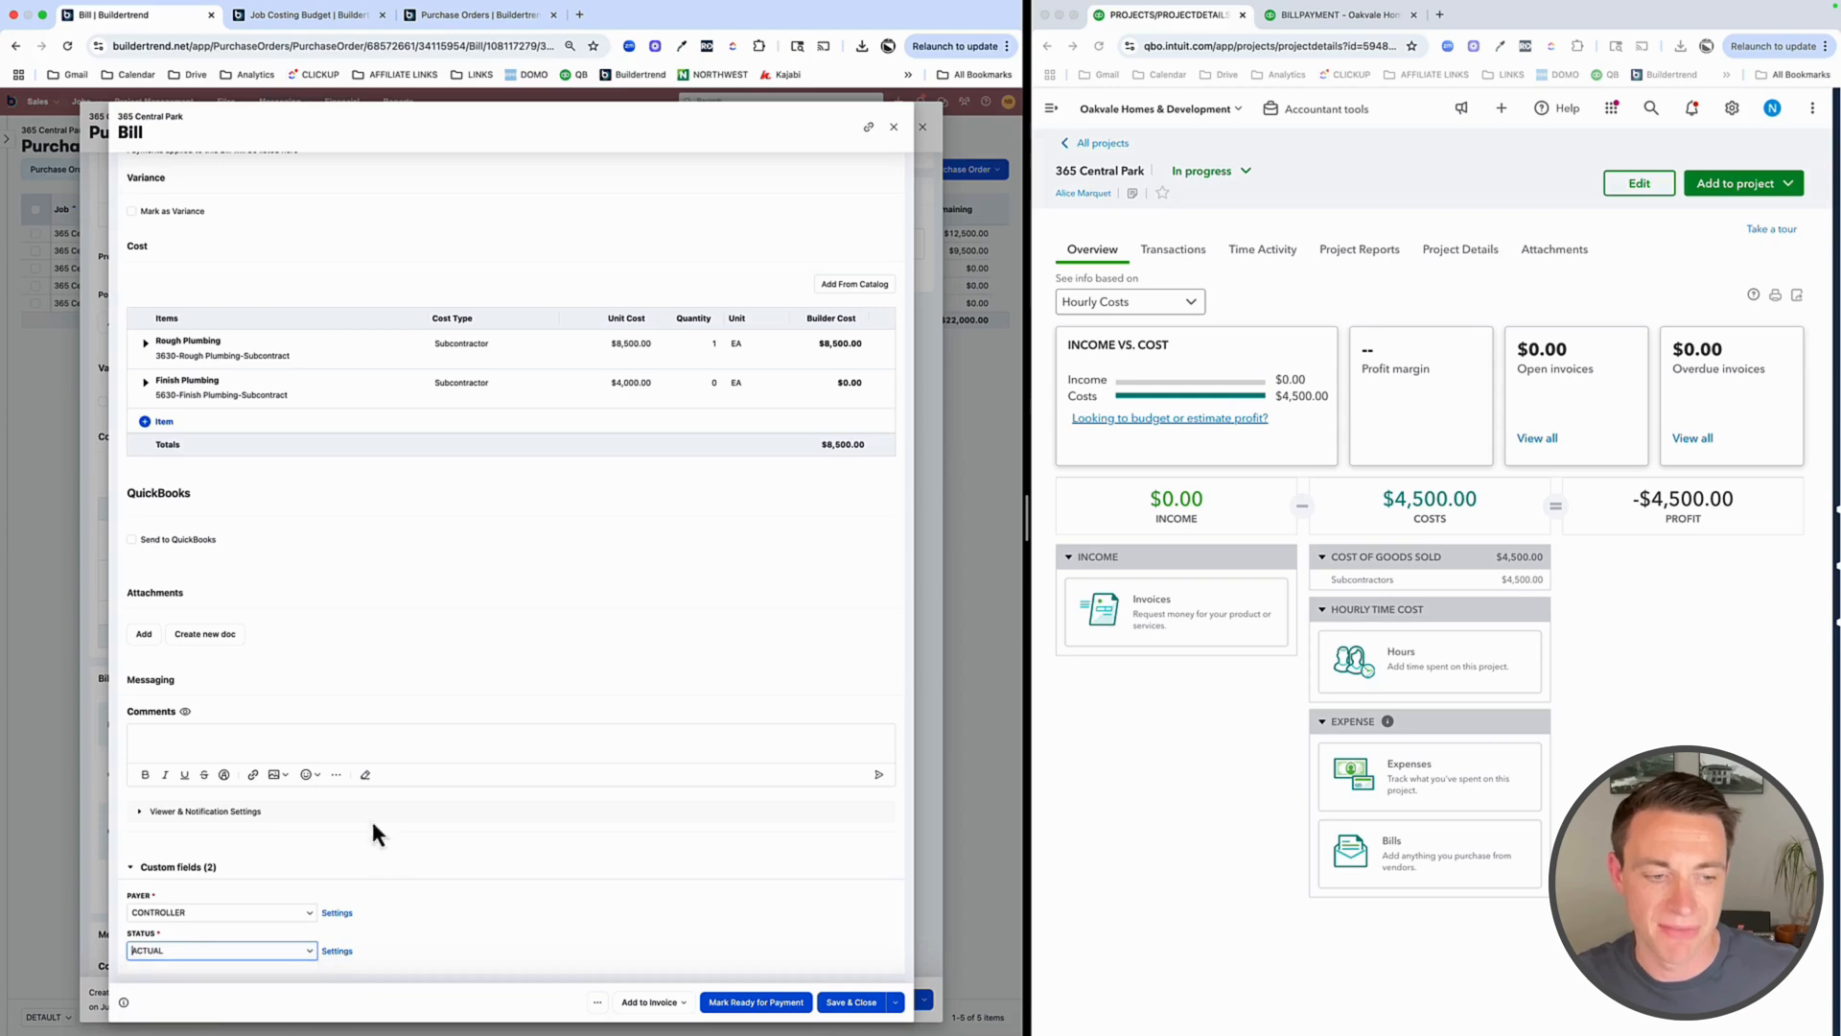
mouse_move(328, 896)
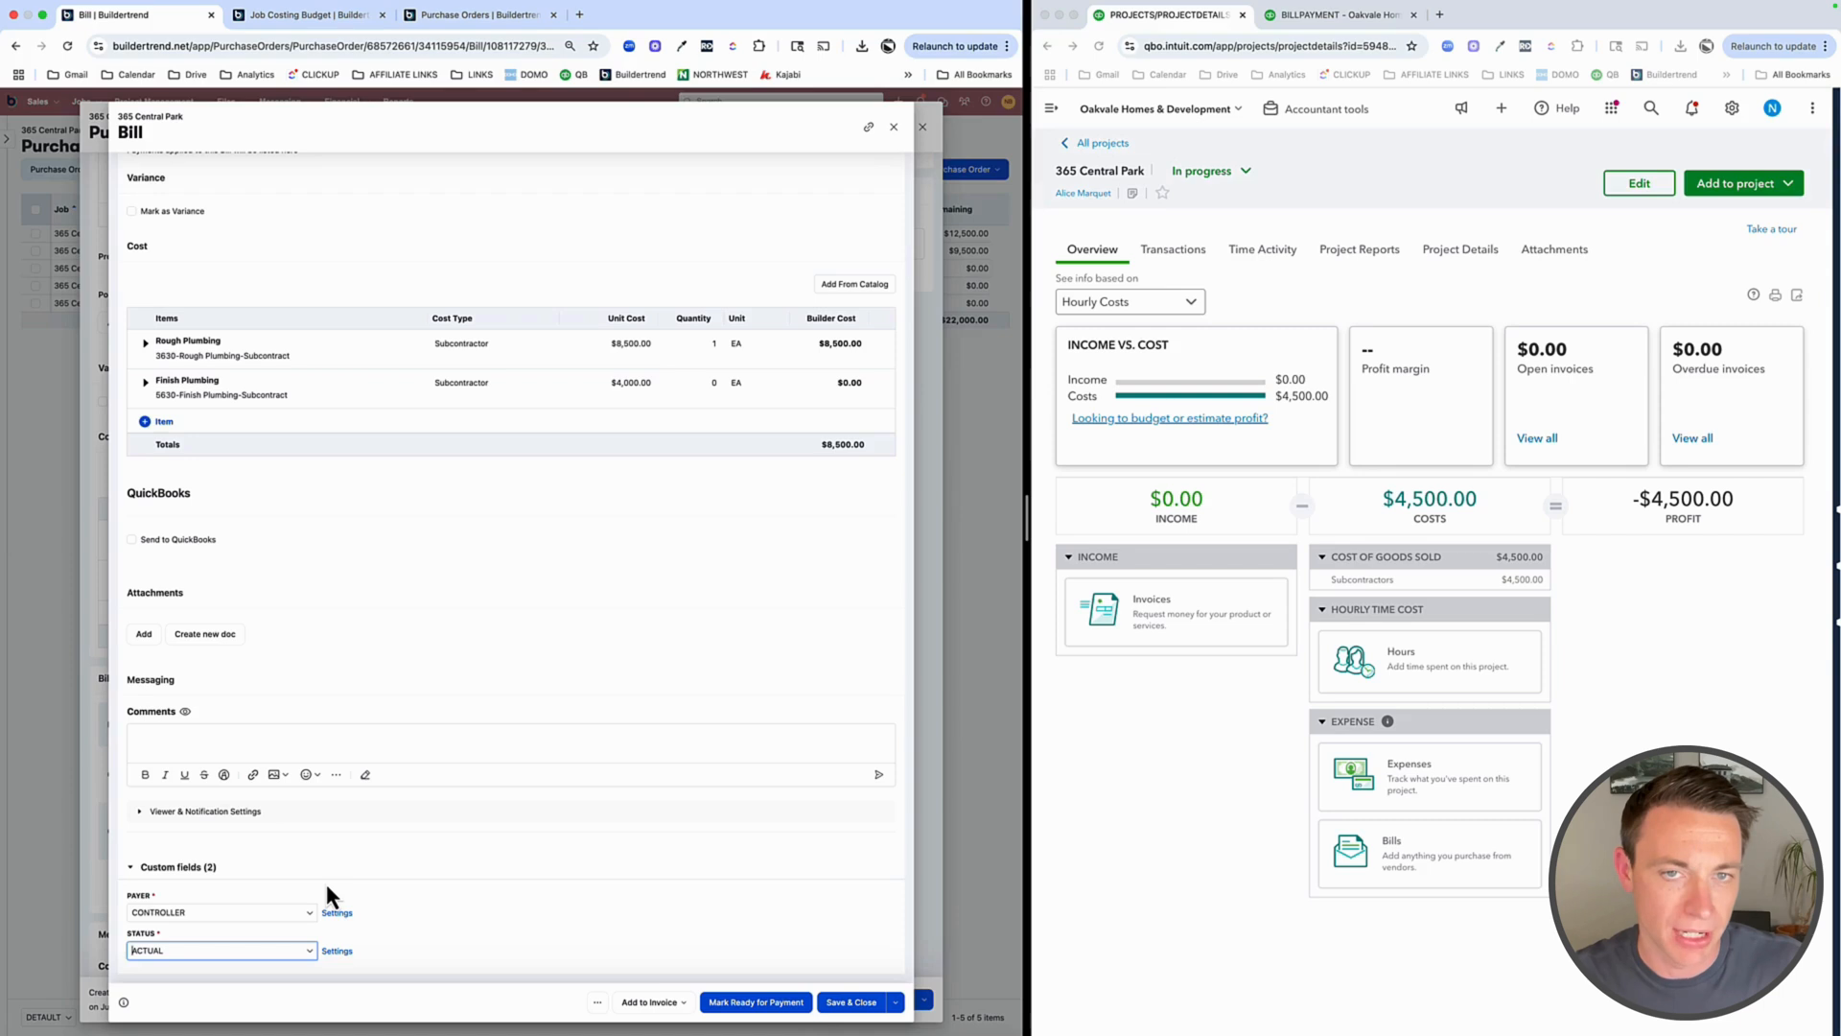
mouse_move(111, 622)
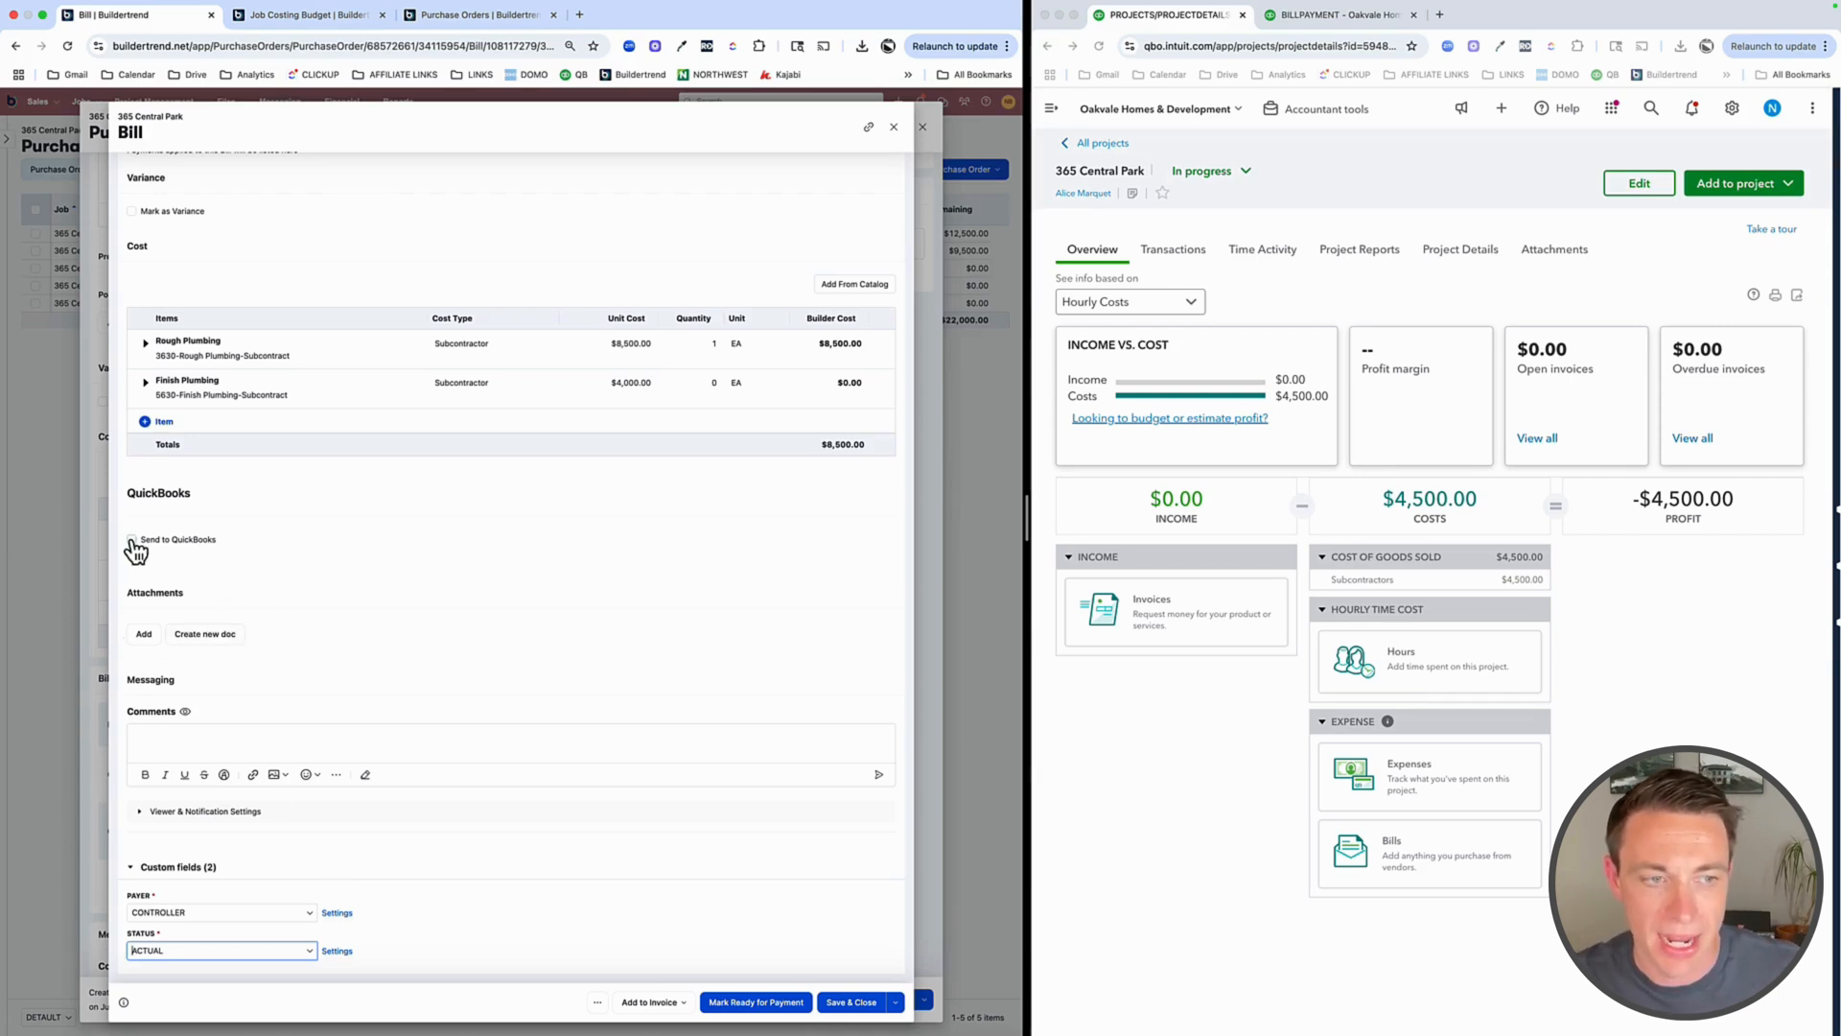
left_click(133, 539)
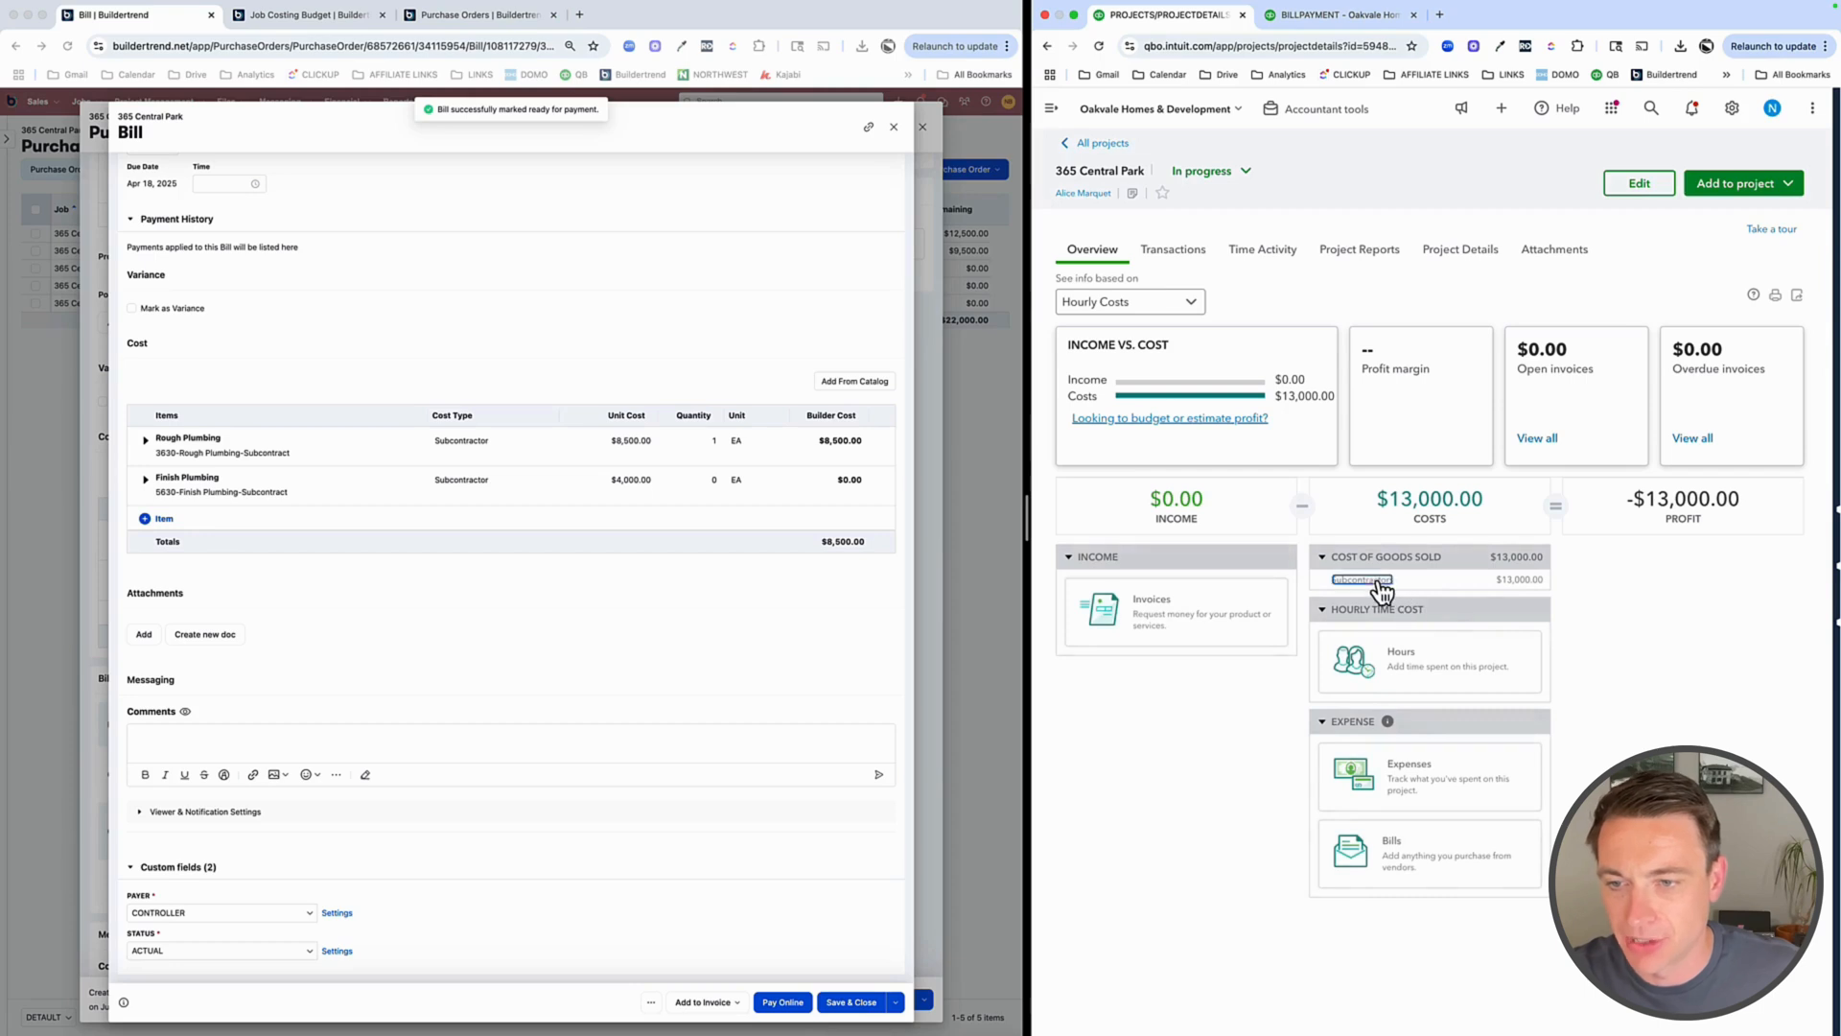
Mark the $8,500 Bill #0002 to Harris Plumbing LLC as paid, save the payment, and refresh Buildertrend's status
left_click(1360, 579)
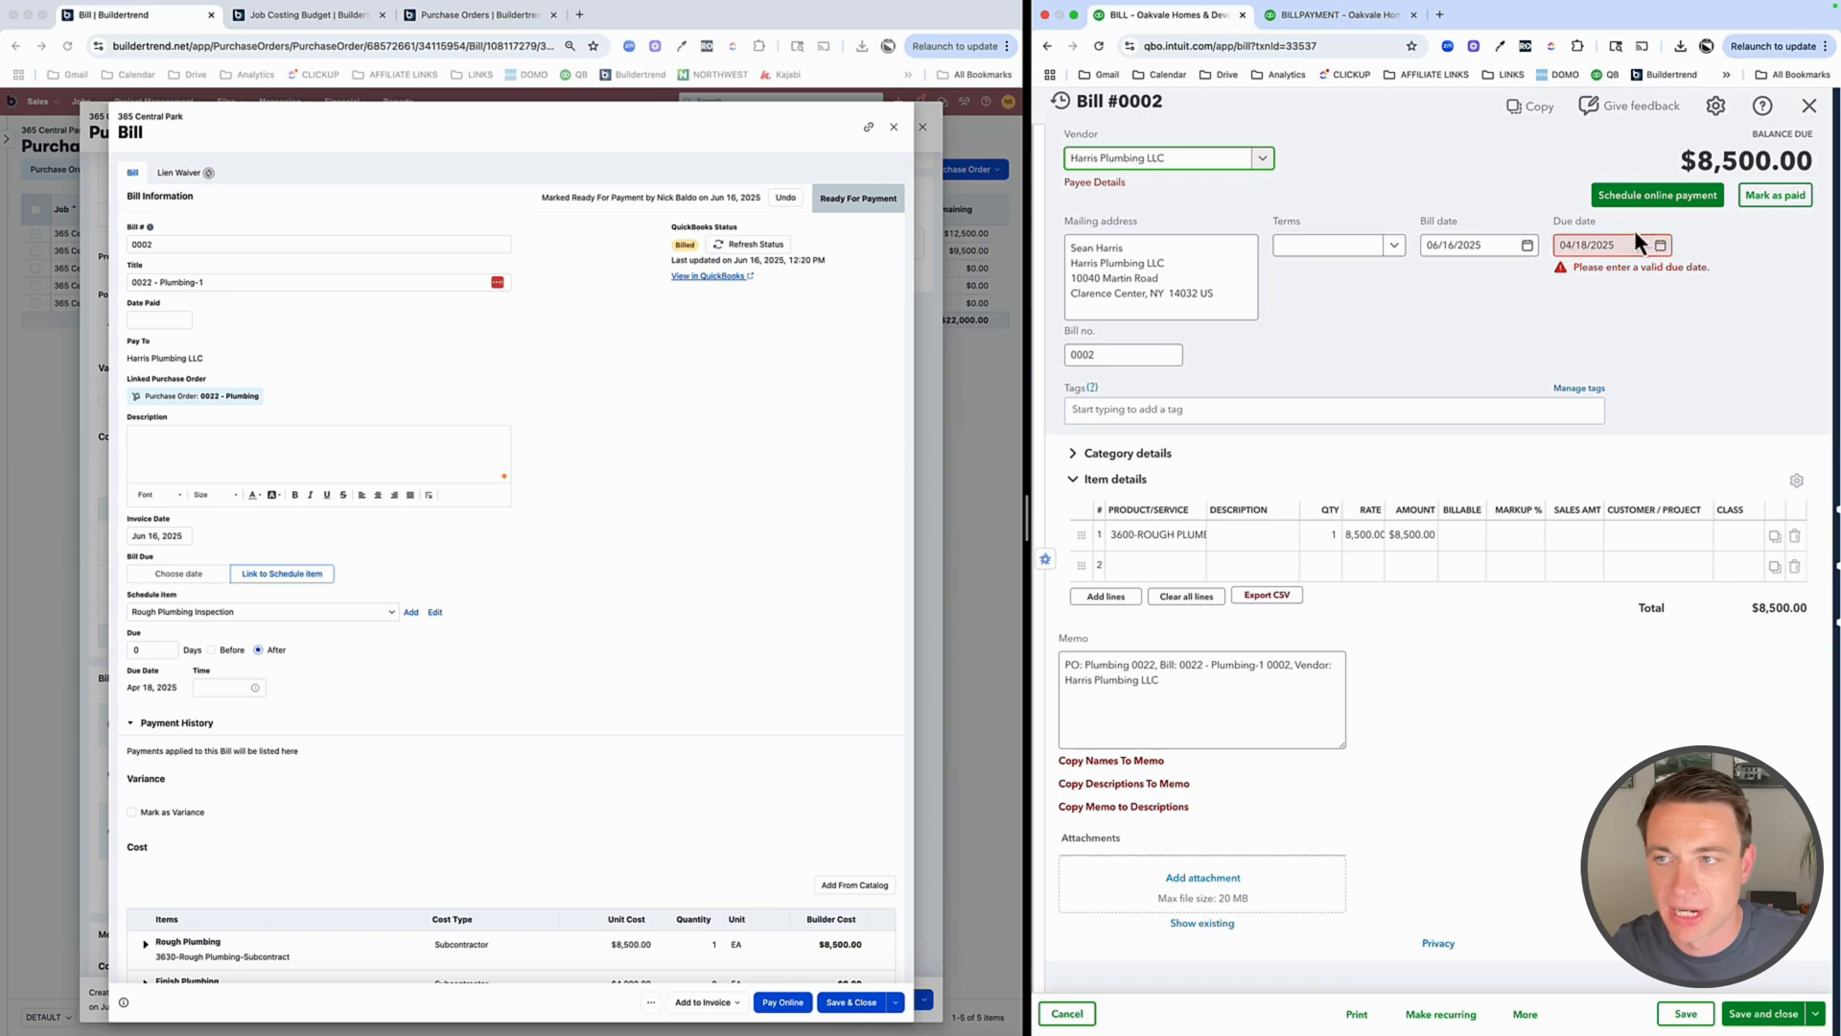
left_click(1774, 196)
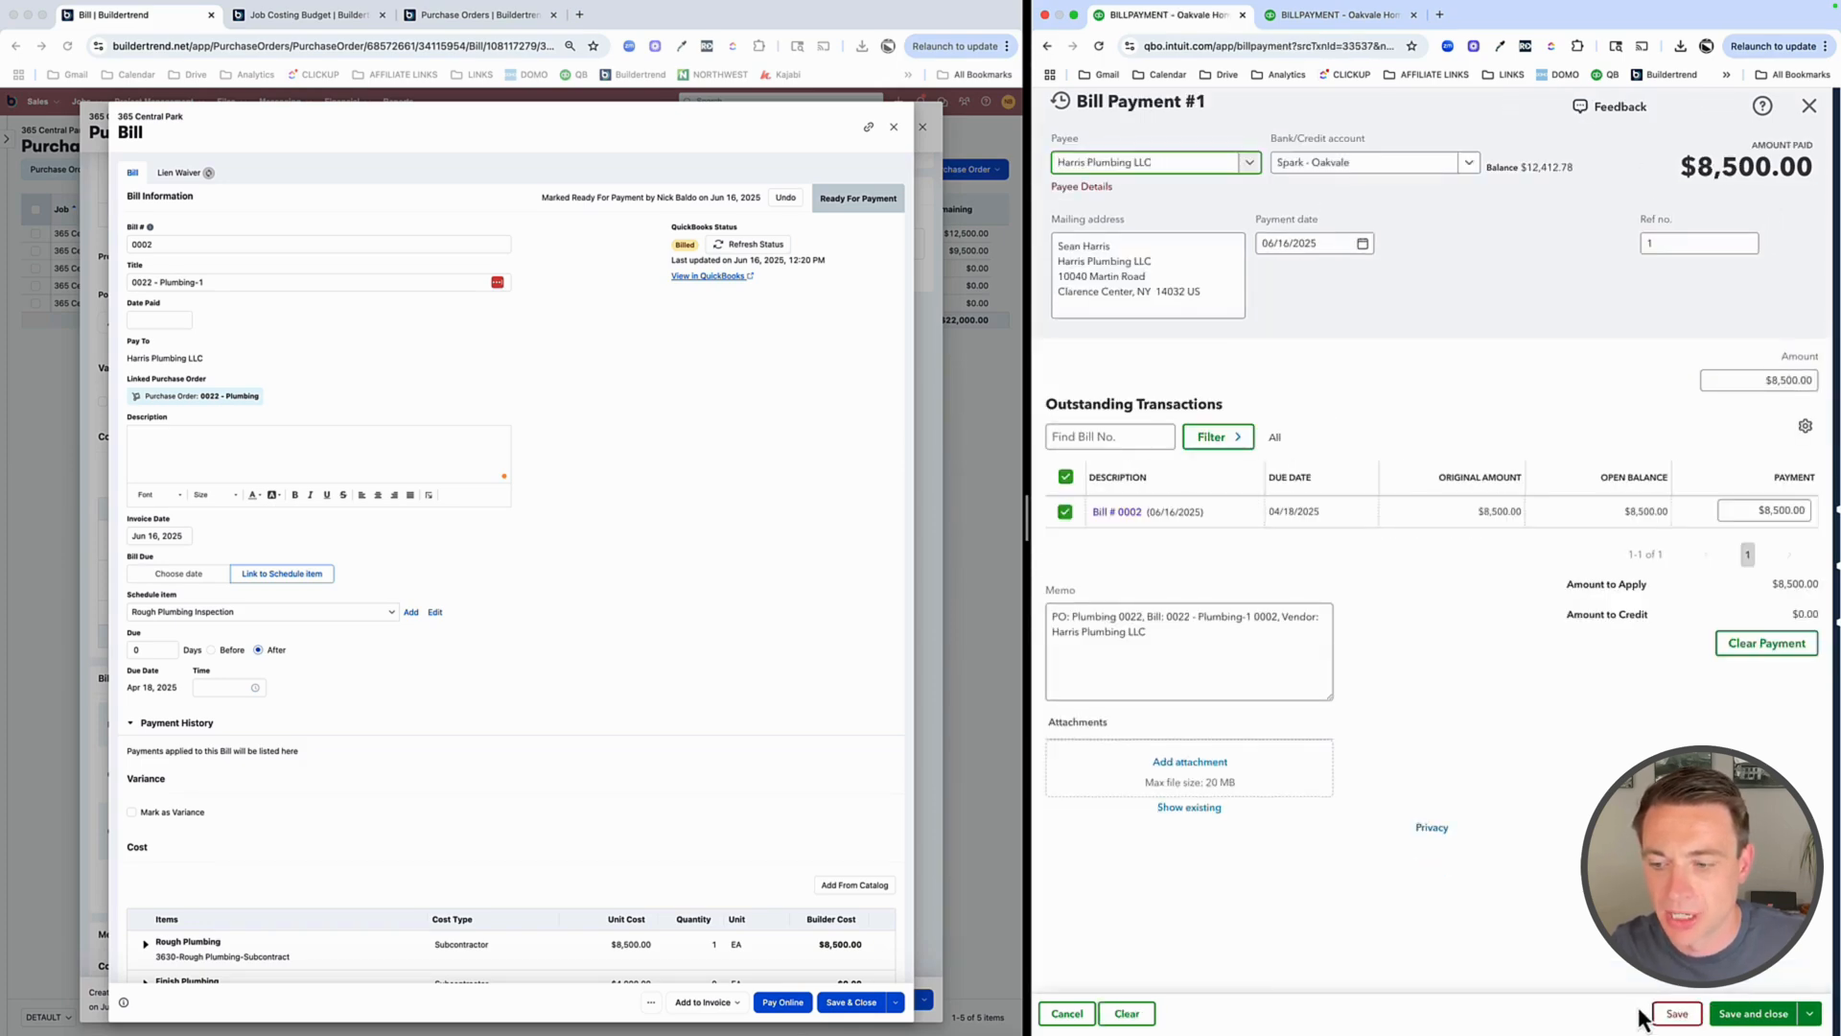
left_click(1676, 1013)
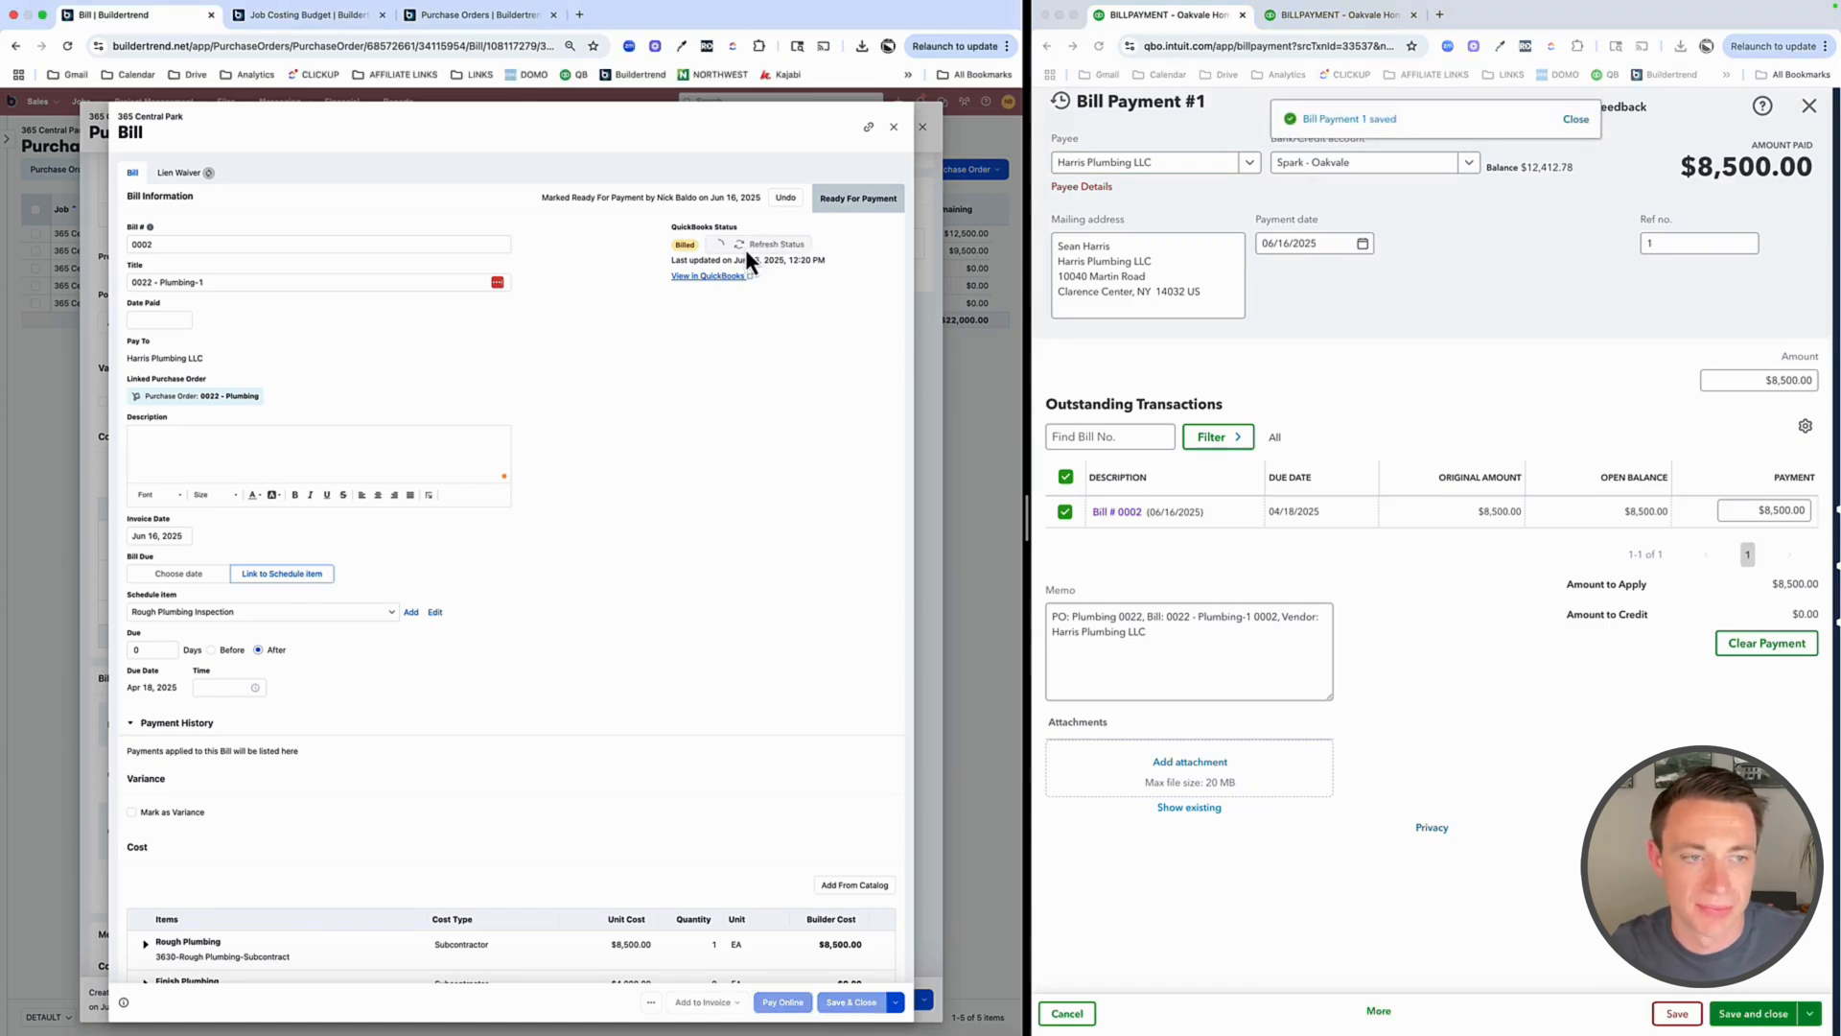
left_click(756, 244)
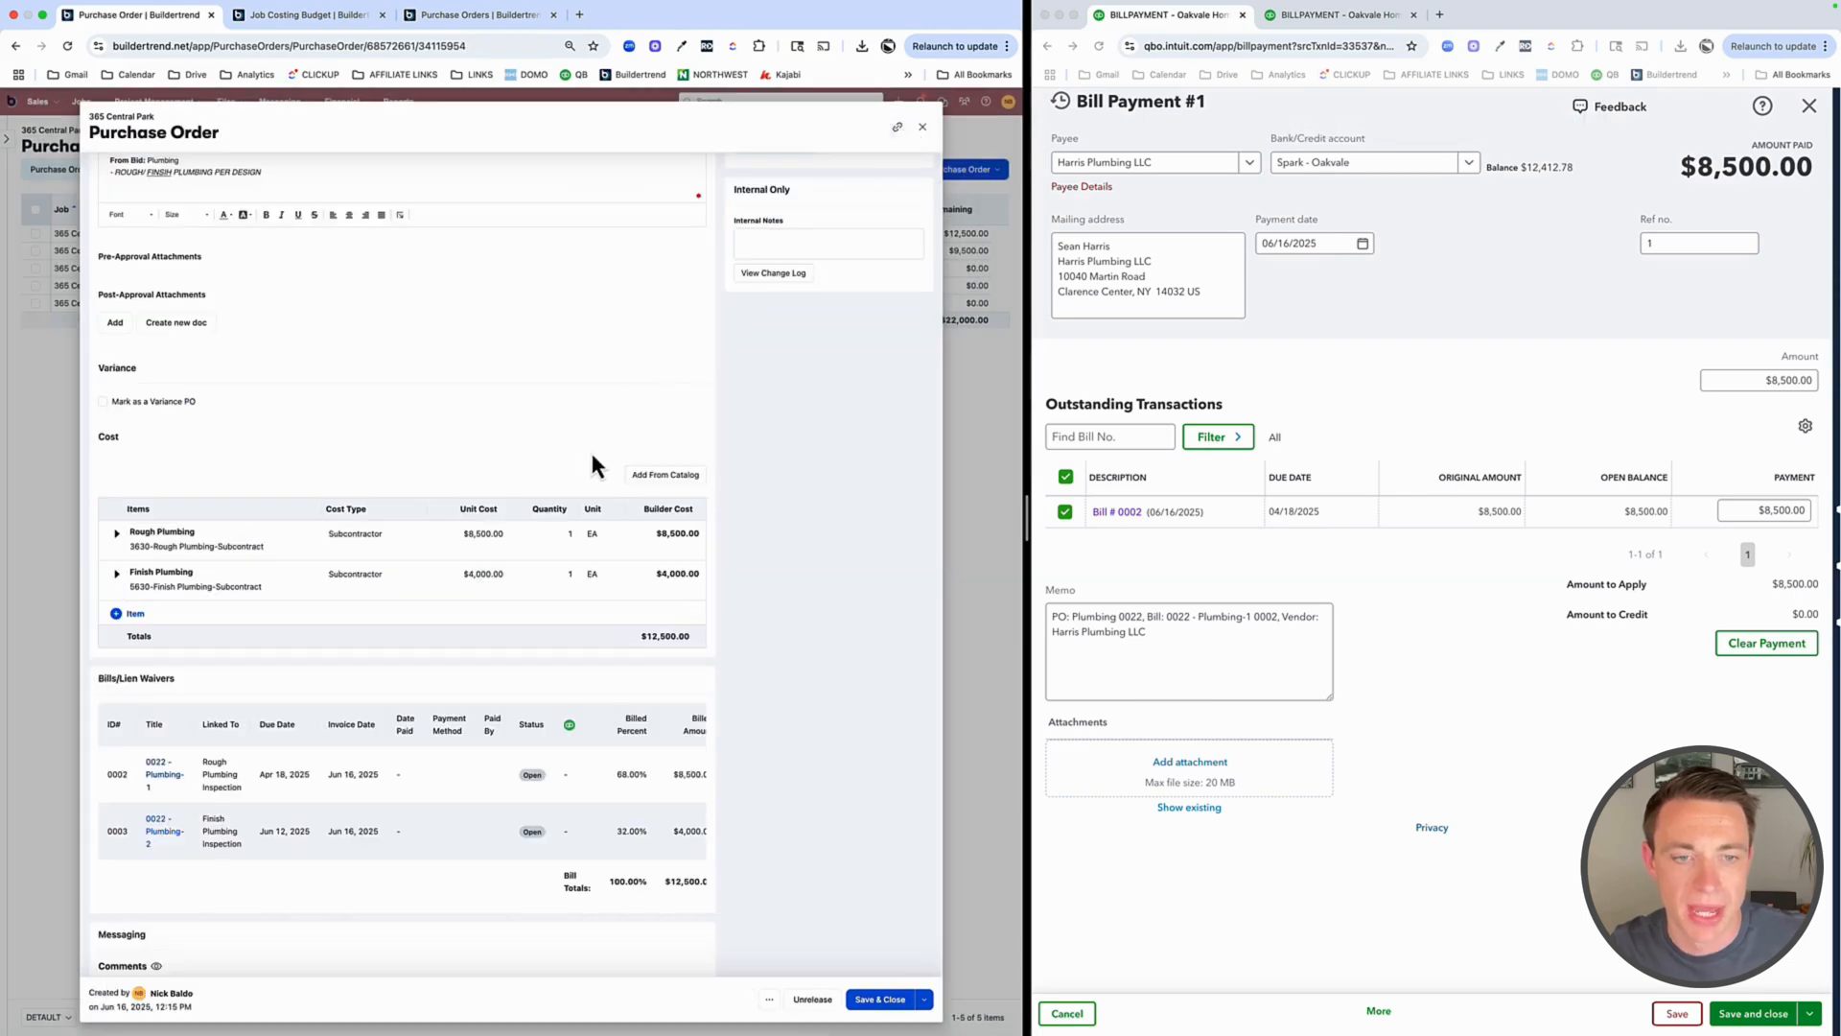
Scroll to the PO status bar showing $8,500 paid (68%) and $4,000 billed (32%)
scroll("up", 3)
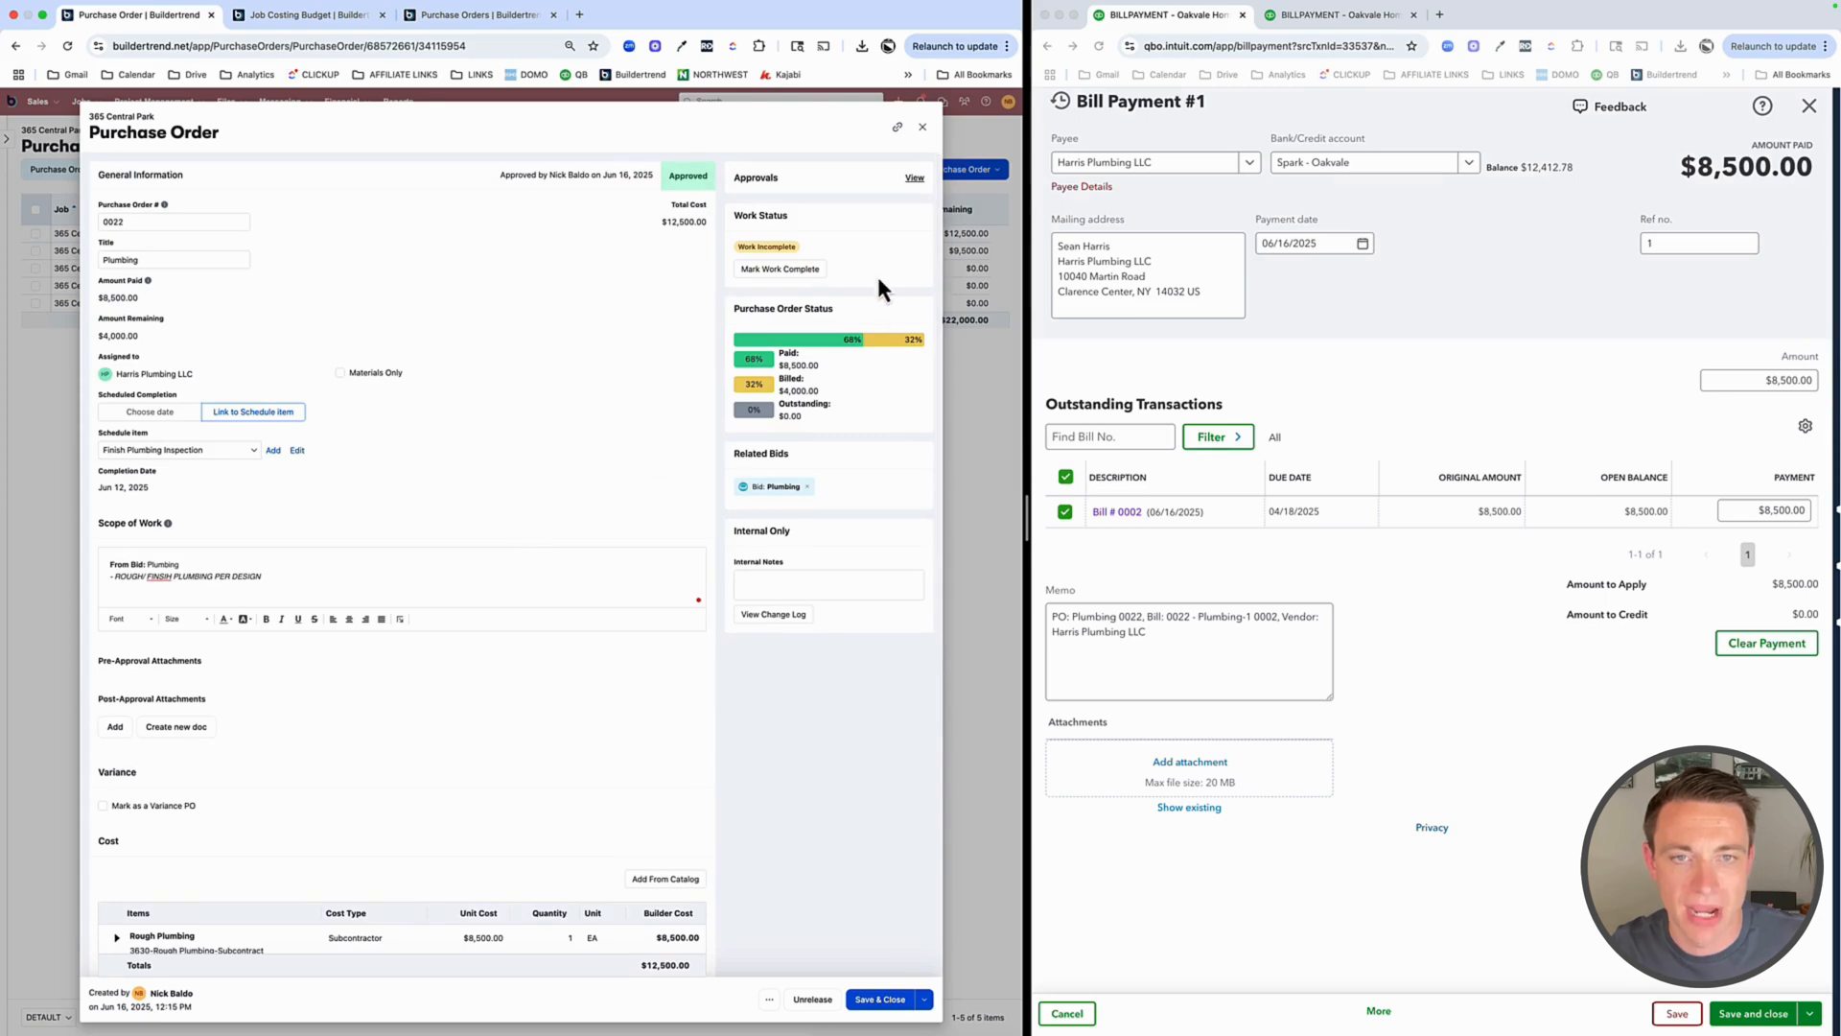
mouse_move(828, 370)
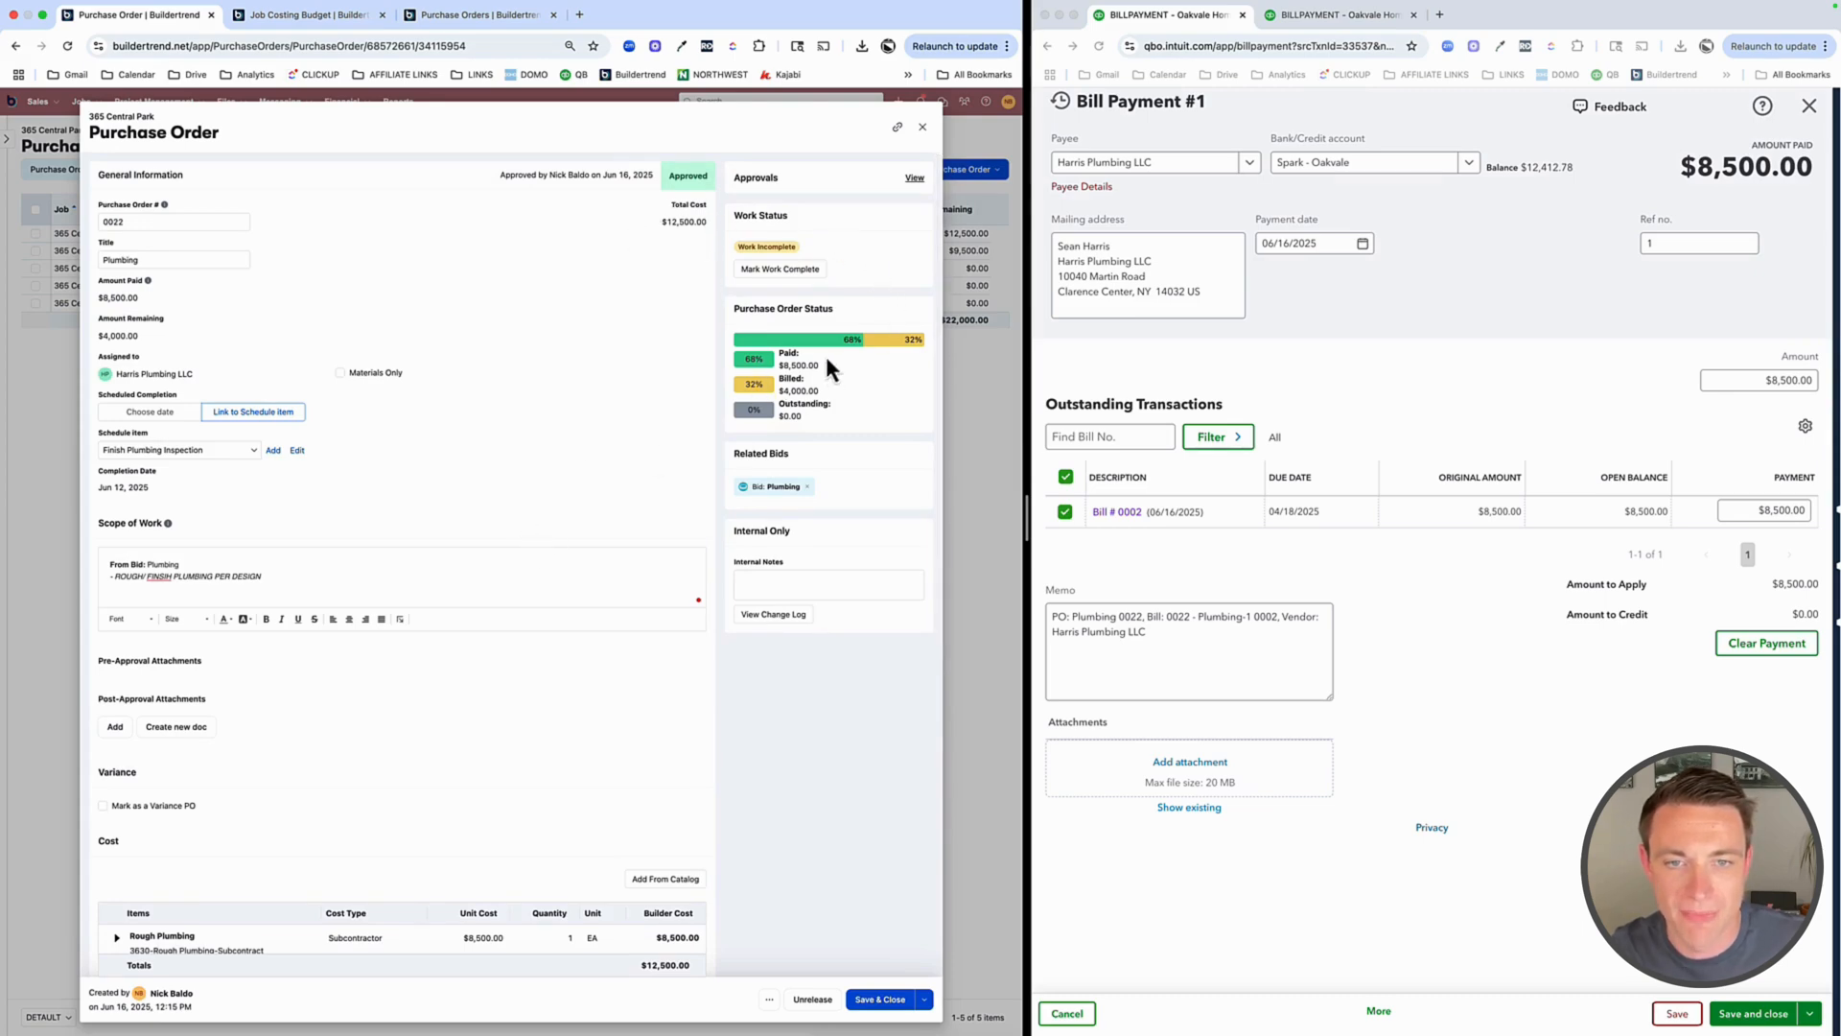
mouse_move(792, 411)
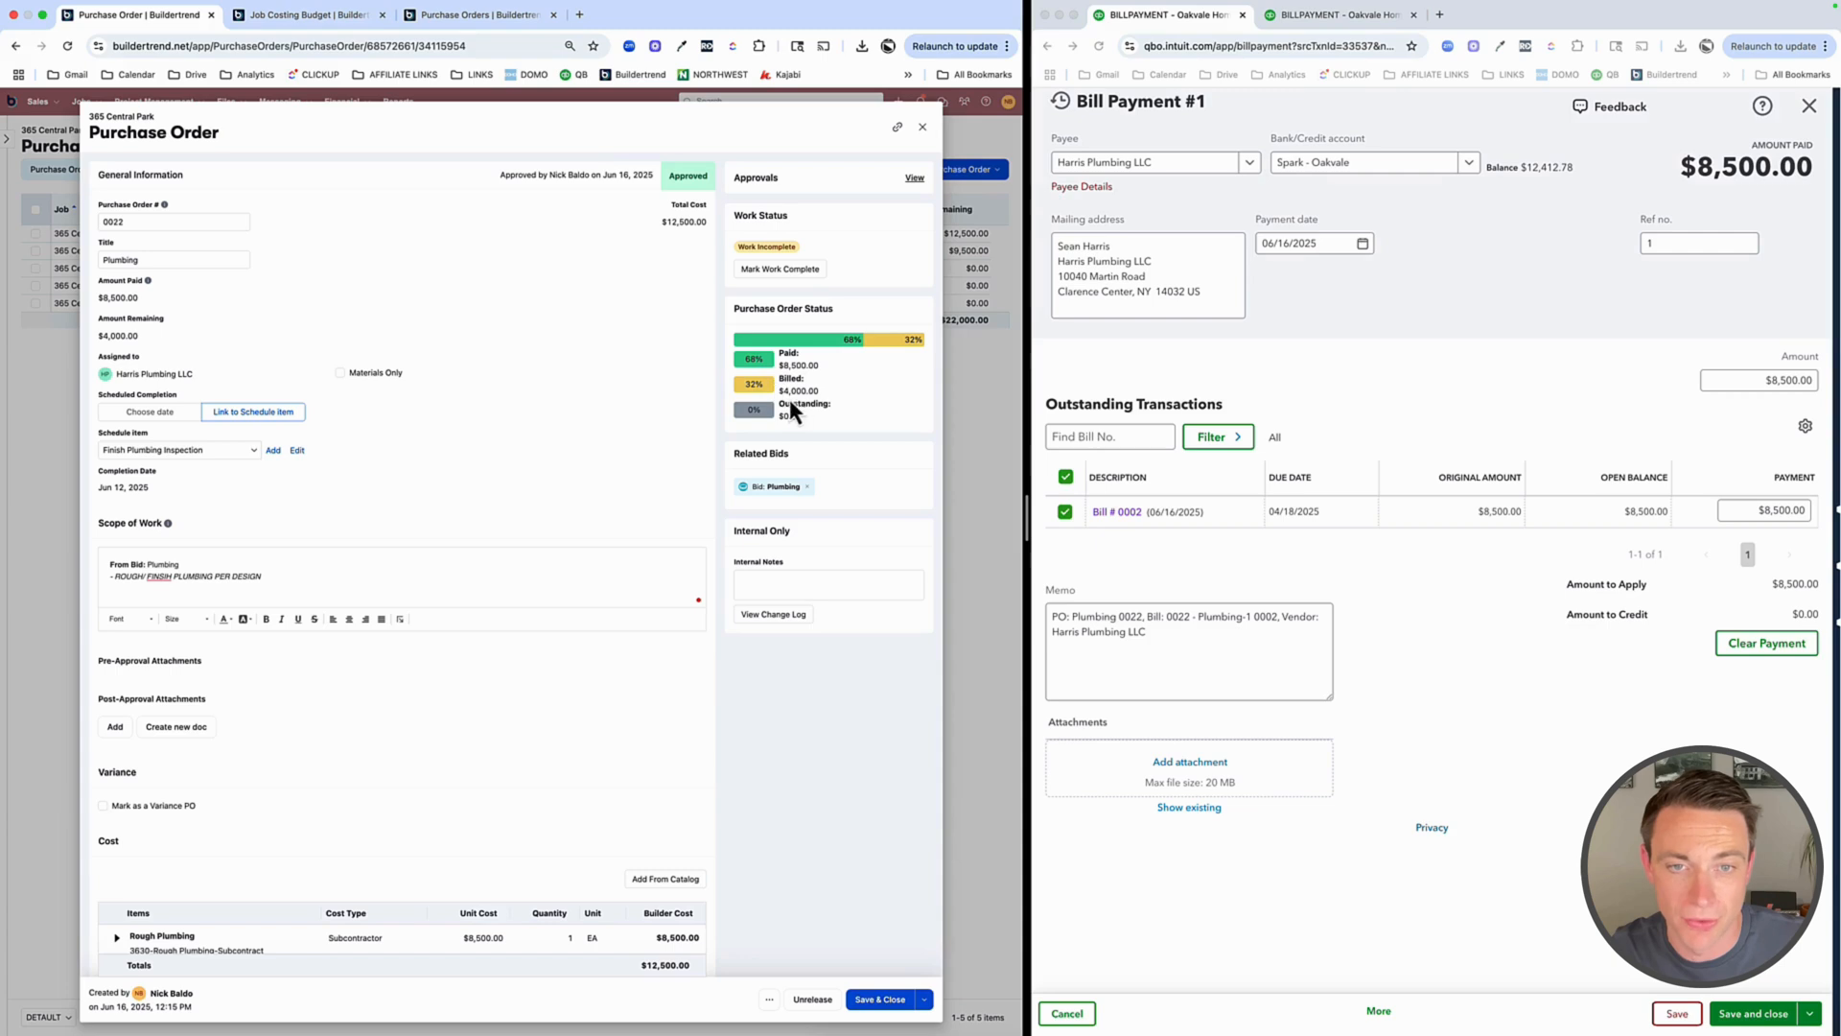
mouse_move(763, 456)
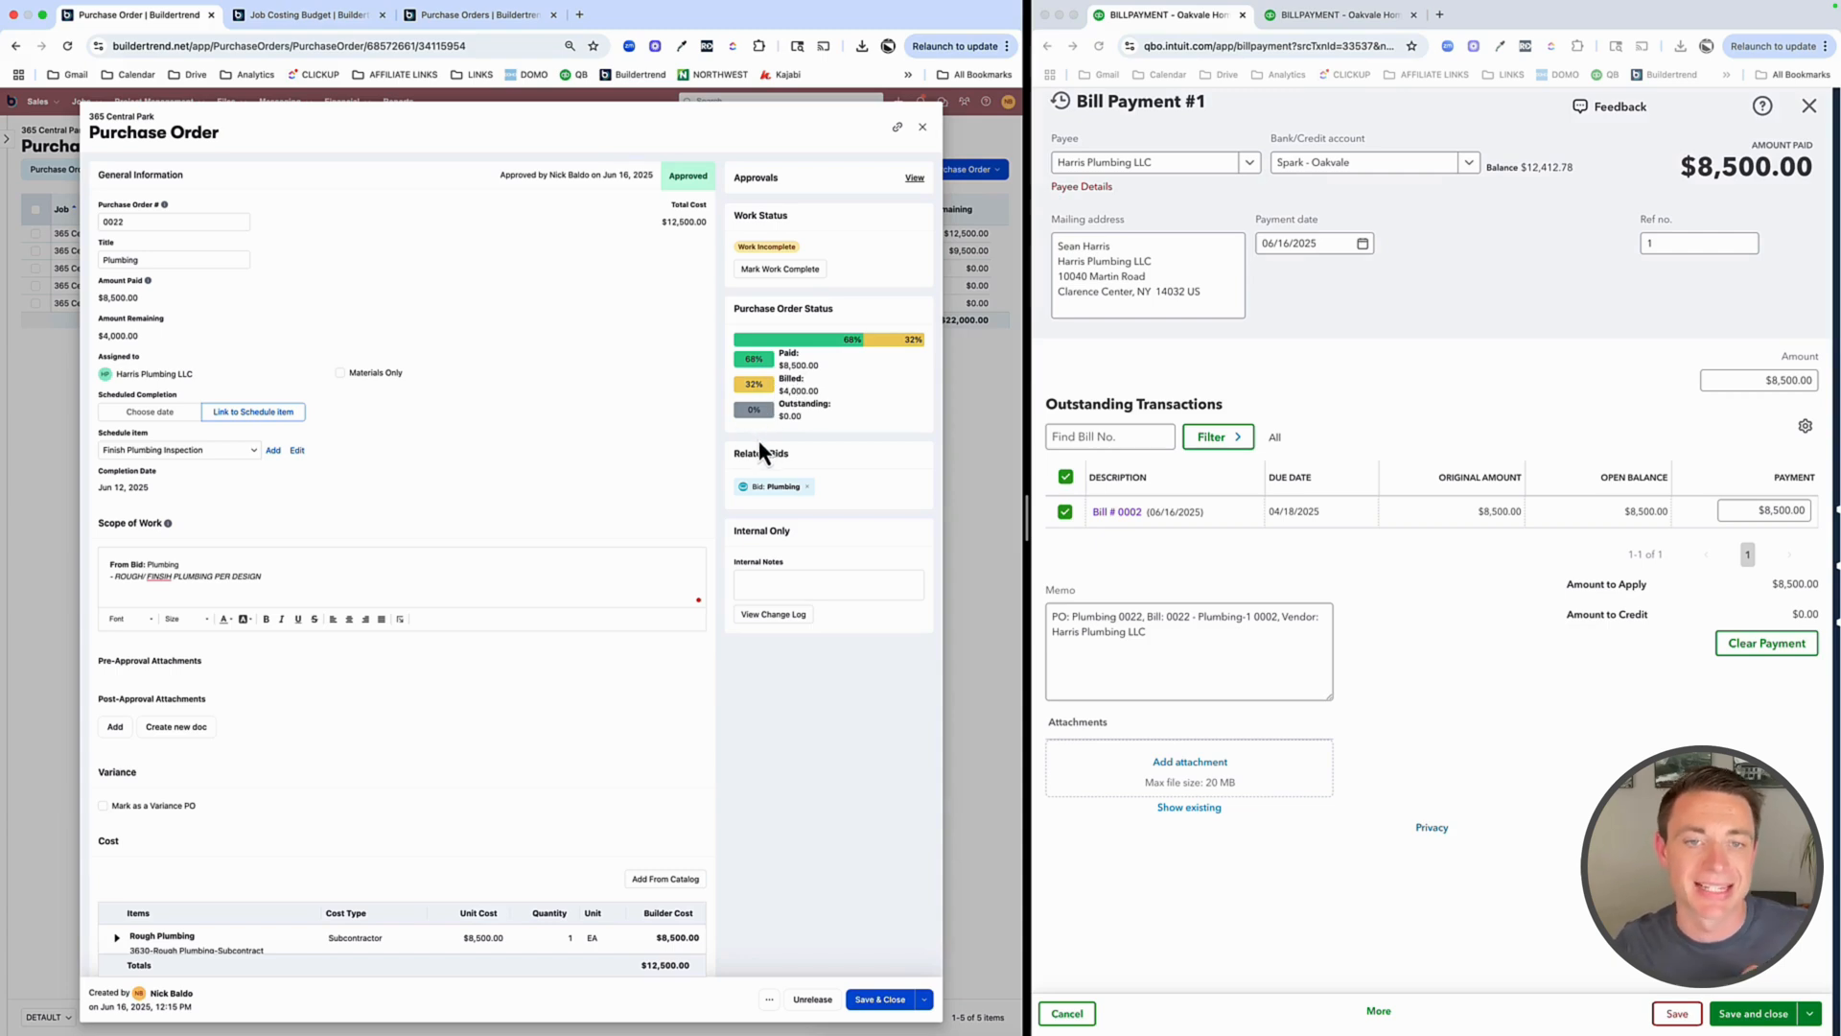
mouse_move(867, 228)
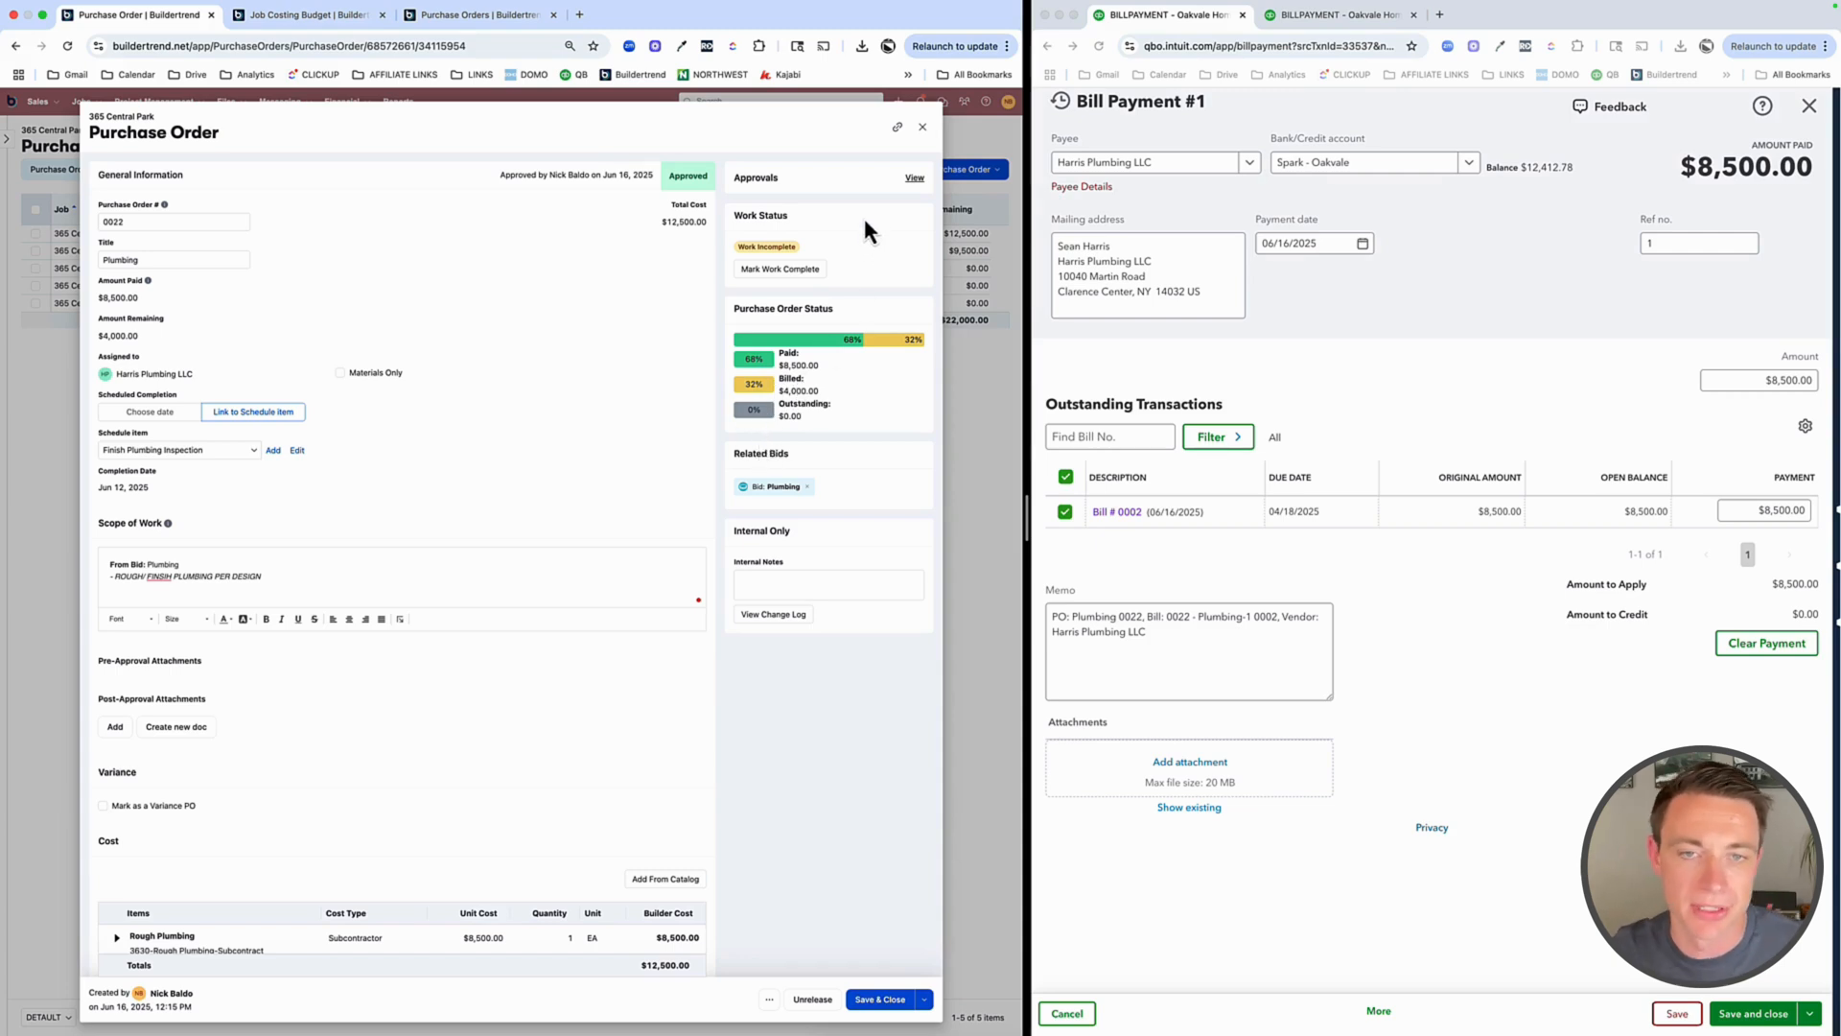
mouse_move(763, 252)
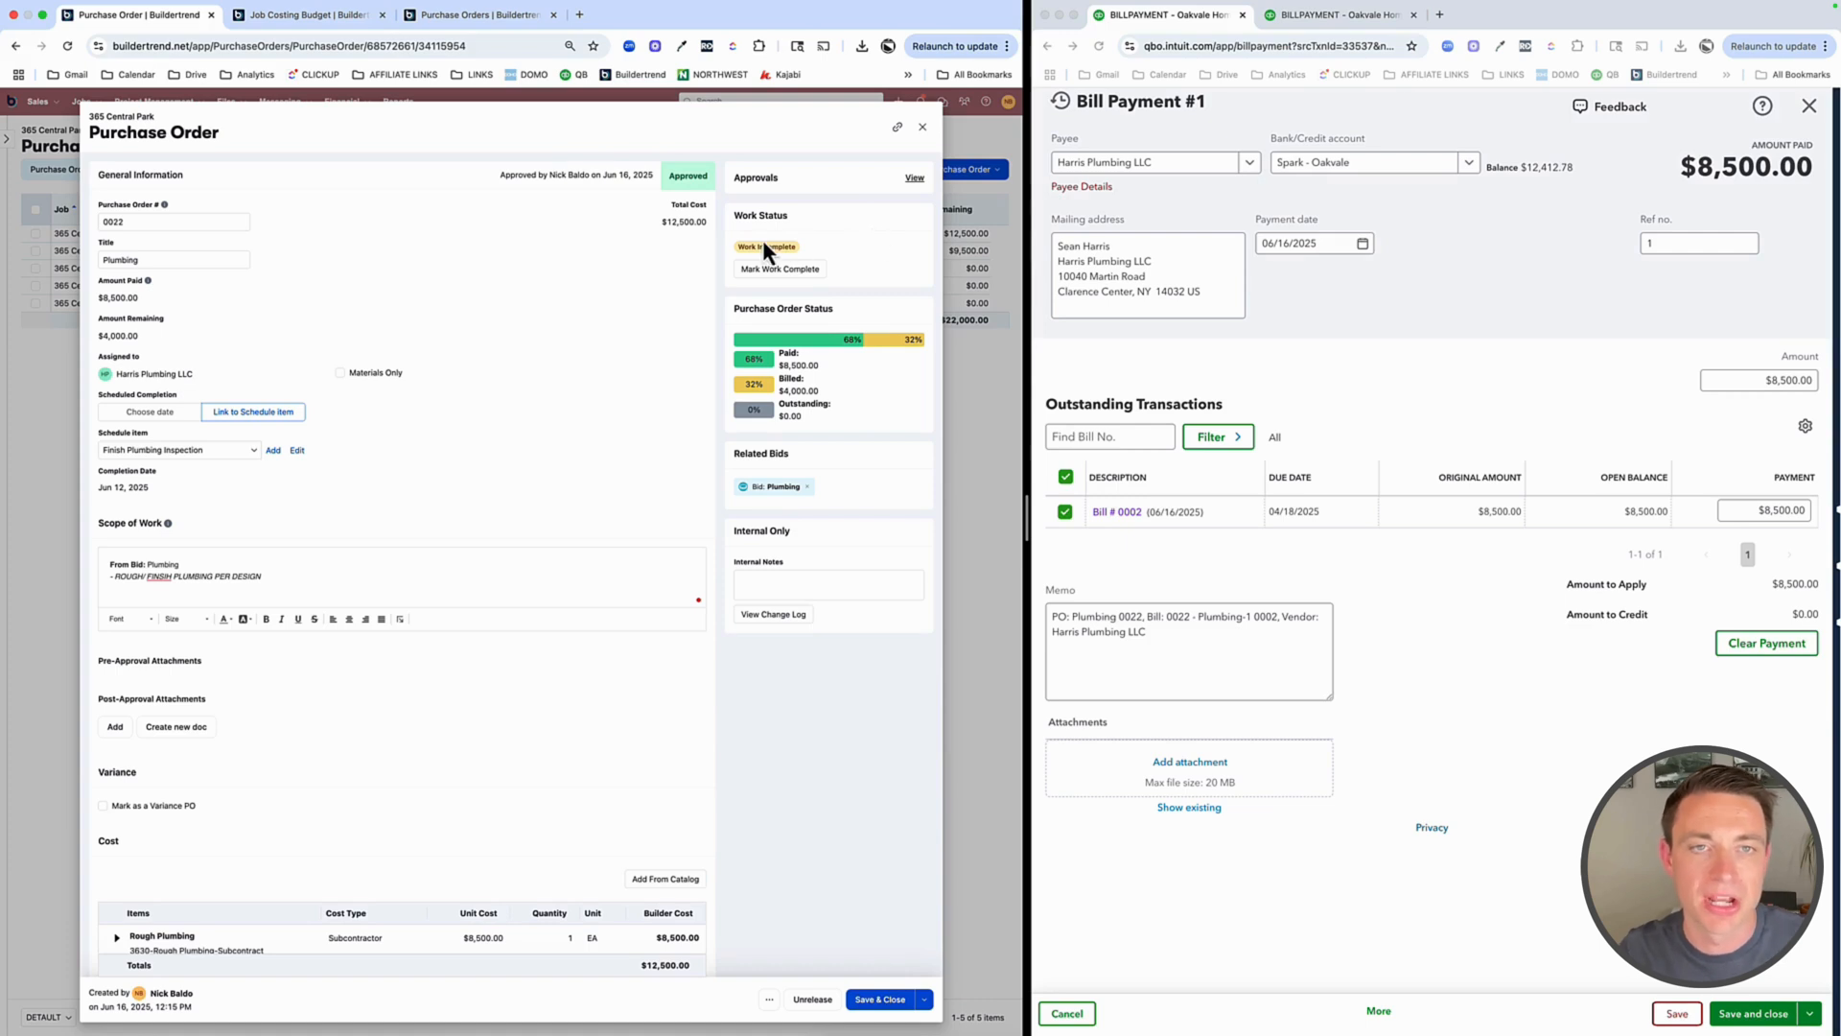